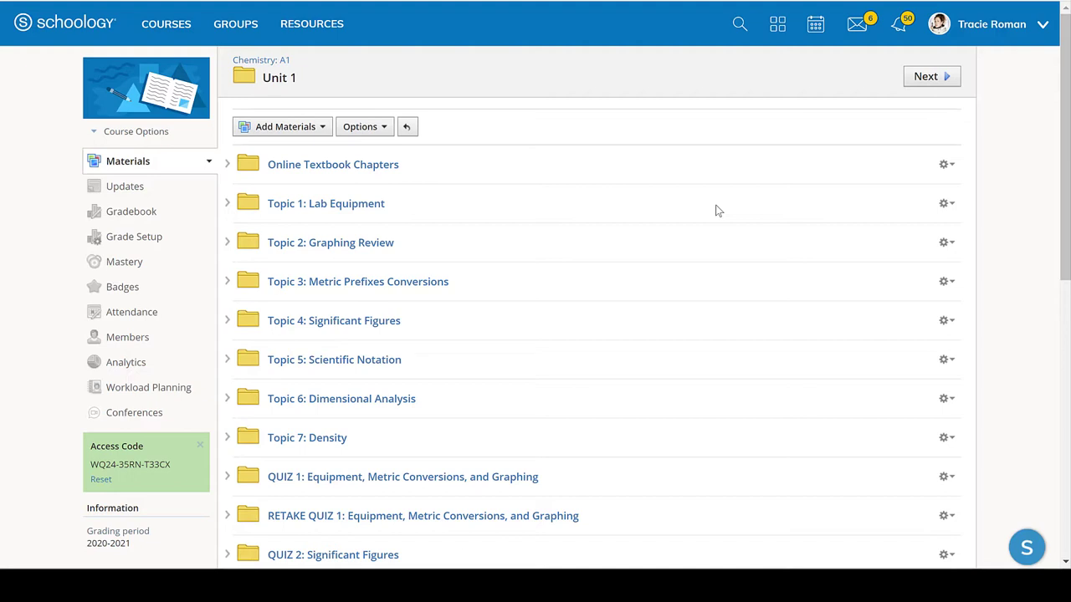
pyautogui.moveTo(465, 234)
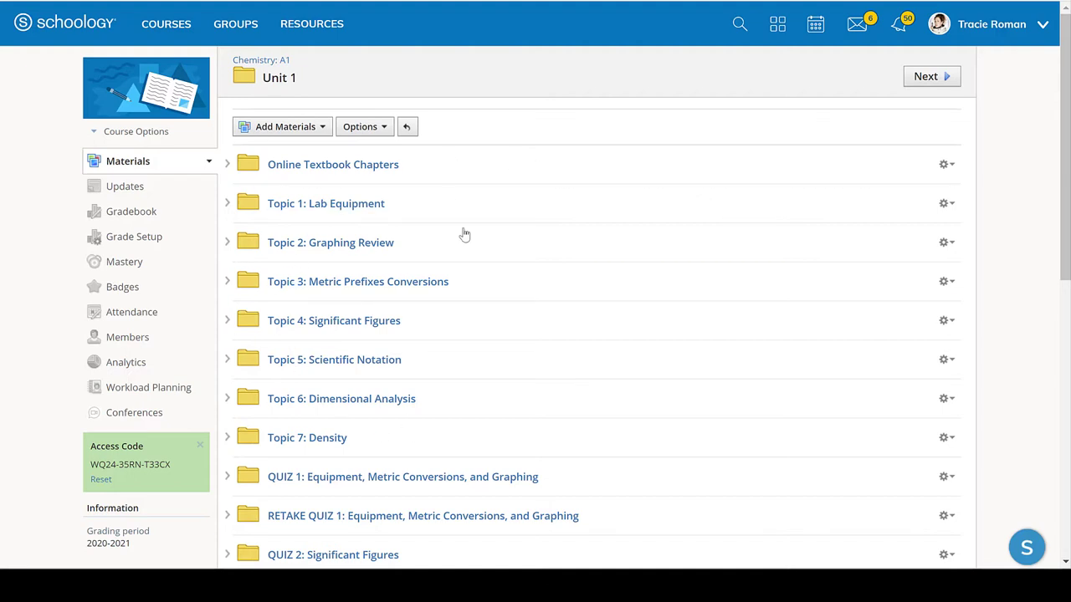
pyautogui.moveTo(396, 236)
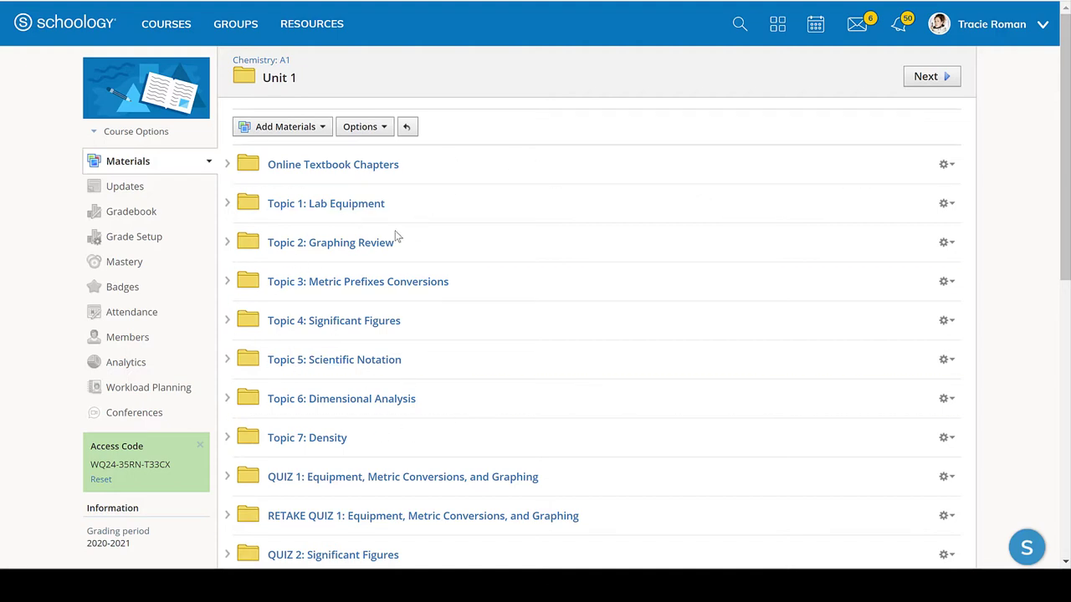
pyautogui.moveTo(354, 203)
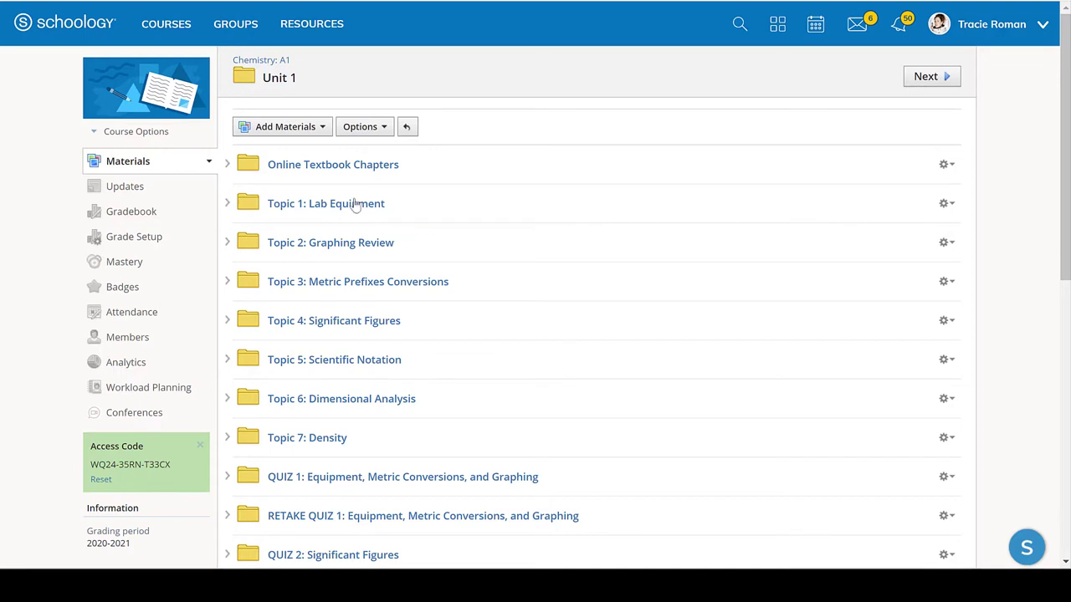
pyautogui.moveTo(334, 359)
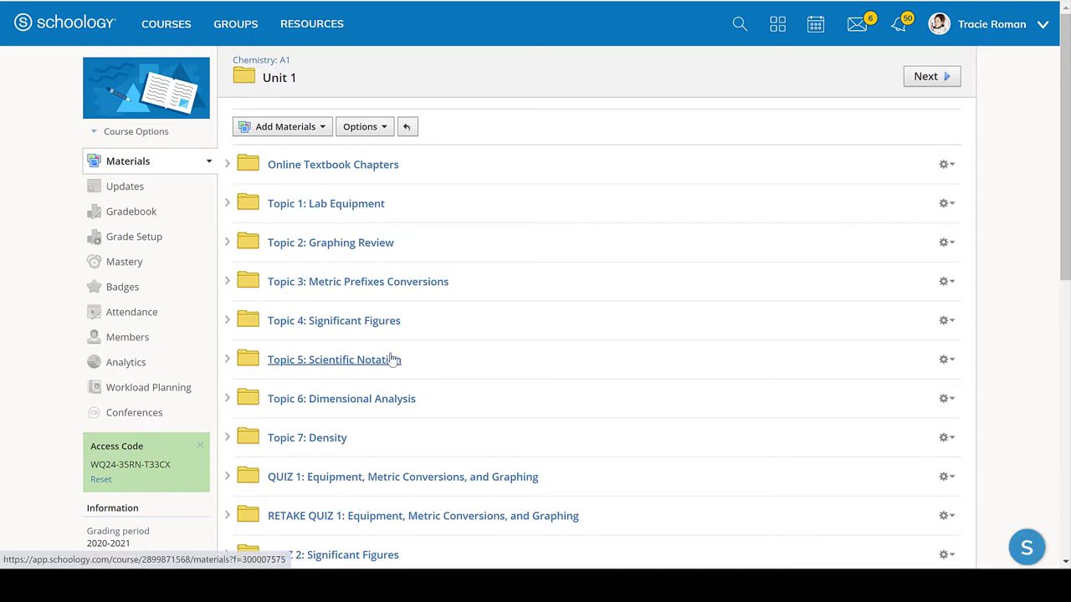
pyautogui.moveTo(326, 193)
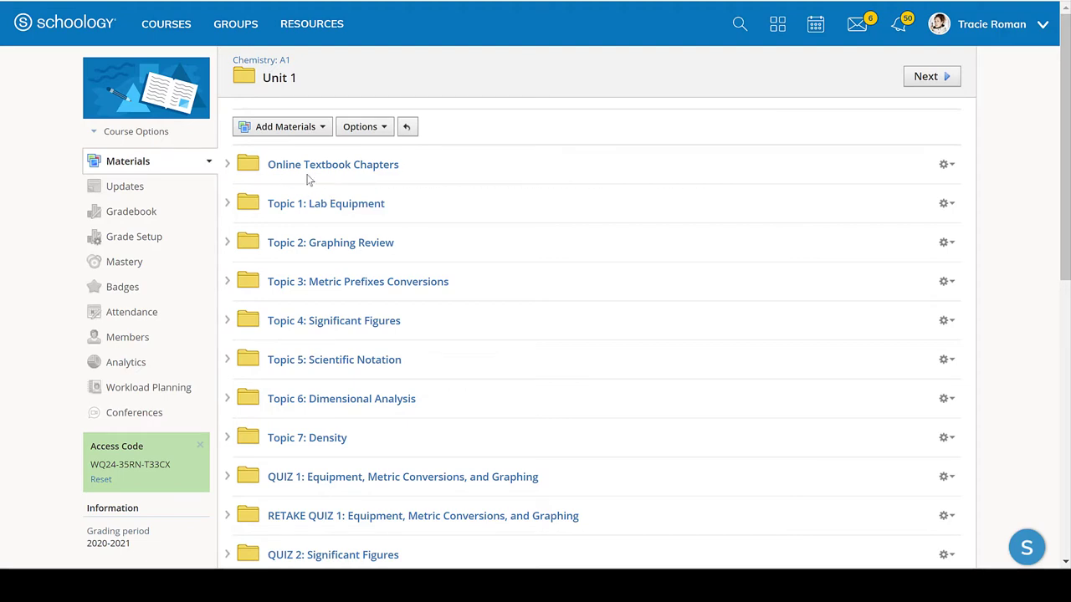
# Step: Expand the Online Textbook Chapters folder to reveal its three Chapter 1 section readings
pyautogui.click(227, 164)
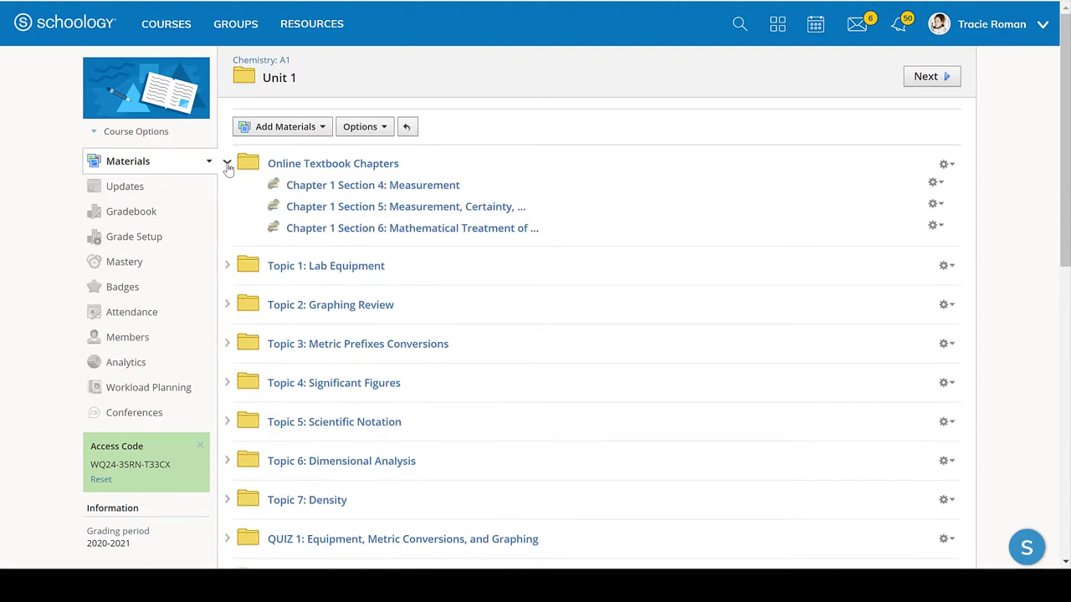
pyautogui.moveTo(373, 185)
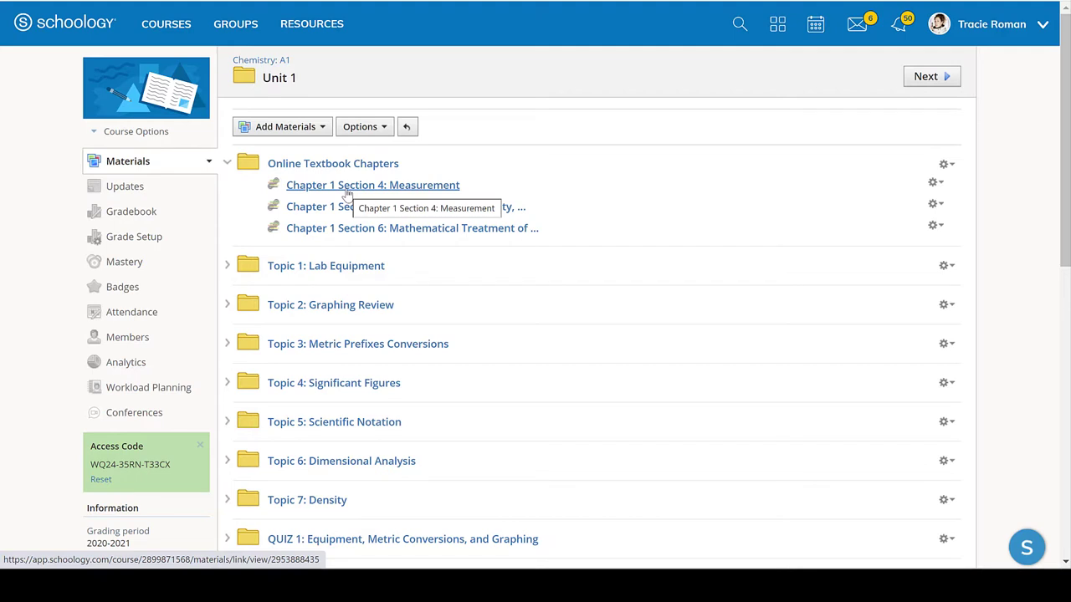
pyautogui.moveTo(349, 195)
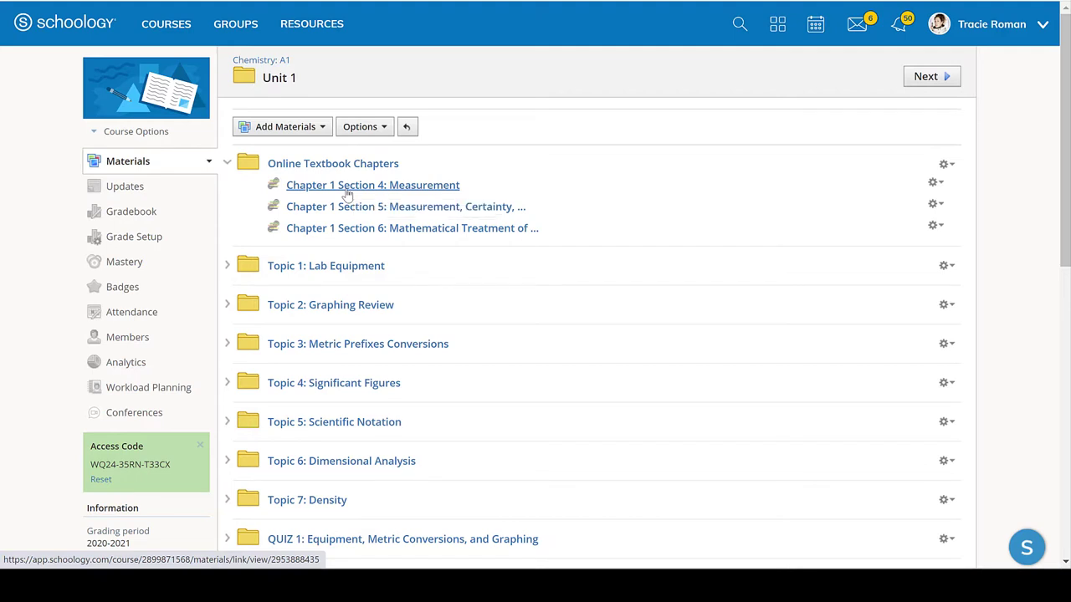
# Step: Open Chapter 1 Section 4: Measurement and scroll through the embedded 1.4 Measurements reading
pyautogui.click(373, 185)
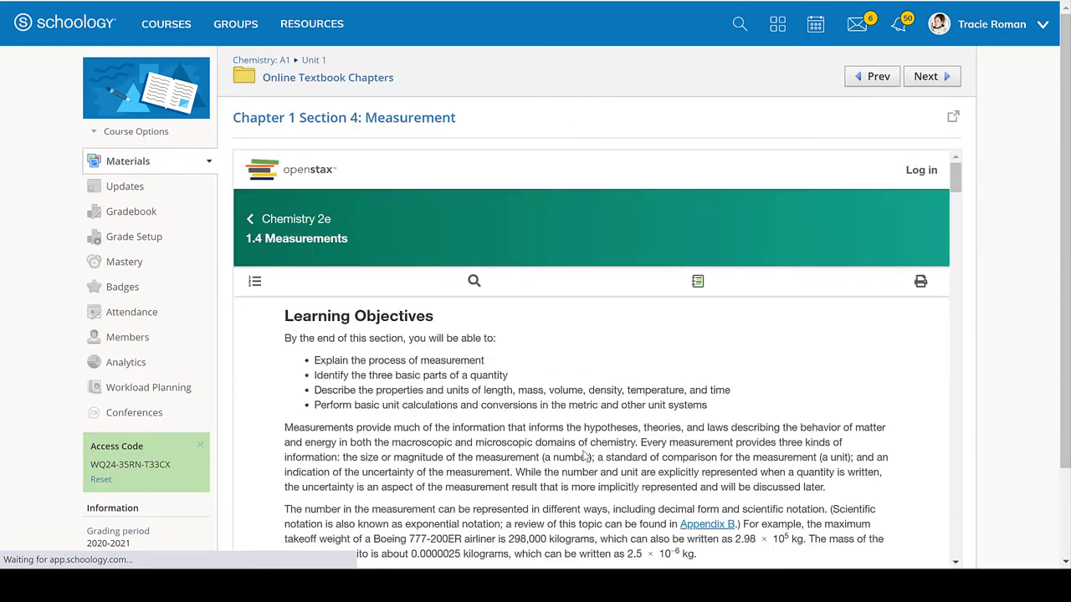
pyautogui.scroll(-3)
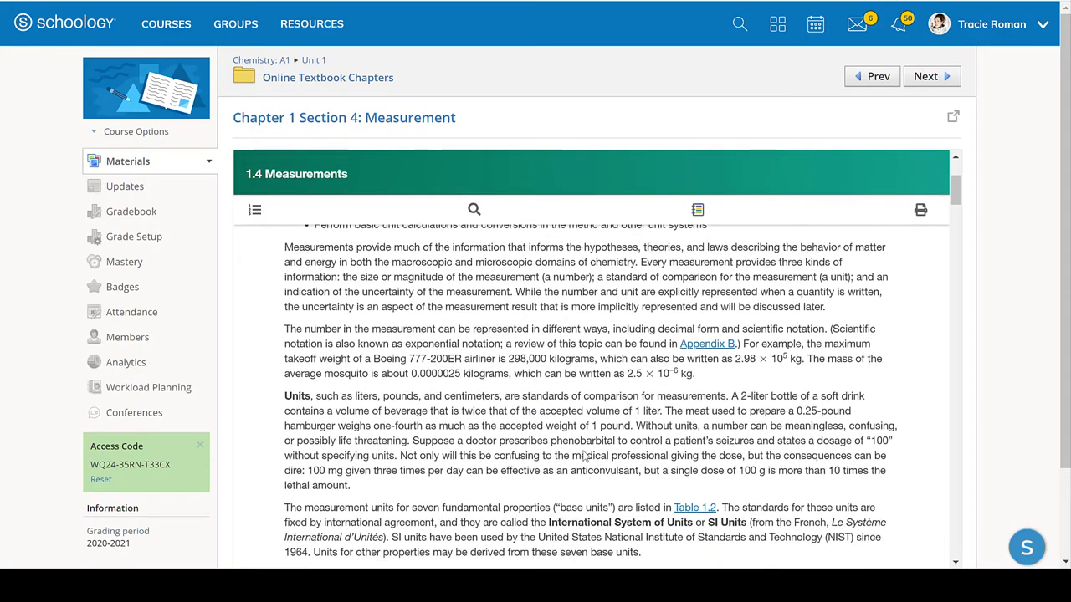
pyautogui.scroll(-3)
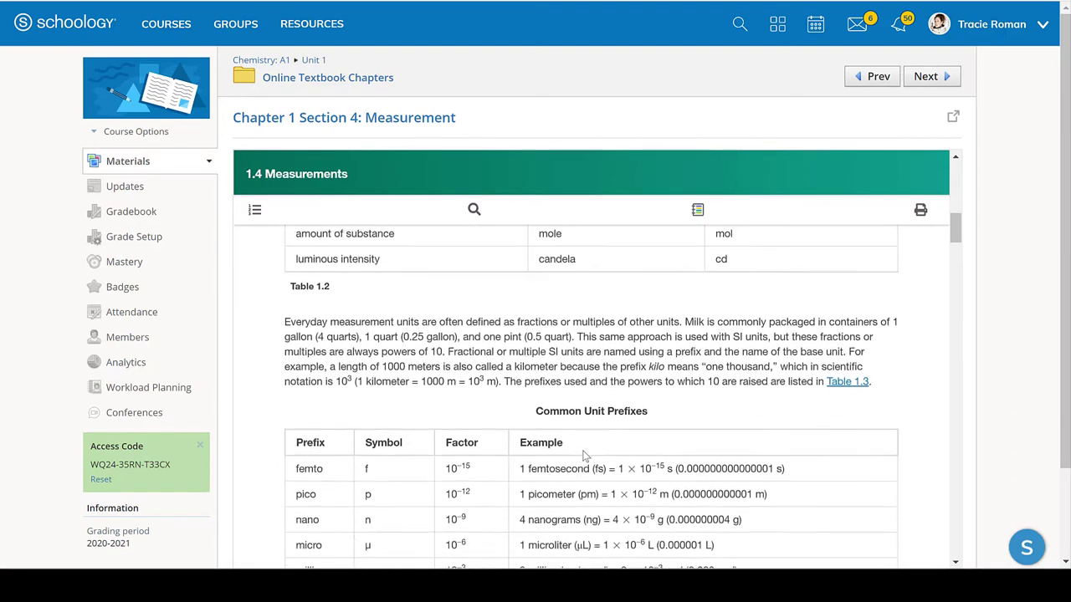
pyautogui.scroll(-3)
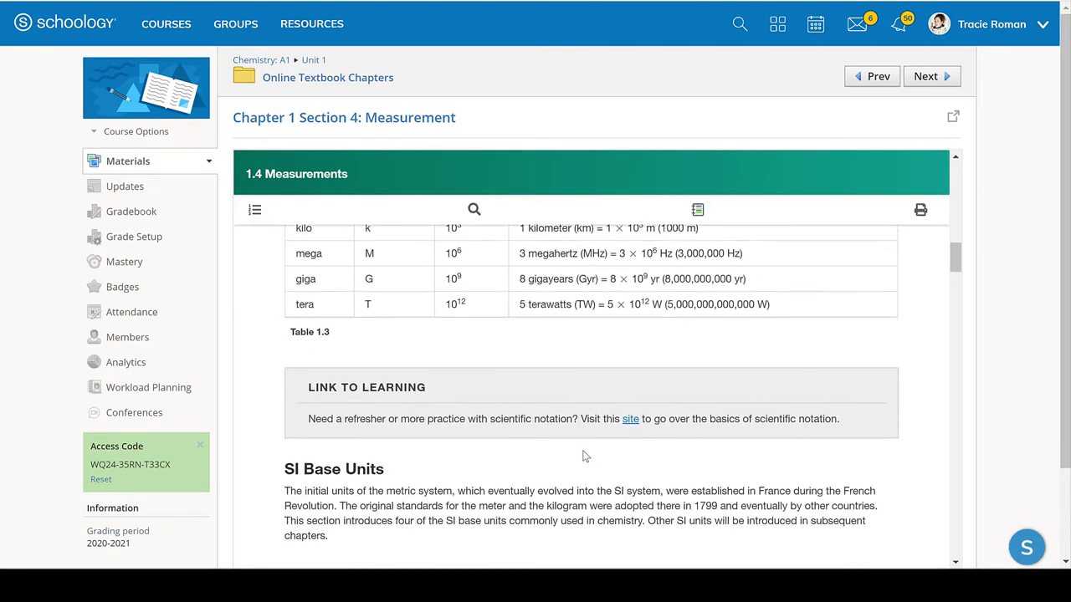
pyautogui.scroll(-3)
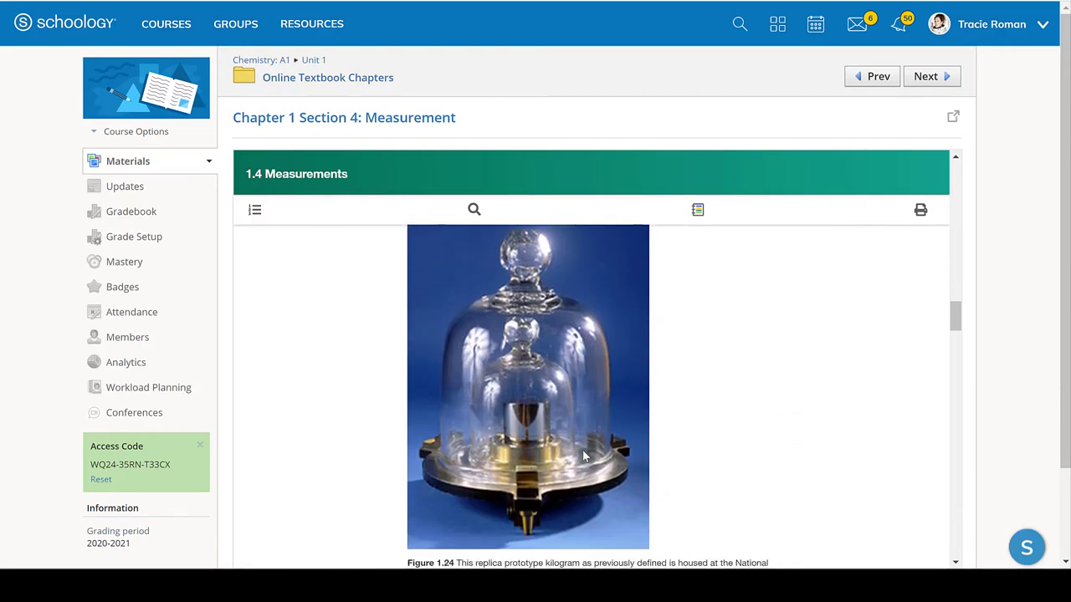
pyautogui.scroll(-3)
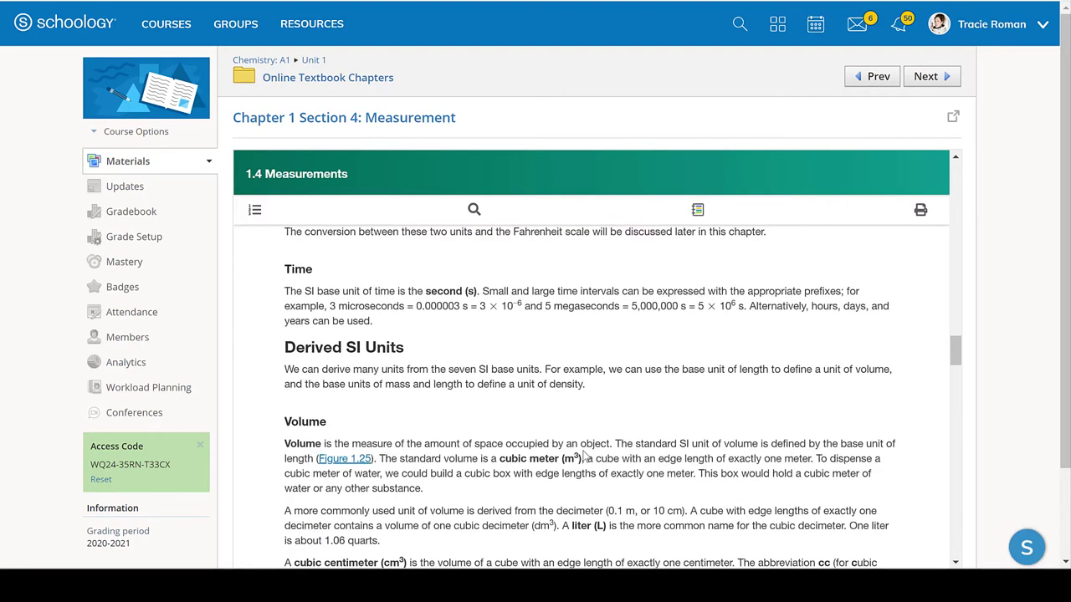
pyautogui.scroll(-3)
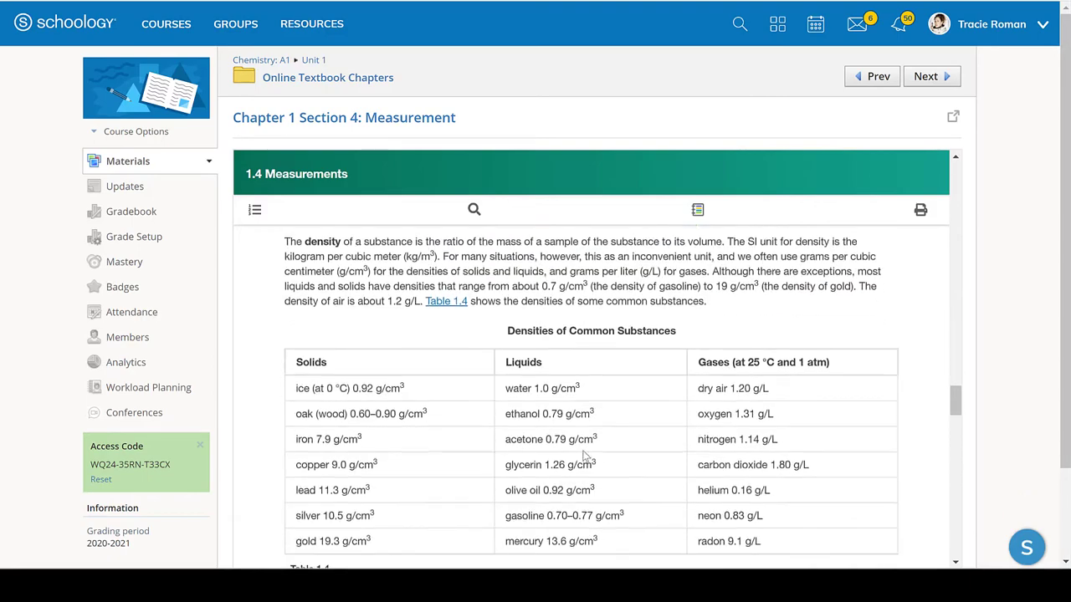
pyautogui.scroll(-3)
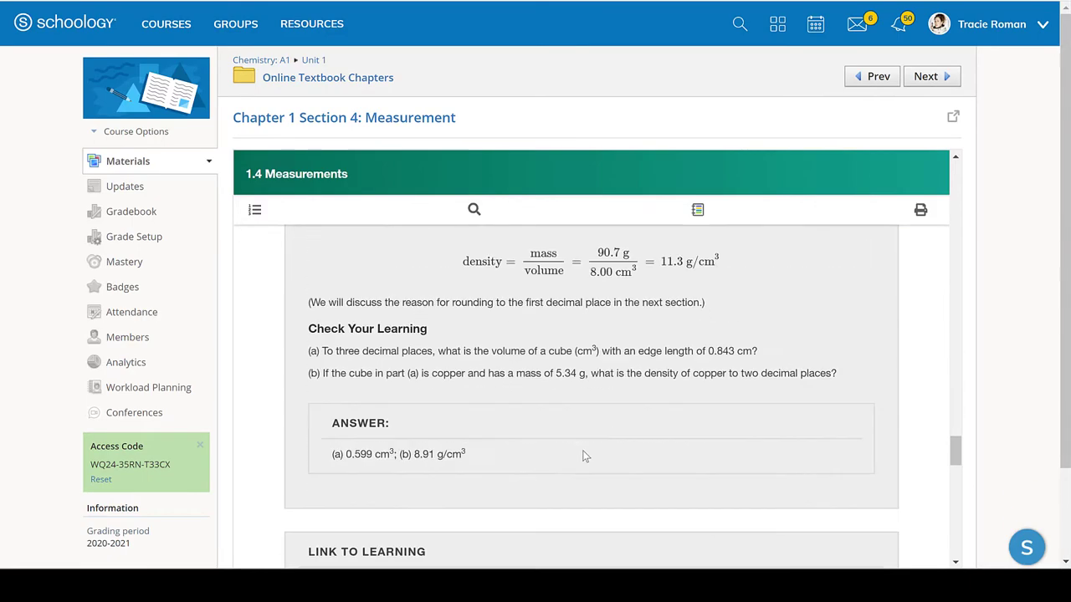
pyautogui.scroll(-3)
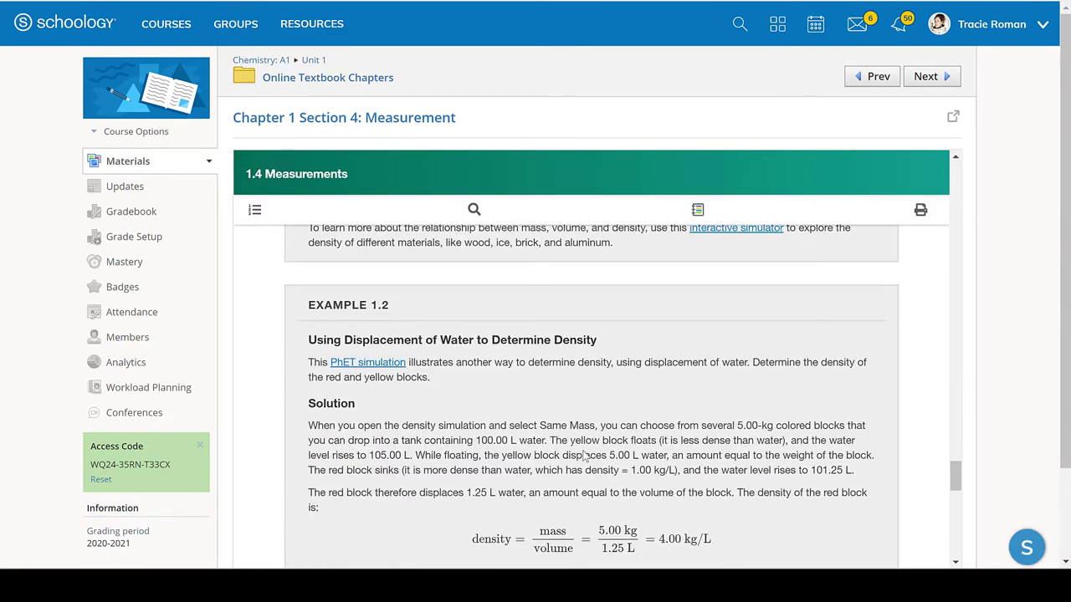
pyautogui.scroll(-3)
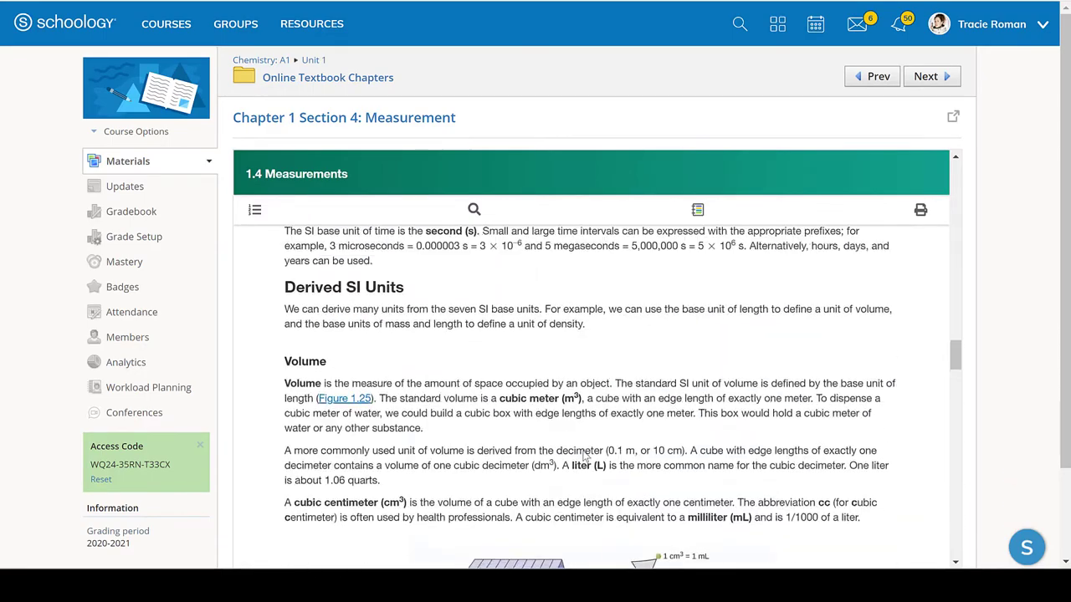
pyautogui.scroll(-3)
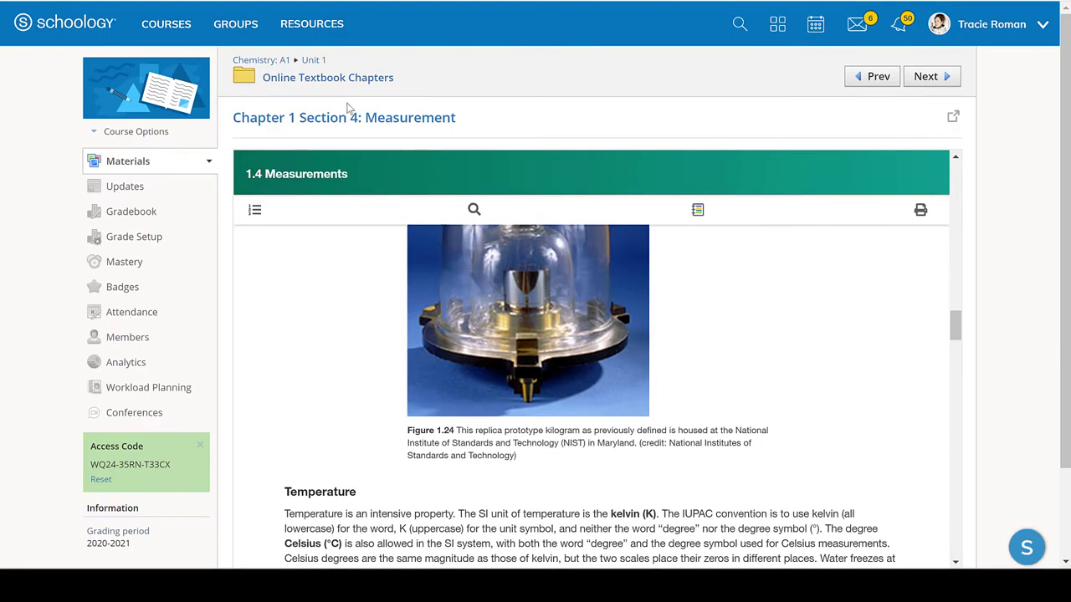
pyautogui.moveTo(313, 59)
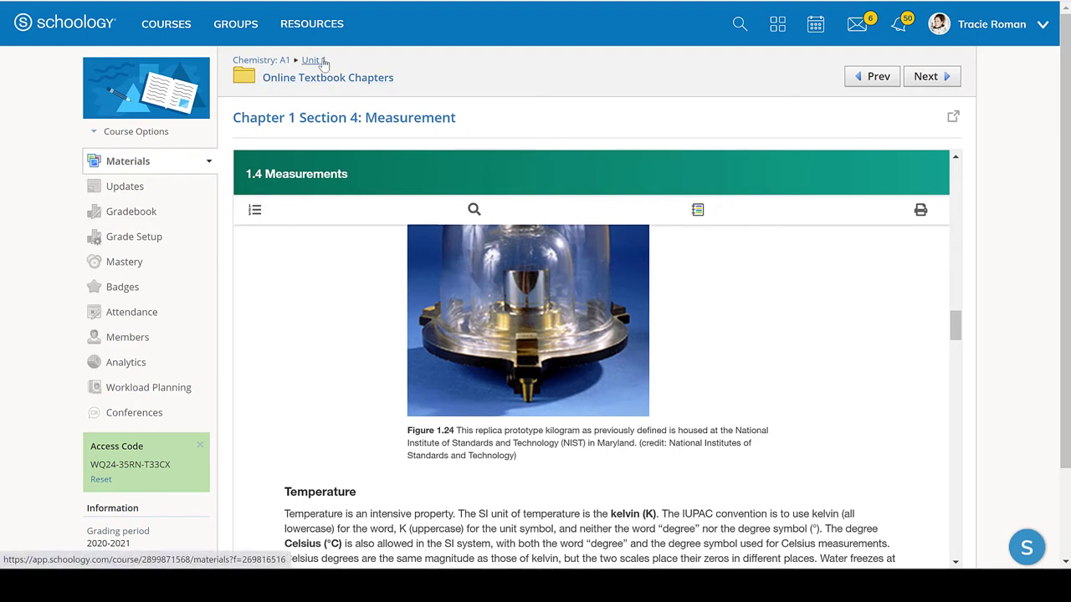
# Step: Return to Unit 1, expand Topic 1: Lab Equipment, and open the Quizlet item
pyautogui.click(310, 60)
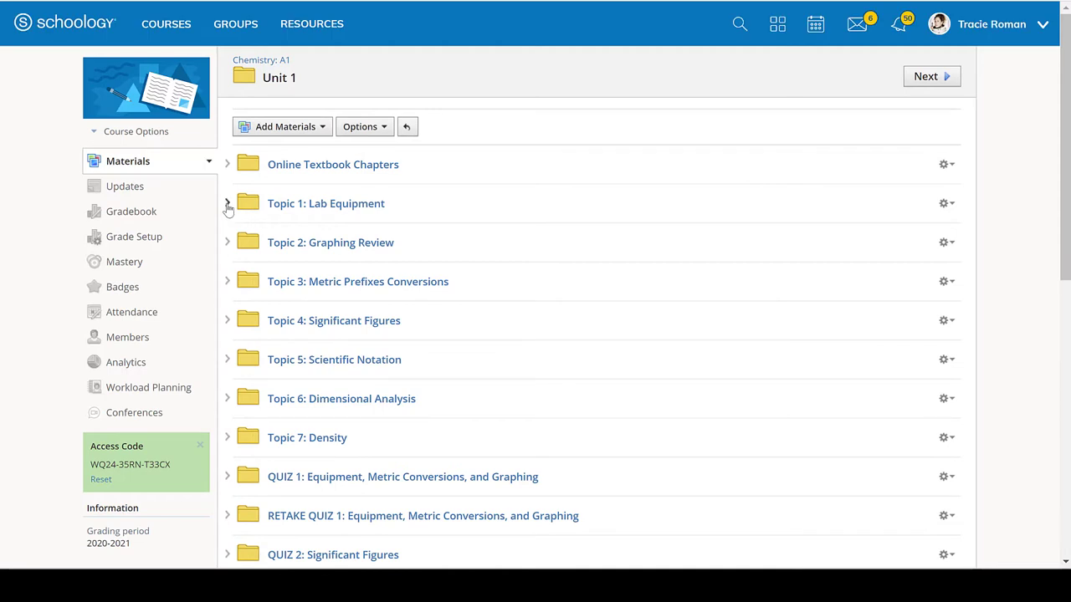
pyautogui.click(226, 204)
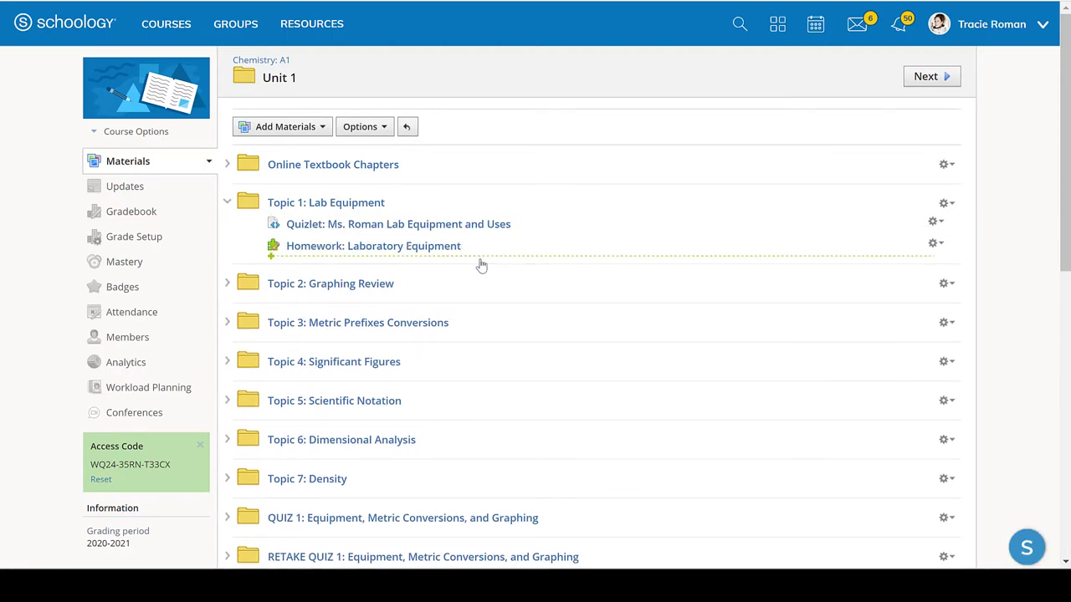
pyautogui.click(398, 224)
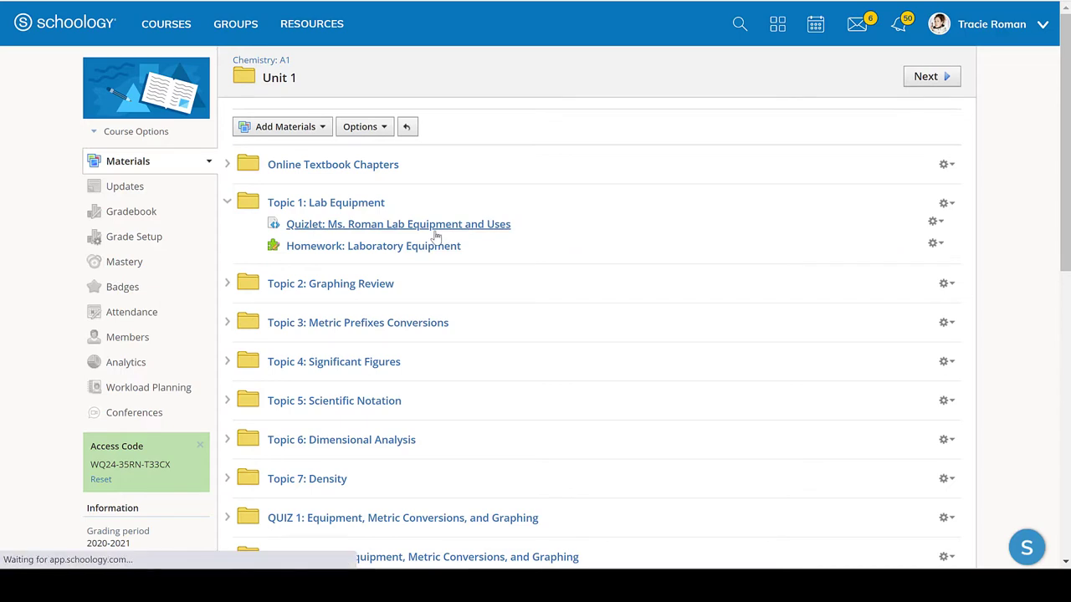
pyautogui.click(398, 223)
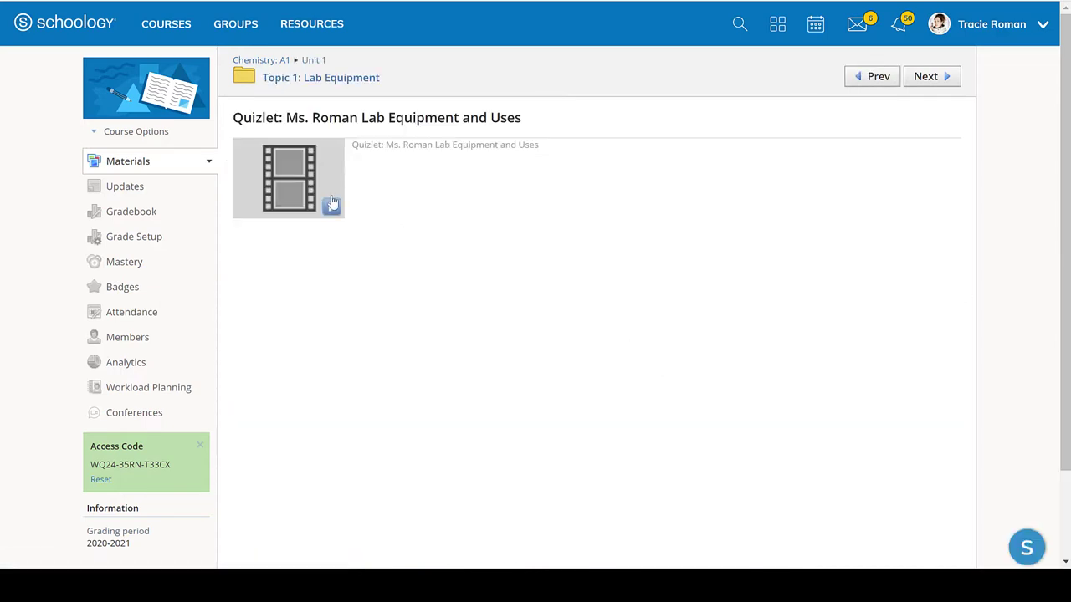
# Step: Load the Lab Equipment flashcards and advance to card 5, 'evaporate solutions'
pyautogui.click(289, 177)
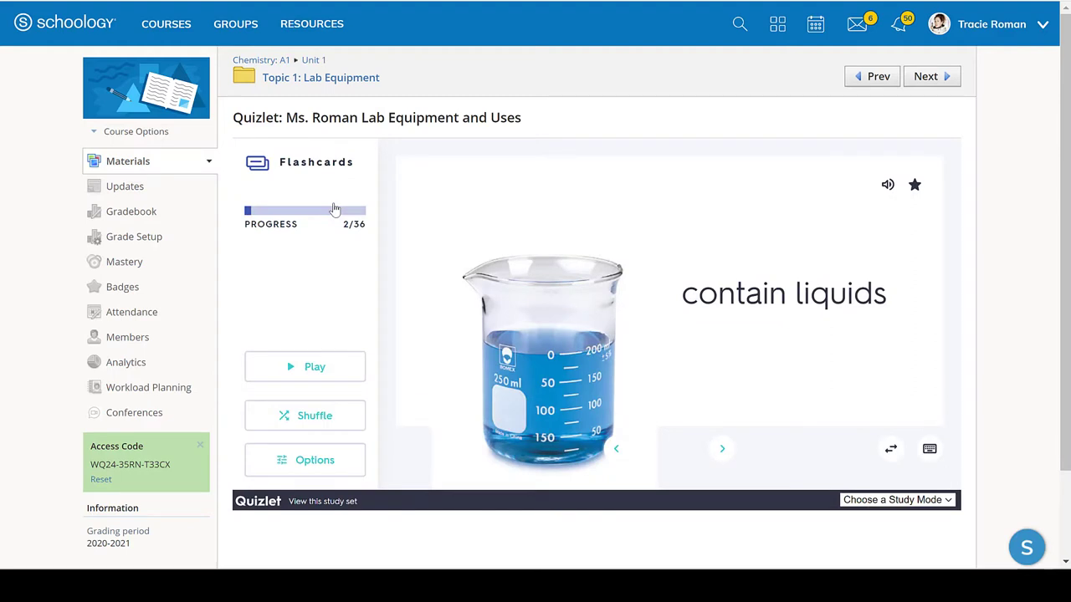
pyautogui.moveTo(497, 389)
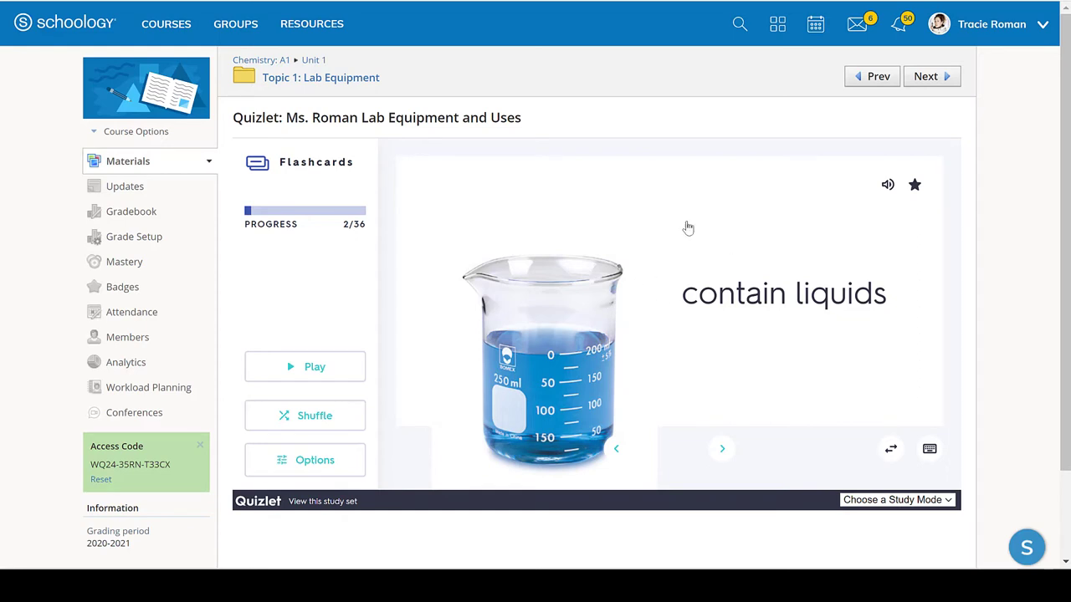
pyautogui.moveTo(664, 341)
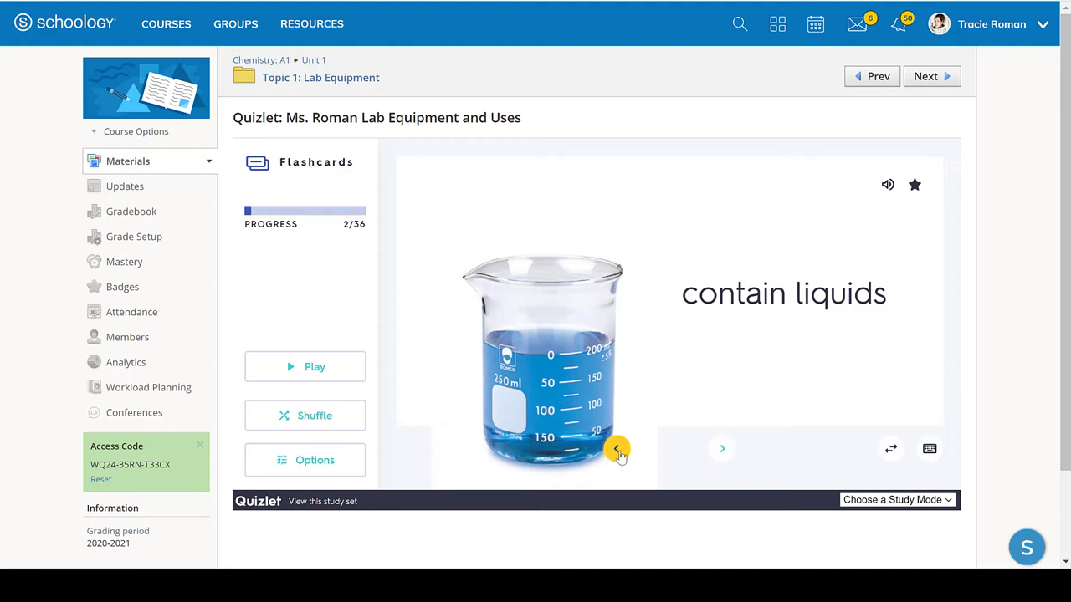
pyautogui.moveTo(721, 448)
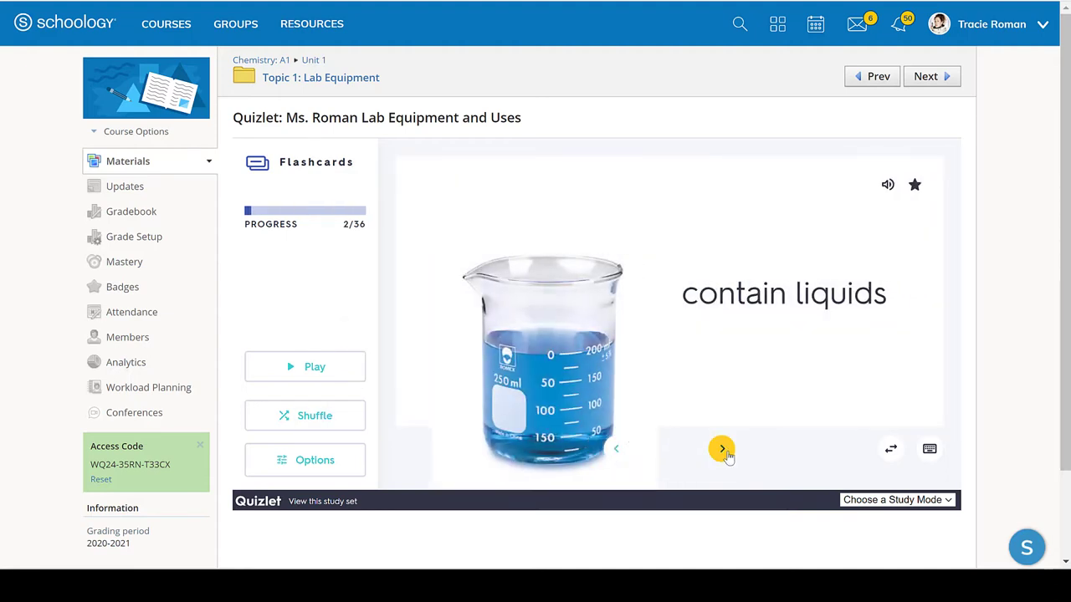
pyautogui.click(721, 448)
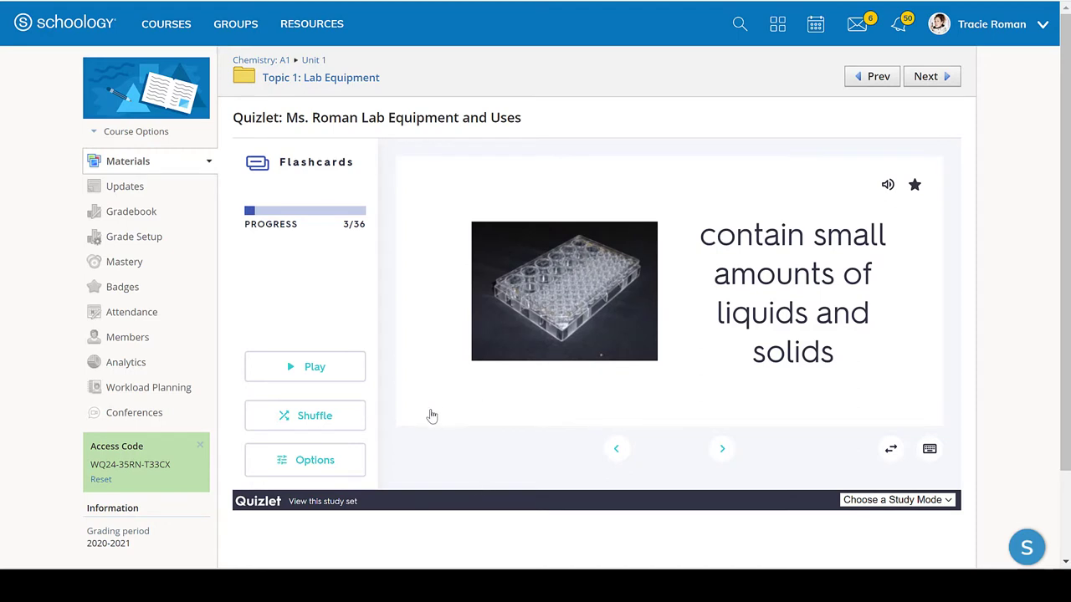
pyautogui.moveTo(496, 383)
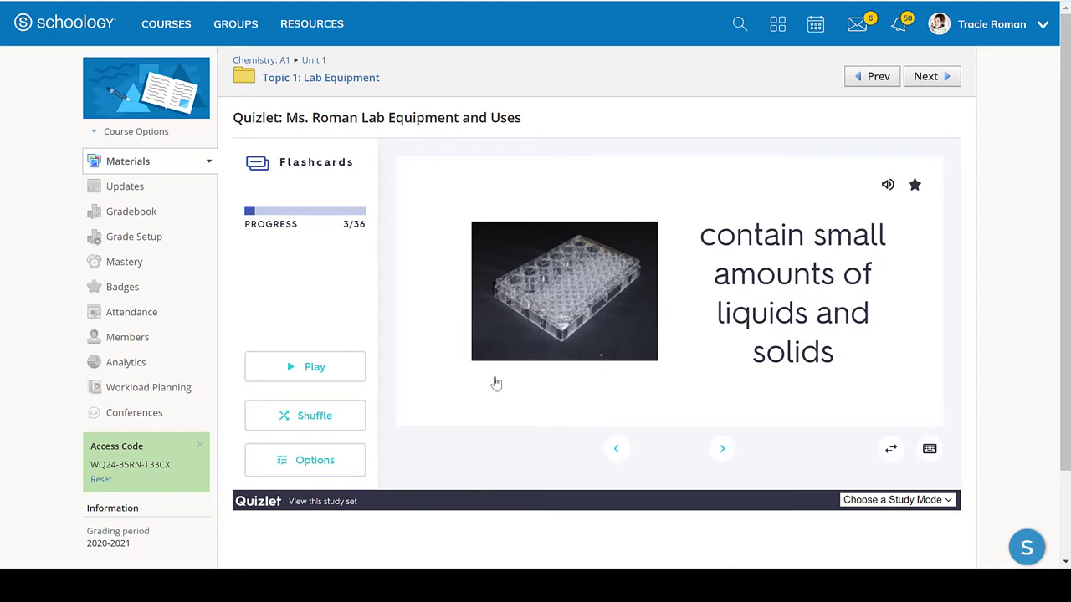
pyautogui.moveTo(668, 282)
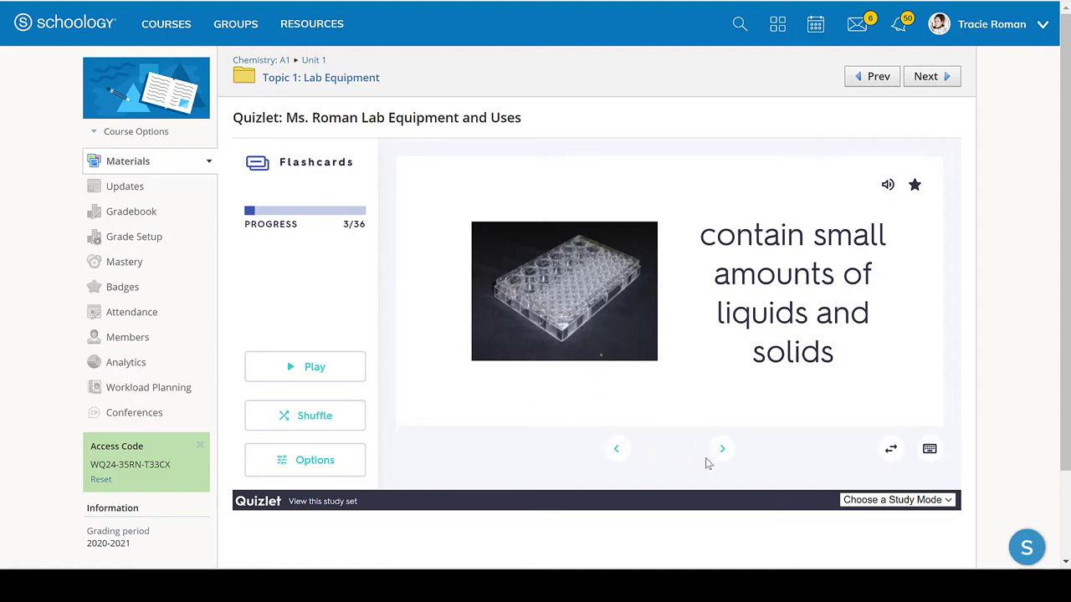
pyautogui.click(721, 449)
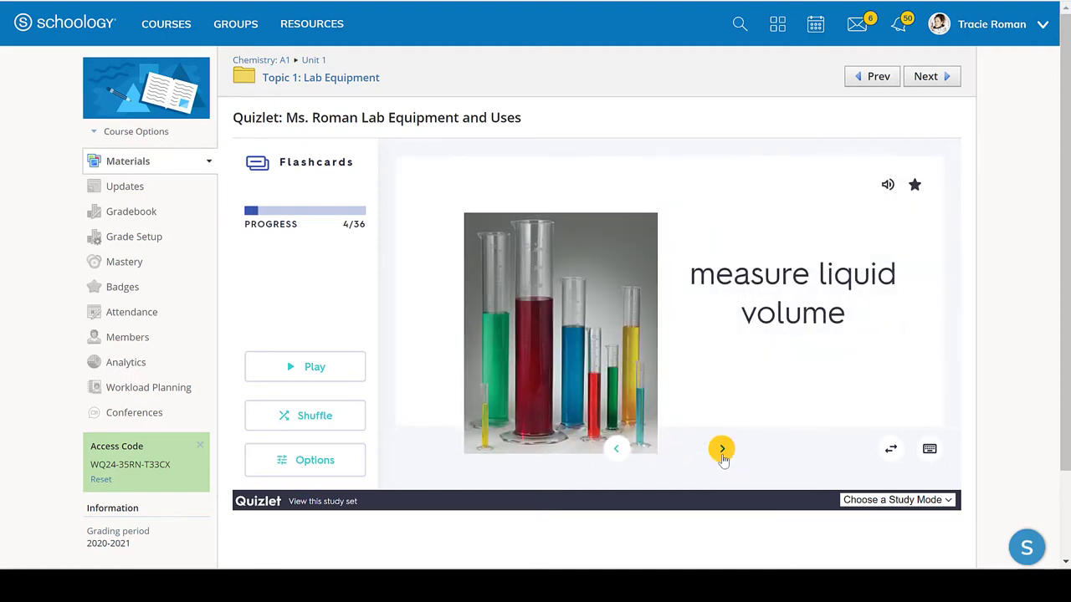
pyautogui.click(721, 448)
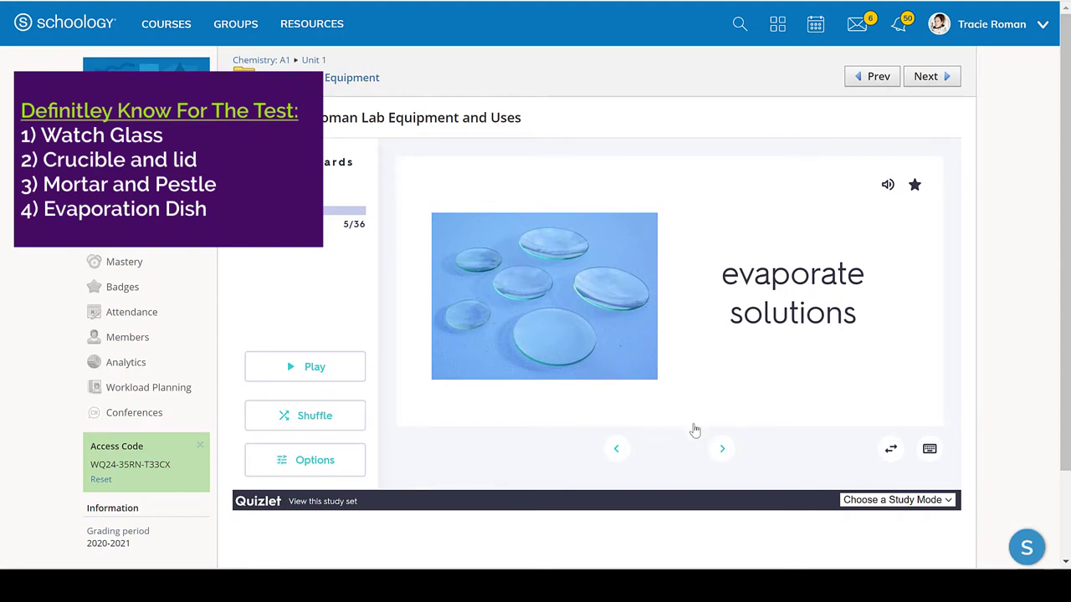
# Step: Step forward through funnel, flask and evaporating dish cards, then back to watch glass
pyautogui.click(721, 448)
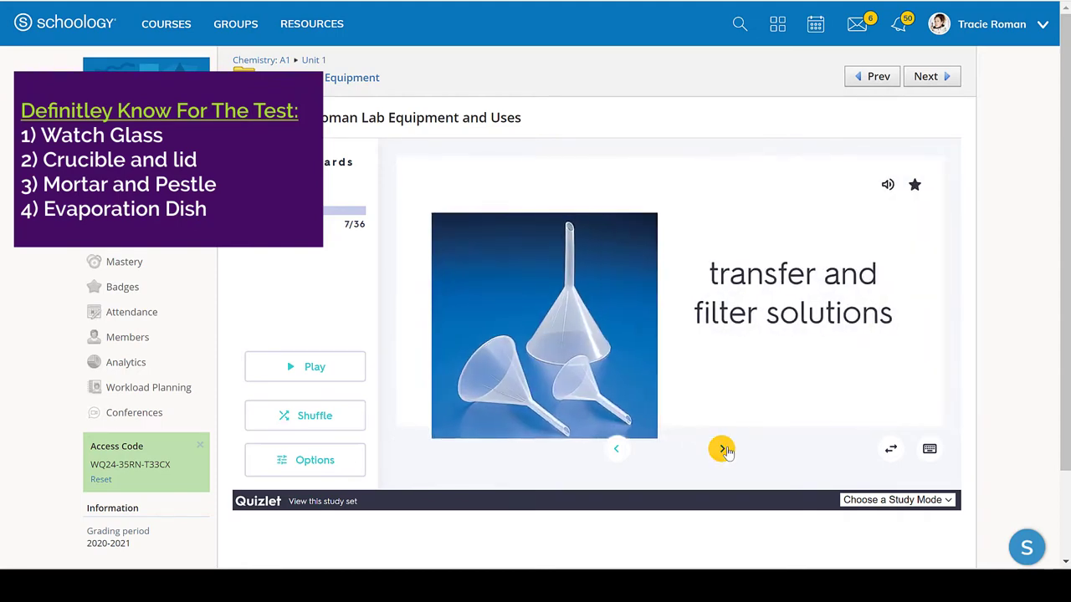
pyautogui.click(721, 448)
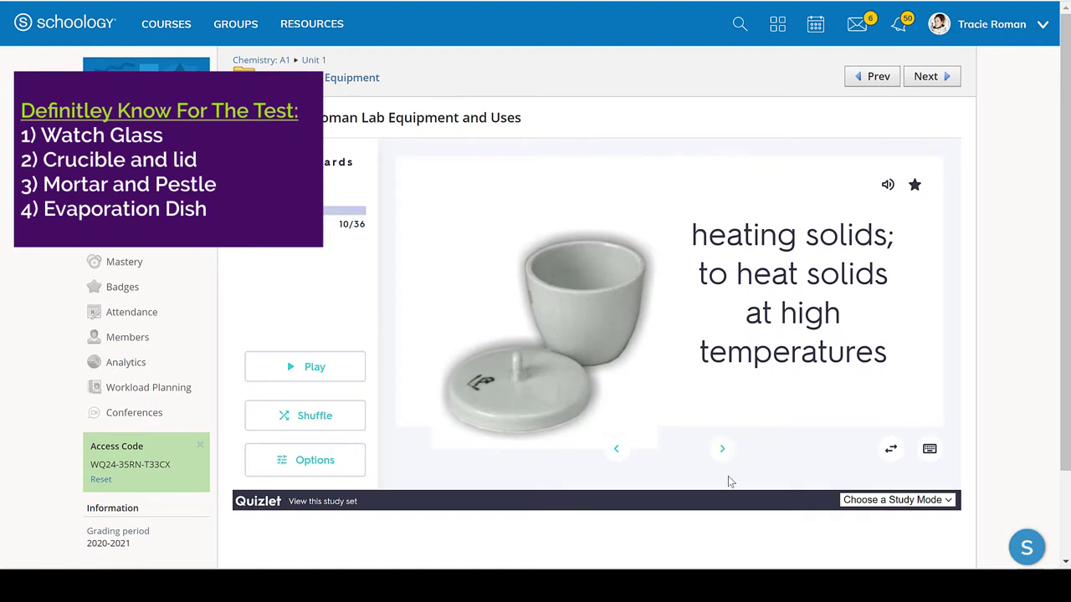
pyautogui.click(721, 449)
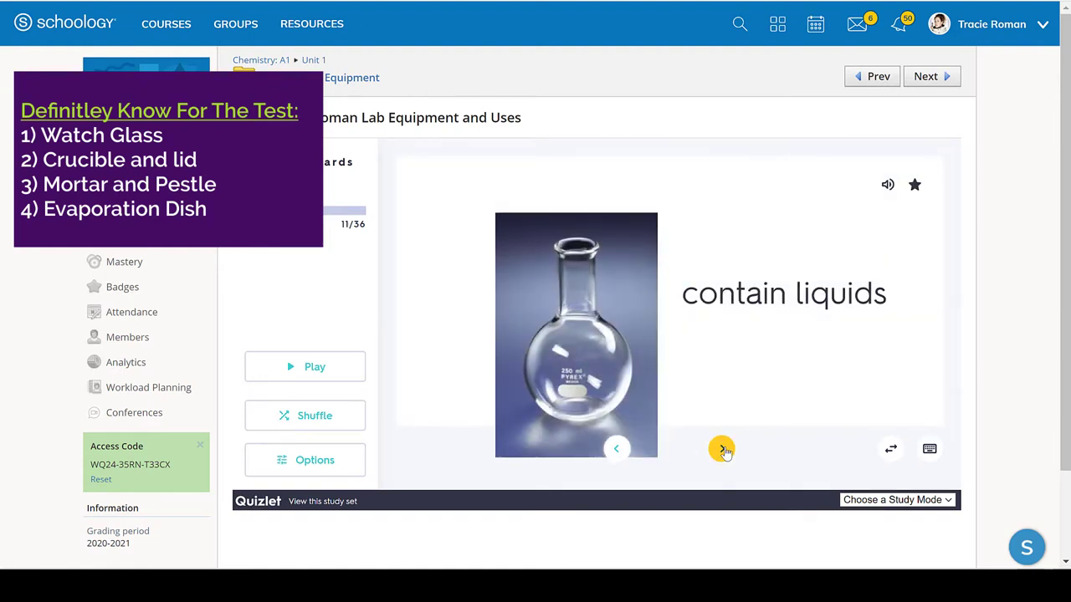
pyautogui.click(722, 449)
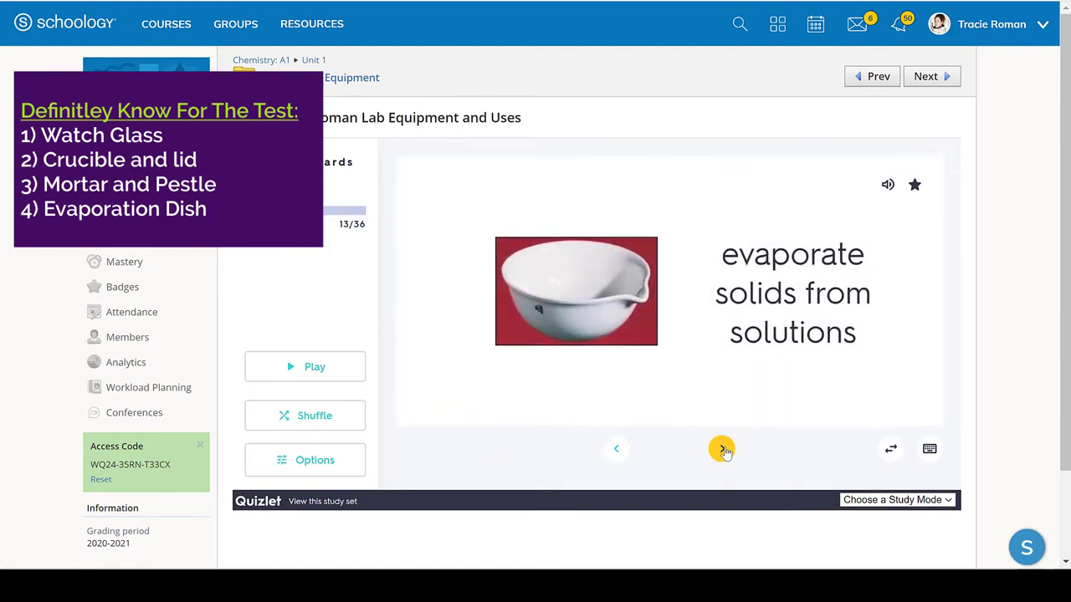
pyautogui.moveTo(722, 449)
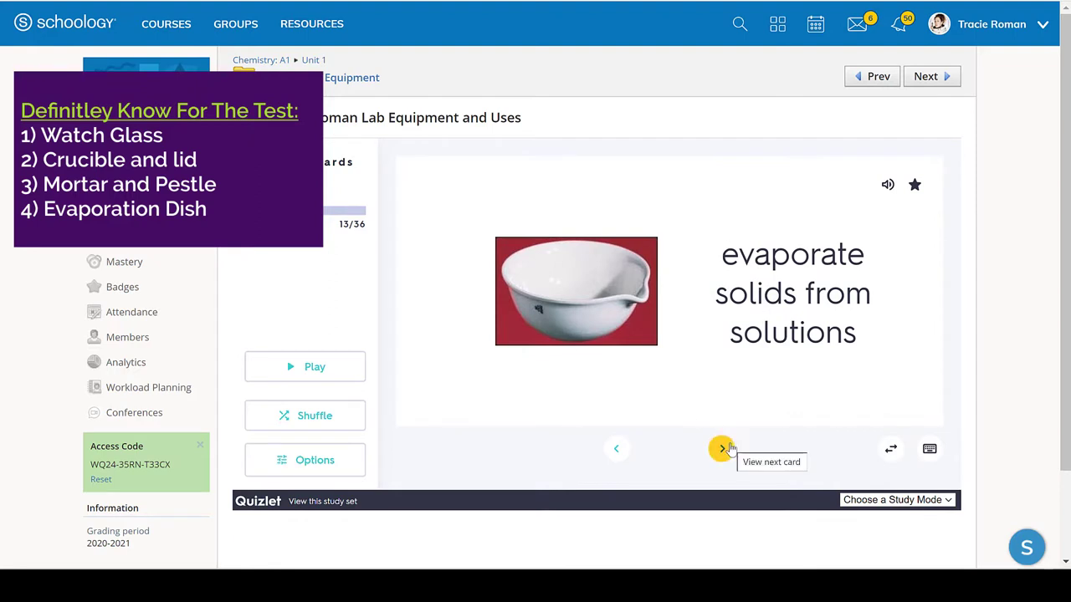
pyautogui.moveTo(618, 450)
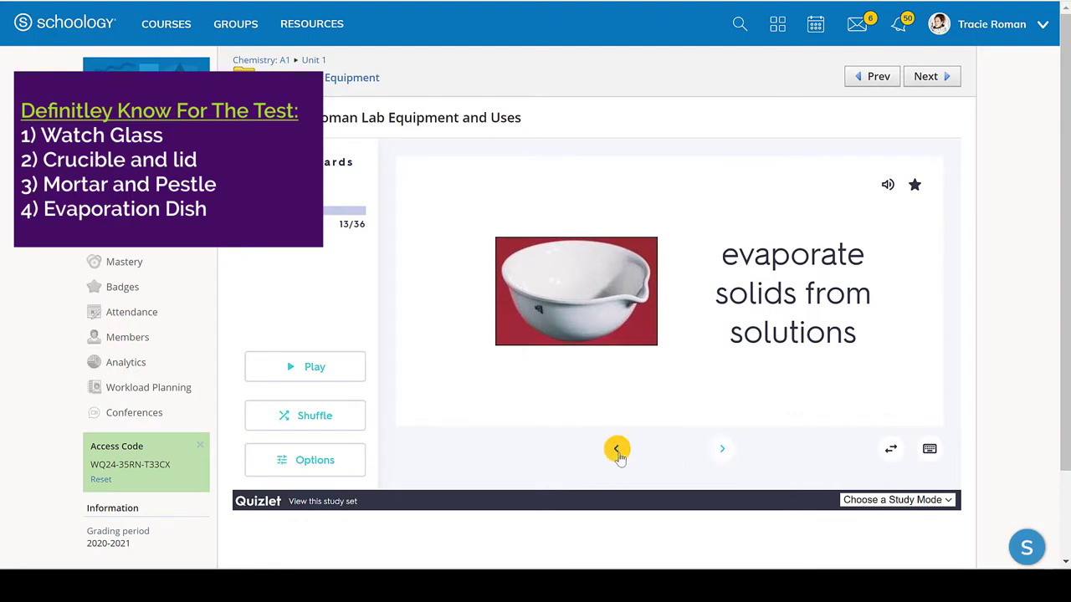
pyautogui.click(617, 449)
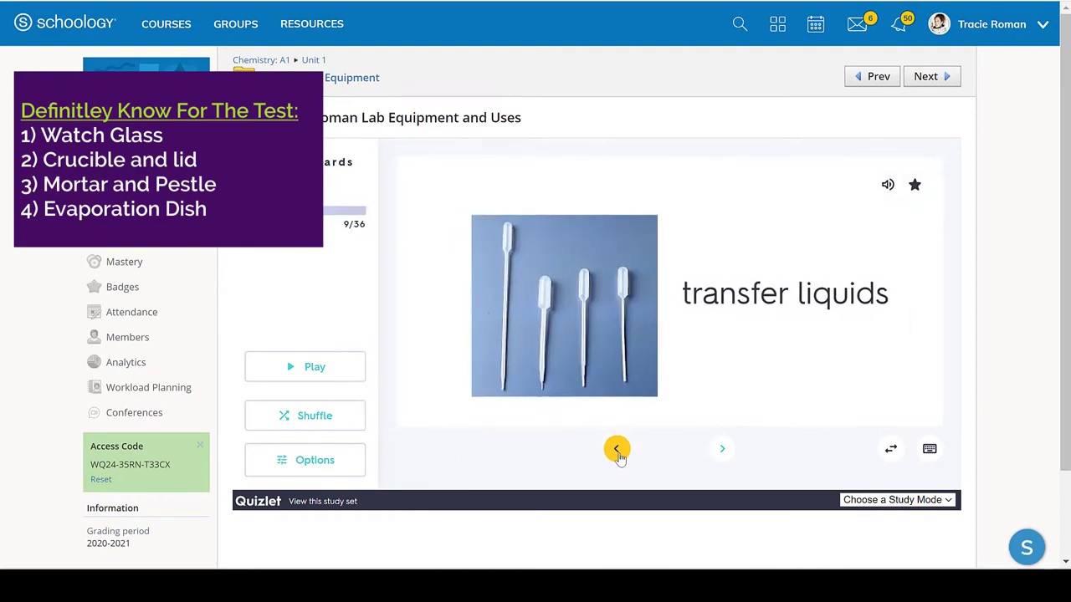
pyautogui.click(616, 449)
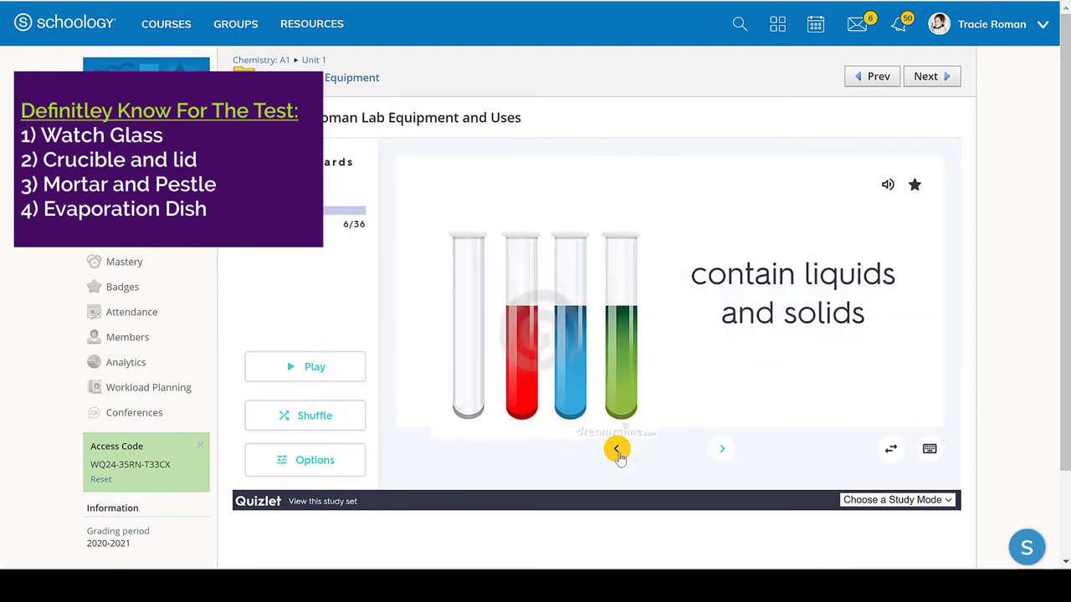
pyautogui.click(617, 449)
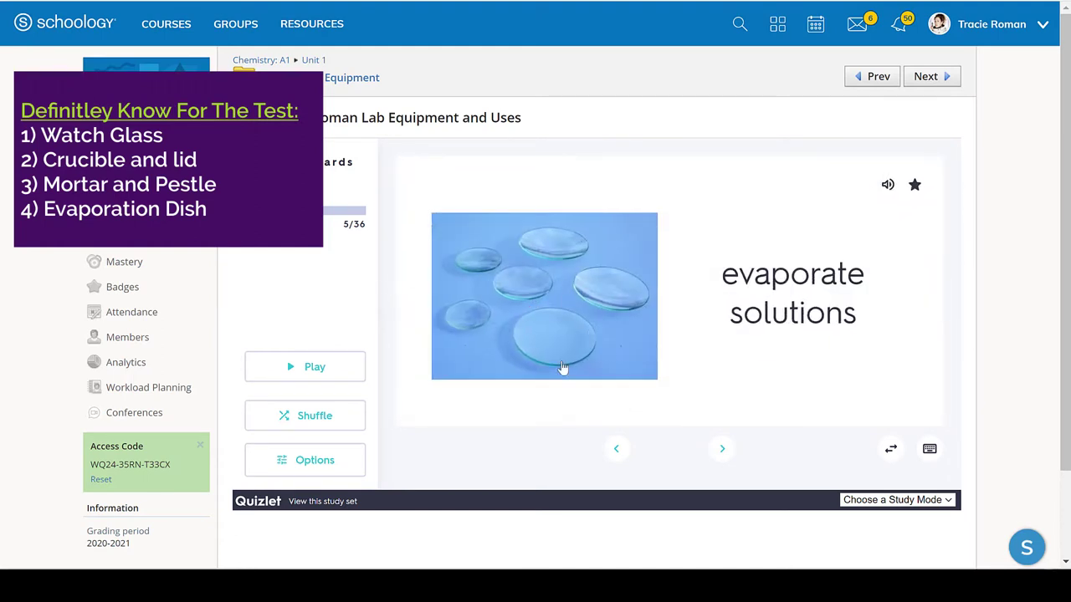
pyautogui.moveTo(529, 351)
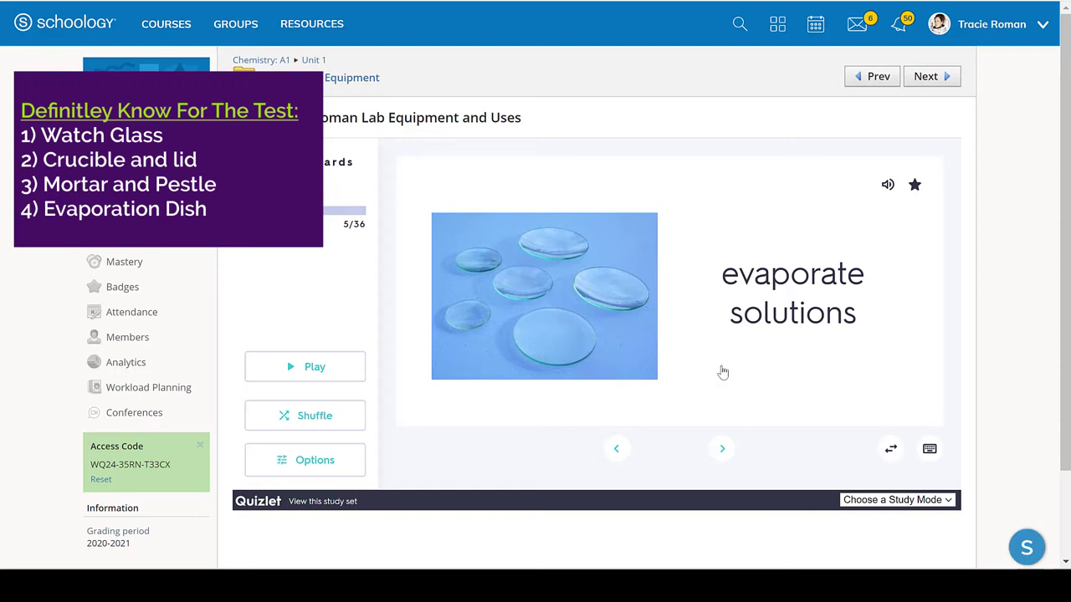
pyautogui.moveTo(553, 340)
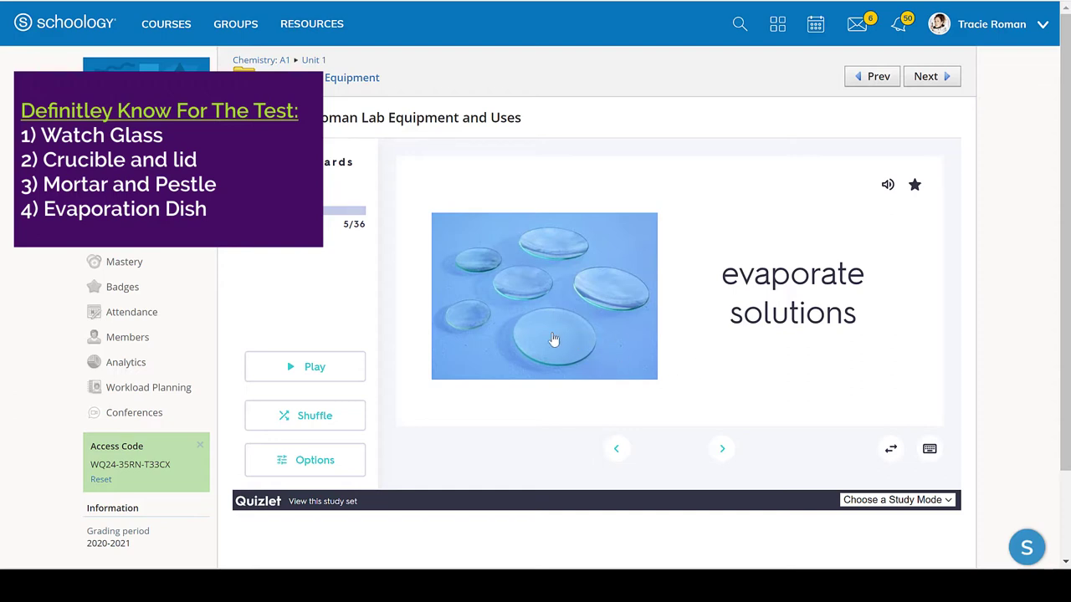
pyautogui.moveTo(585, 310)
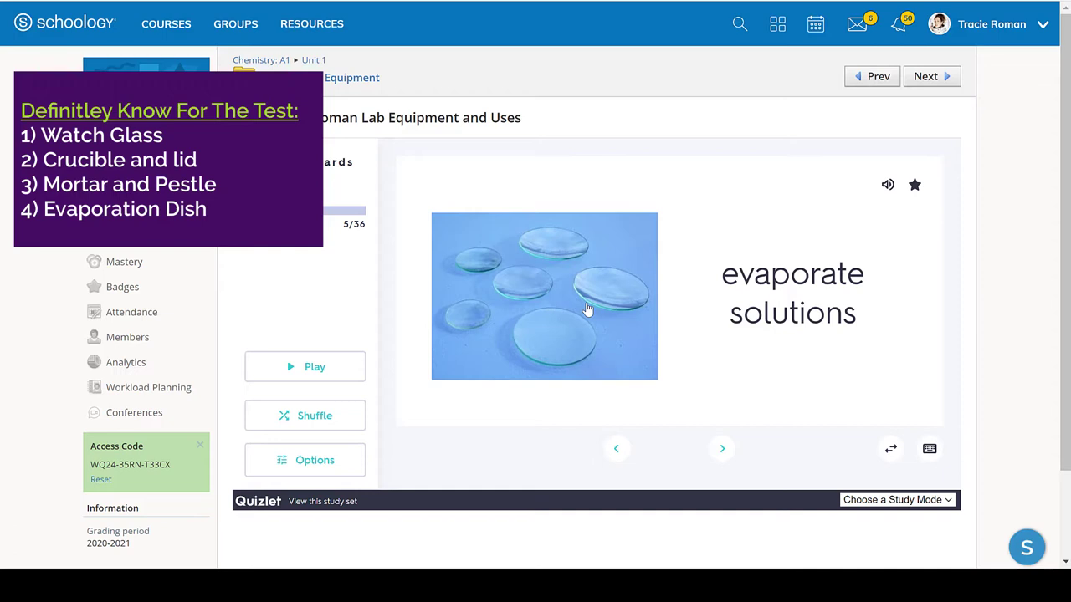
pyautogui.moveTo(712, 377)
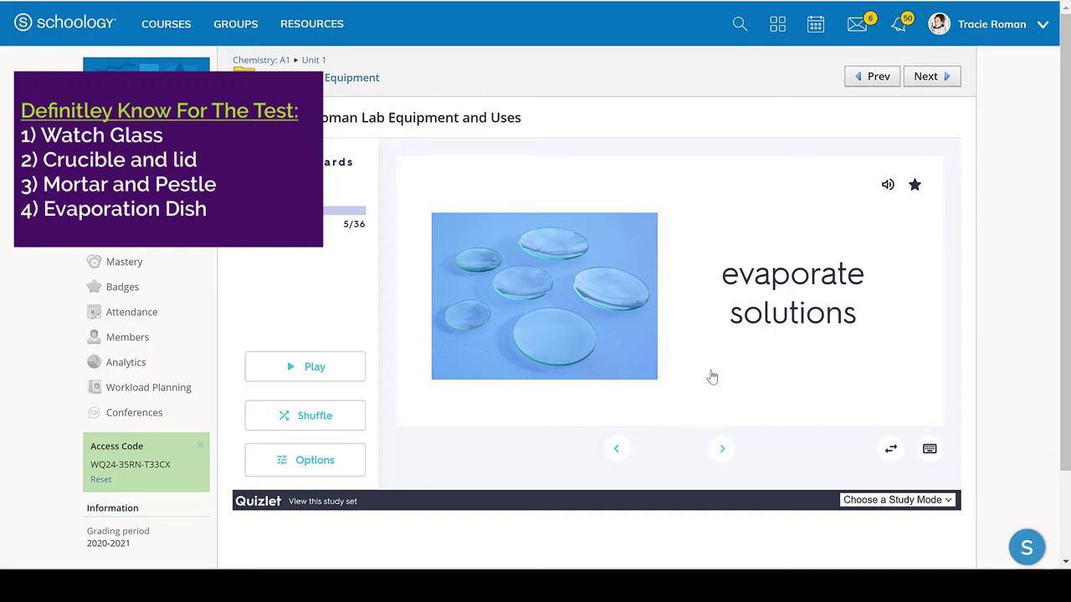
pyautogui.moveTo(732, 374)
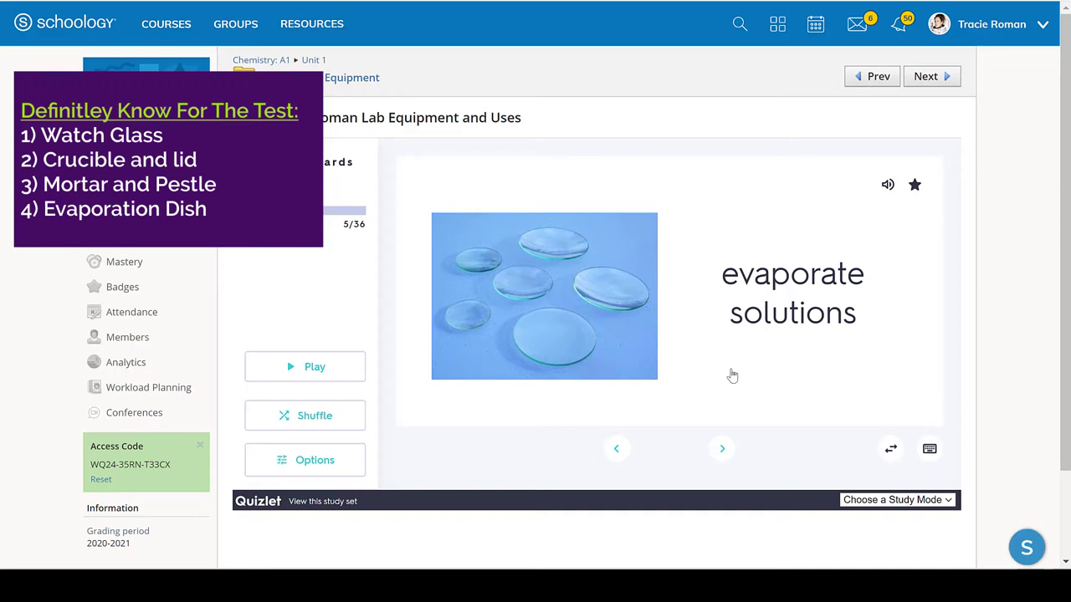
pyautogui.moveTo(749, 280)
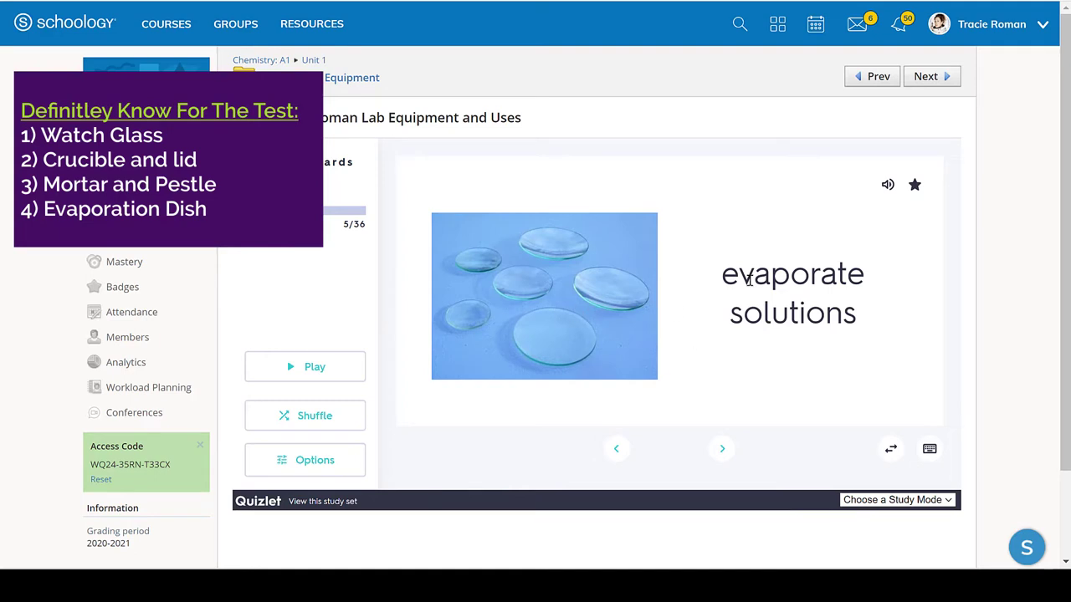
pyautogui.moveTo(606, 266)
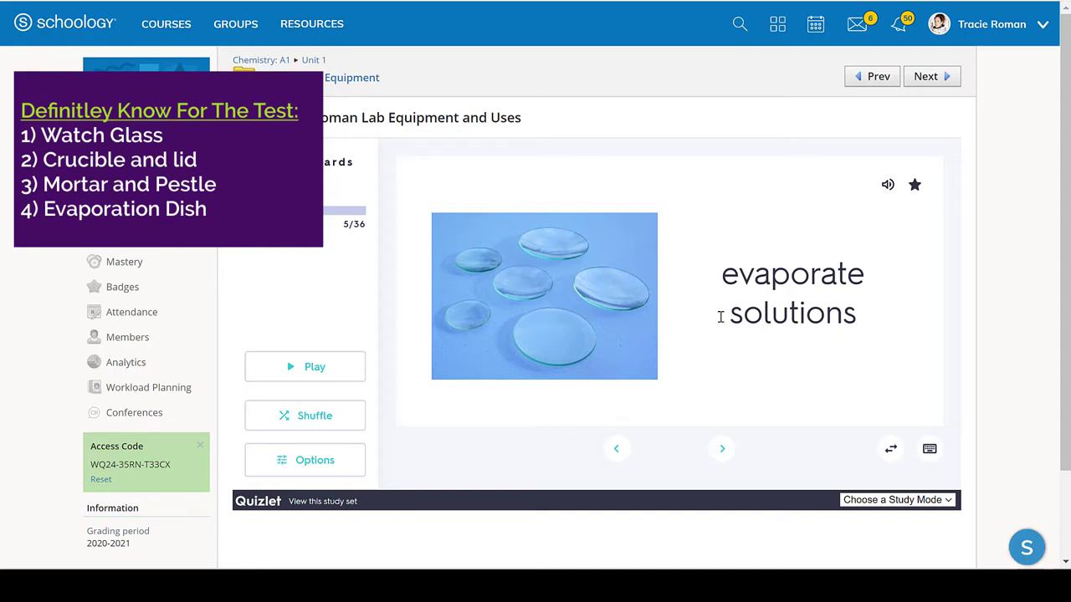
pyautogui.moveTo(588, 393)
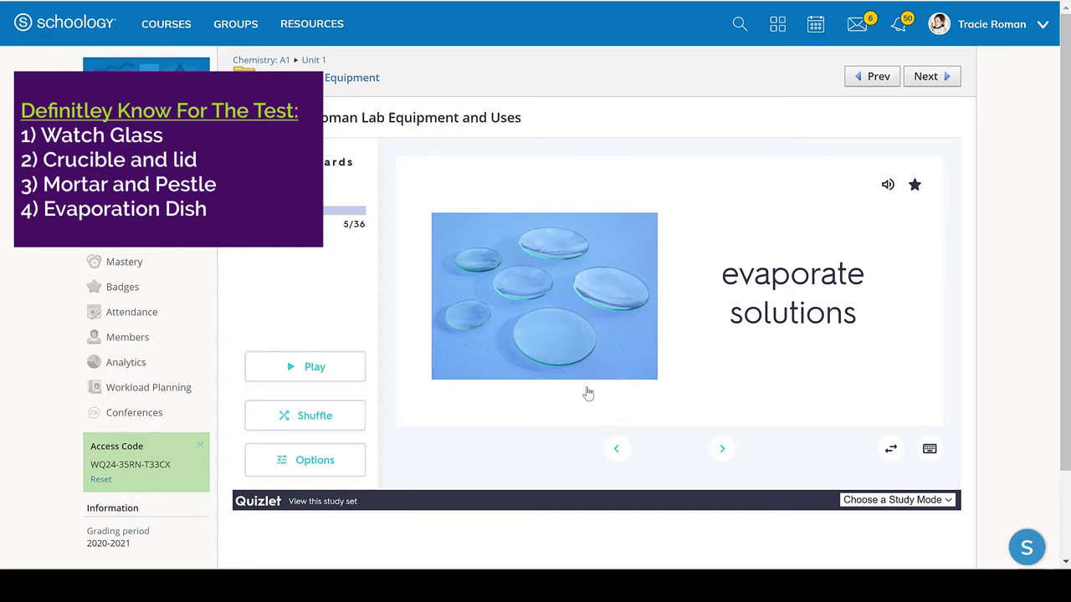
# Step: Advance through test tube, funnel and pipette cards to card 10, crucible and lid
pyautogui.click(721, 449)
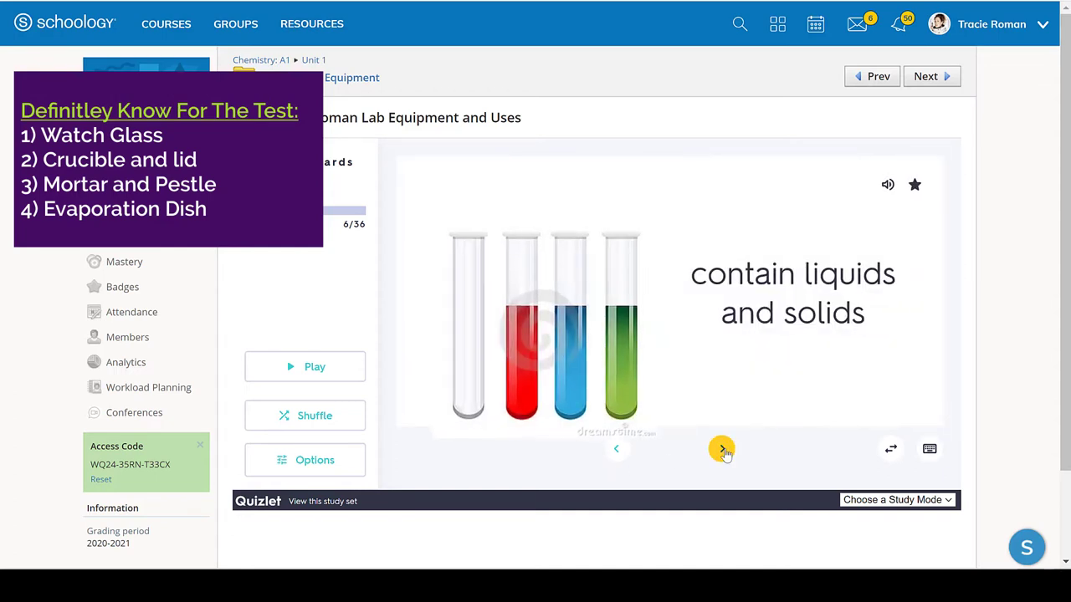
pyautogui.click(722, 449)
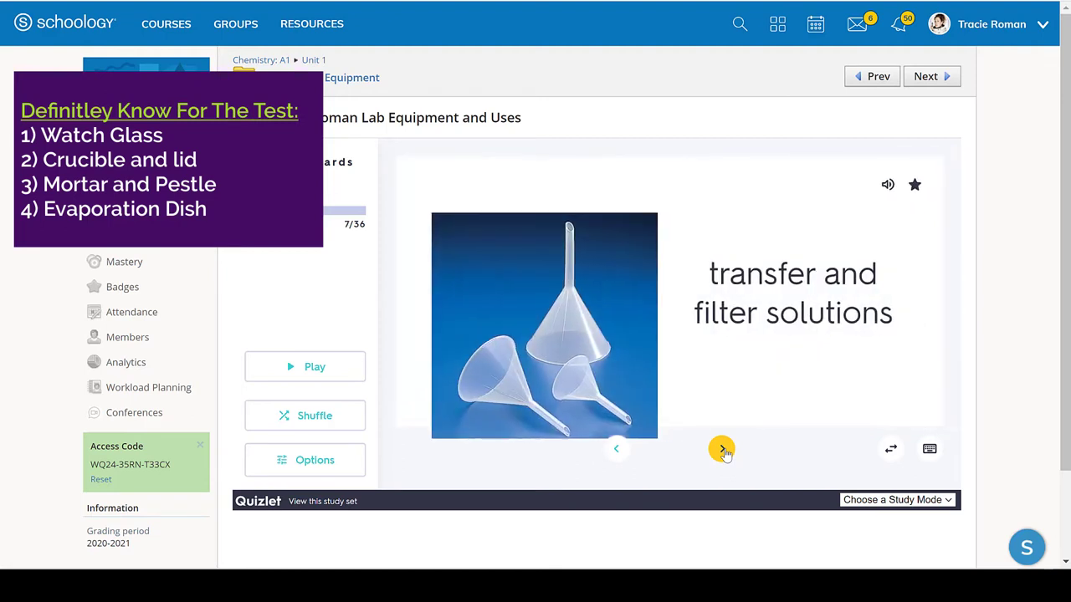
pyautogui.click(721, 449)
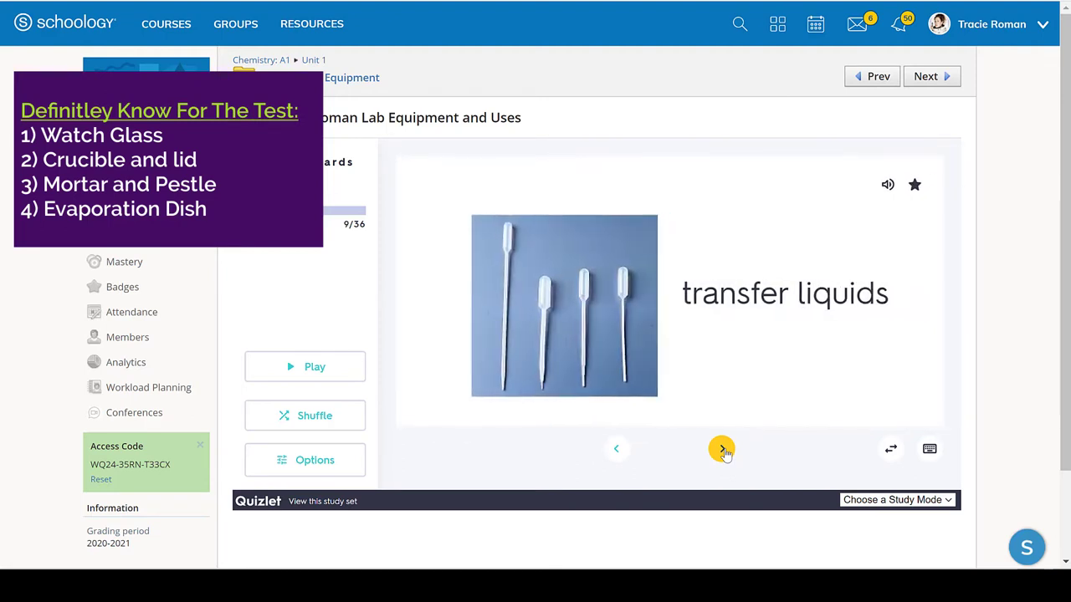
pyautogui.click(721, 449)
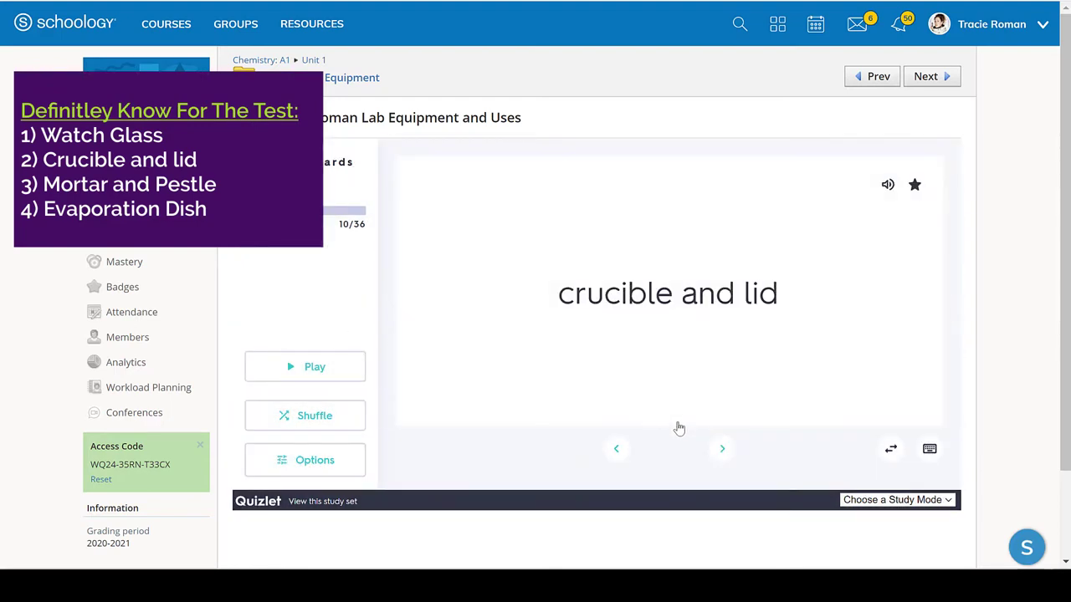
pyautogui.moveTo(669, 312)
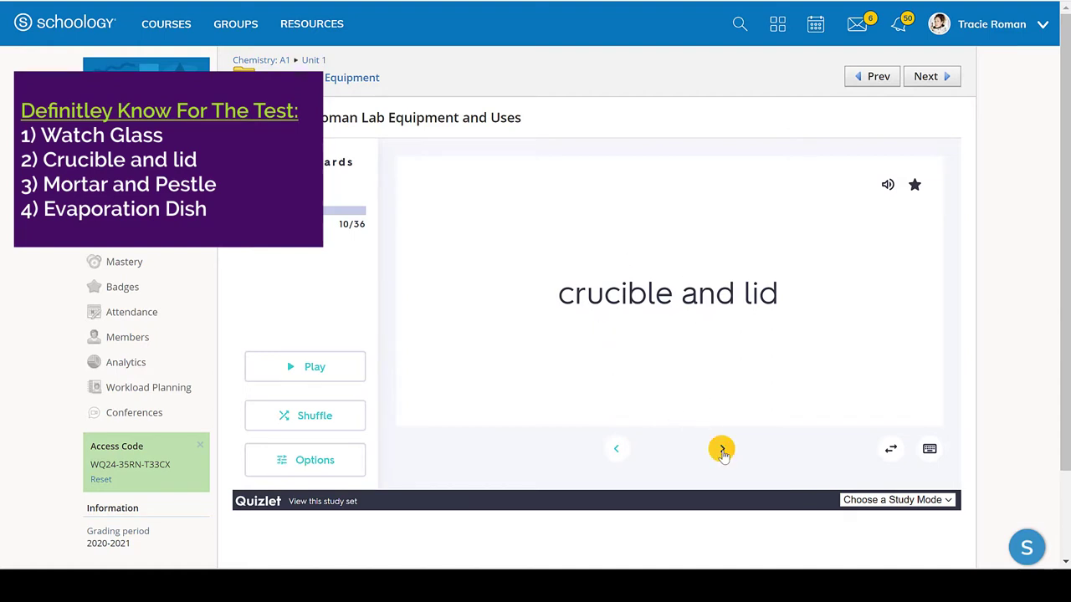
# Step: Flip the crucible and lid card to 'heating solids', then advance to card 11, 'contain liquids'
pyautogui.click(721, 449)
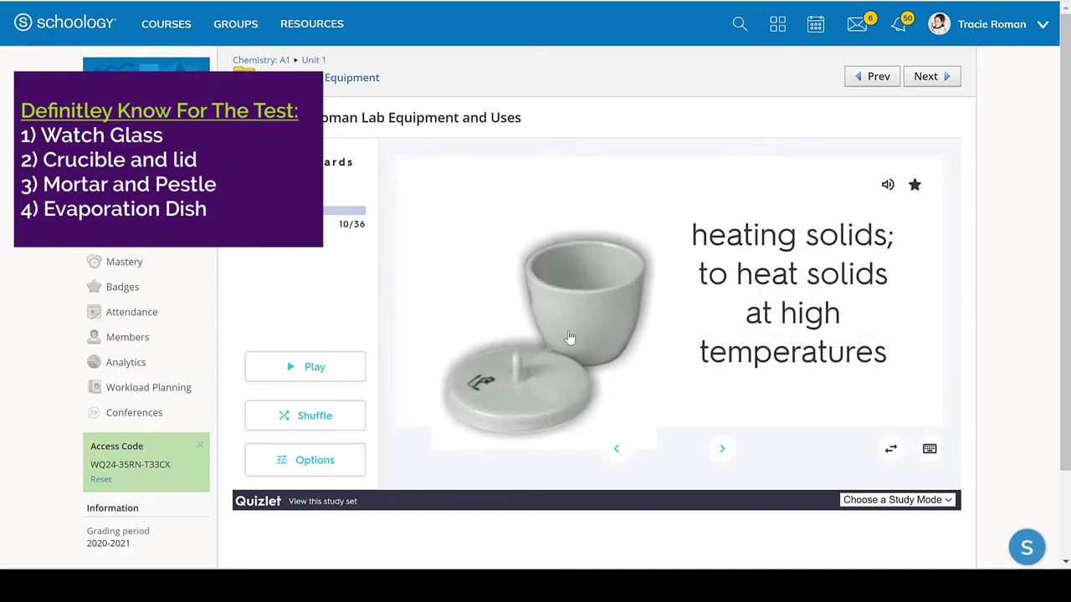
pyautogui.moveTo(583, 313)
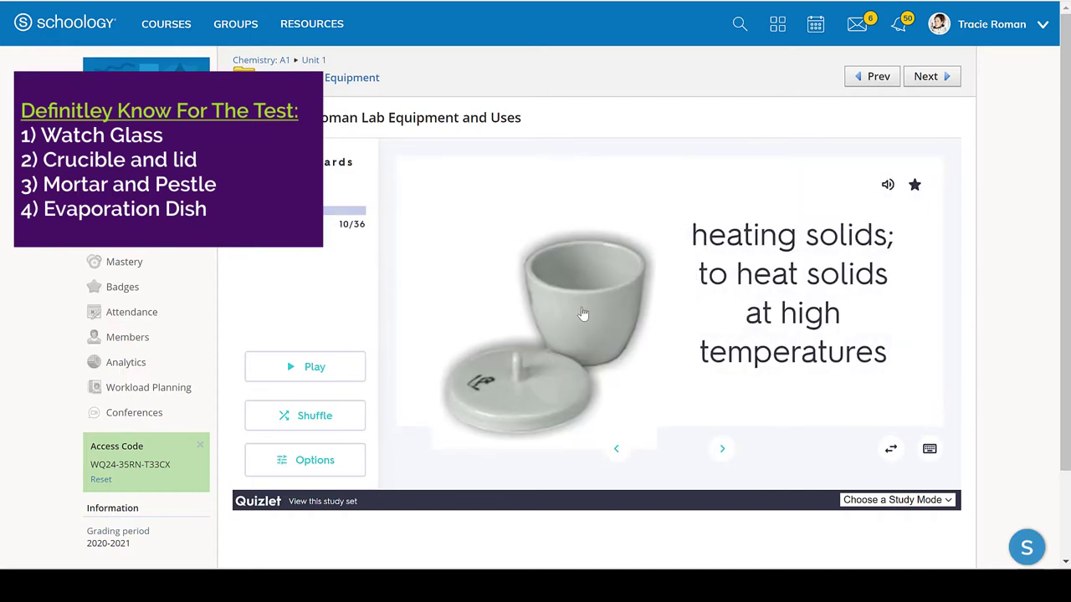
pyautogui.moveTo(589, 289)
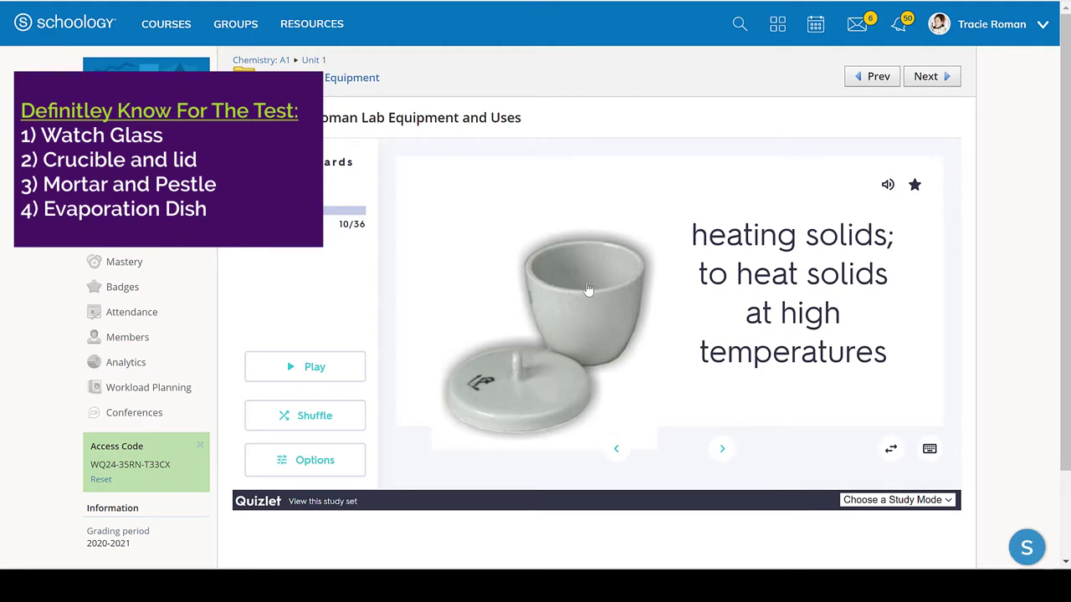
pyautogui.moveTo(553, 294)
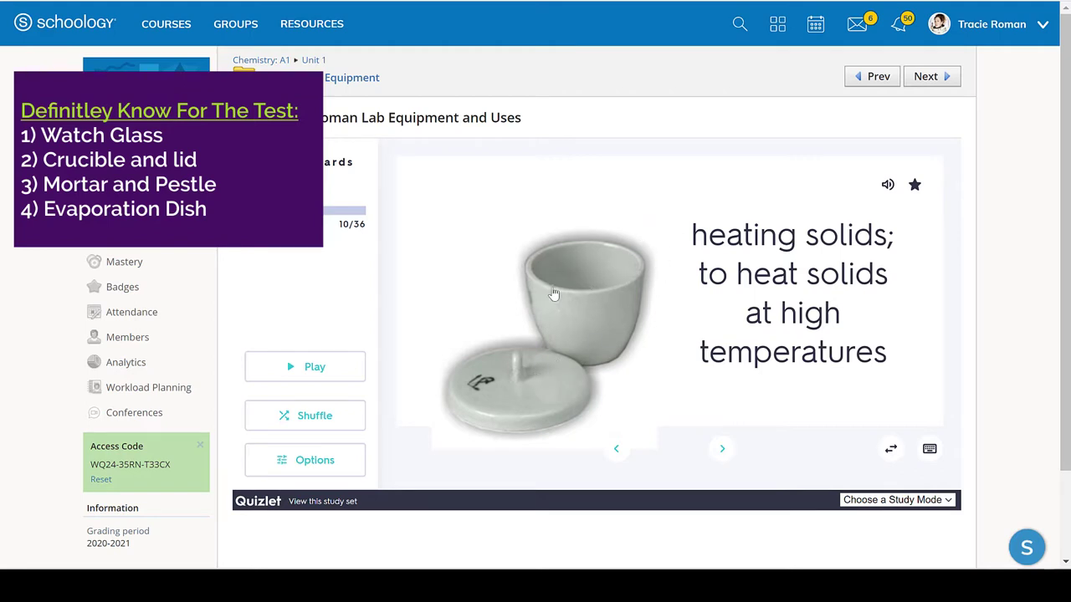
pyautogui.moveTo(535, 370)
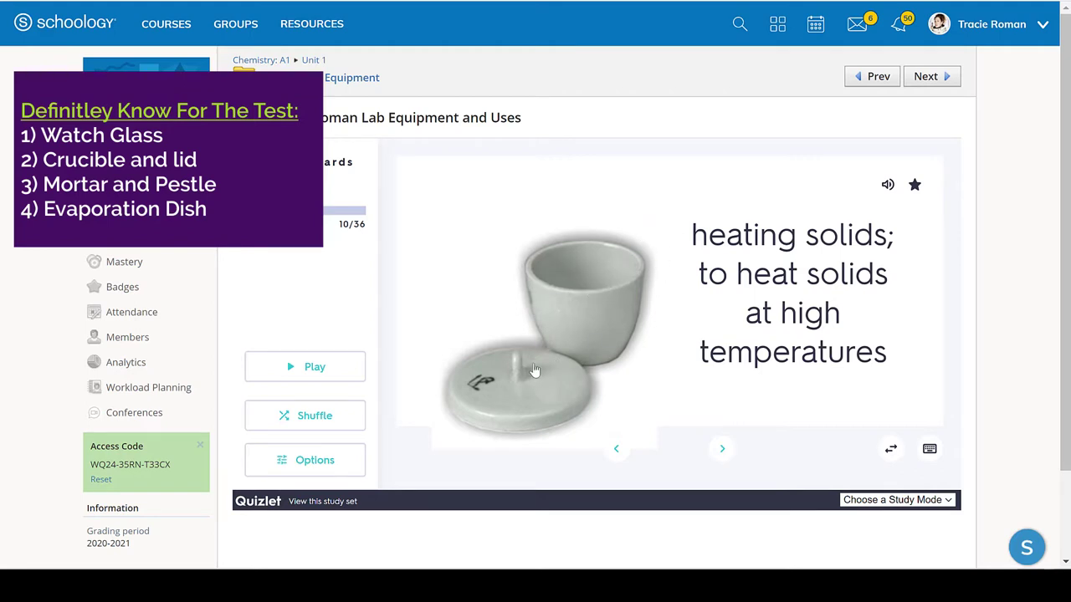
pyautogui.moveTo(625, 299)
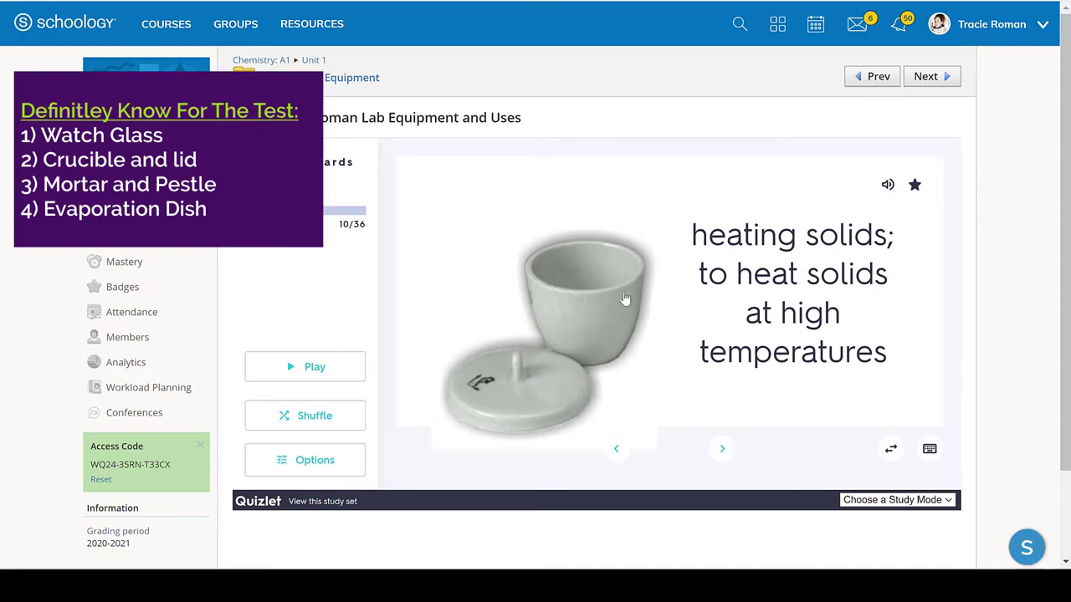
pyautogui.moveTo(547, 319)
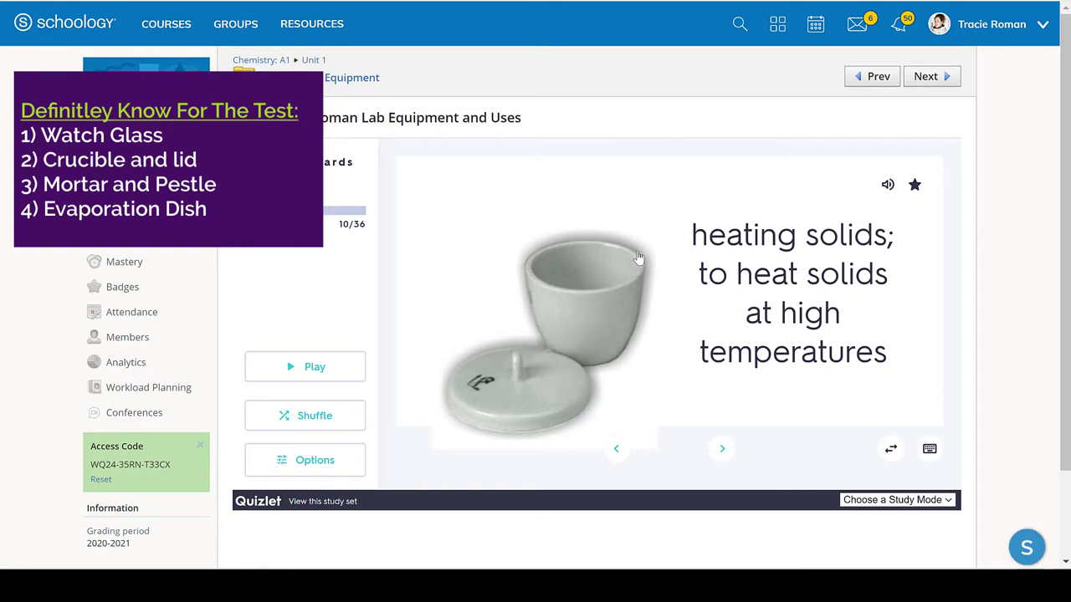
pyautogui.moveTo(719, 300)
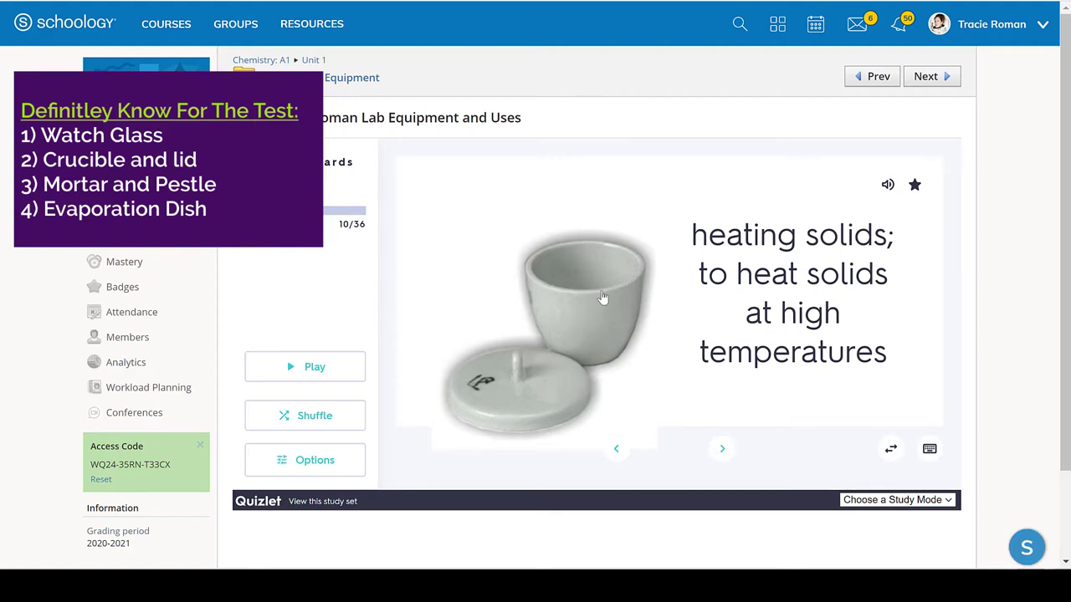
pyautogui.moveTo(535, 335)
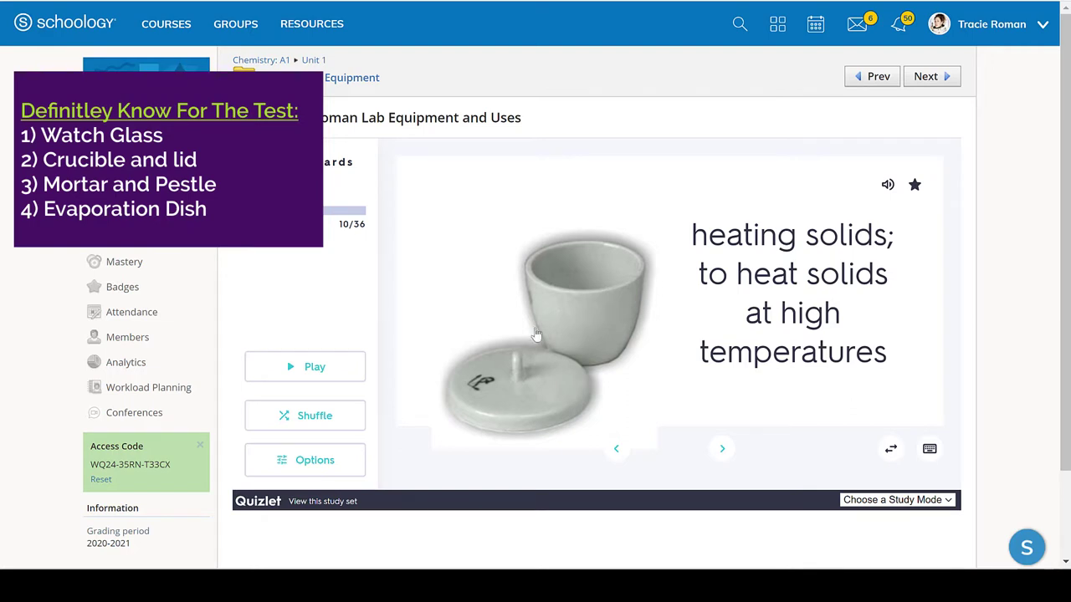
pyautogui.moveTo(512, 405)
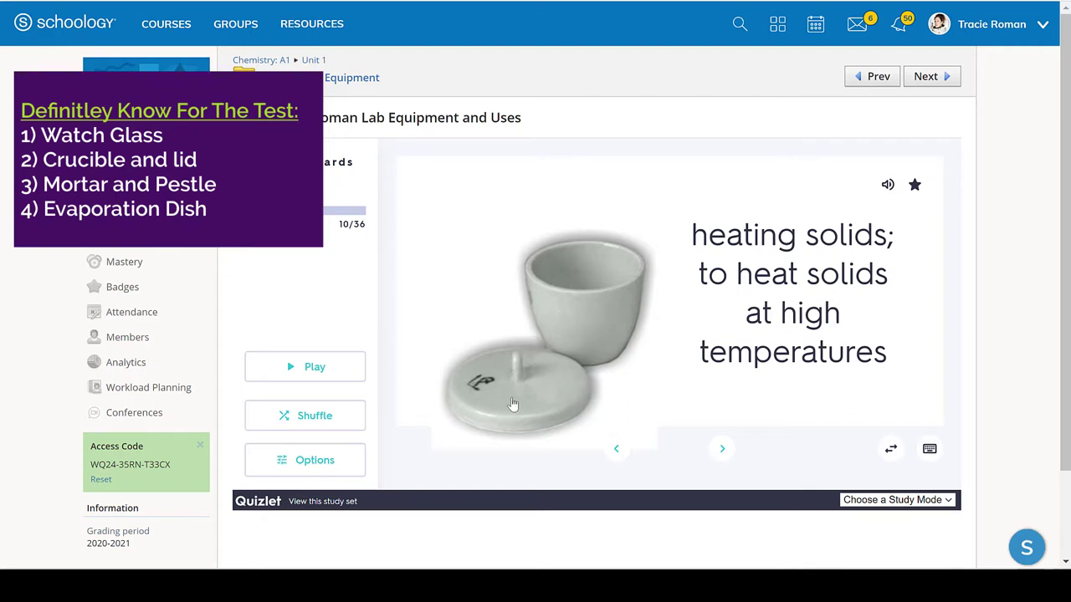
pyautogui.moveTo(569, 311)
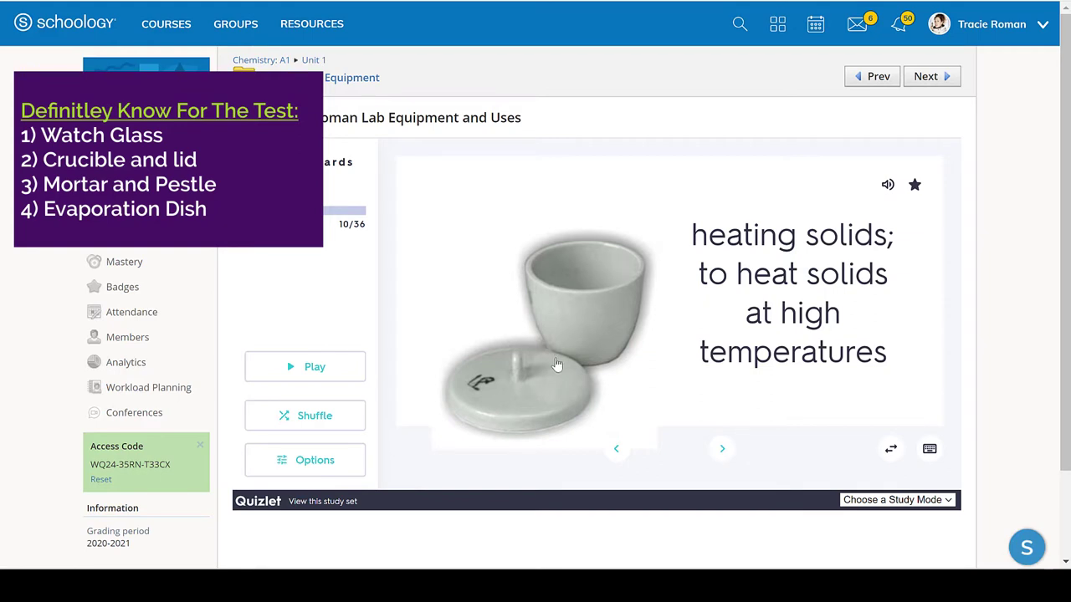
pyautogui.moveTo(721, 449)
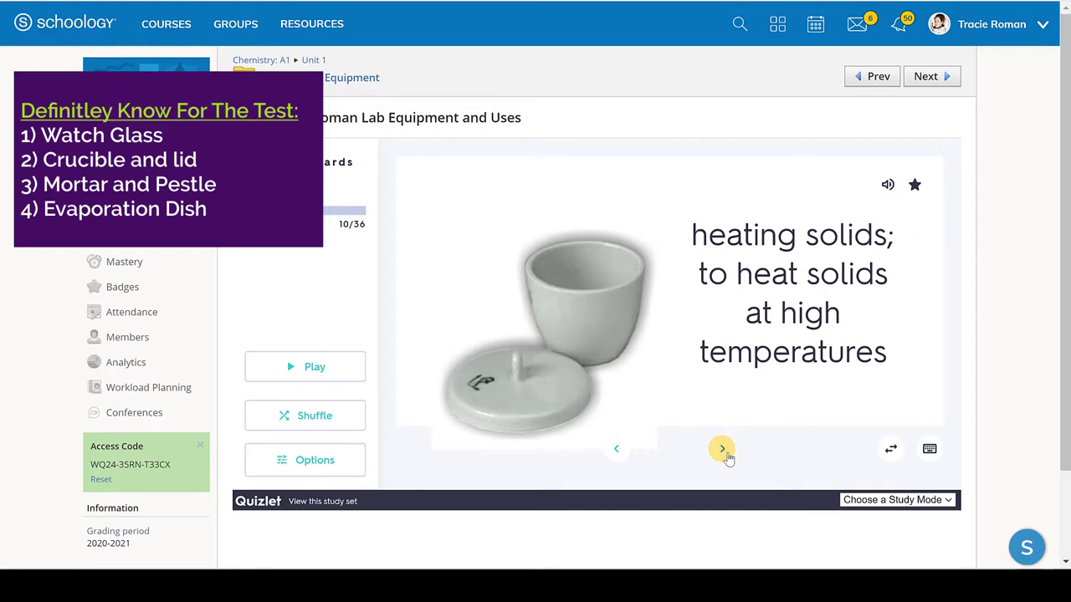
pyautogui.click(721, 448)
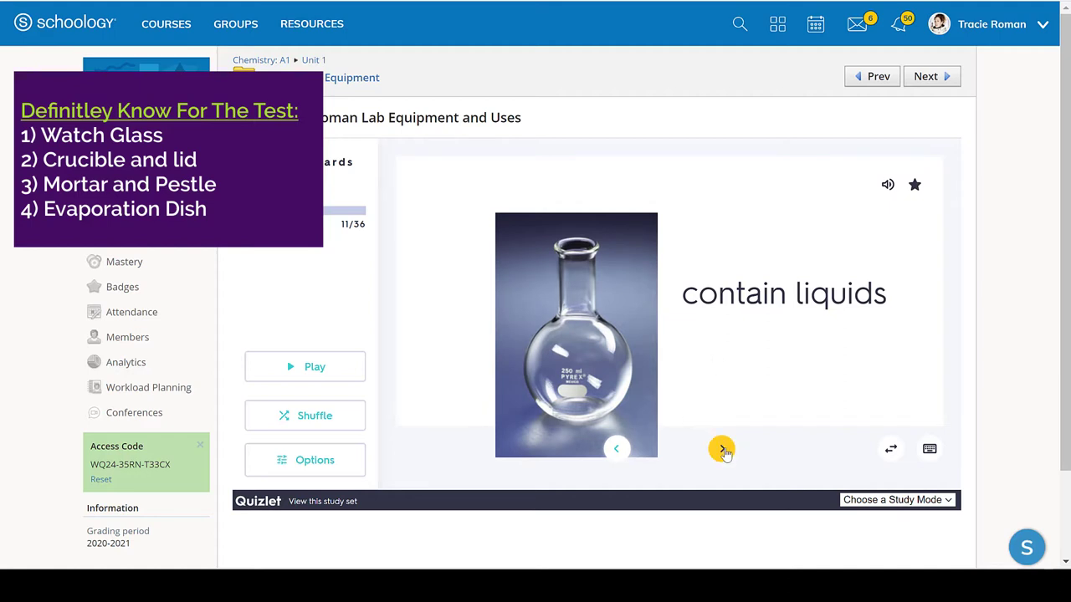
# Step: Reach card 12, flip it to mortar and pestle, then browse back and return to it
pyautogui.click(721, 449)
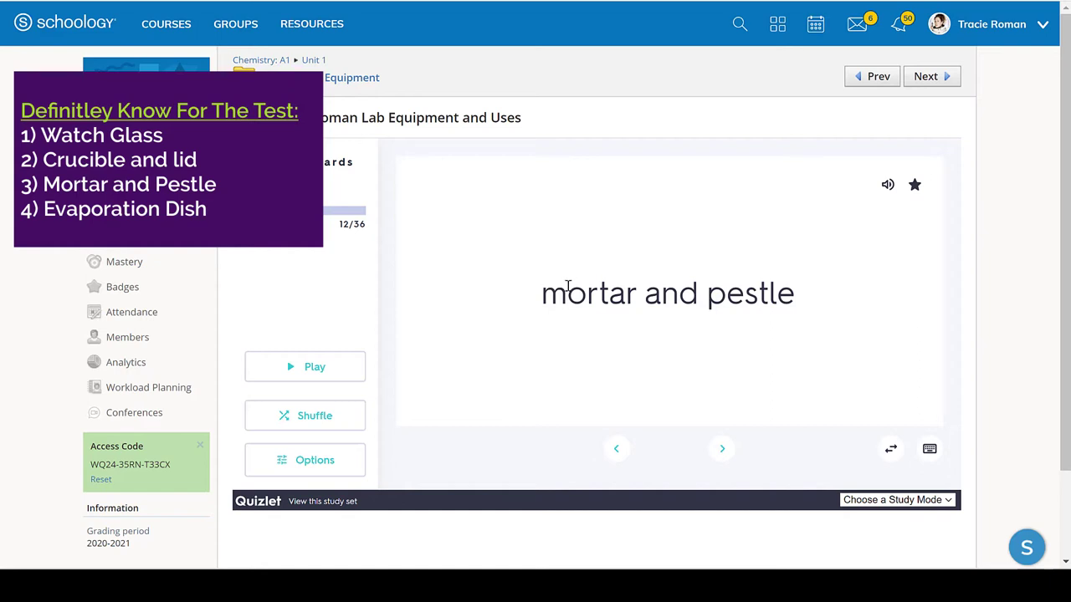
pyautogui.moveTo(634, 320)
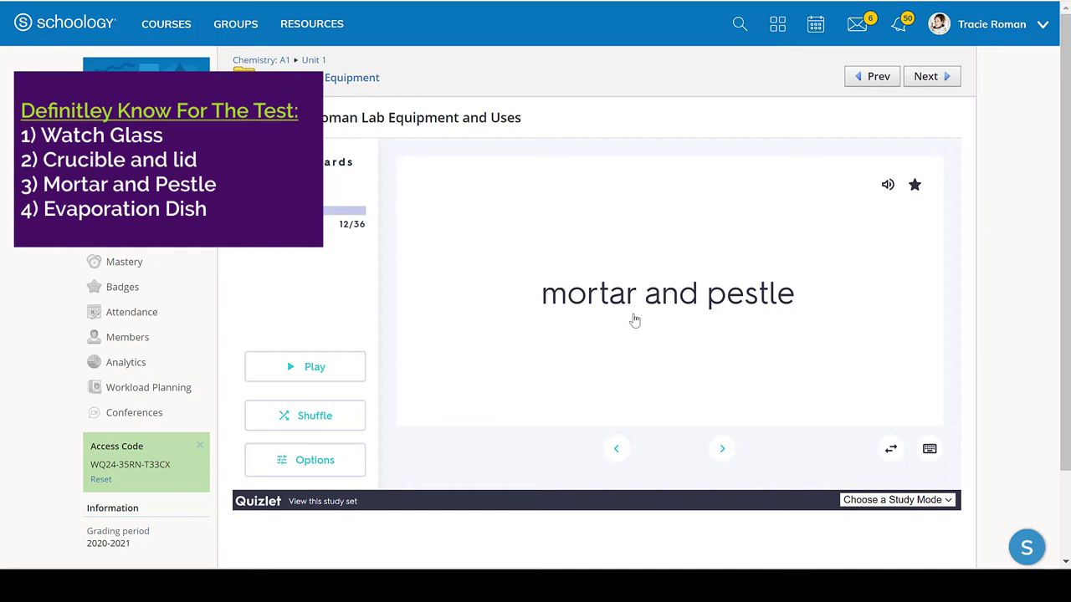
pyautogui.click(668, 293)
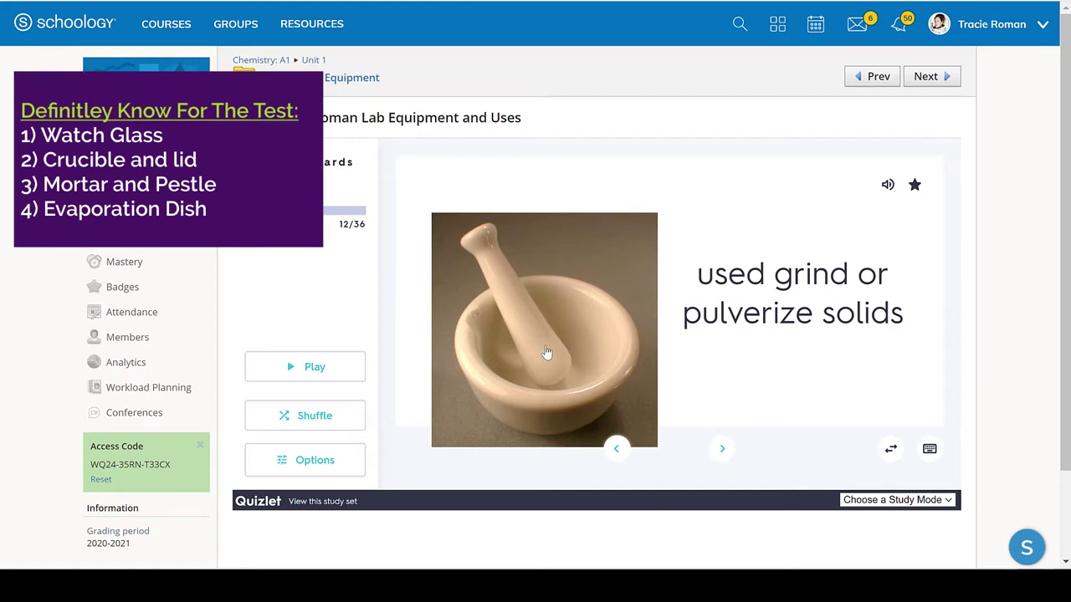
pyautogui.moveTo(493, 379)
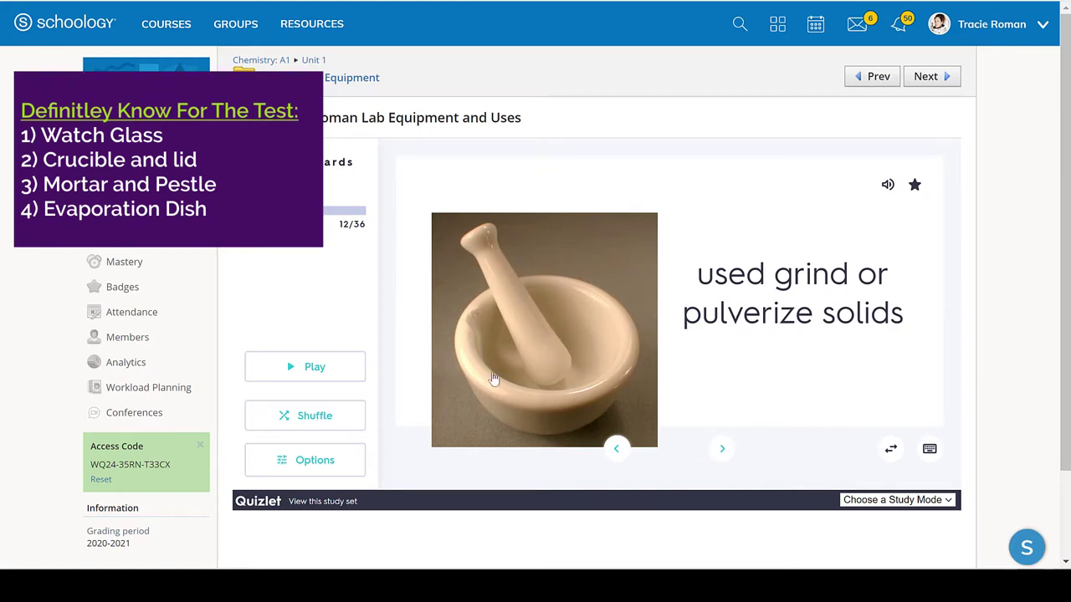
pyautogui.moveTo(565, 339)
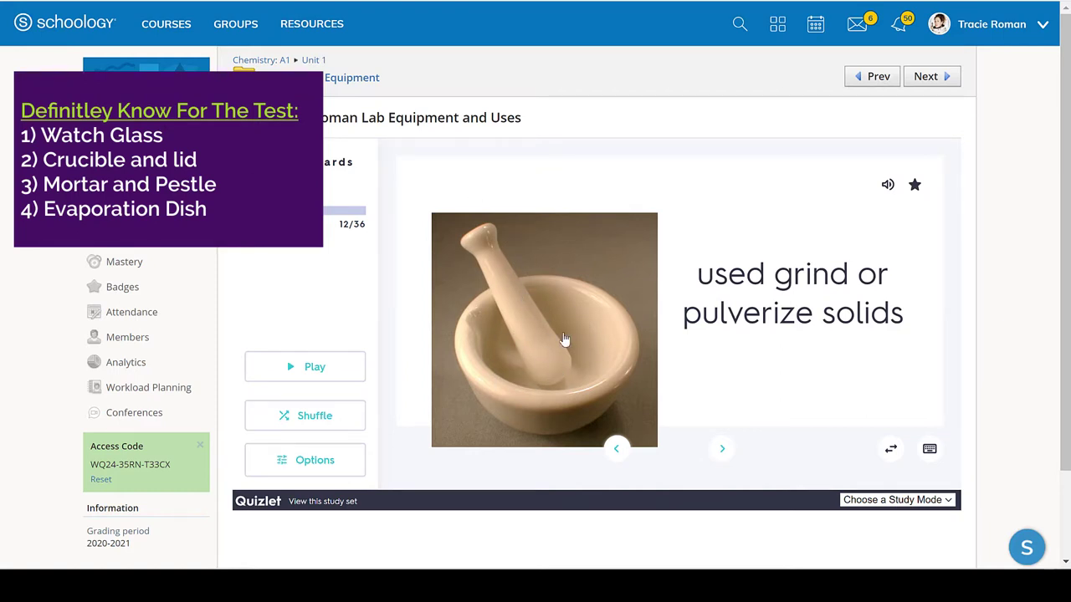
pyautogui.moveTo(547, 362)
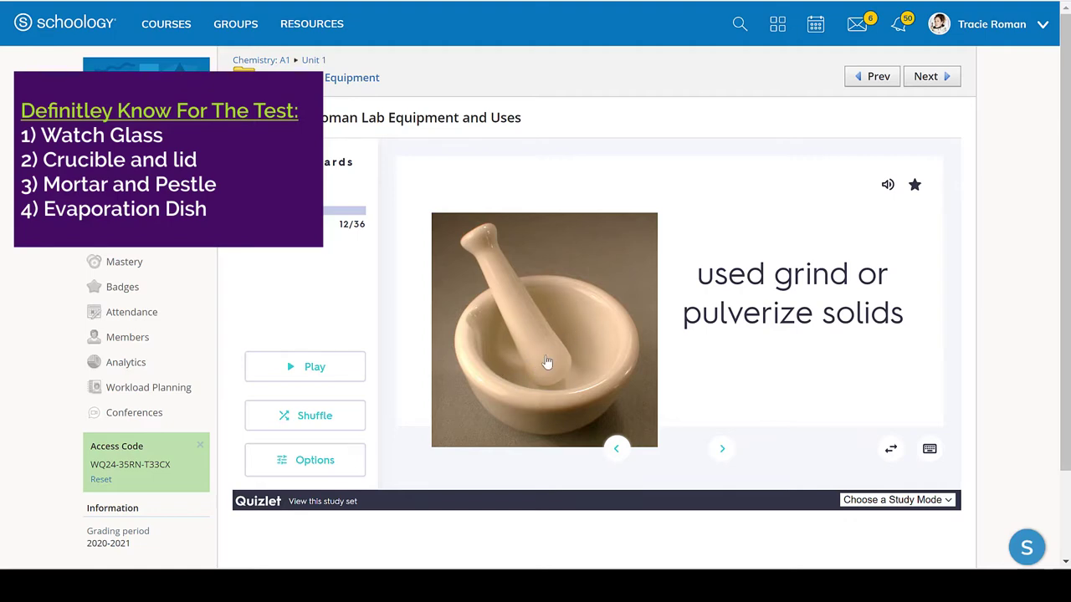
pyautogui.click(616, 450)
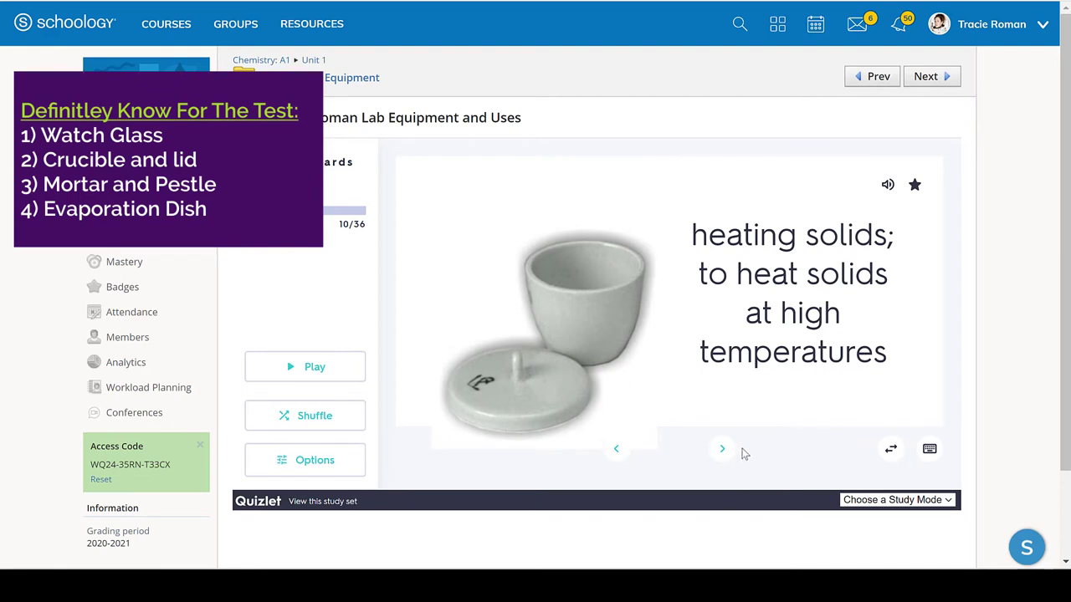
pyautogui.click(721, 450)
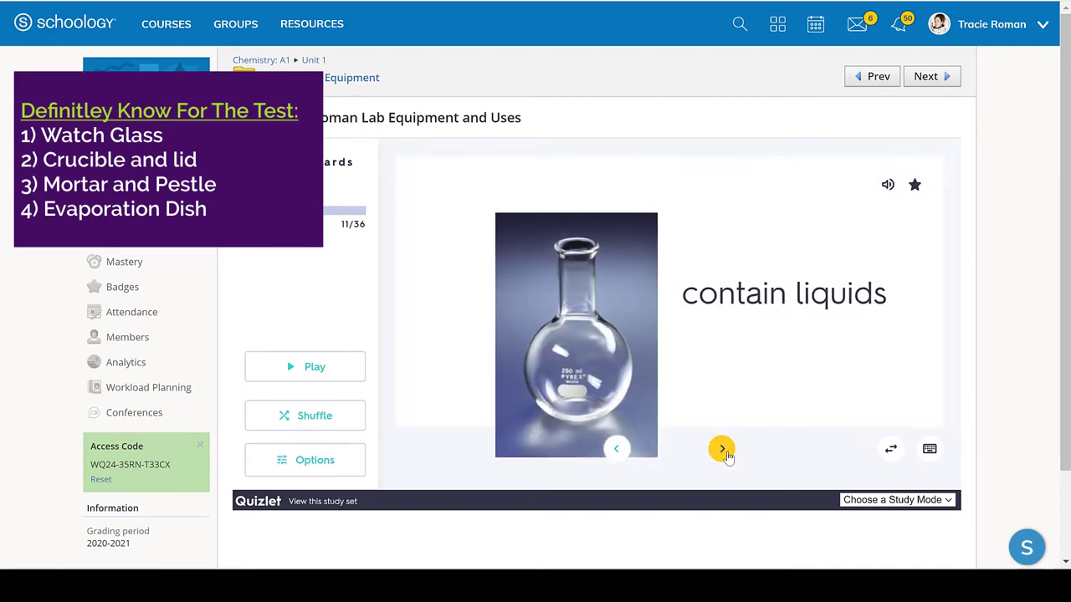
pyautogui.click(722, 449)
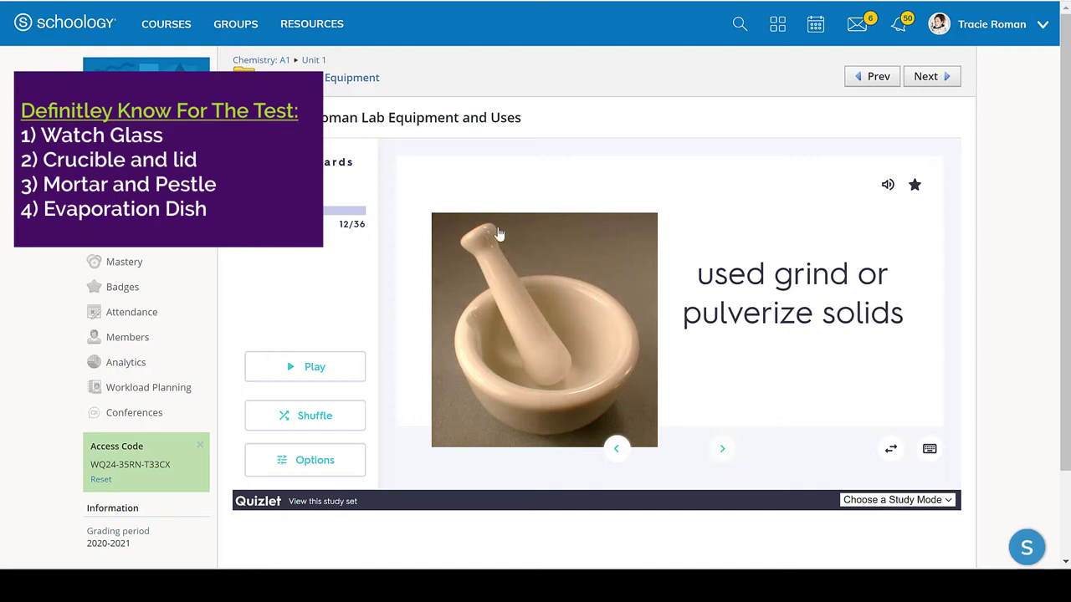
pyautogui.moveTo(523, 321)
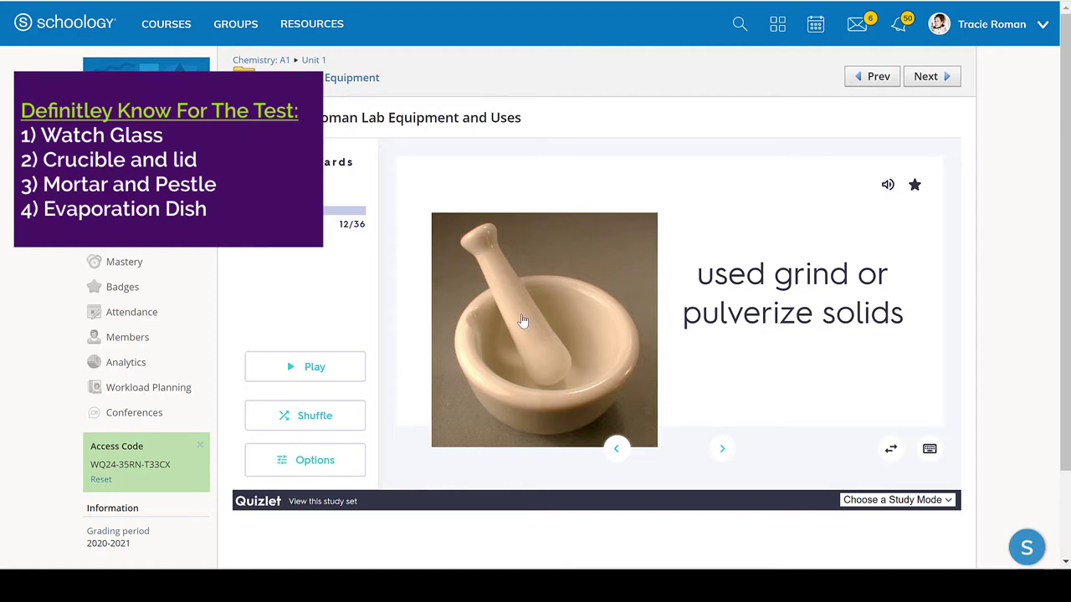
pyautogui.moveTo(562, 361)
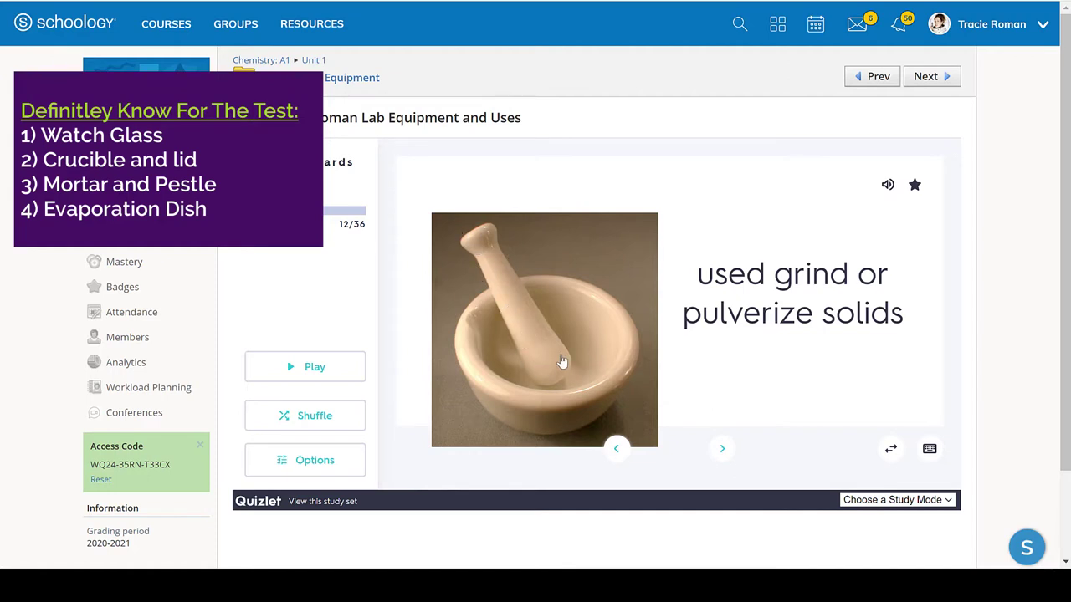
# Step: Advance past the evaporation dish and support stand cards to card 18, flipped to wire gauze
pyautogui.click(721, 448)
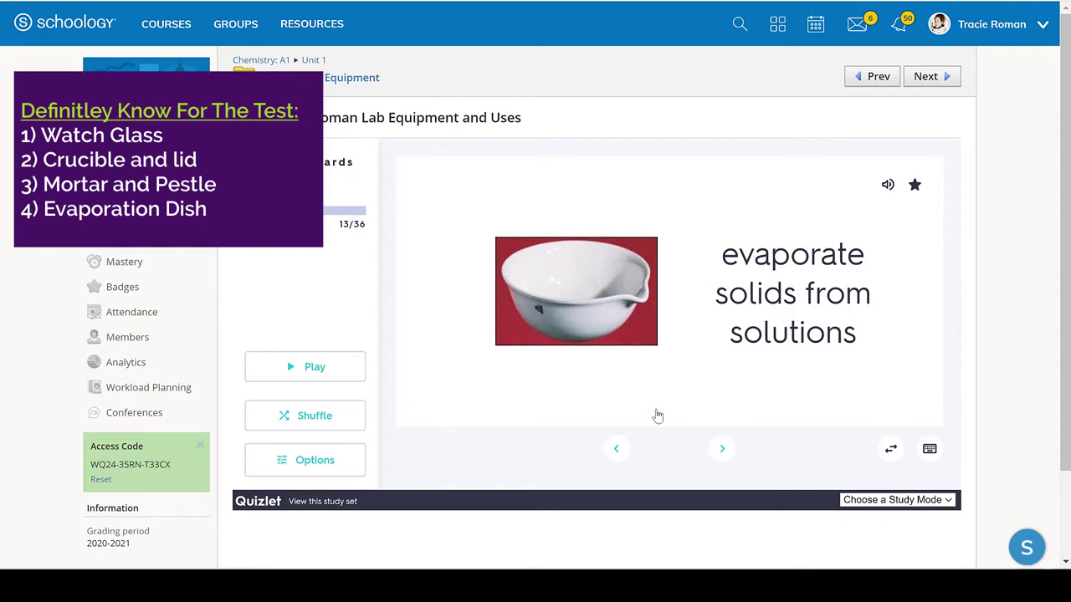
pyautogui.moveTo(653, 368)
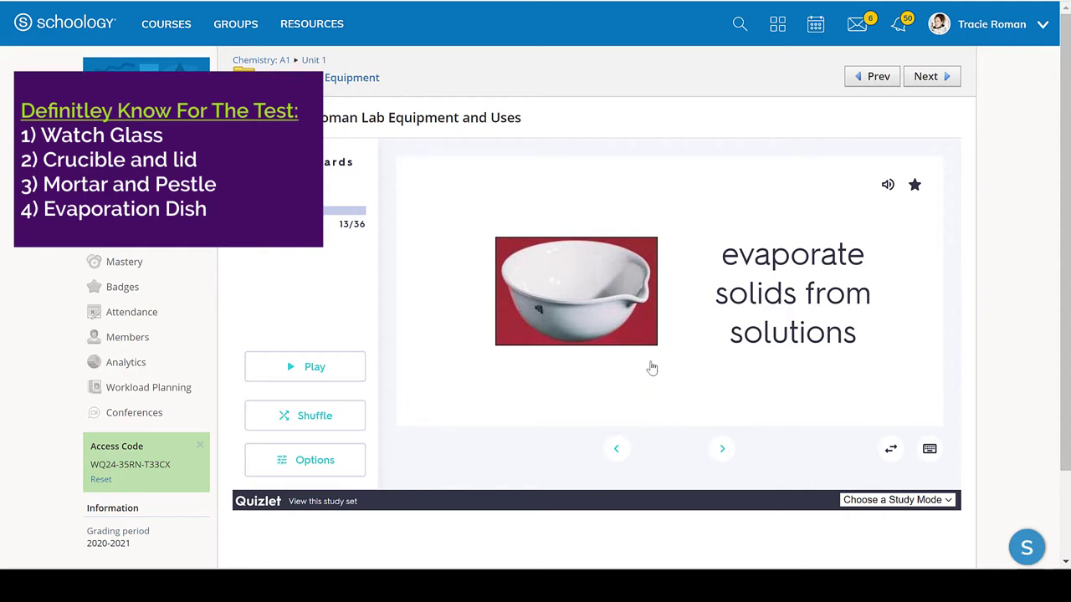
pyautogui.moveTo(595, 285)
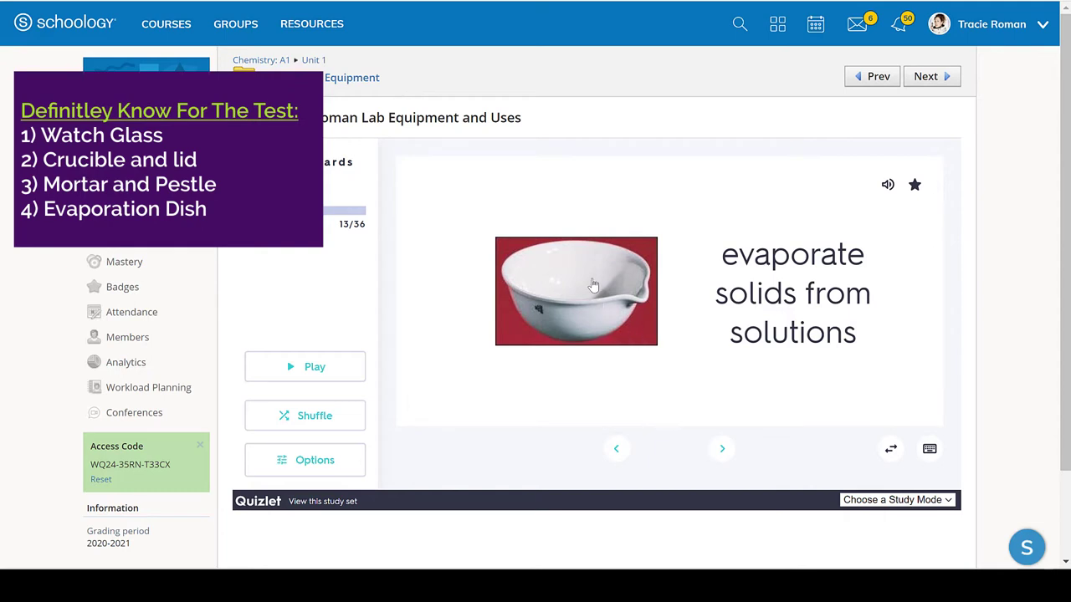
pyautogui.moveTo(518, 264)
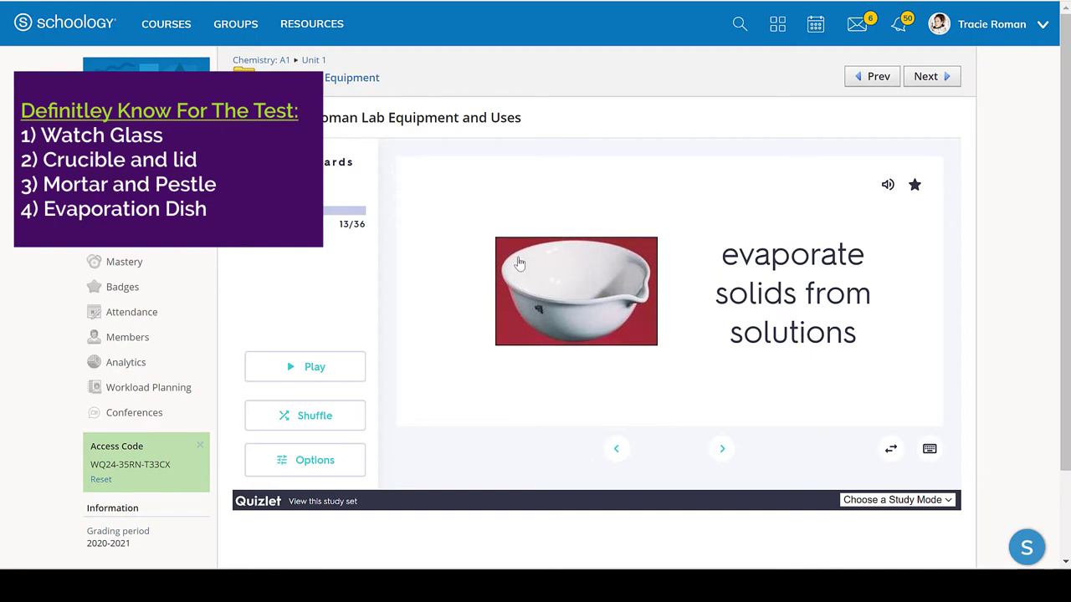
pyautogui.moveTo(631, 271)
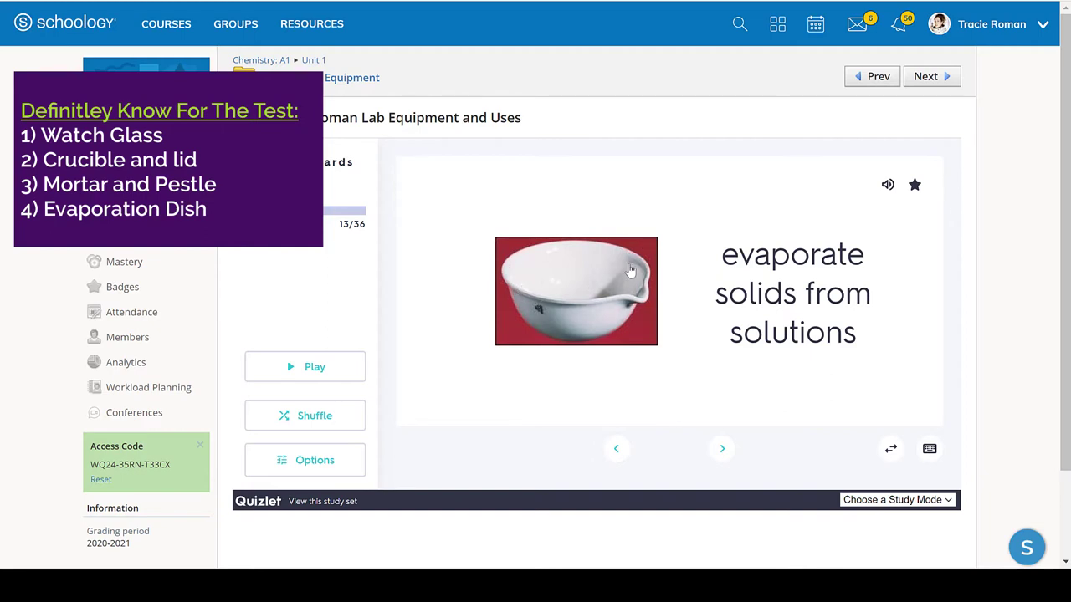
pyautogui.moveTo(537, 312)
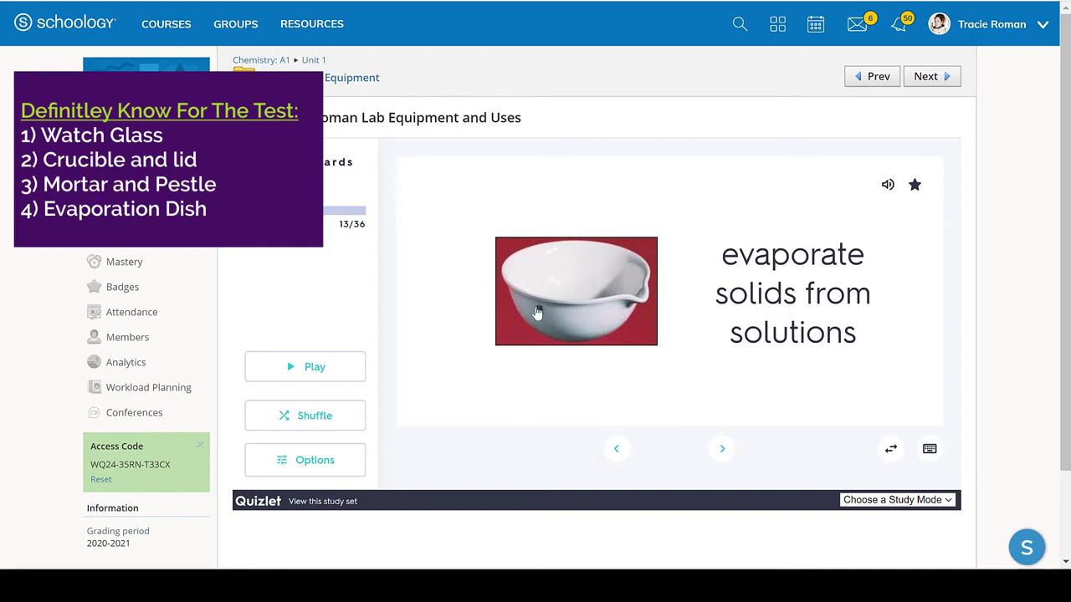
pyautogui.moveTo(591, 295)
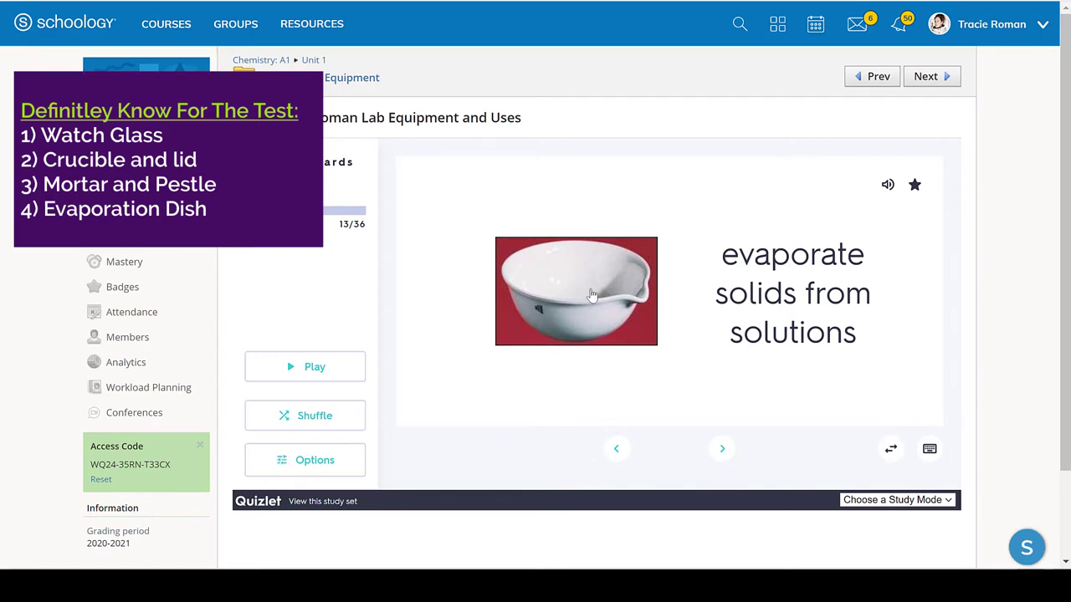
pyautogui.moveTo(635, 397)
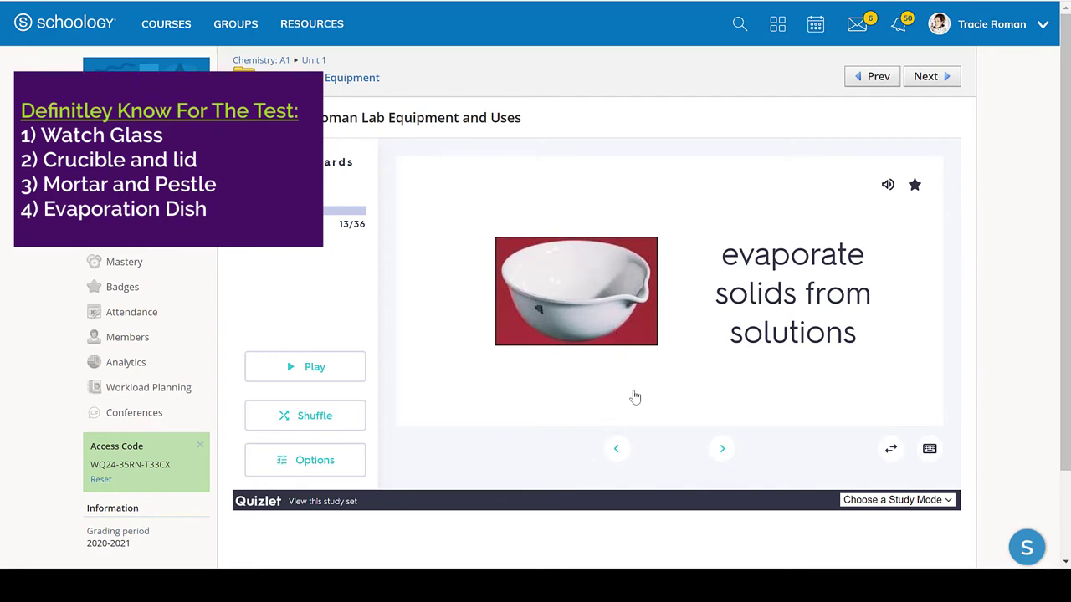
pyautogui.moveTo(601, 315)
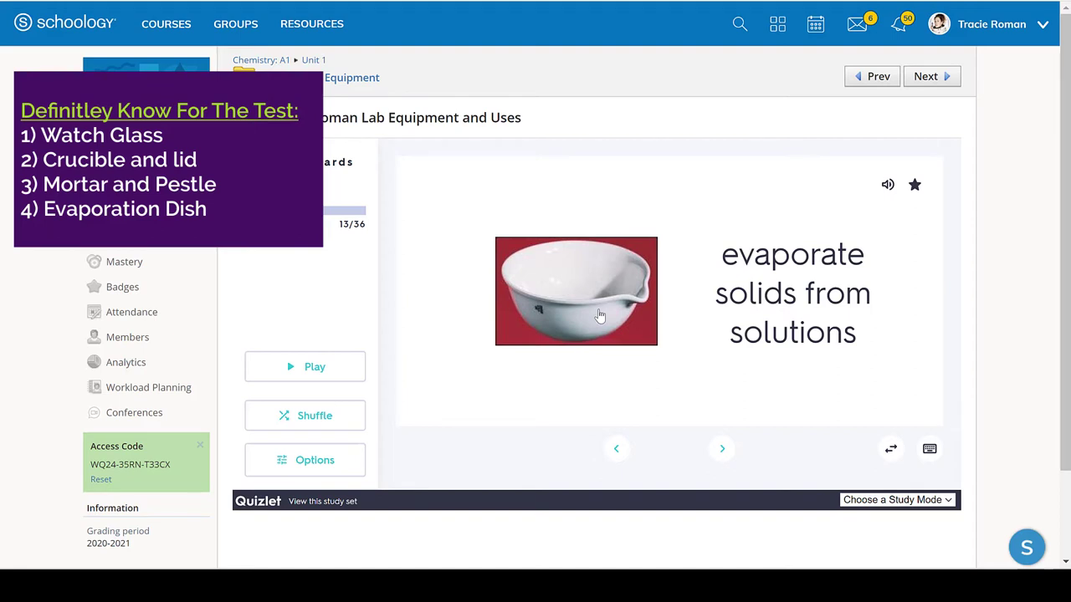
pyautogui.moveTo(647, 225)
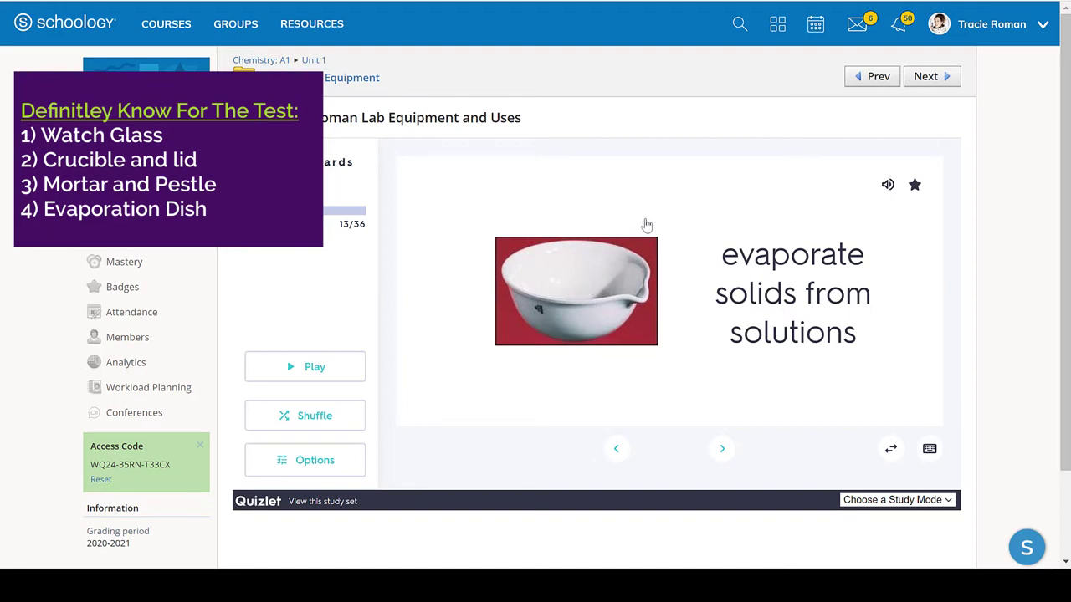
pyautogui.moveTo(652, 206)
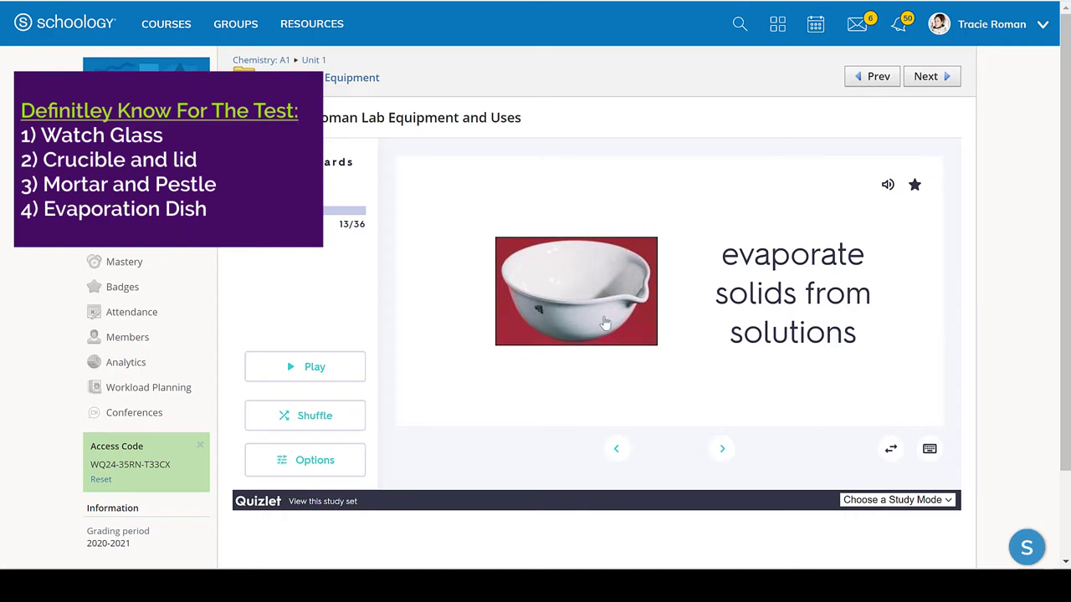
pyautogui.moveTo(506, 311)
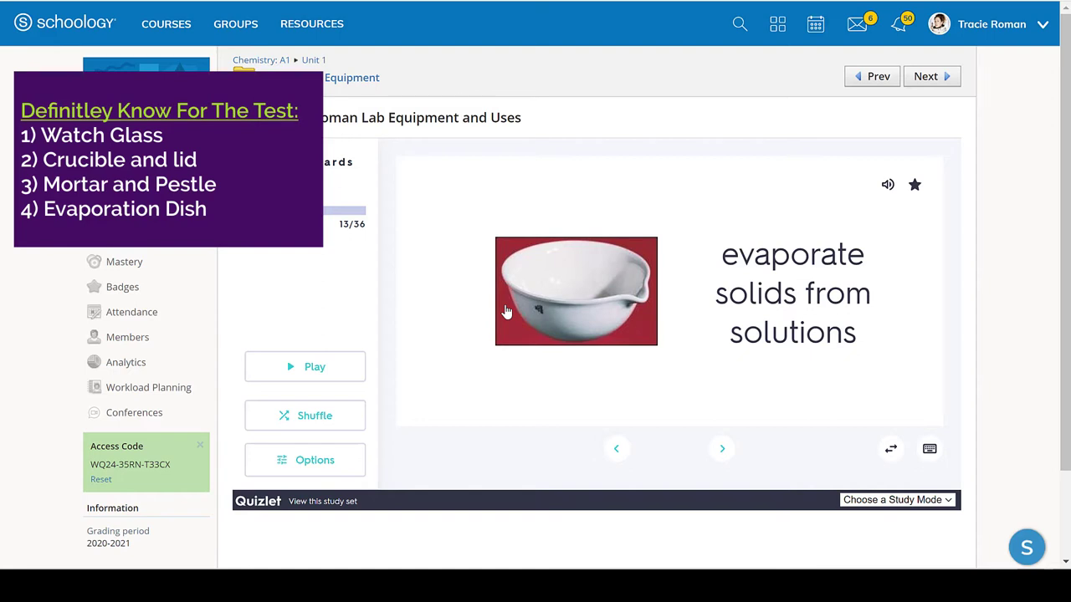
pyautogui.moveTo(681, 333)
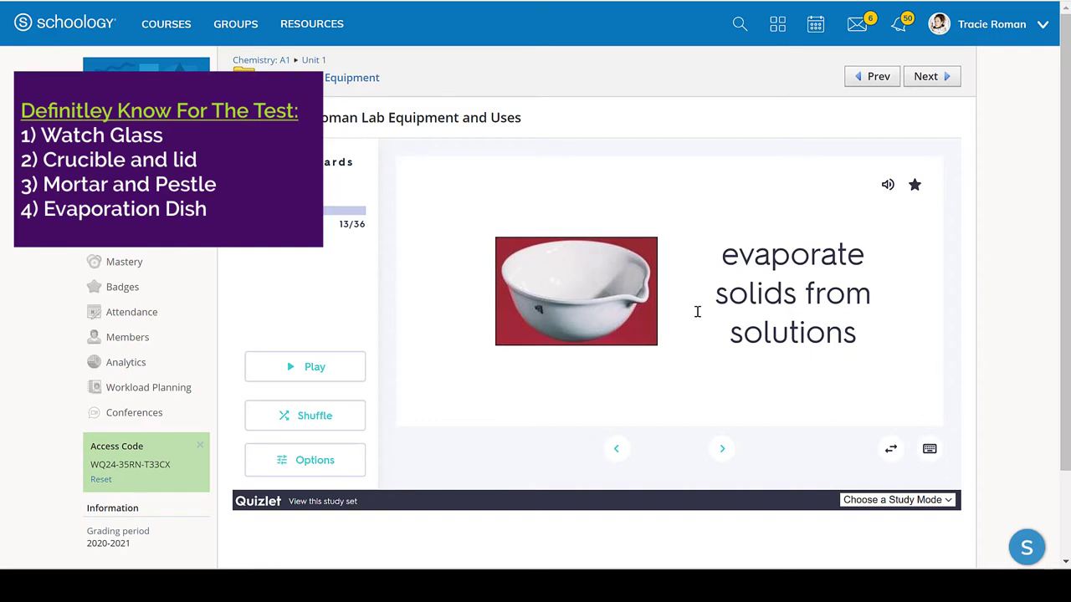
pyautogui.moveTo(545, 299)
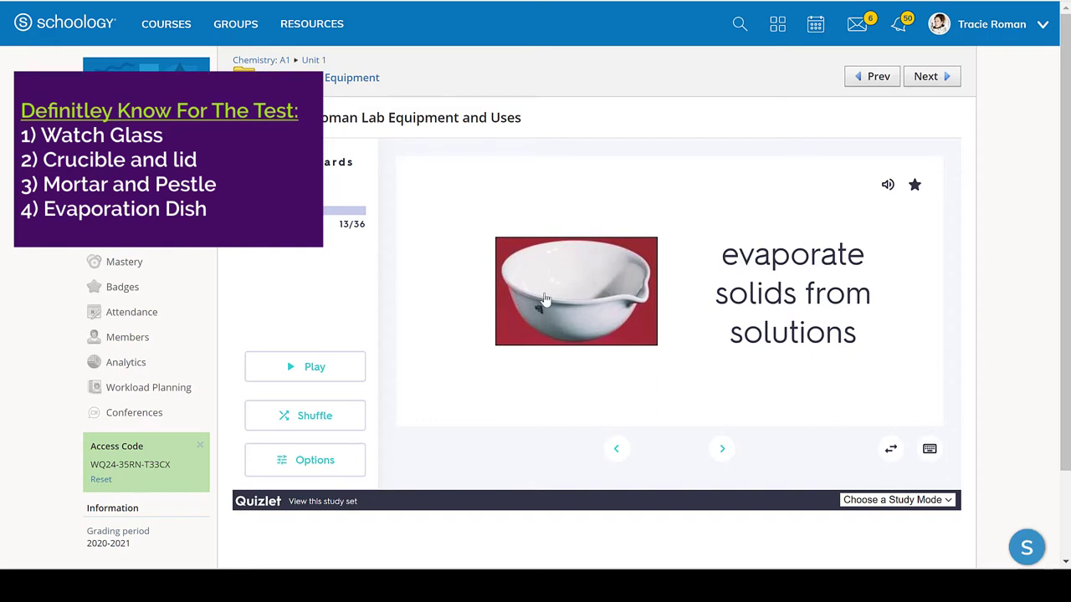
pyautogui.moveTo(576, 316)
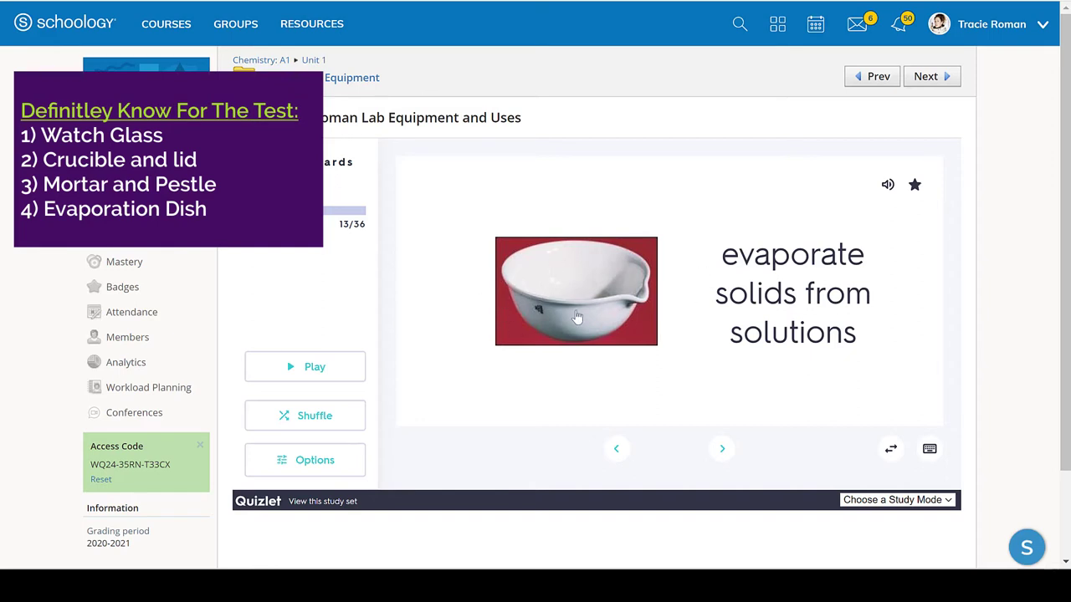
pyautogui.moveTo(721, 449)
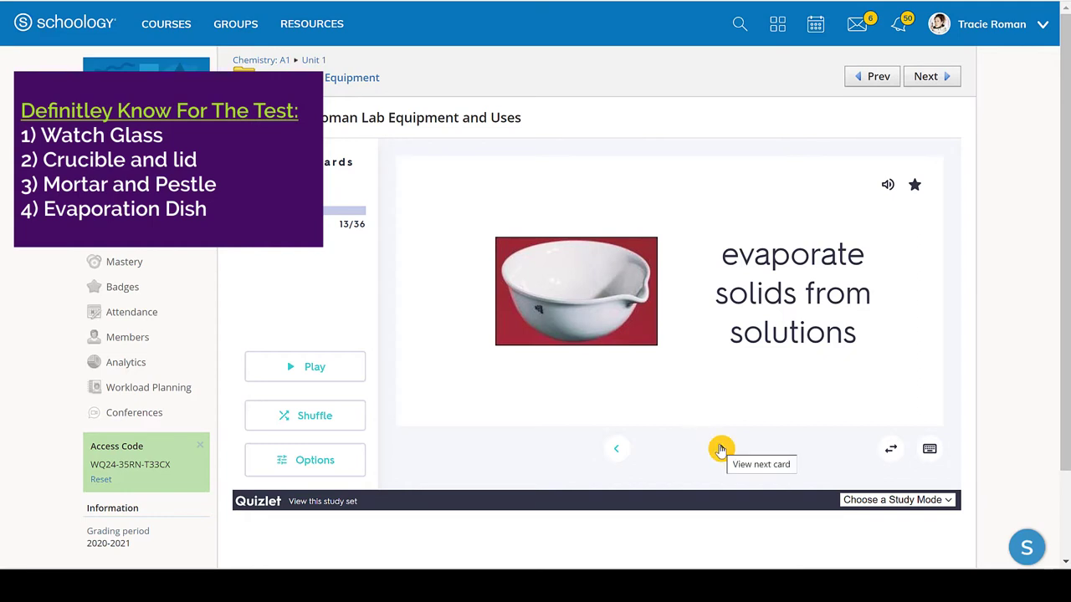
pyautogui.click(721, 448)
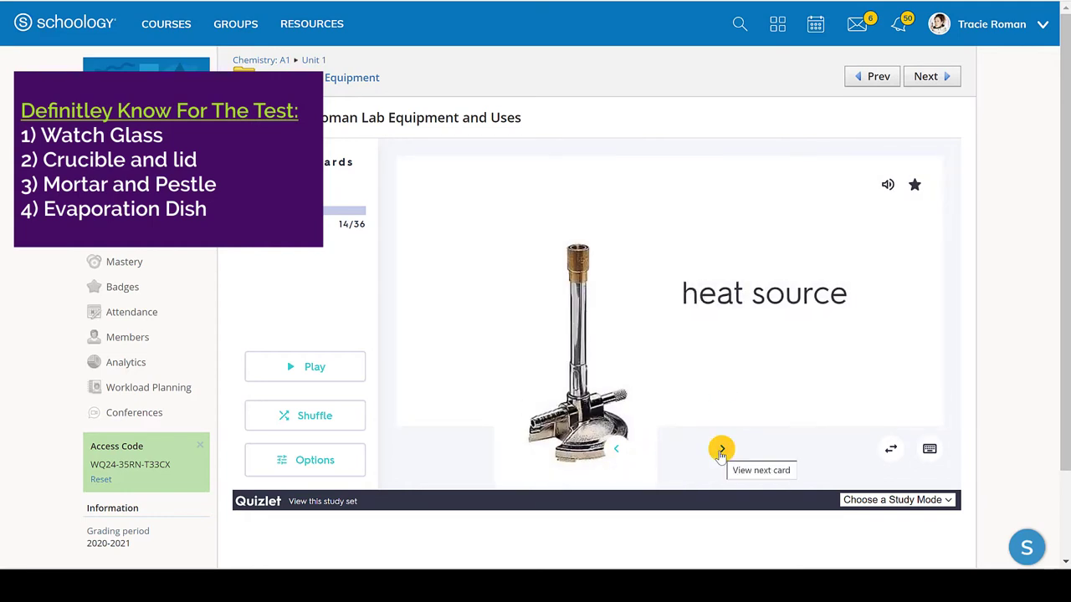
pyautogui.click(721, 450)
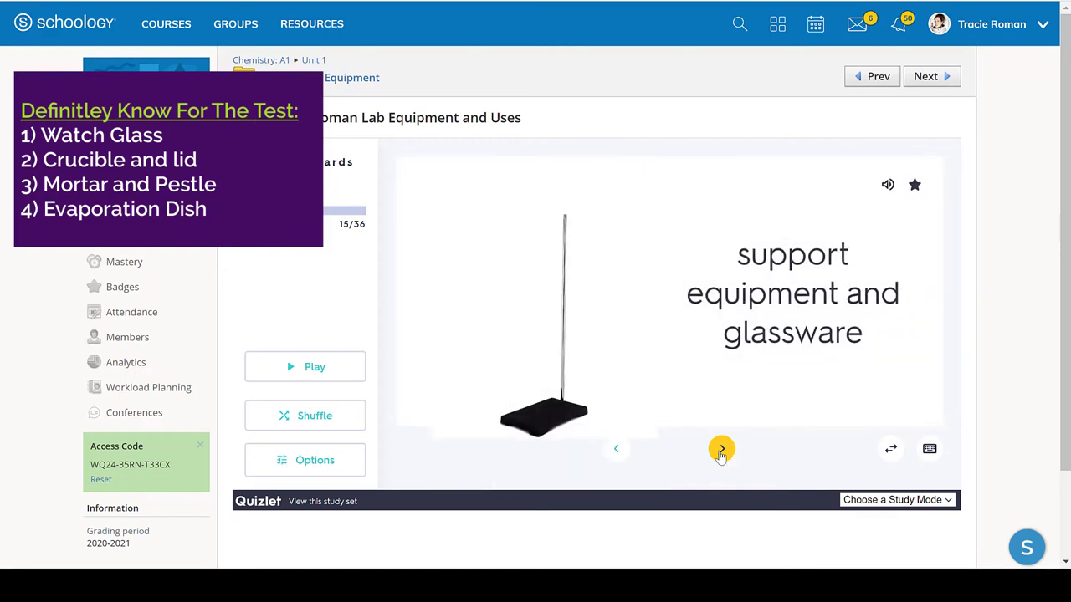
pyautogui.click(721, 450)
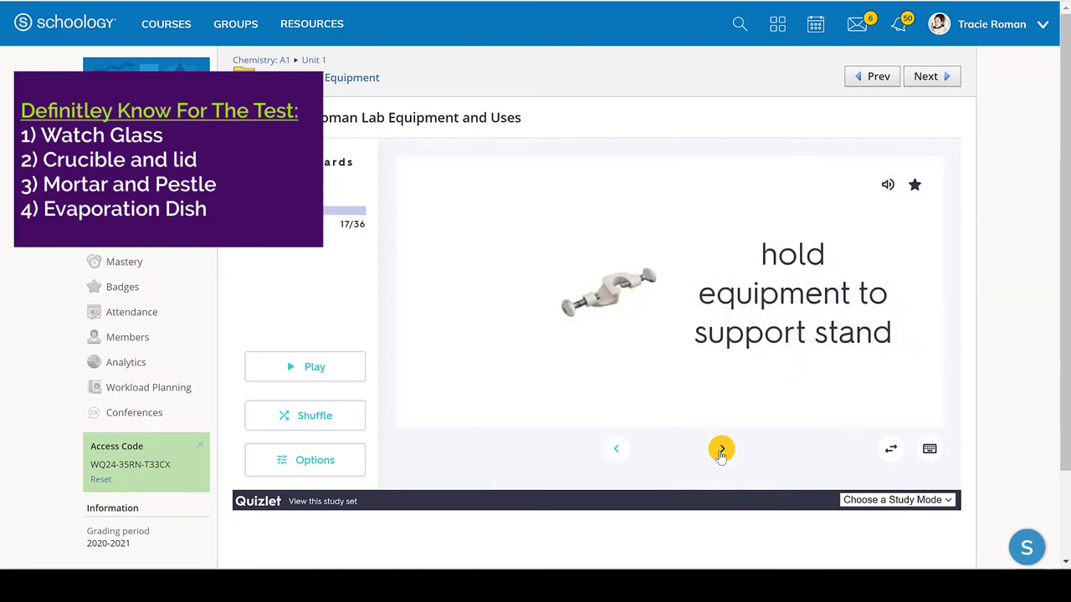
pyautogui.click(721, 449)
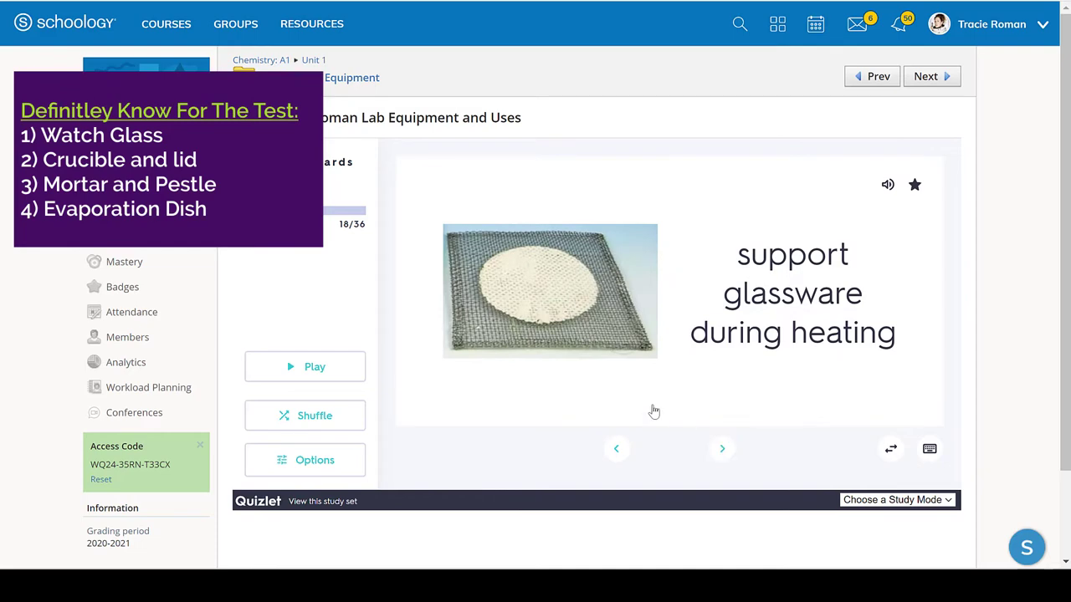
pyautogui.click(667, 293)
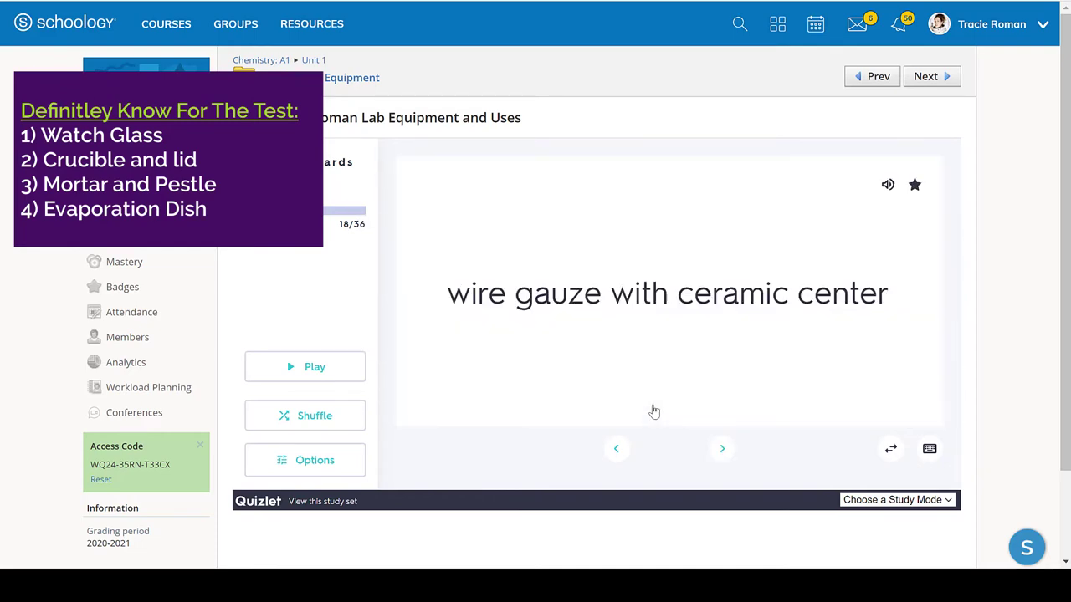
pyautogui.moveTo(486, 276)
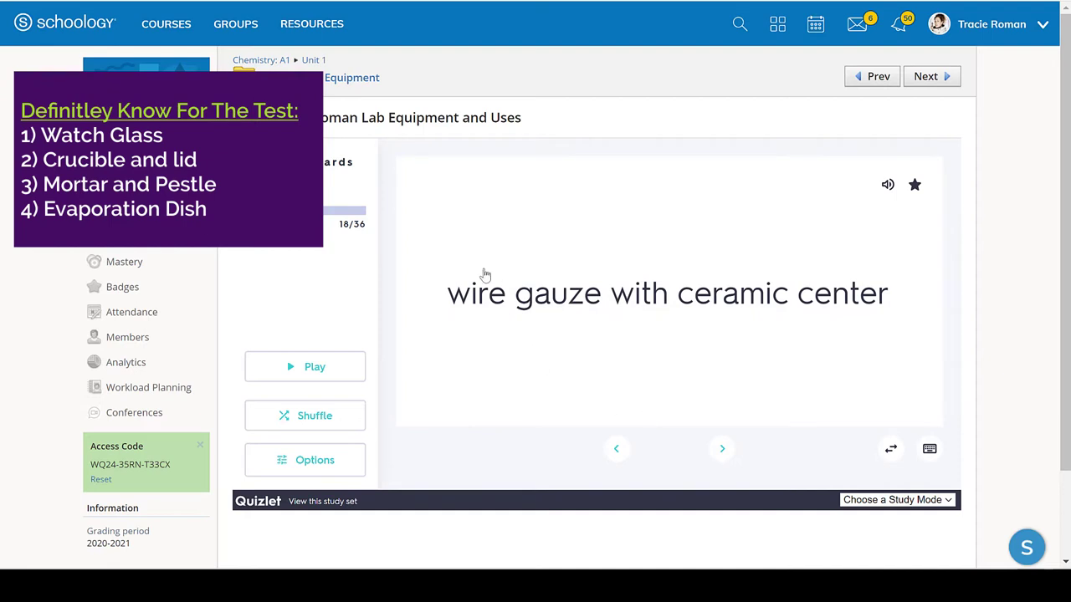
pyautogui.moveTo(742, 268)
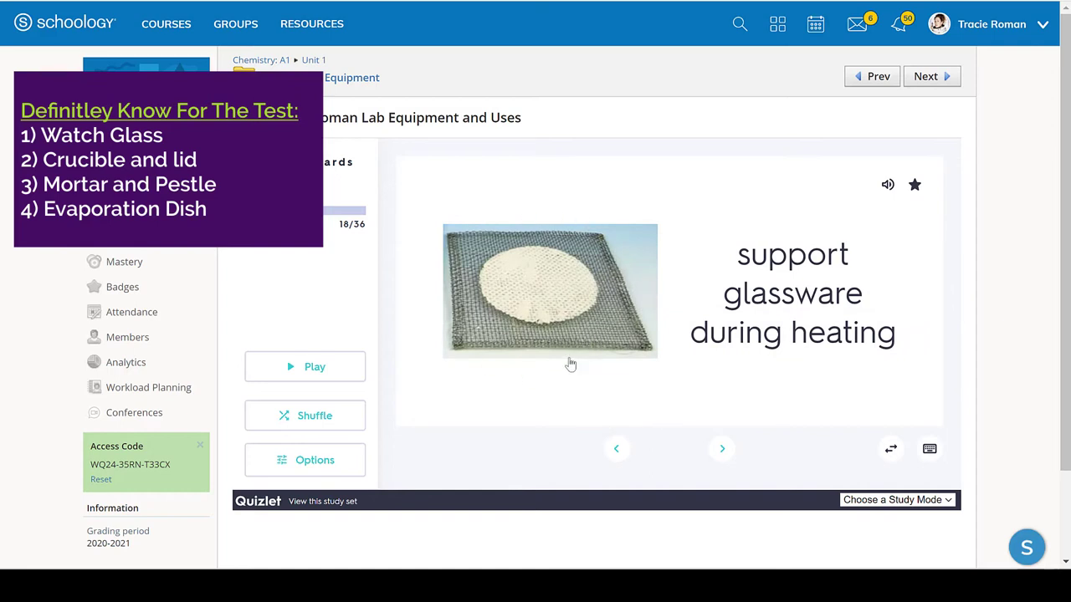
pyautogui.moveTo(538, 270)
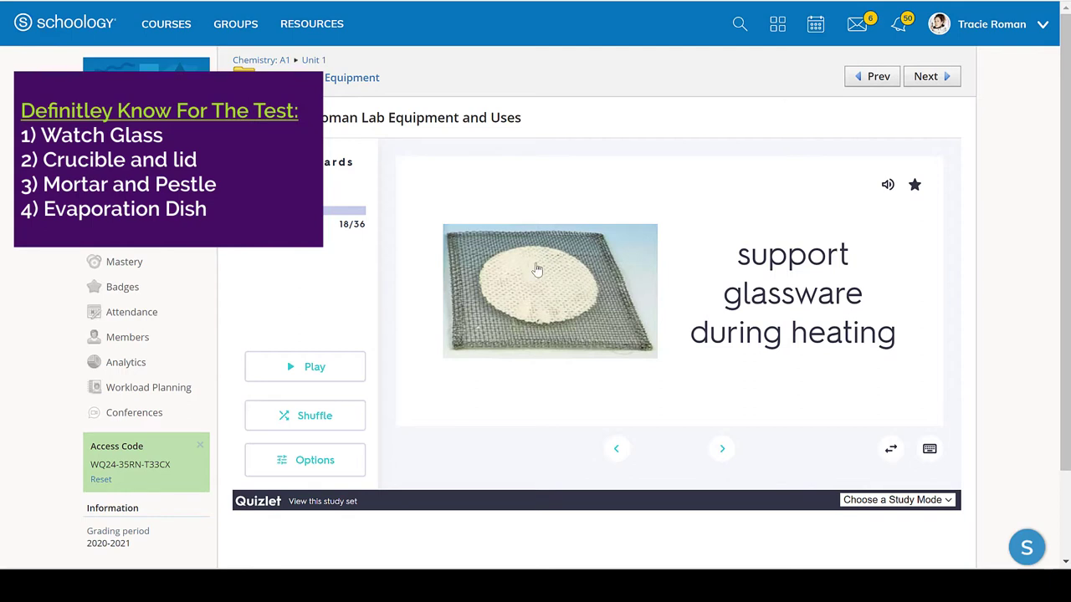
pyautogui.moveTo(561, 291)
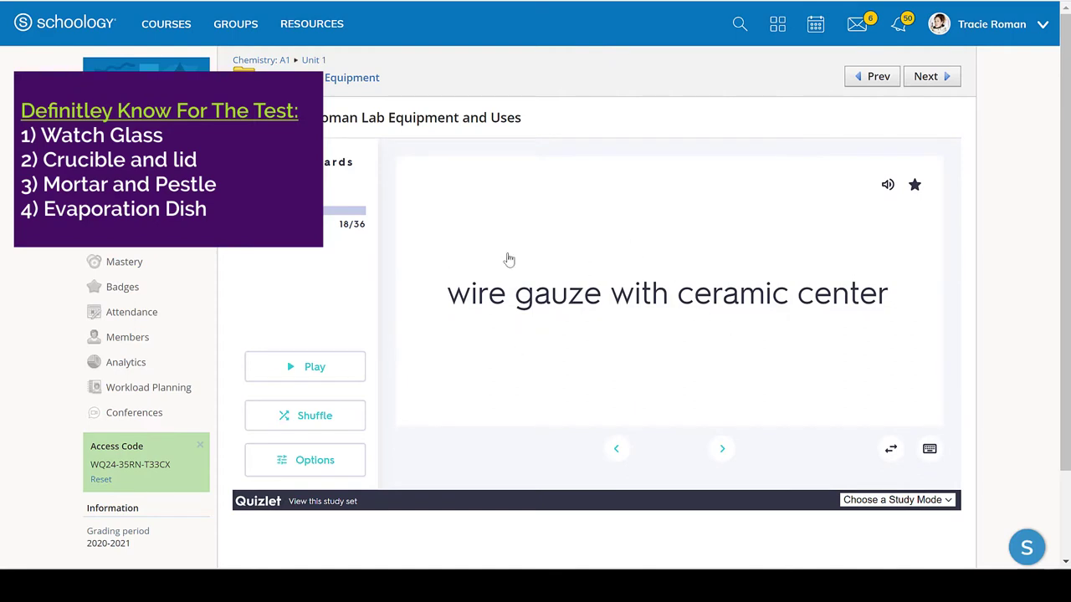
pyautogui.moveTo(648, 370)
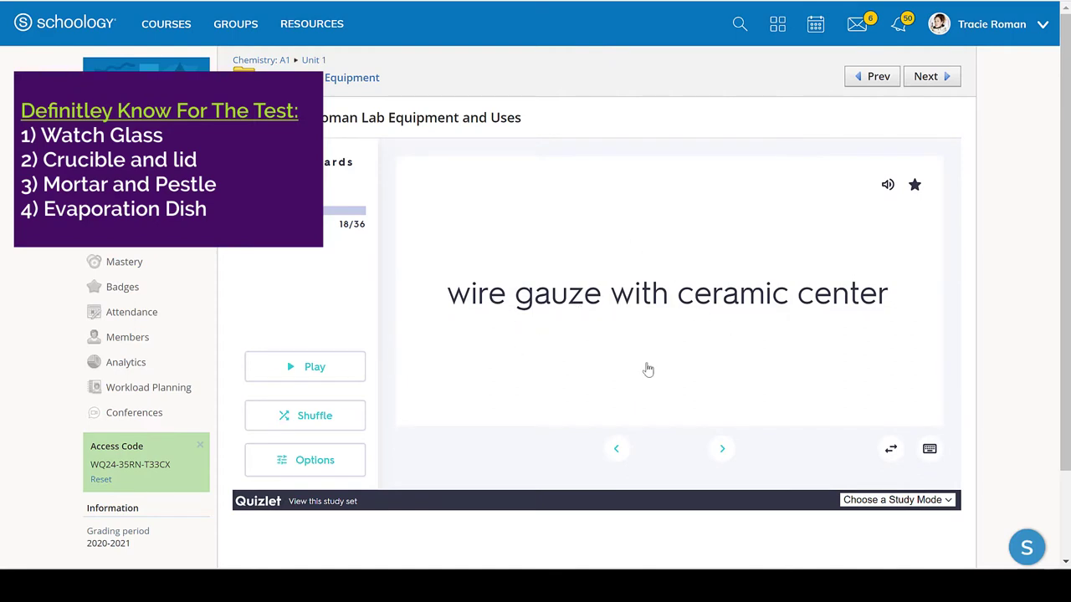
pyautogui.moveTo(602, 361)
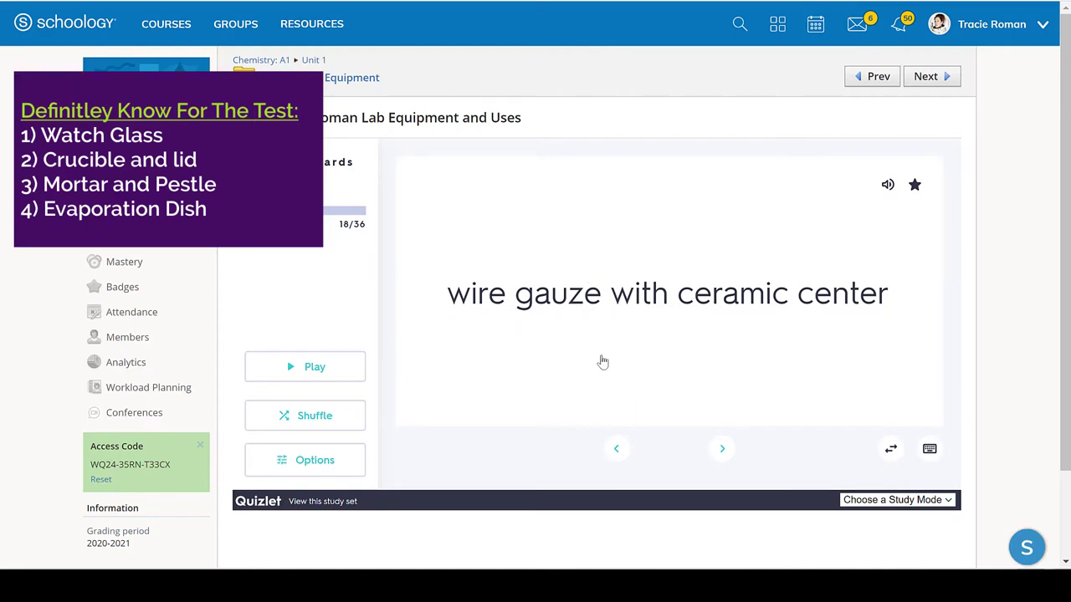
pyautogui.moveTo(720, 416)
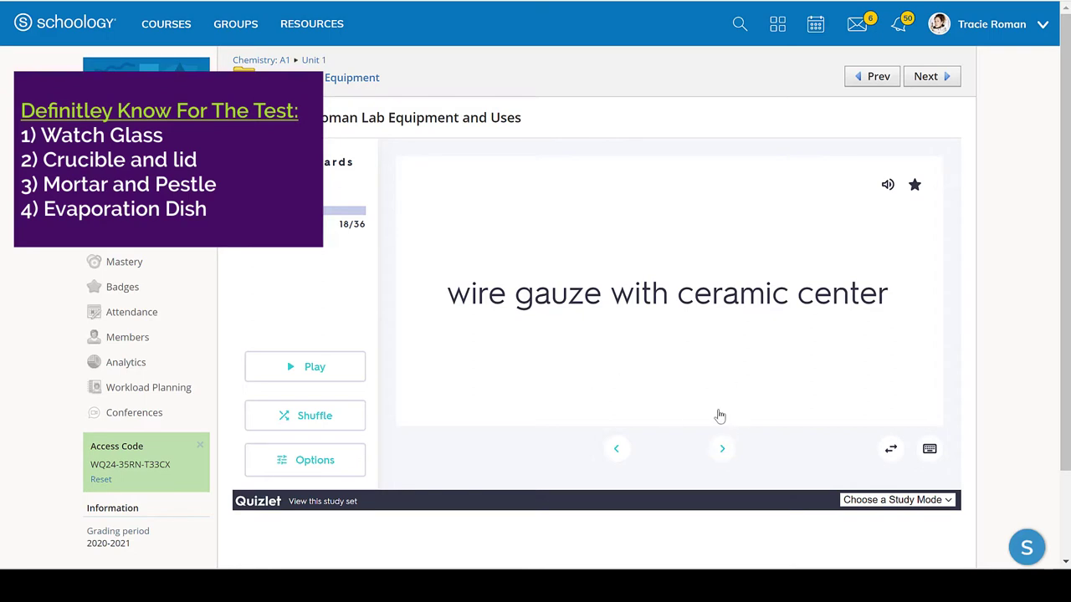
# Step: Advance to card 19 and flip it to show 'clay triangle'
pyautogui.click(721, 449)
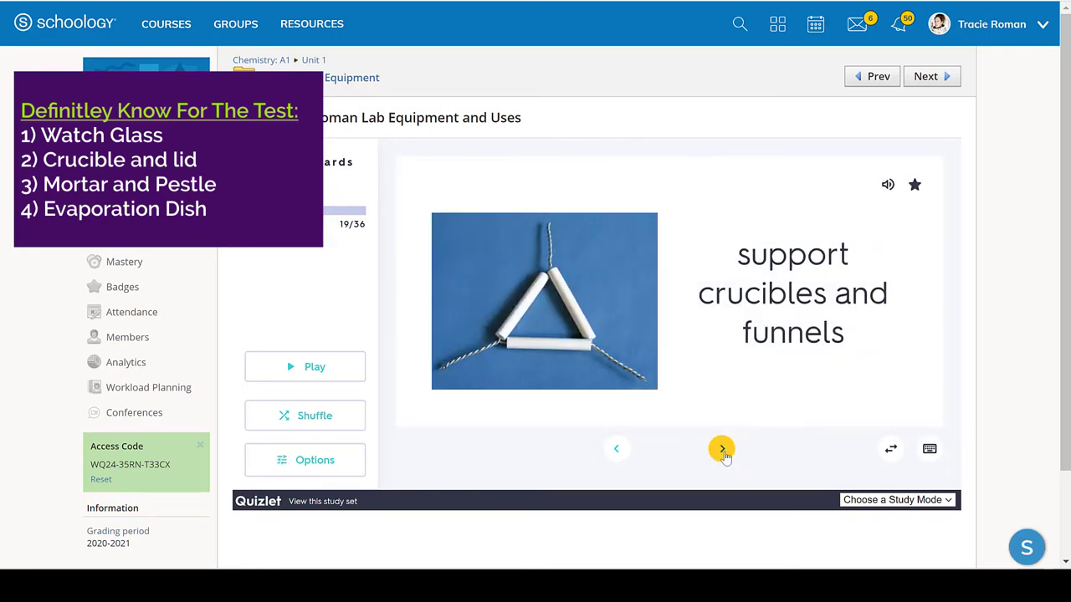
pyautogui.click(721, 448)
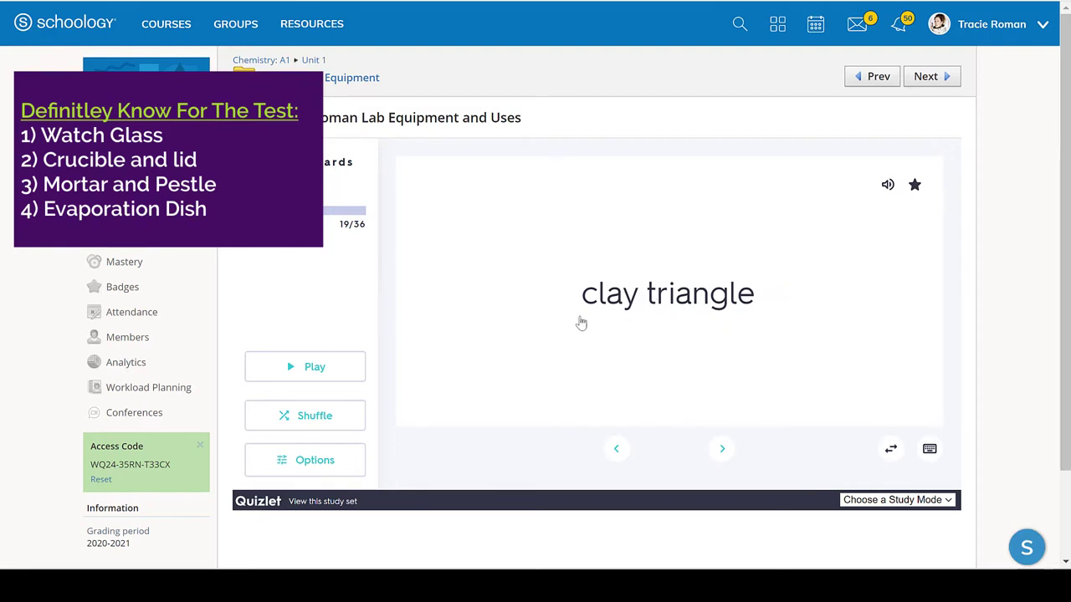
pyautogui.moveTo(569, 303)
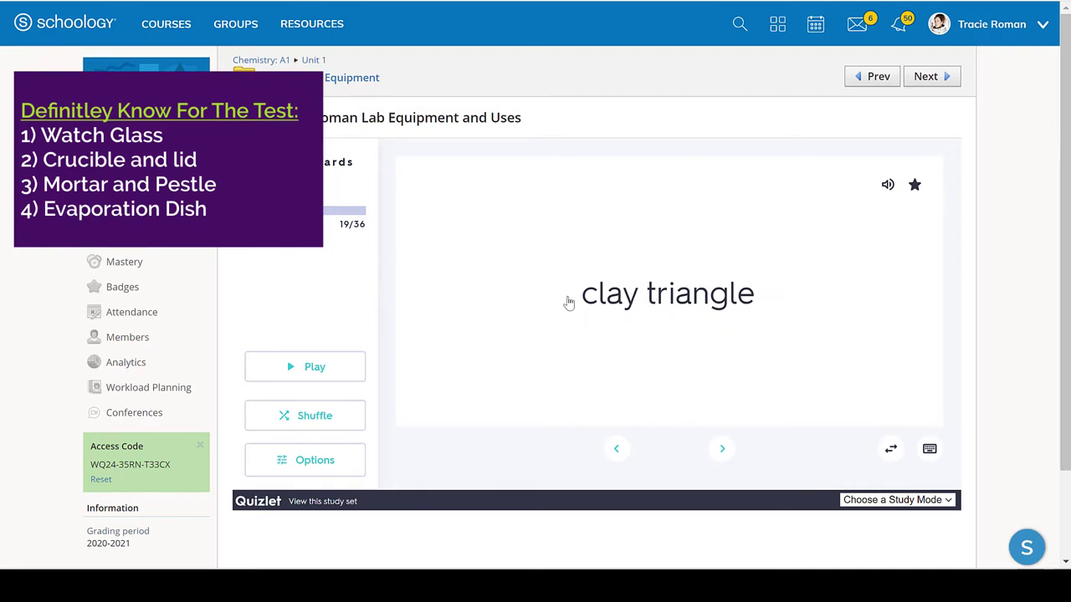
pyautogui.moveTo(600, 269)
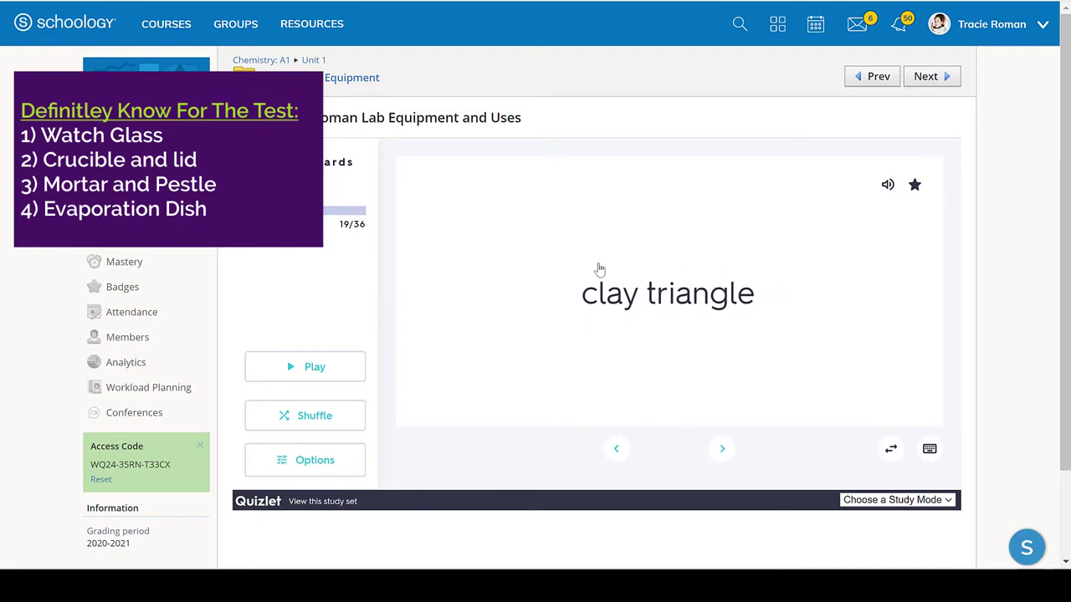
pyautogui.moveTo(668, 321)
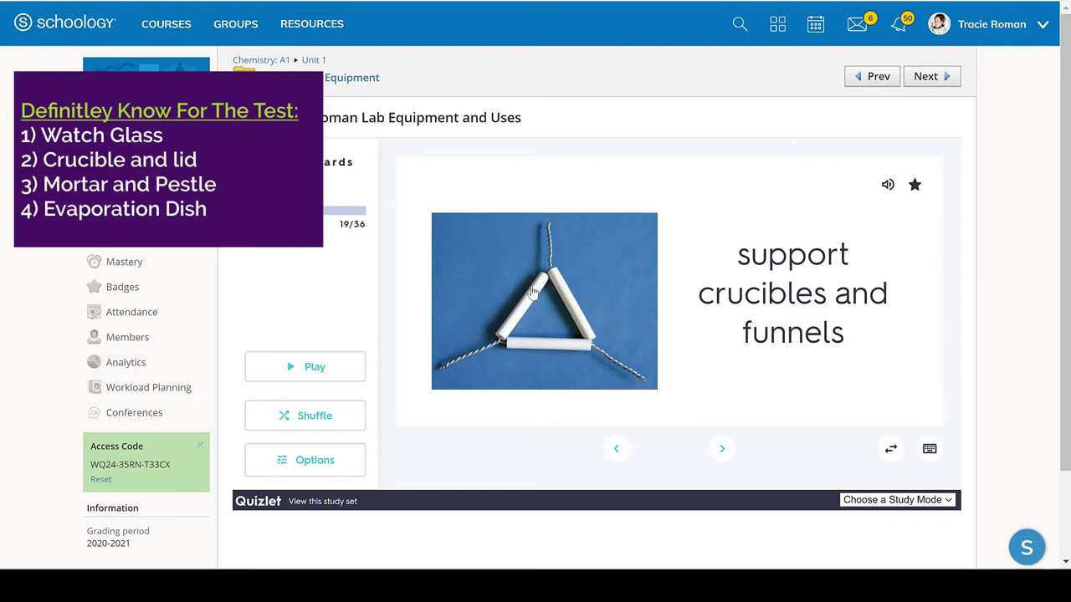
pyautogui.moveTo(517, 306)
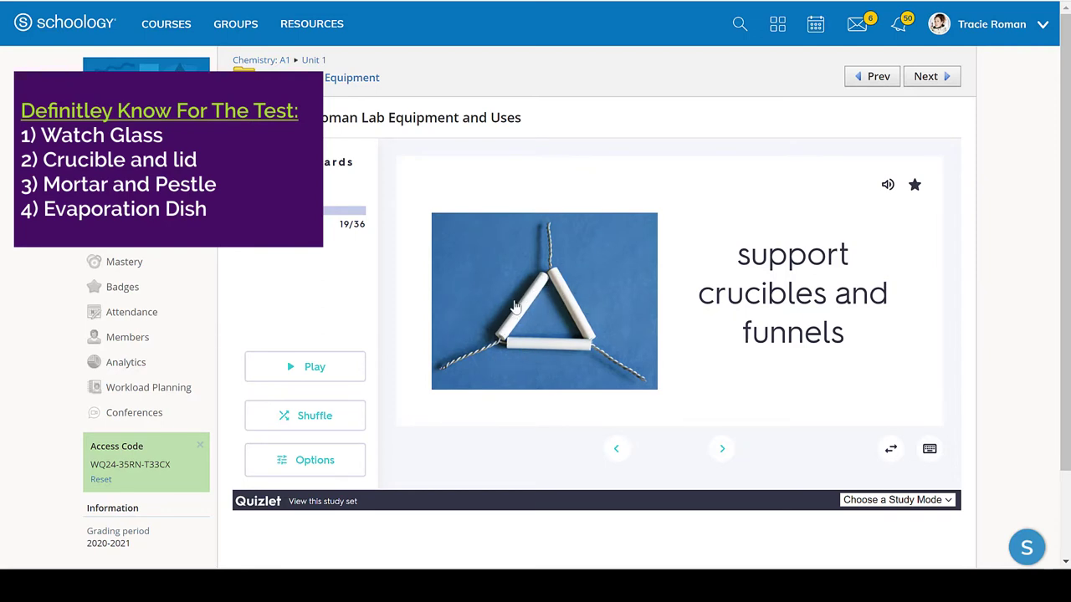
pyautogui.moveTo(533, 258)
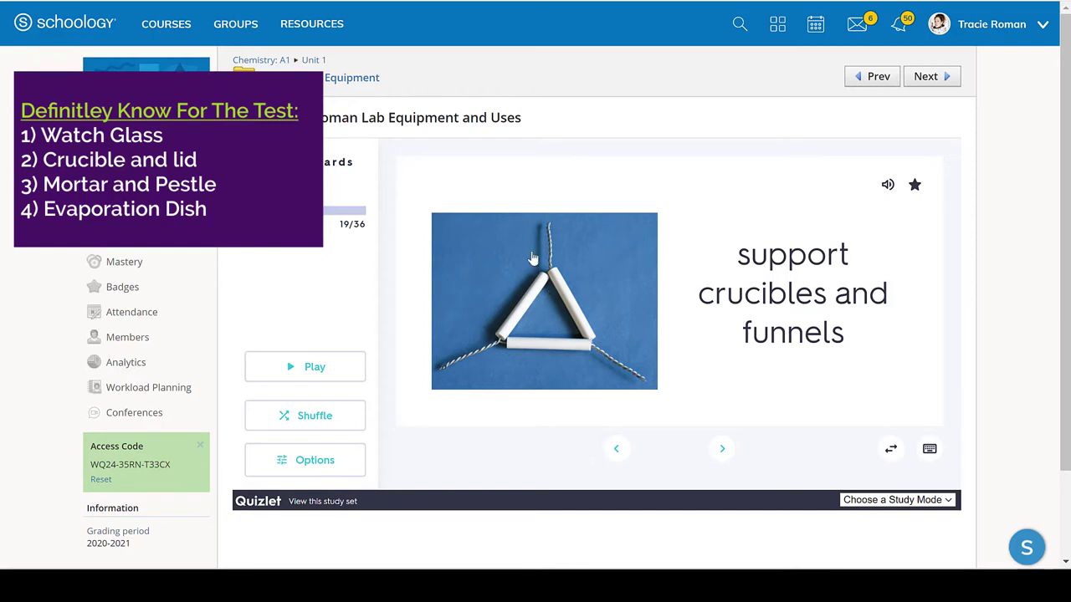
pyautogui.moveTo(512, 369)
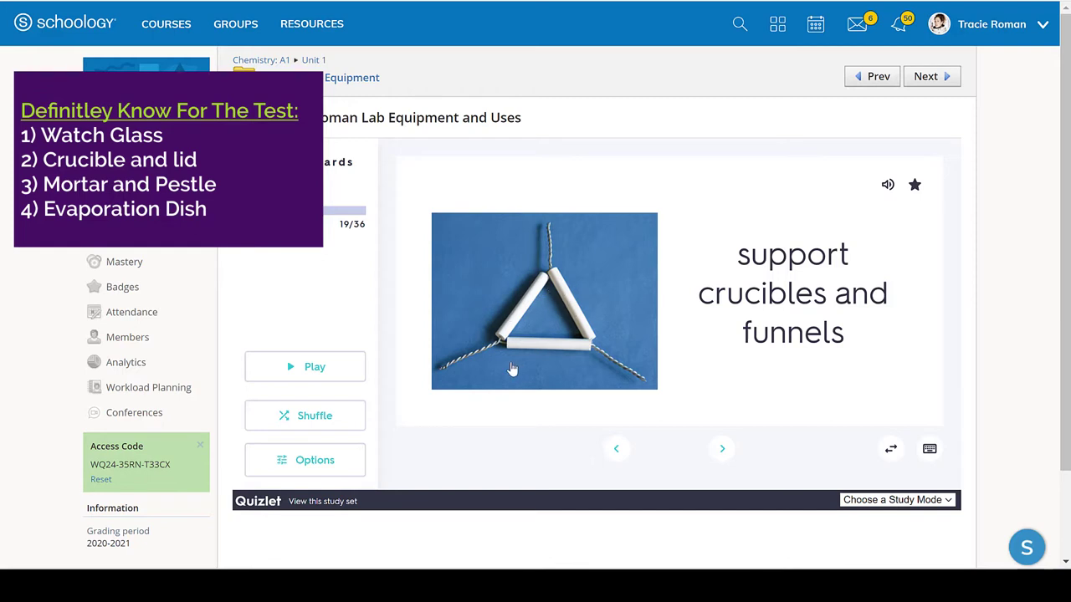
pyautogui.moveTo(511, 368)
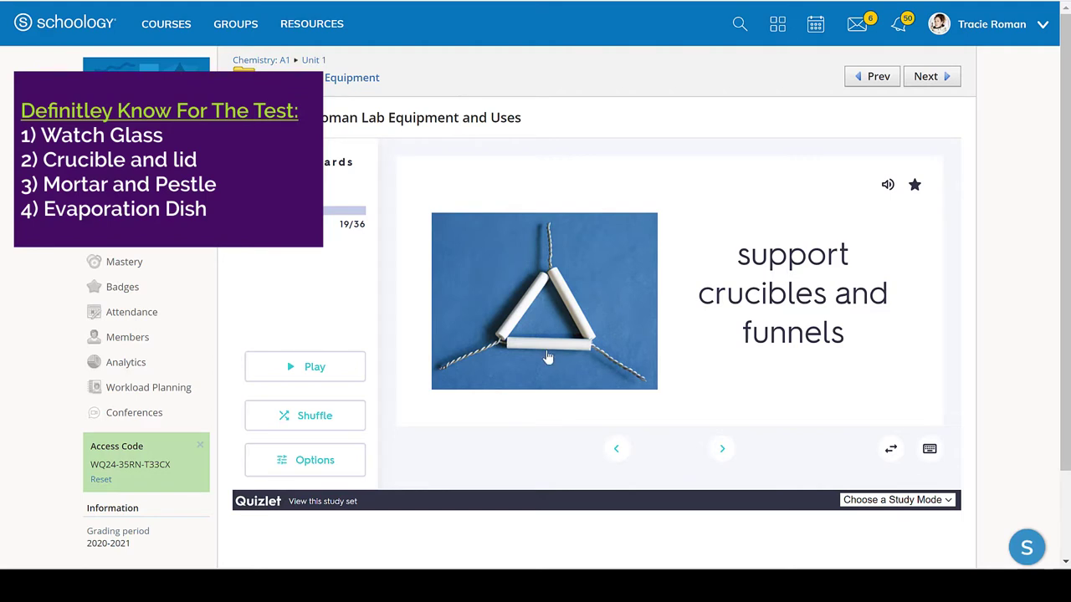
pyautogui.moveTo(715, 439)
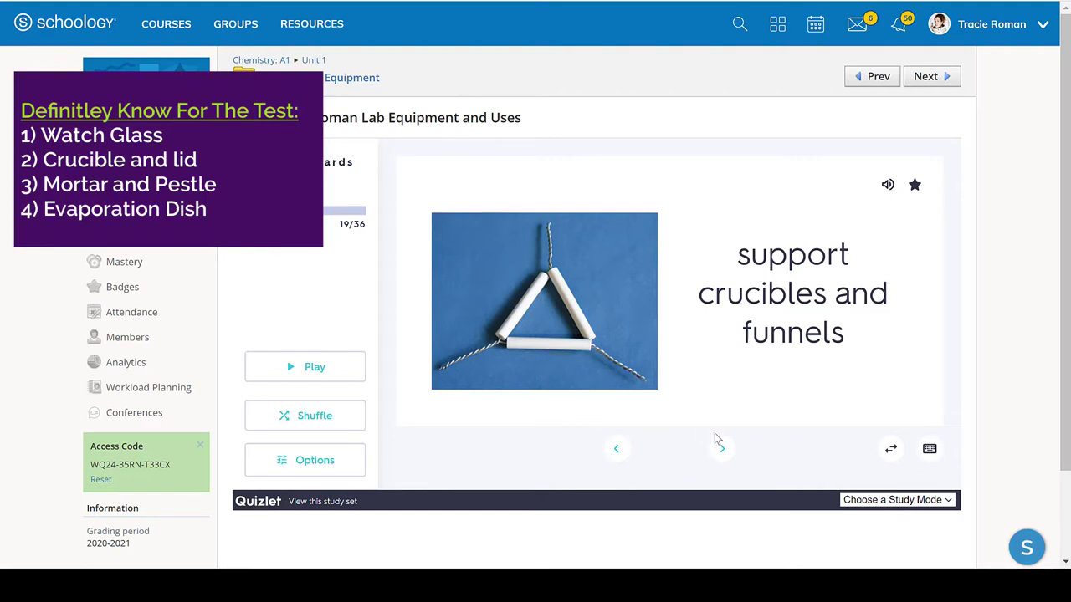
pyautogui.moveTo(569, 273)
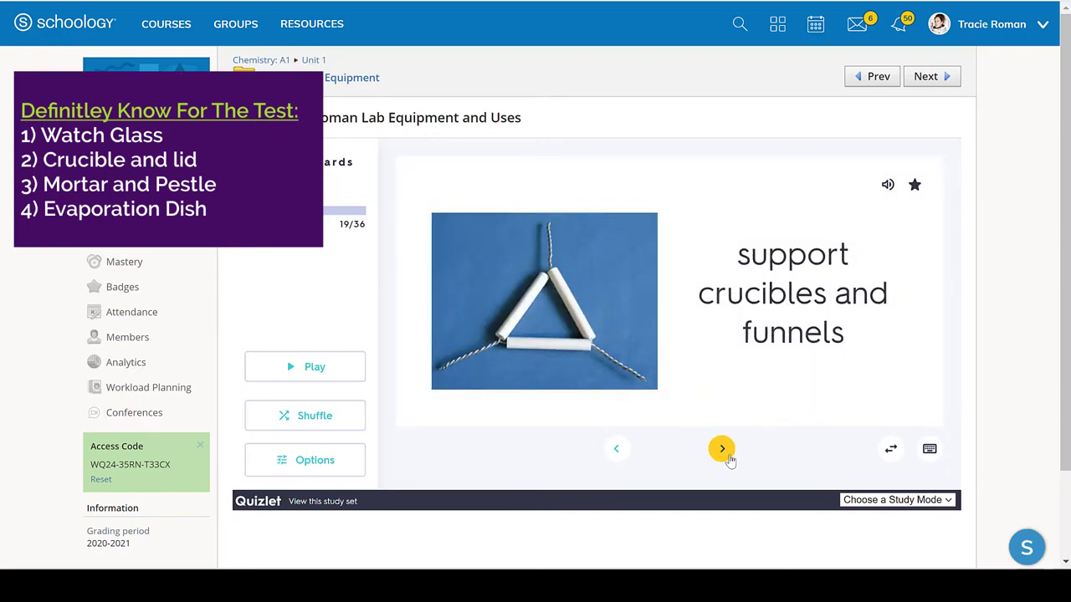
pyautogui.click(721, 448)
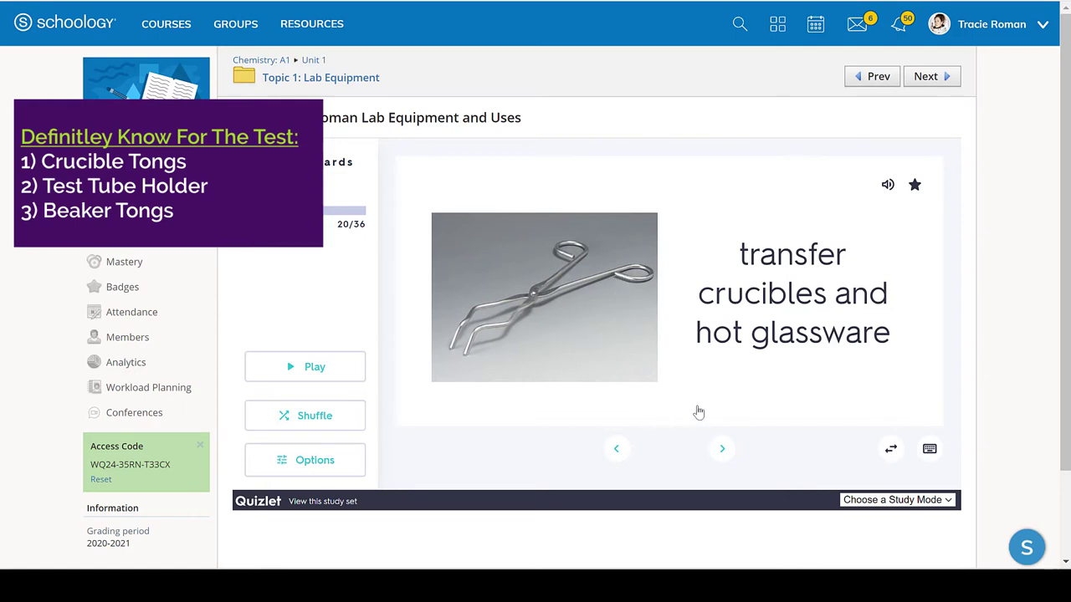
pyautogui.click(670, 293)
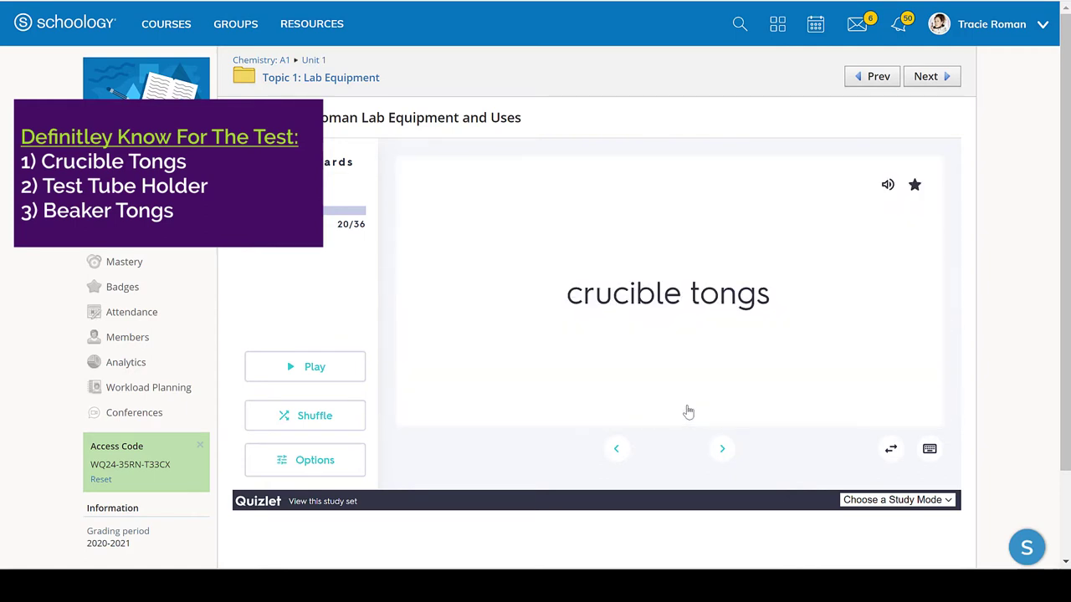
pyautogui.moveTo(716, 364)
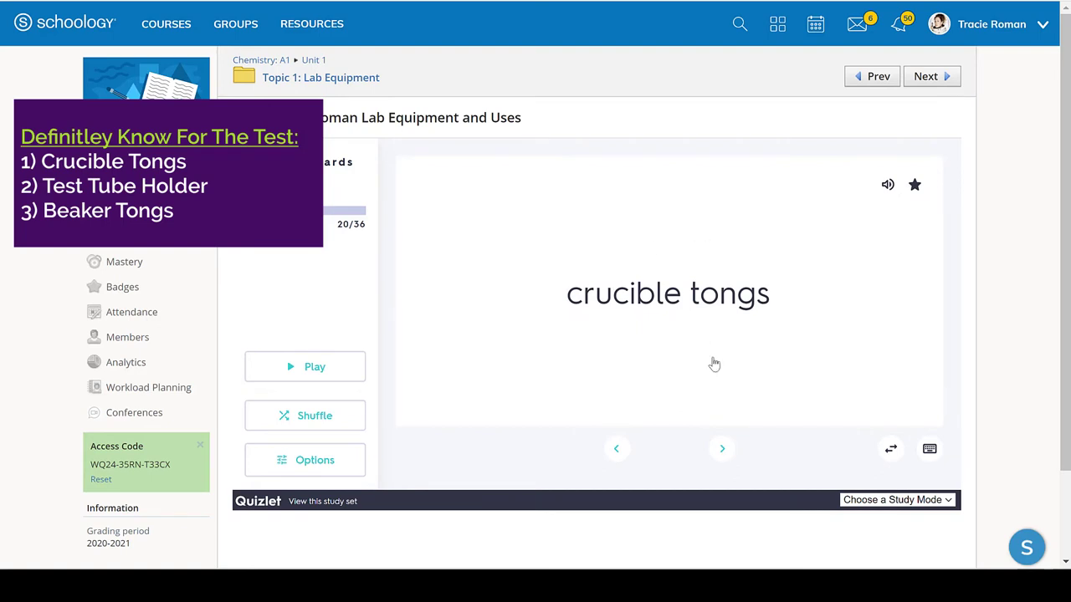
pyautogui.moveTo(660, 413)
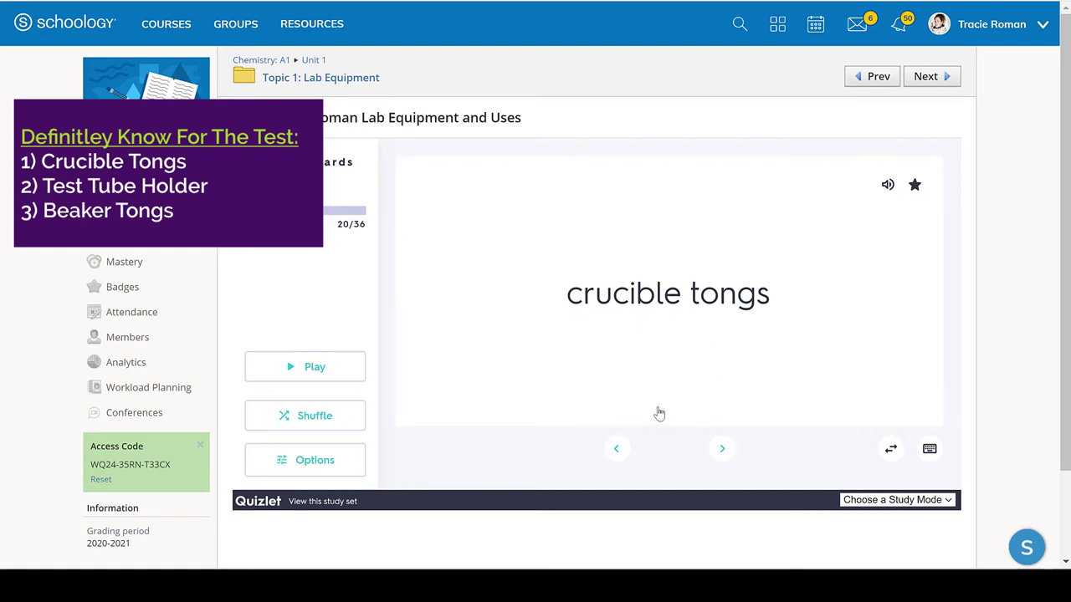
pyautogui.click(667, 293)
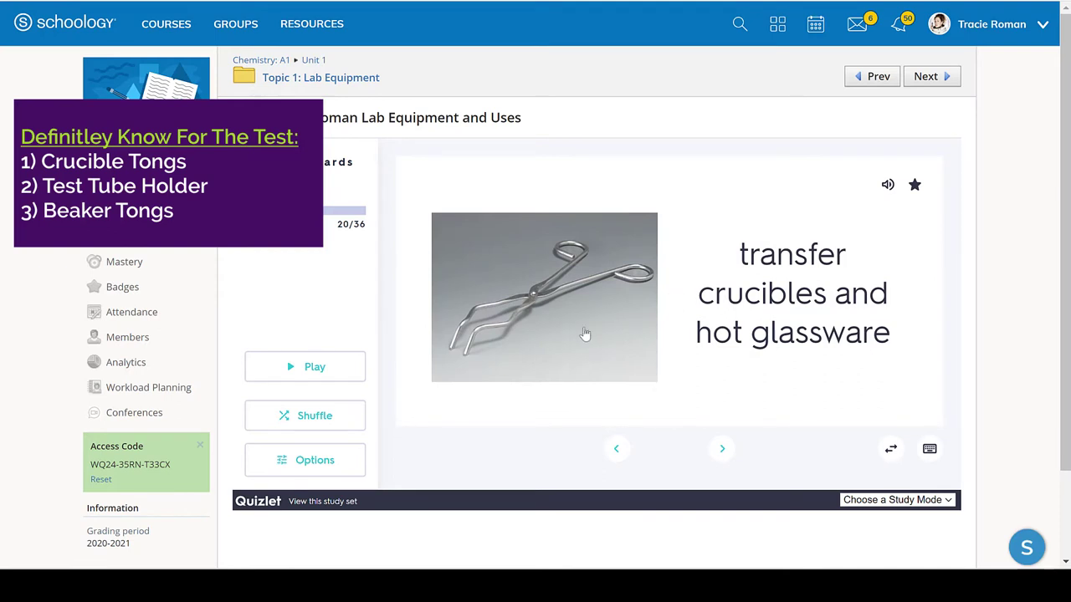
pyautogui.moveTo(643, 289)
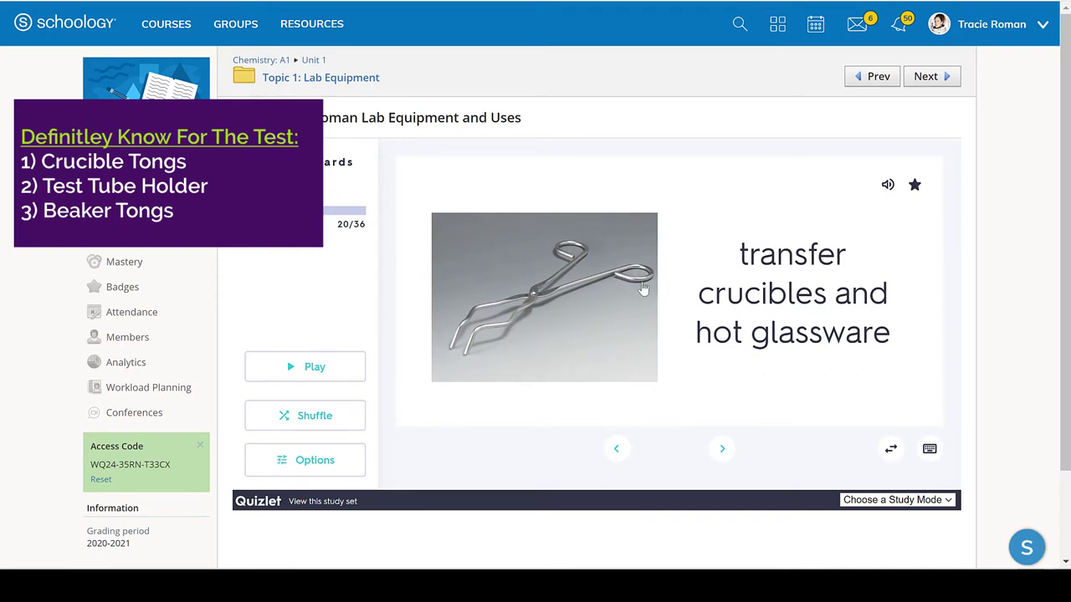
pyautogui.moveTo(535, 335)
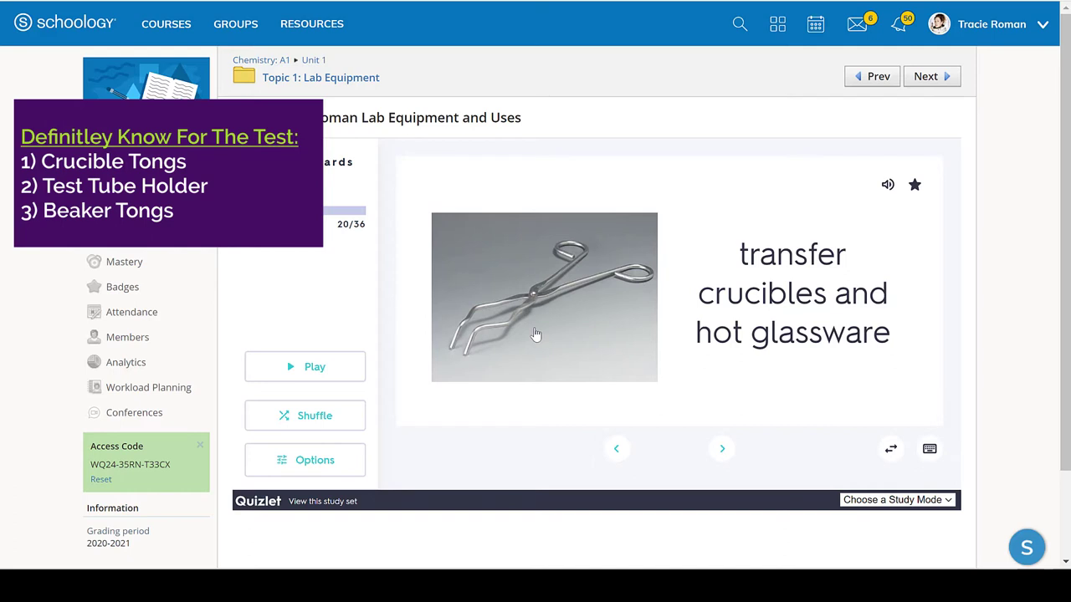
pyautogui.moveTo(469, 330)
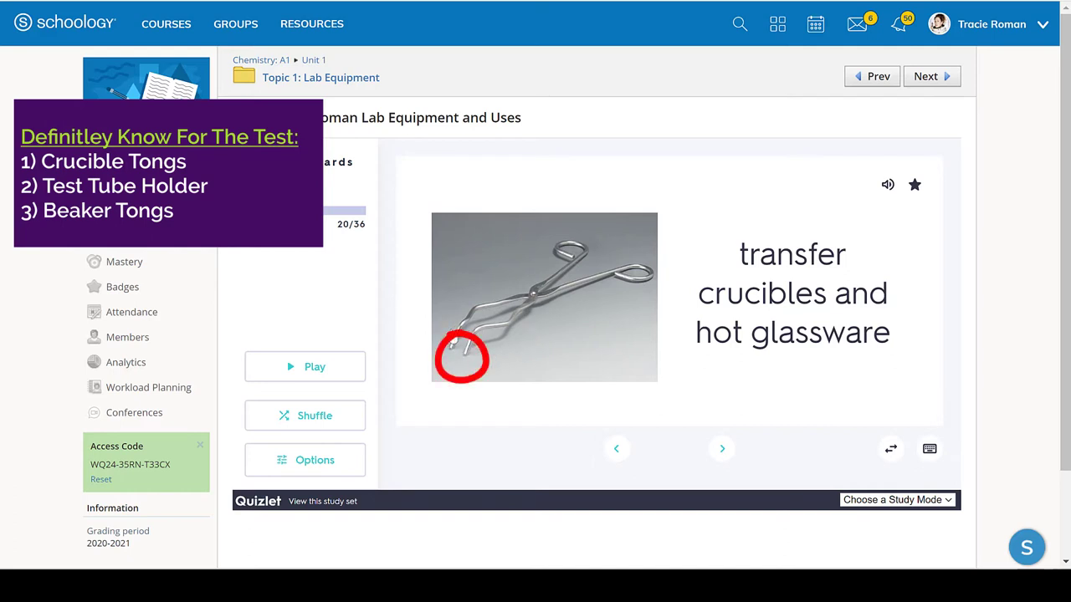
pyautogui.moveTo(454, 360)
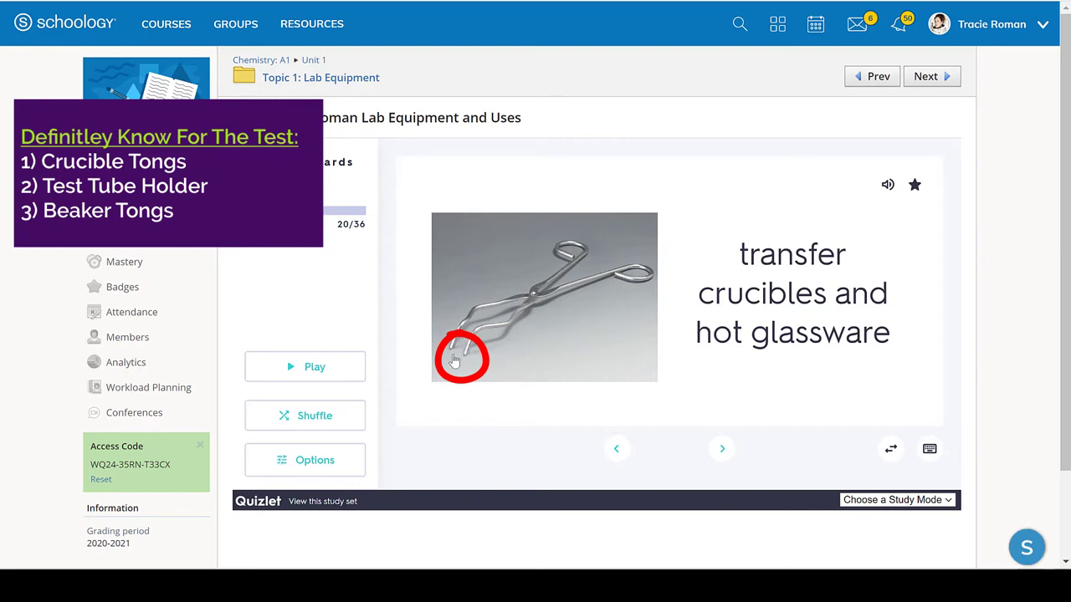
pyautogui.moveTo(469, 347)
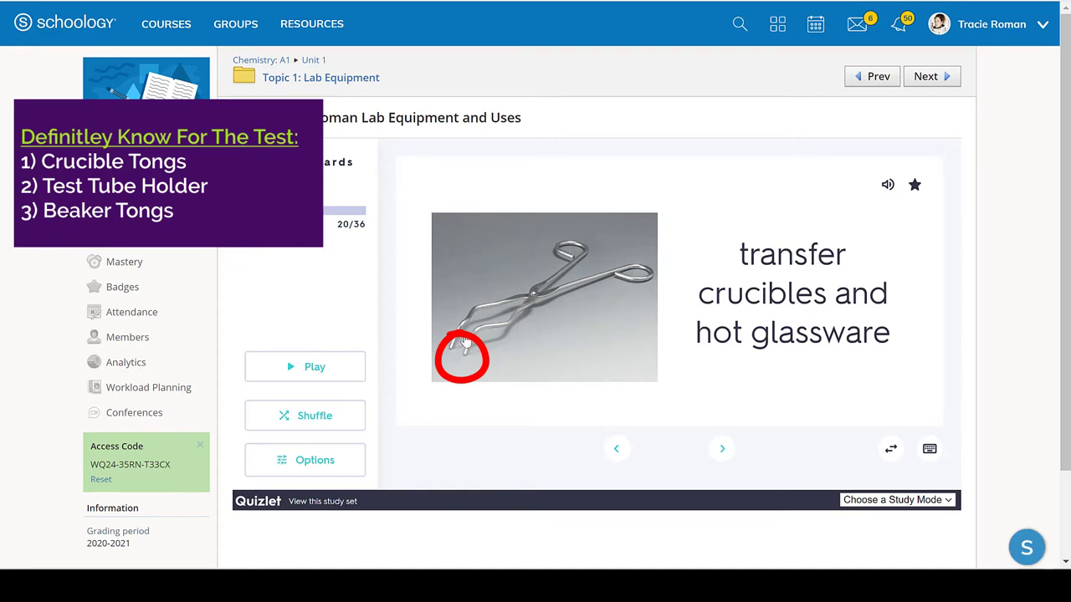
pyautogui.moveTo(465, 342)
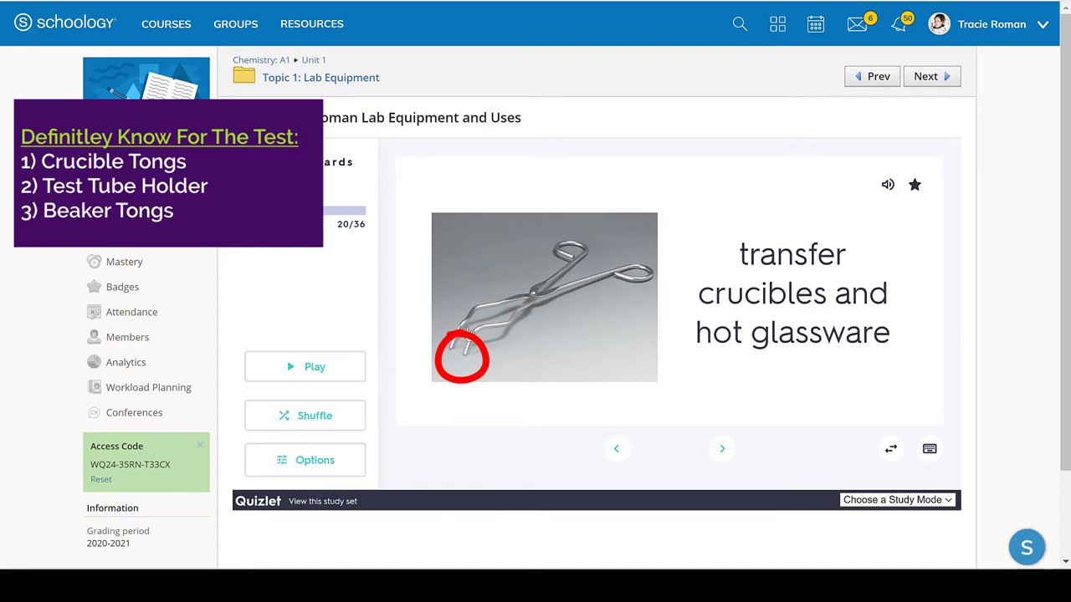
pyautogui.moveTo(494, 305)
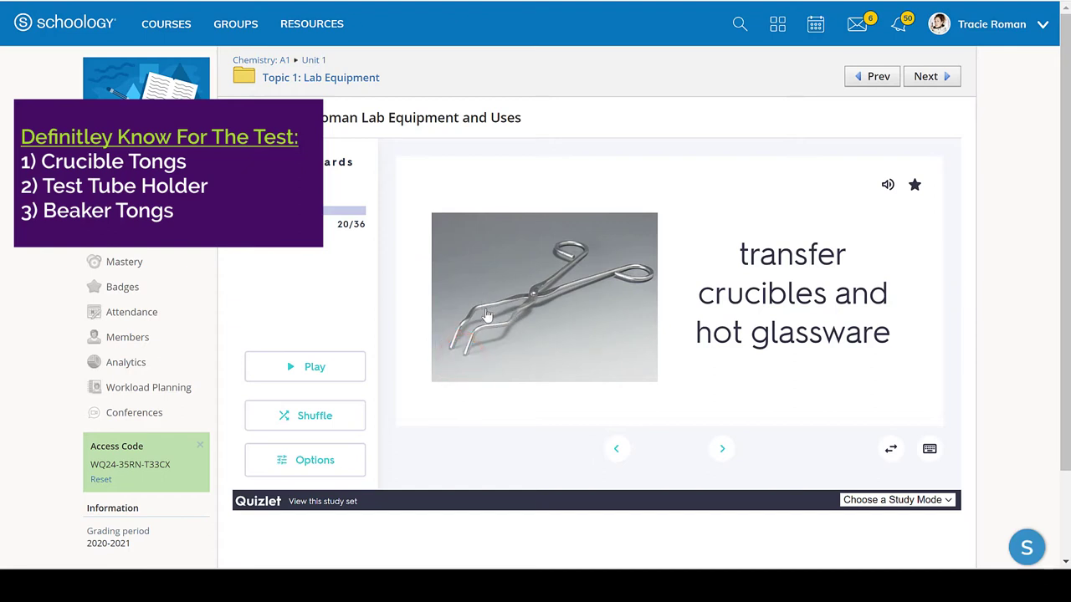
pyautogui.moveTo(502, 329)
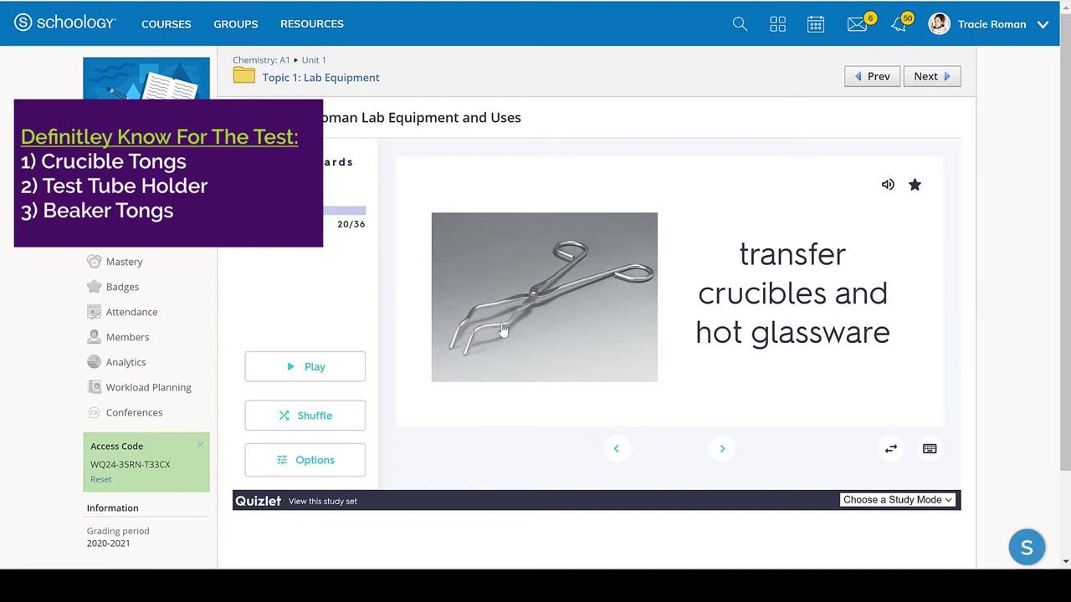
pyautogui.moveTo(617, 274)
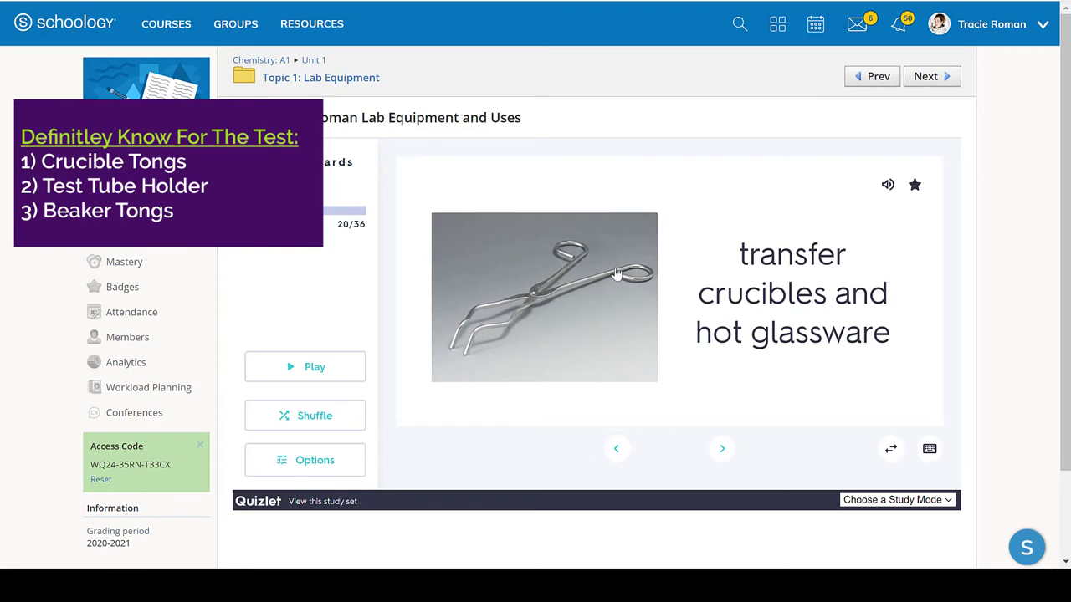
pyautogui.moveTo(634, 270)
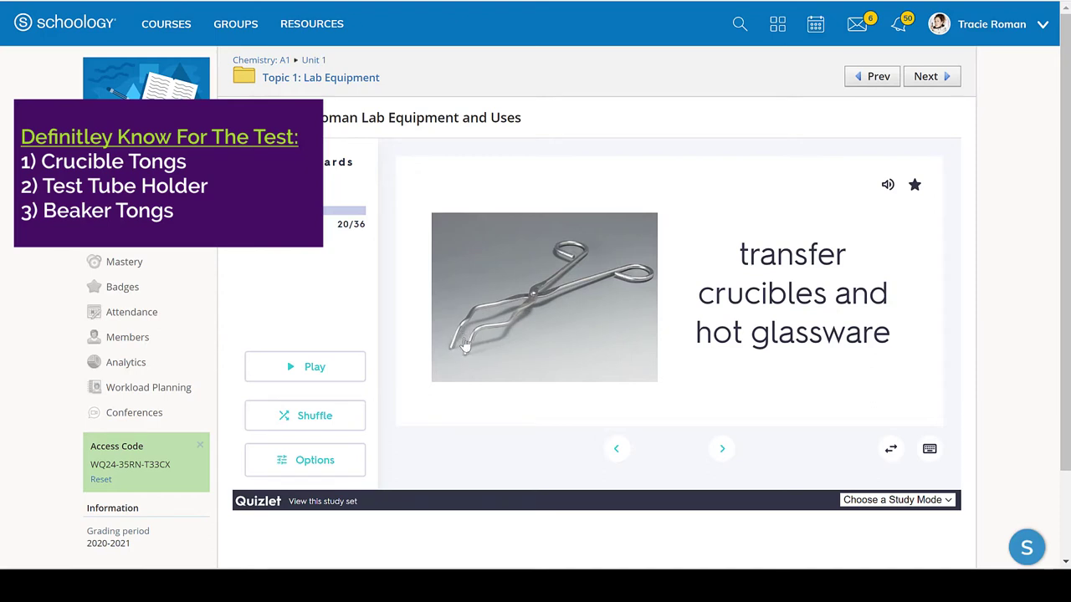
pyautogui.moveTo(467, 350)
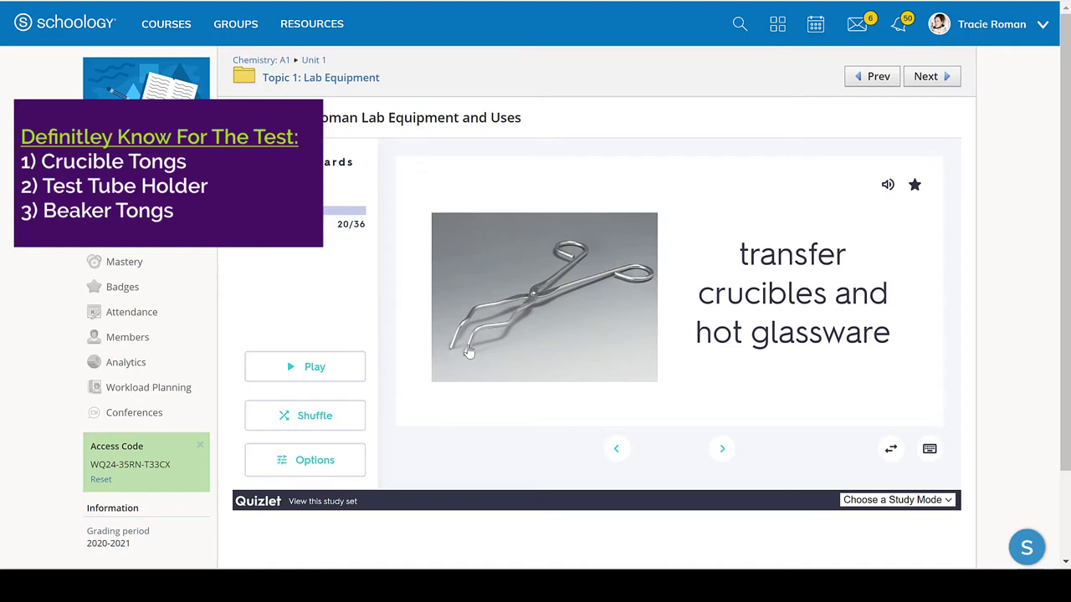
pyautogui.moveTo(586, 322)
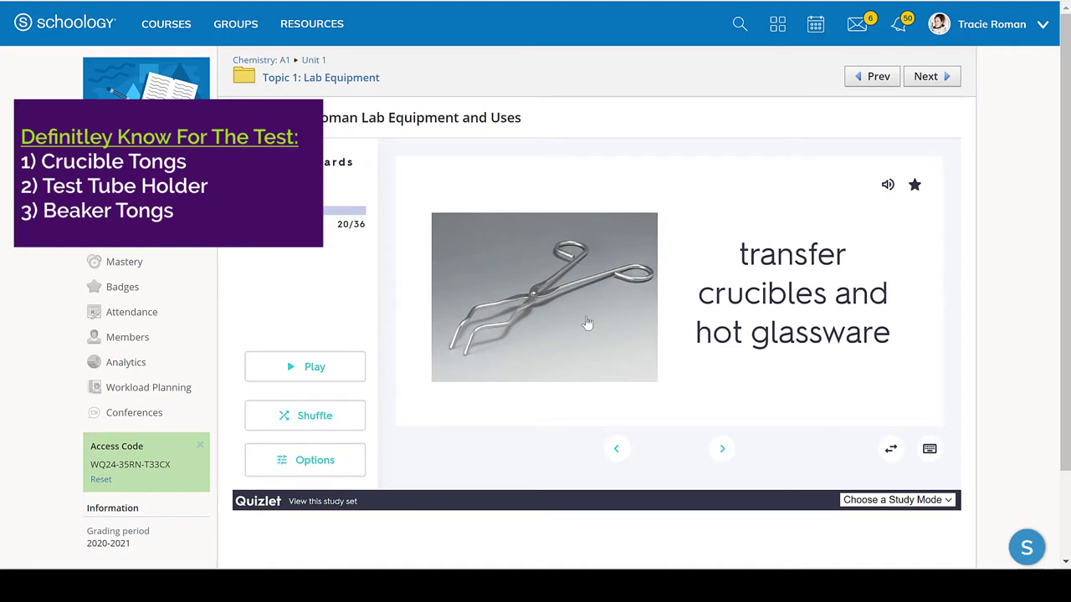
# Step: Advance six flashcards, passing card 20 (transfer crucibles and hot glassware)
pyautogui.click(721, 448)
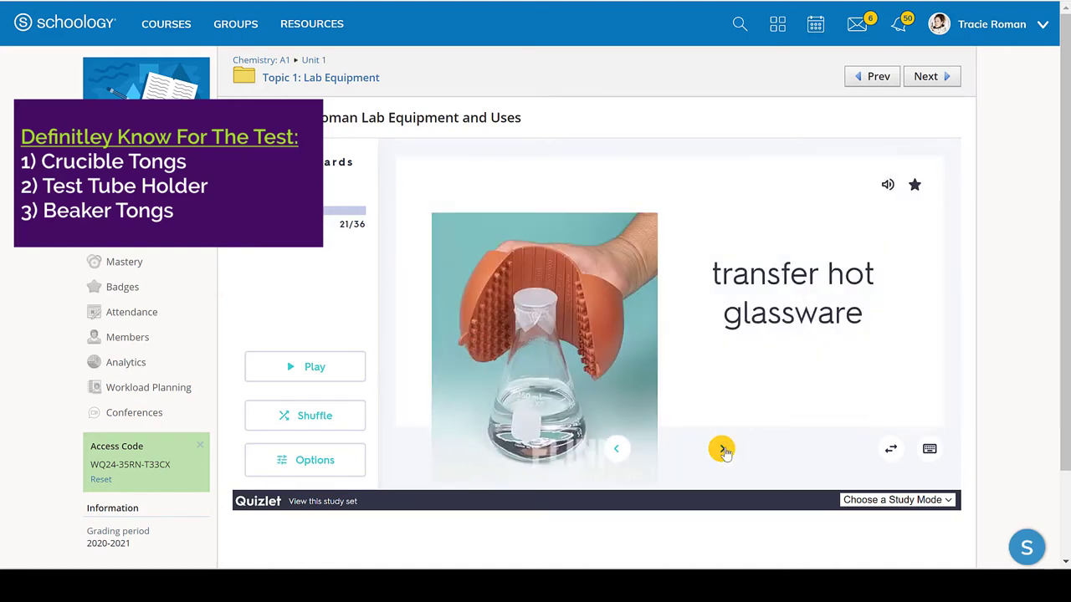
pyautogui.click(721, 448)
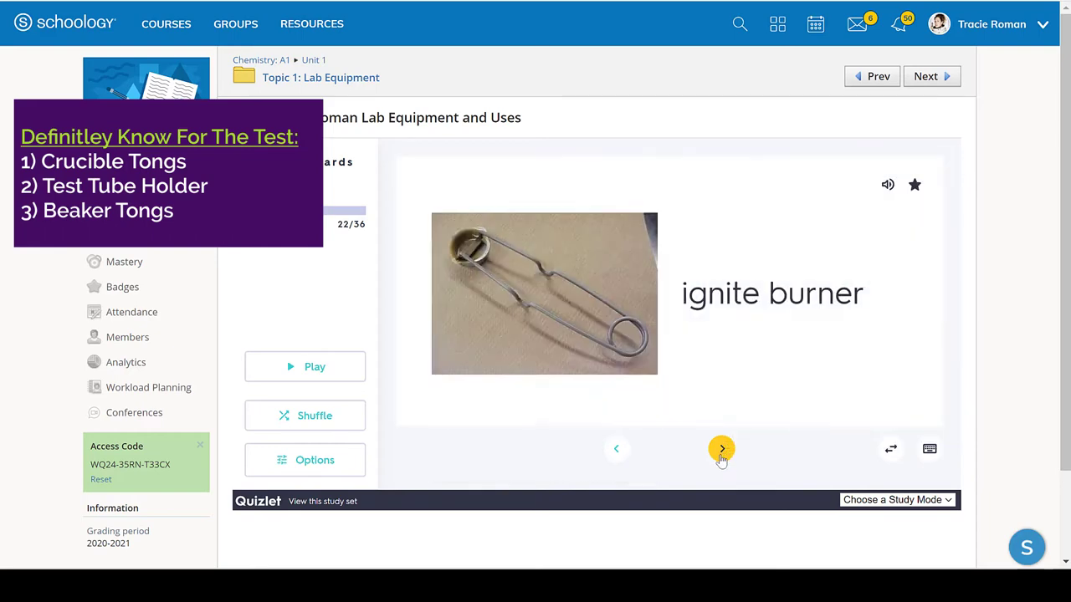
pyautogui.click(721, 448)
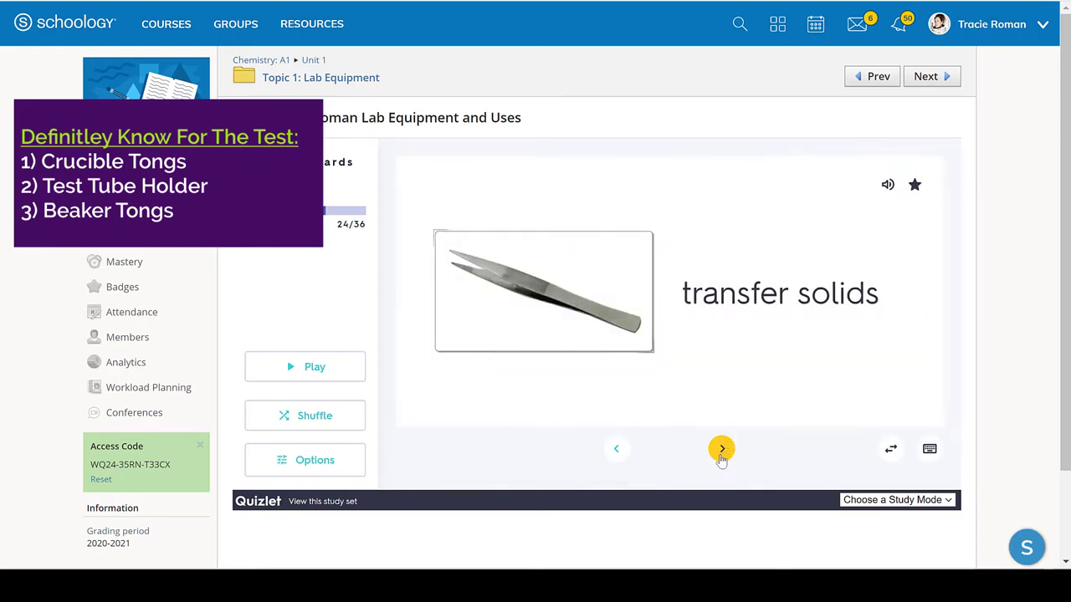
pyautogui.click(722, 449)
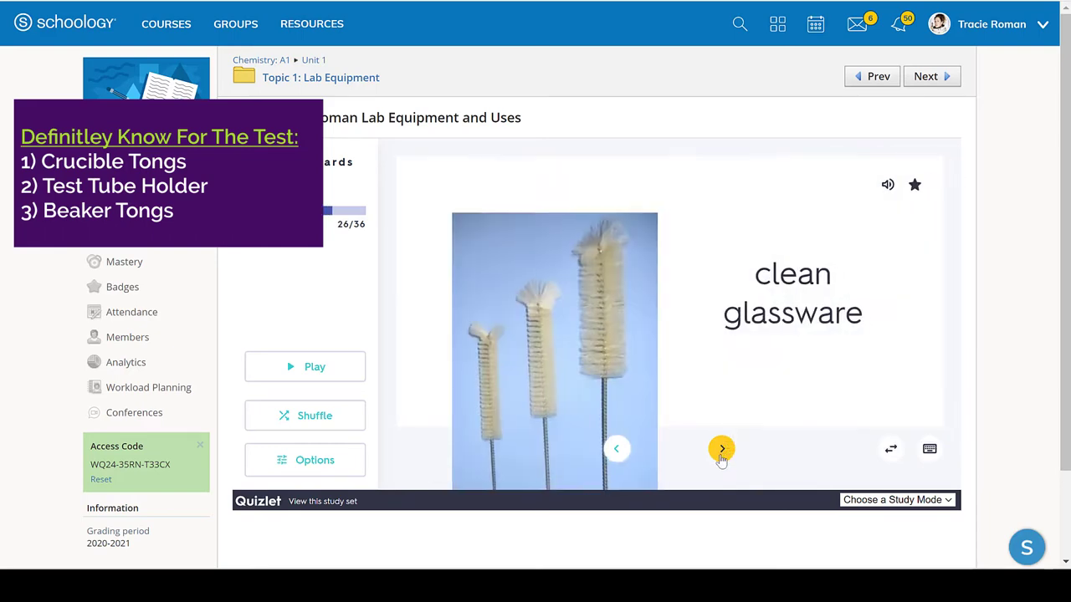
pyautogui.click(721, 449)
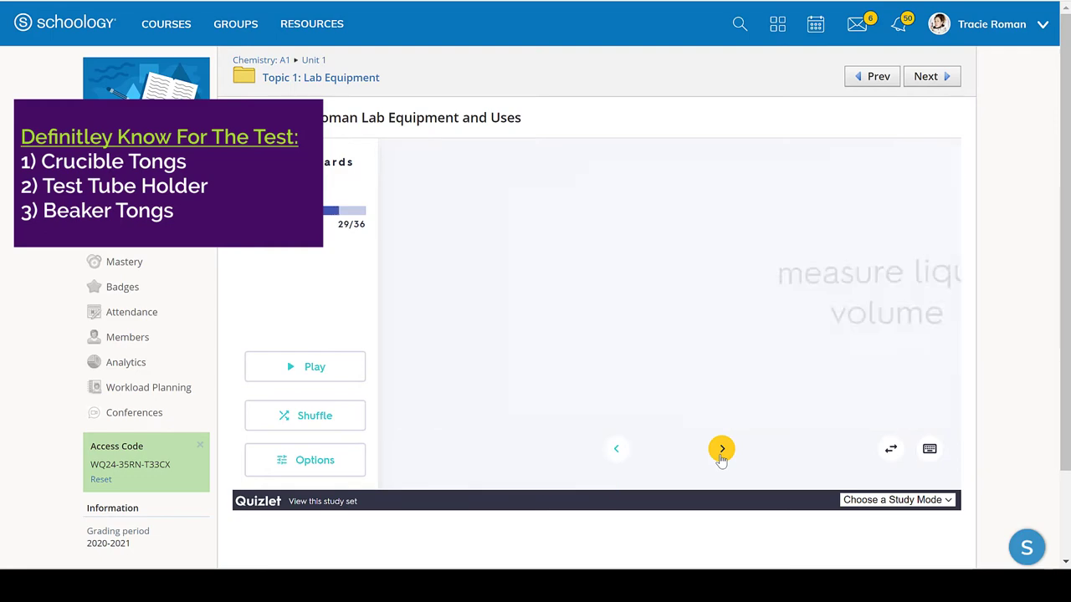
pyautogui.click(721, 448)
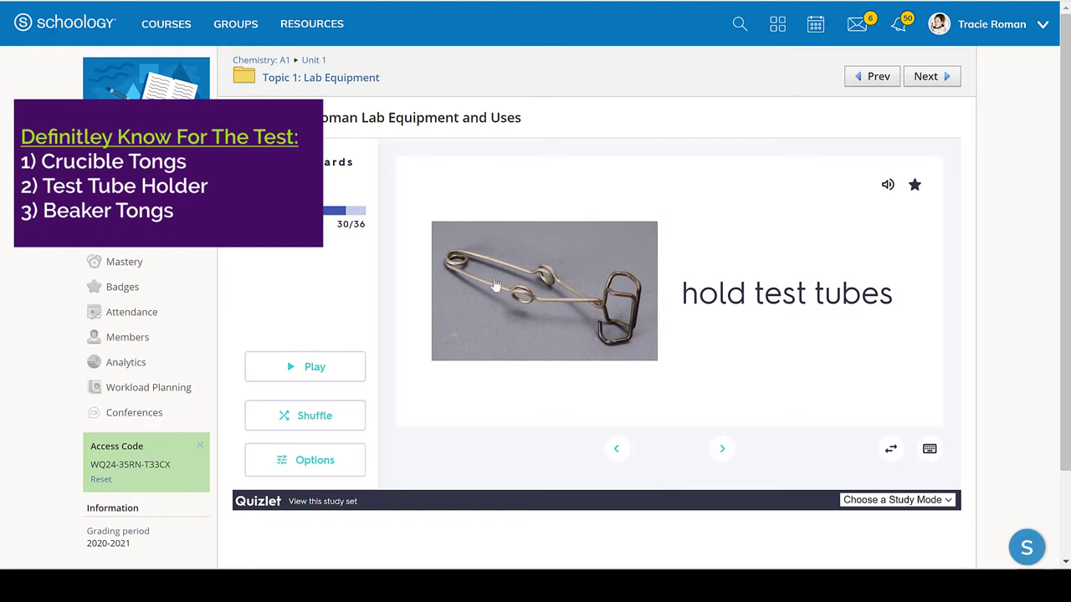
pyautogui.moveTo(604, 354)
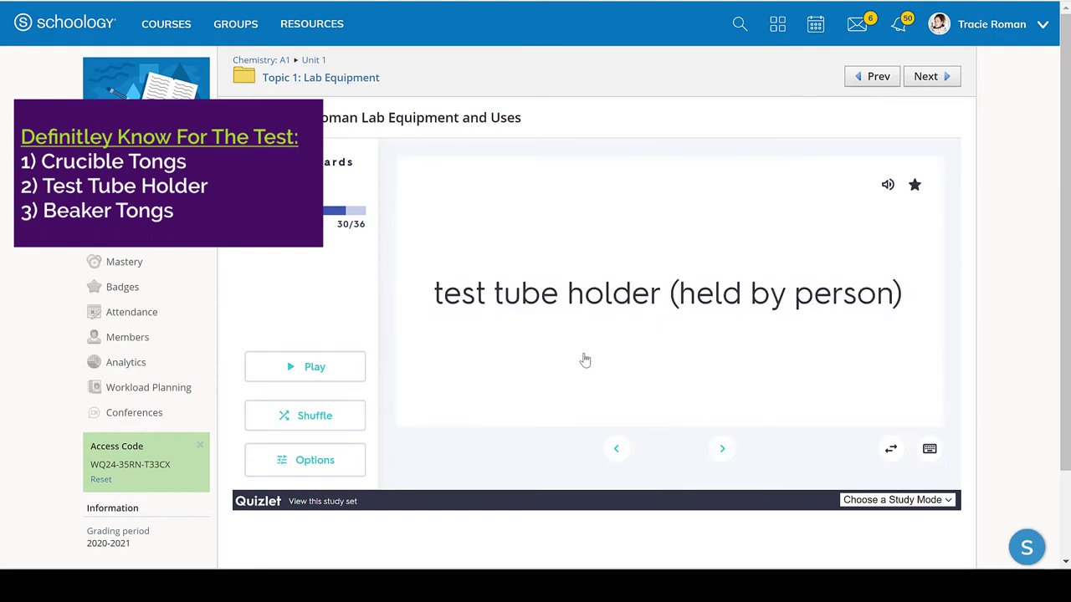
pyautogui.moveTo(685, 341)
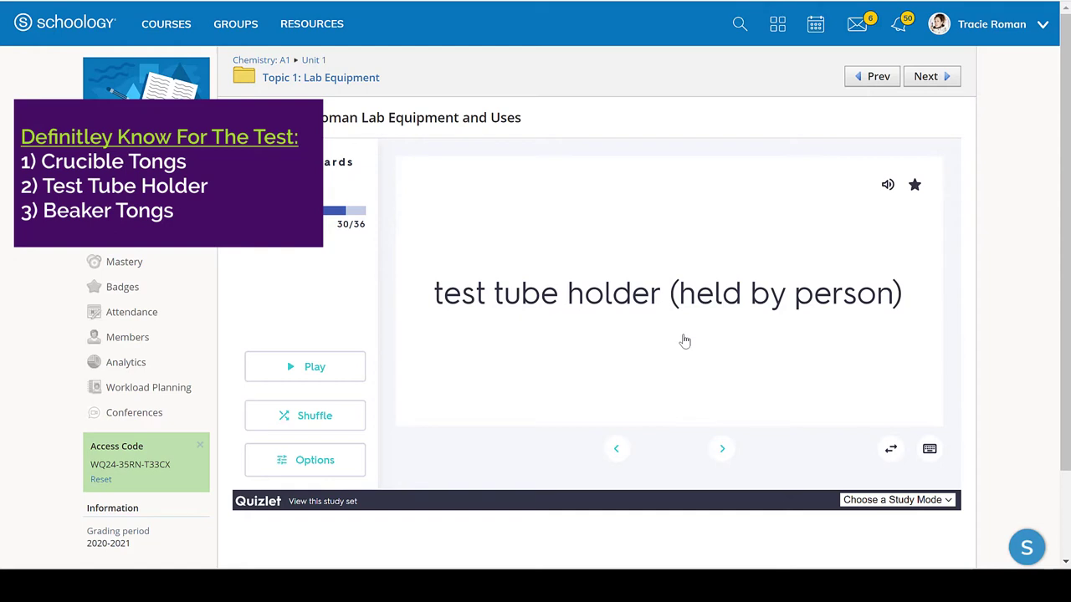
pyautogui.moveTo(558, 359)
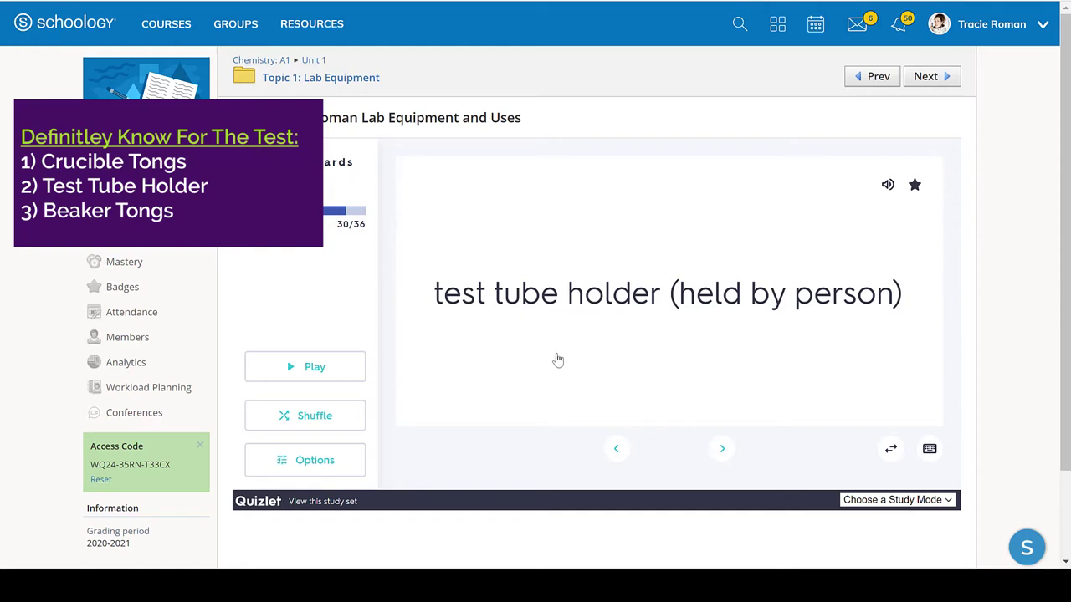
pyautogui.moveTo(644, 407)
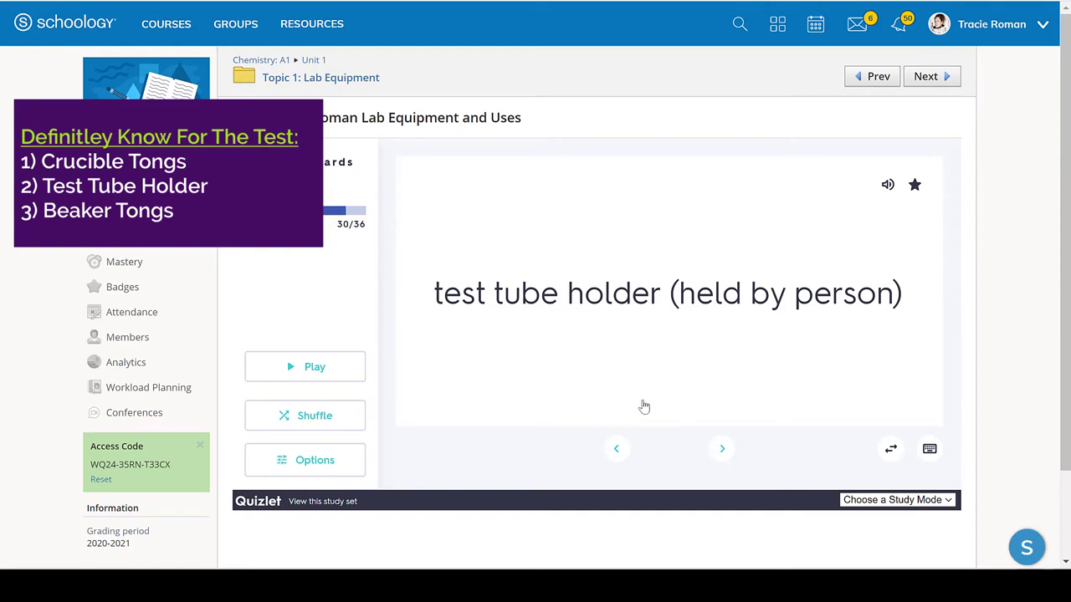
pyautogui.moveTo(644, 418)
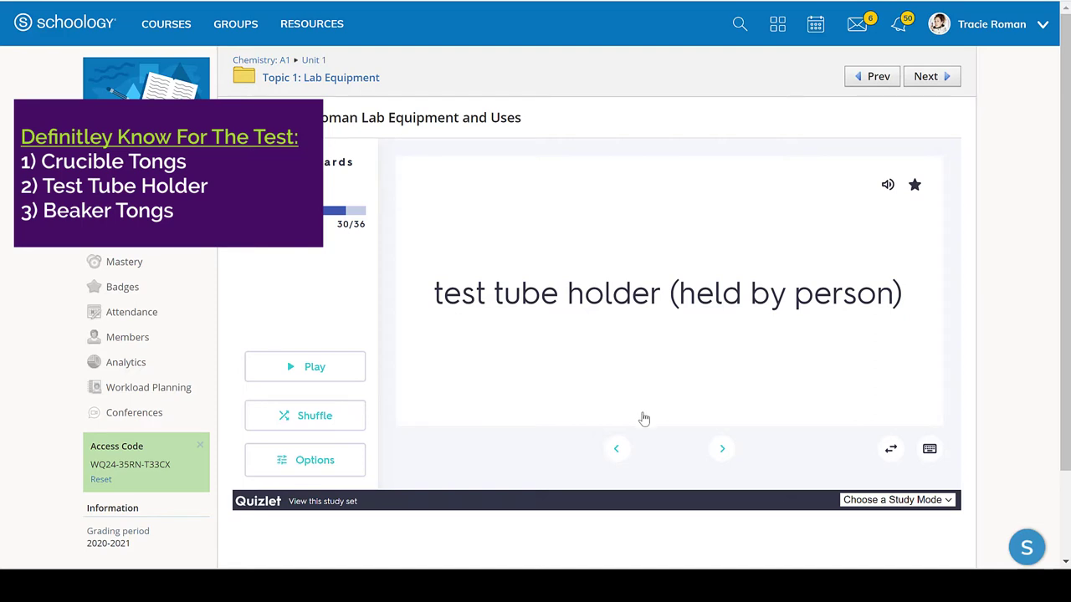
# Step: Advance past the heat source card to 'hold beaker', flipping it to beaker tongs and back
pyautogui.click(721, 449)
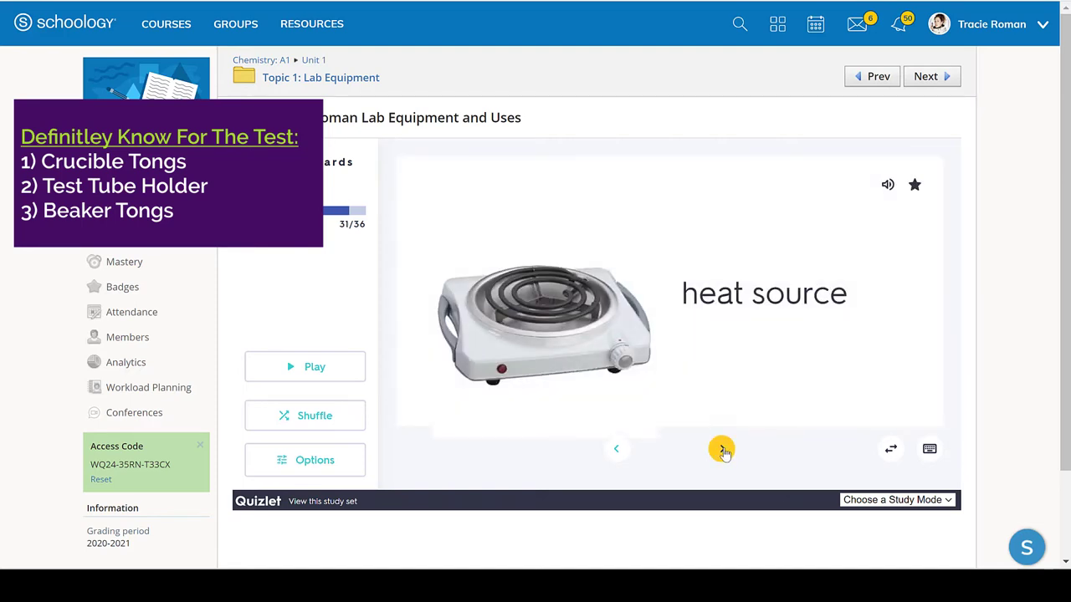
pyautogui.click(721, 449)
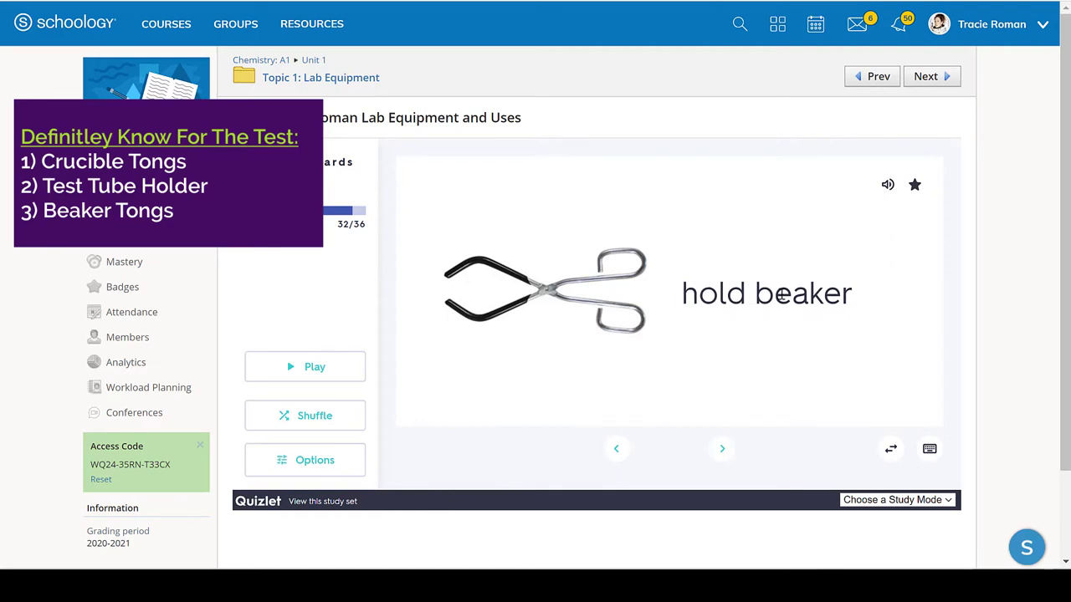
pyautogui.click(668, 293)
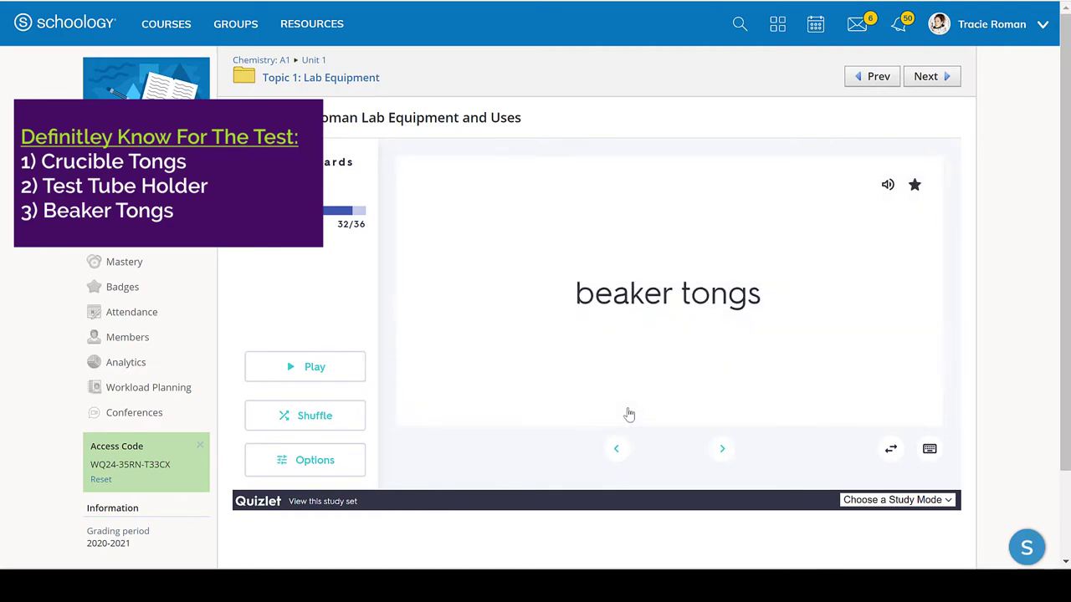
pyautogui.moveTo(615, 402)
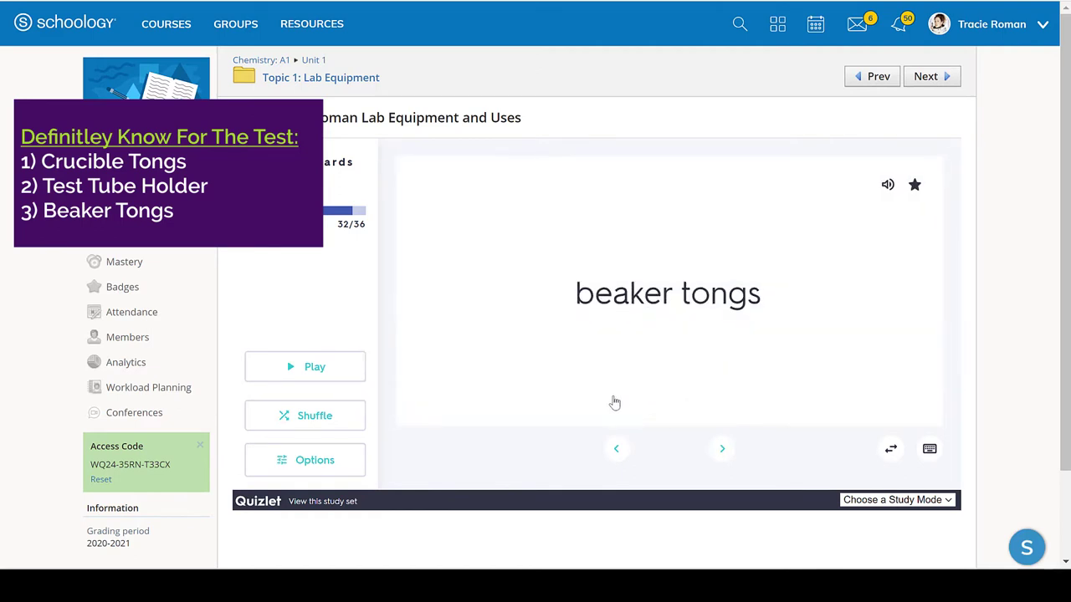
pyautogui.click(667, 293)
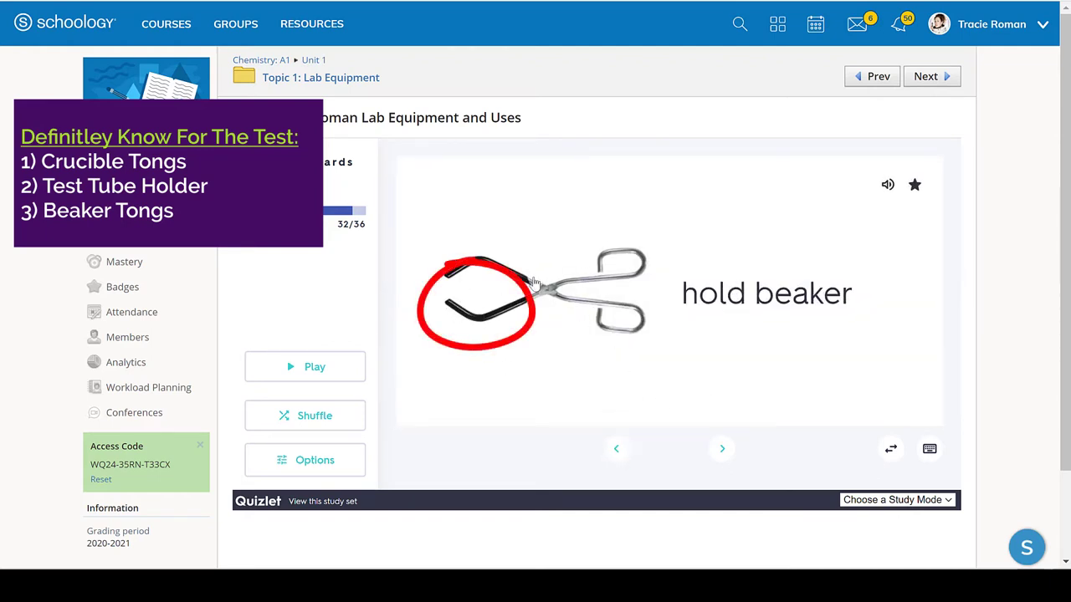
pyautogui.moveTo(479, 270)
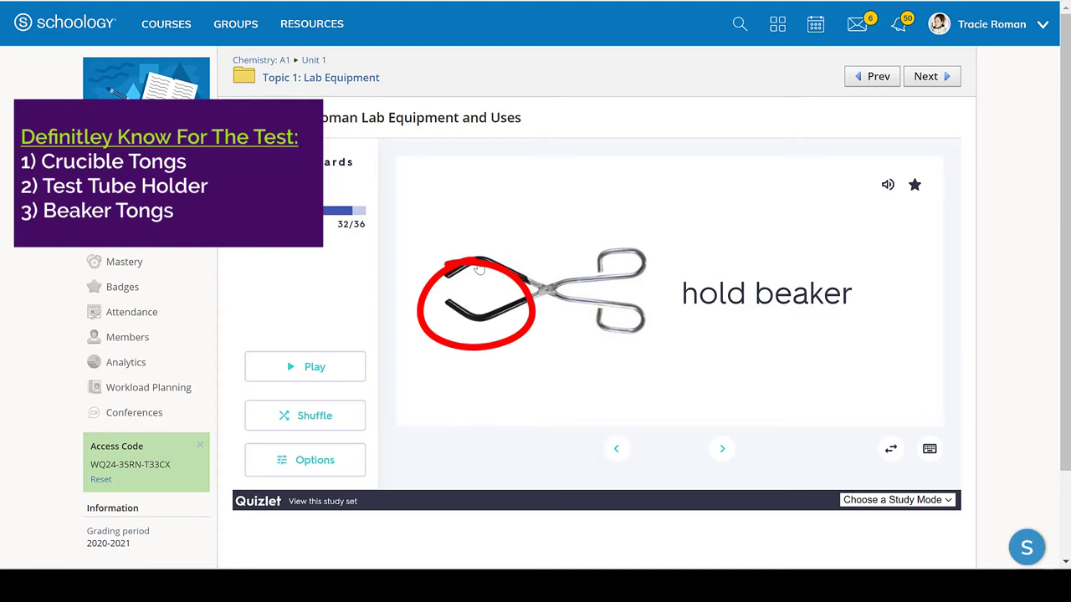
pyautogui.moveTo(473, 253)
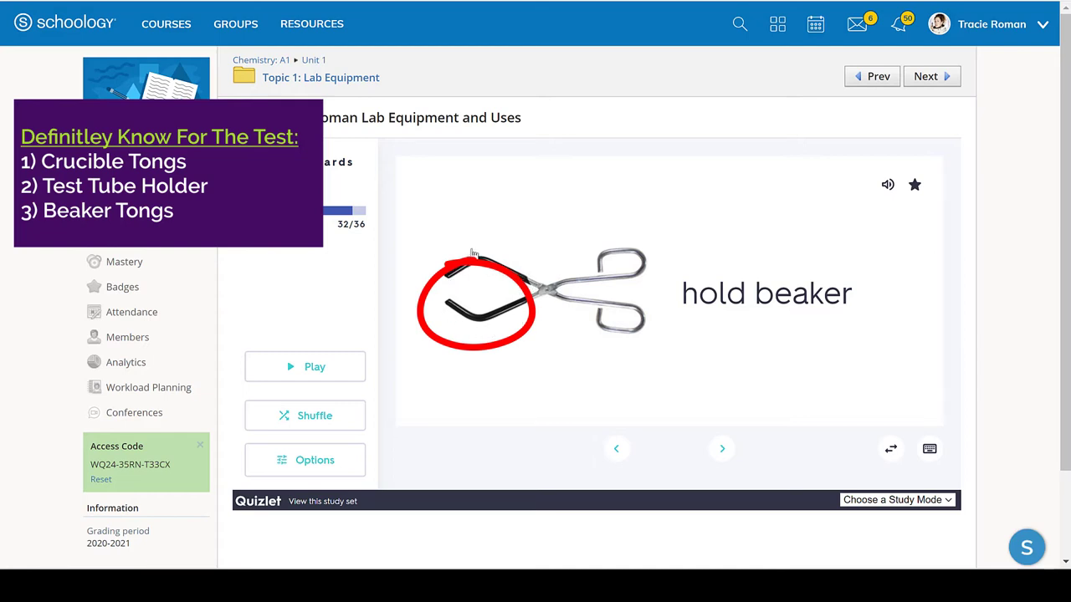
pyautogui.moveTo(500, 283)
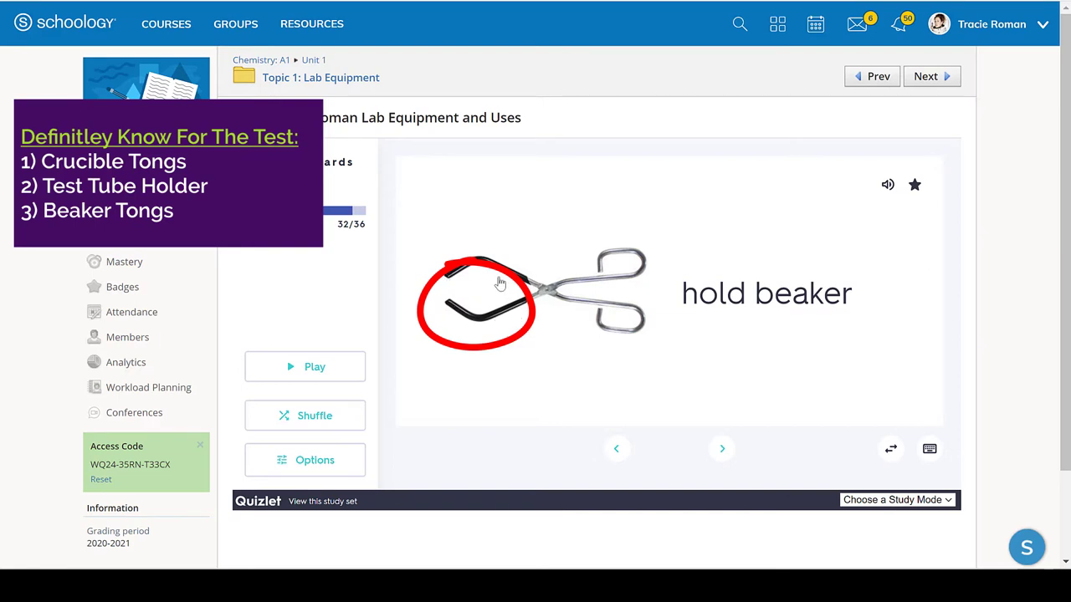
pyautogui.moveTo(445, 302)
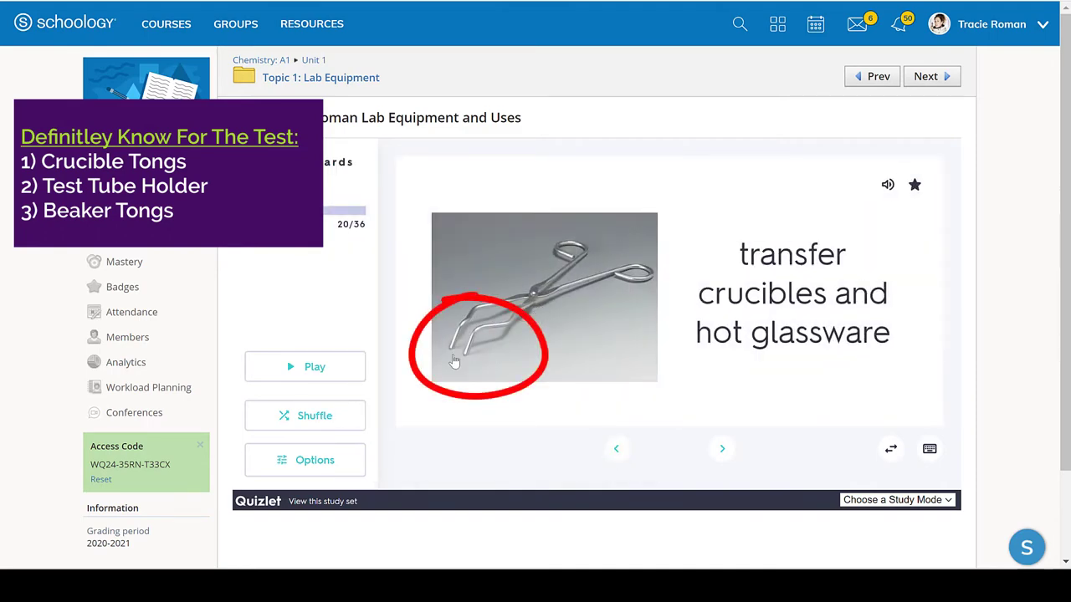
pyautogui.moveTo(477, 319)
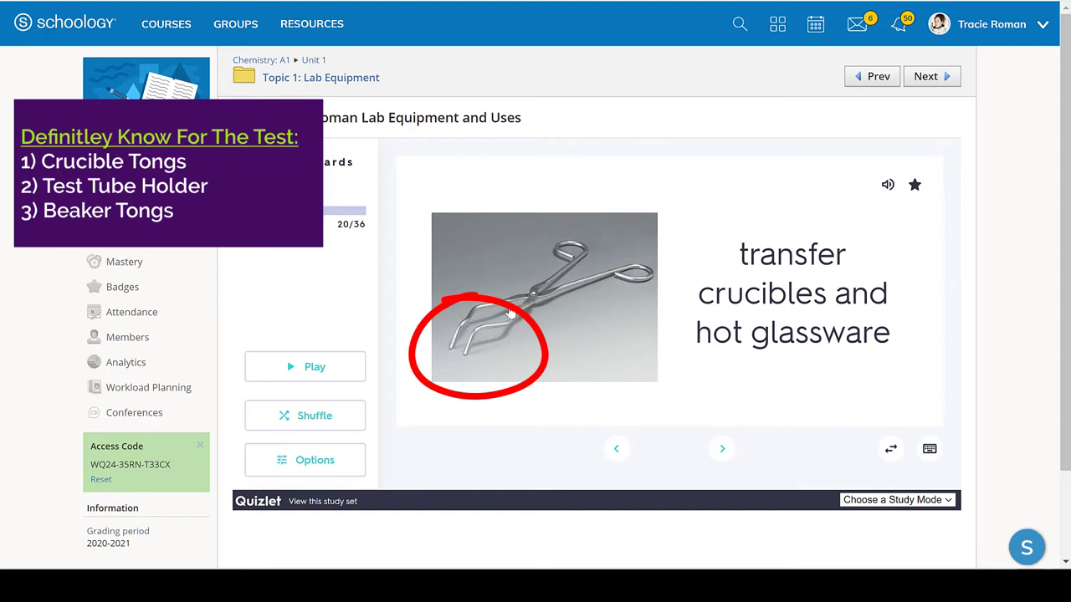
pyautogui.moveTo(513, 293)
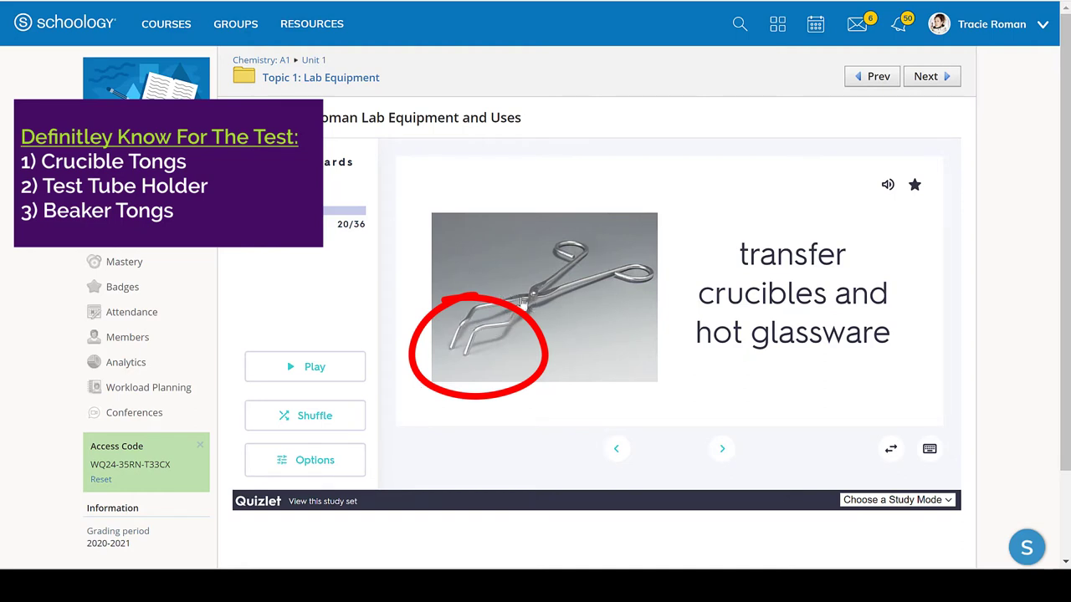
pyautogui.moveTo(456, 345)
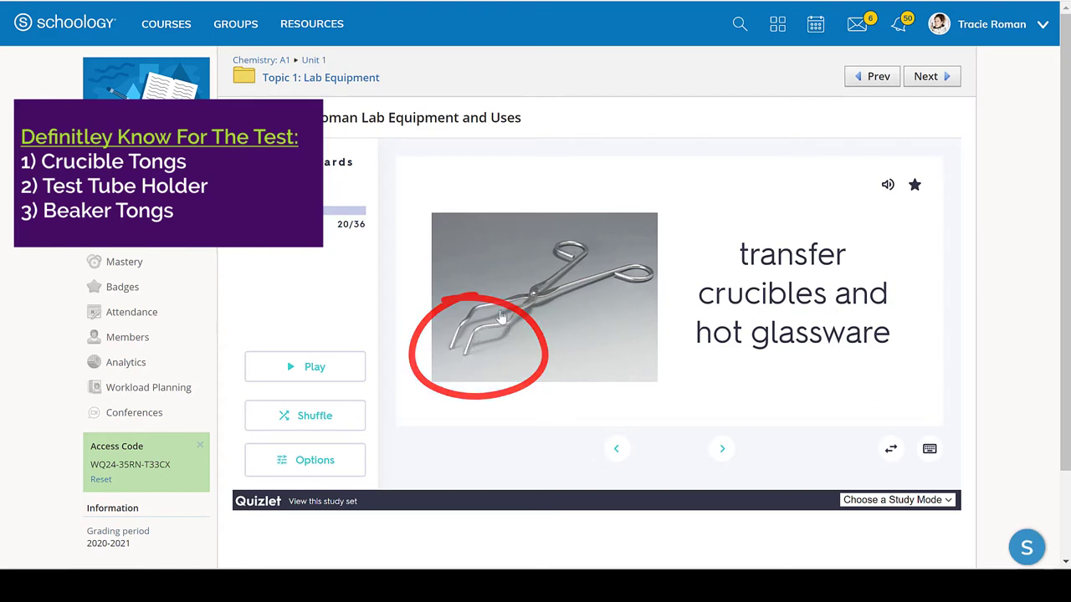
# Step: Advance the Lab Equipment flashcards past the weighing solids card to card 35, volumetric flasks
pyautogui.click(722, 449)
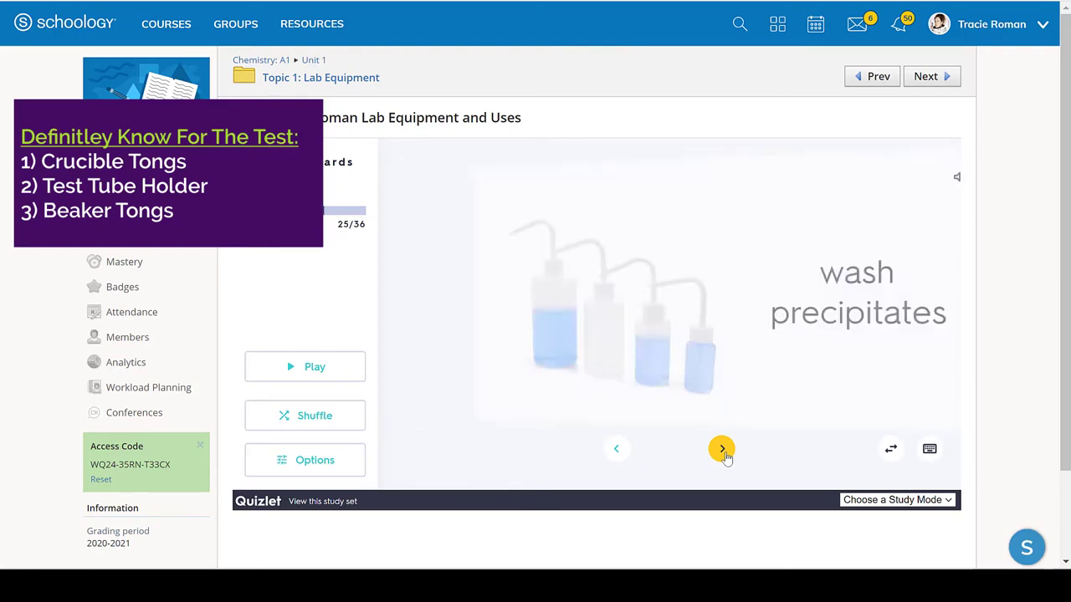
pyautogui.click(722, 448)
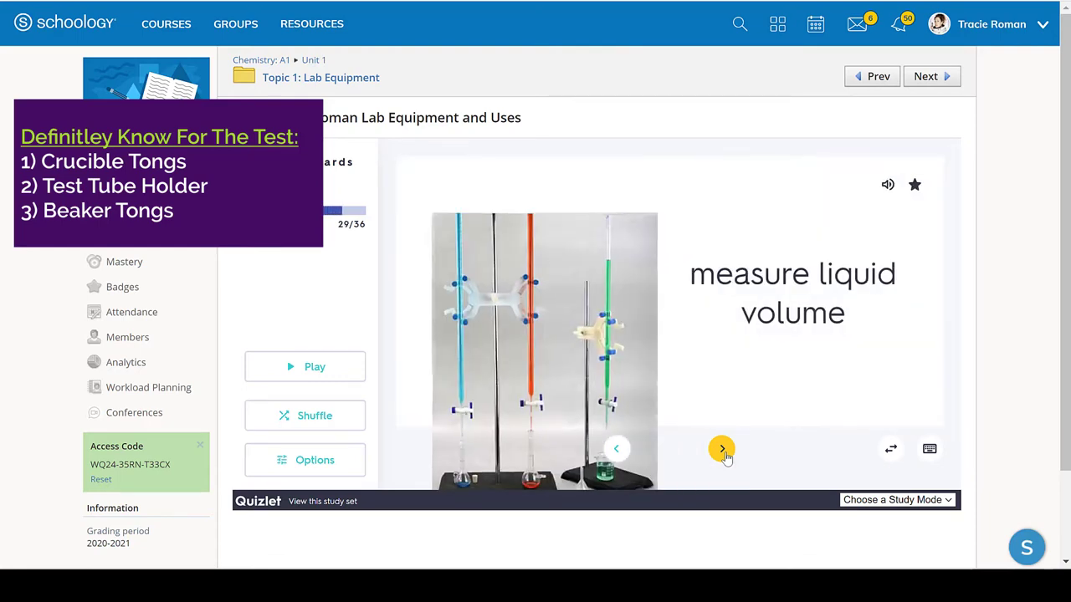
pyautogui.click(721, 449)
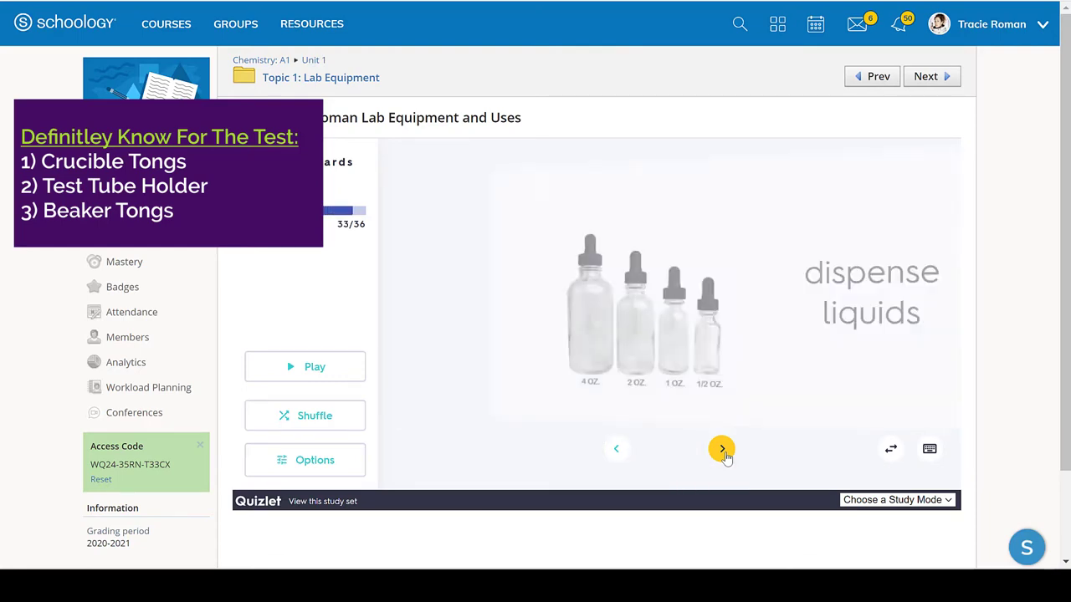
pyautogui.click(722, 449)
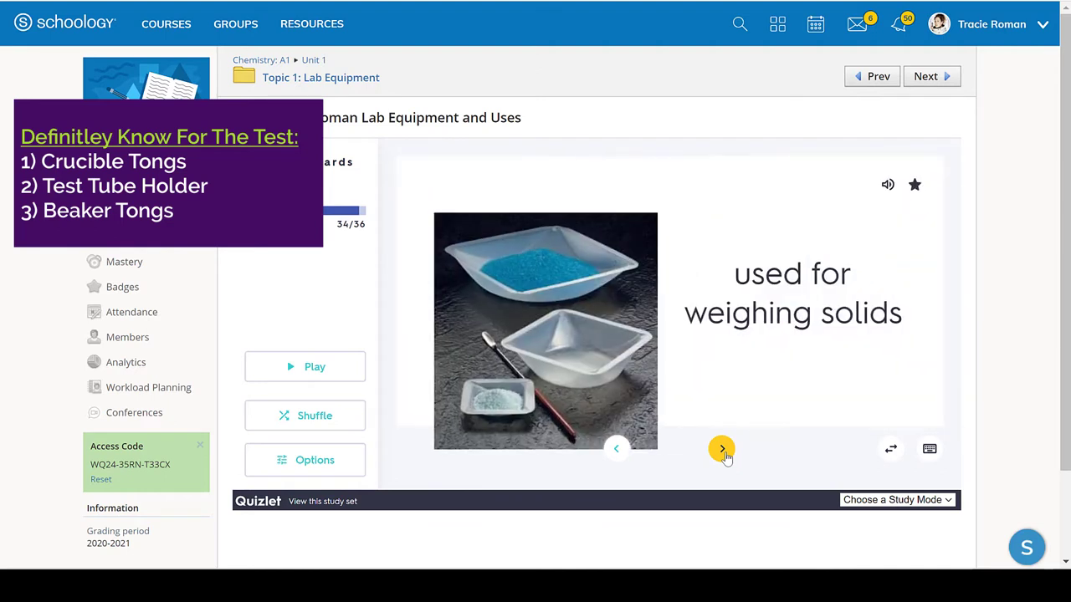
pyautogui.moveTo(576, 266)
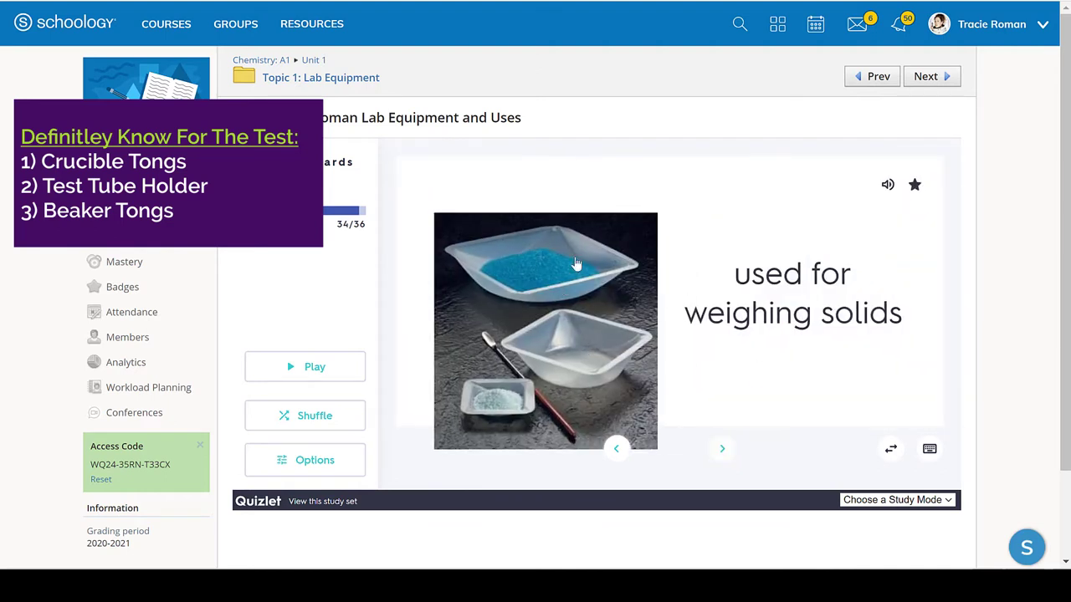
pyautogui.moveTo(558, 282)
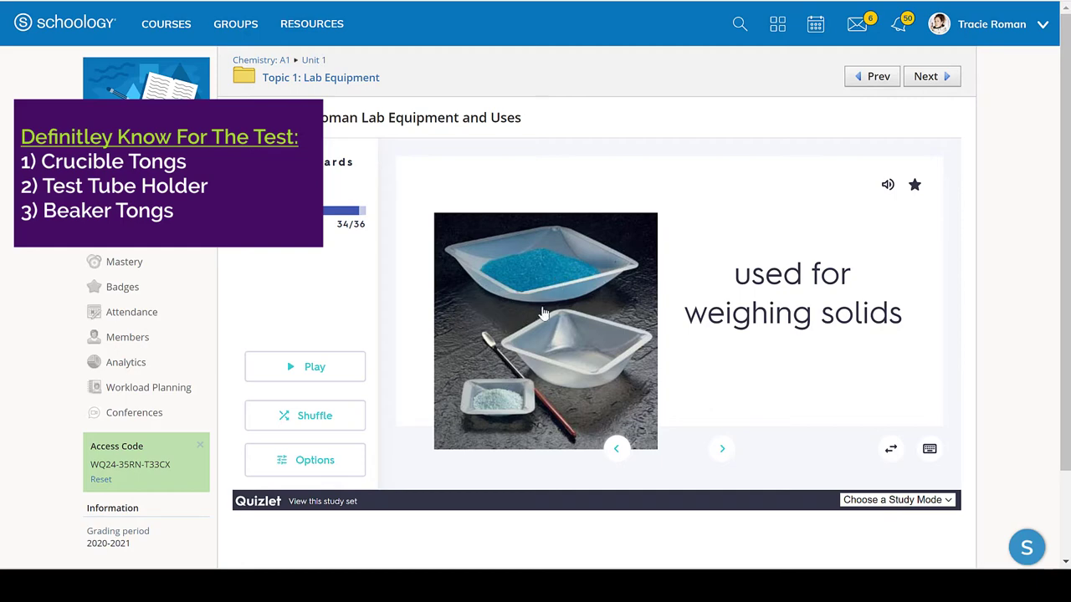
pyautogui.moveTo(558, 362)
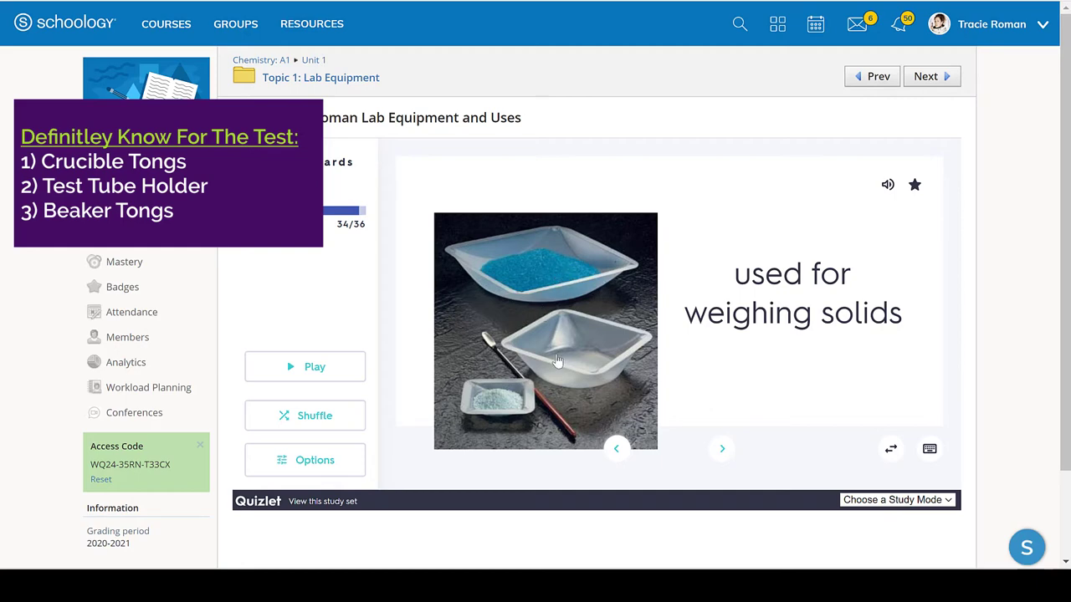
pyautogui.moveTo(516, 342)
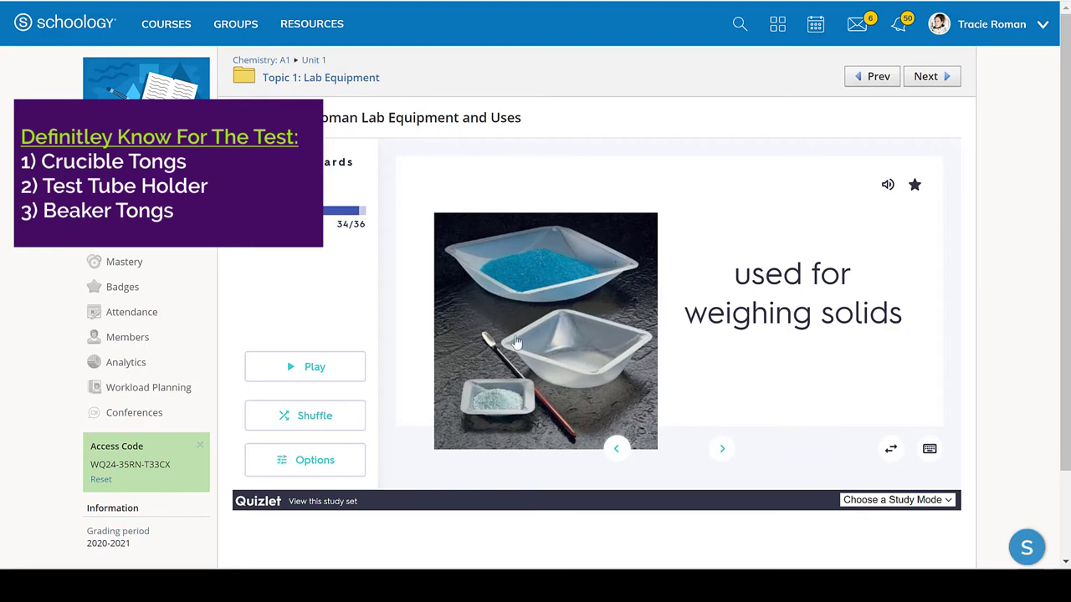
pyautogui.moveTo(738, 415)
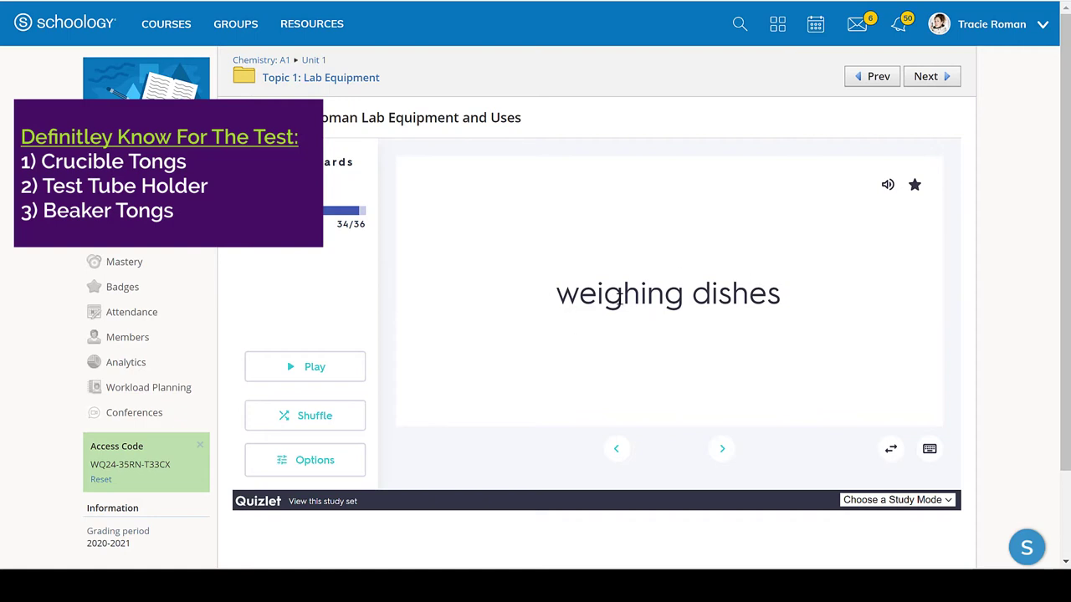
pyautogui.moveTo(671, 420)
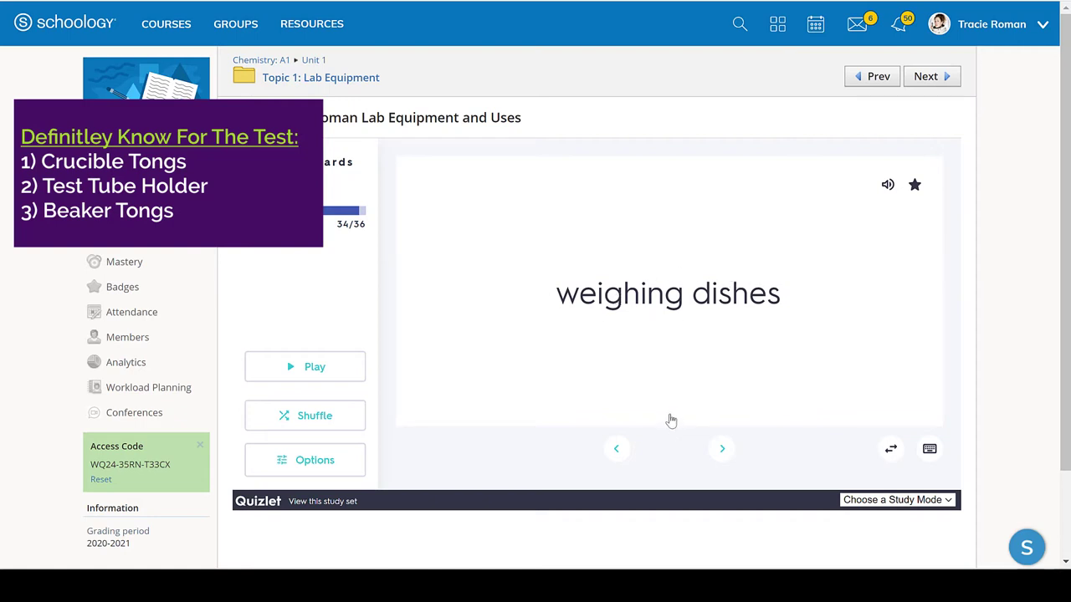
pyautogui.click(721, 448)
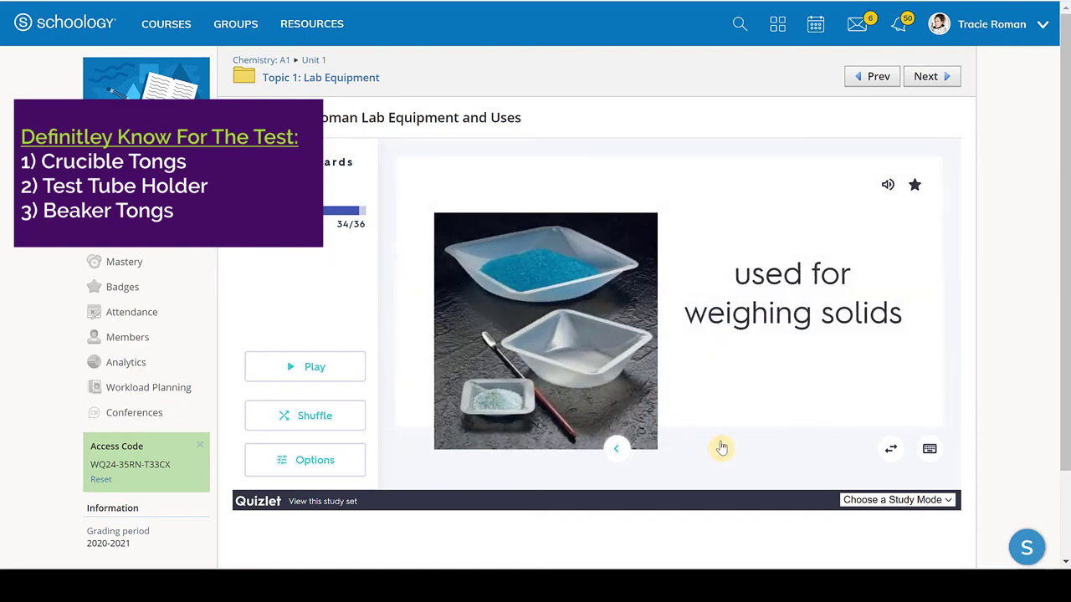
pyautogui.click(721, 449)
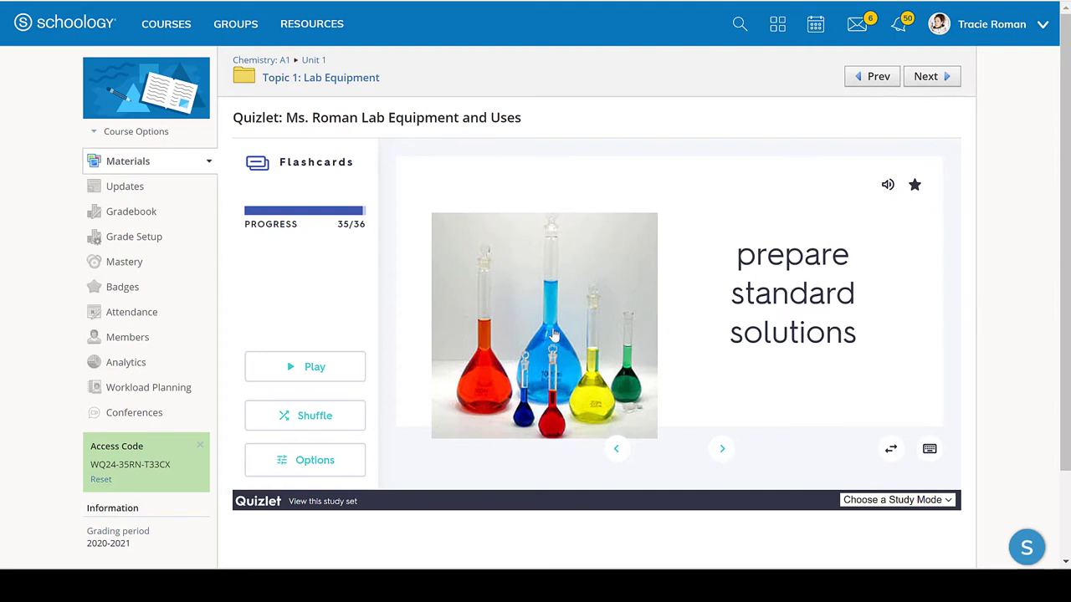
pyautogui.moveTo(605, 375)
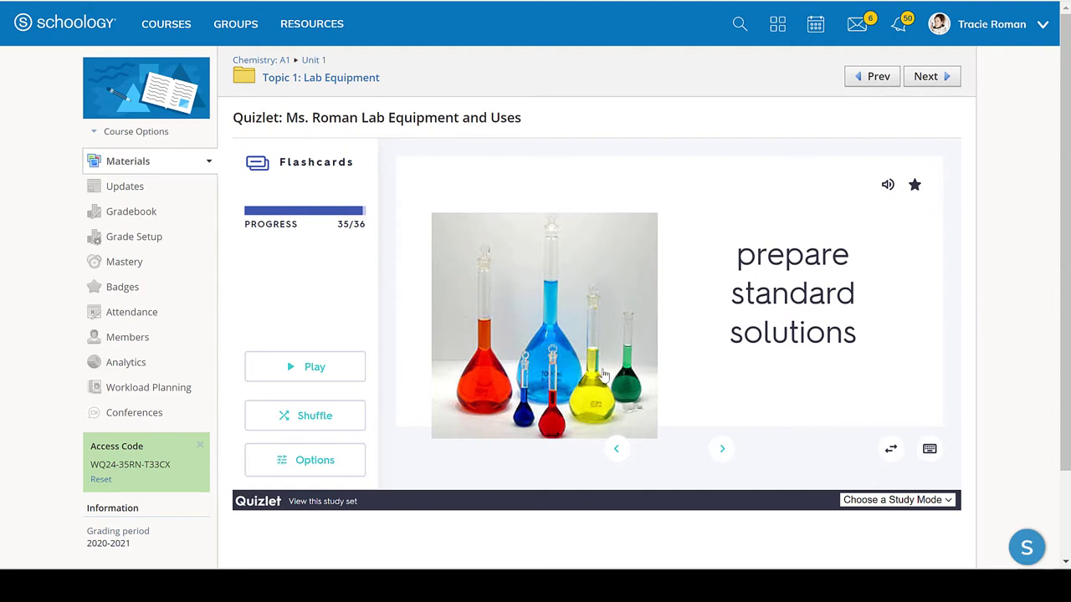
pyautogui.moveTo(616, 358)
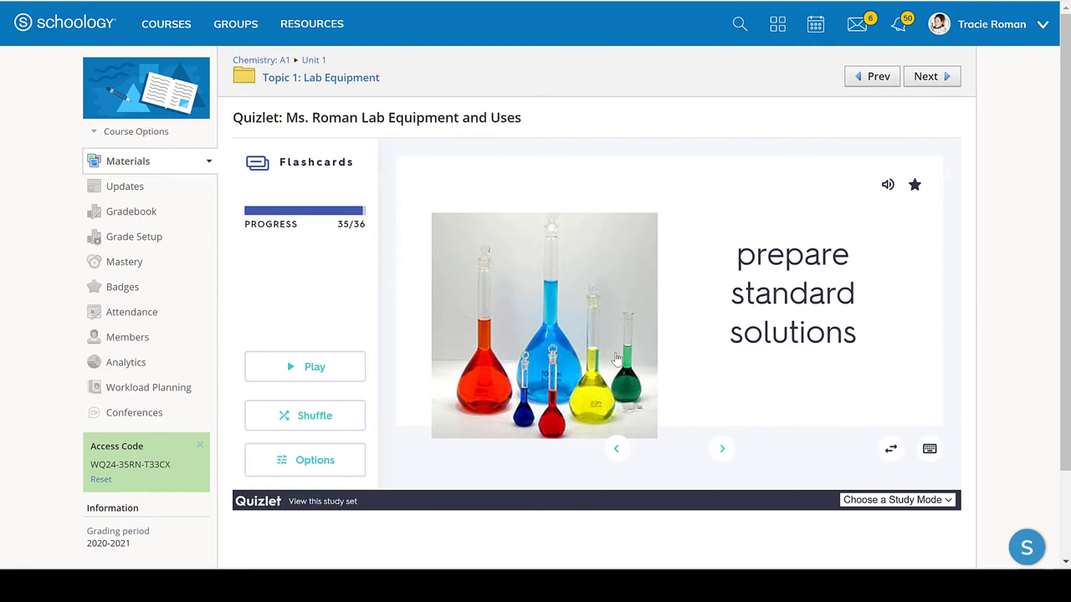
pyautogui.moveTo(585, 373)
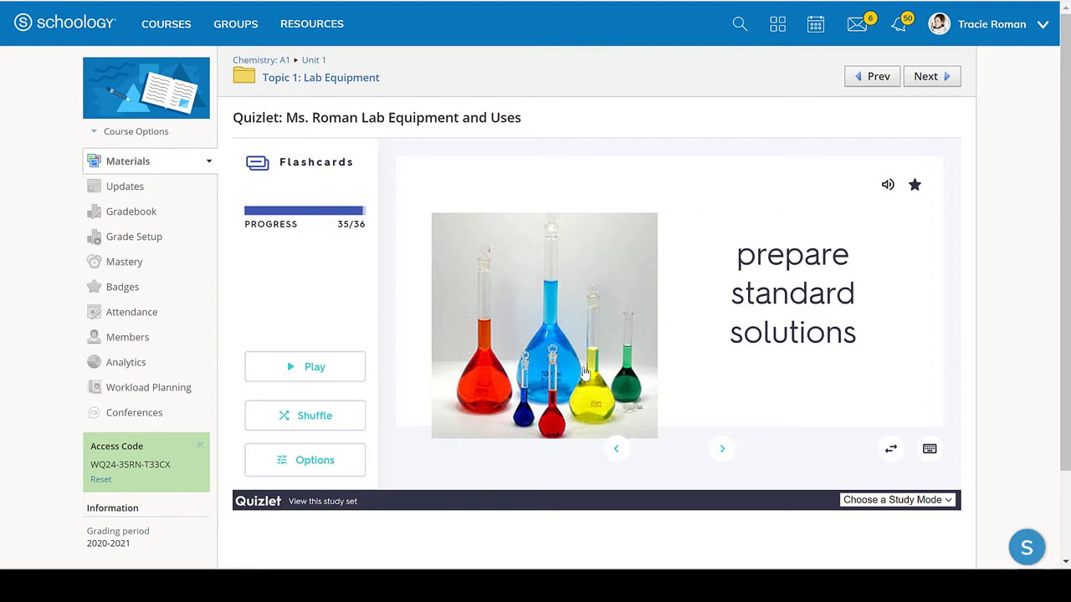
pyautogui.moveTo(582, 377)
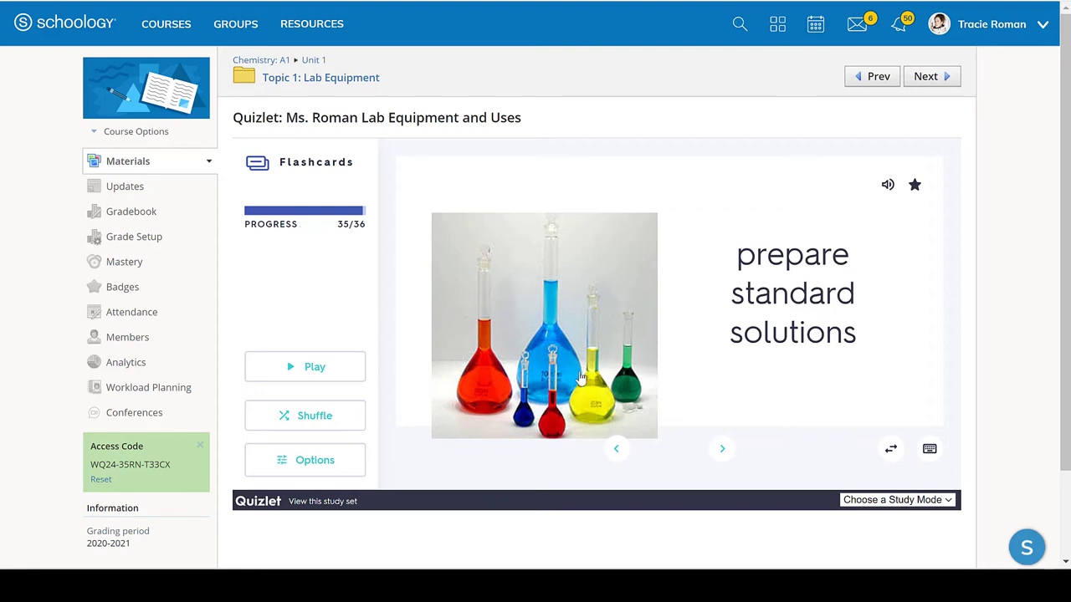
pyautogui.moveTo(539, 386)
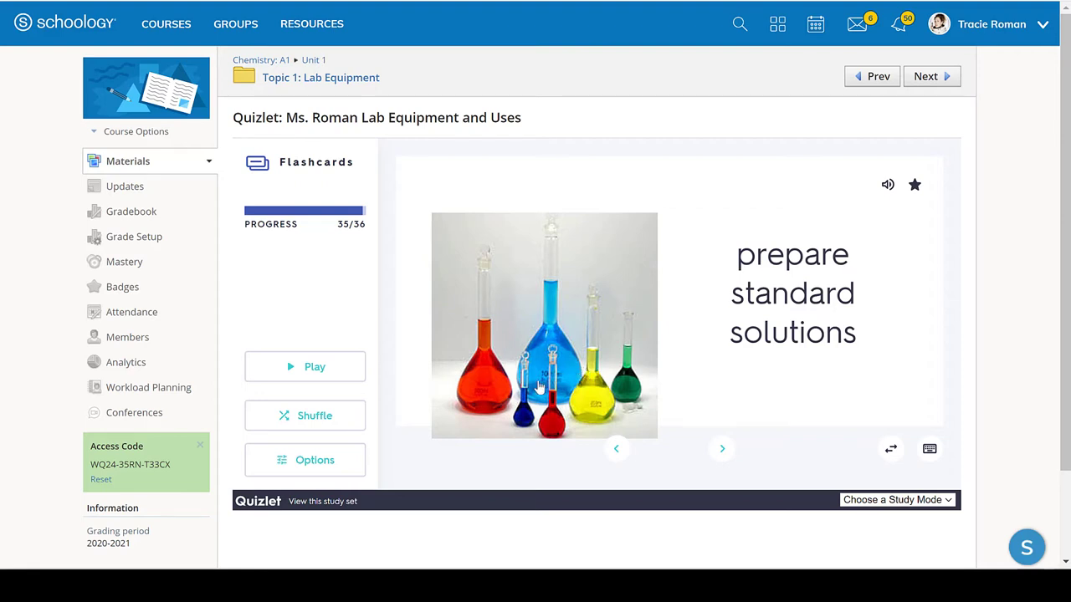
pyautogui.moveTo(494, 387)
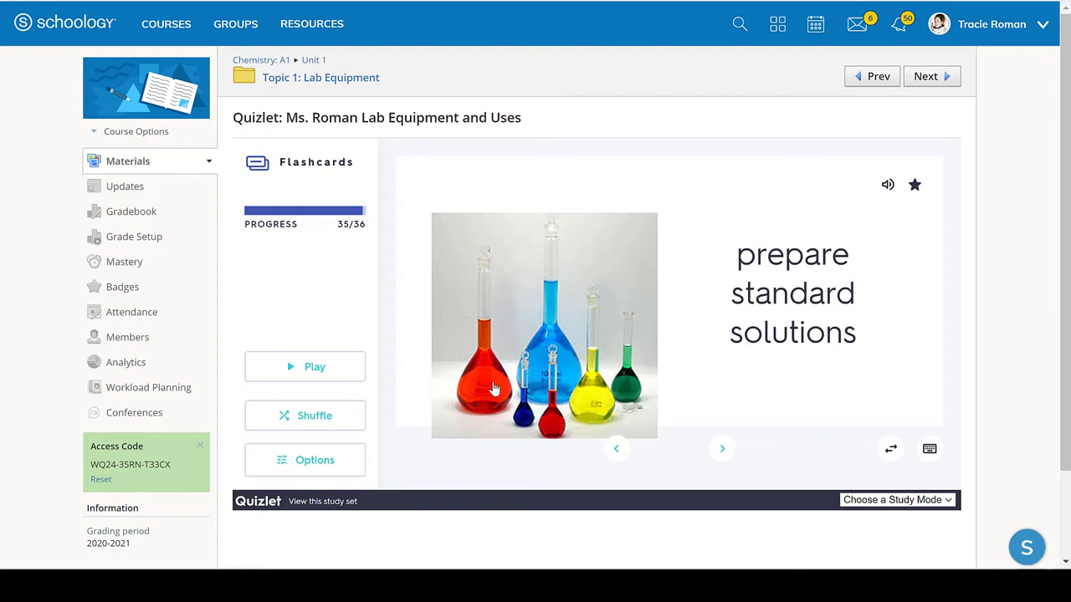
pyautogui.moveTo(475, 410)
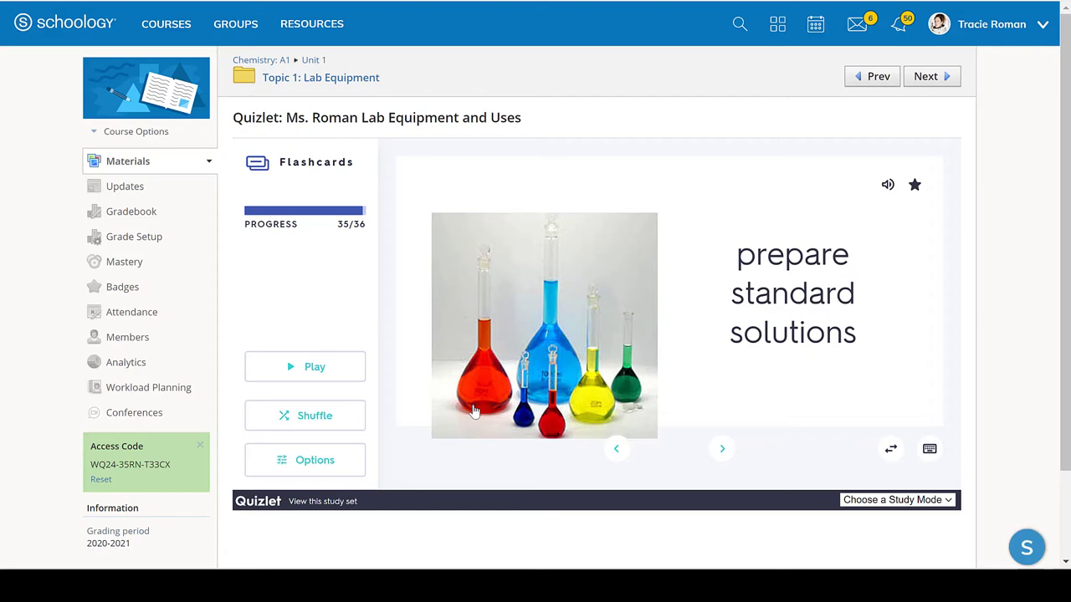
pyautogui.moveTo(510, 338)
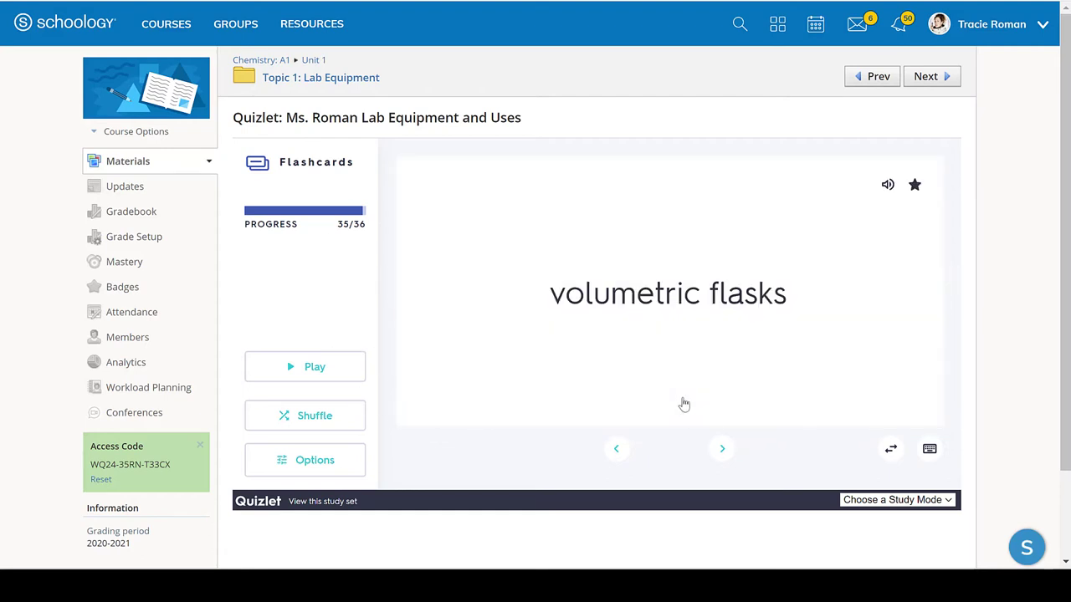
pyautogui.moveTo(775, 267)
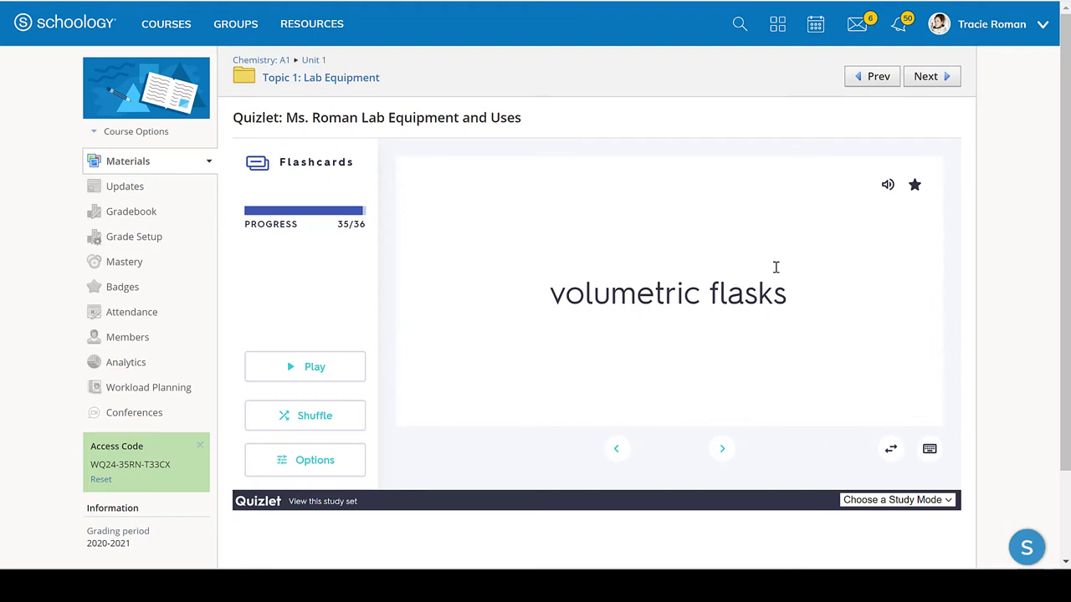
pyautogui.moveTo(698, 382)
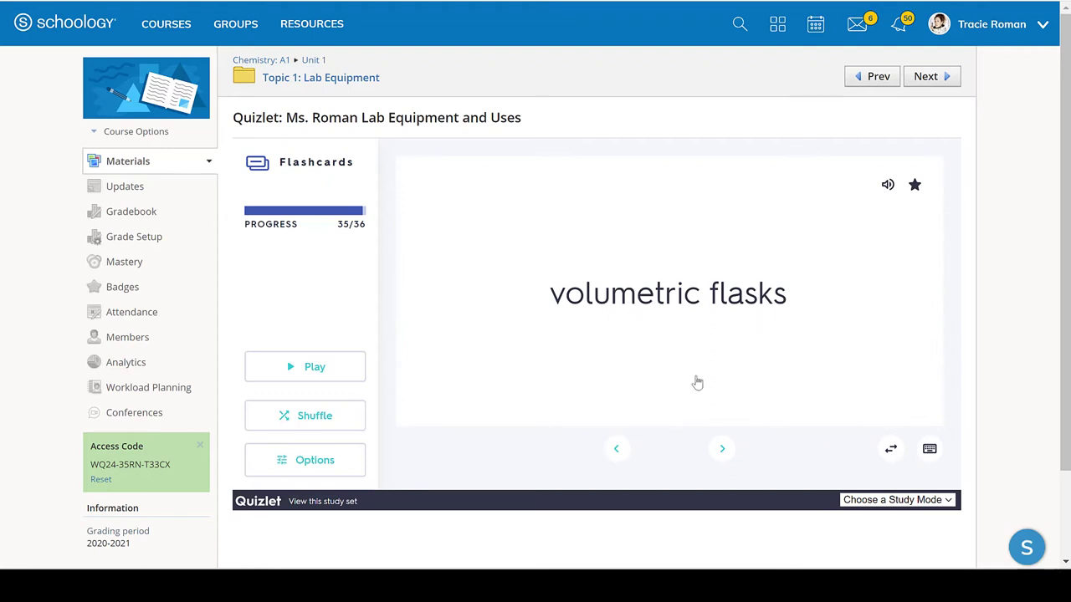
# Step: Flip through the last flashcard, 36 of 36, revealing volumetric pipets for quantitative transfer
pyautogui.click(721, 448)
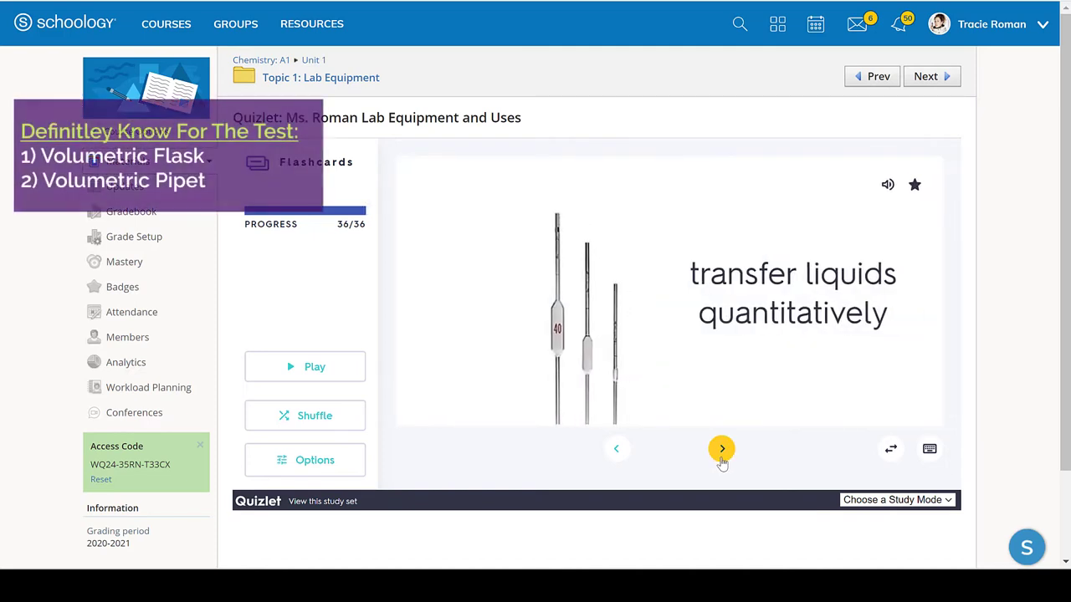
pyautogui.click(721, 449)
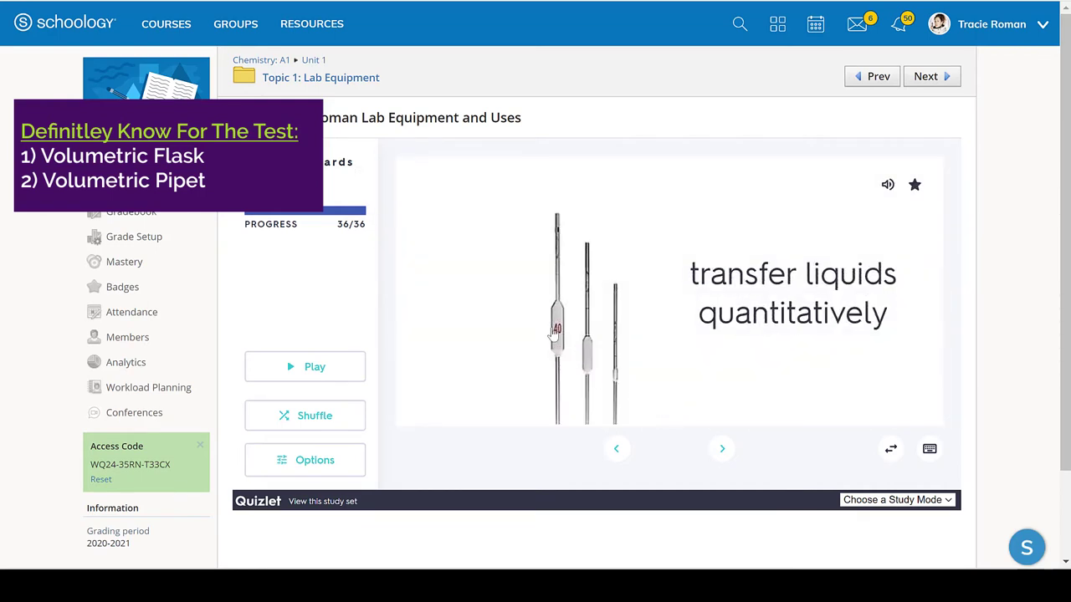
pyautogui.moveTo(625, 371)
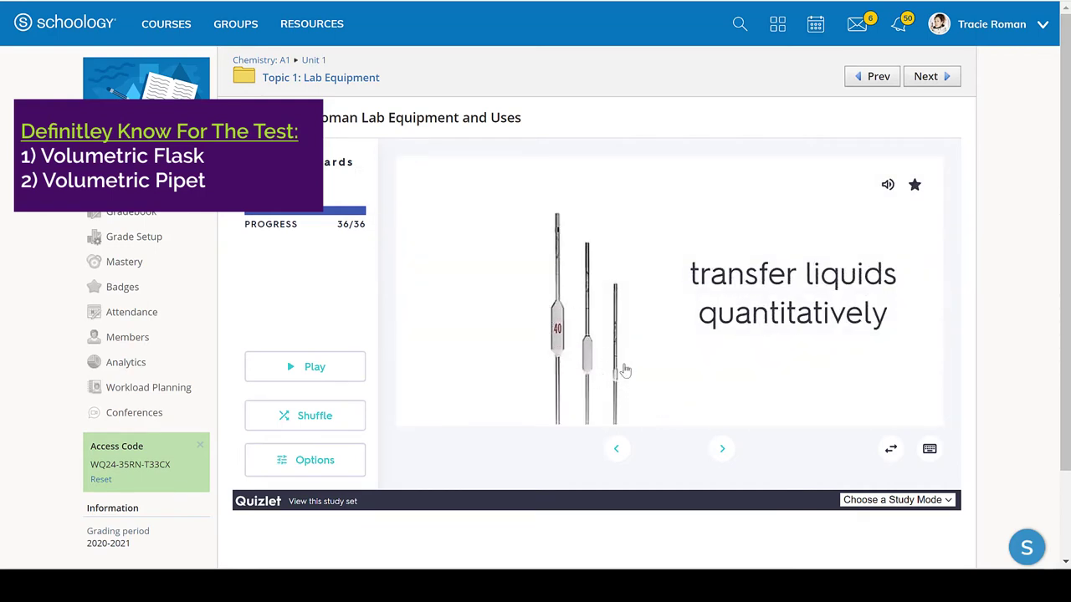
pyautogui.moveTo(695, 394)
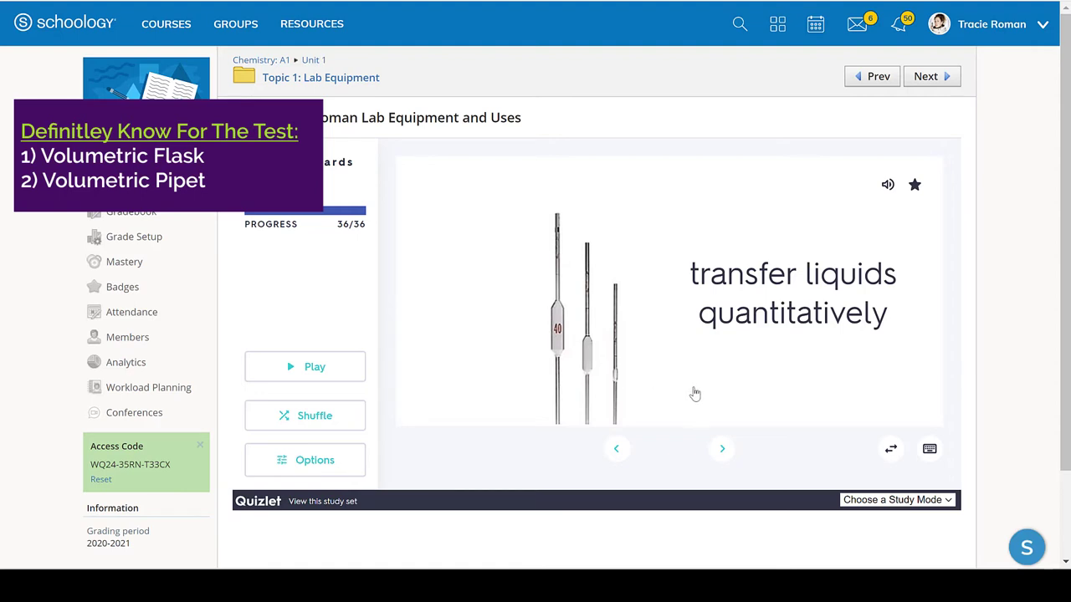
pyautogui.moveTo(587, 375)
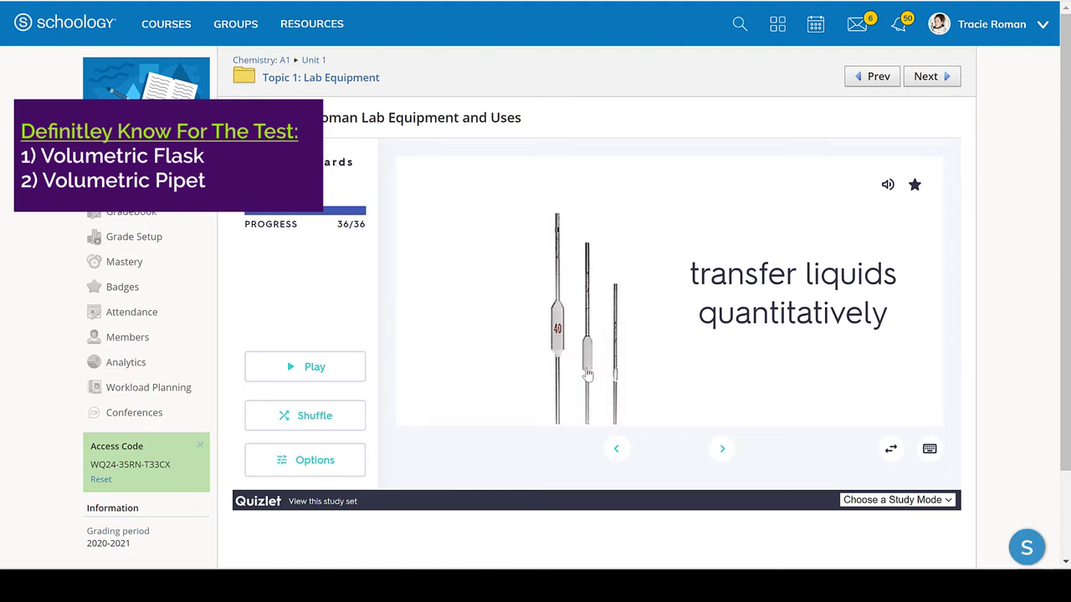
pyautogui.moveTo(704, 358)
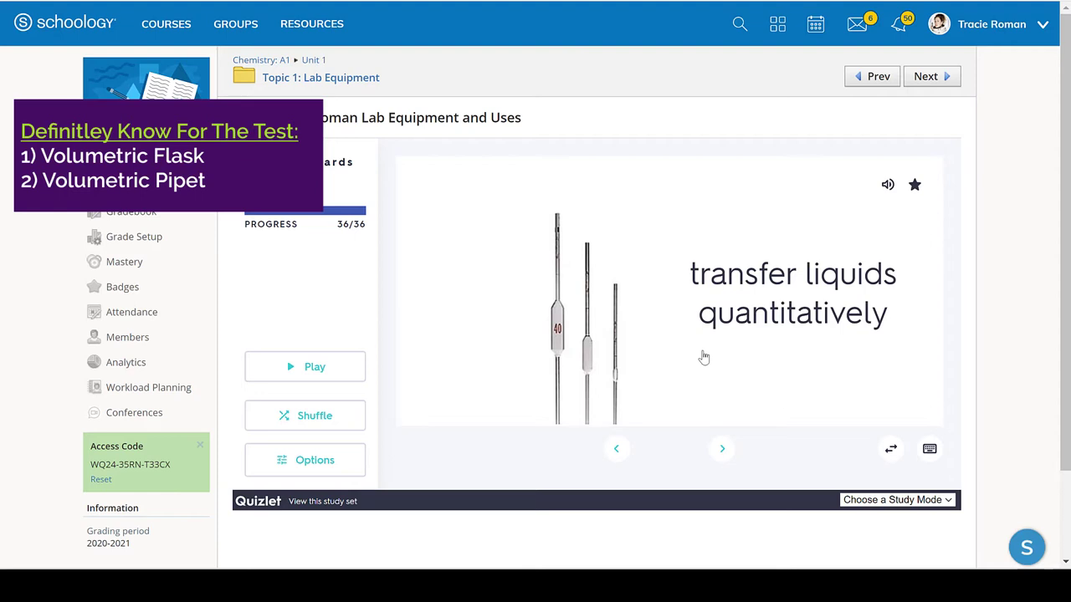
pyautogui.moveTo(630, 410)
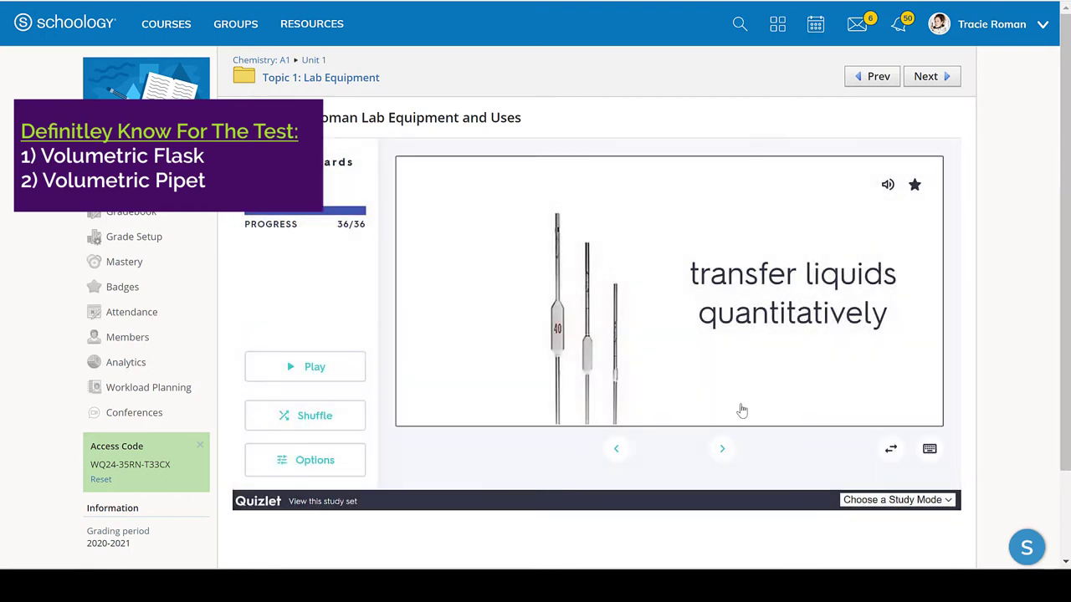
pyautogui.click(721, 449)
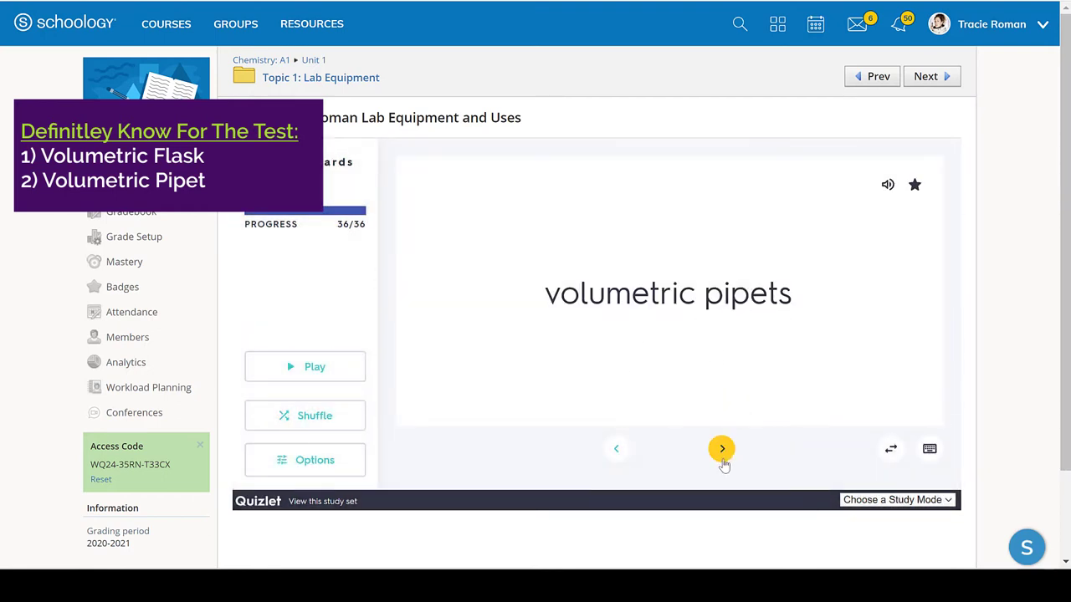
pyautogui.click(721, 450)
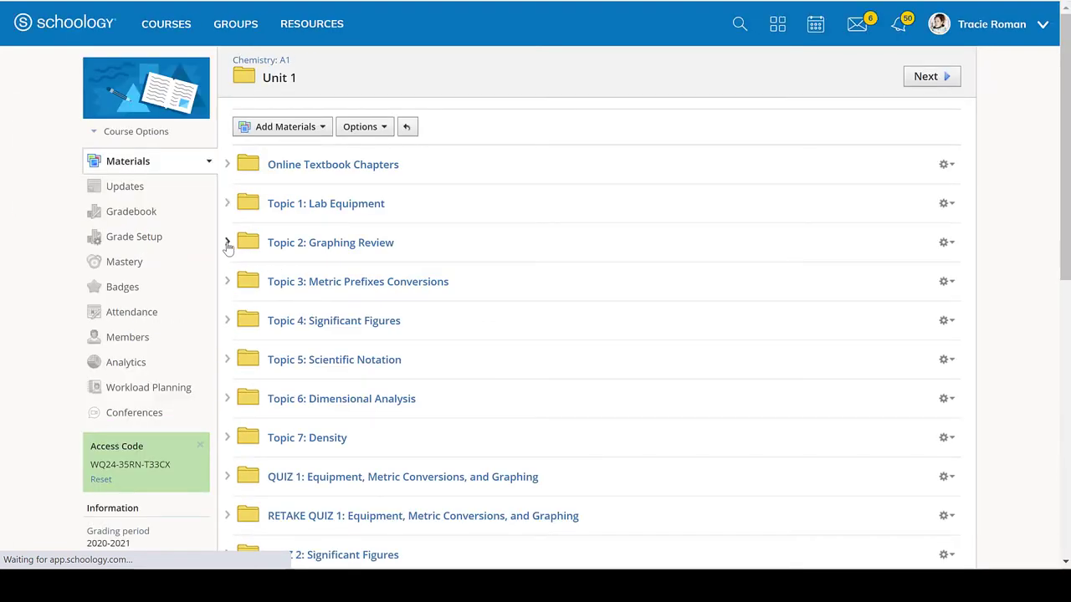
# Step: Expand Topic 2: Graphing Review and open the Graphing Review Class Lecture Notes
pyautogui.click(227, 242)
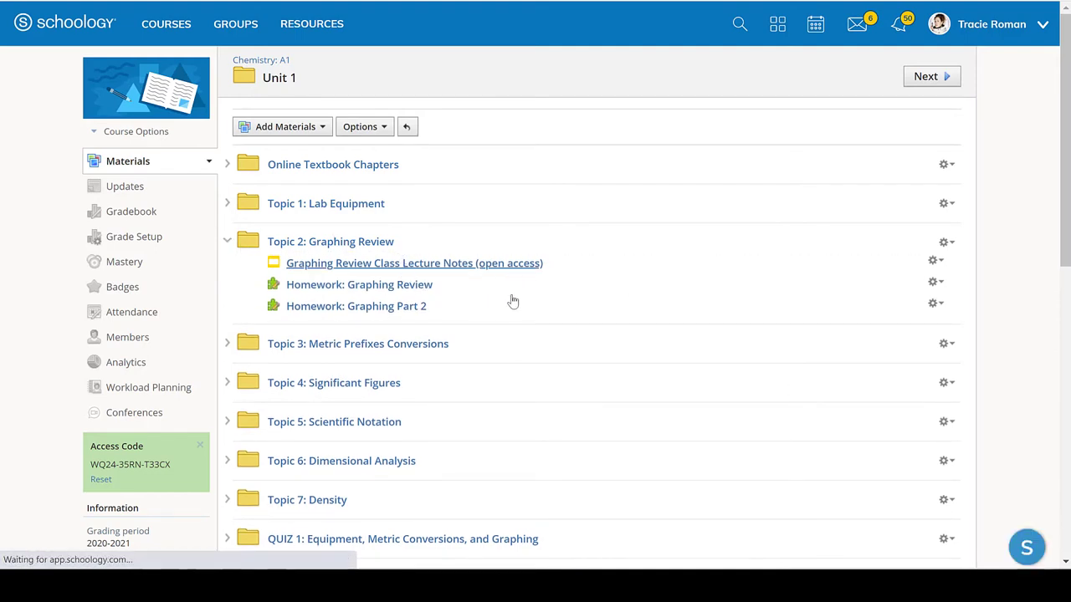
pyautogui.click(414, 263)
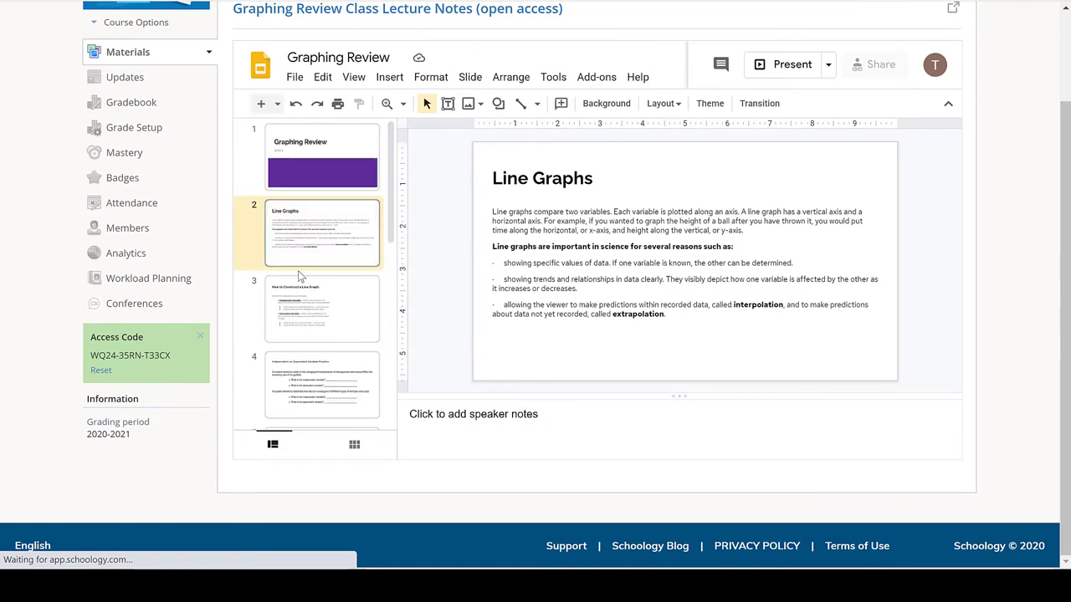
pyautogui.scroll(-3)
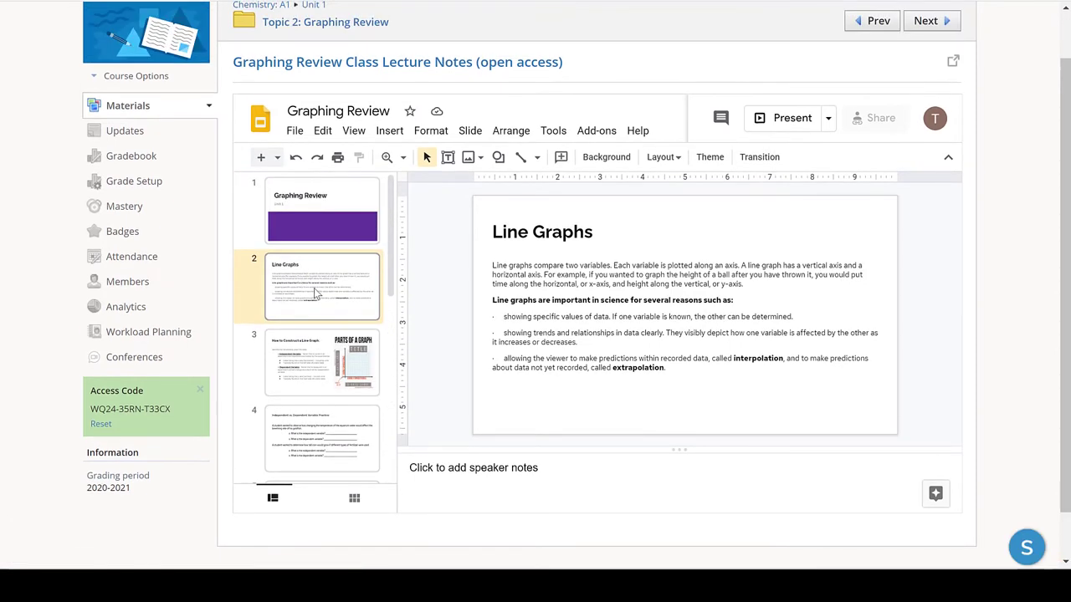
pyautogui.scroll(-3)
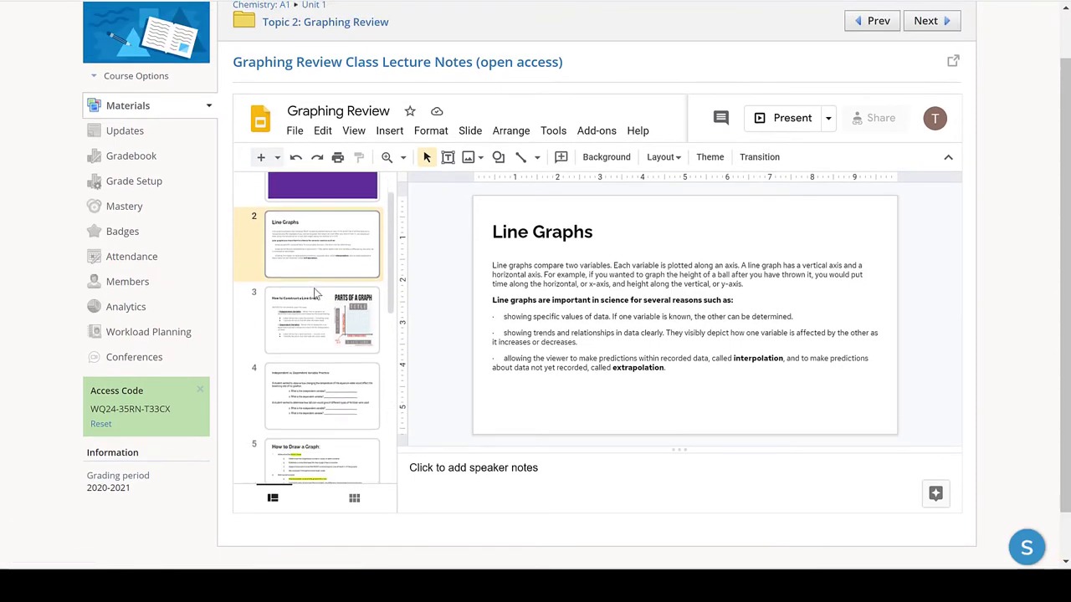
# Step: Switch between the Line Graphs and How to Construct a Line Graph slides, ending on slide 3
pyautogui.click(322, 321)
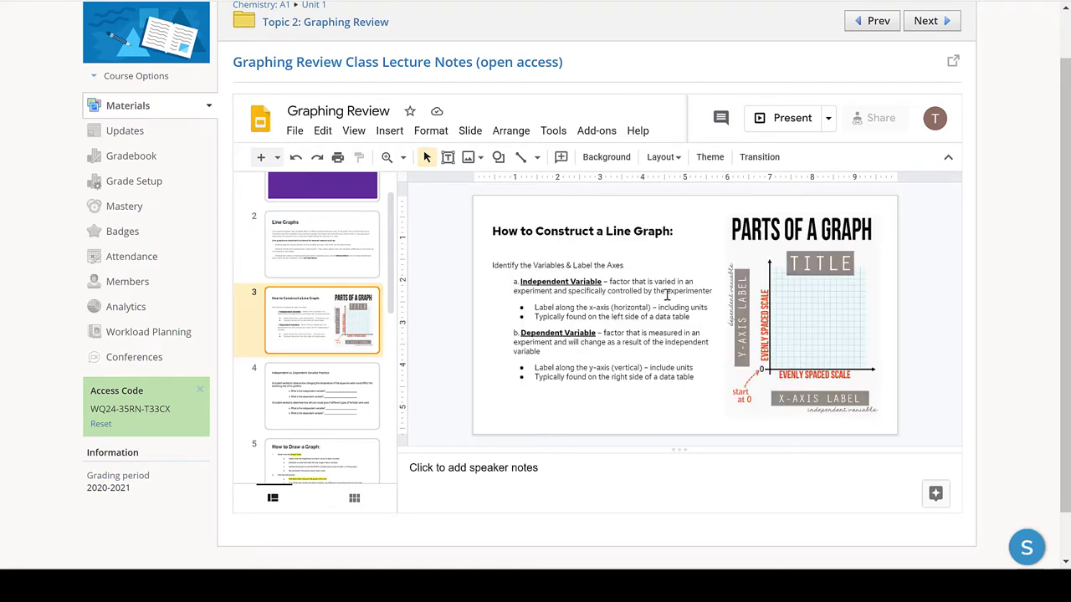
pyautogui.click(323, 244)
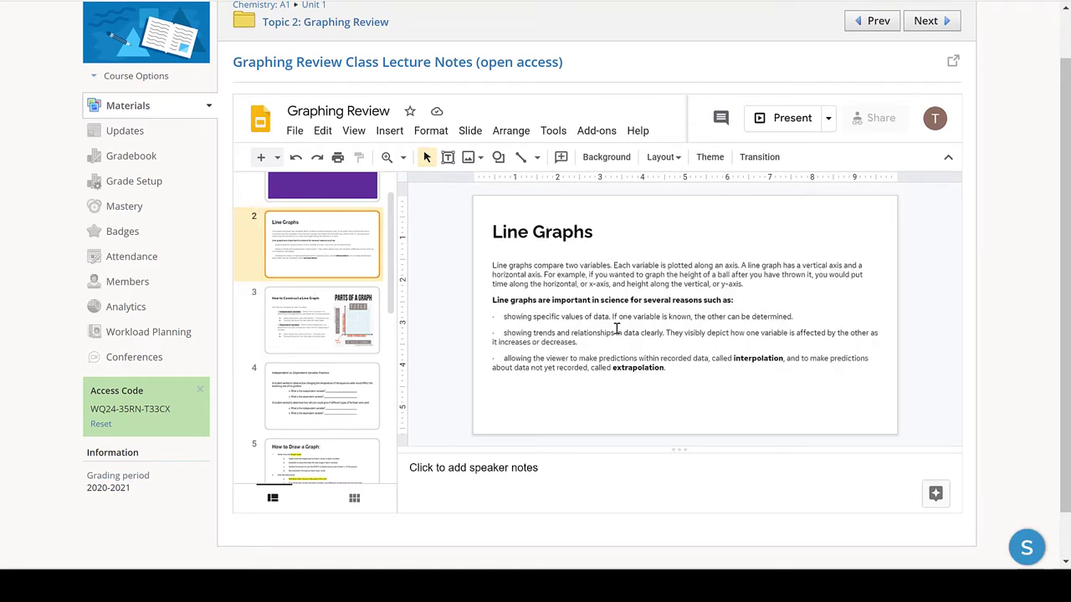
pyautogui.click(322, 320)
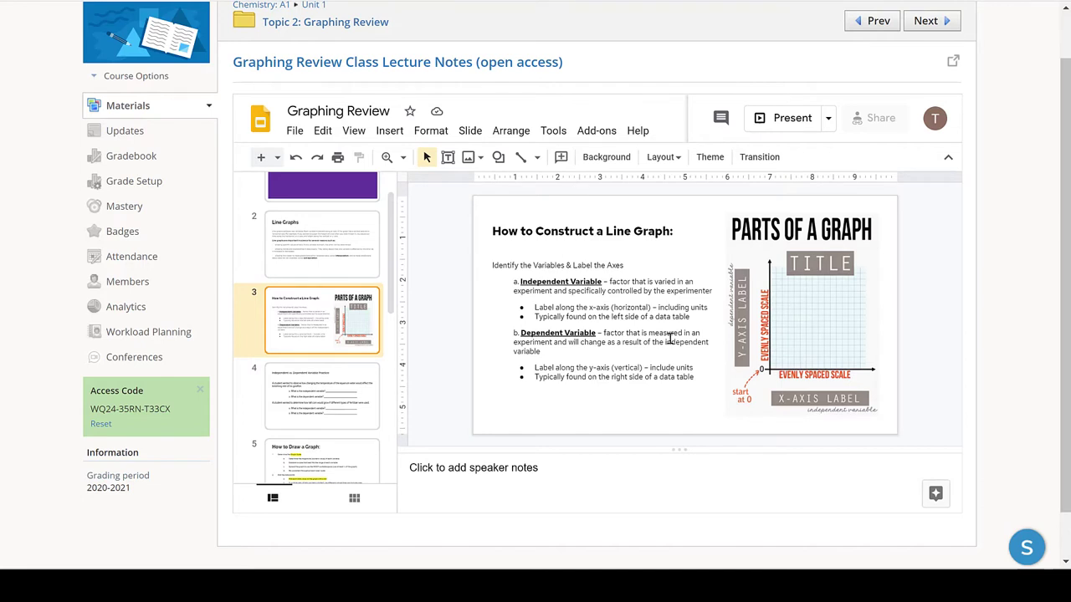
pyautogui.moveTo(850, 305)
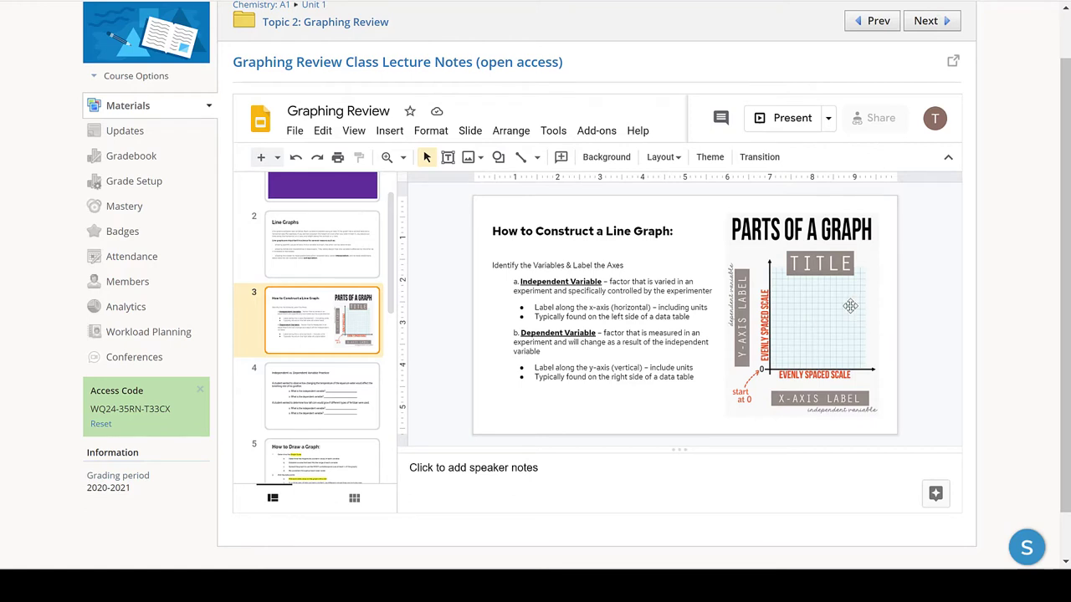
pyautogui.moveTo(796, 333)
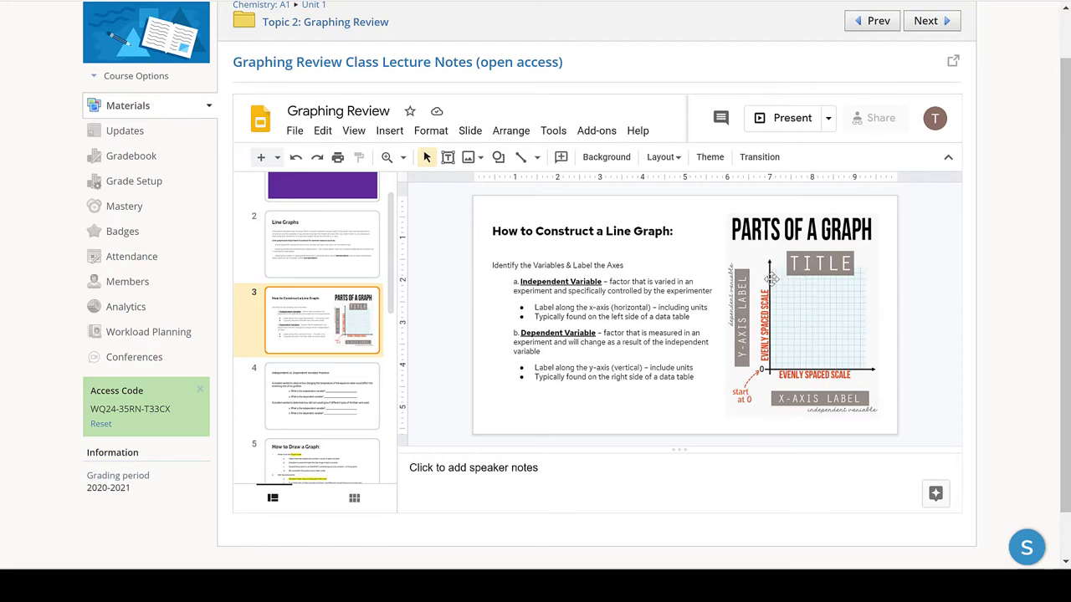
pyautogui.moveTo(334, 353)
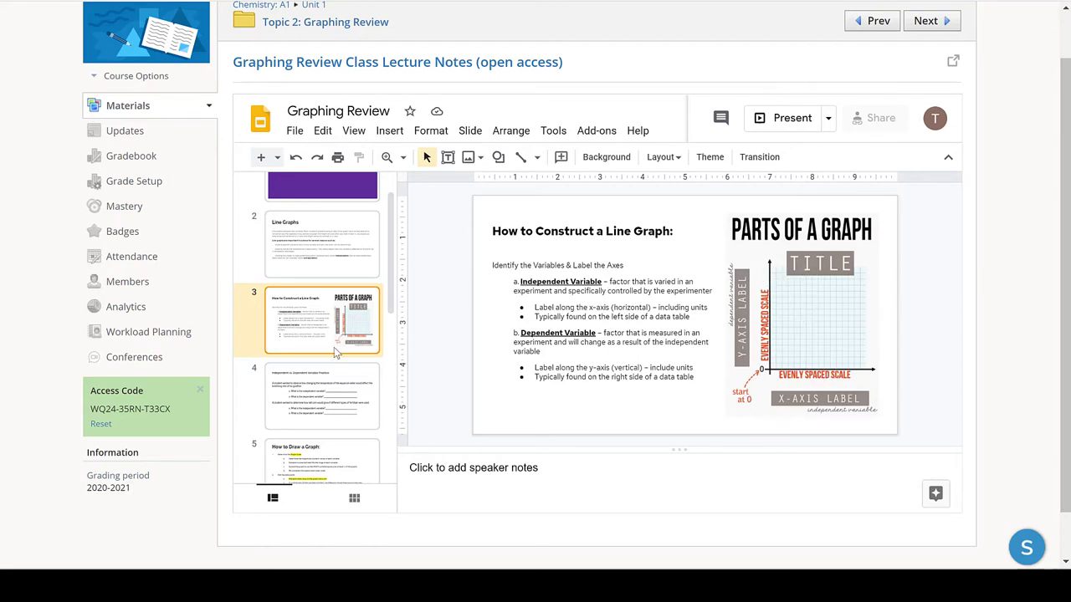
pyautogui.scroll(-3)
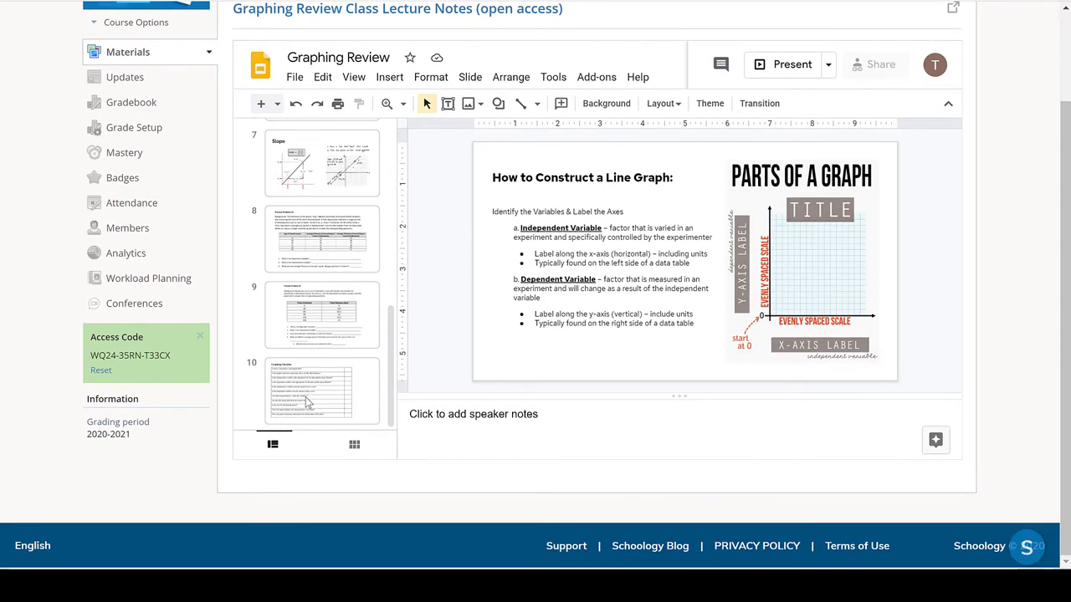
# Step: View slide 10, Graphing Checklist, glance at Practice Problem #2, then return to the checklist
pyautogui.click(322, 392)
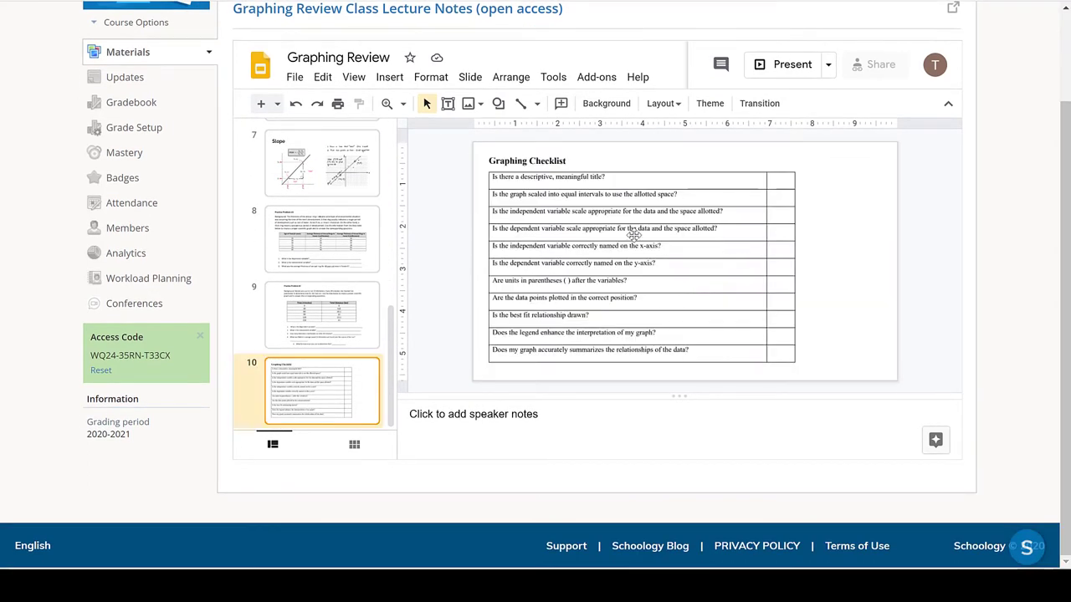
pyautogui.moveTo(618, 283)
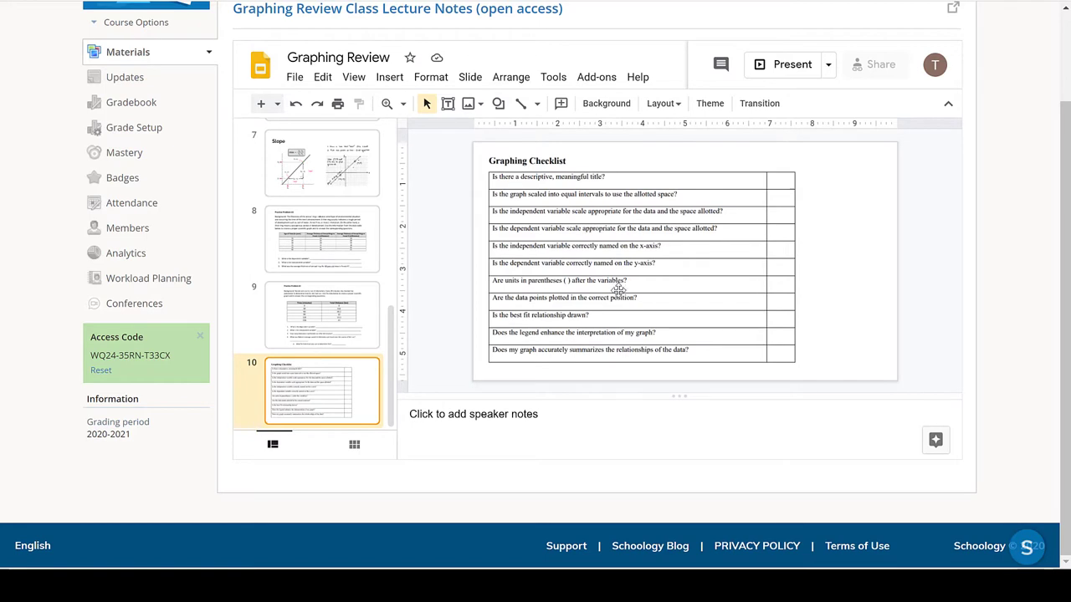
pyautogui.click(321, 315)
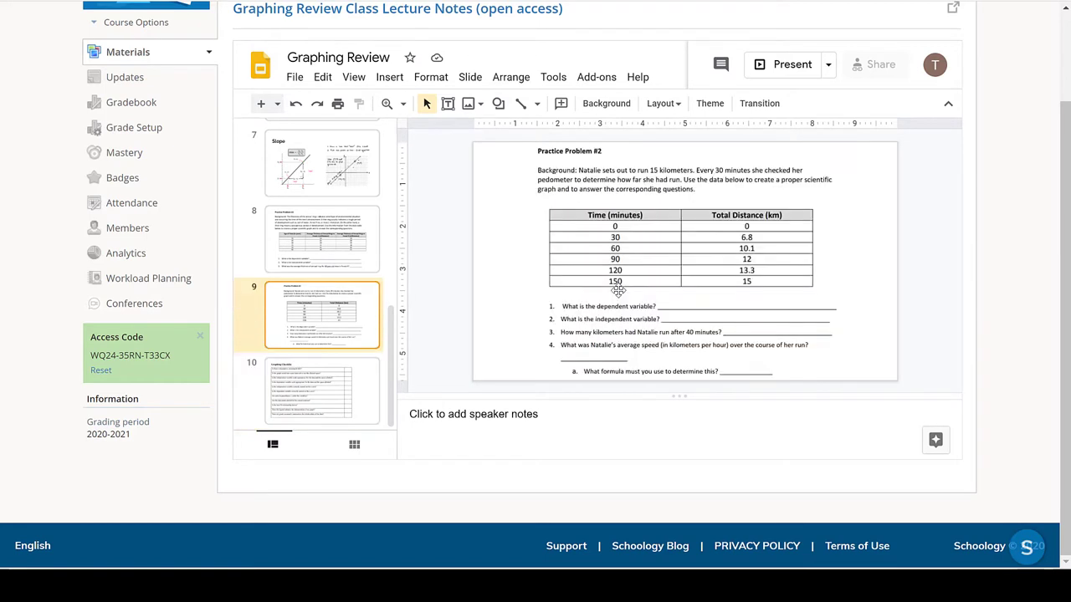
pyautogui.click(322, 391)
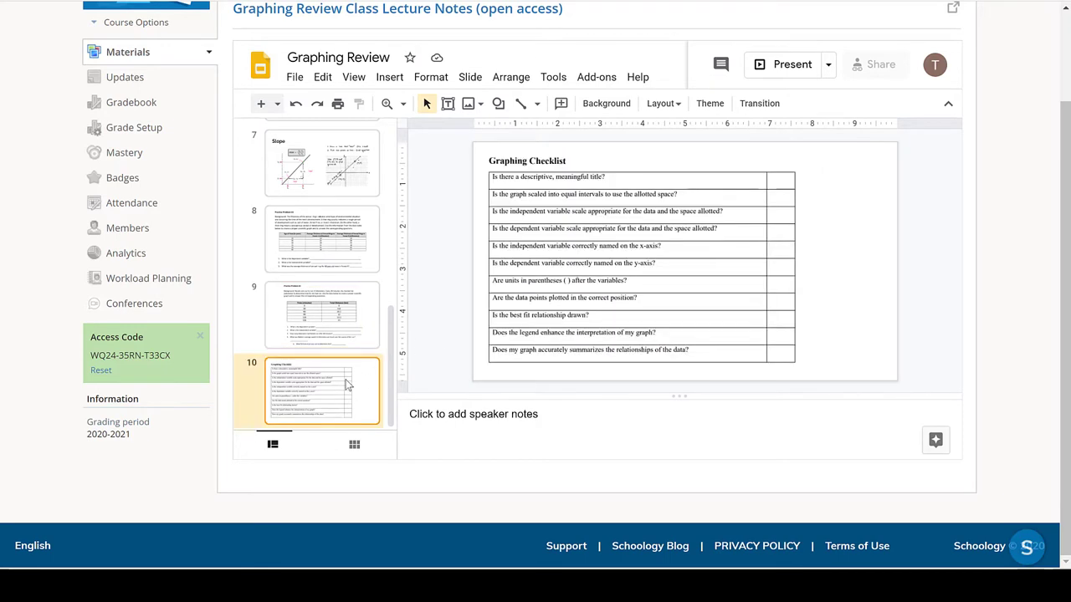
pyautogui.moveTo(447, 314)
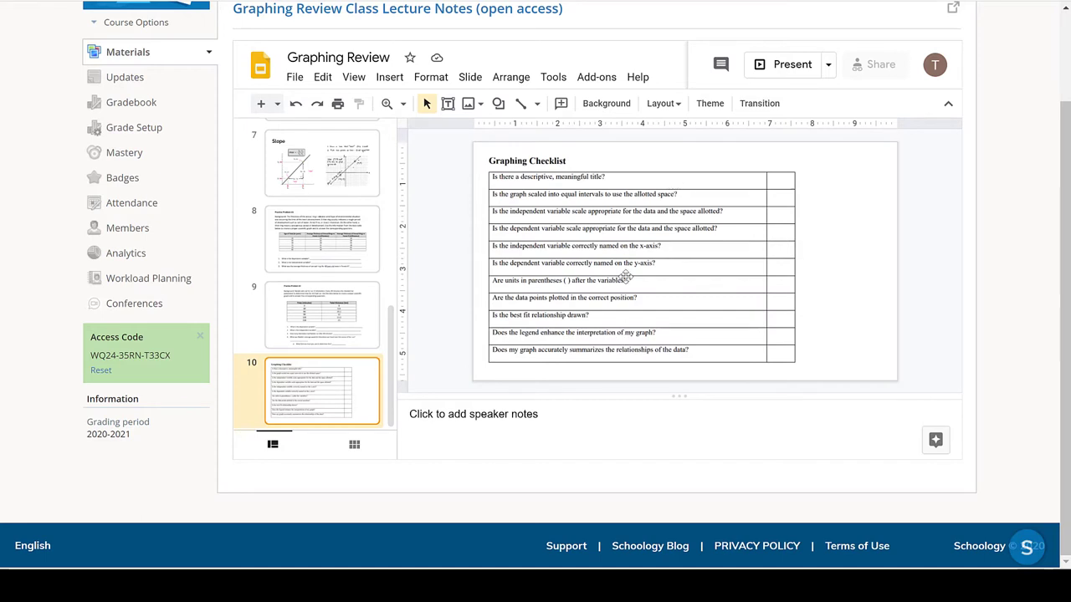
pyautogui.moveTo(845, 326)
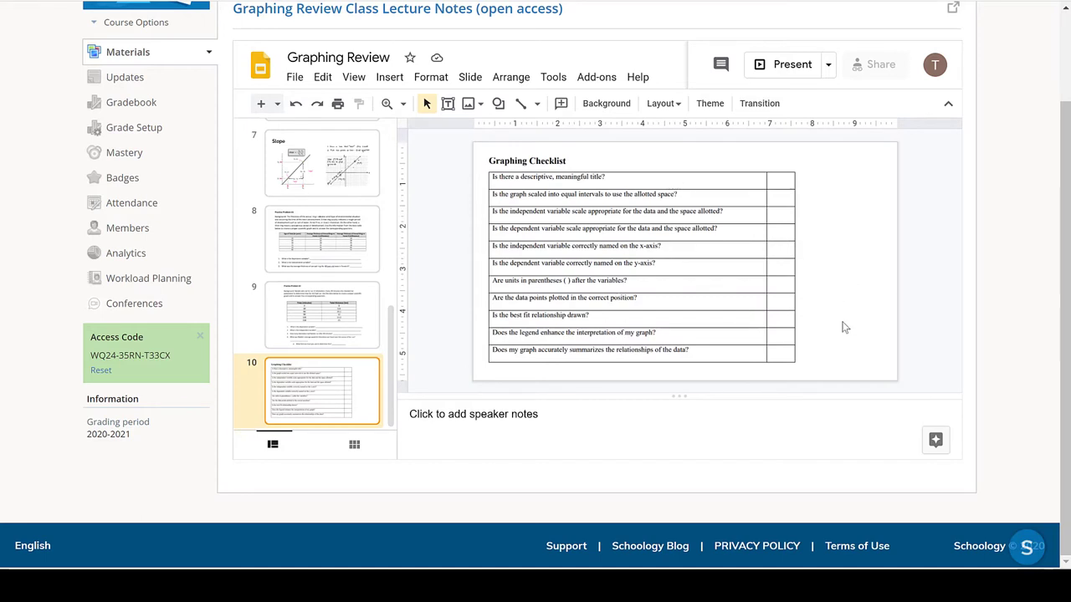
pyautogui.moveTo(837, 215)
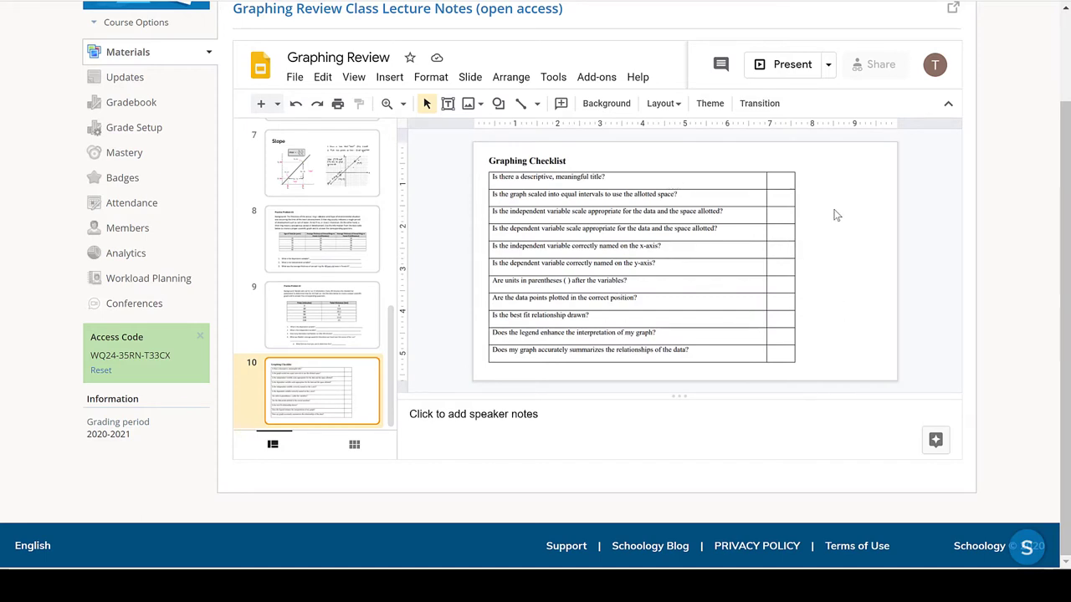
pyautogui.moveTo(735, 279)
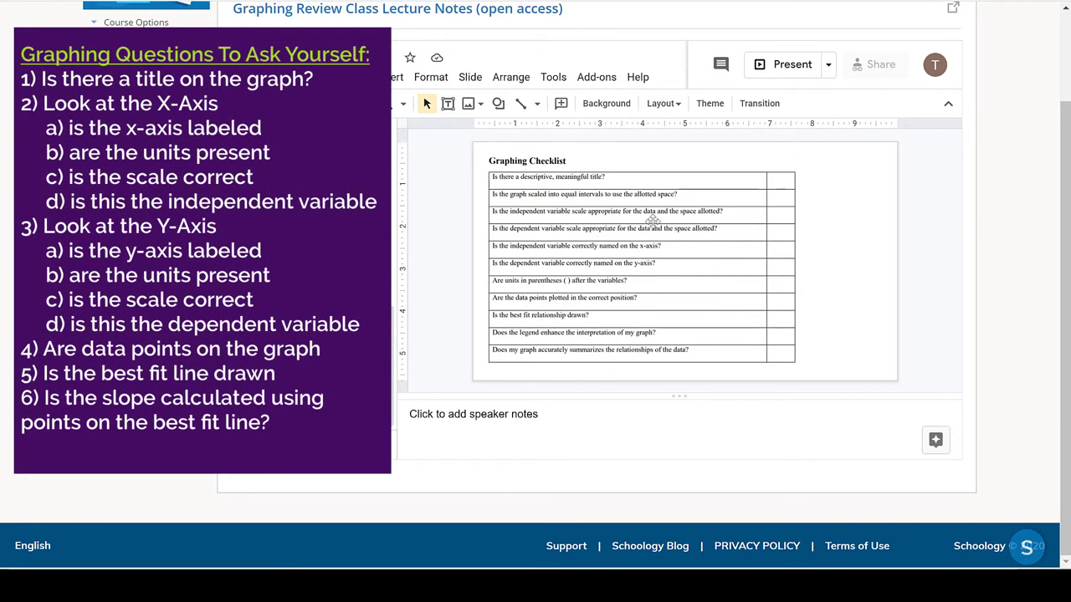
pyautogui.moveTo(681, 253)
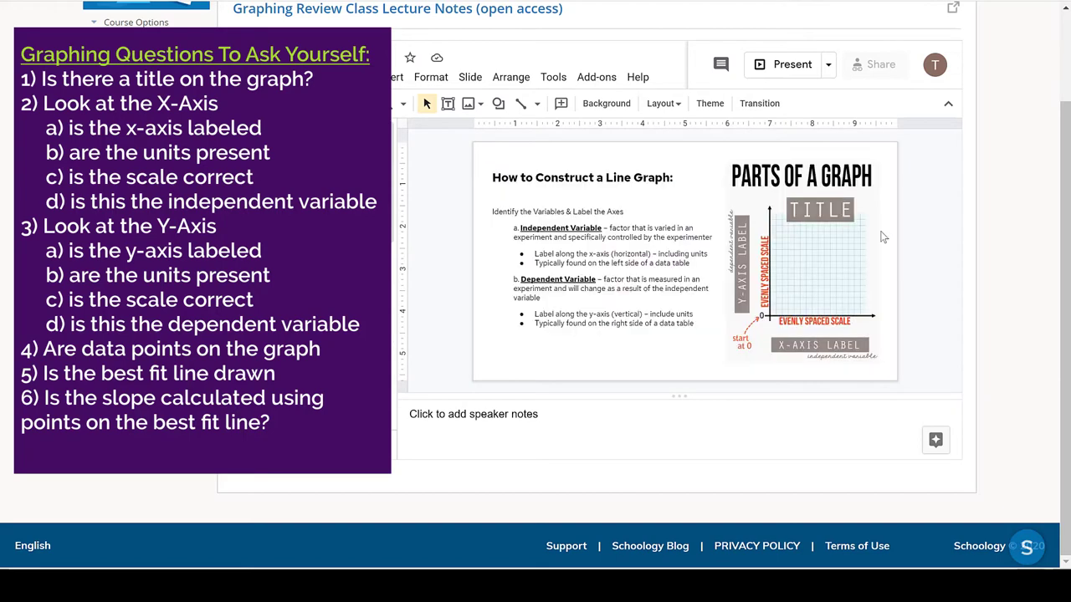
pyautogui.moveTo(859, 381)
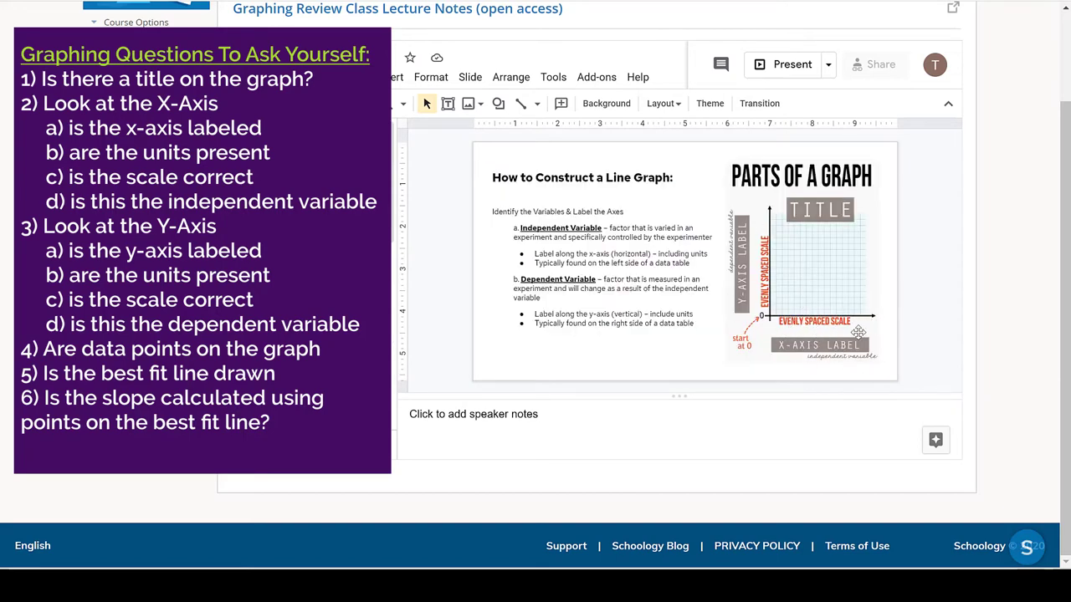
pyautogui.moveTo(778, 349)
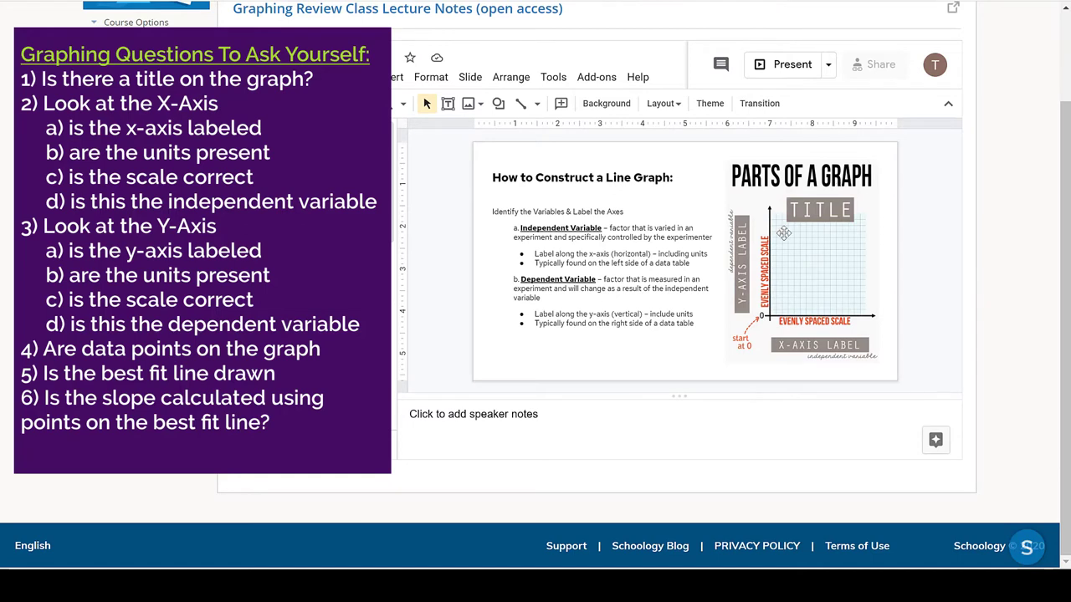
pyautogui.moveTo(795, 307)
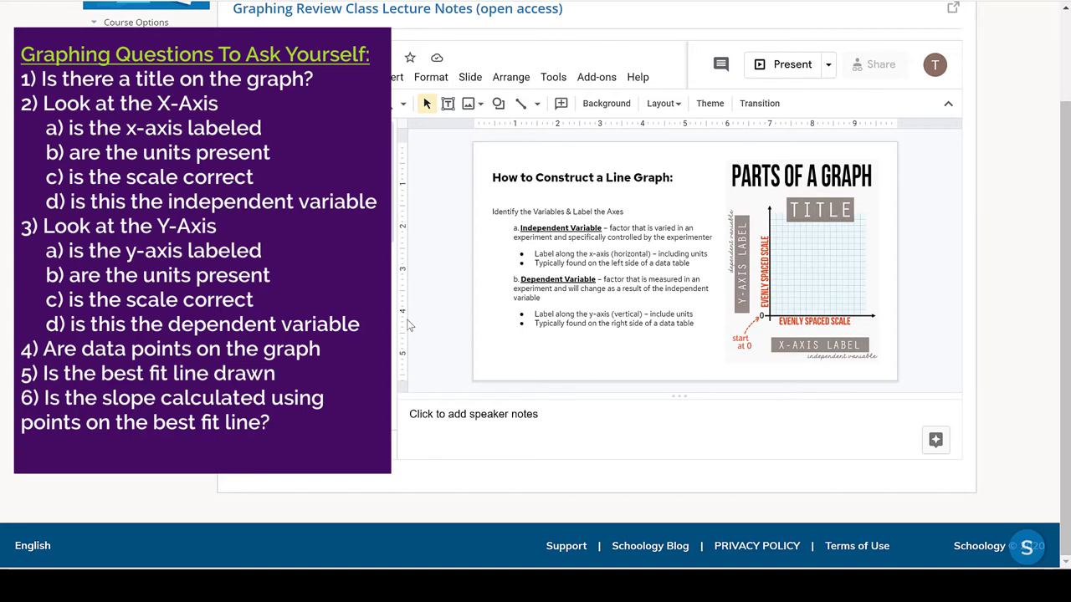
pyautogui.moveTo(795, 241)
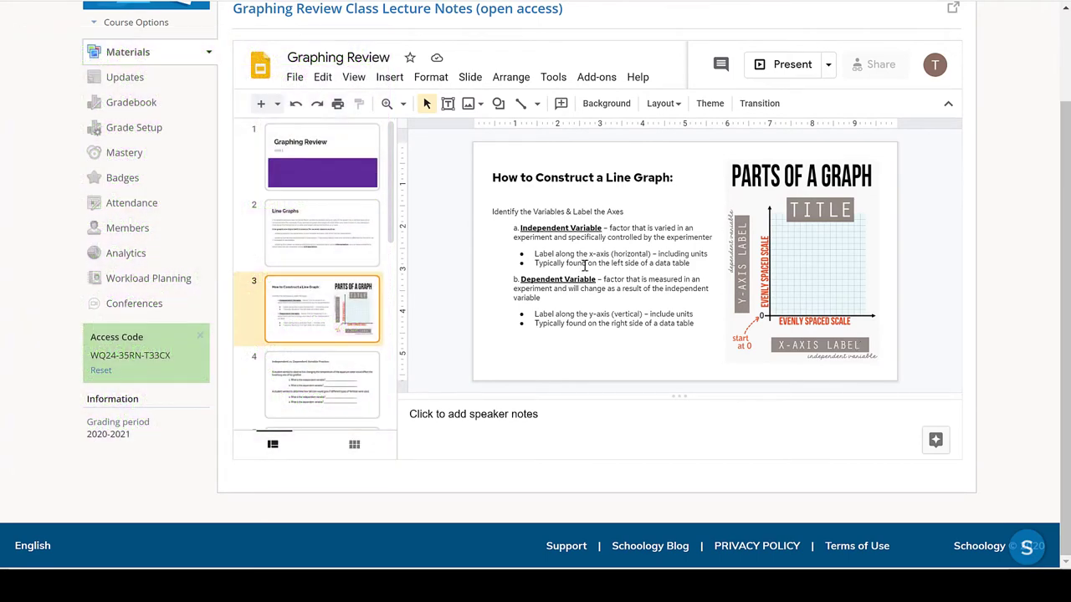
# Step: Scroll the slide thumbnail panel down toward slides 5–8
pyautogui.scroll(-3)
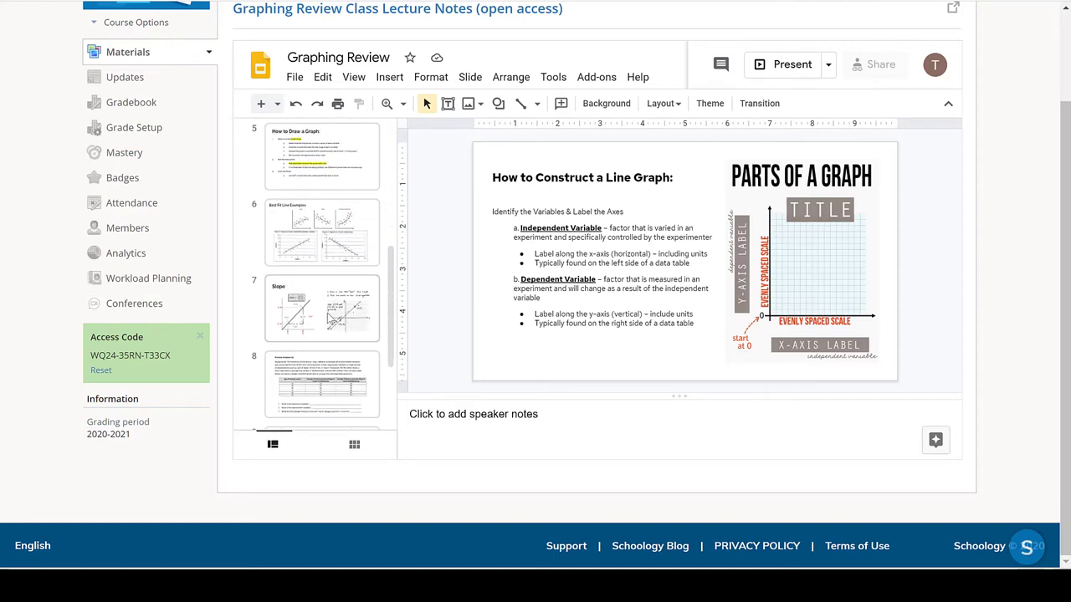
pyautogui.click(322, 308)
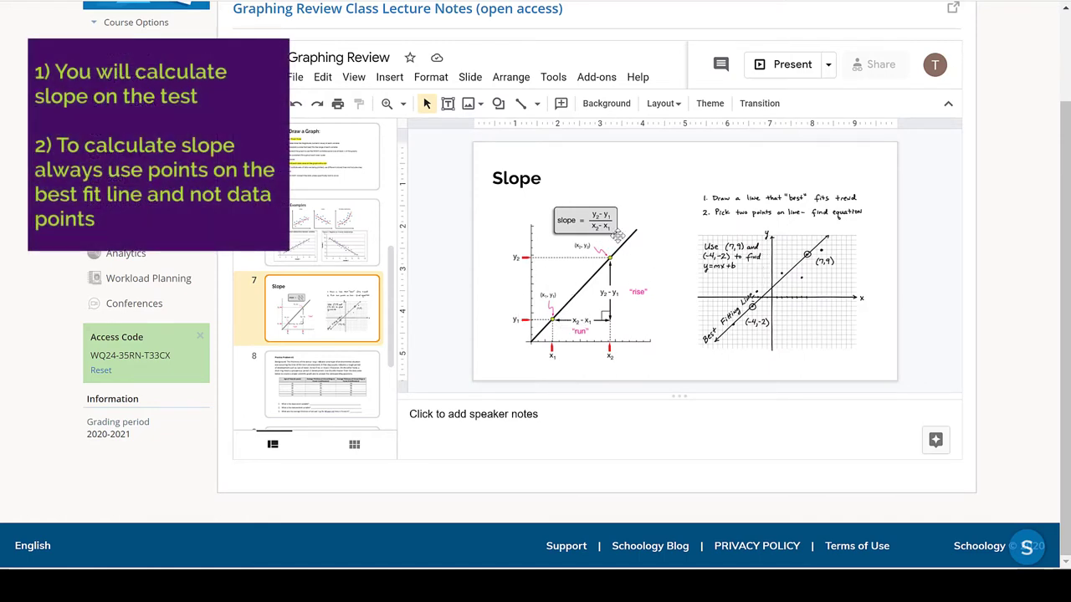
pyautogui.moveTo(581, 295)
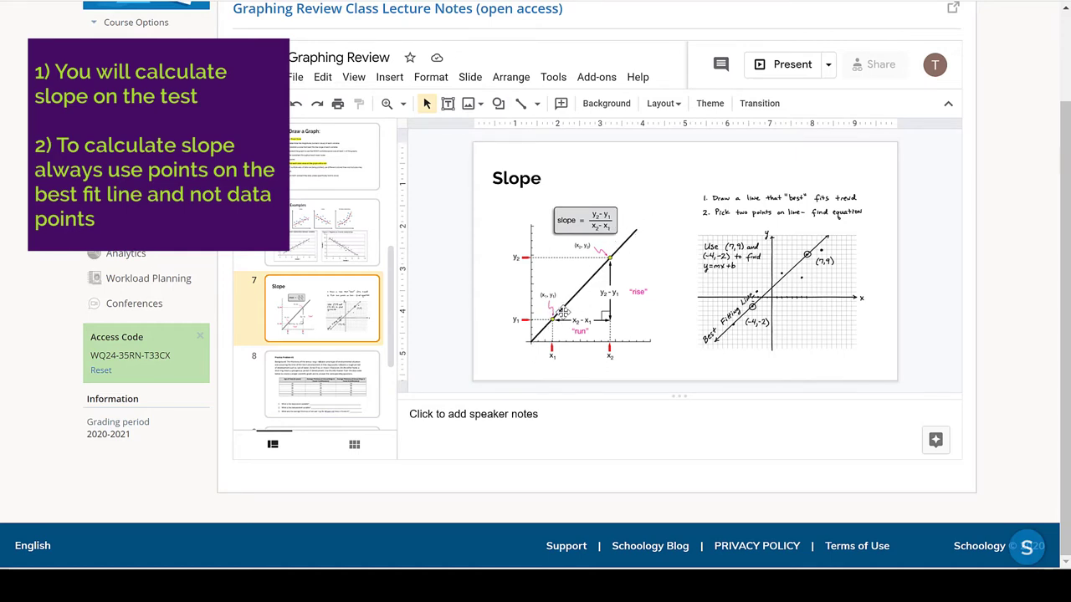
pyautogui.moveTo(607, 343)
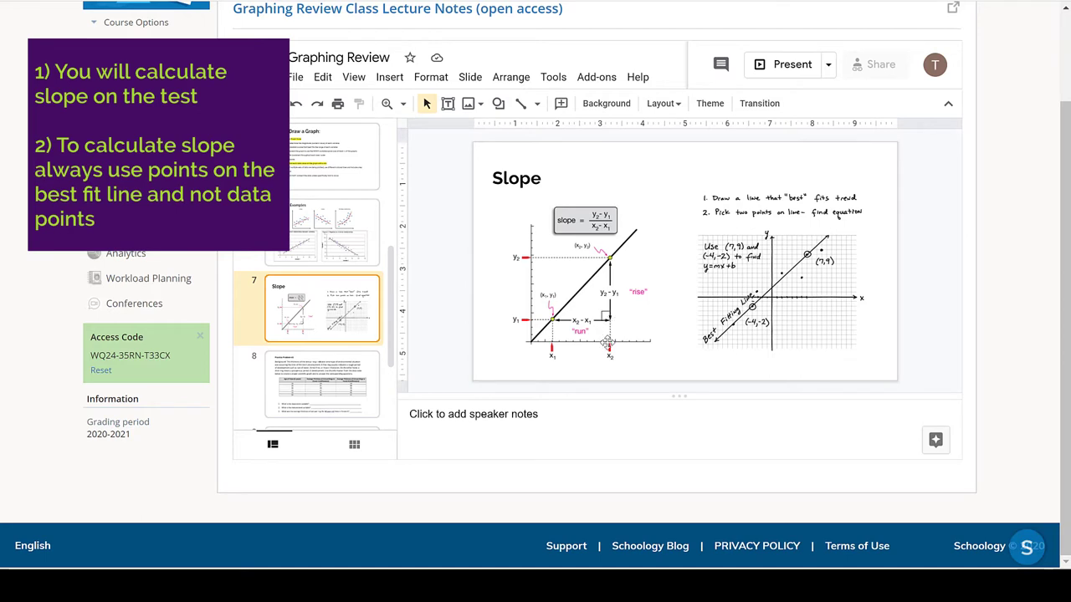
pyautogui.moveTo(808, 282)
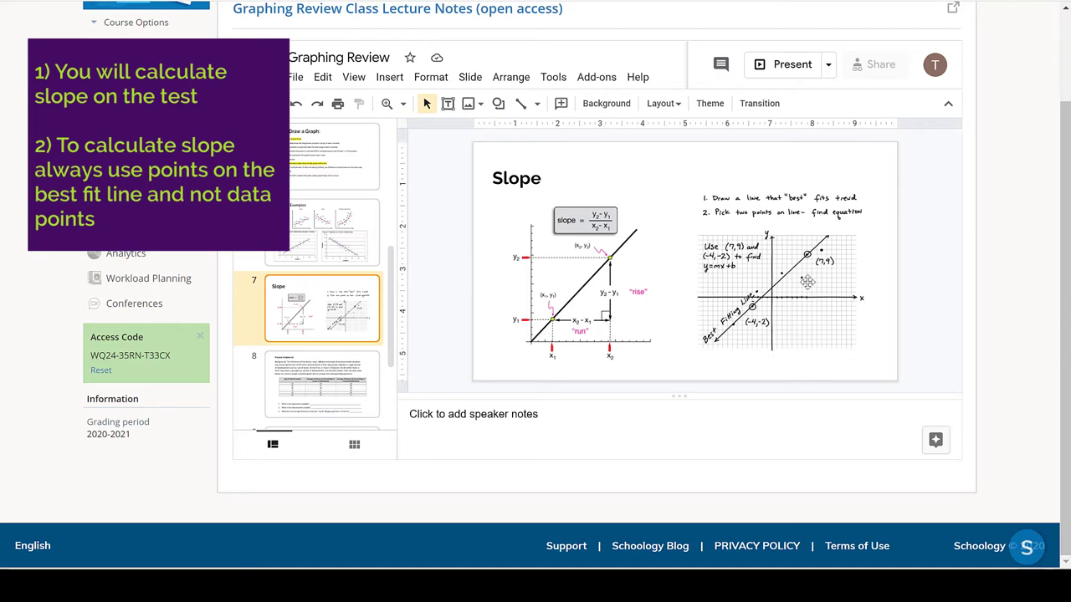
pyautogui.moveTo(818, 282)
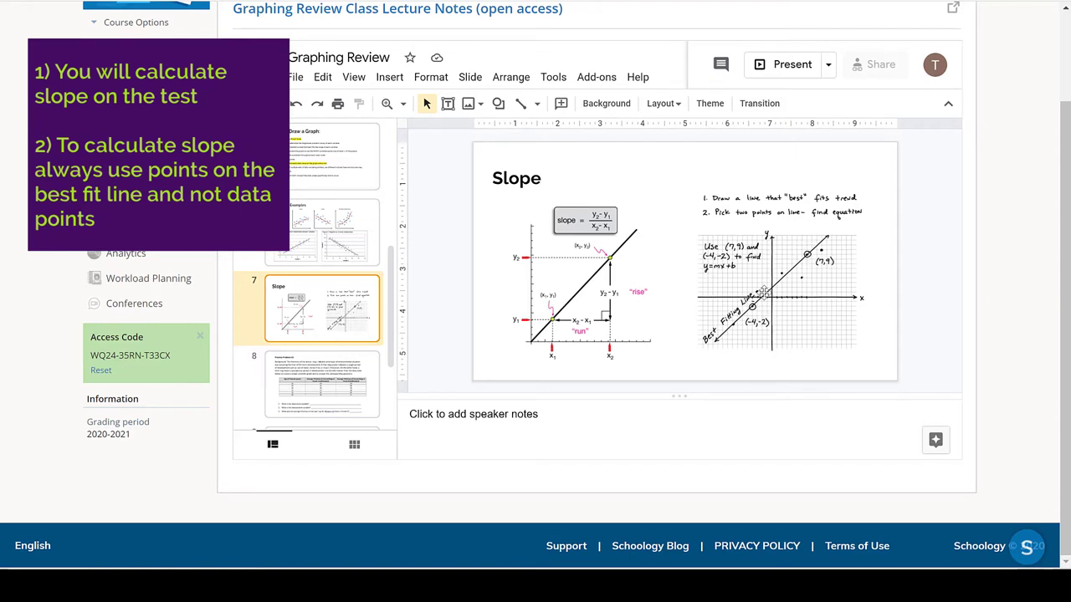
pyautogui.moveTo(753, 313)
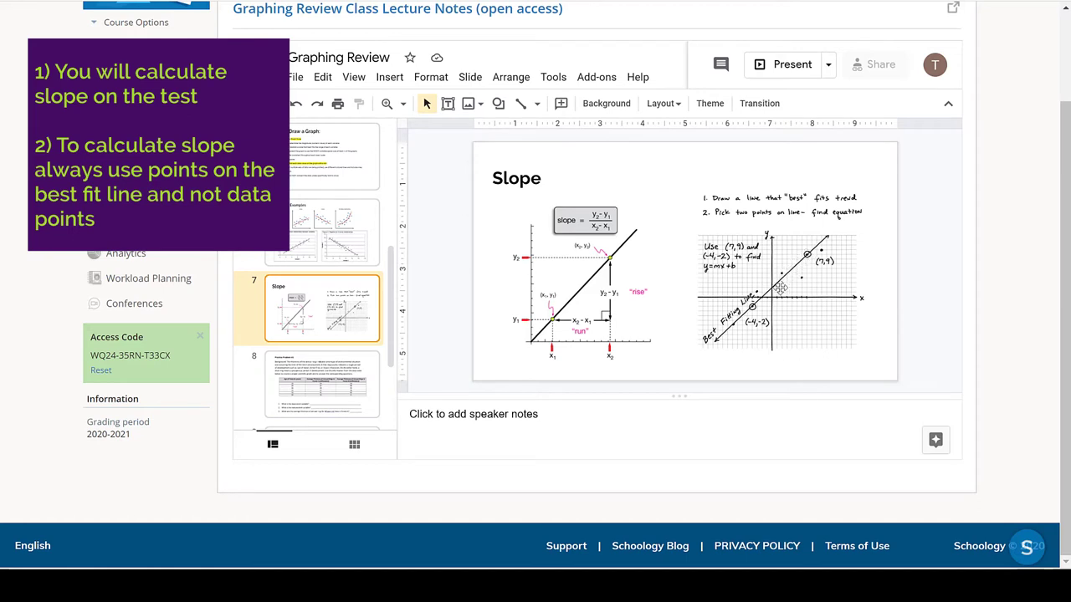
pyautogui.moveTo(774, 287)
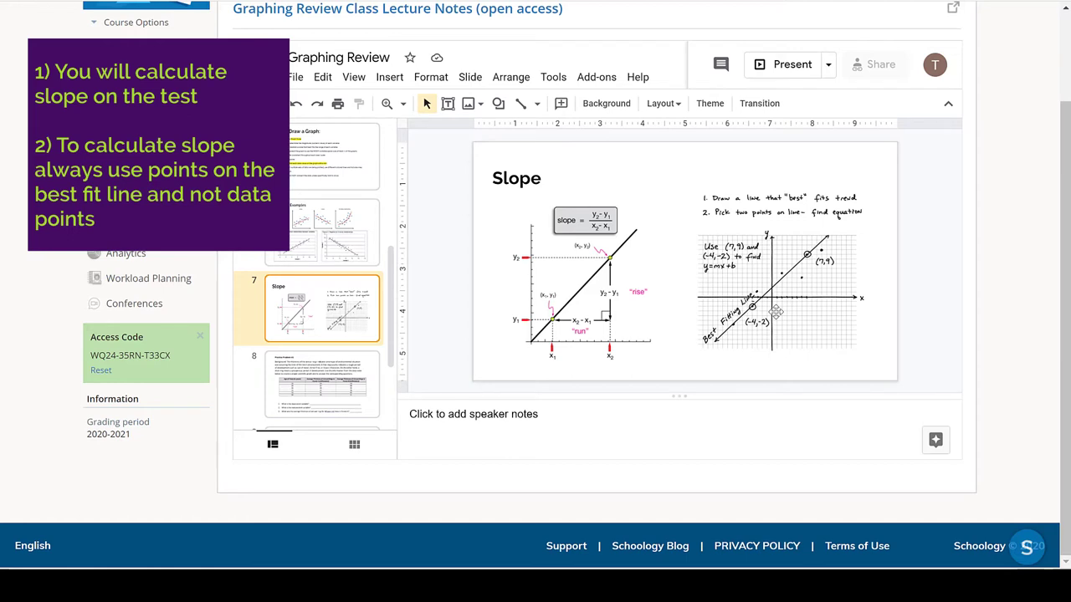
pyautogui.moveTo(793, 264)
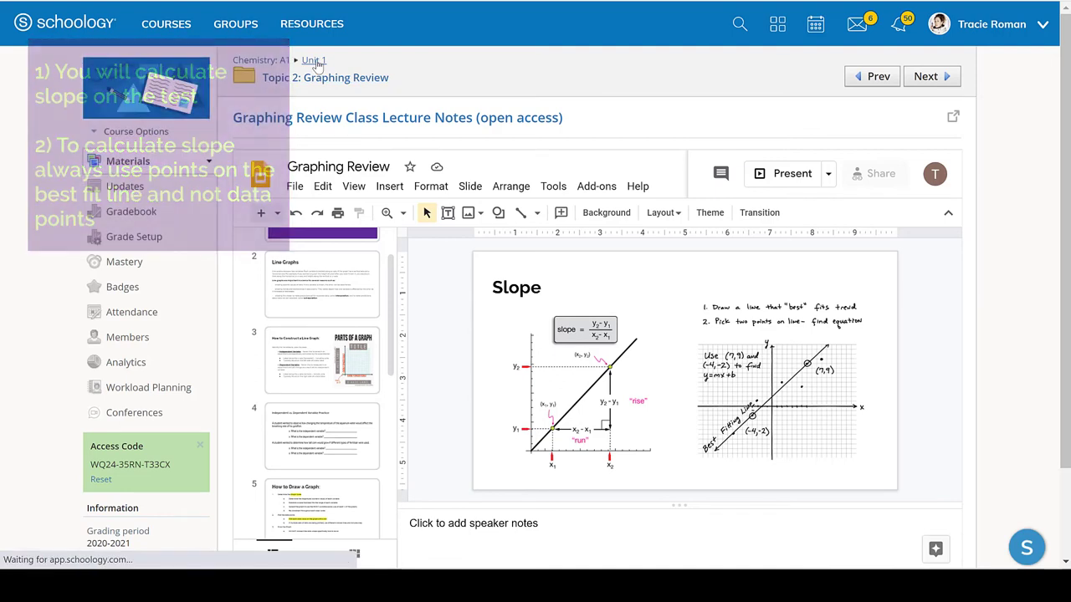
# Step: Return to Unit 1, expand Topic 3: Metric Prefixes Conversions, and open the Metric Conversions Introduction Quizlet
pyautogui.click(313, 59)
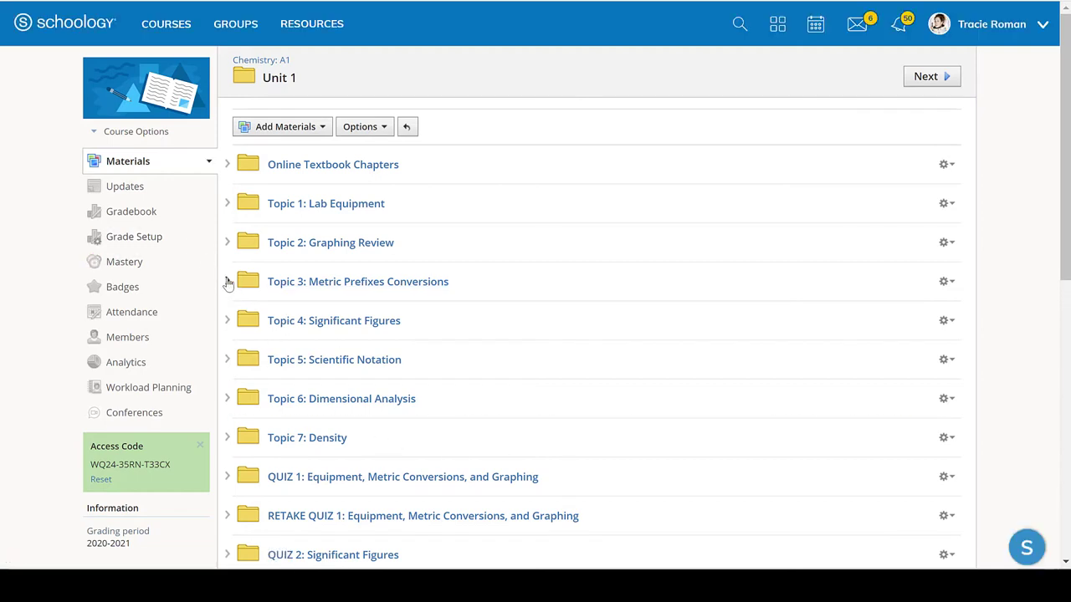
pyautogui.click(227, 281)
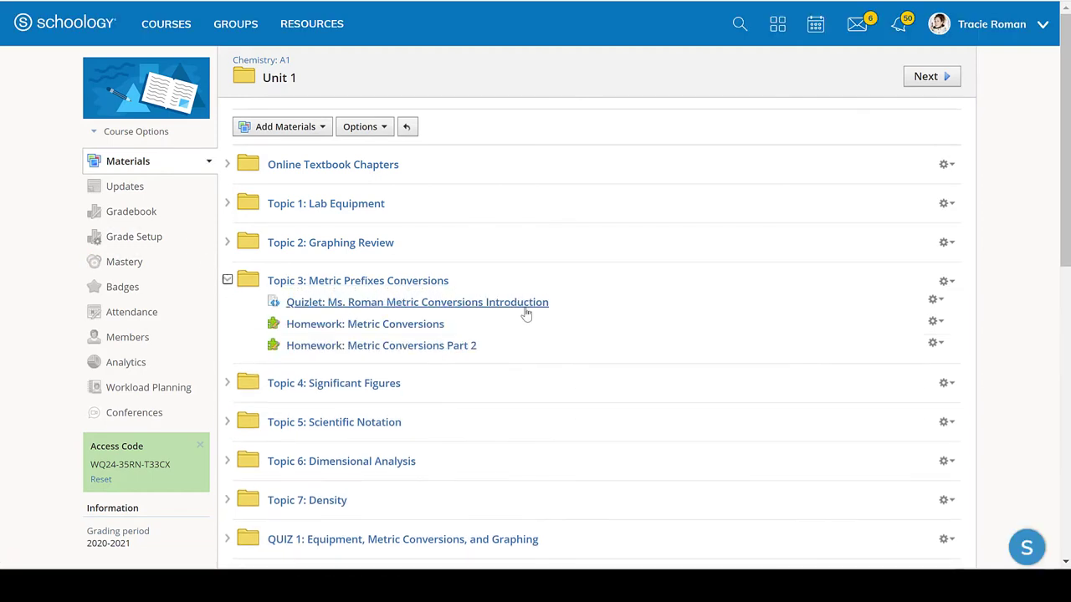
pyautogui.click(416, 302)
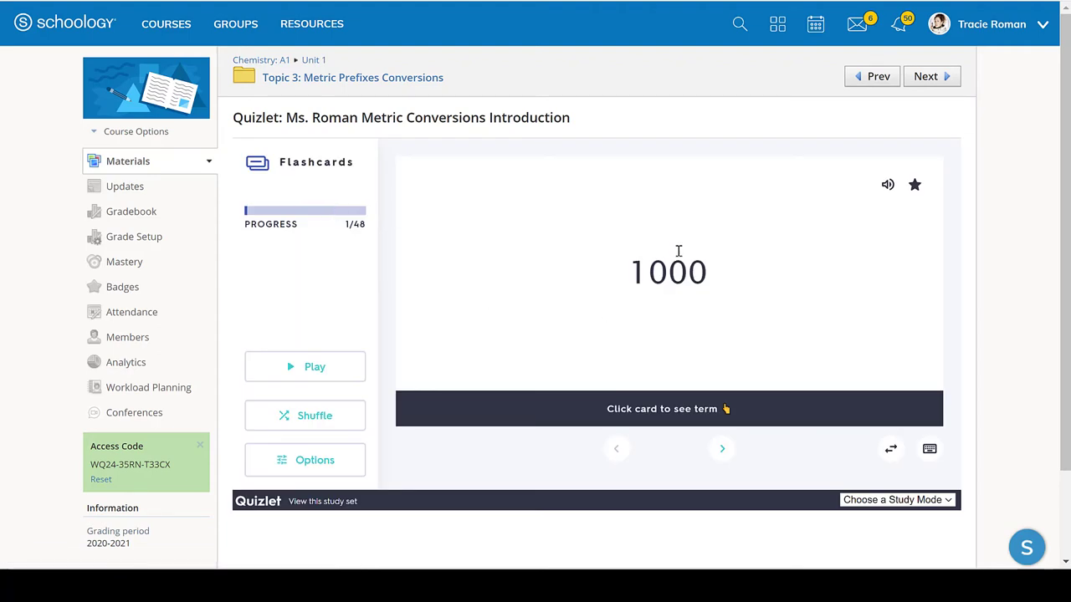
pyautogui.moveTo(705, 429)
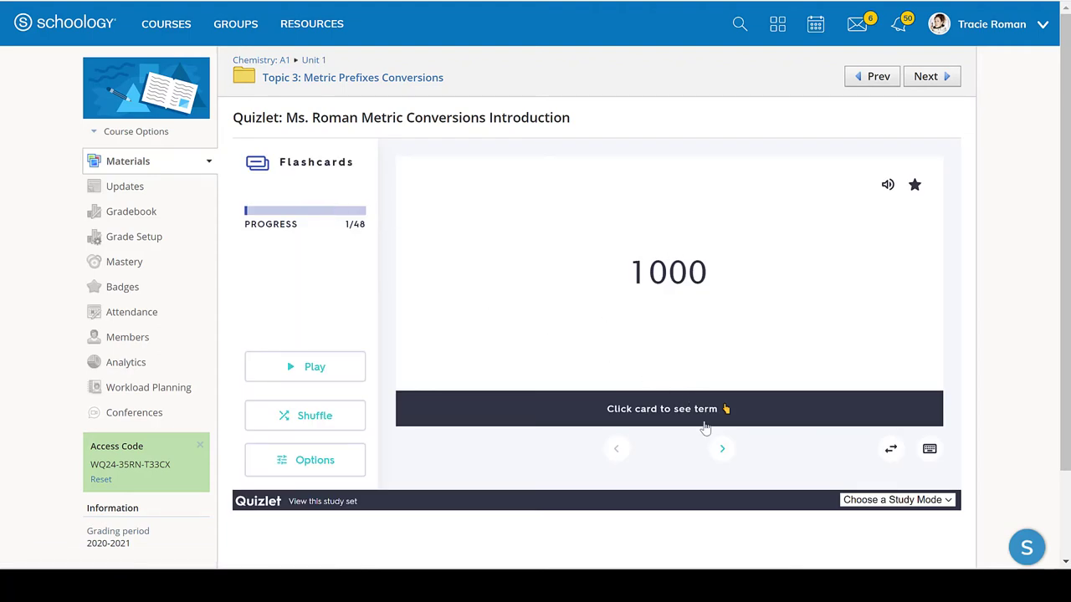
# Step: Advance through the early Metric Conversions flashcards, flipping a few, including the 0.1 card
pyautogui.click(721, 449)
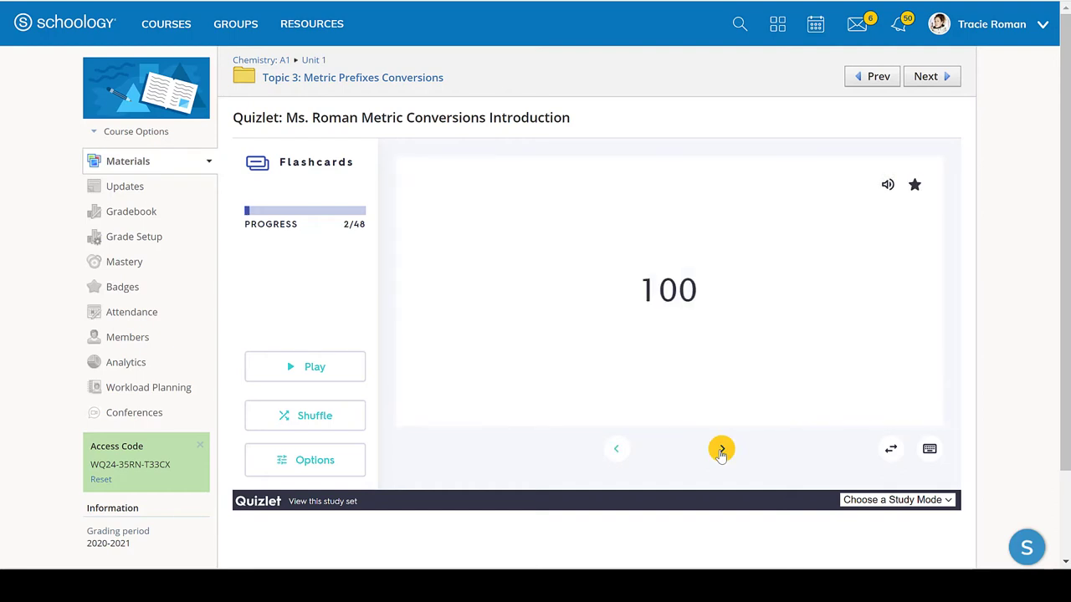
pyautogui.click(721, 449)
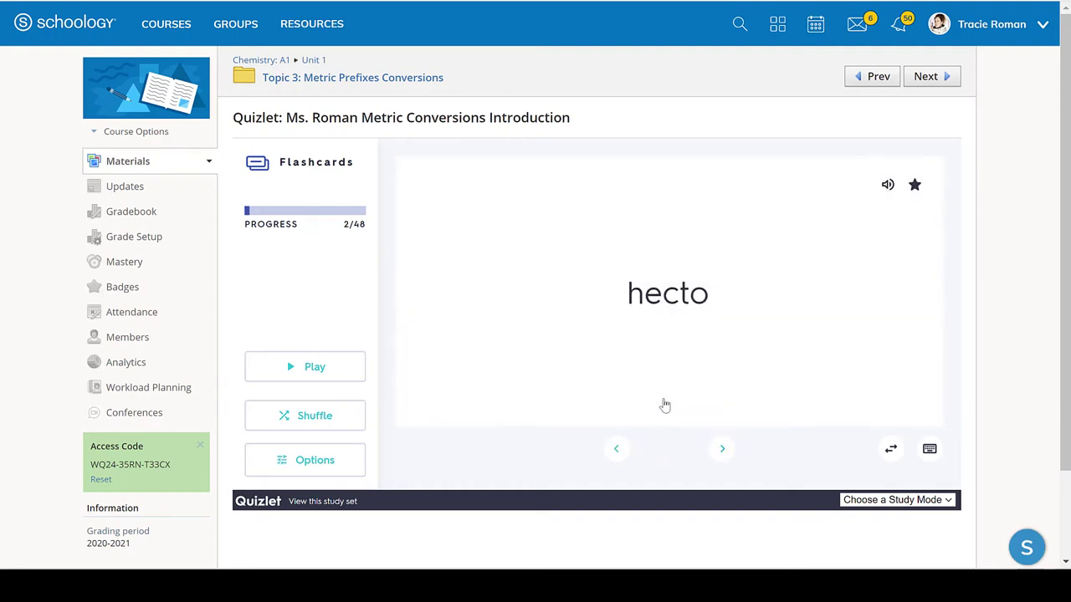
pyautogui.click(668, 293)
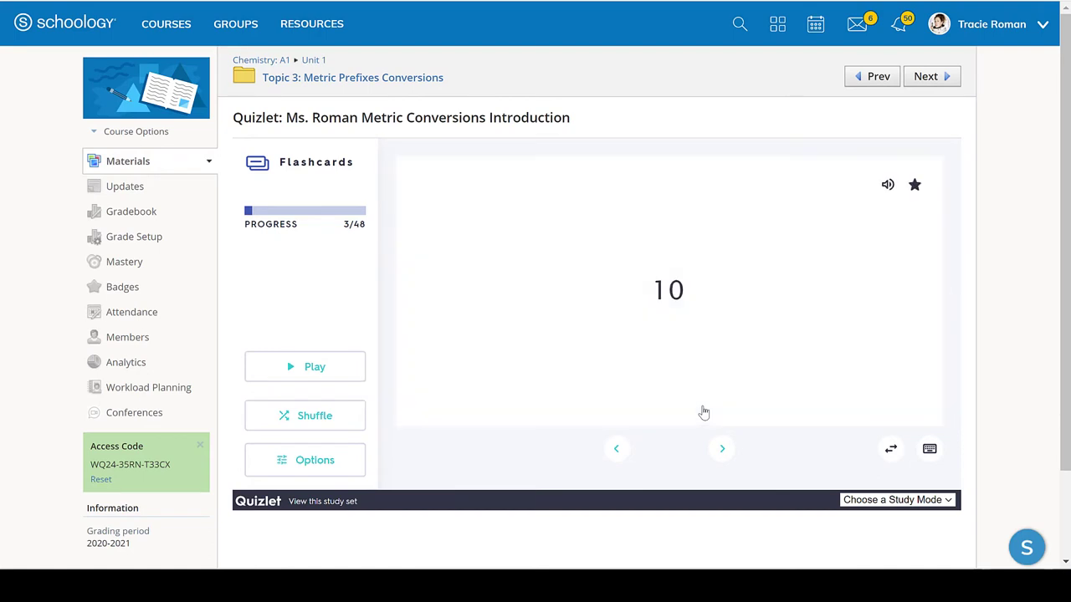
pyautogui.click(721, 449)
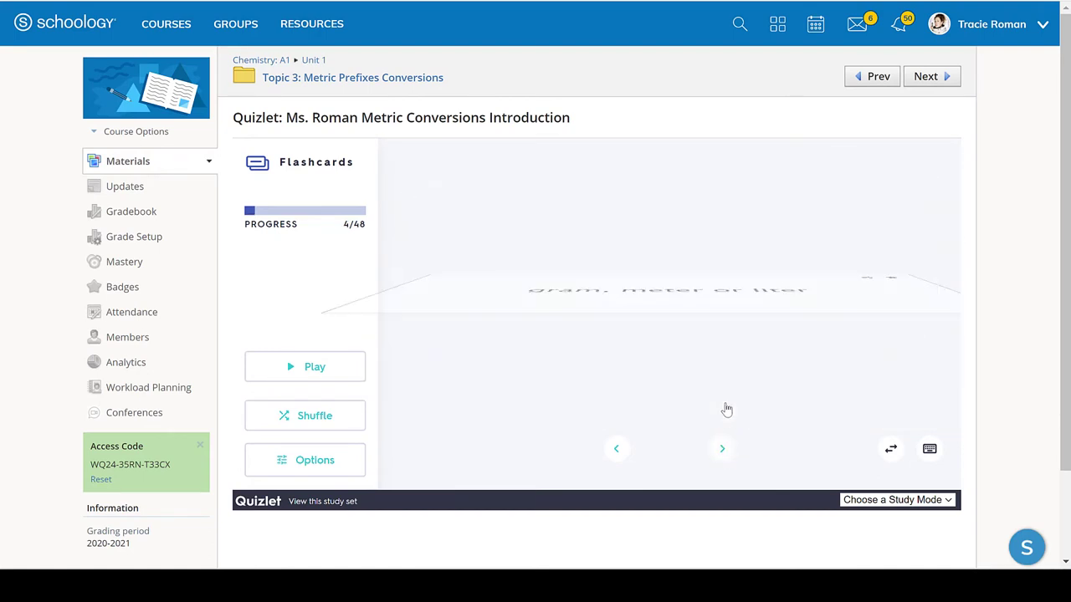
pyautogui.click(721, 449)
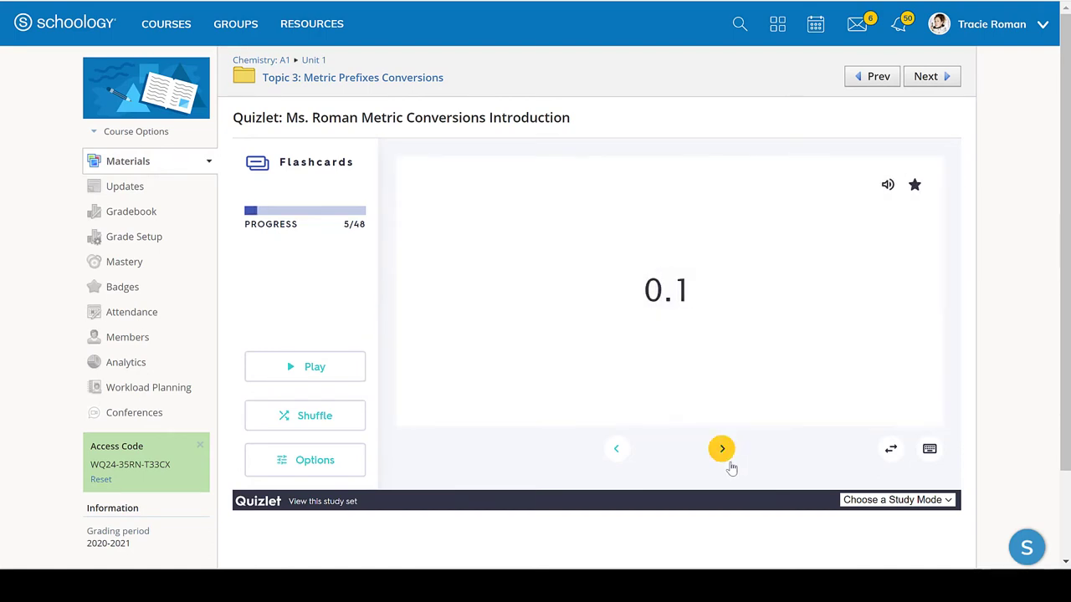
pyautogui.click(721, 448)
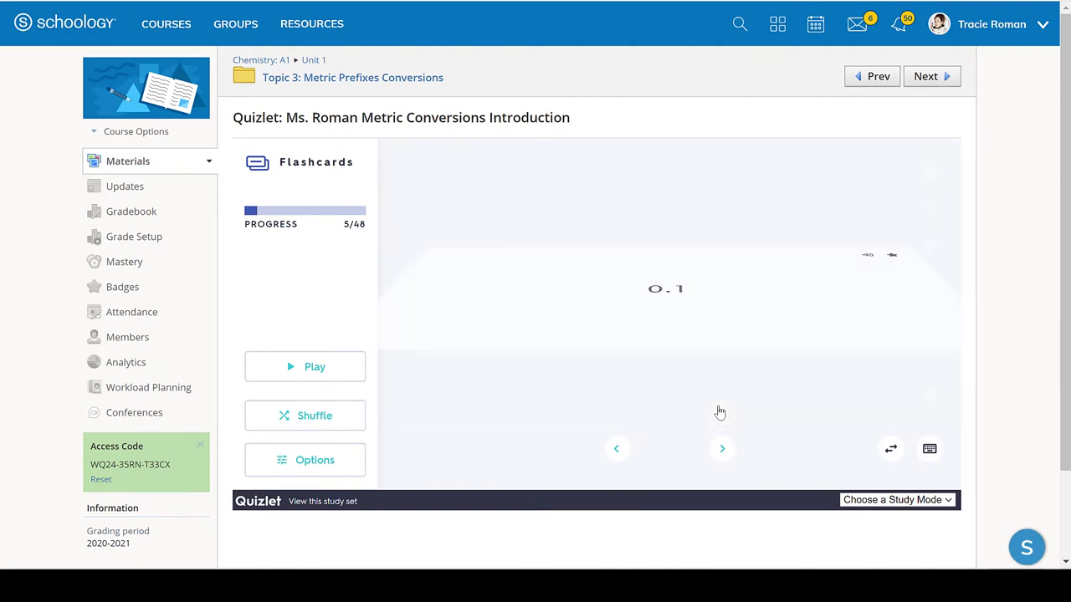
pyautogui.click(722, 449)
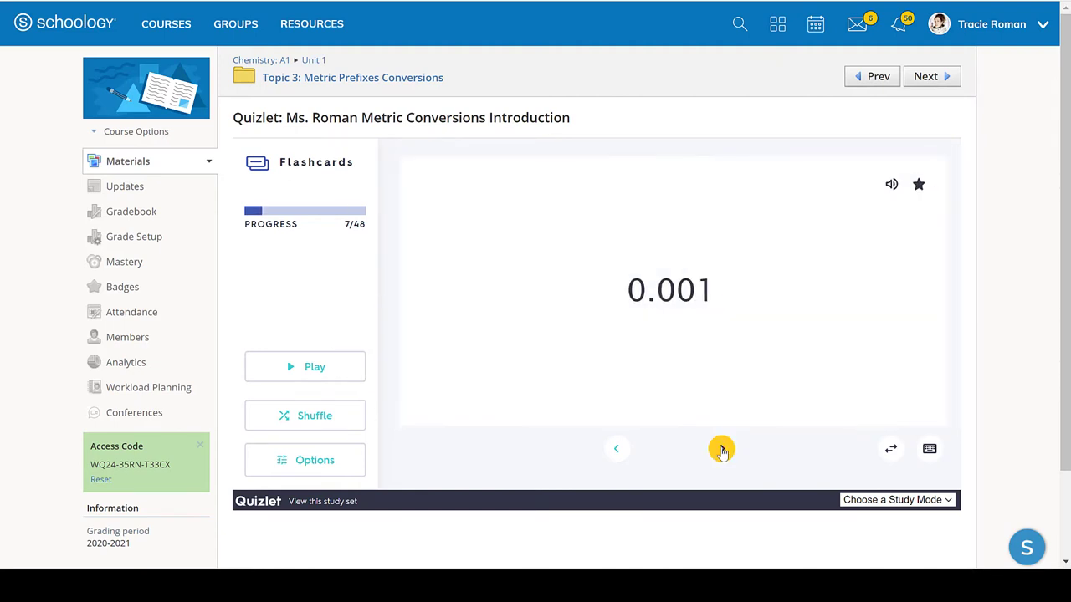
pyautogui.click(721, 449)
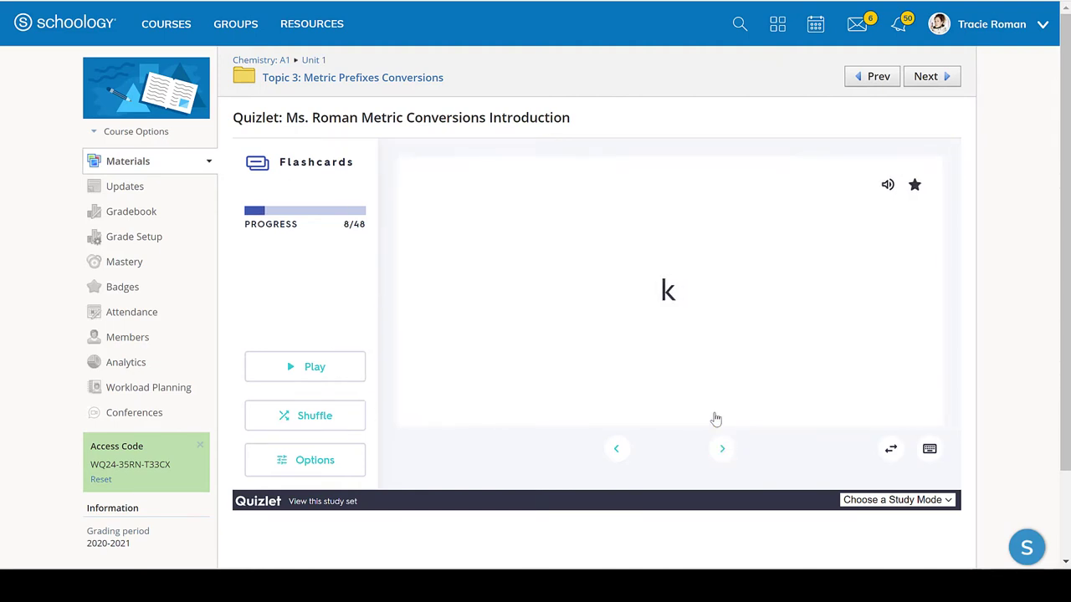
pyautogui.click(721, 448)
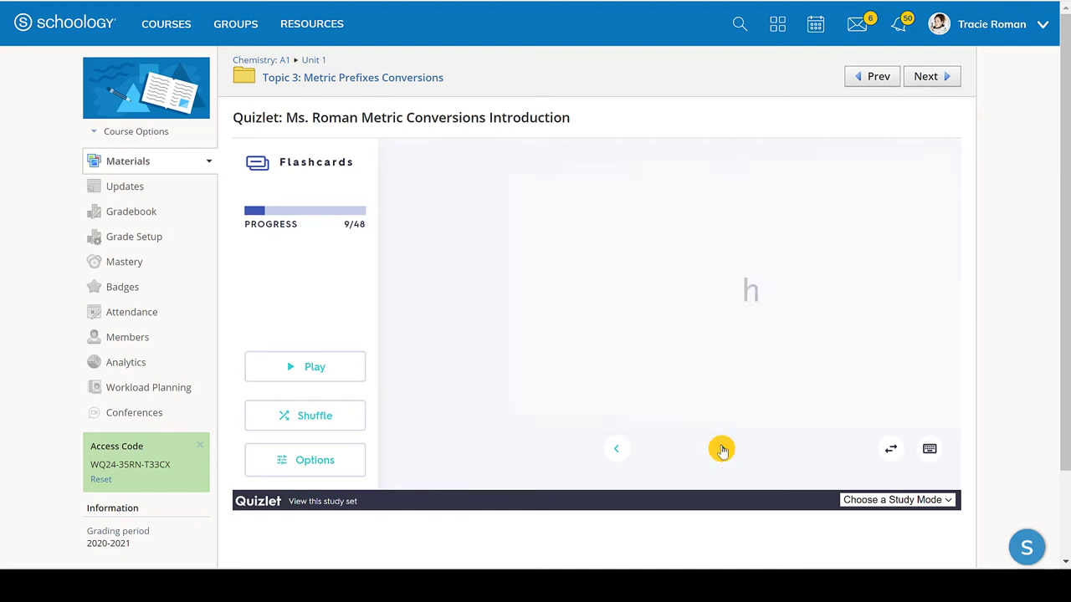
pyautogui.click(721, 448)
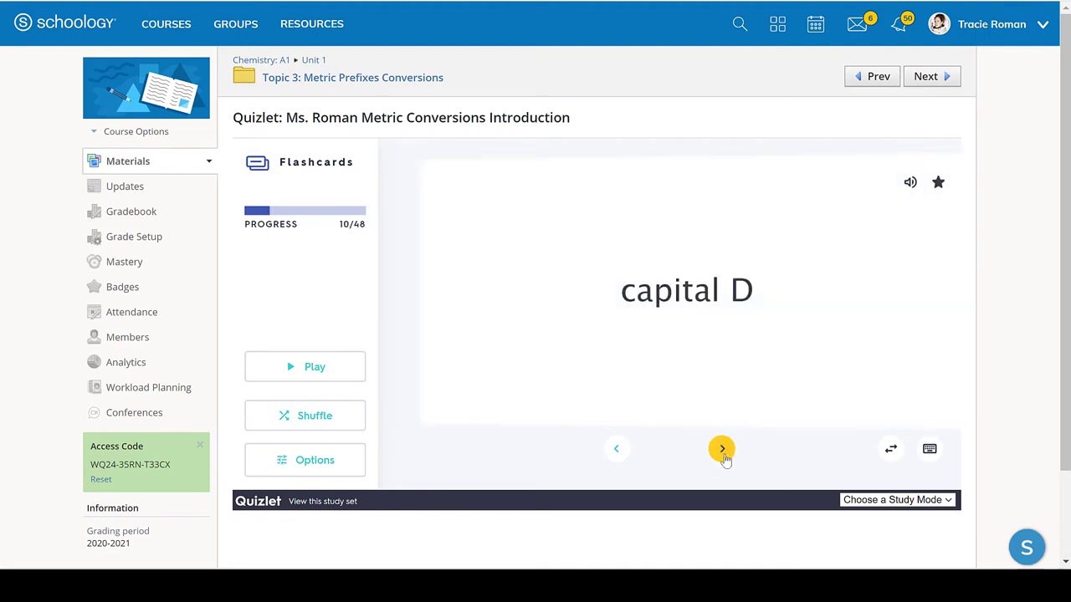
pyautogui.click(721, 449)
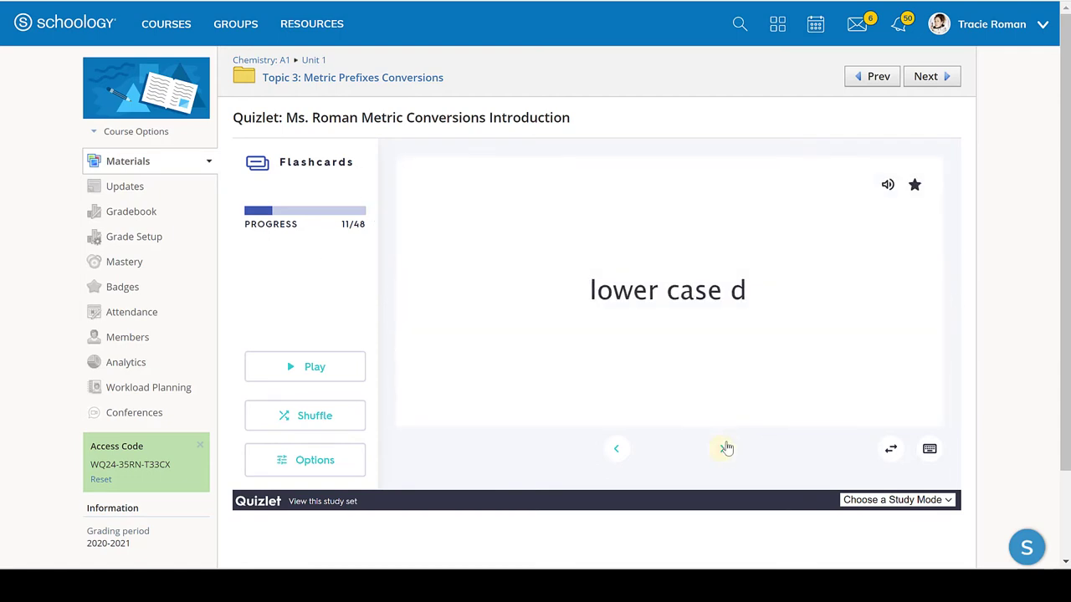
pyautogui.click(721, 448)
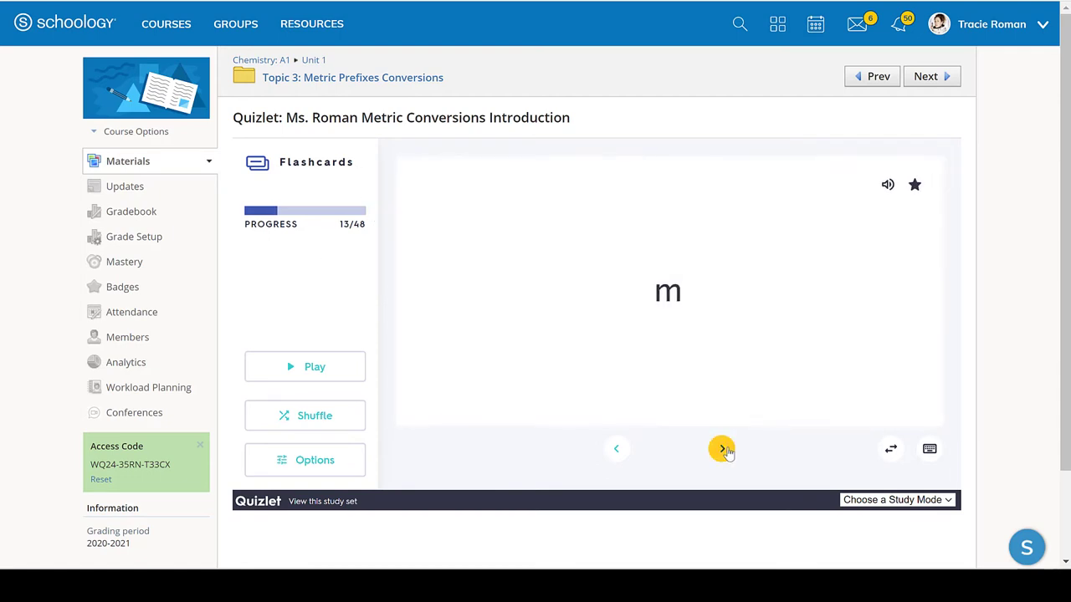
pyautogui.click(722, 449)
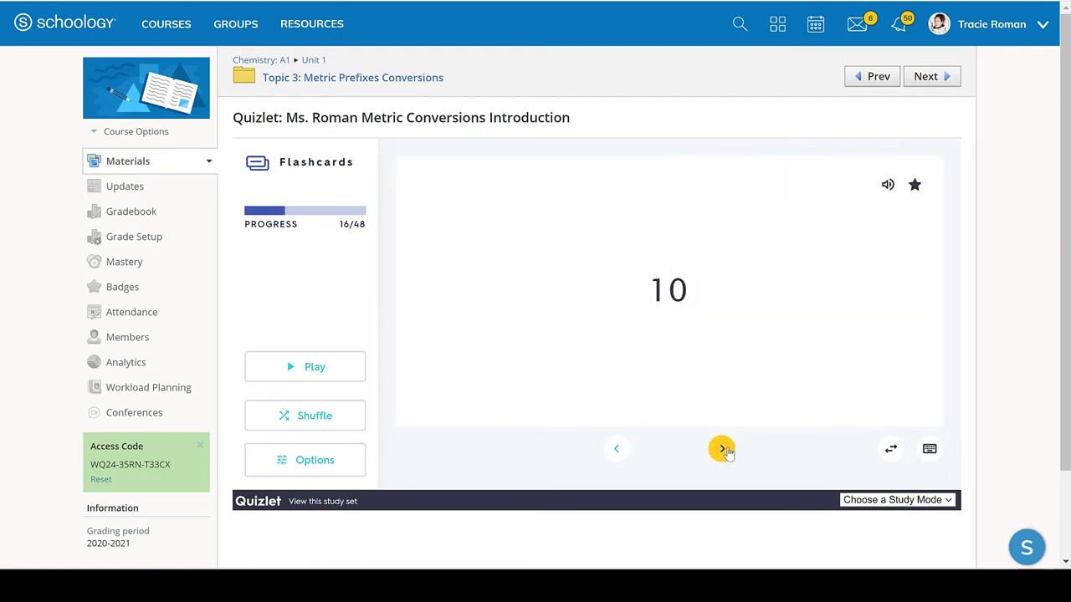
pyautogui.click(721, 448)
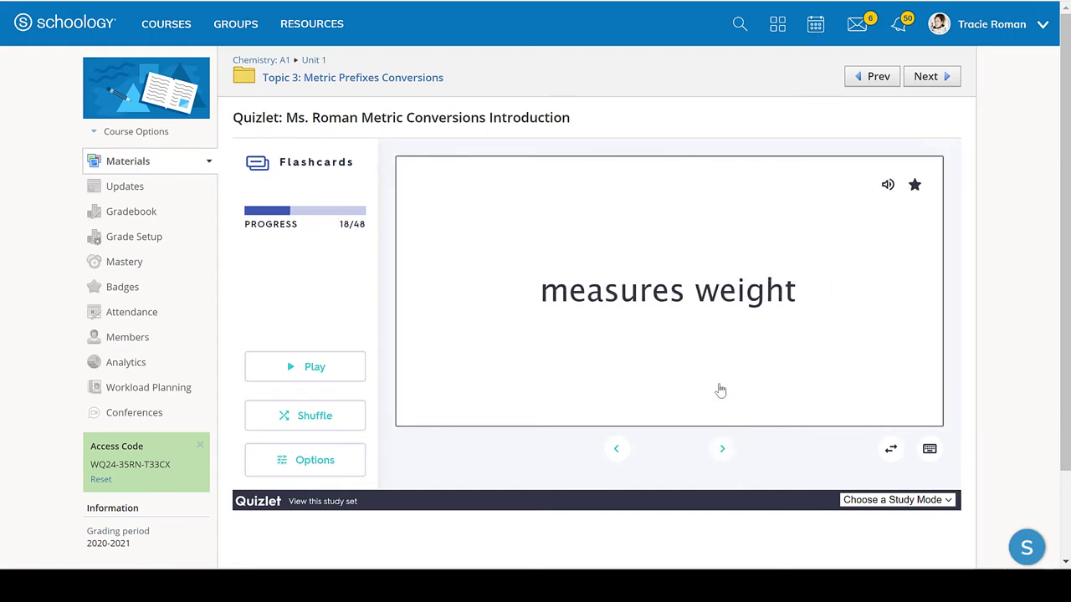
pyautogui.click(722, 450)
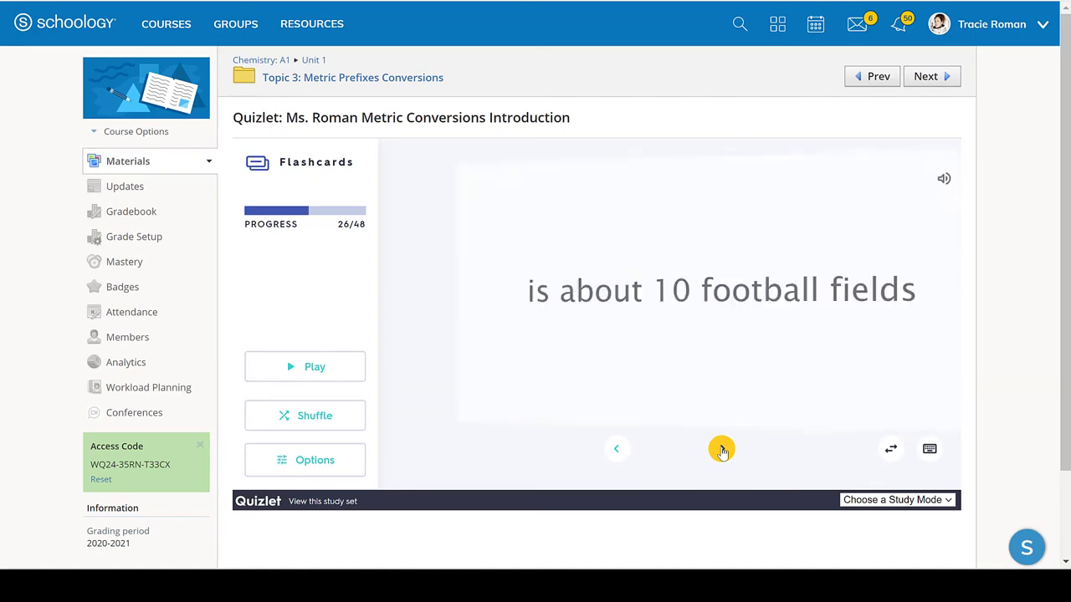
# Step: Continue past the 100 centimeters and kilograms cards to card 34: 1 liter = ___ milliliters
pyautogui.click(722, 448)
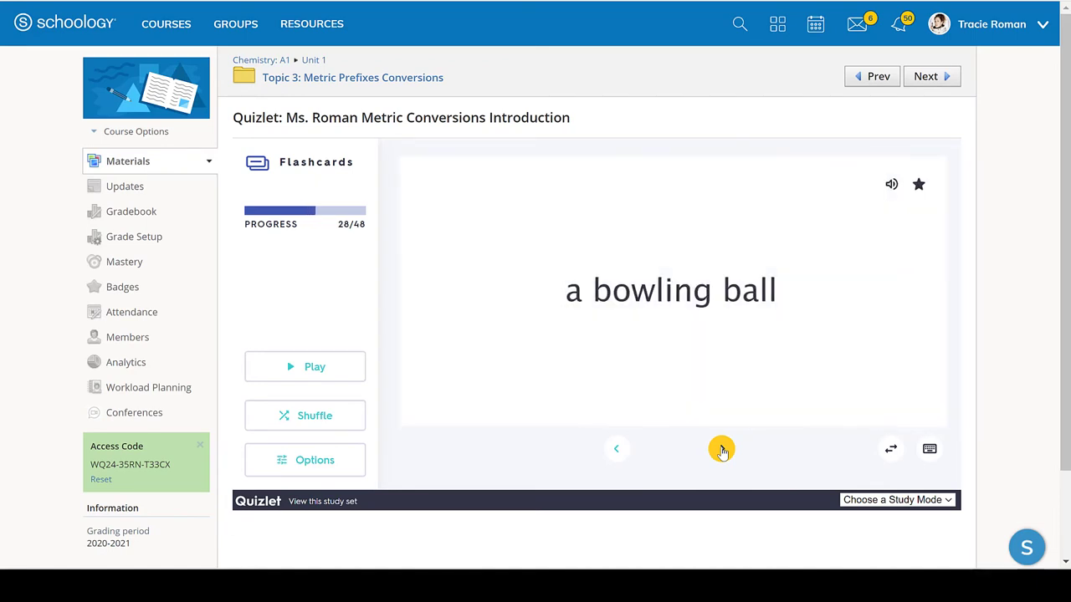
pyautogui.click(721, 449)
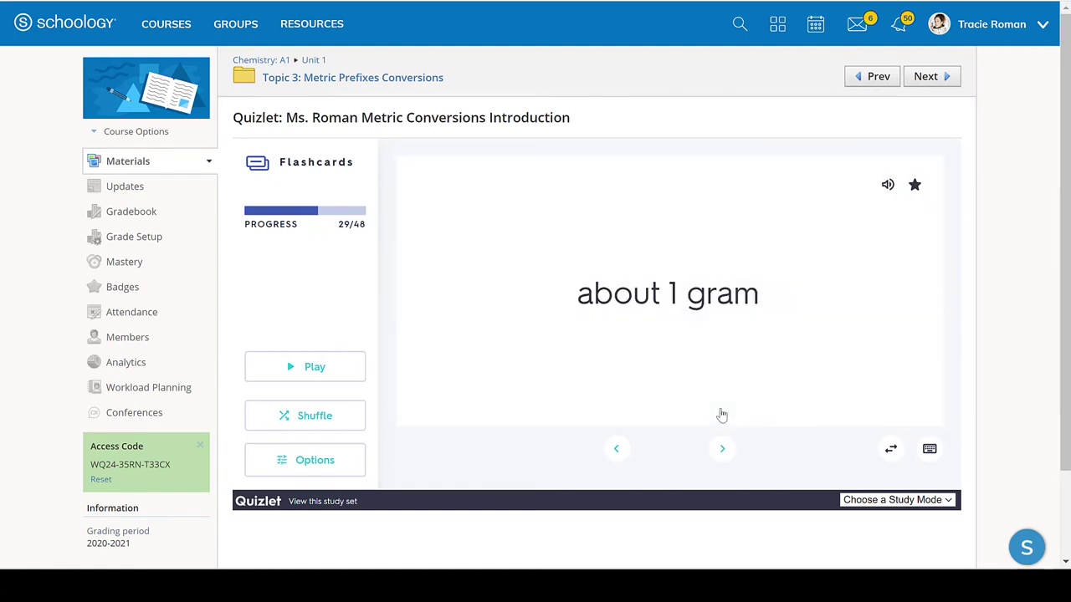
pyautogui.click(721, 450)
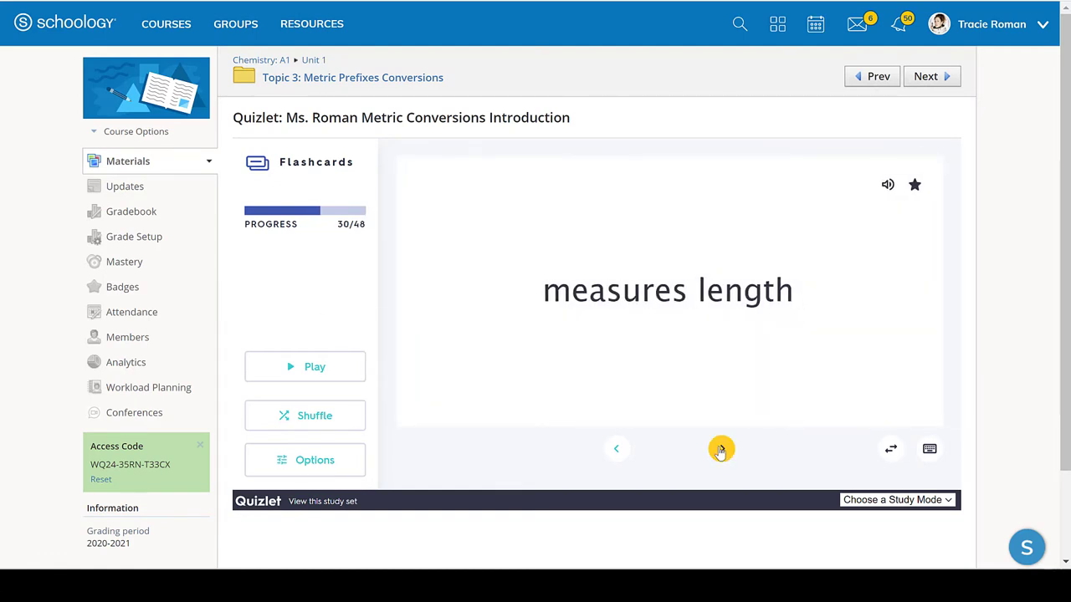
pyautogui.click(722, 449)
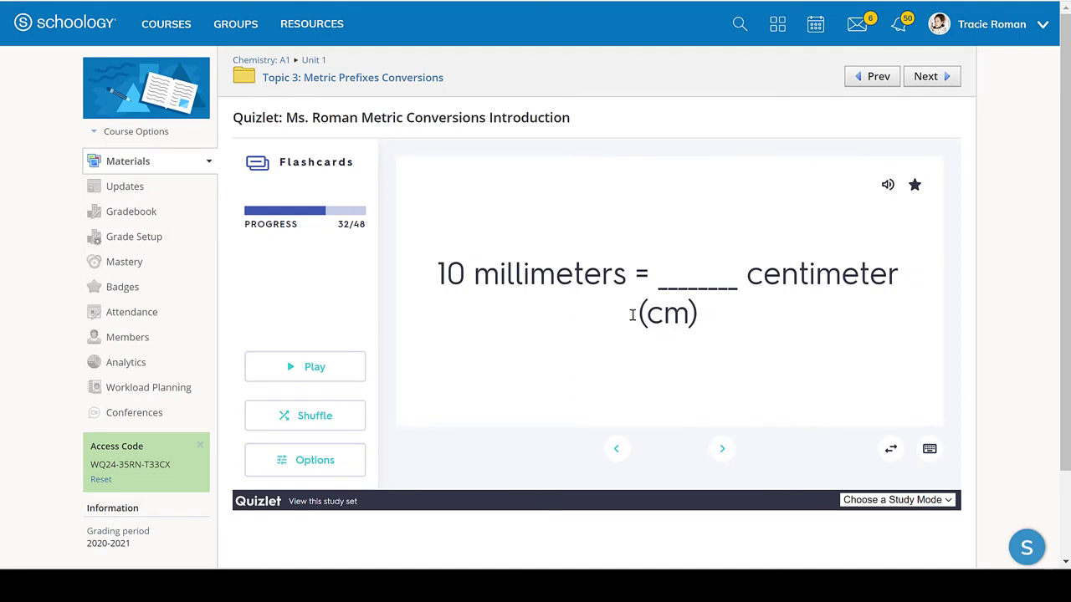
pyautogui.click(617, 449)
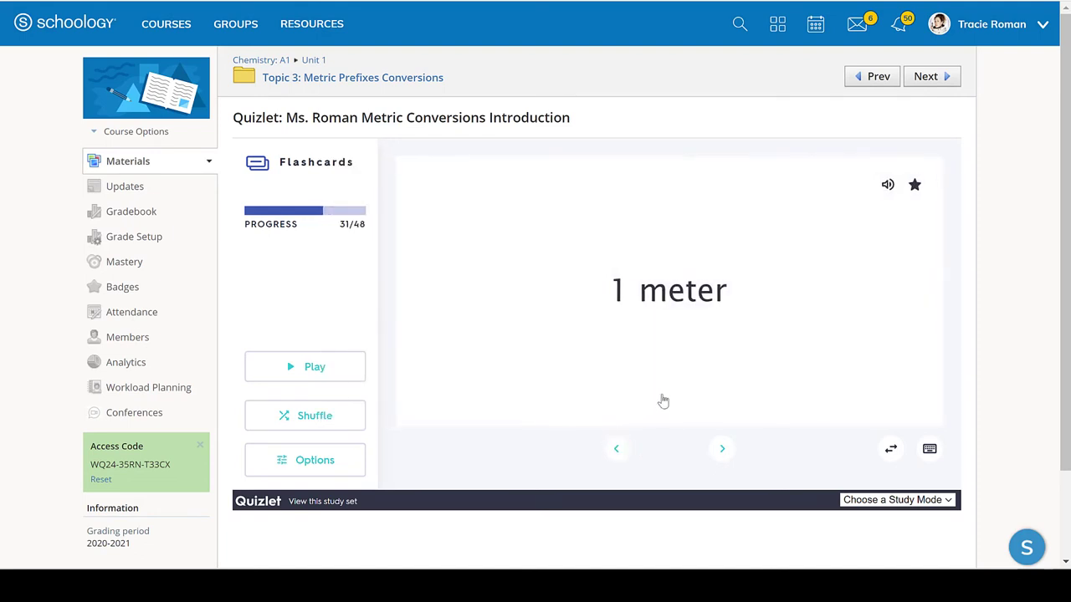
pyautogui.click(617, 449)
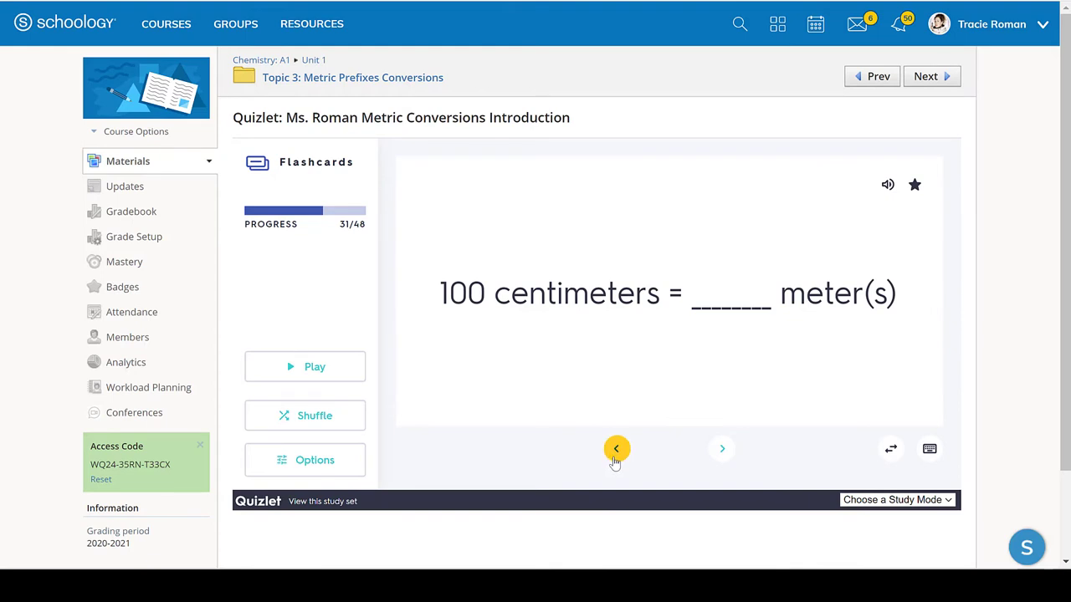
pyautogui.click(616, 449)
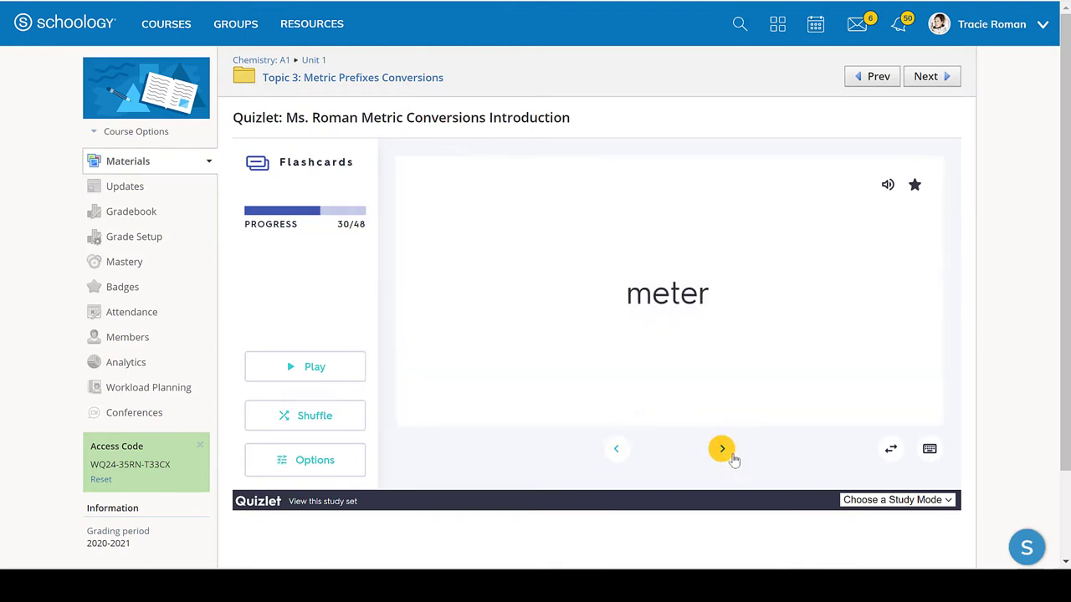
pyautogui.click(722, 448)
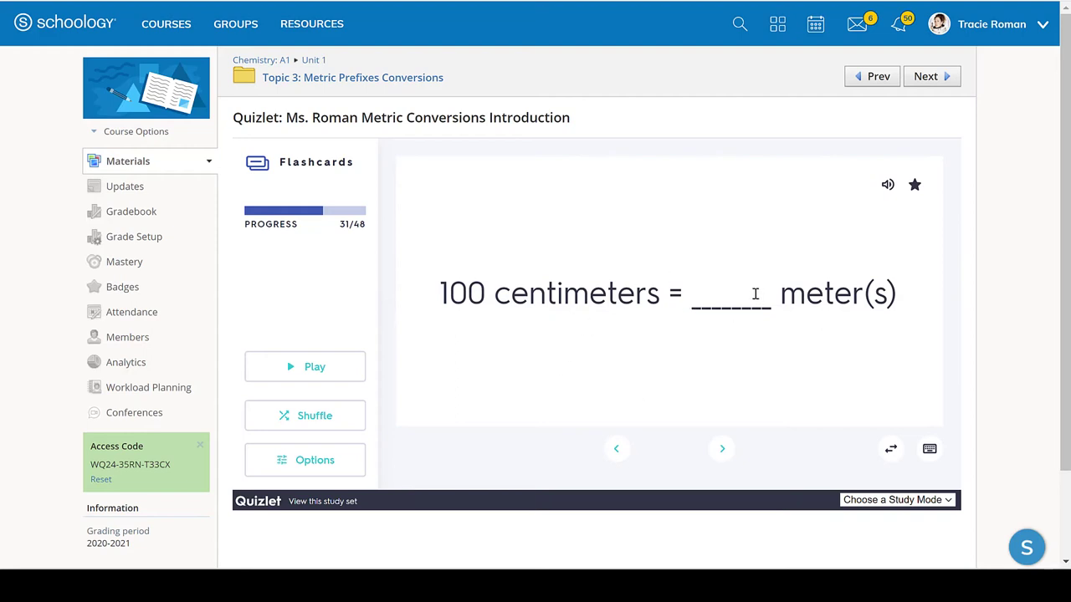
pyautogui.moveTo(722, 449)
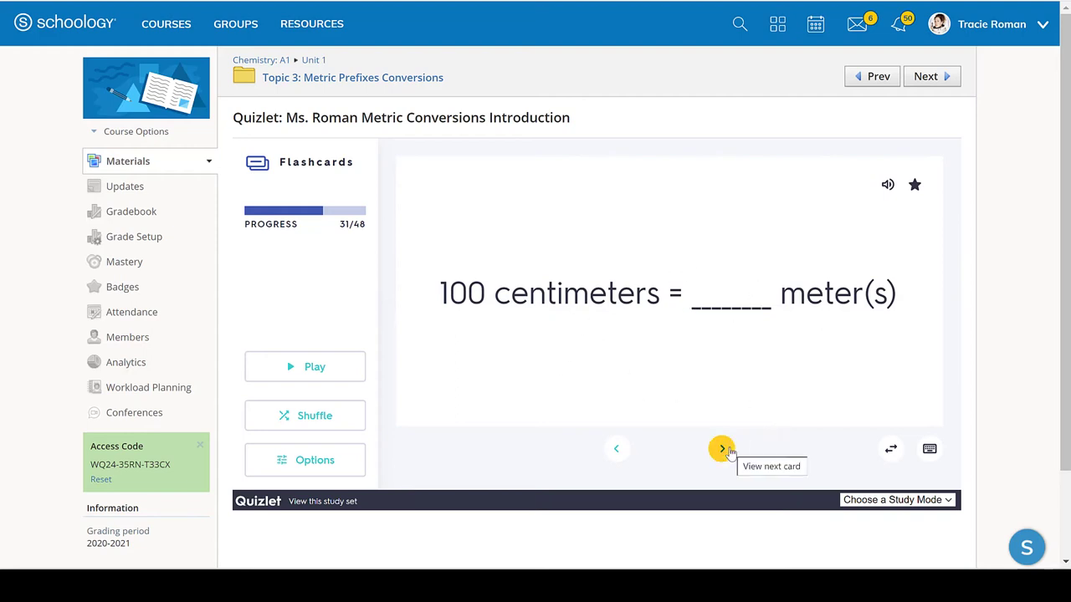
pyautogui.click(721, 449)
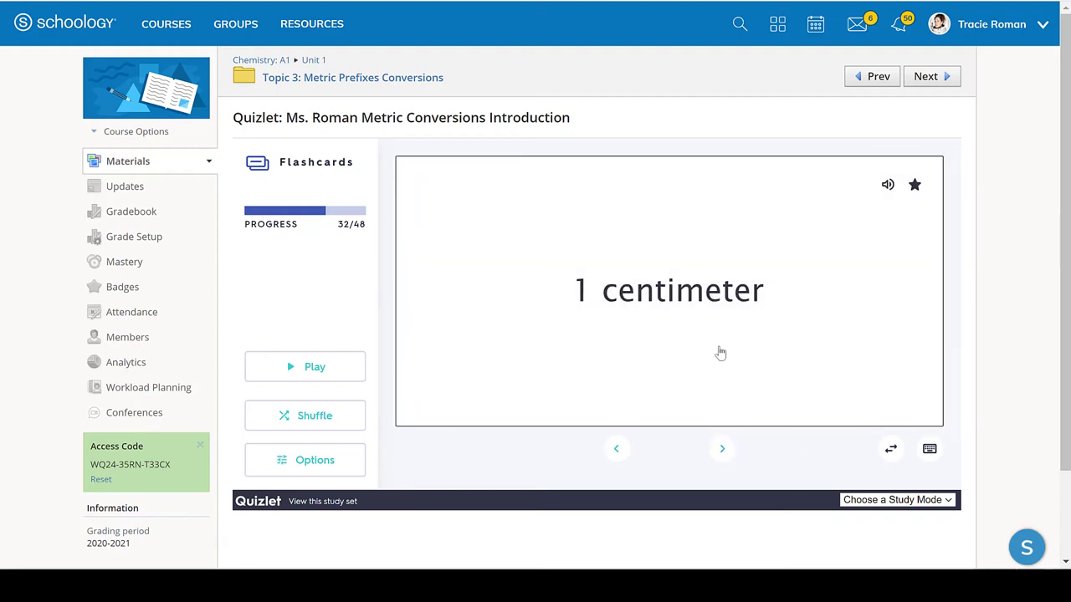
pyautogui.click(721, 449)
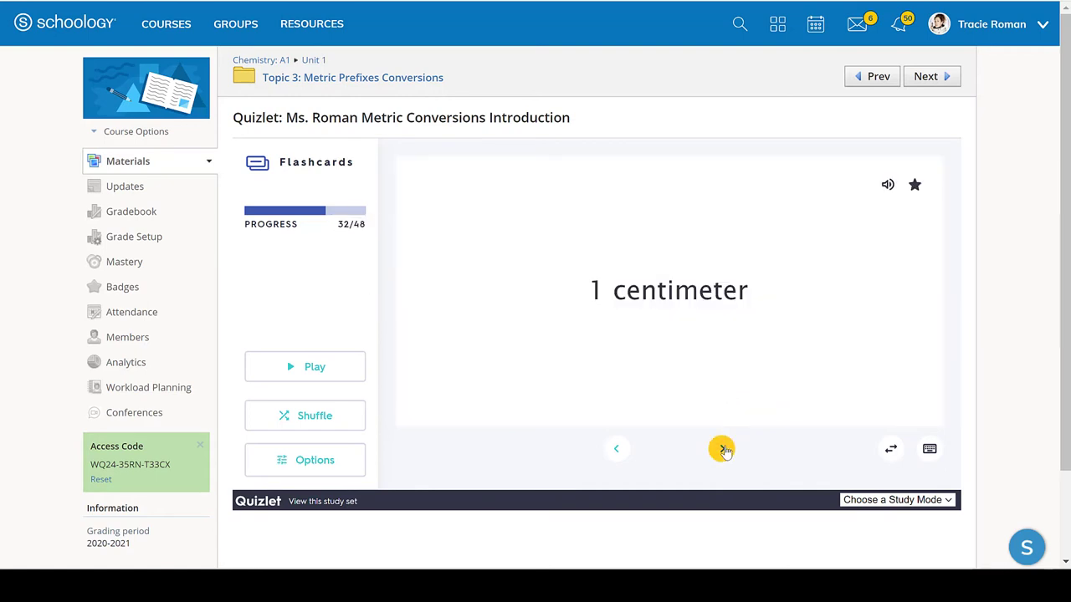
pyautogui.click(721, 449)
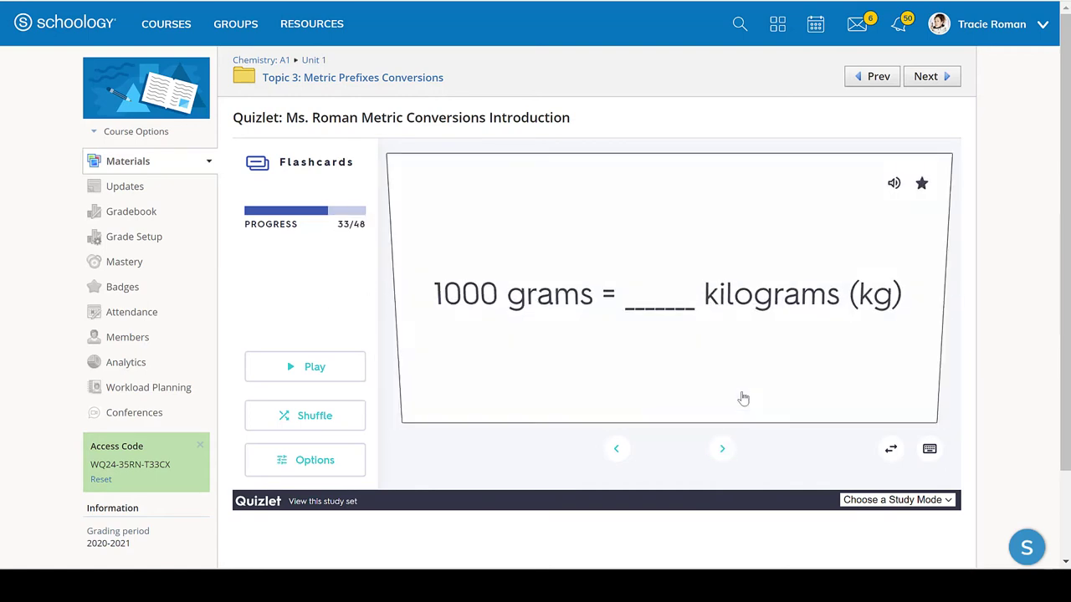
pyautogui.click(670, 289)
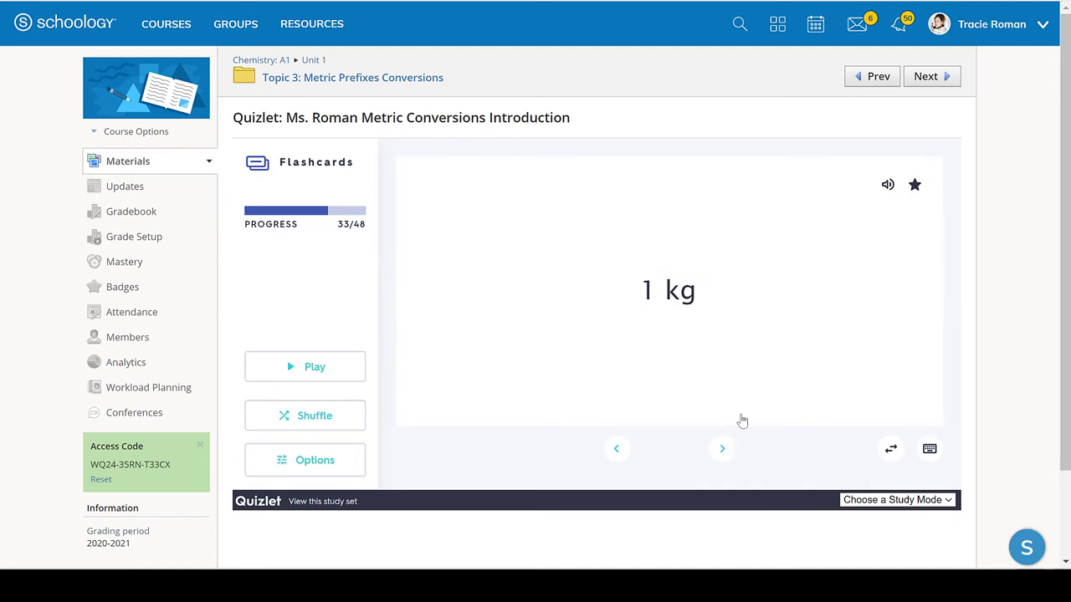
pyautogui.click(721, 449)
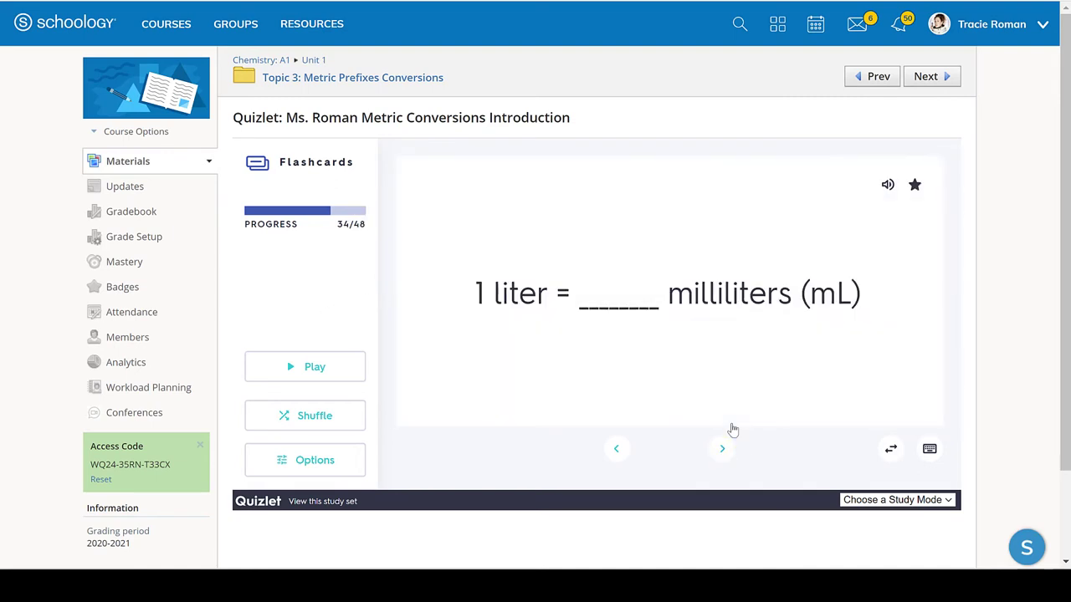
pyautogui.moveTo(458, 112)
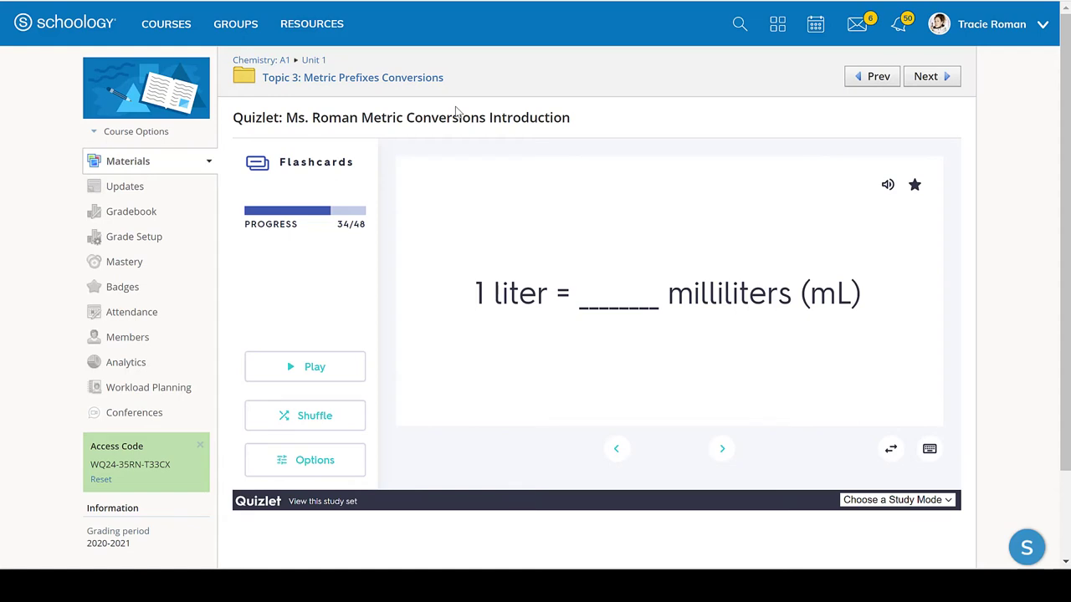
pyautogui.click(353, 77)
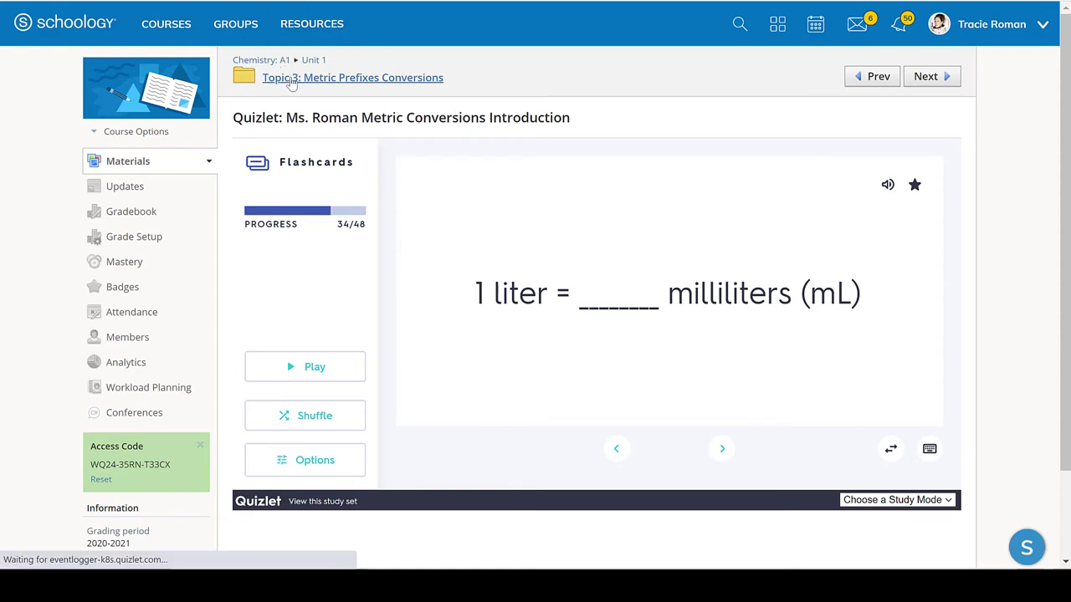
# Step: Open Homework: Metric Conversions Part 2 from Topic 3 in Preview and start a new attempt
pyautogui.click(352, 77)
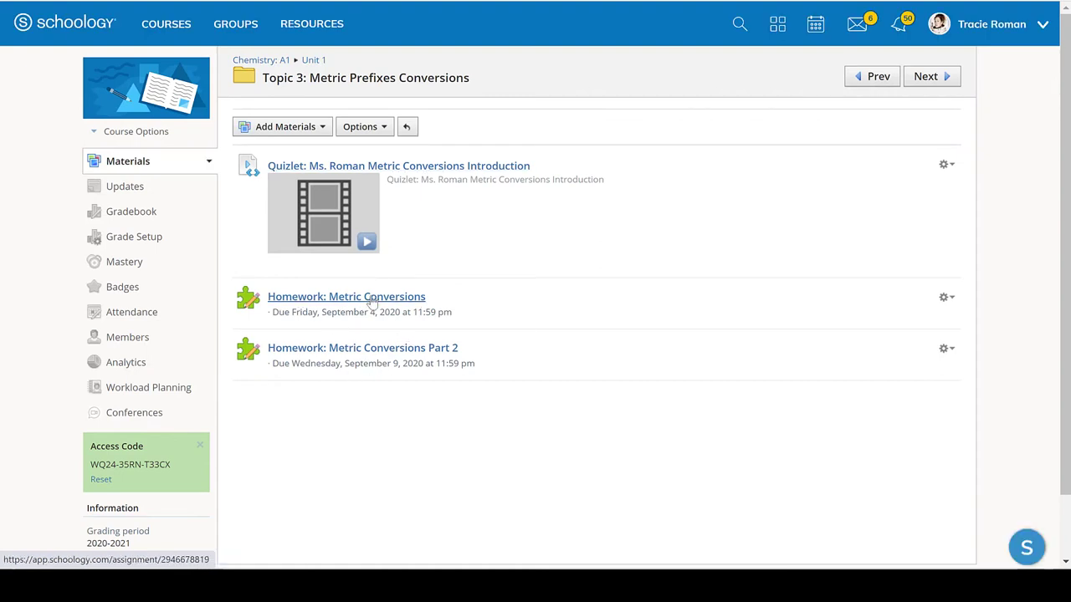
pyautogui.moveTo(405, 361)
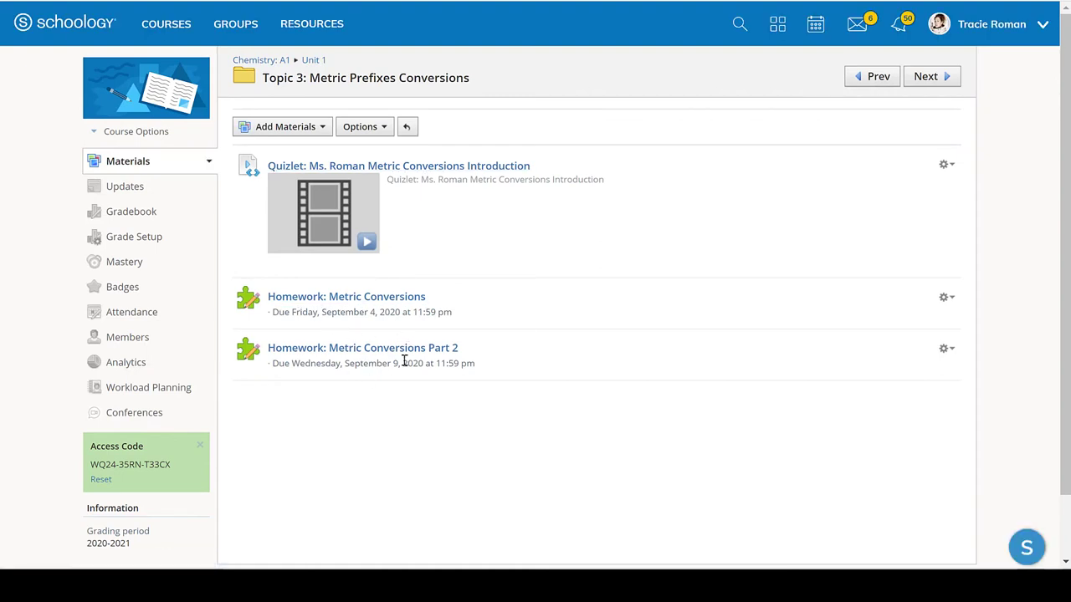
pyautogui.moveTo(362, 347)
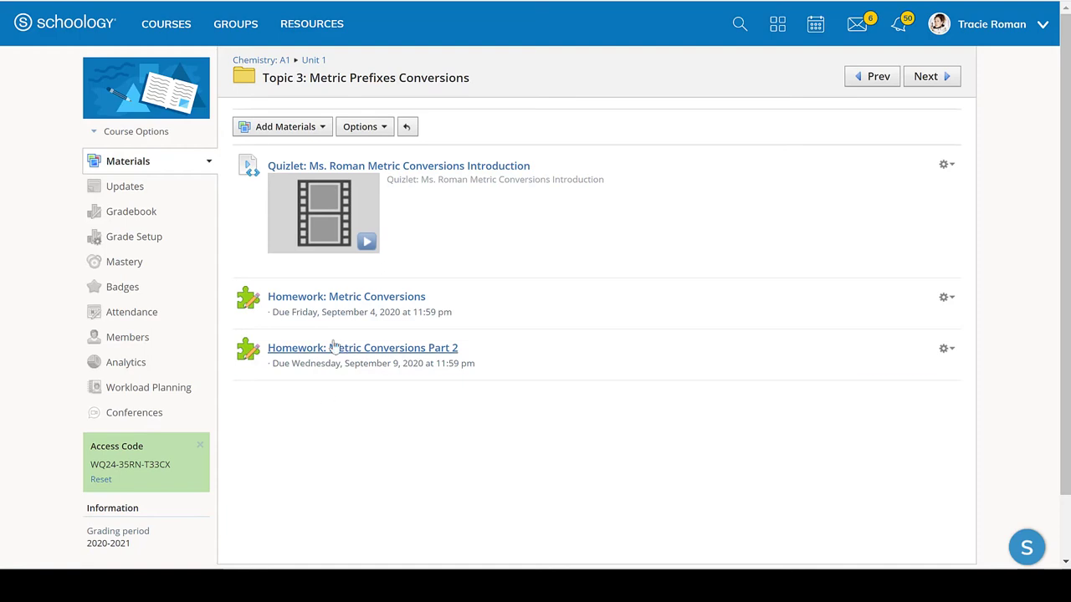
pyautogui.click(362, 347)
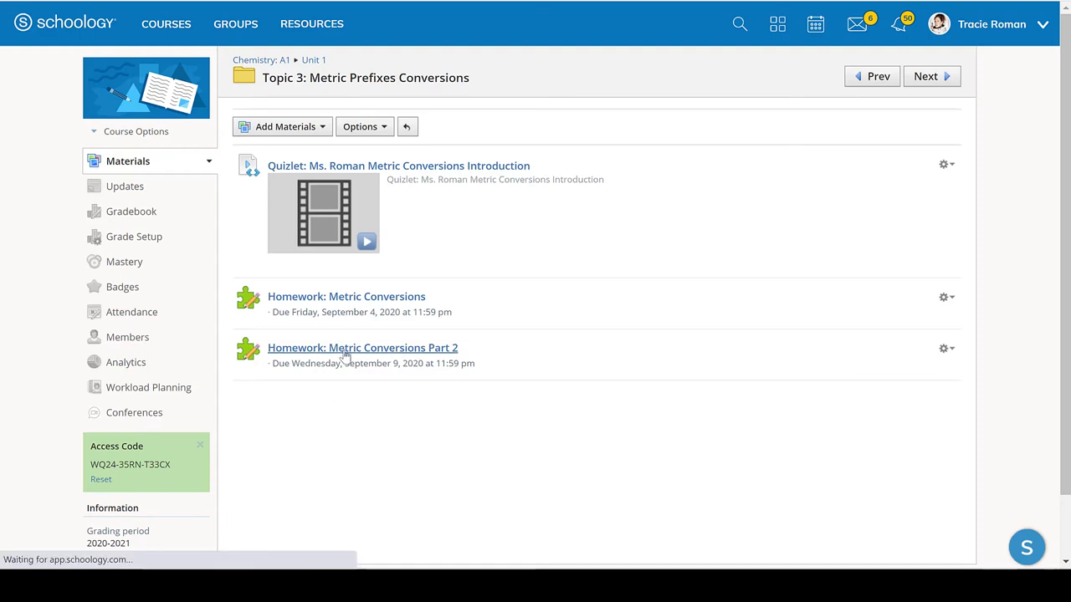
pyautogui.click(362, 347)
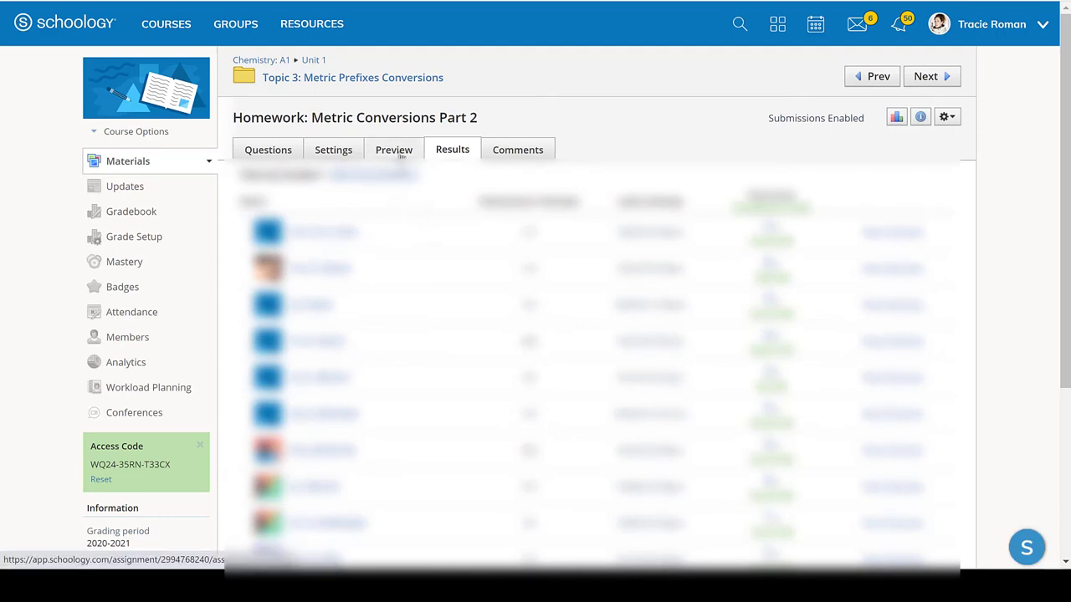
pyautogui.click(394, 150)
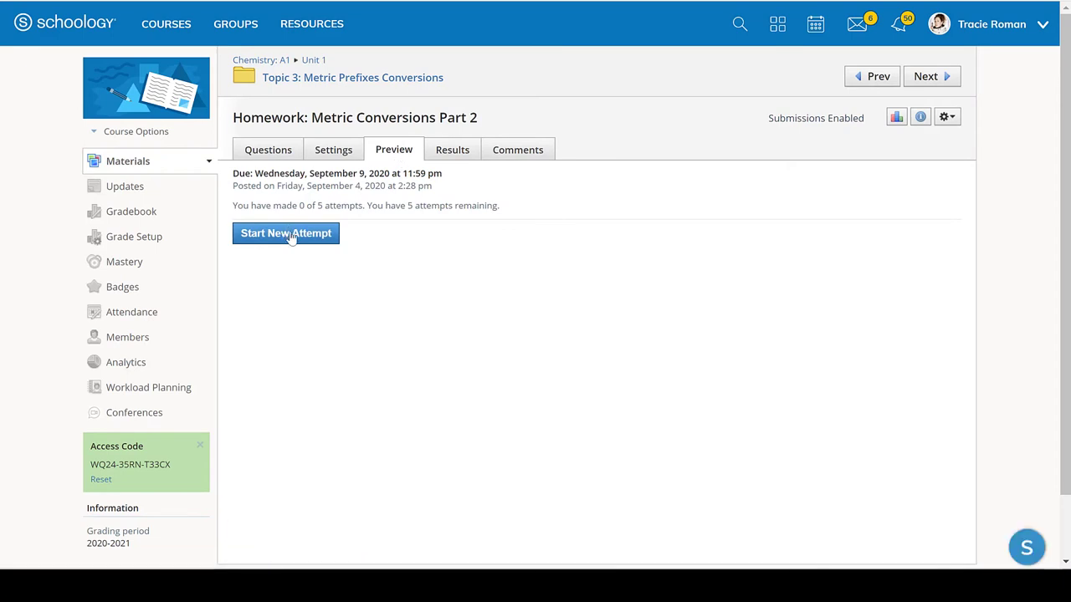
pyautogui.click(285, 234)
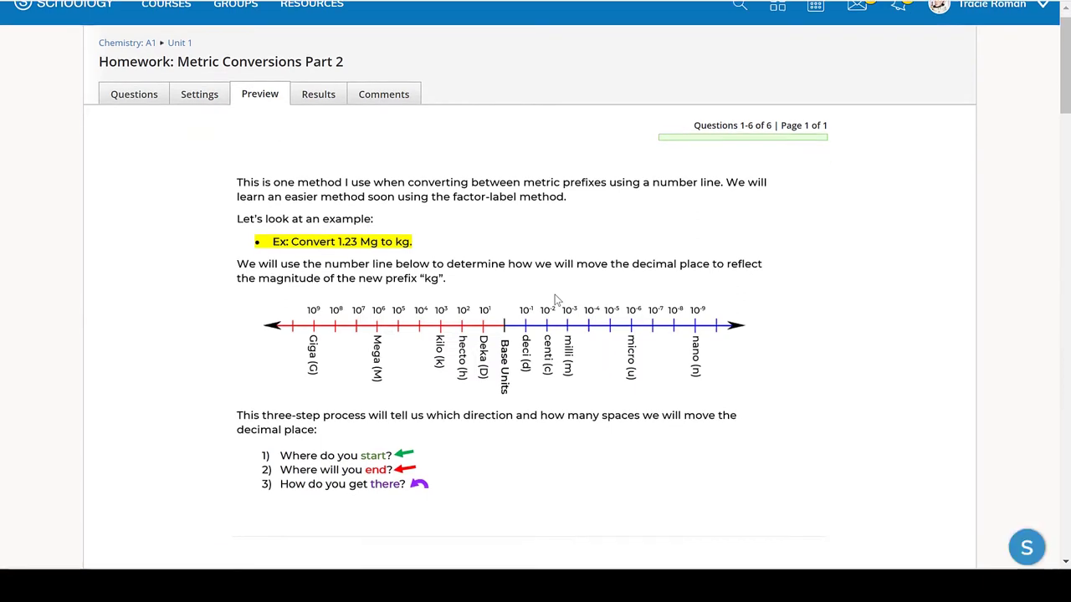
# Step: Scroll through the homework's number-line example and questions down to Question 3
pyautogui.scroll(-3)
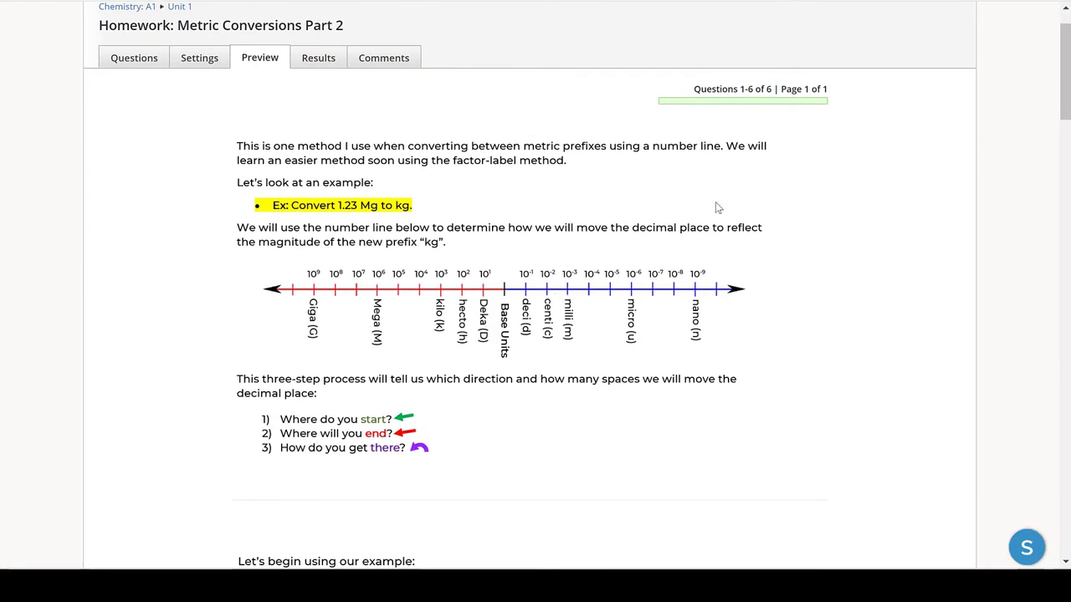
pyautogui.scroll(-3)
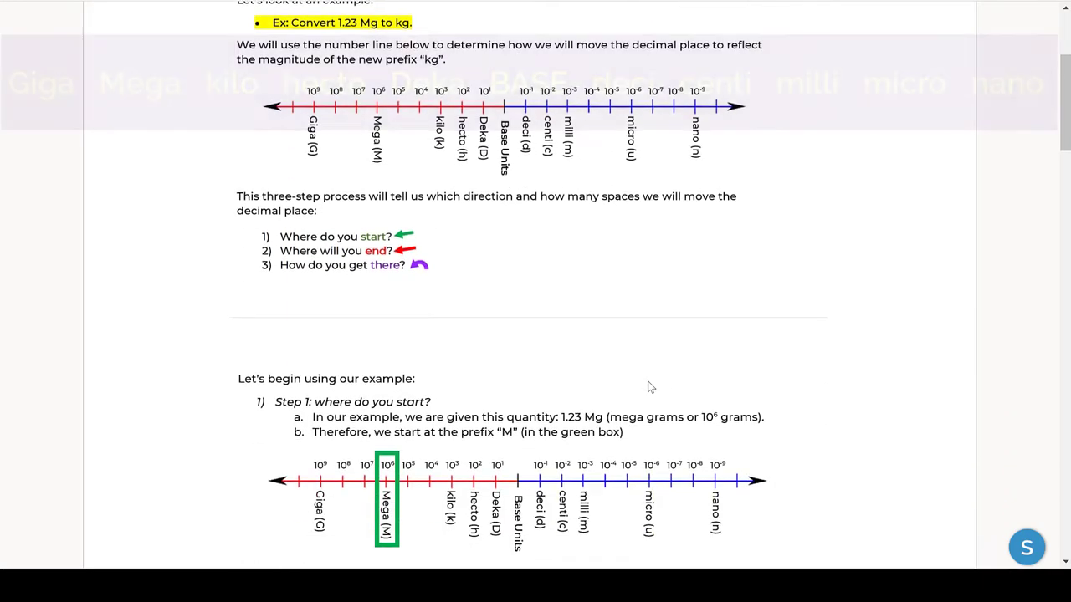
pyautogui.scroll(-3)
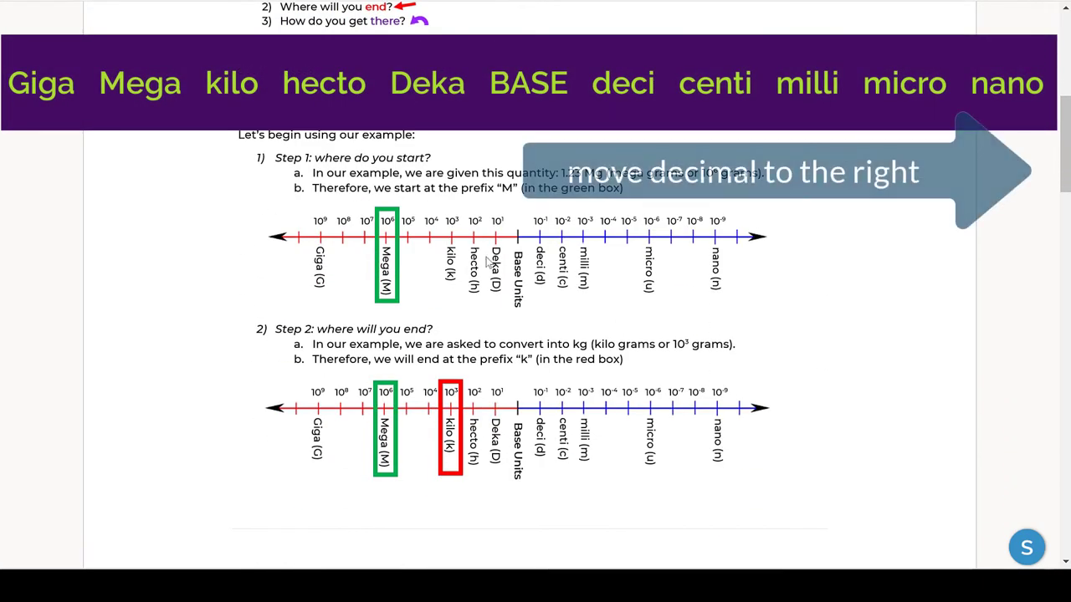
pyautogui.scroll(-3)
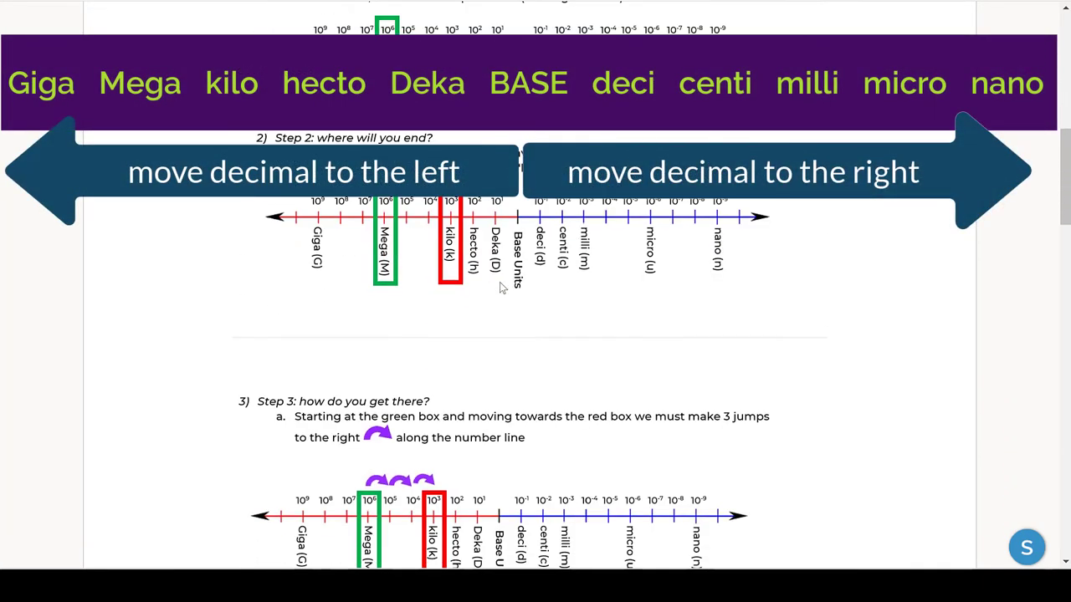
pyautogui.scroll(-3)
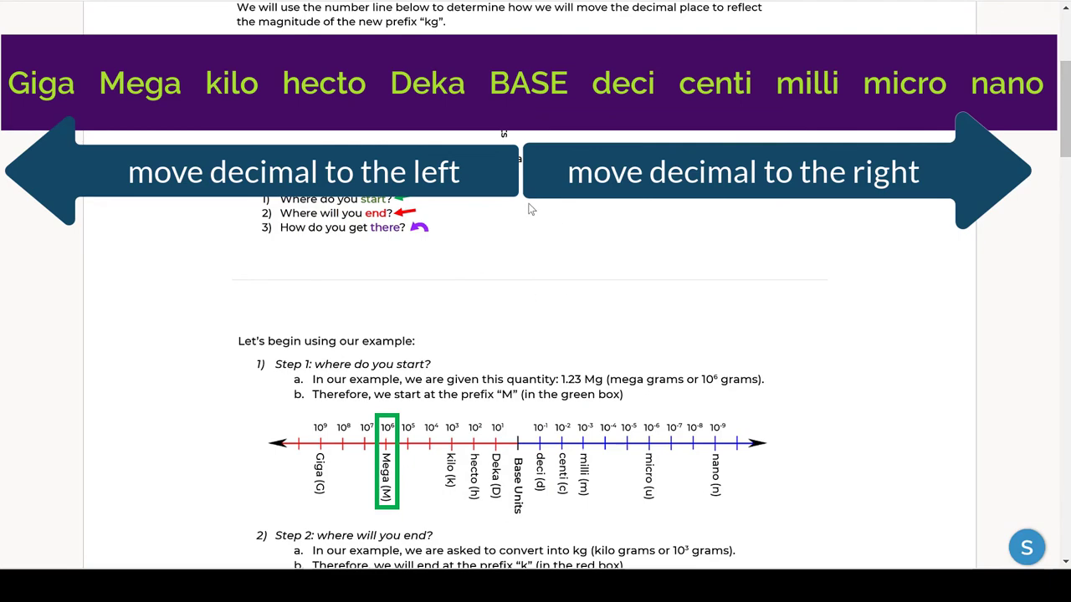
pyautogui.scroll(-3)
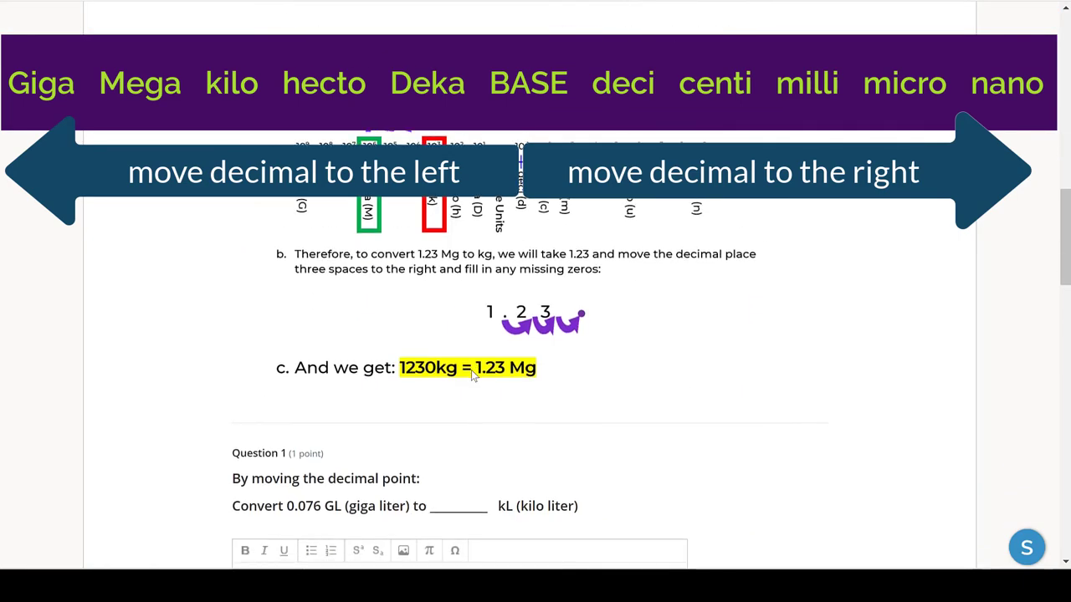
pyautogui.scroll(-3)
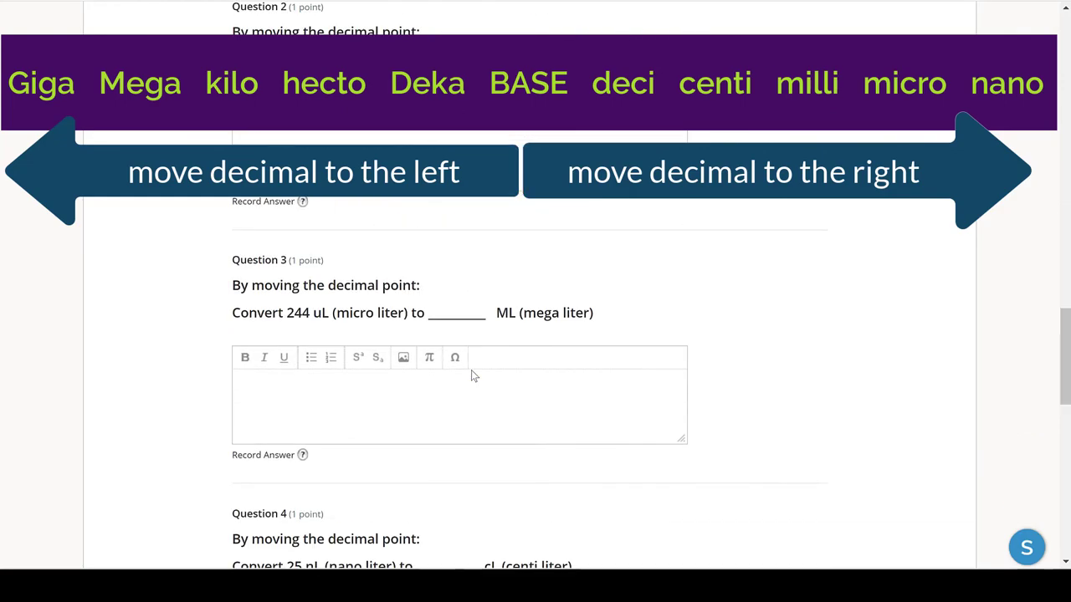
pyautogui.scroll(-3)
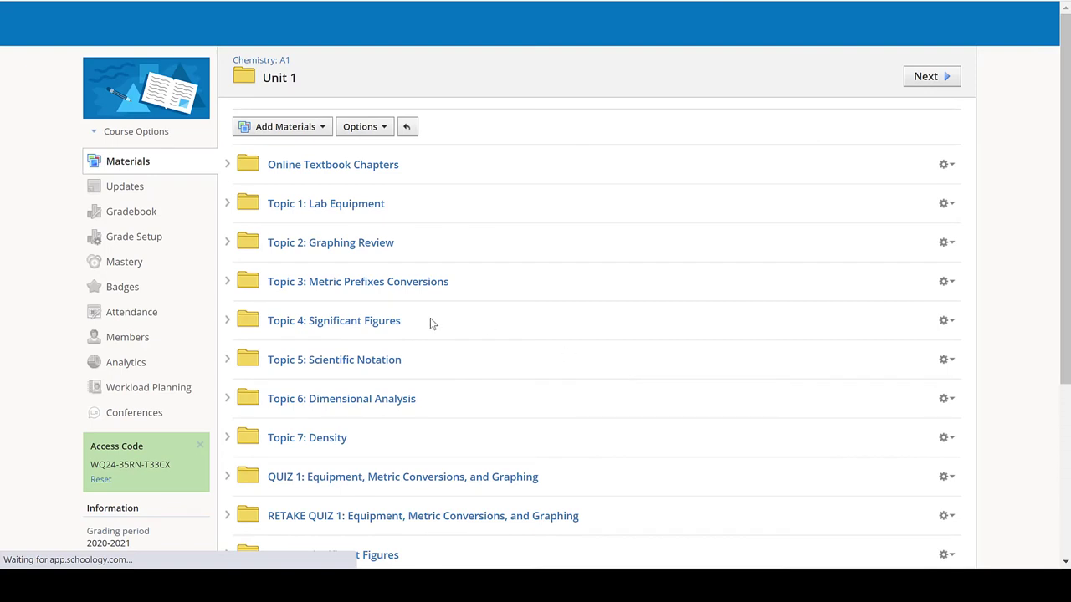
# Step: Expand Topic 4: Significant Figures, open its Quizlet, and open the Significant Figures set standalone
pyautogui.click(226, 320)
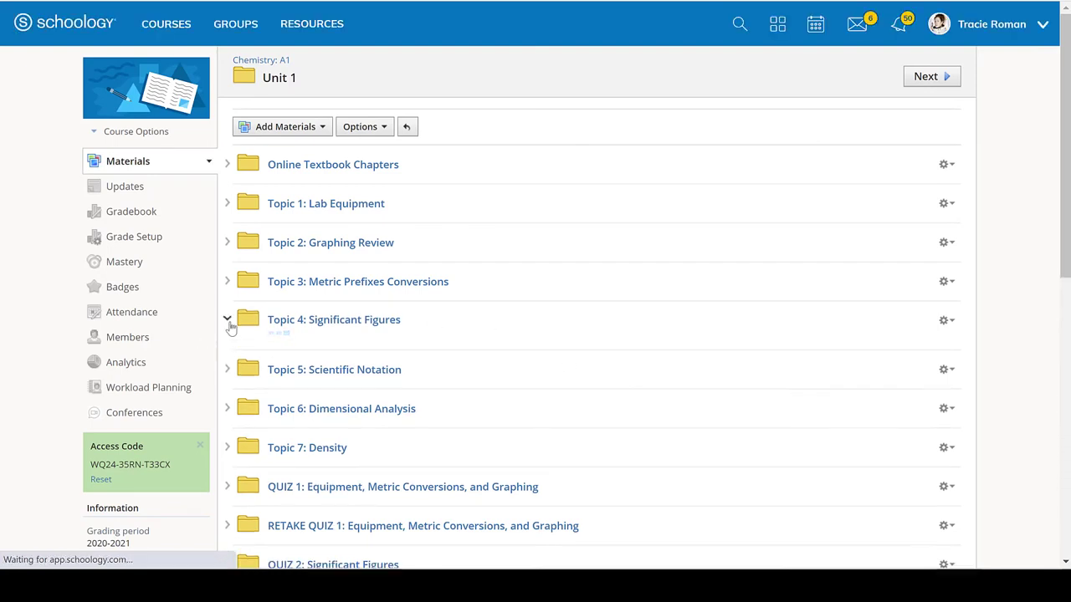
pyautogui.click(226, 319)
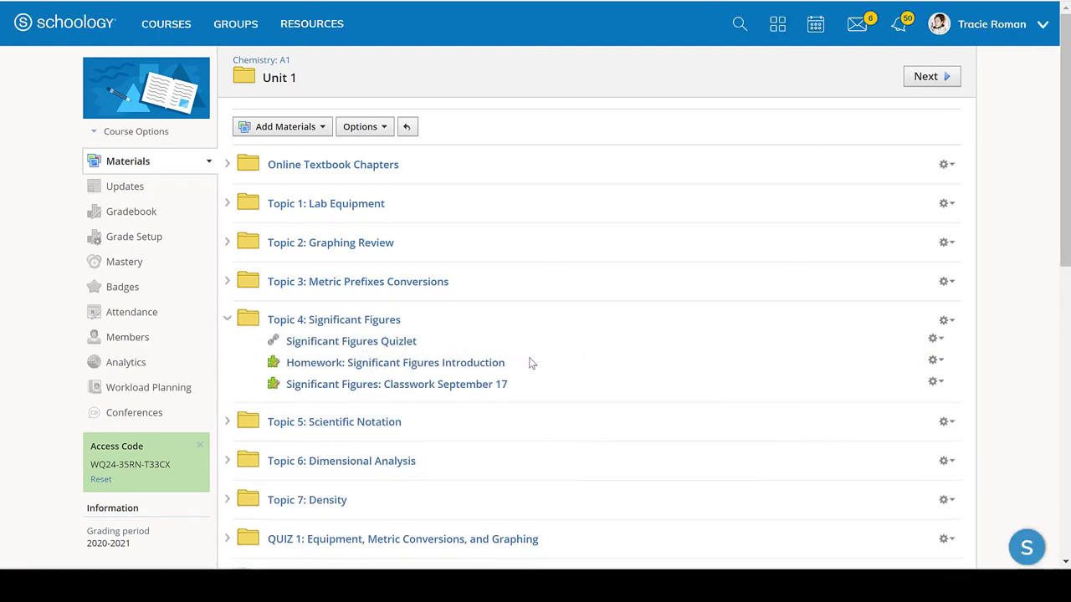
pyautogui.click(350, 340)
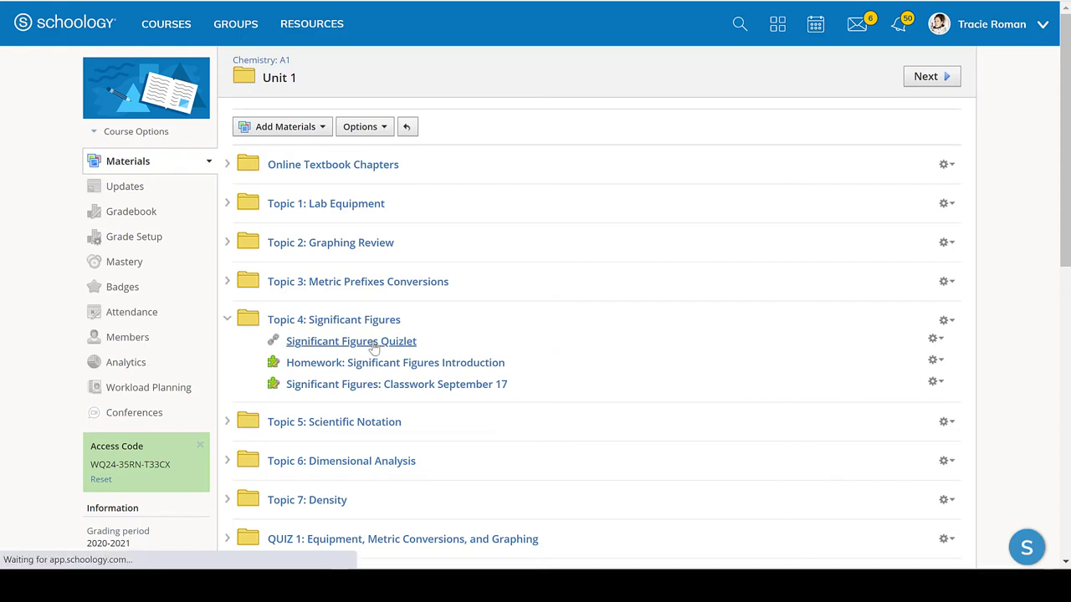
pyautogui.click(350, 340)
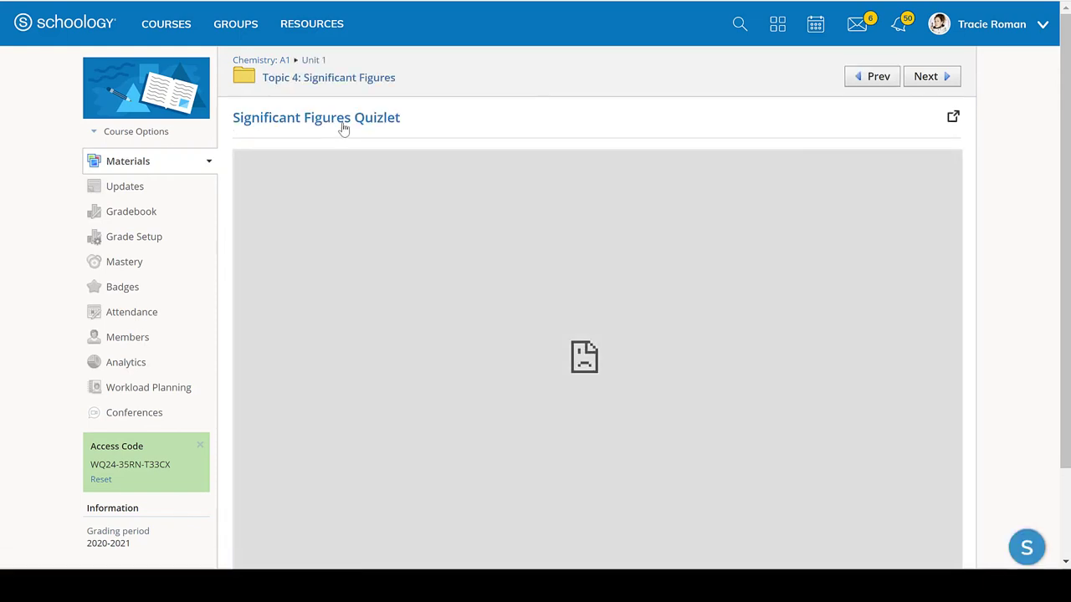
pyautogui.click(953, 115)
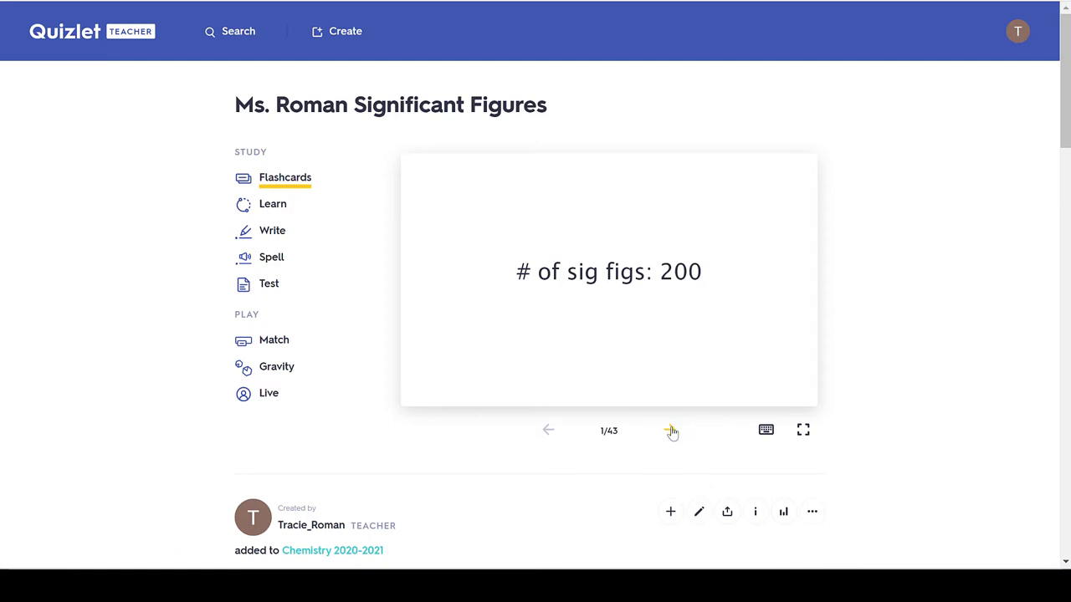
pyautogui.moveTo(670, 430)
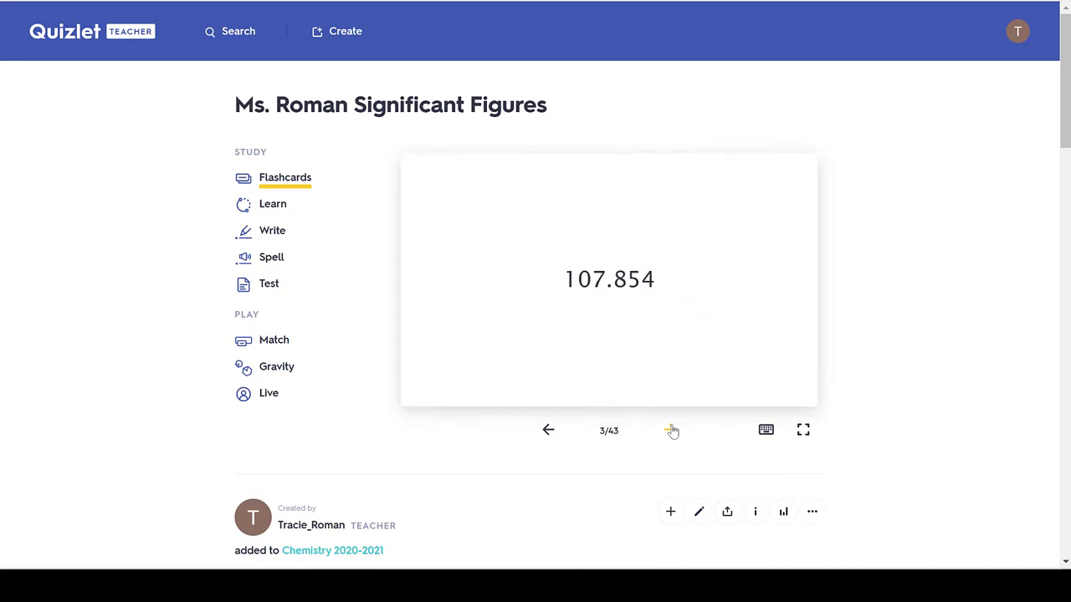
# Step: Flip the Significant Figures flashcard and advance through the deck to card 8 (14.600)
pyautogui.click(609, 279)
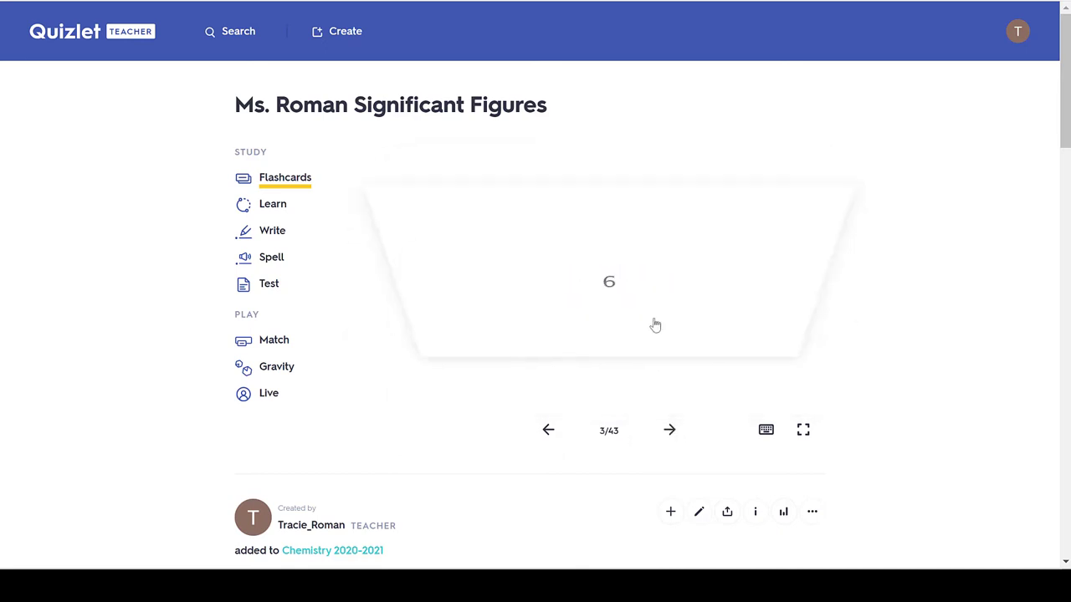
pyautogui.click(669, 429)
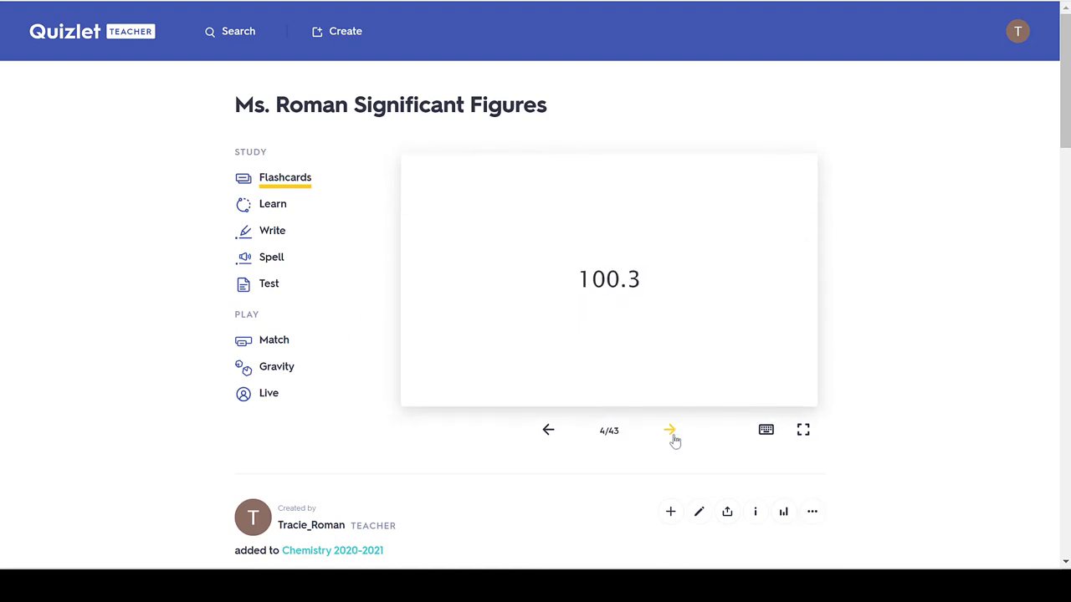
pyautogui.click(670, 429)
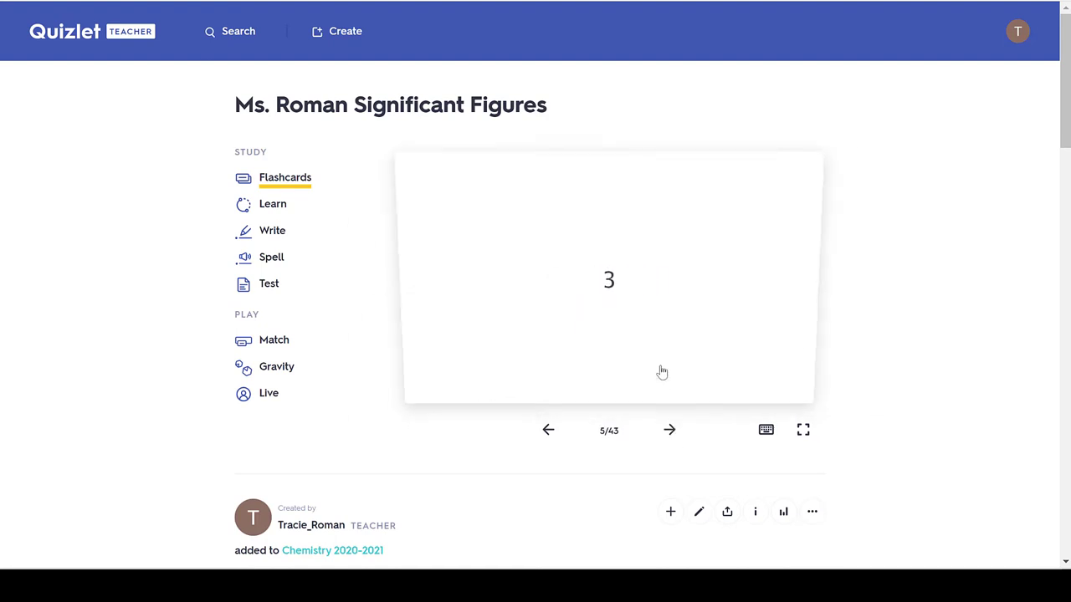
pyautogui.click(670, 429)
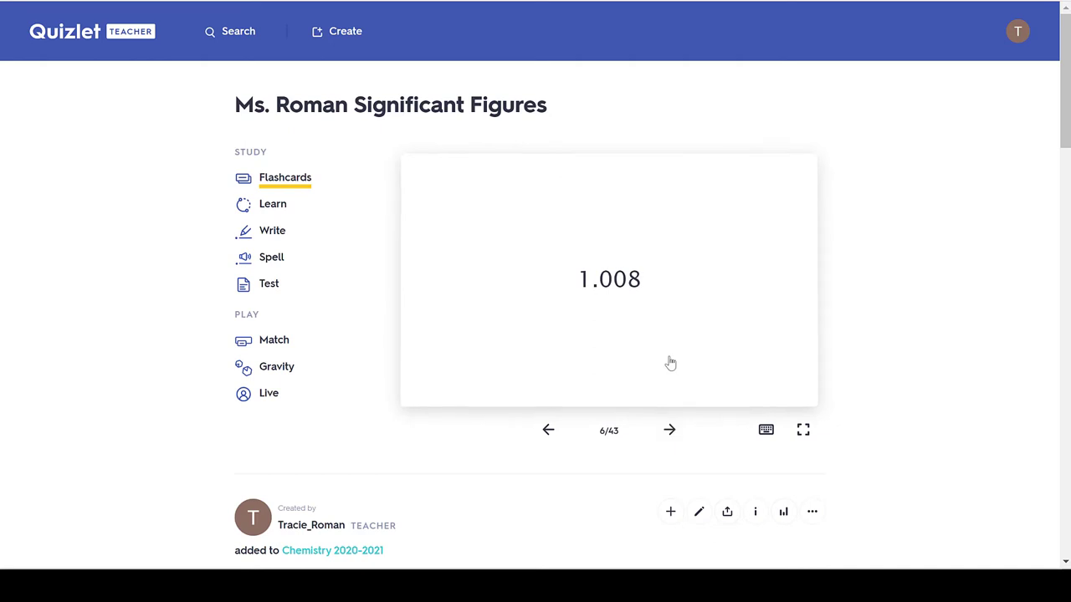
pyautogui.moveTo(670, 430)
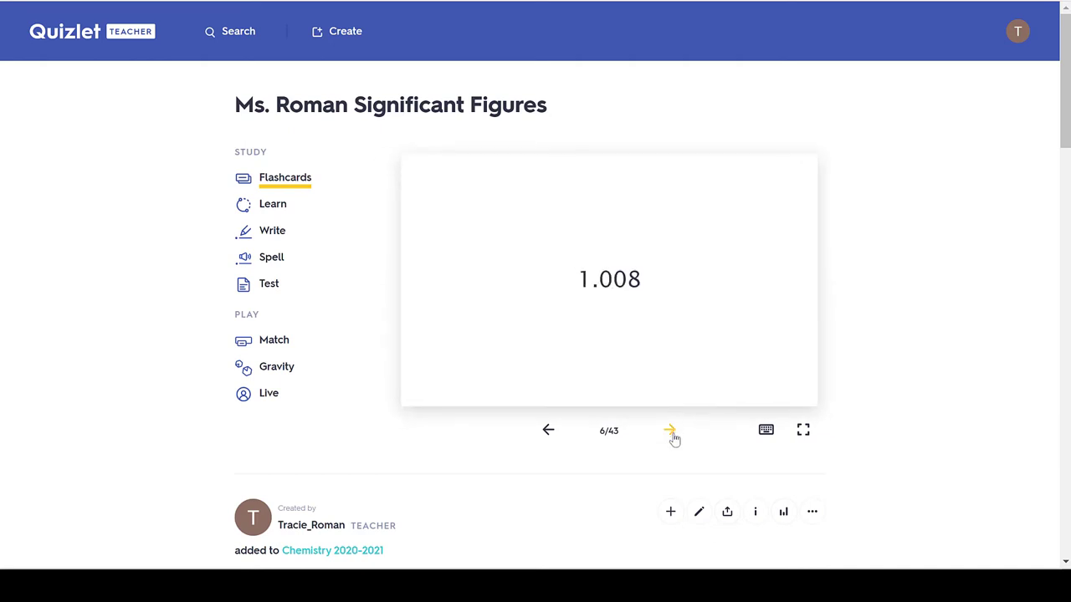
pyautogui.click(670, 430)
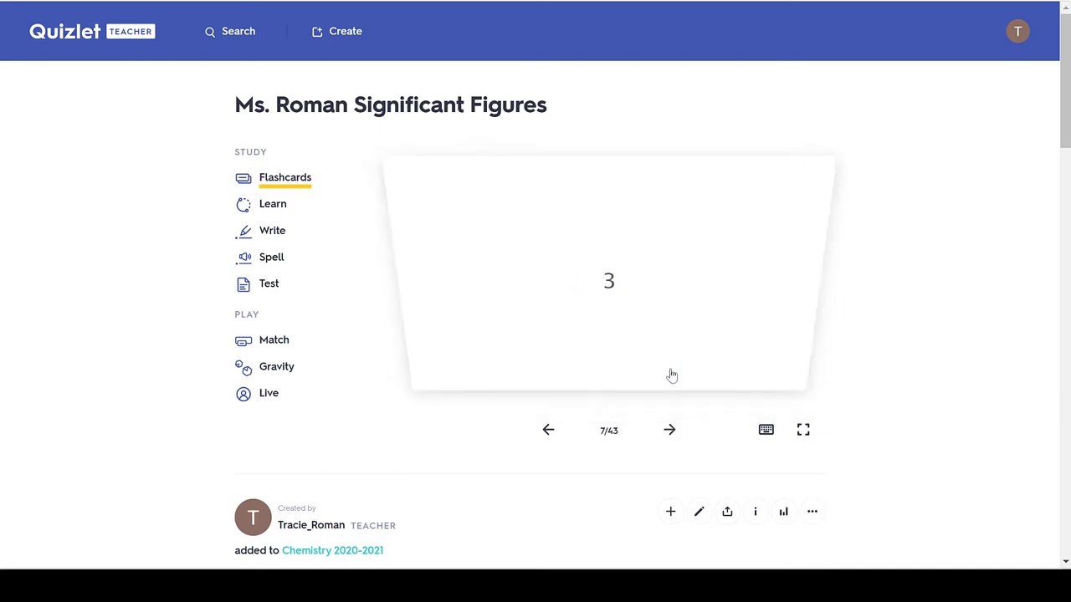
pyautogui.click(670, 429)
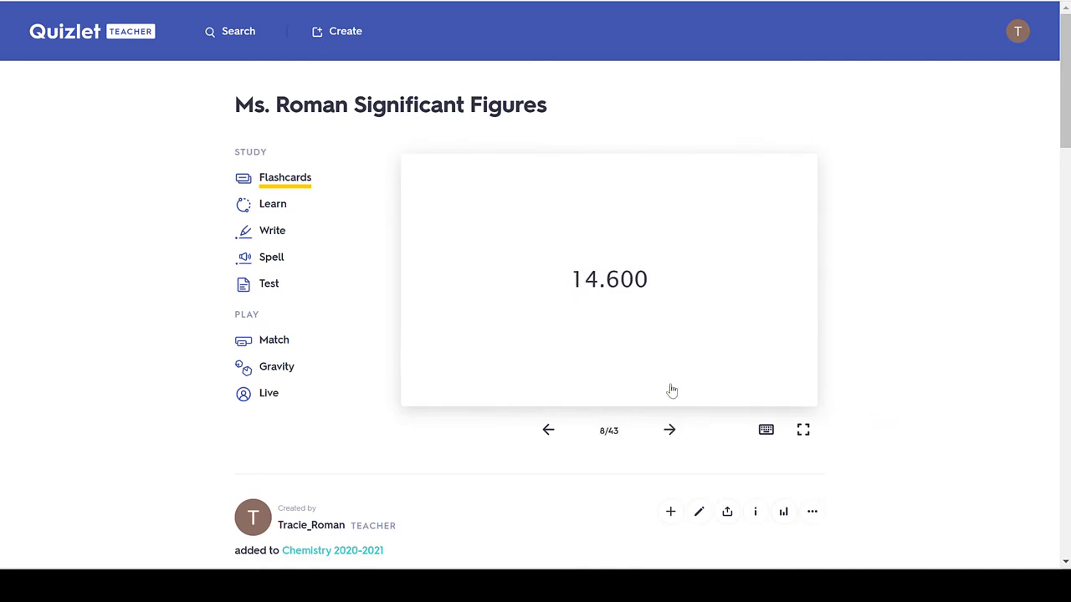
pyautogui.moveTo(438, 100)
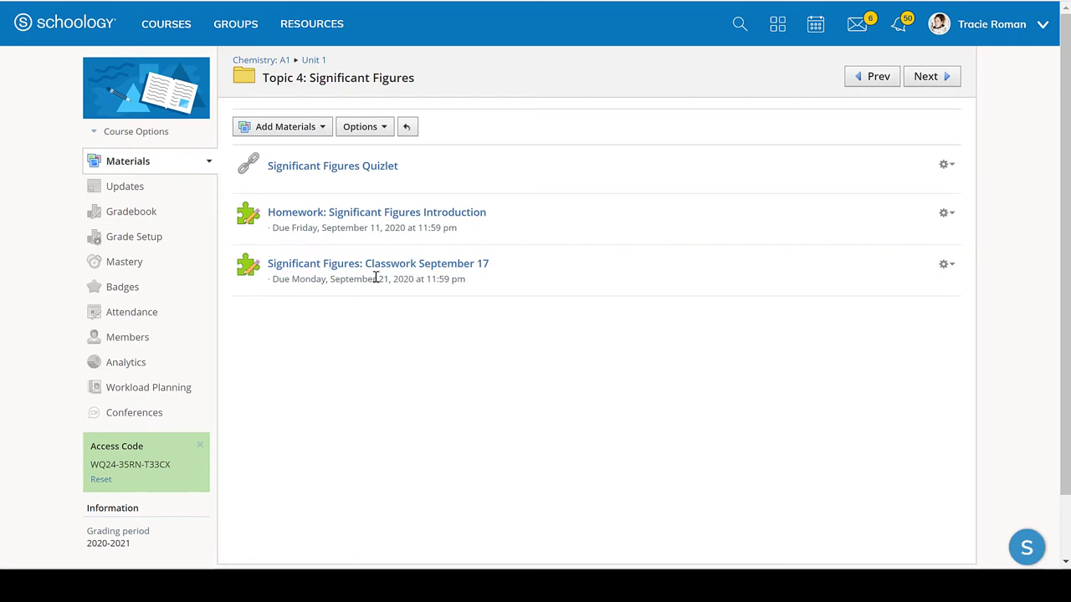
pyautogui.moveTo(378, 263)
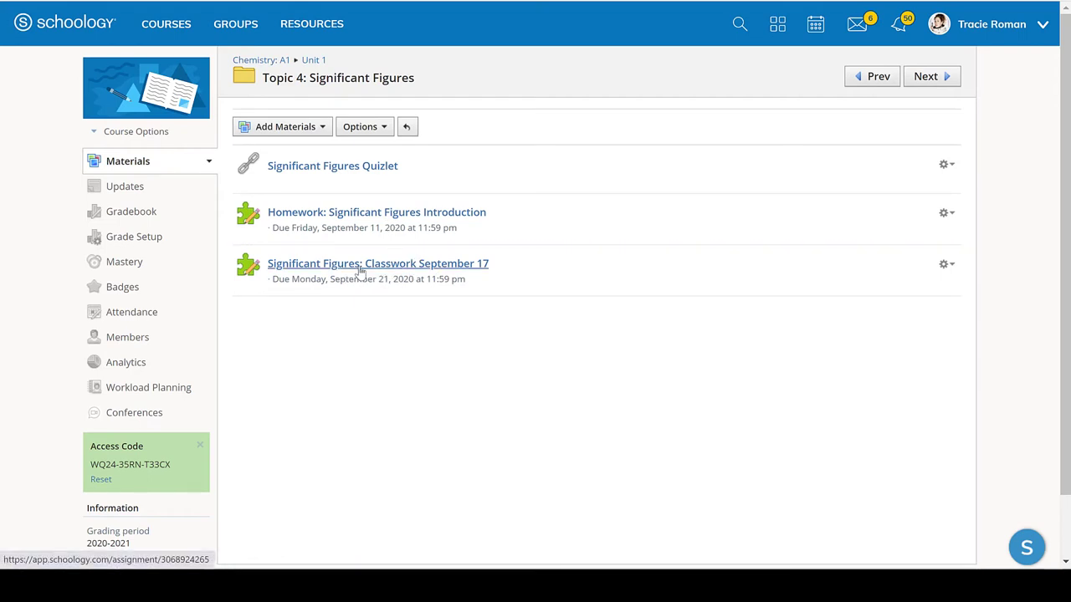
pyautogui.moveTo(378, 268)
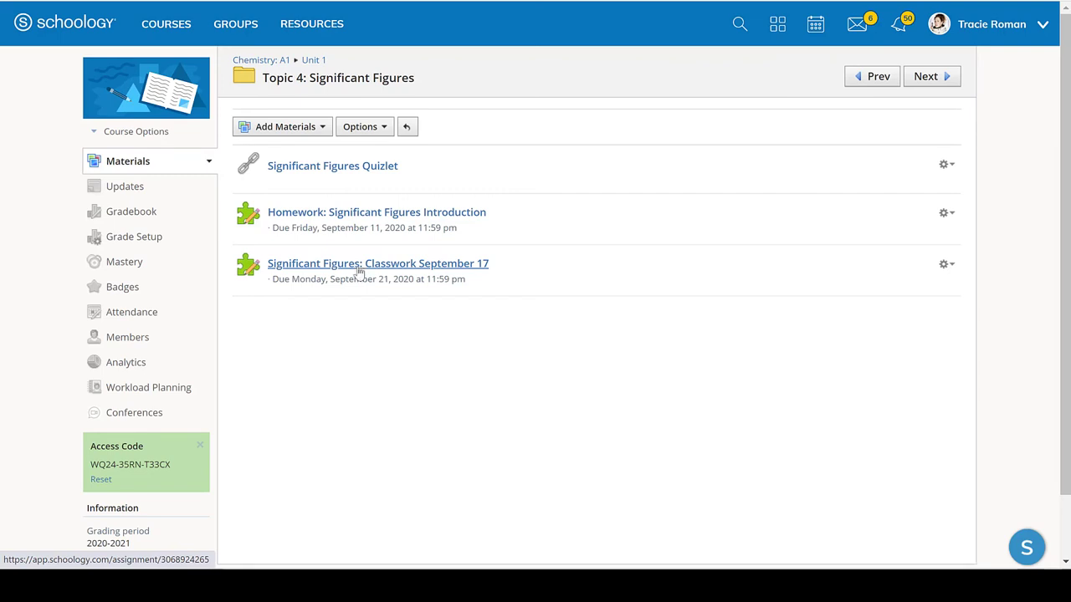
# Step: Open Significant Figures: Classwork September 17 and start a new preview attempt
pyautogui.click(377, 262)
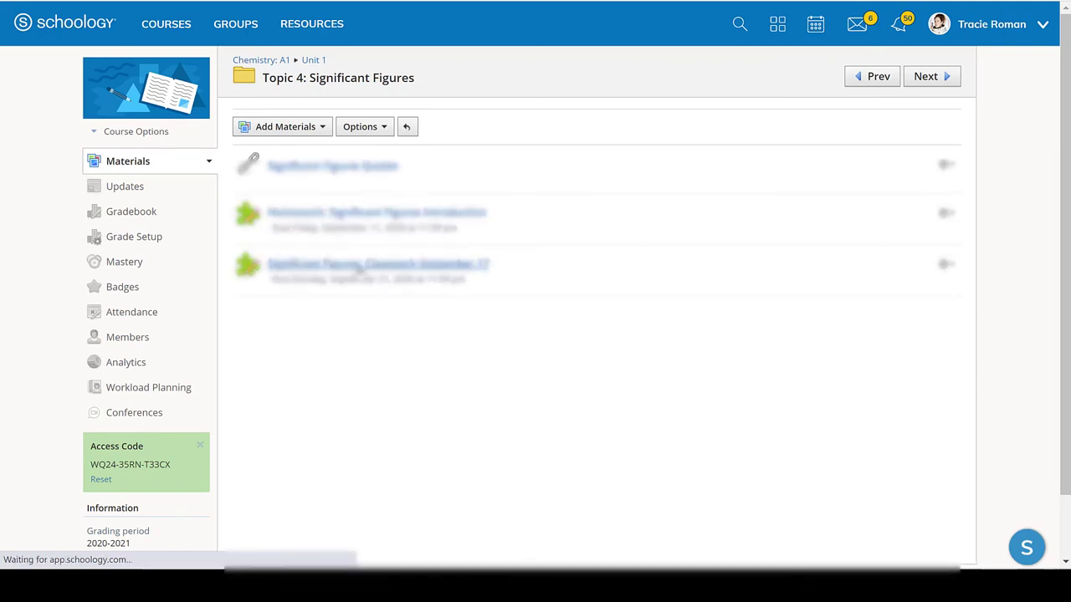
pyautogui.click(378, 264)
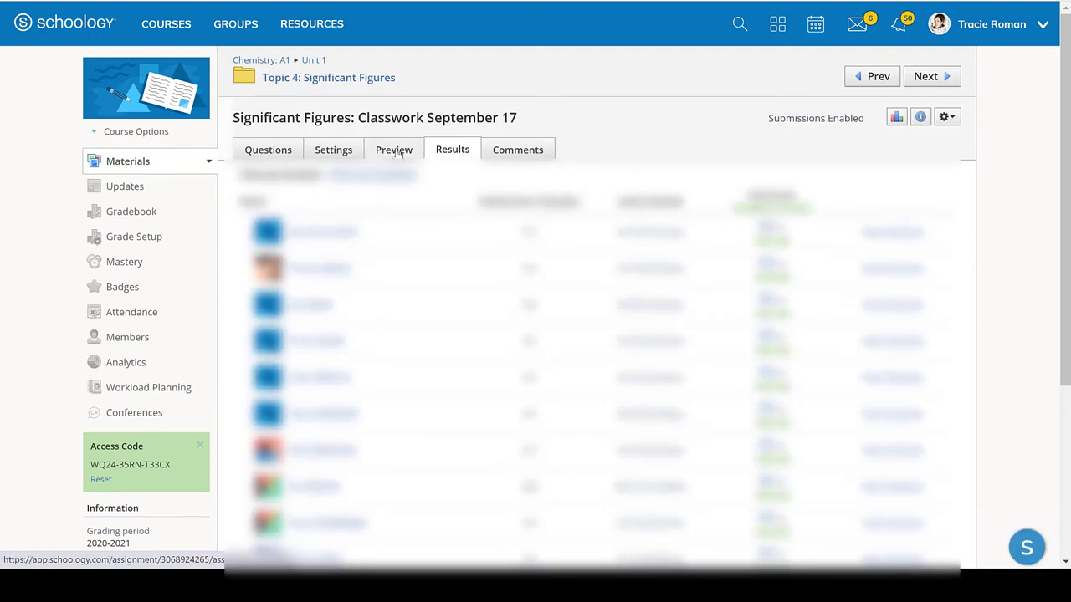
pyautogui.click(394, 150)
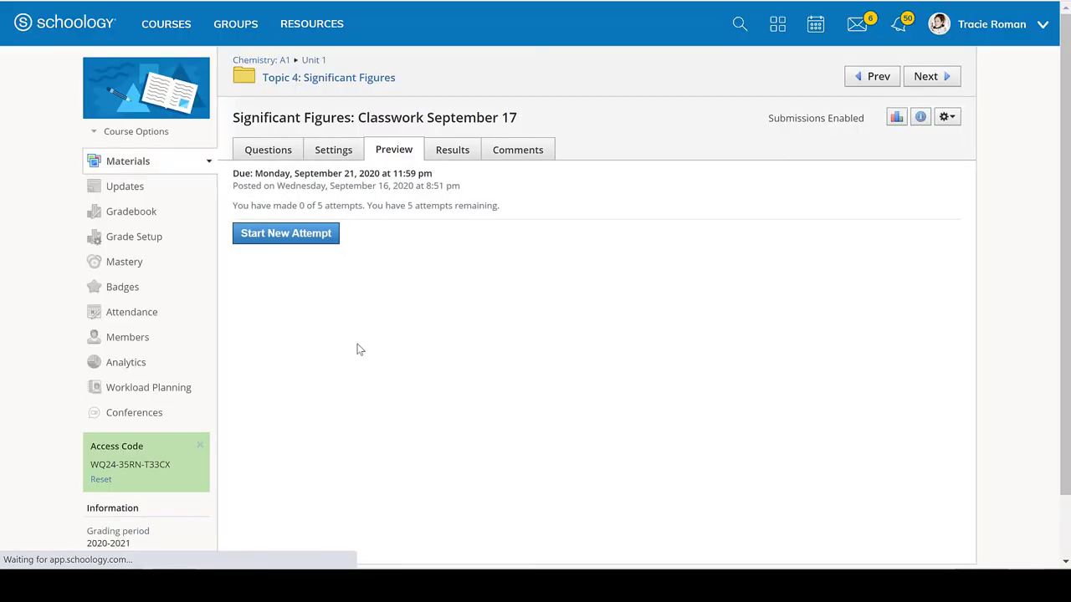
pyautogui.click(286, 233)
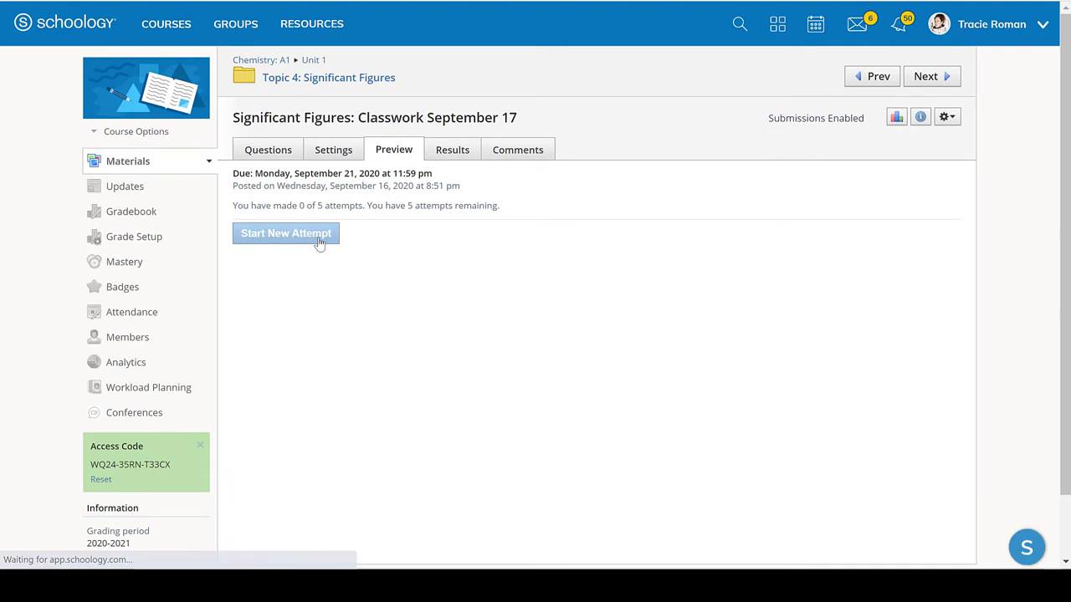
pyautogui.click(285, 233)
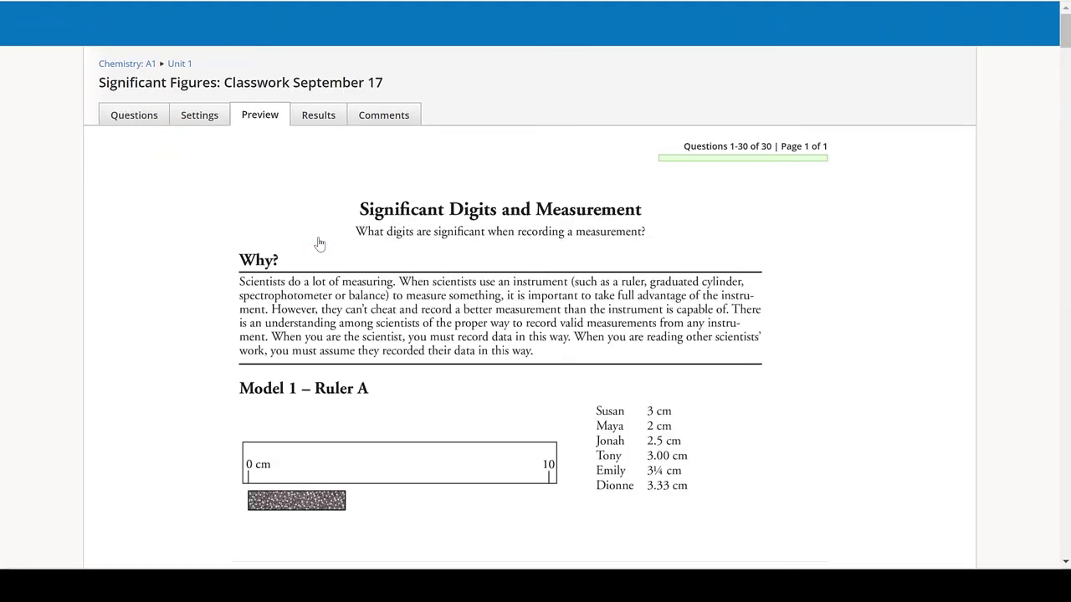
pyautogui.scroll(-3)
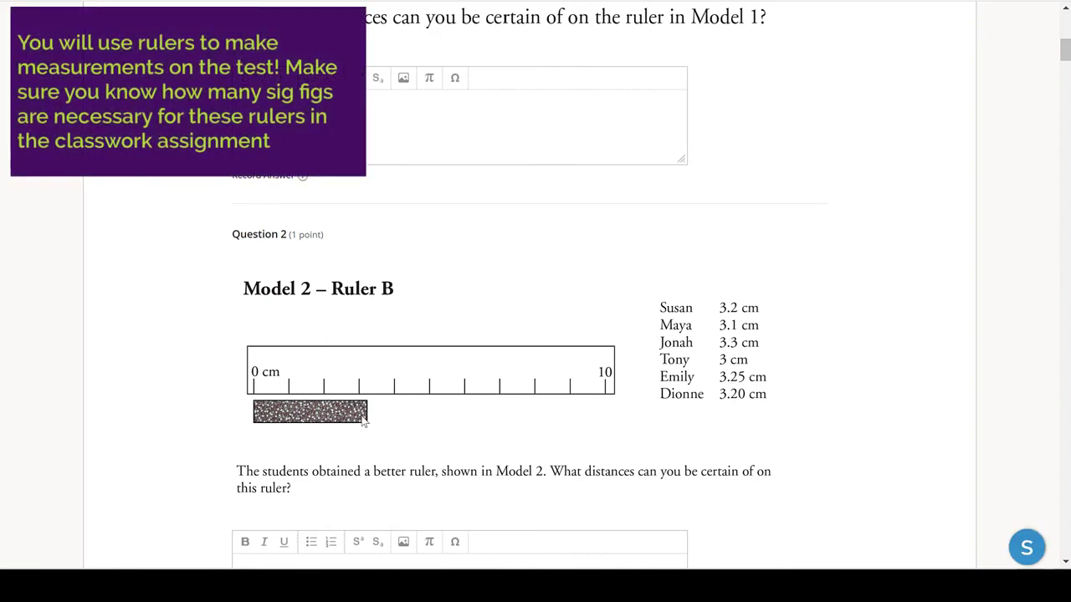
pyautogui.moveTo(256, 401)
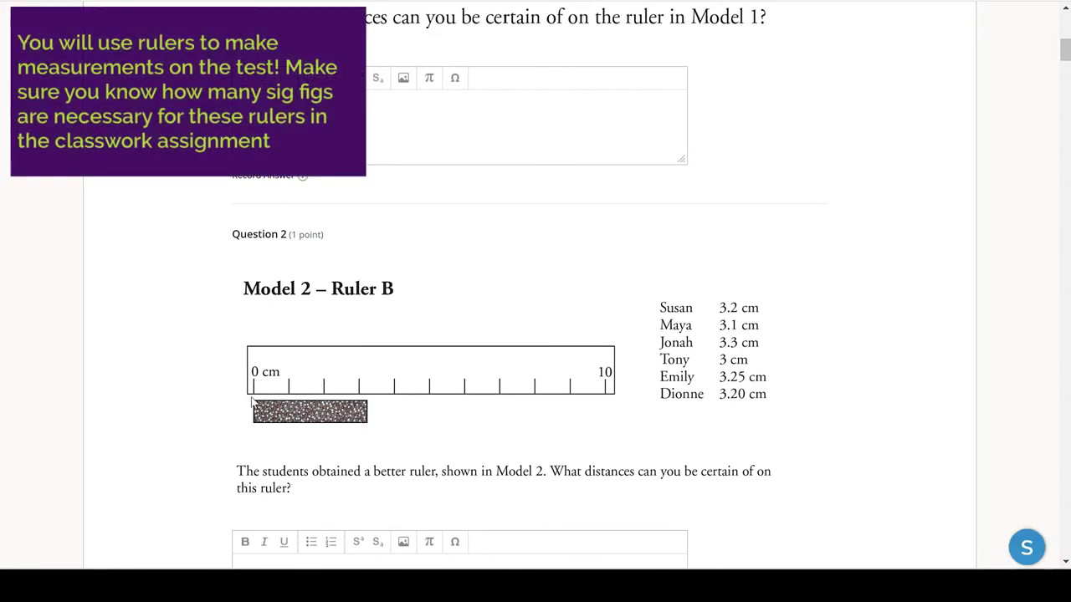
pyautogui.moveTo(358, 393)
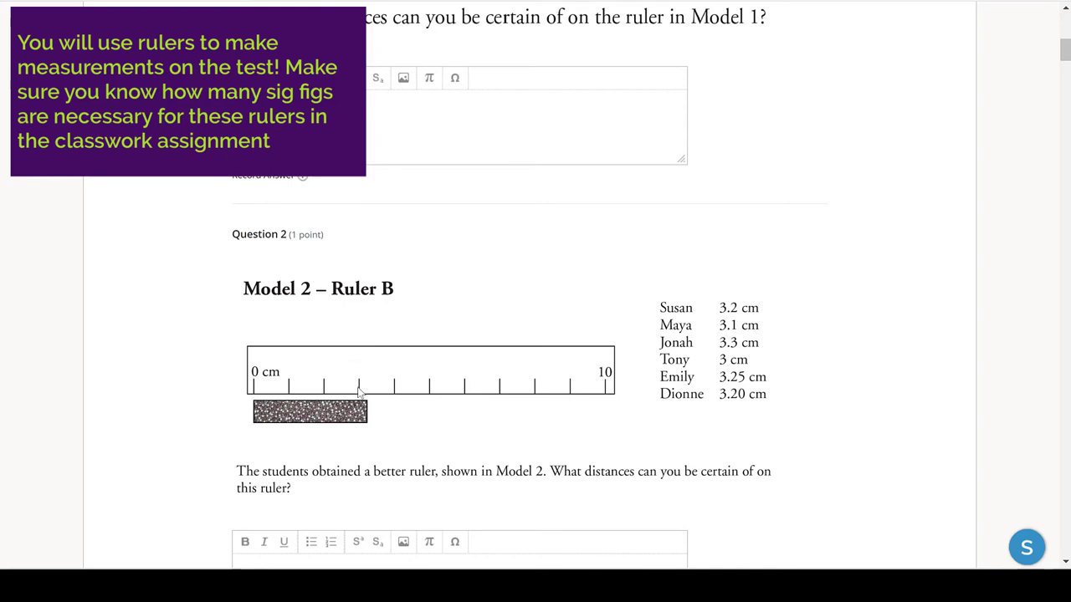
pyautogui.moveTo(362, 383)
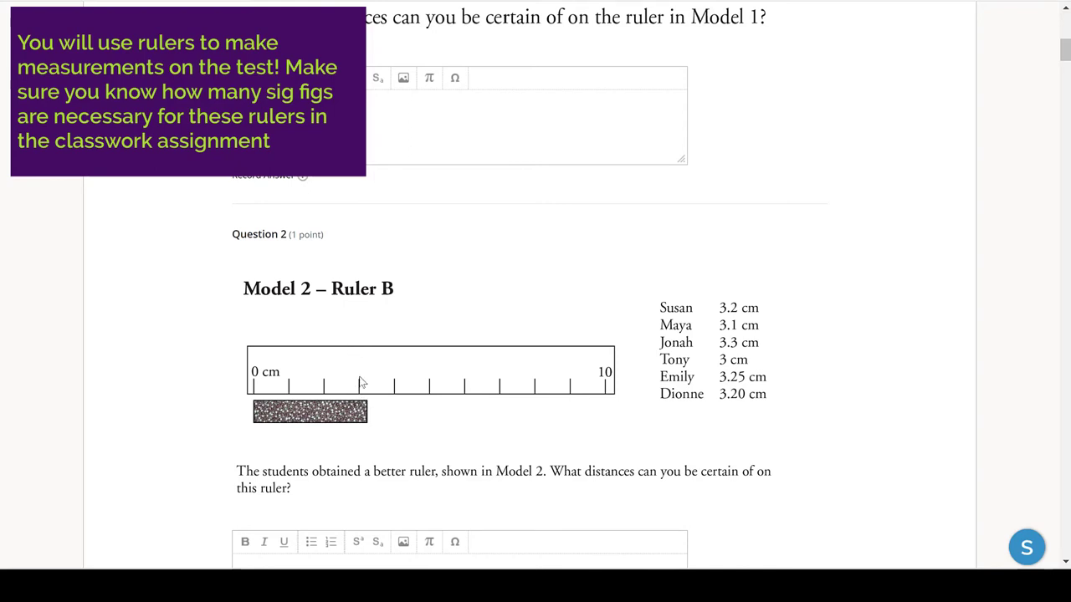
pyautogui.moveTo(363, 372)
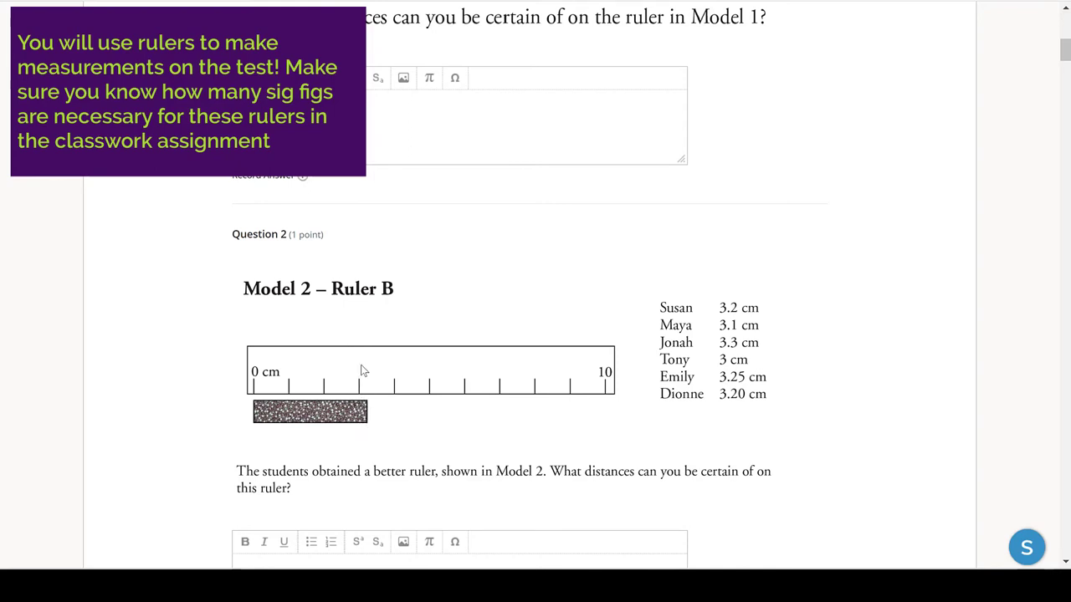
pyautogui.moveTo(361, 393)
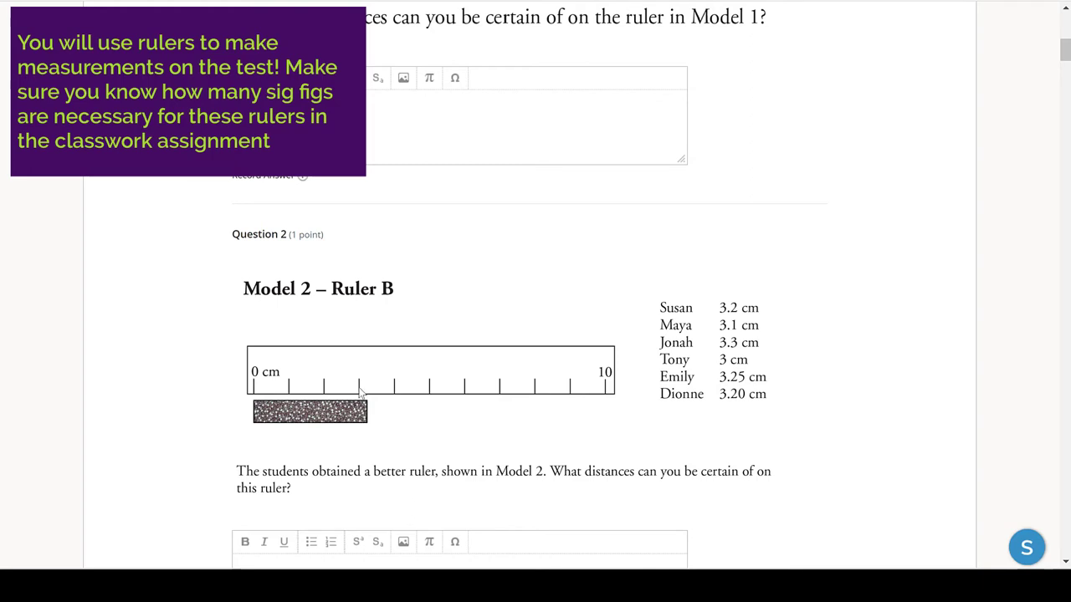
pyautogui.moveTo(399, 396)
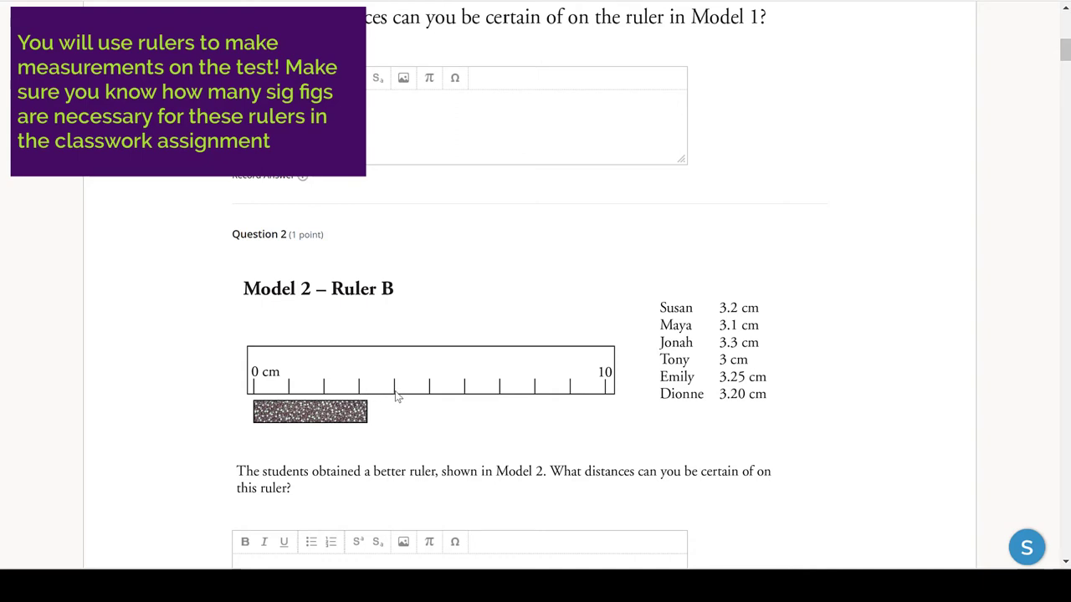
pyautogui.moveTo(374, 368)
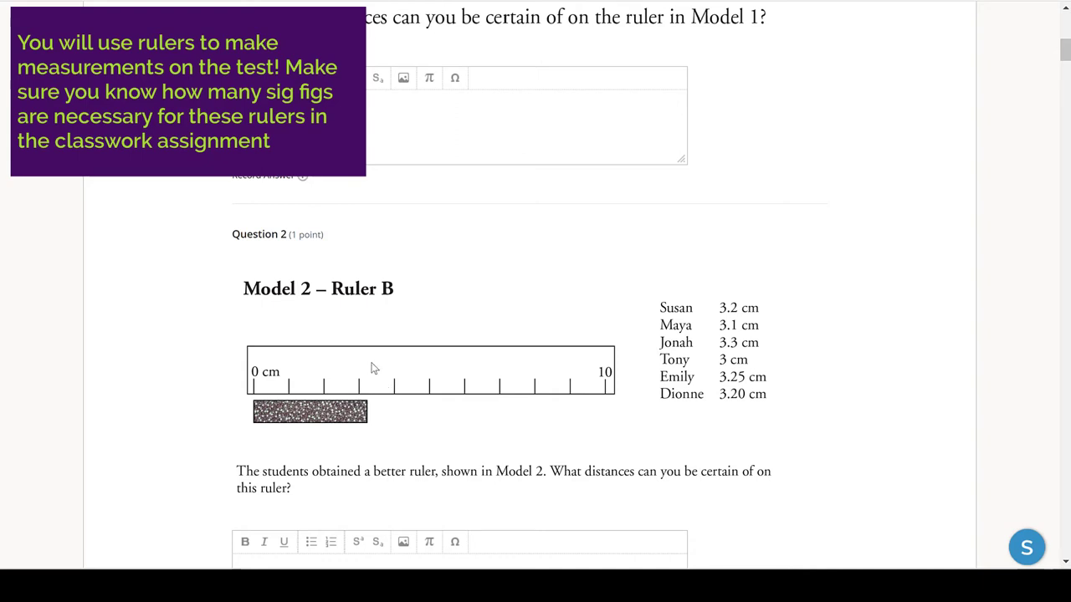
pyautogui.moveTo(287, 431)
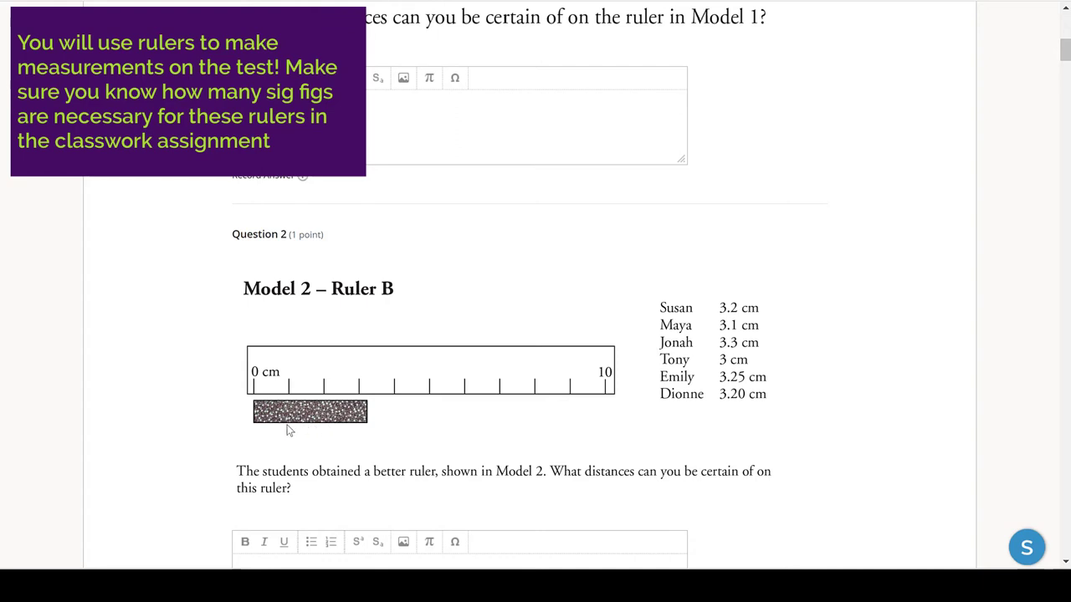
pyautogui.moveTo(292, 391)
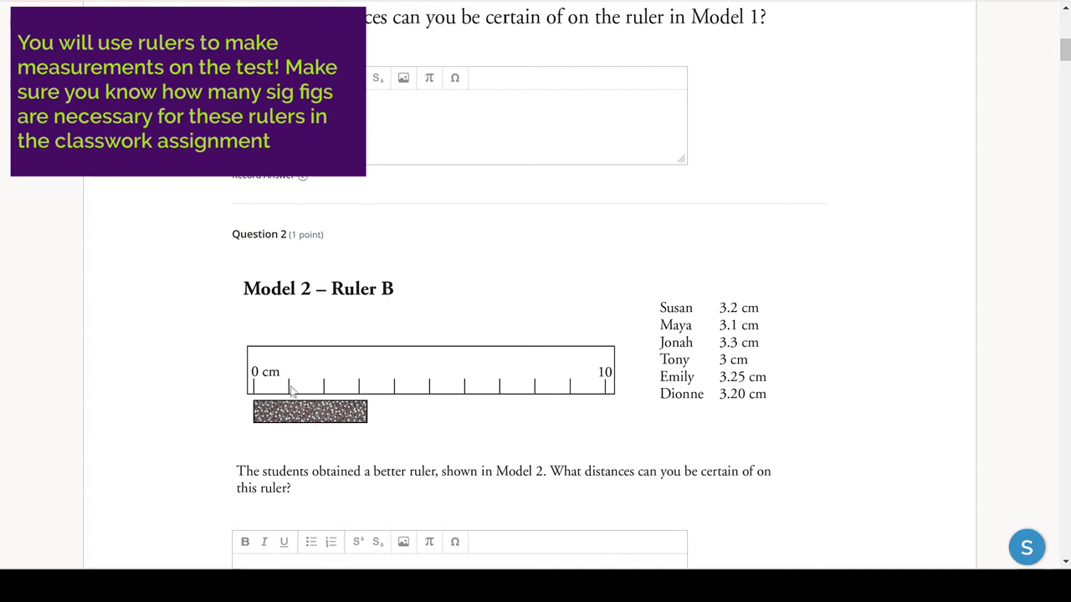
pyautogui.moveTo(421, 427)
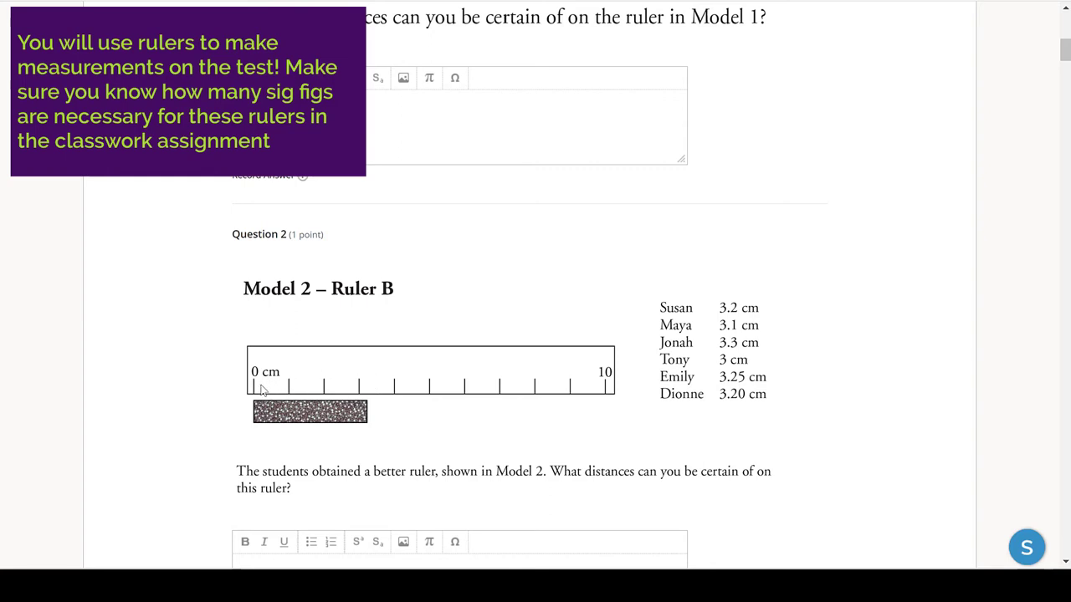
pyautogui.moveTo(469, 430)
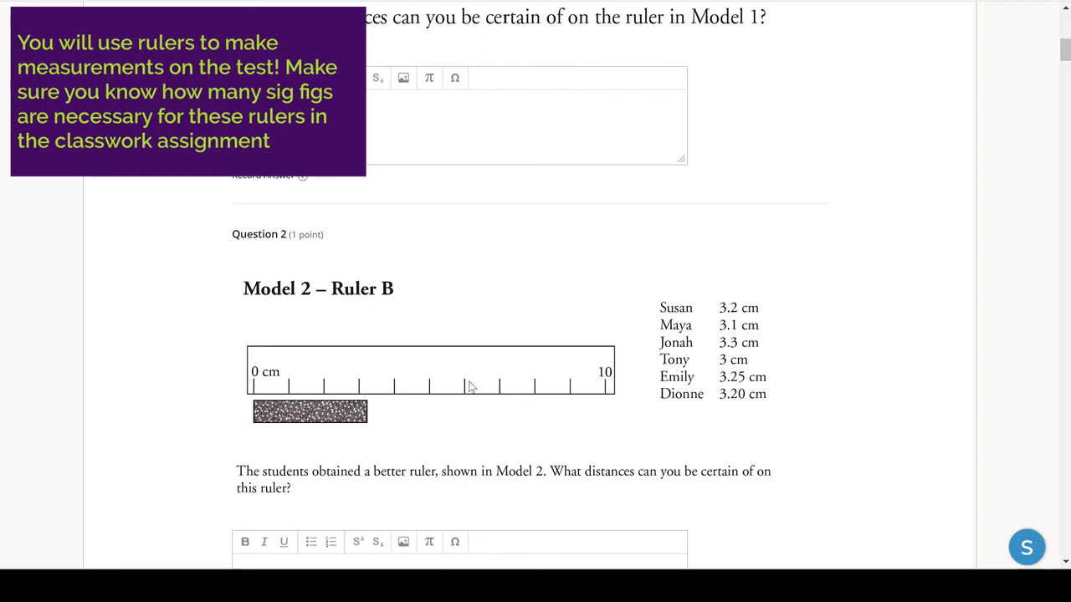
pyautogui.moveTo(325, 407)
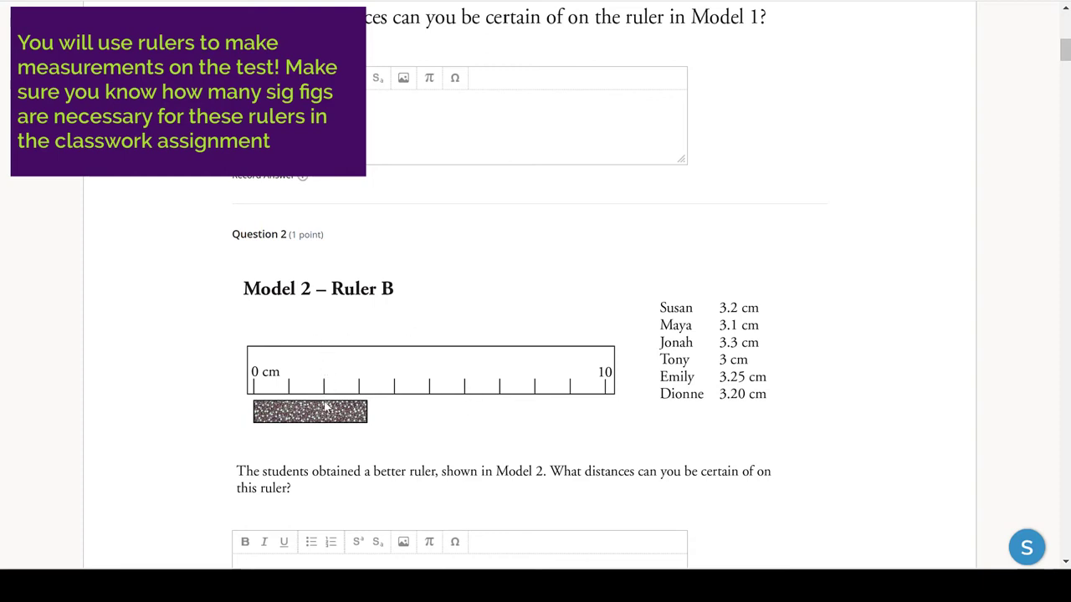
pyautogui.moveTo(329, 387)
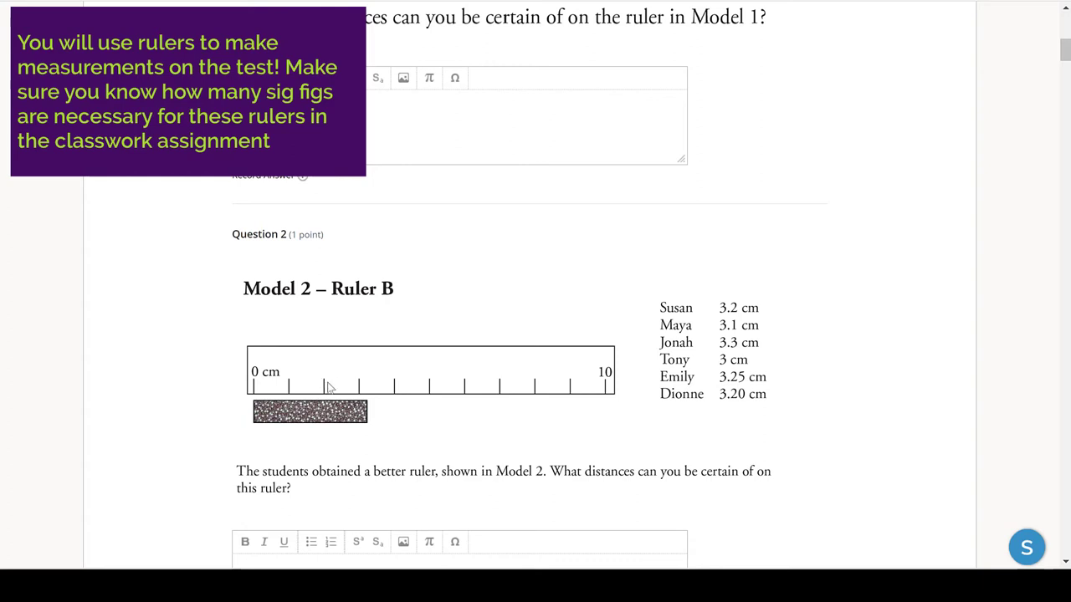
pyautogui.moveTo(331, 393)
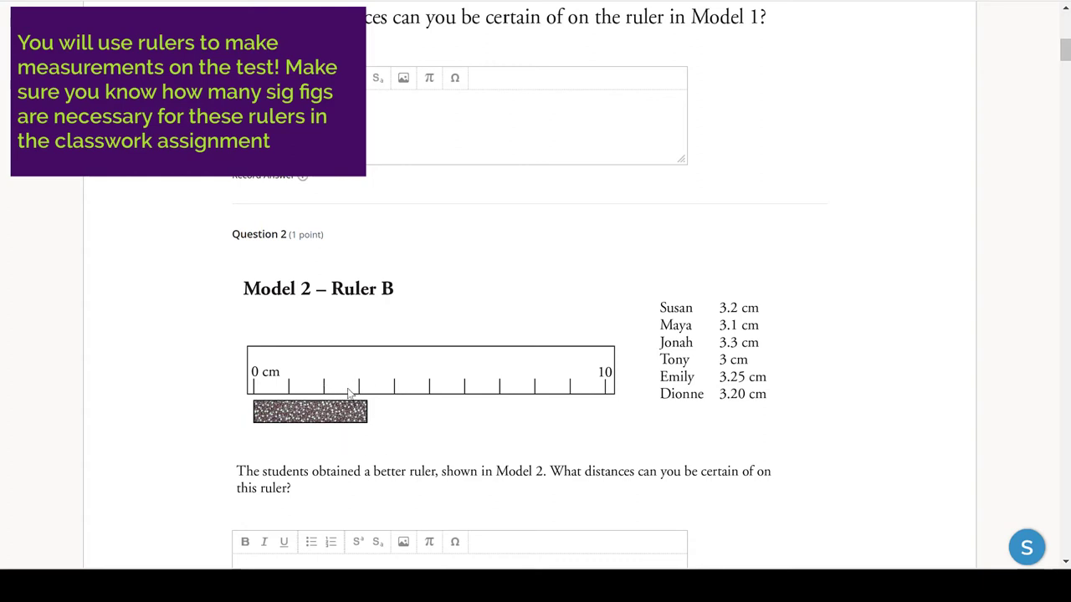
pyautogui.moveTo(386, 388)
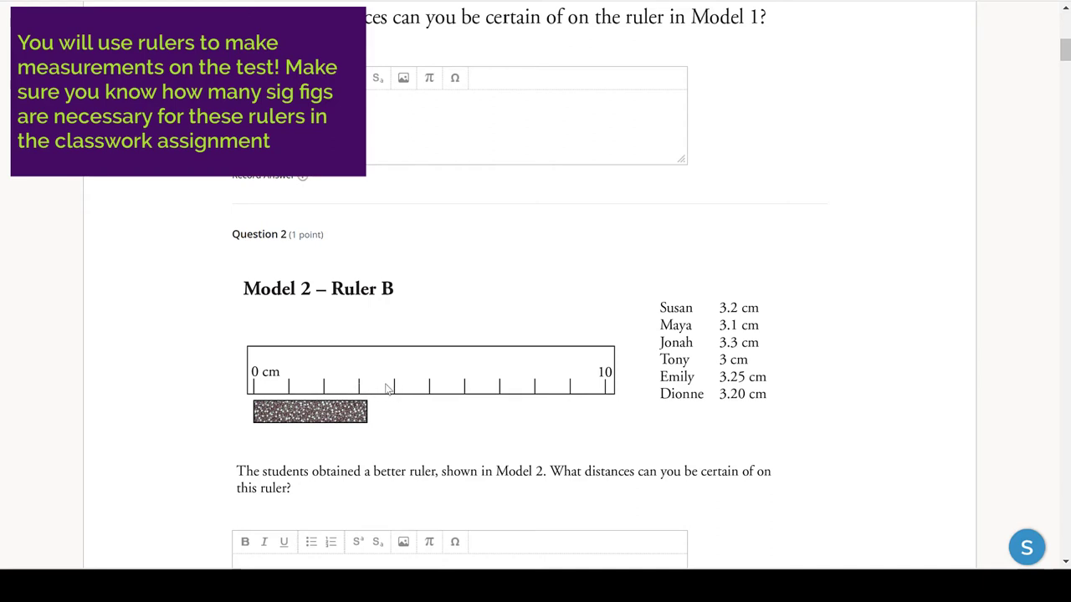
pyautogui.moveTo(373, 398)
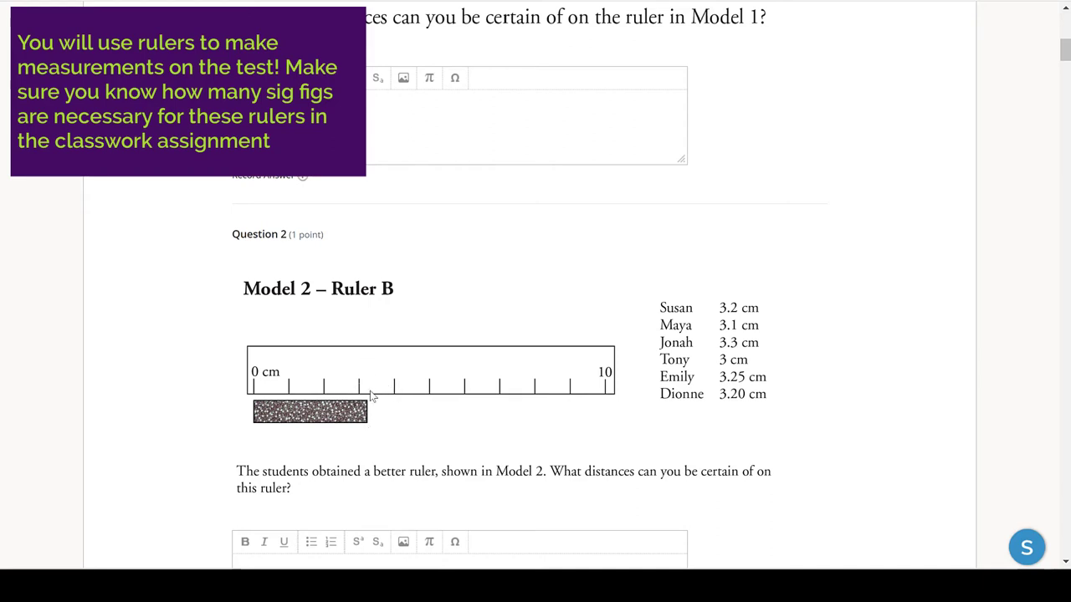
pyautogui.moveTo(373, 453)
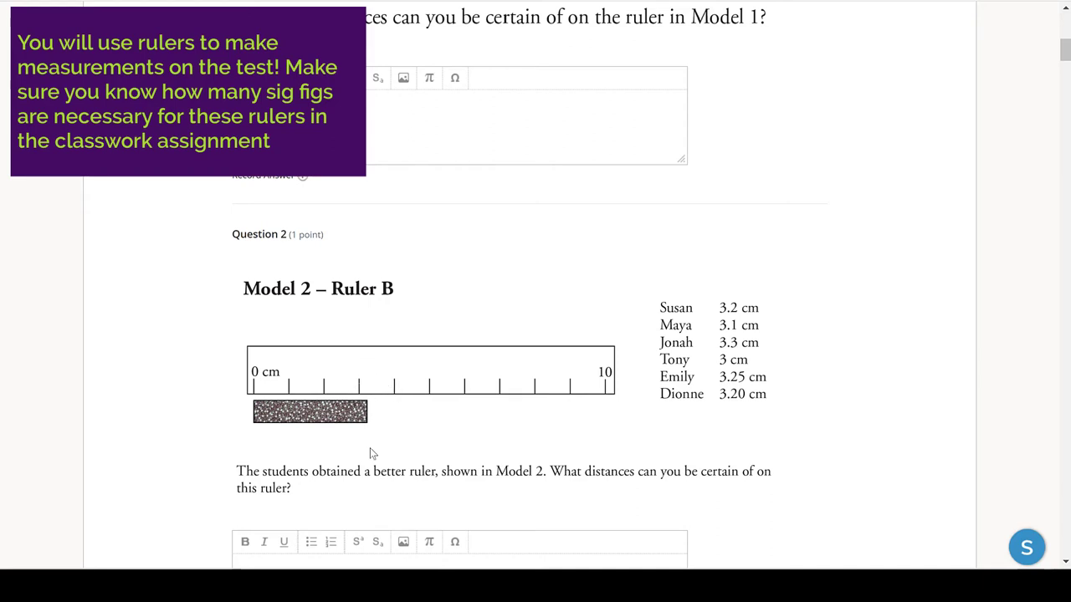
pyautogui.moveTo(375, 430)
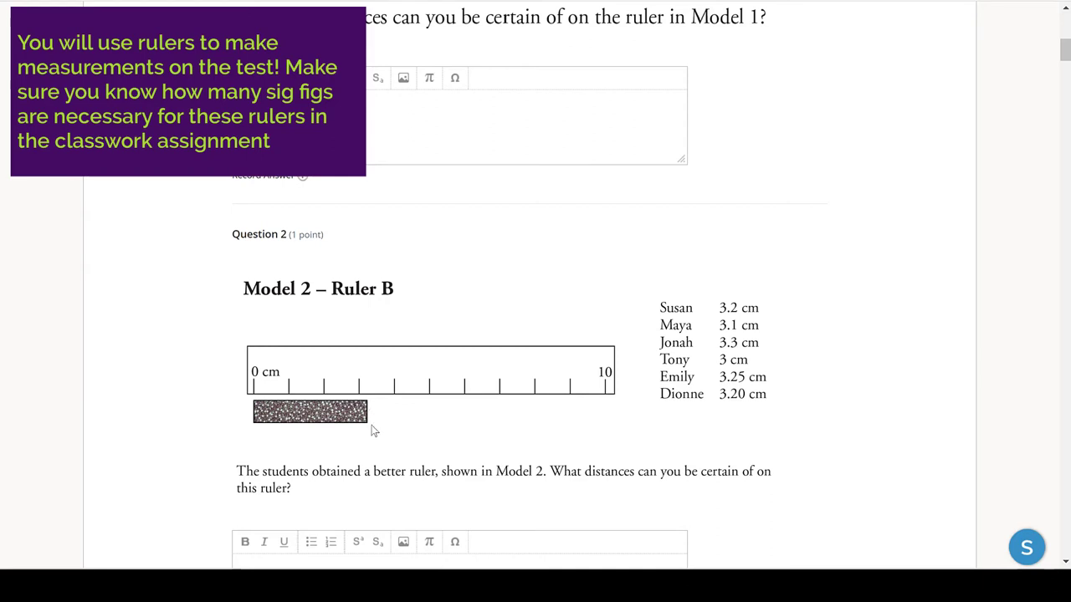
pyautogui.moveTo(370, 422)
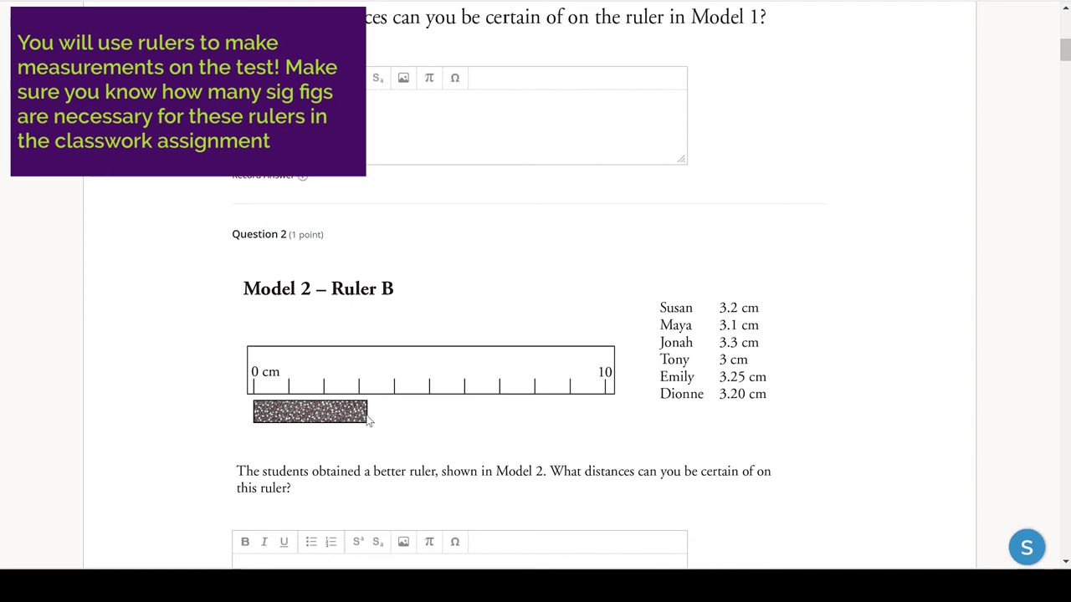
pyautogui.moveTo(297, 413)
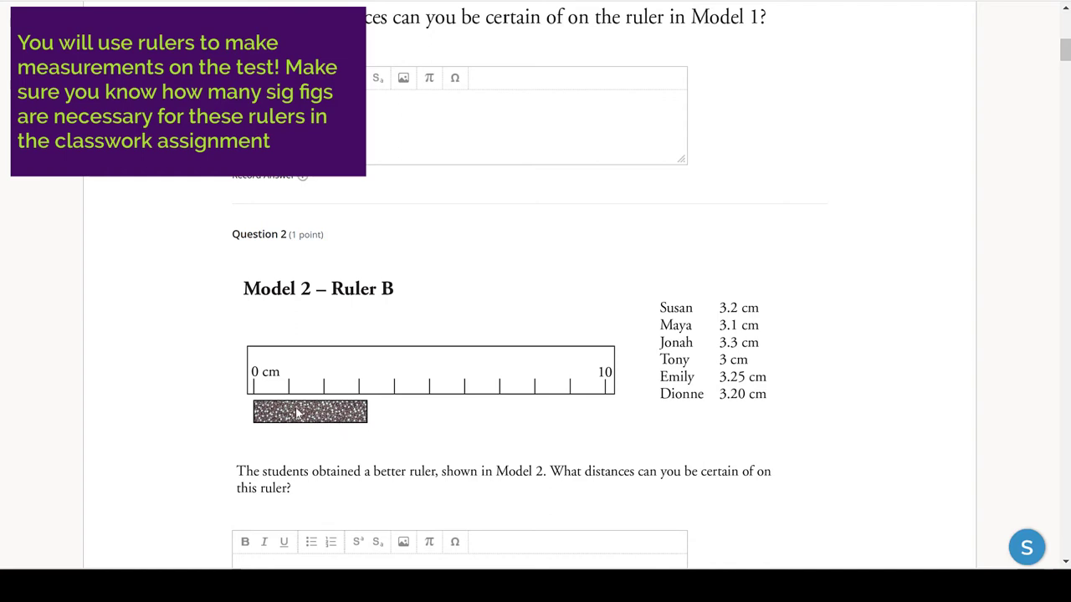
pyautogui.moveTo(295, 373)
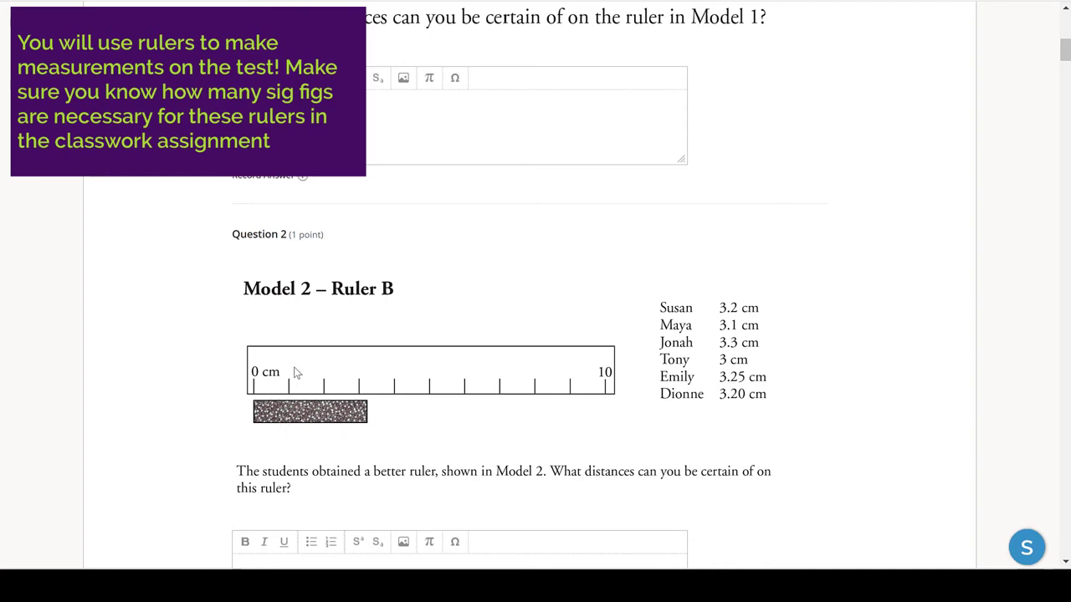
pyautogui.moveTo(291, 402)
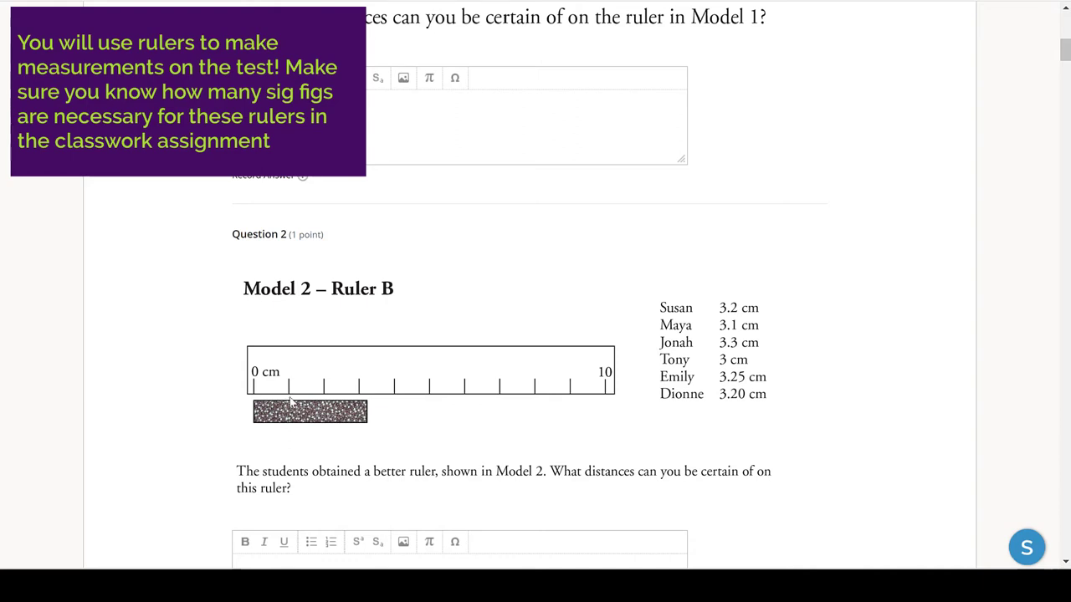
pyautogui.moveTo(359, 404)
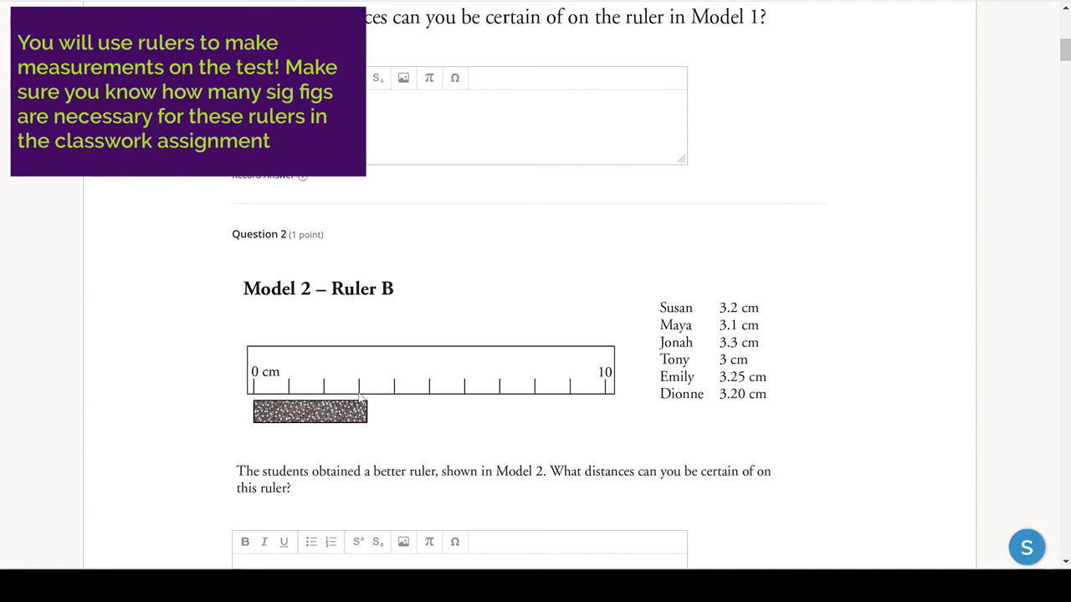
pyautogui.moveTo(368, 387)
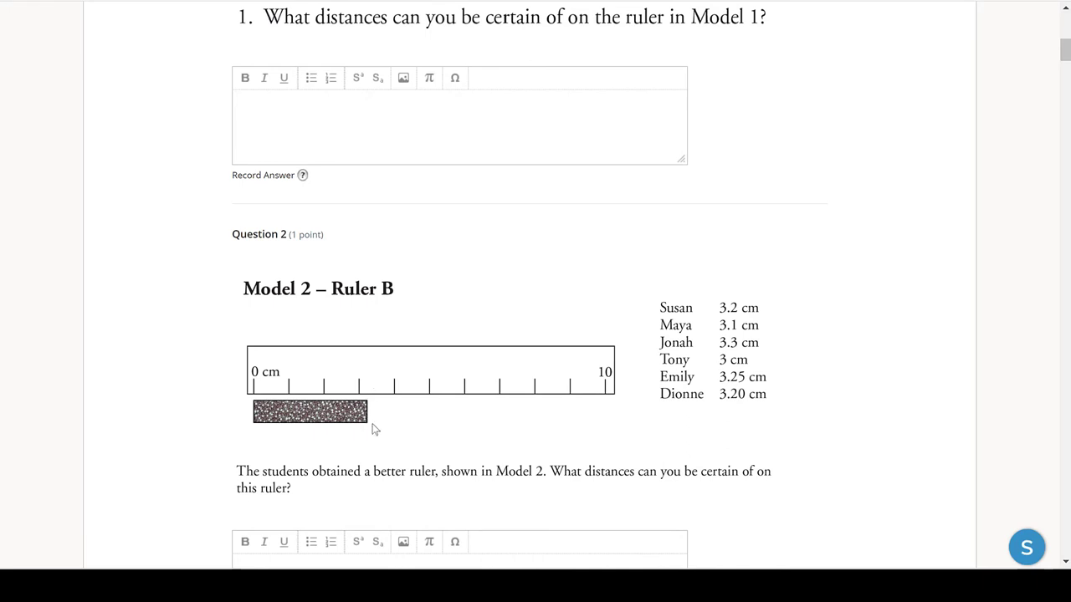
pyautogui.scroll(-3)
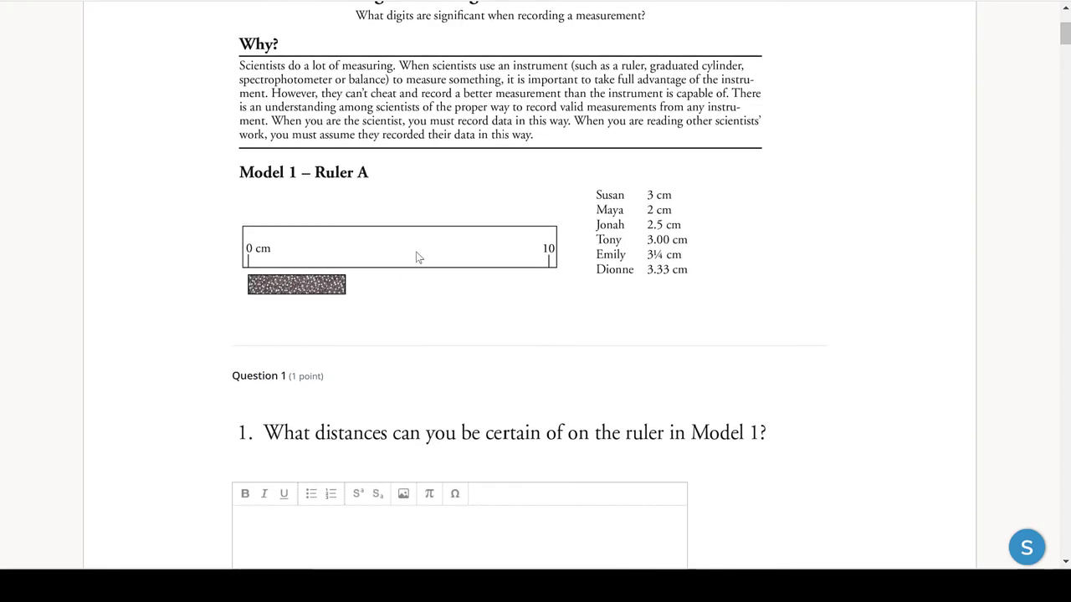
pyautogui.moveTo(383, 299)
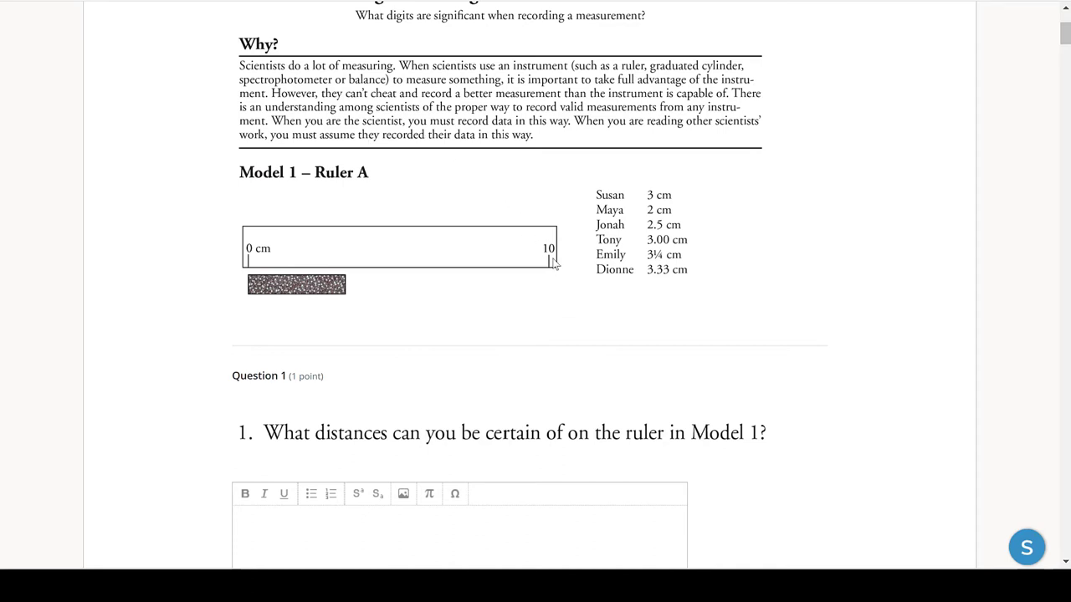
pyautogui.moveTo(448, 281)
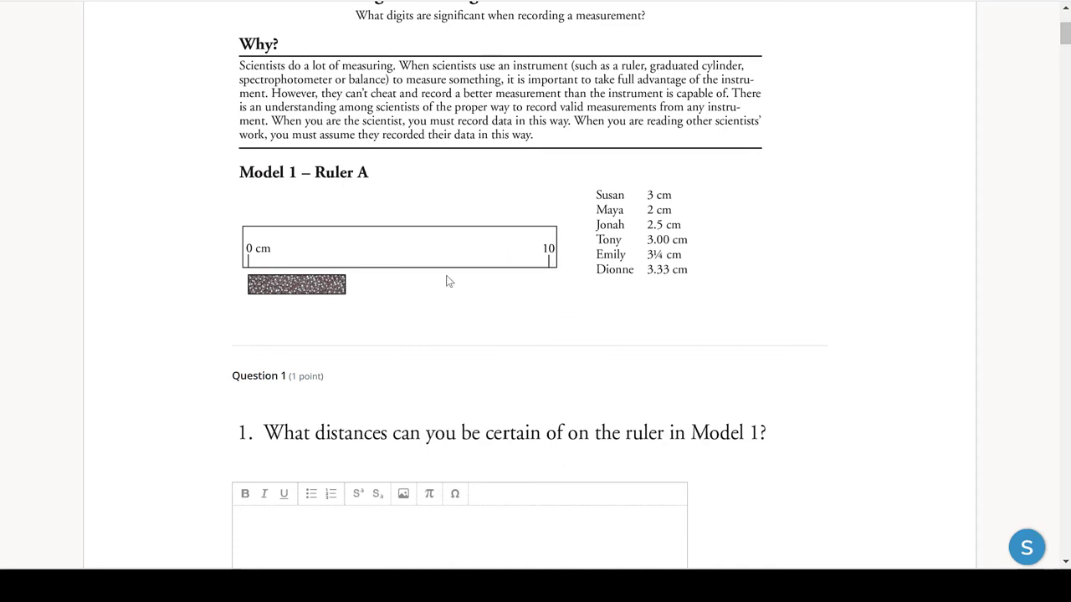
pyautogui.moveTo(363, 314)
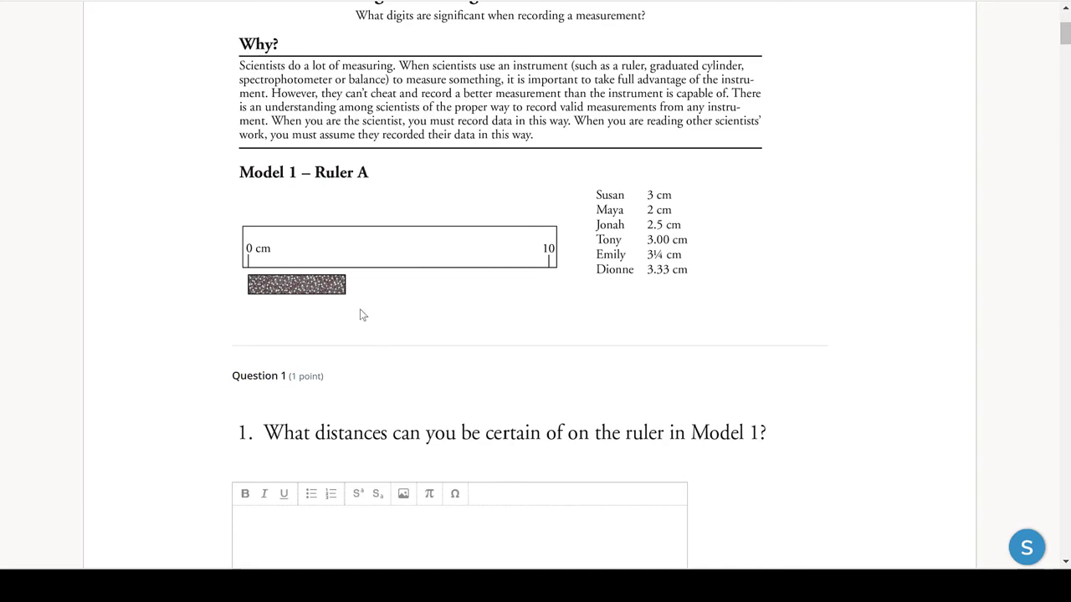
pyautogui.moveTo(510, 212)
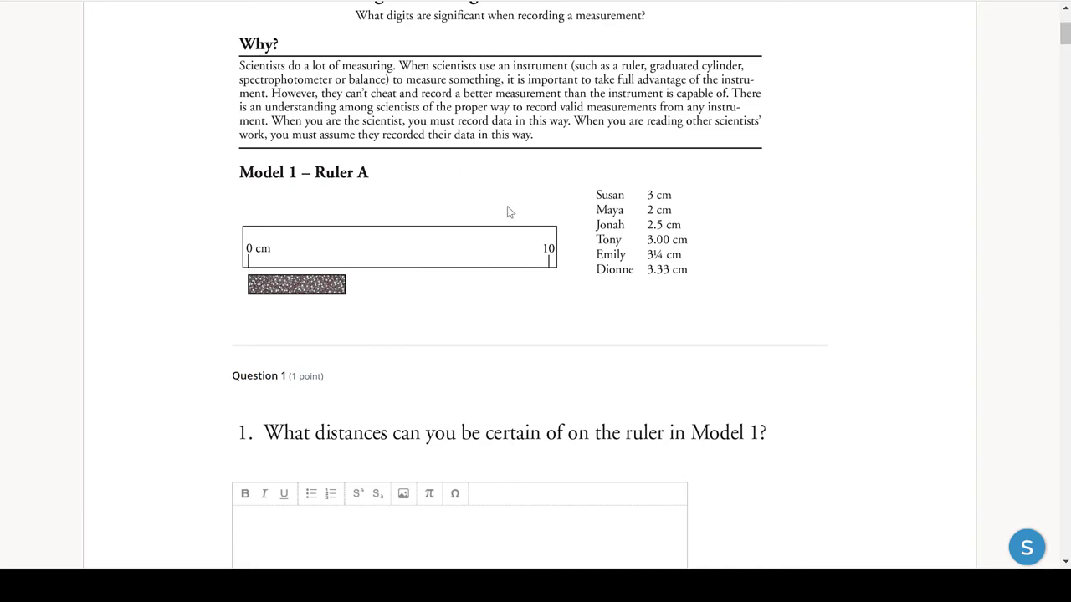
pyautogui.moveTo(270, 230)
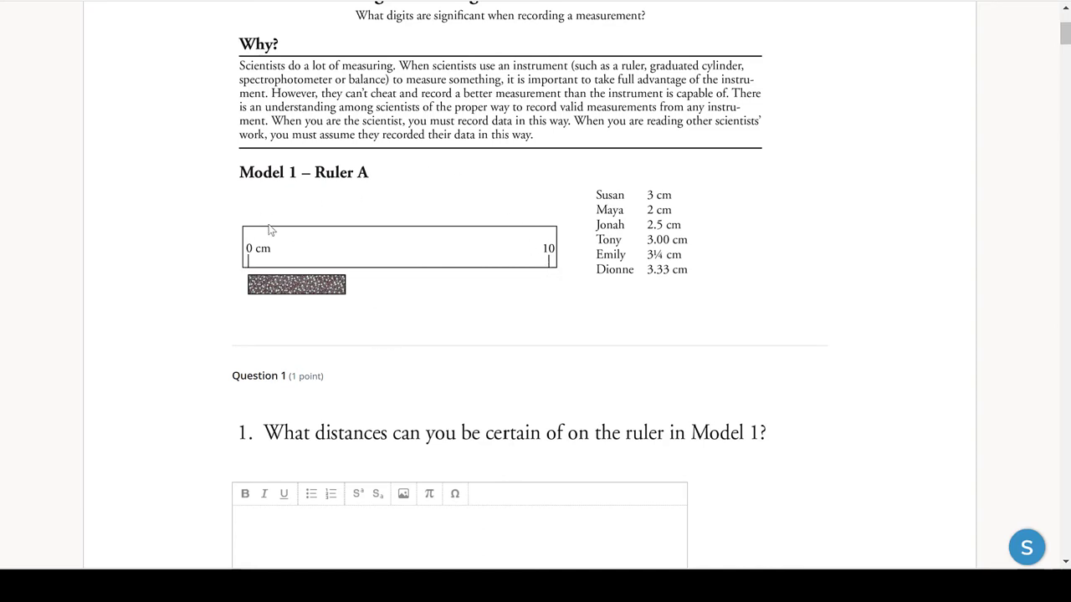
pyautogui.moveTo(505, 274)
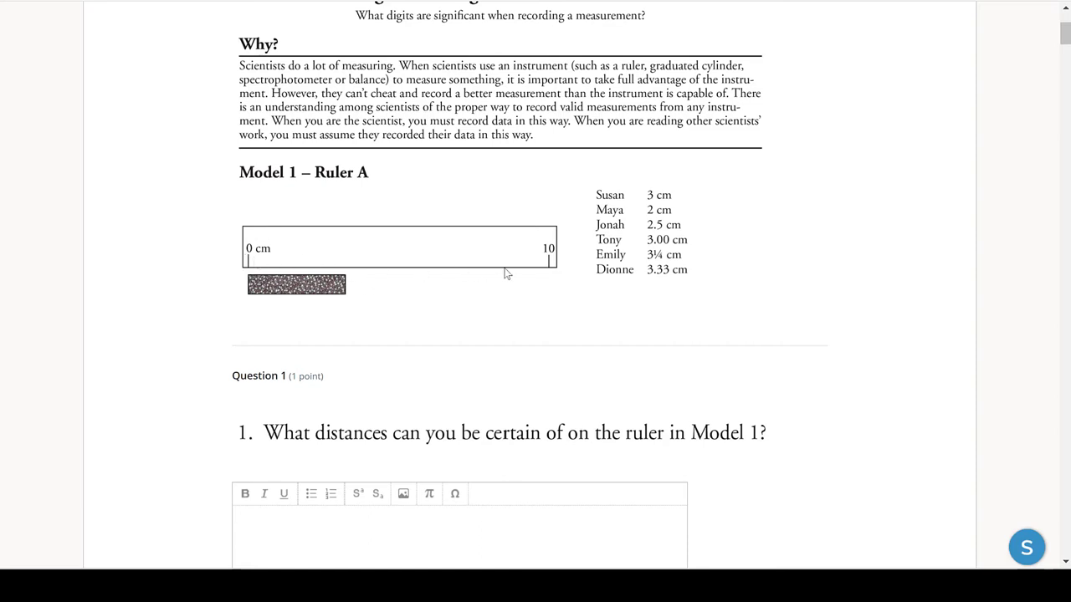
pyautogui.moveTo(270, 283)
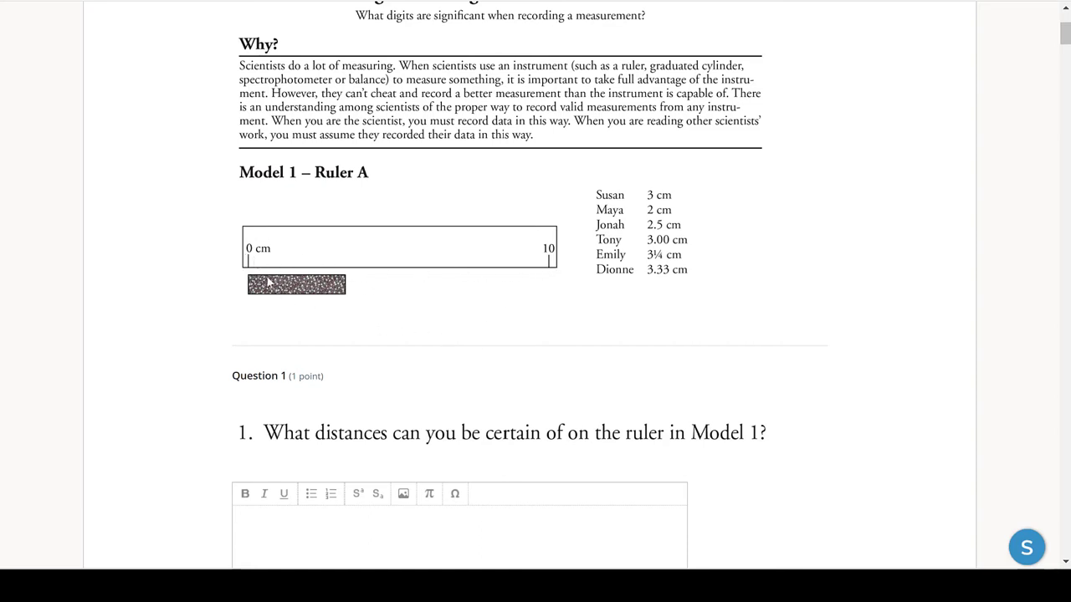
pyautogui.moveTo(351, 309)
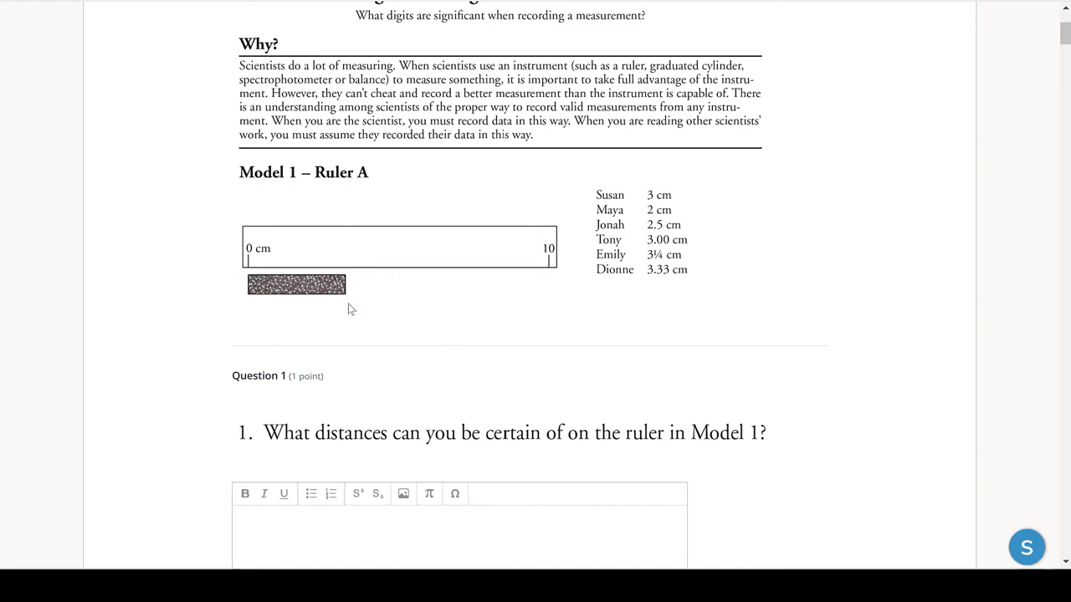
pyautogui.moveTo(350, 346)
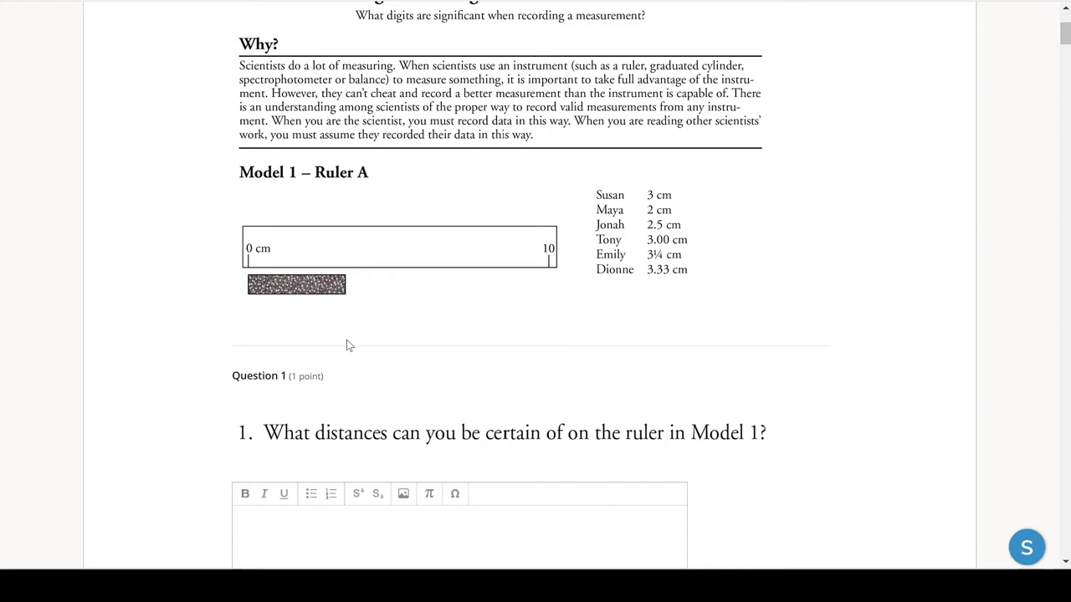
pyautogui.moveTo(358, 316)
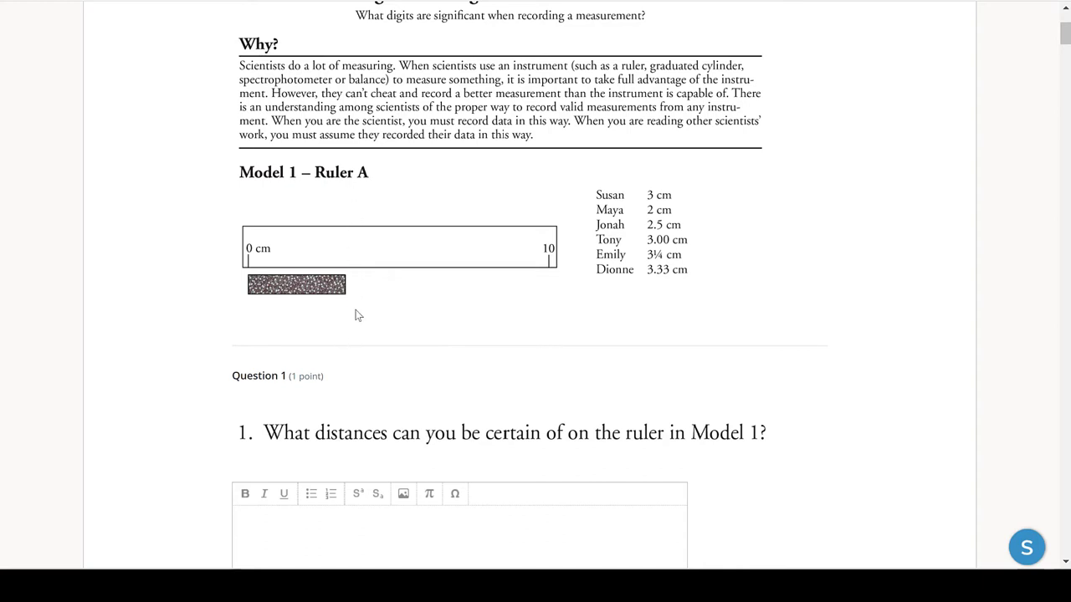
pyautogui.scroll(-3)
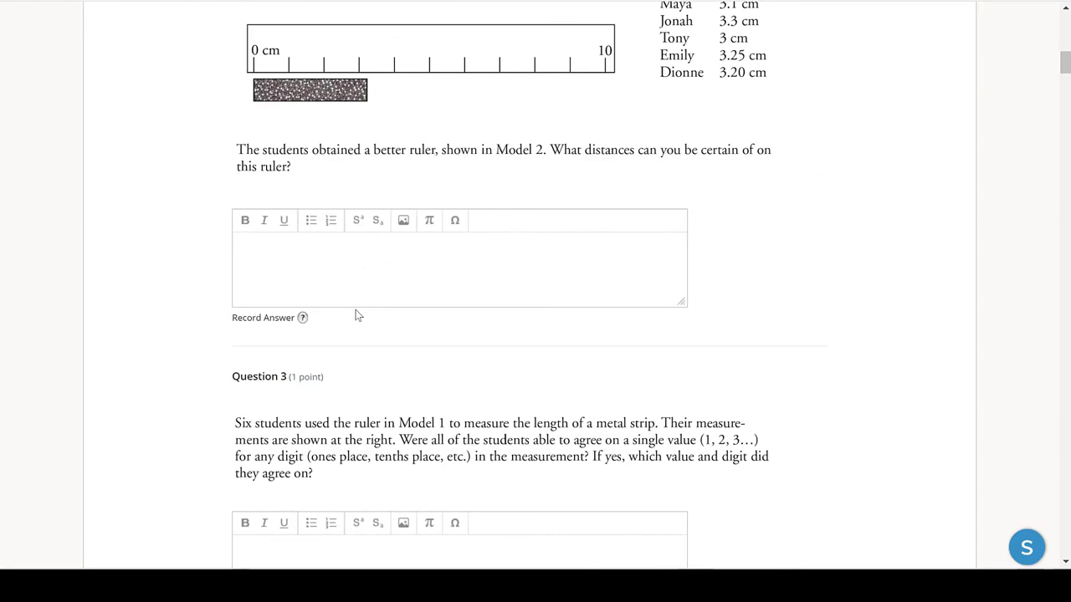
pyautogui.scroll(-3)
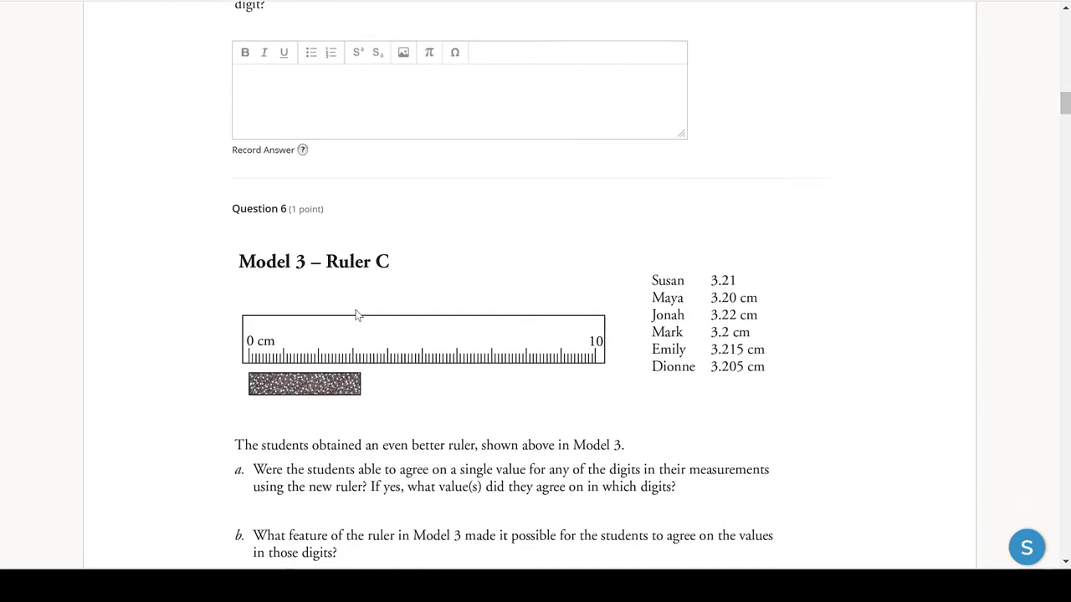
pyautogui.scroll(-3)
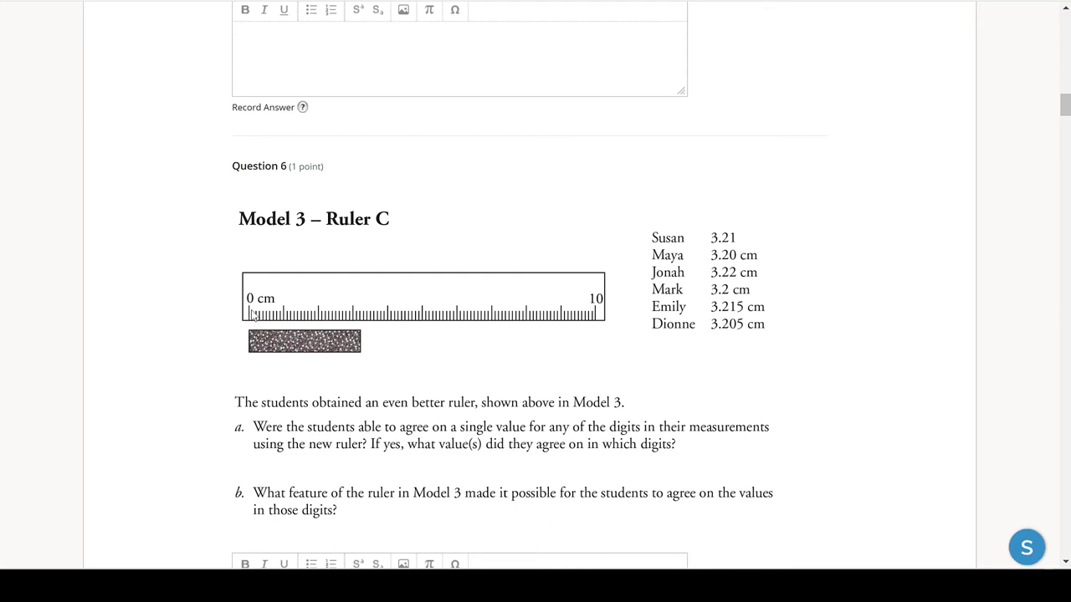
pyautogui.moveTo(256, 326)
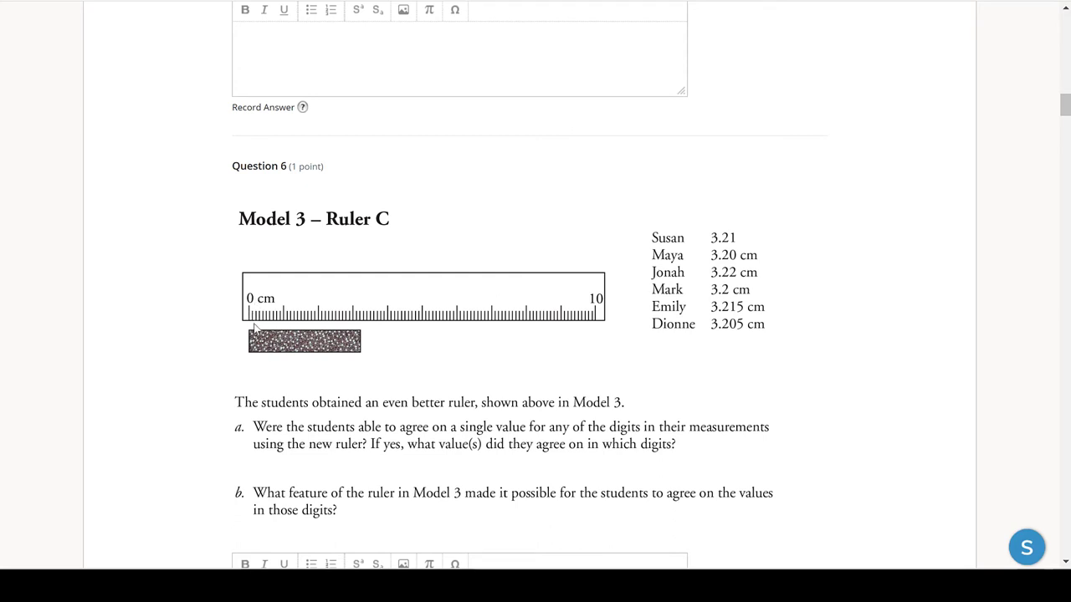
pyautogui.moveTo(255, 326)
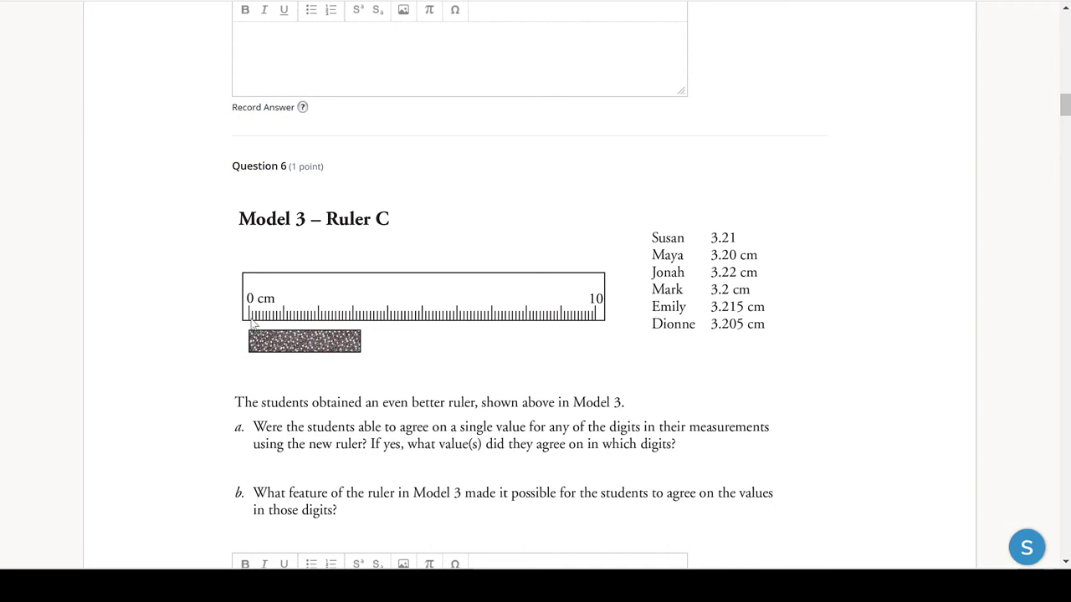
pyautogui.moveTo(256, 326)
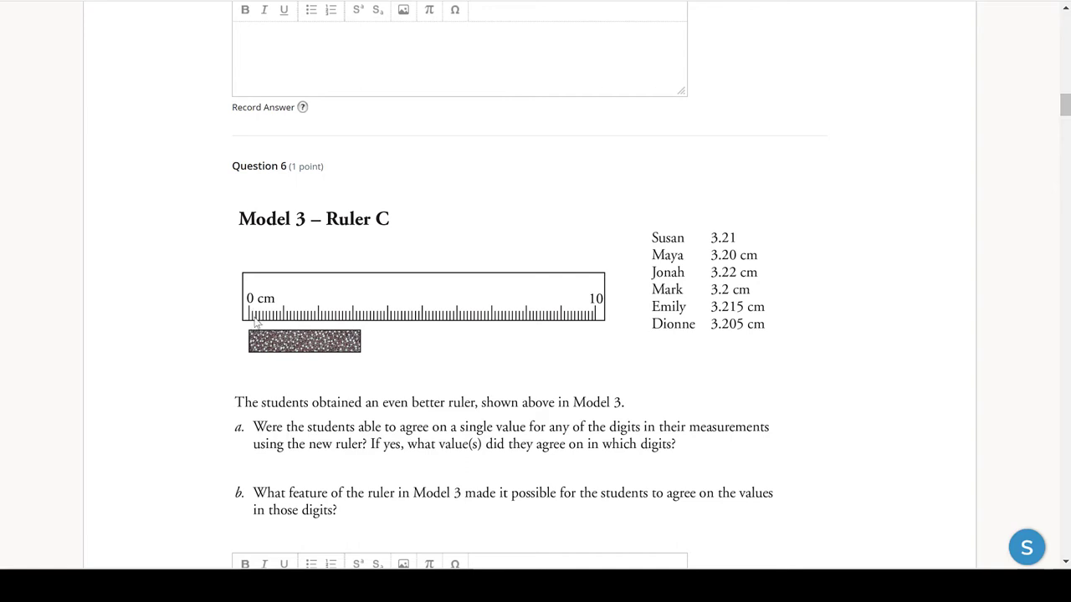
pyautogui.moveTo(270, 325)
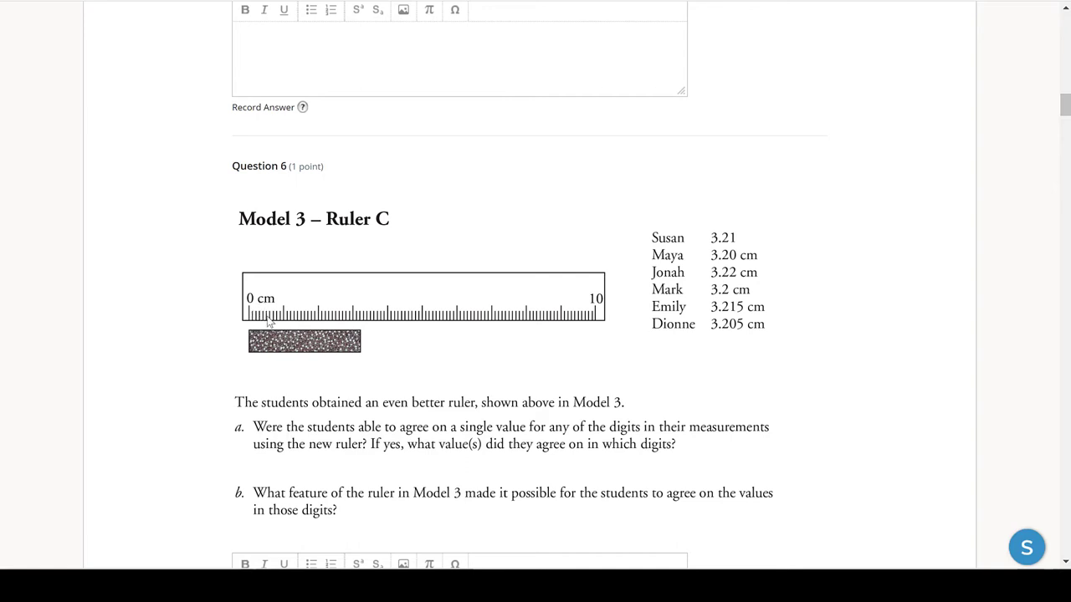
pyautogui.moveTo(312, 321)
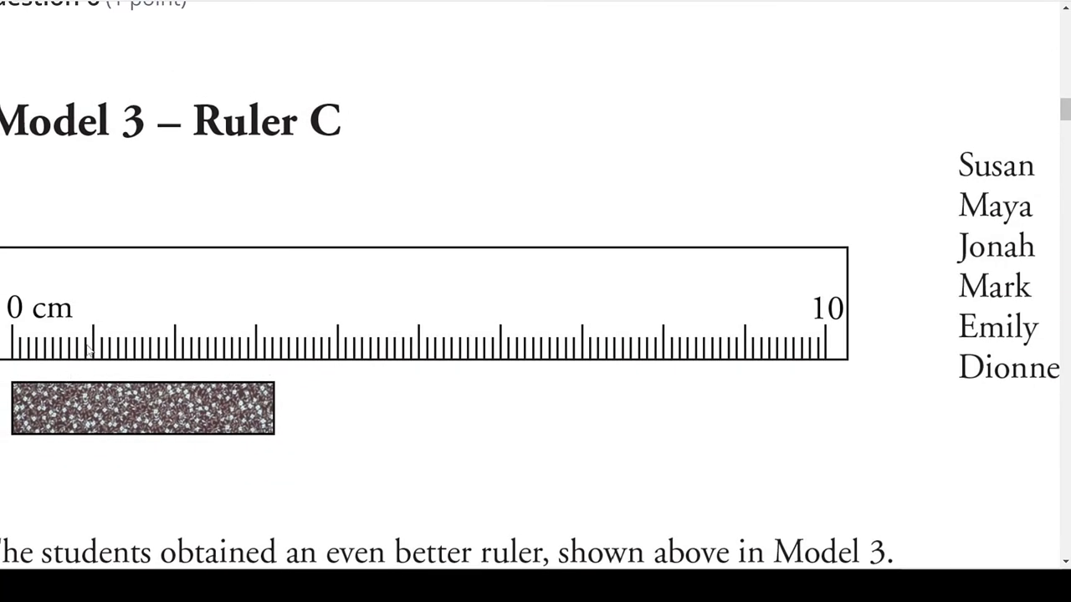
pyautogui.moveTo(253, 325)
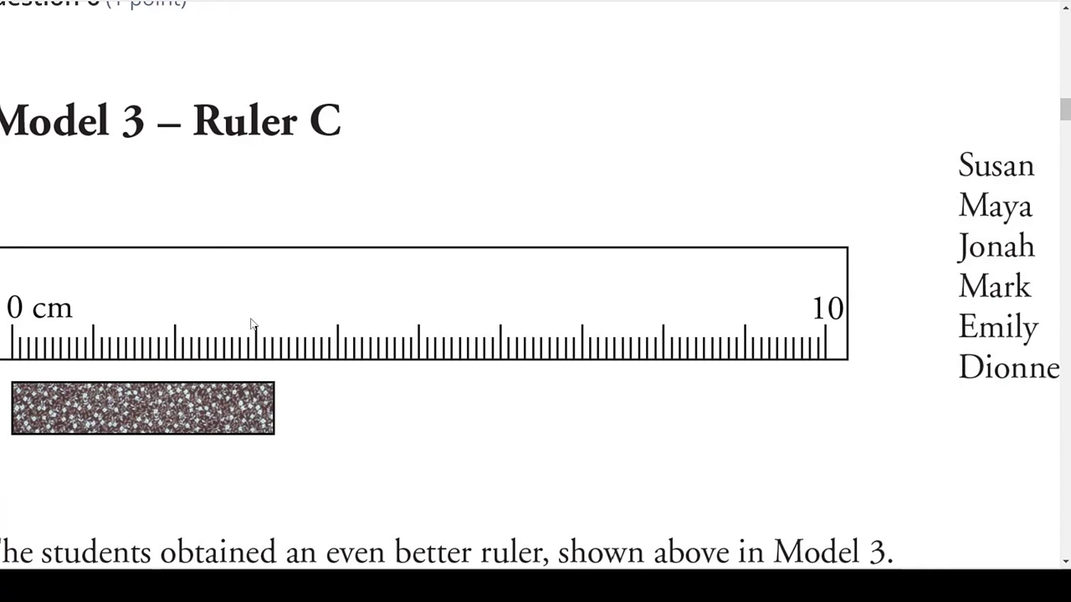
pyautogui.moveTo(261, 366)
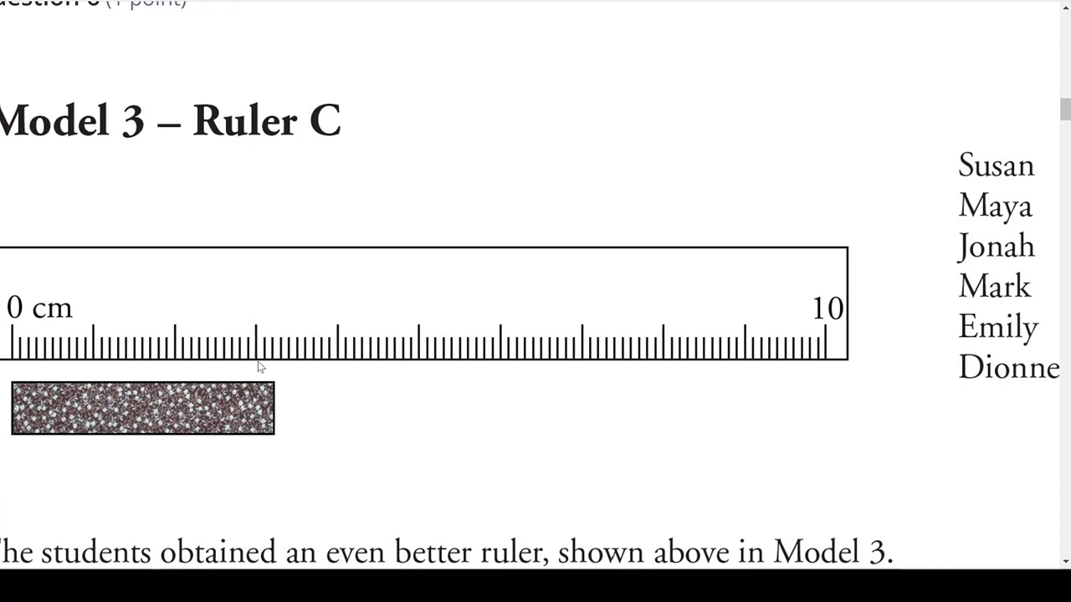
pyautogui.moveTo(274, 365)
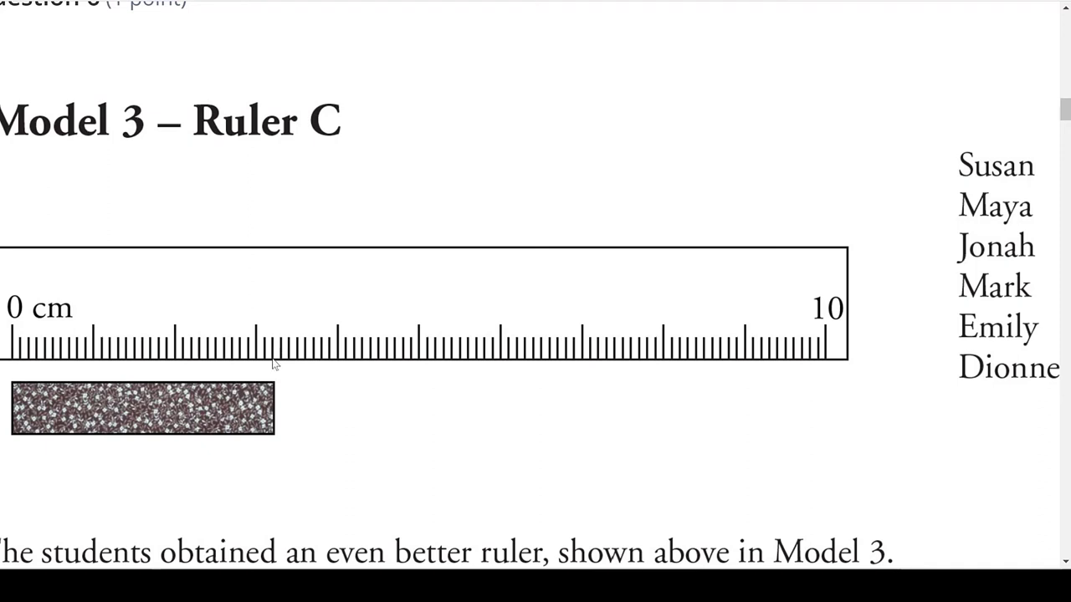
pyautogui.moveTo(282, 364)
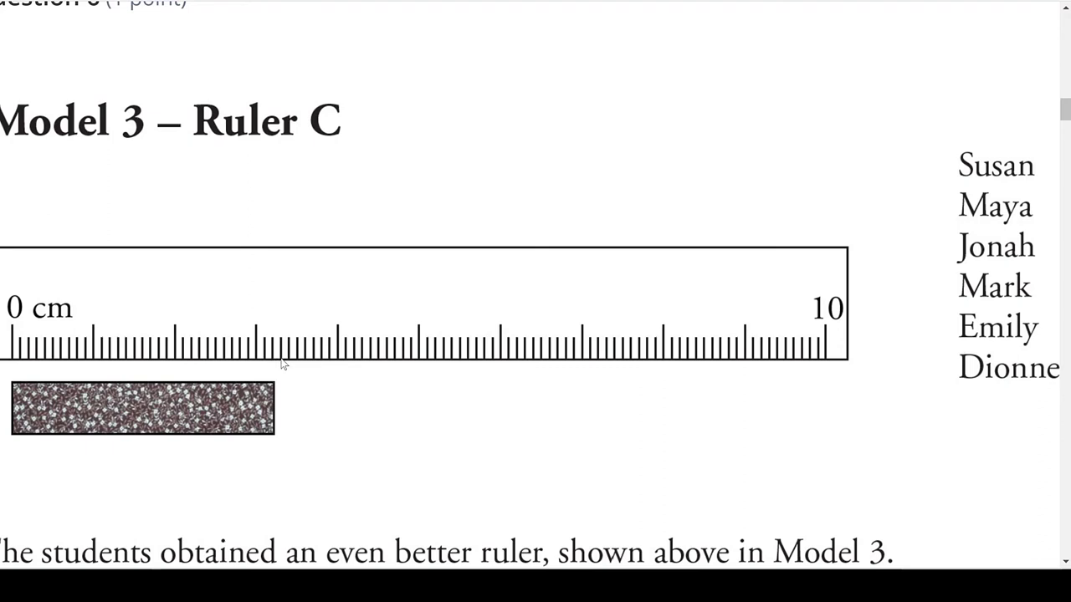
pyautogui.moveTo(279, 364)
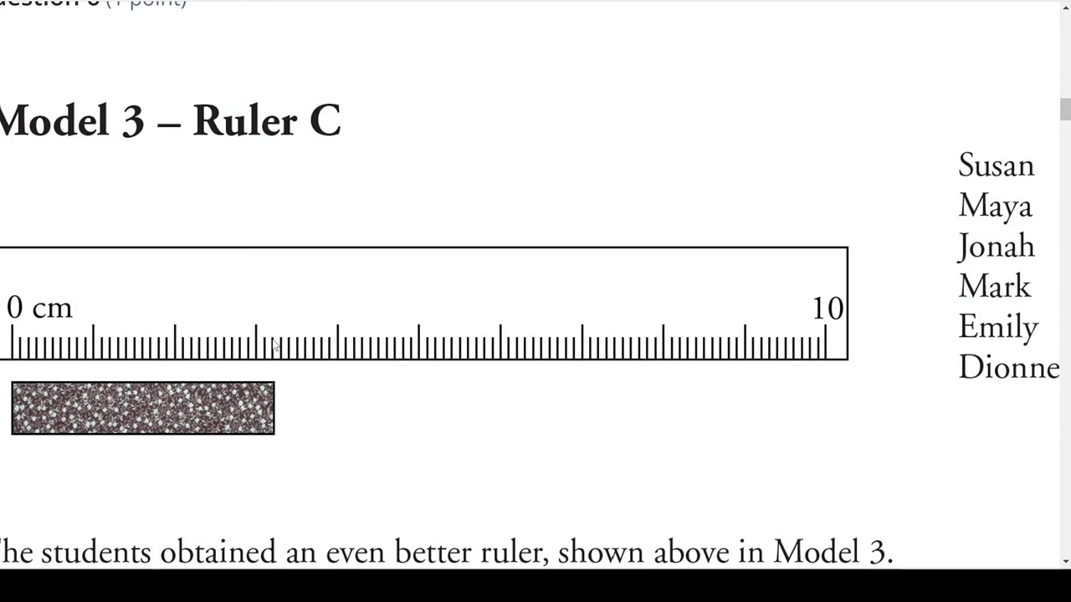
pyautogui.moveTo(275, 363)
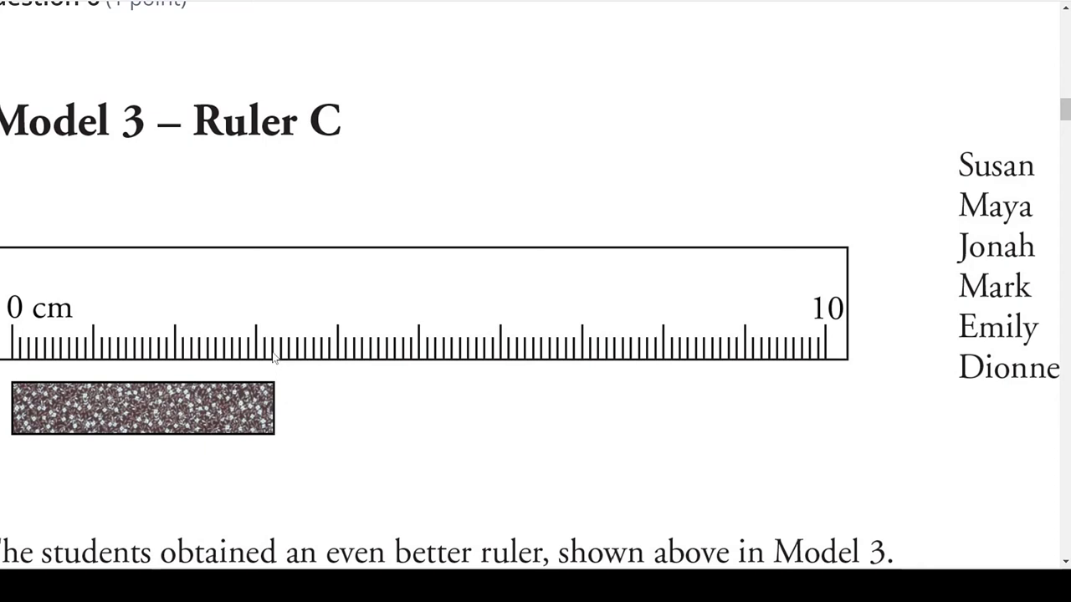
pyautogui.moveTo(276, 364)
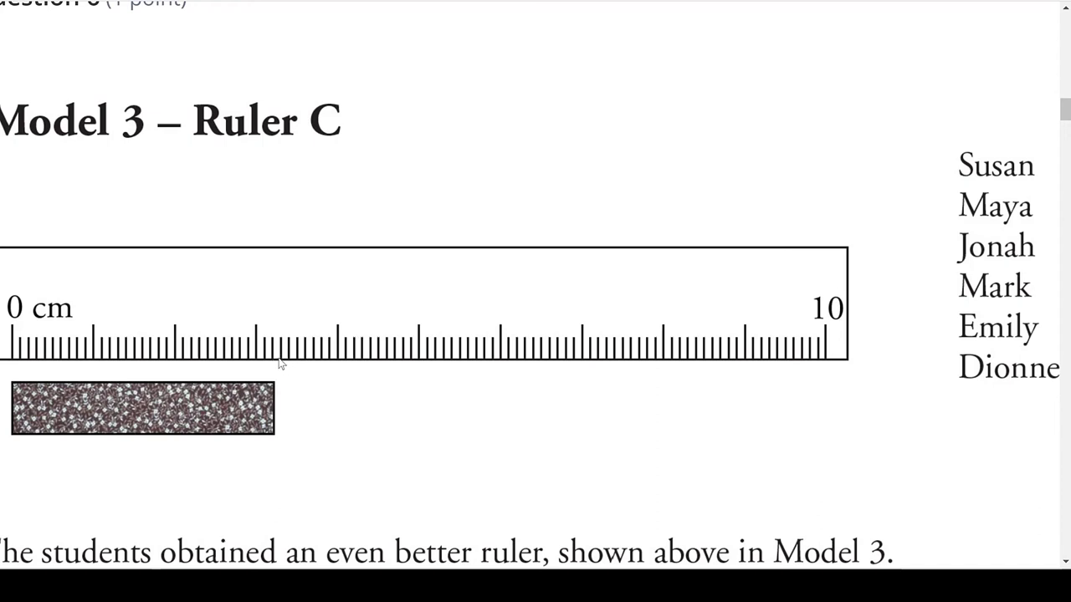
pyautogui.moveTo(281, 367)
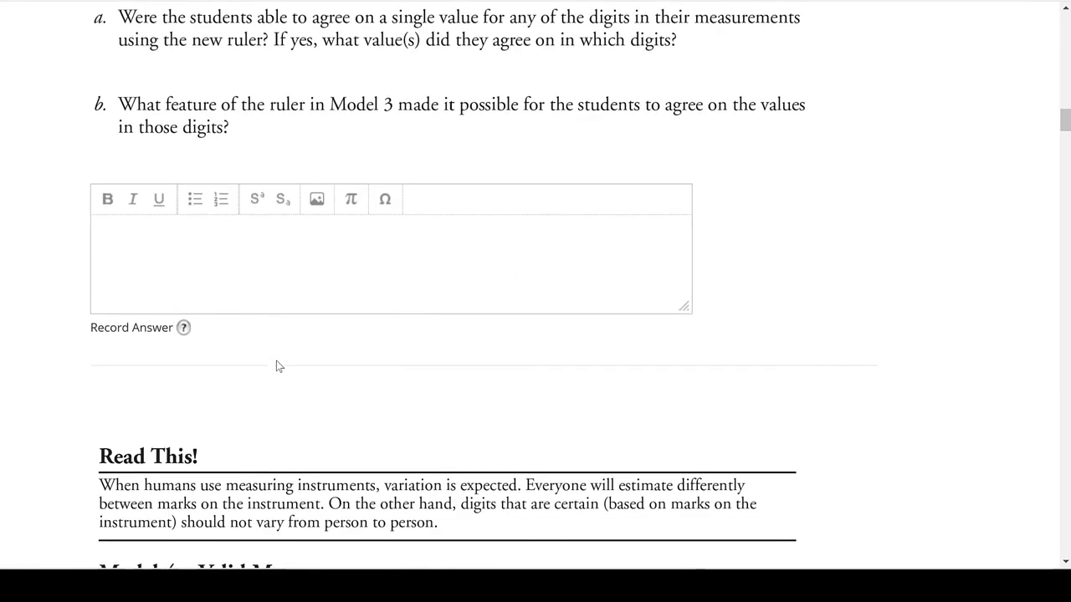
pyautogui.scroll(-3)
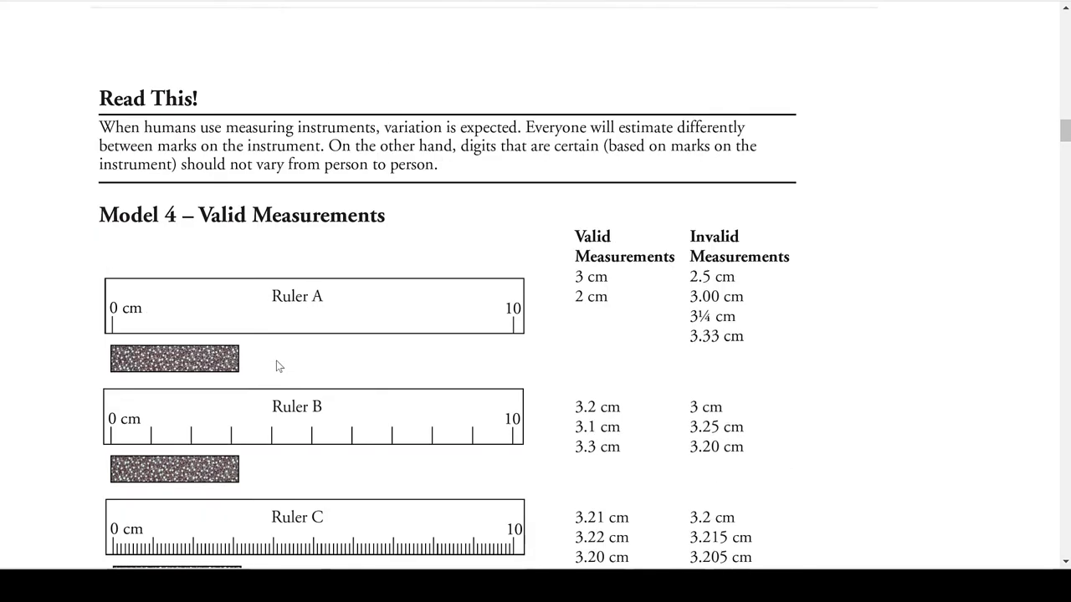
pyautogui.scroll(-3)
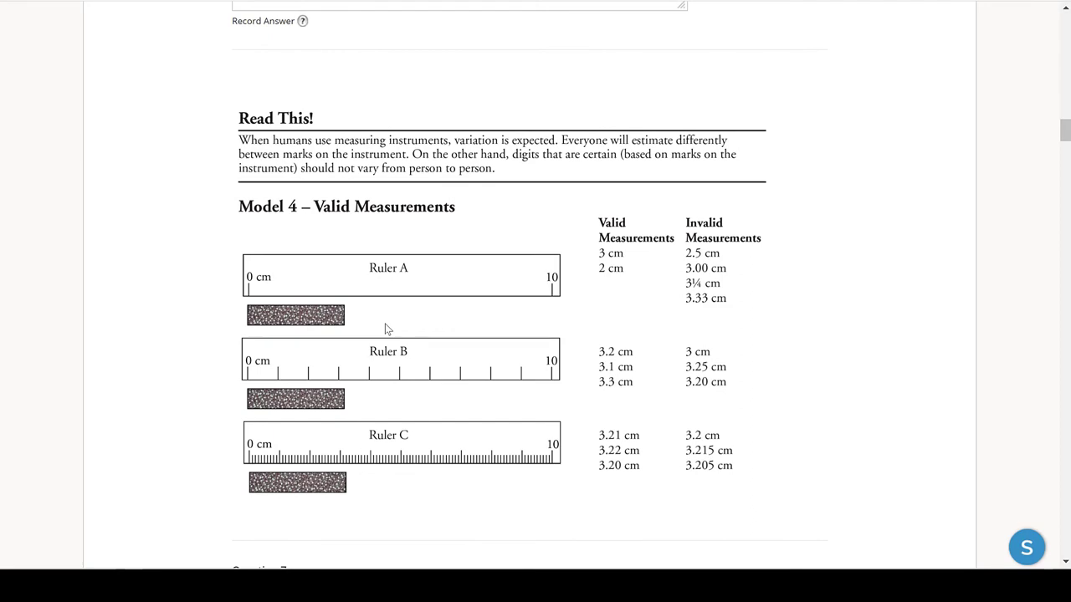
pyautogui.scroll(-3)
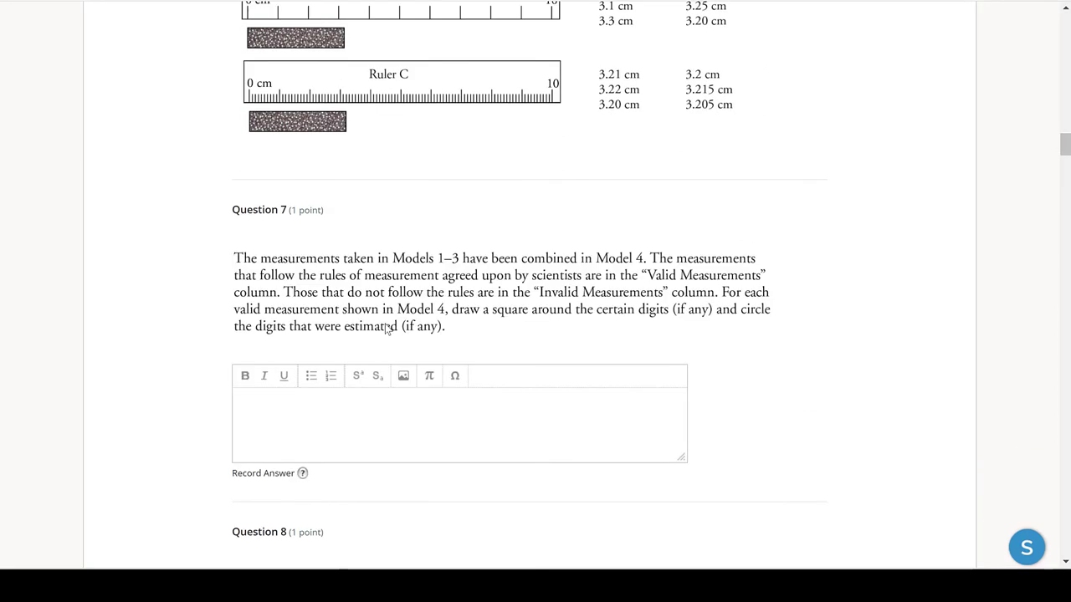
pyautogui.scroll(-3)
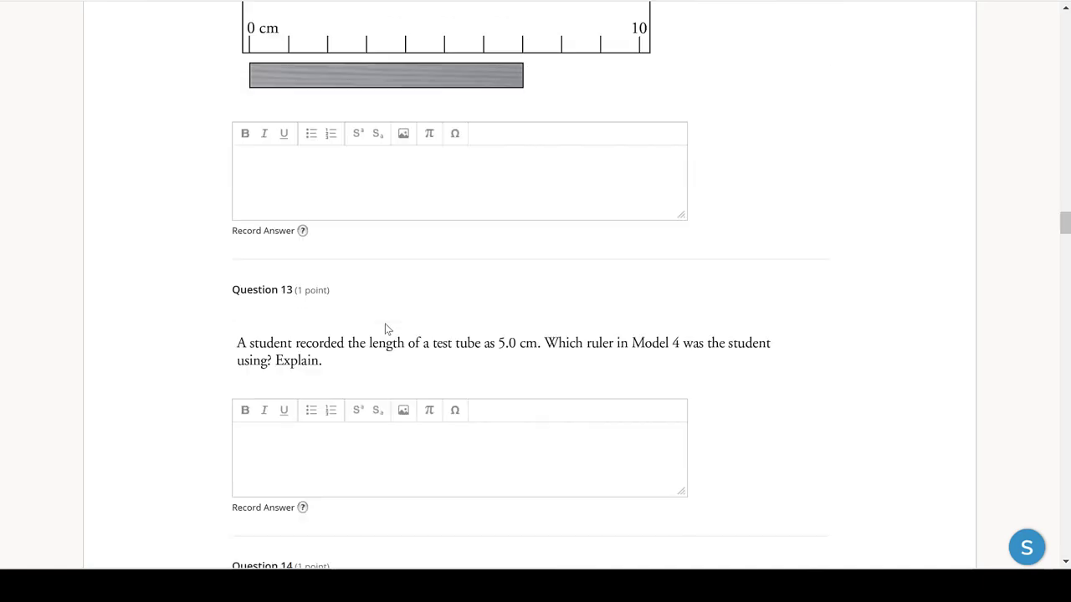
pyautogui.scroll(3)
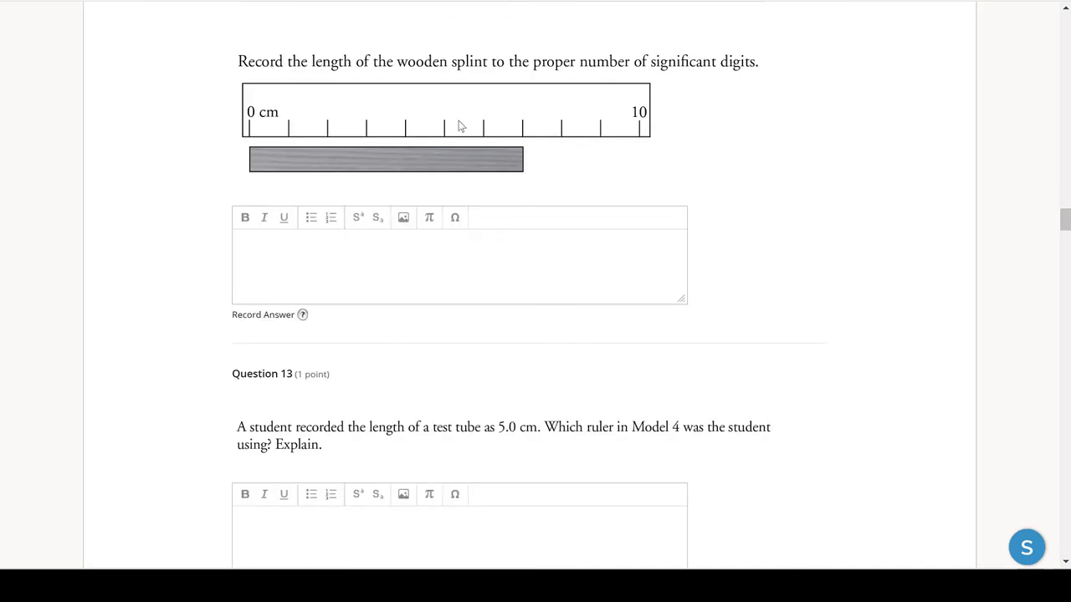
pyautogui.moveTo(511, 159)
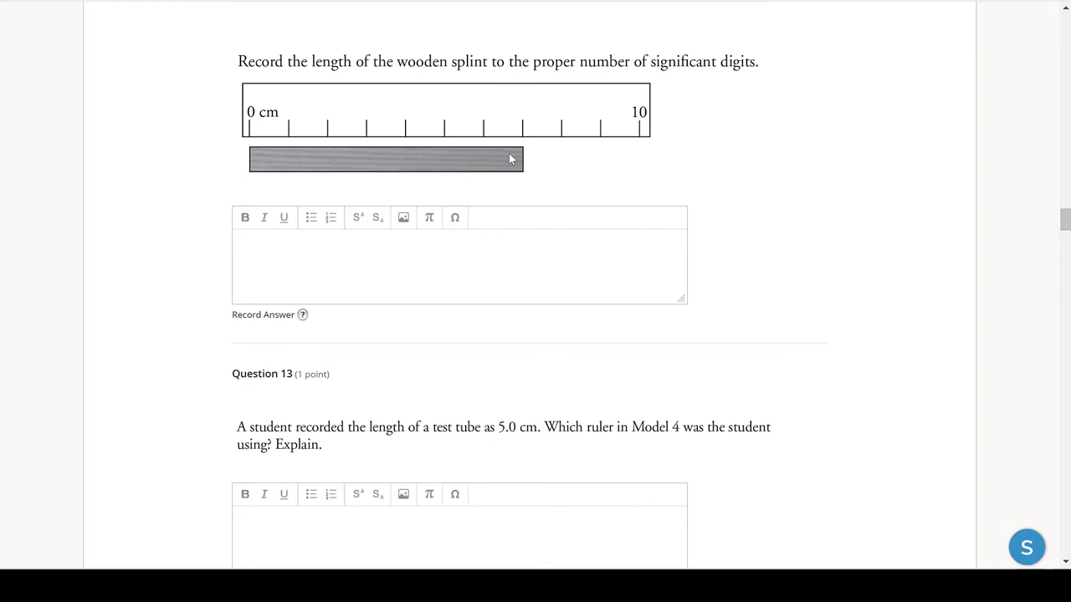
pyautogui.moveTo(529, 160)
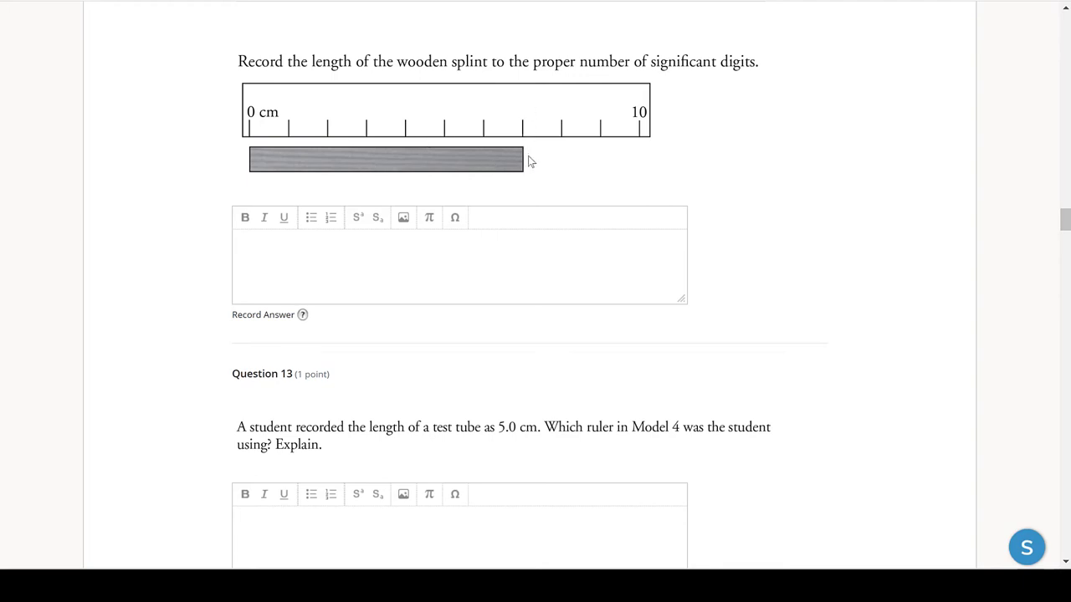
pyautogui.moveTo(529, 141)
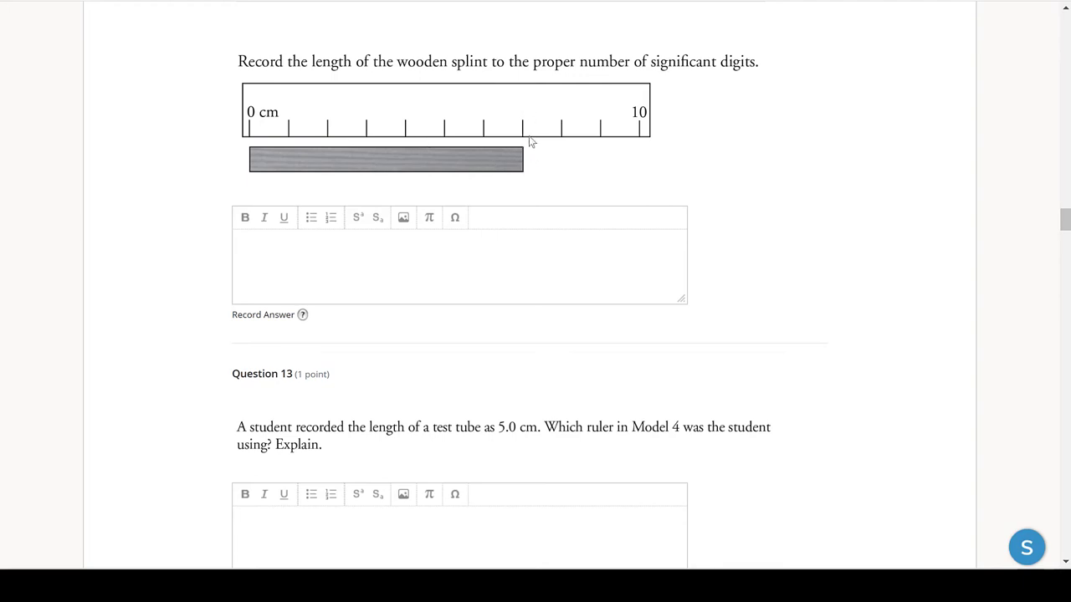
pyautogui.moveTo(525, 138)
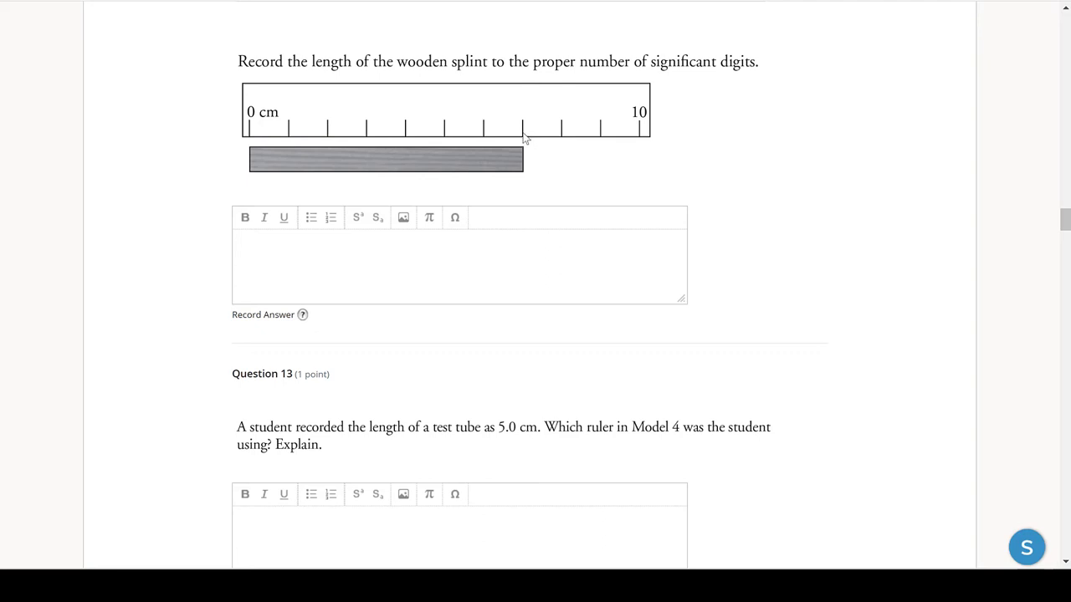
pyautogui.moveTo(290, 114)
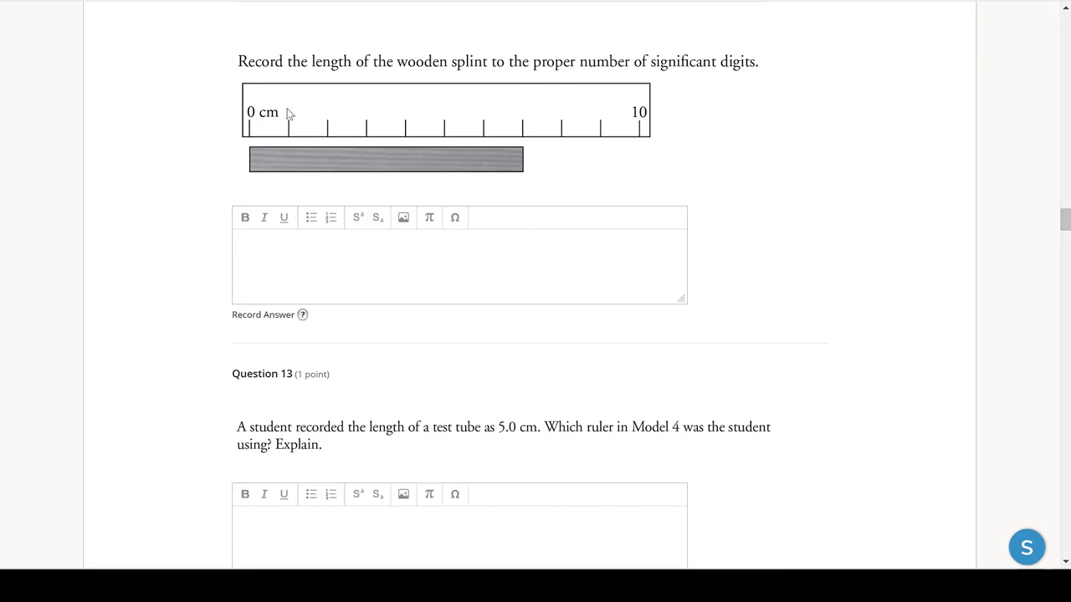
pyautogui.moveTo(418, 110)
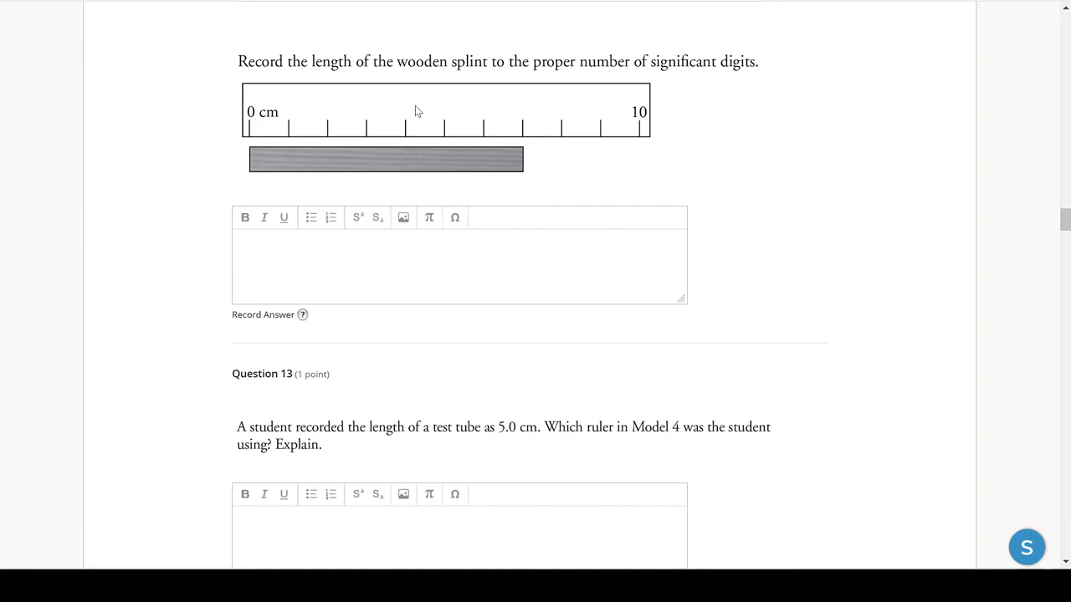
pyautogui.moveTo(540, 153)
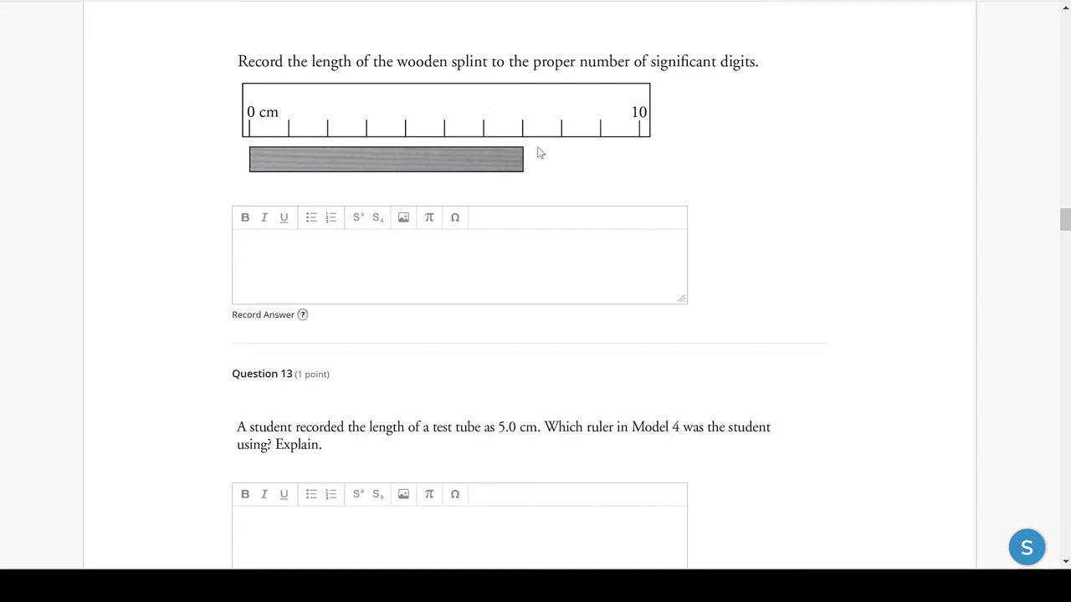
pyautogui.moveTo(539, 122)
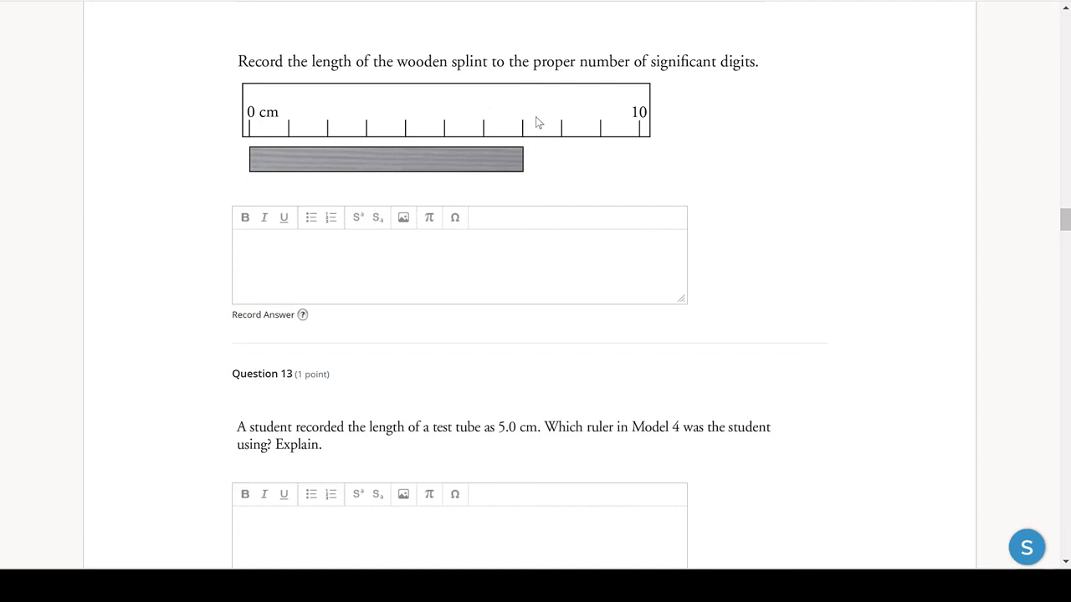
pyautogui.moveTo(529, 127)
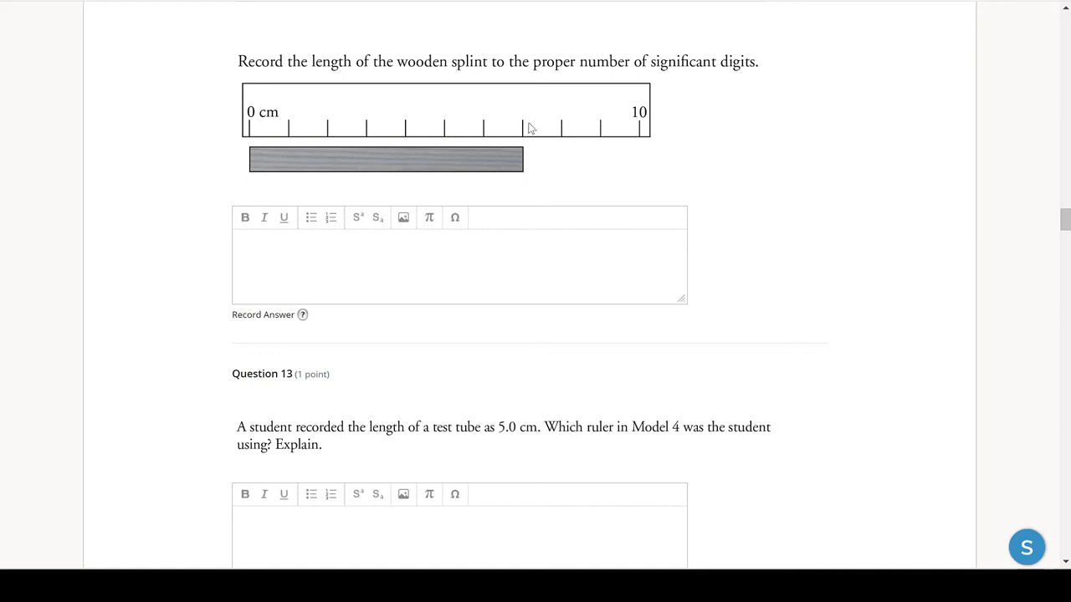
pyautogui.moveTo(530, 132)
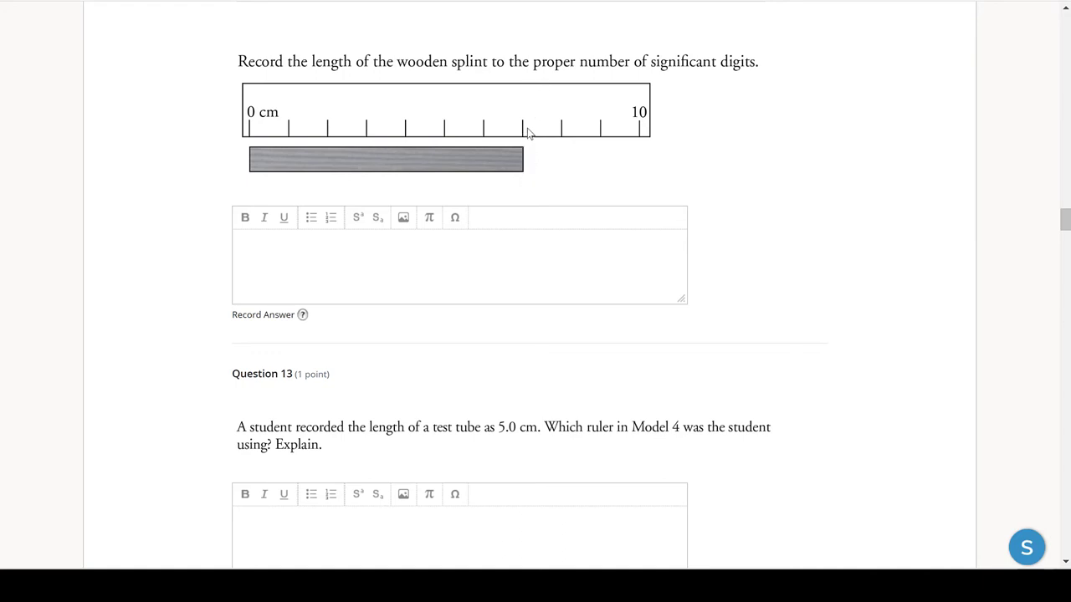
pyautogui.moveTo(569, 214)
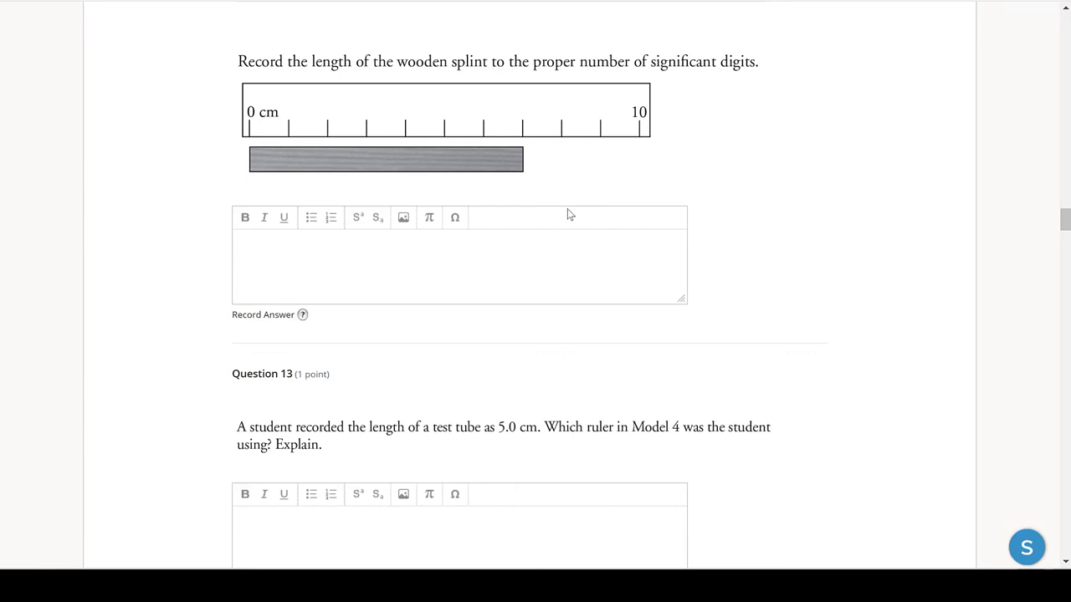
pyautogui.moveTo(527, 171)
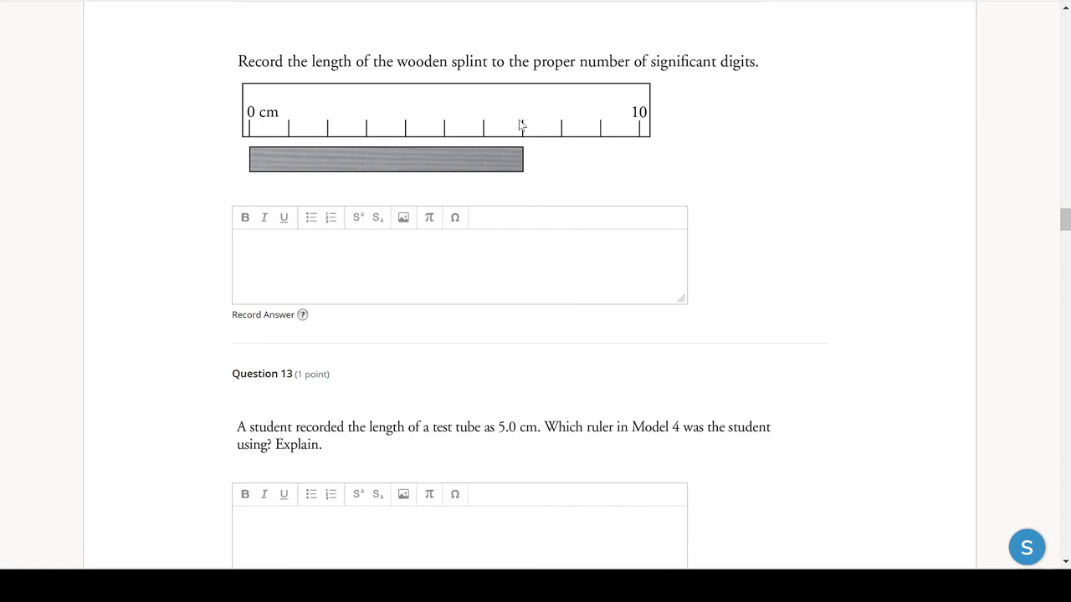
pyautogui.moveTo(527, 141)
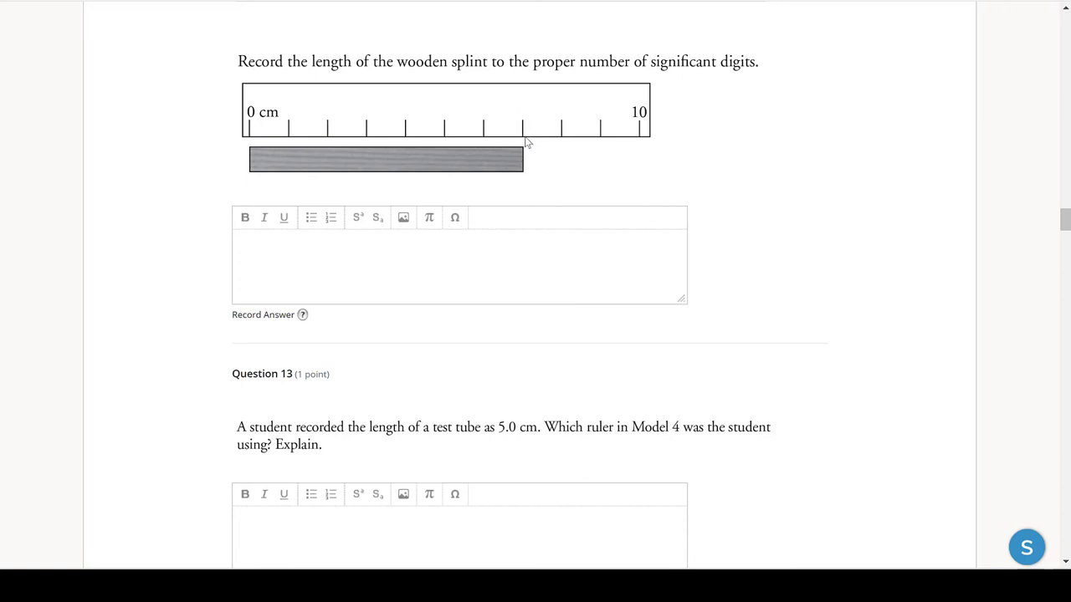
pyautogui.moveTo(528, 173)
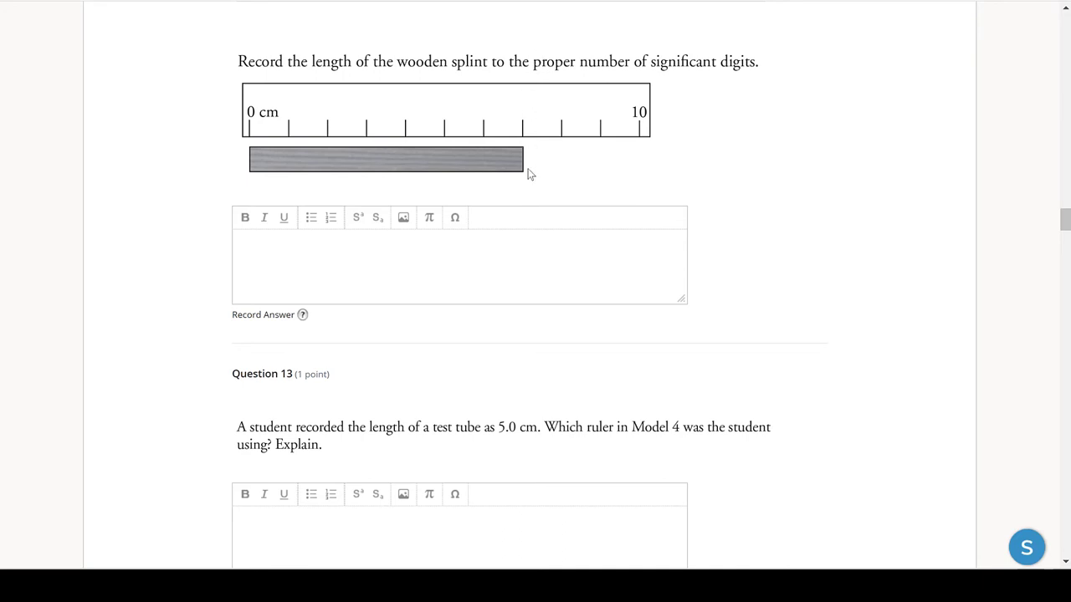
pyautogui.moveTo(529, 193)
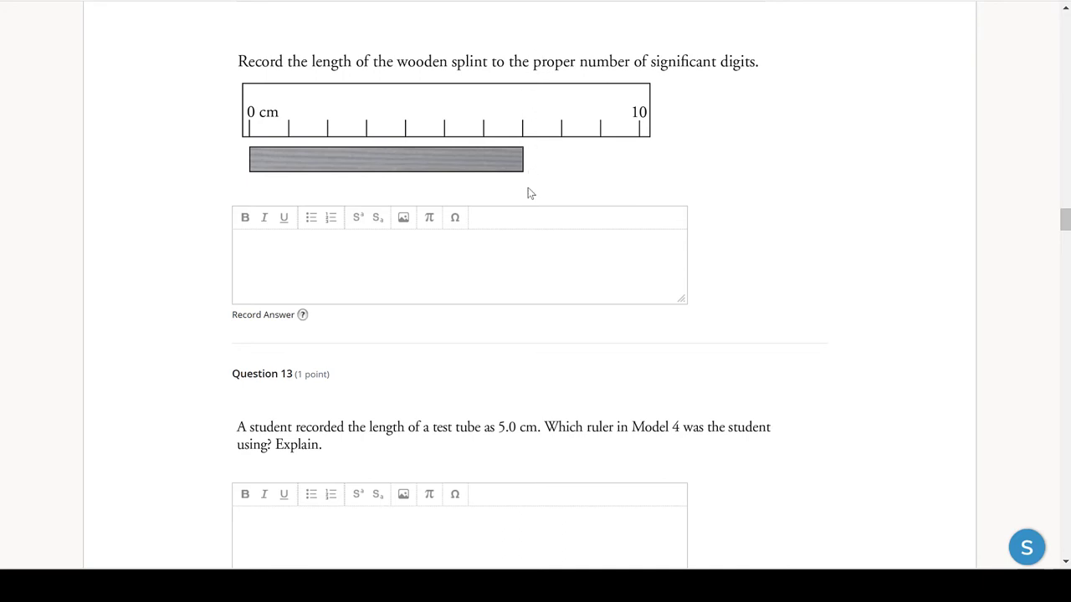
pyautogui.moveTo(520, 104)
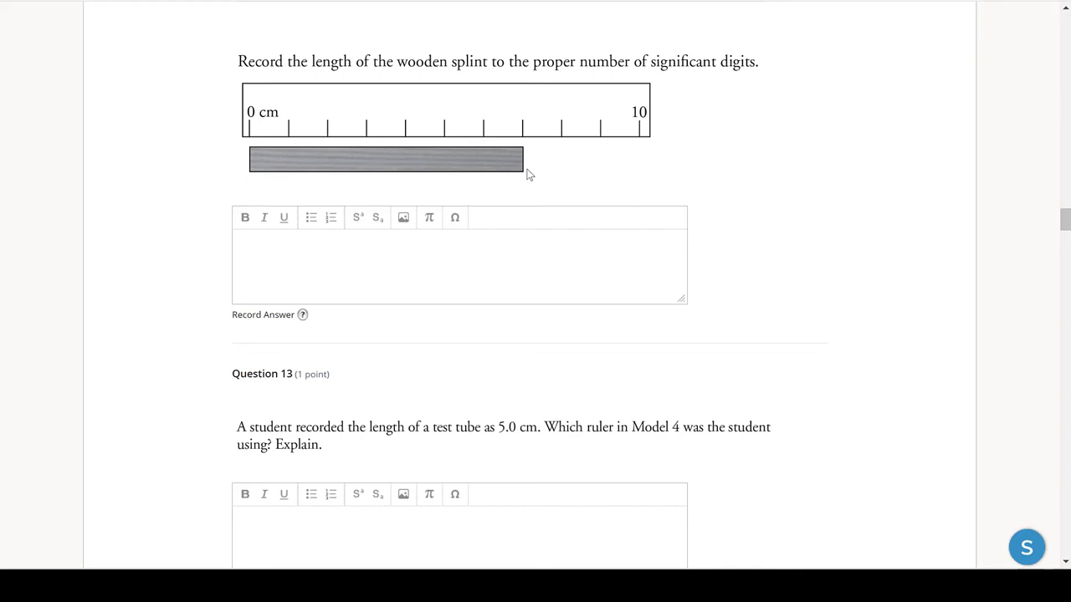
pyautogui.moveTo(298, 120)
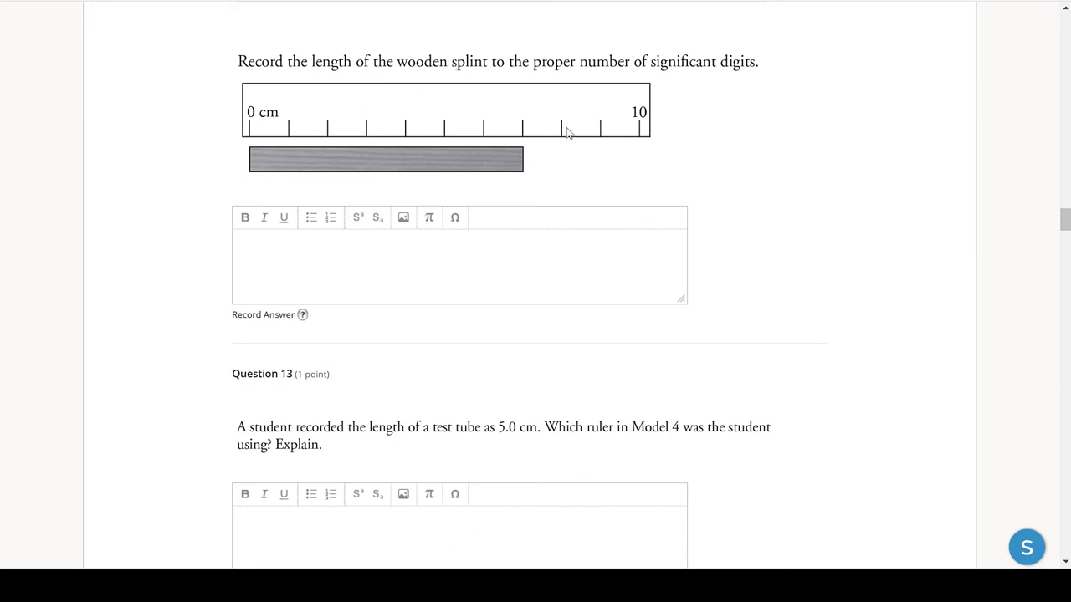
pyautogui.moveTo(596, 123)
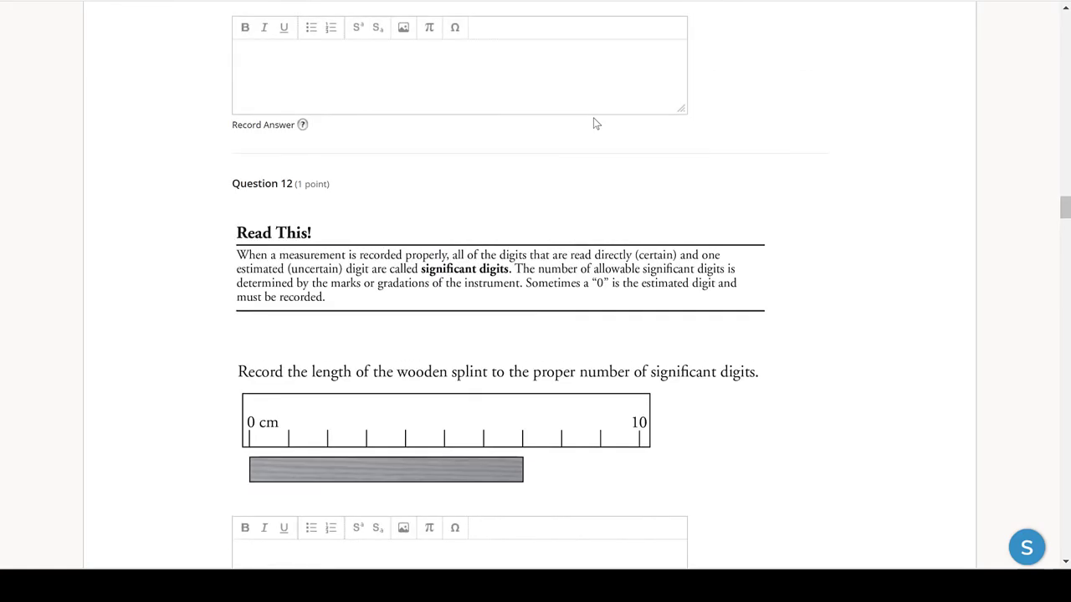
pyautogui.scroll(-3)
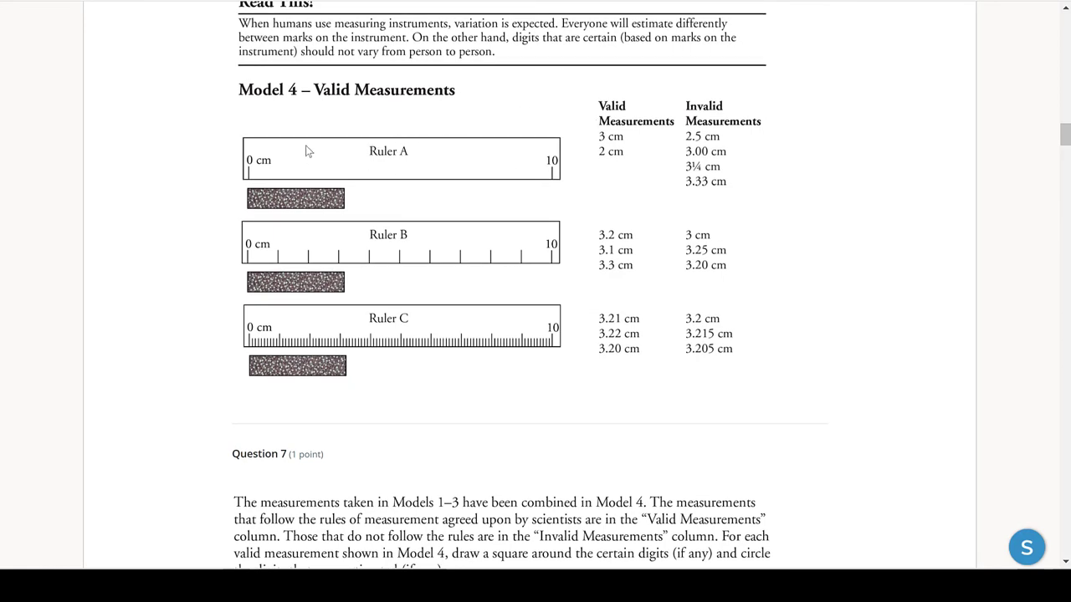
pyautogui.moveTo(446, 163)
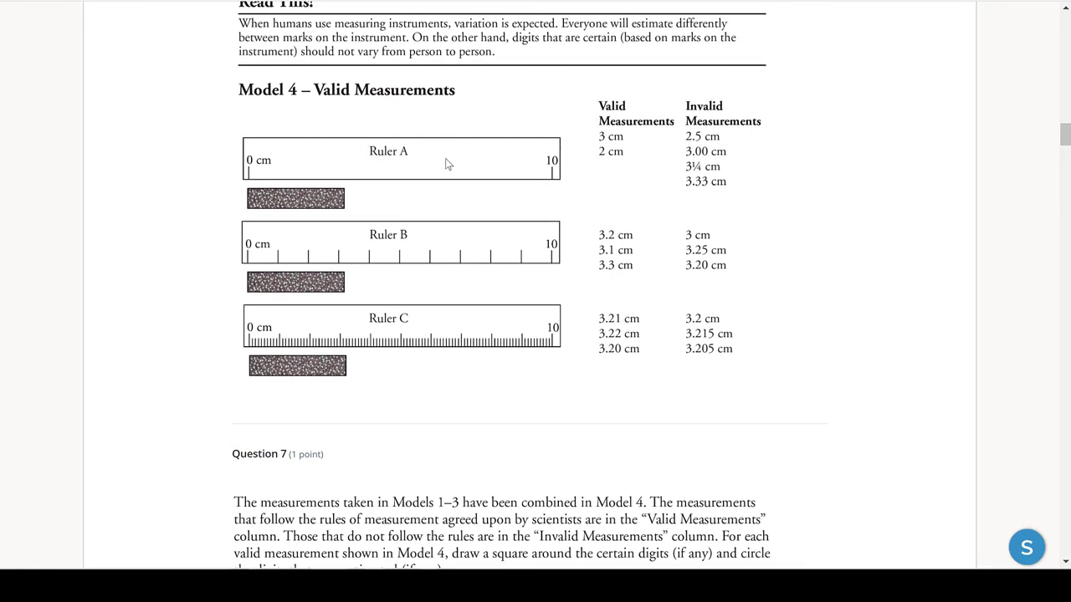
pyautogui.moveTo(320, 183)
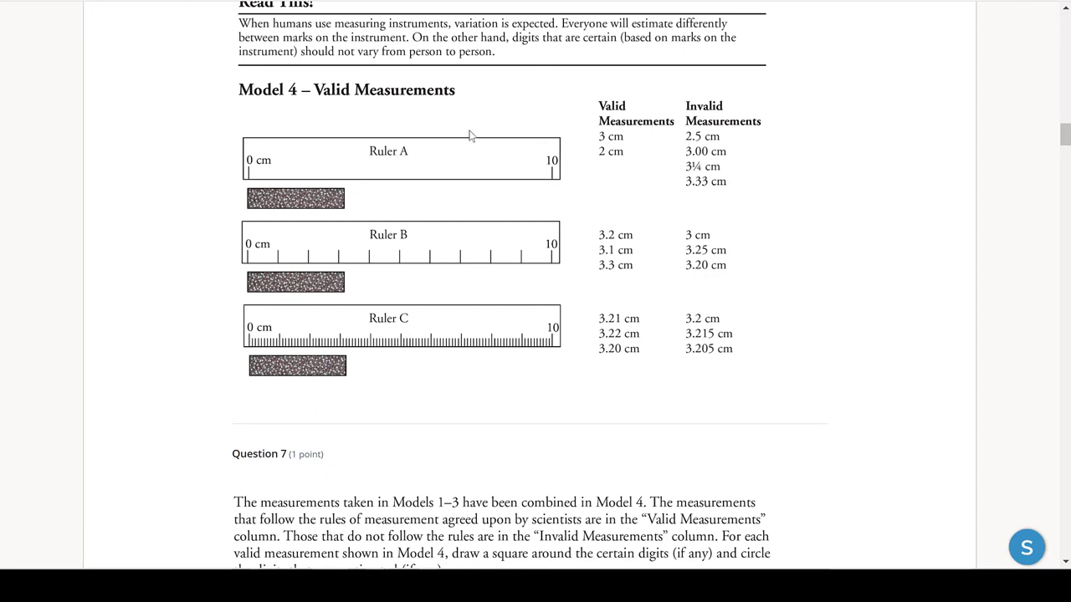
pyautogui.moveTo(360, 241)
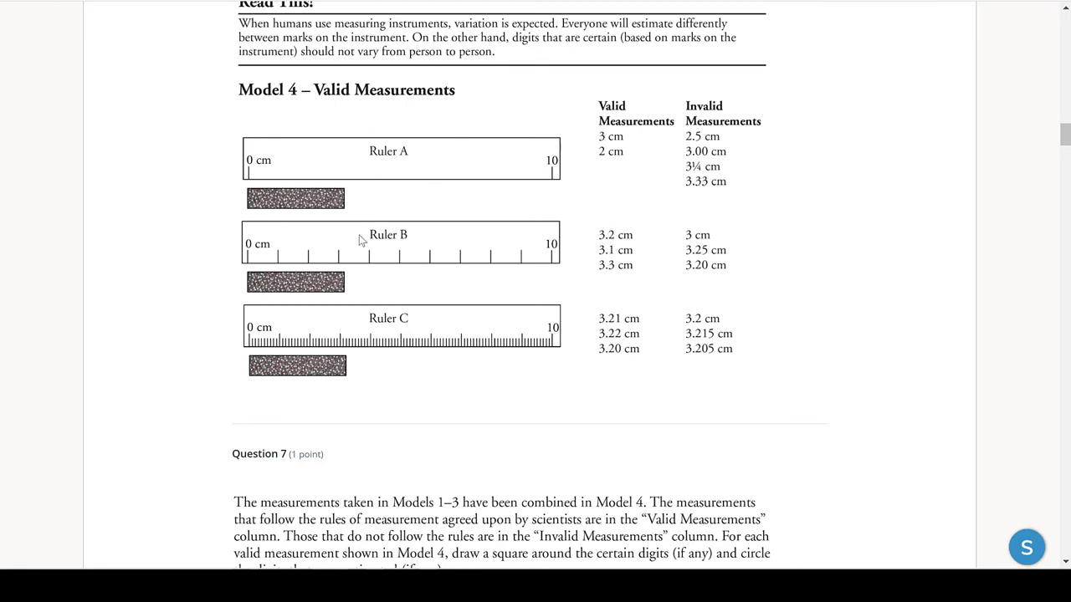
pyautogui.moveTo(398, 182)
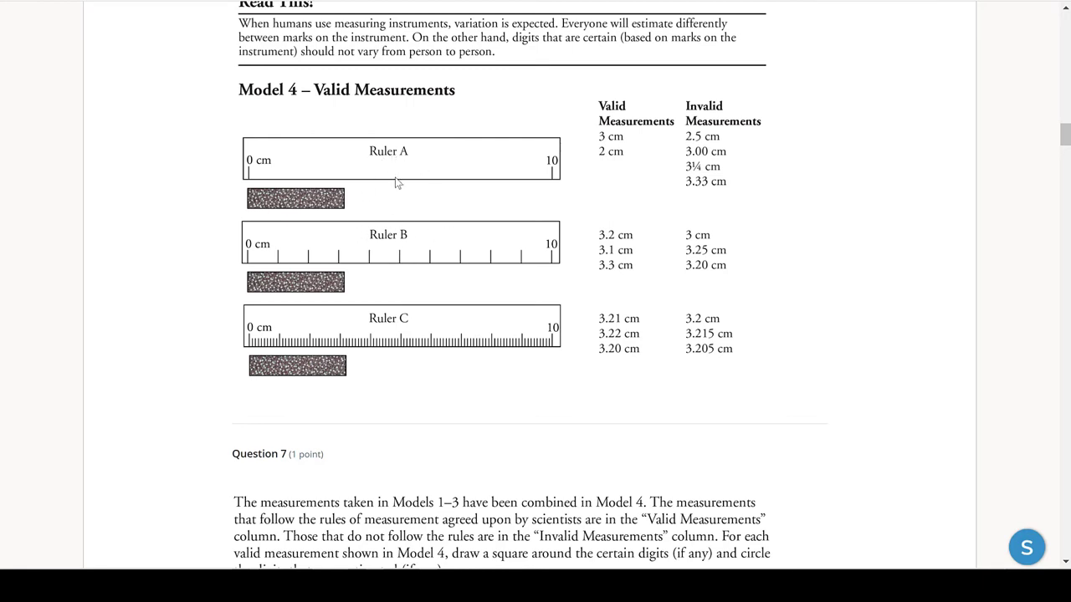
pyautogui.moveTo(365, 244)
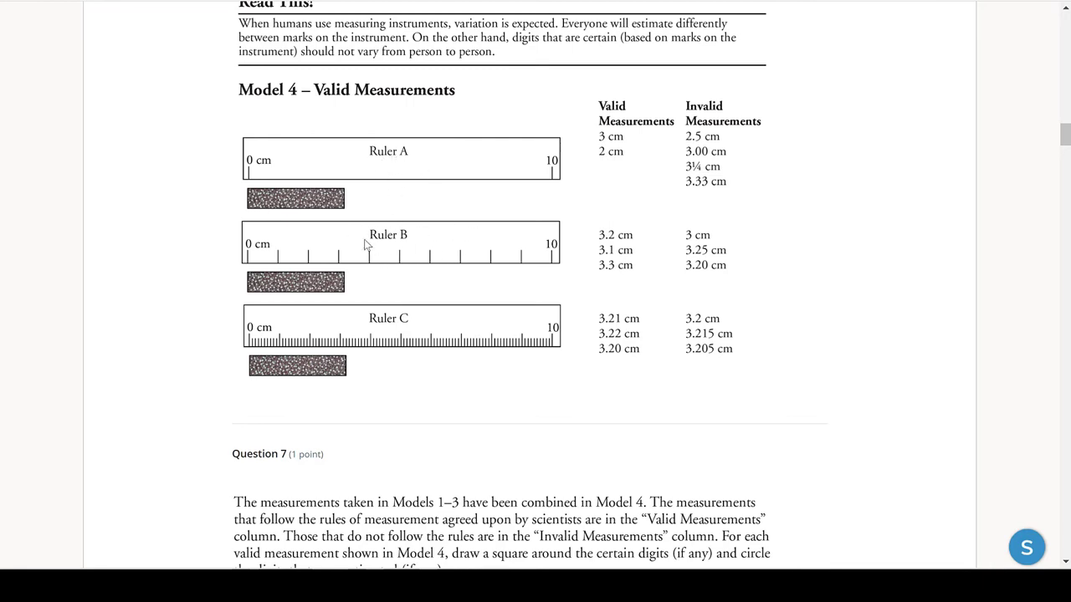
pyautogui.moveTo(448, 256)
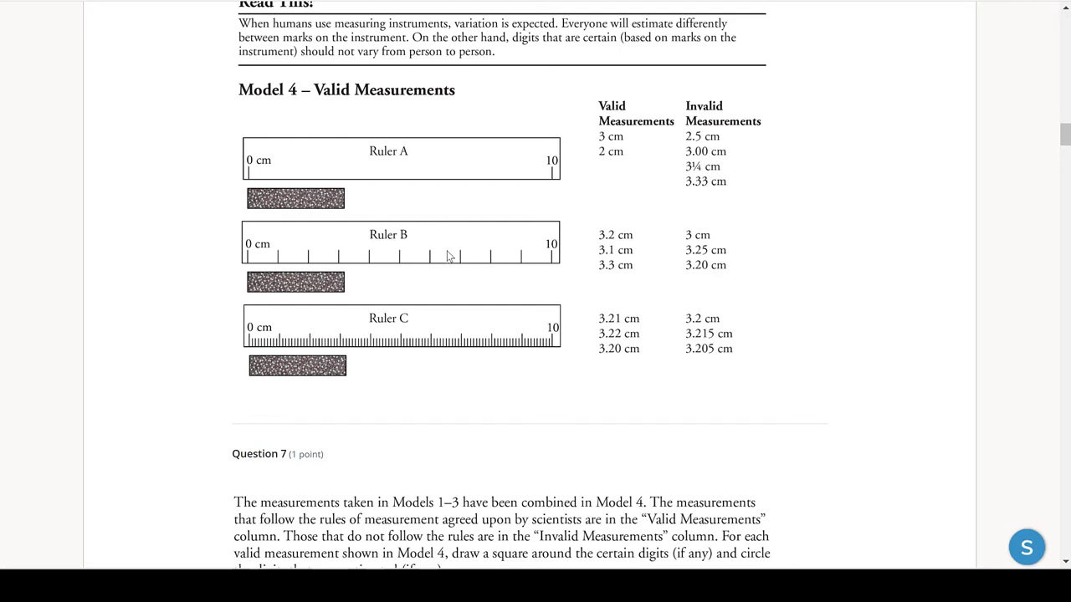
pyautogui.moveTo(239, 279)
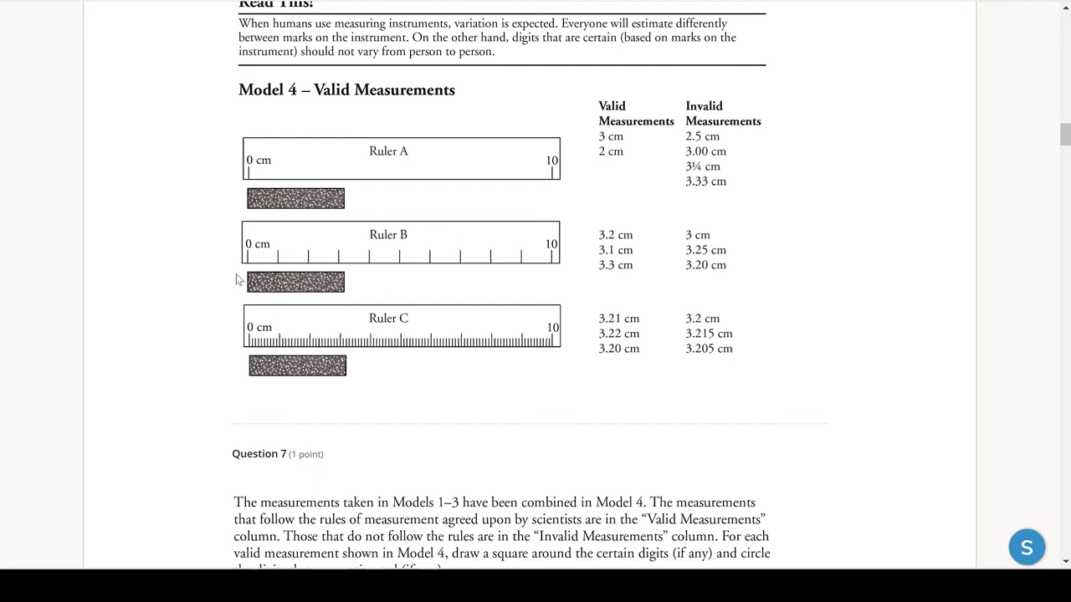
pyautogui.moveTo(358, 253)
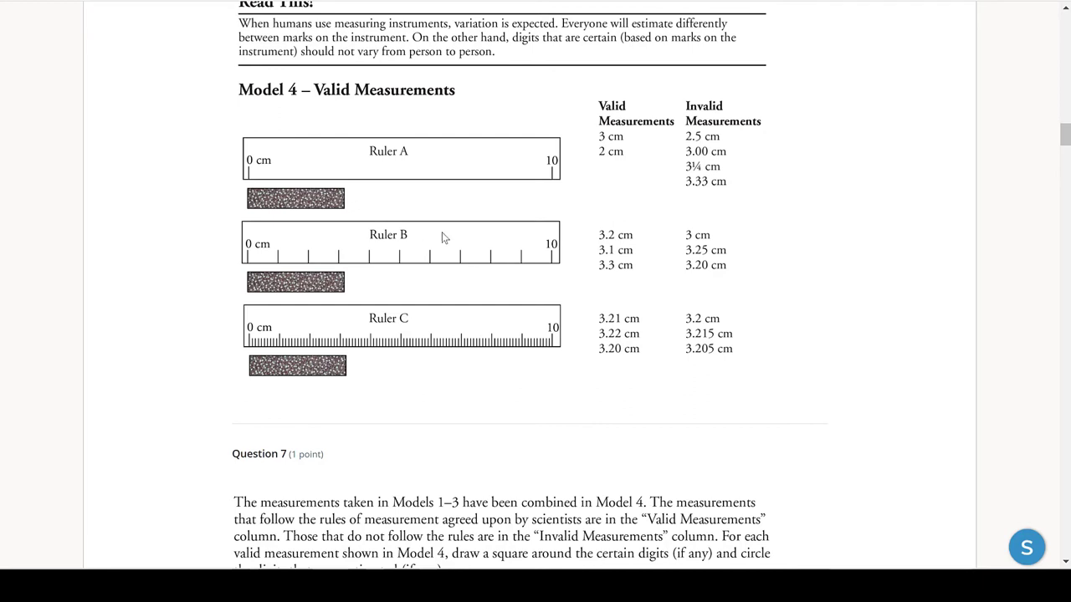
pyautogui.moveTo(326, 270)
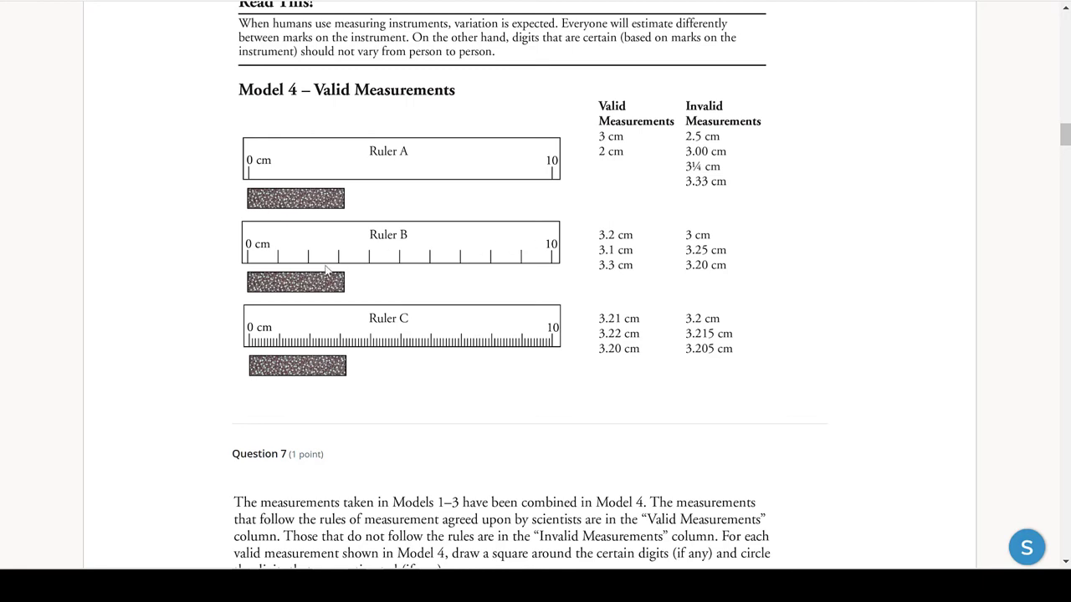
pyautogui.moveTo(354, 244)
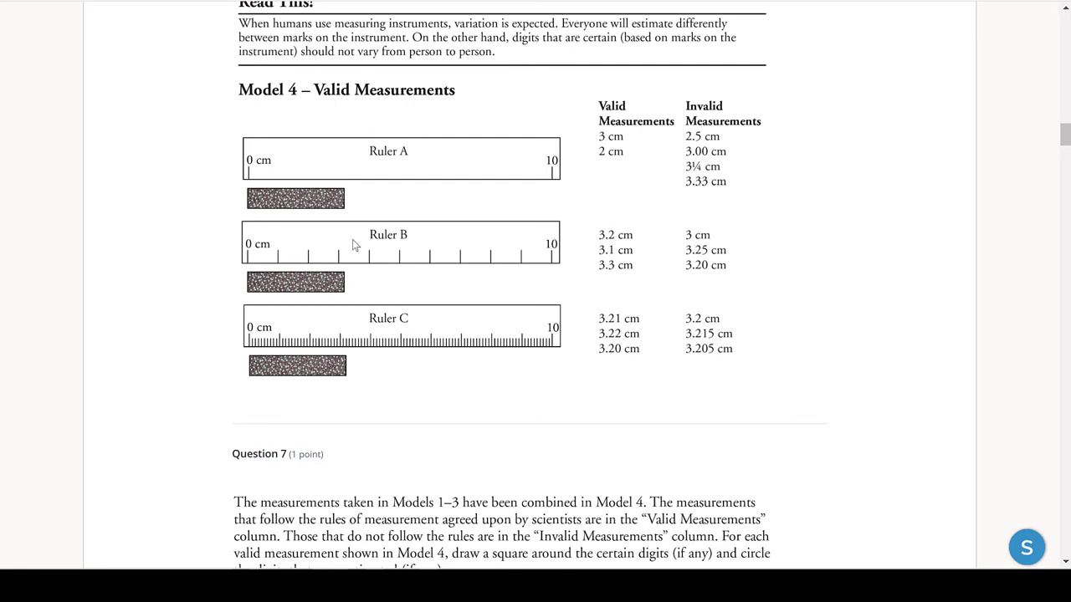
pyautogui.moveTo(336, 160)
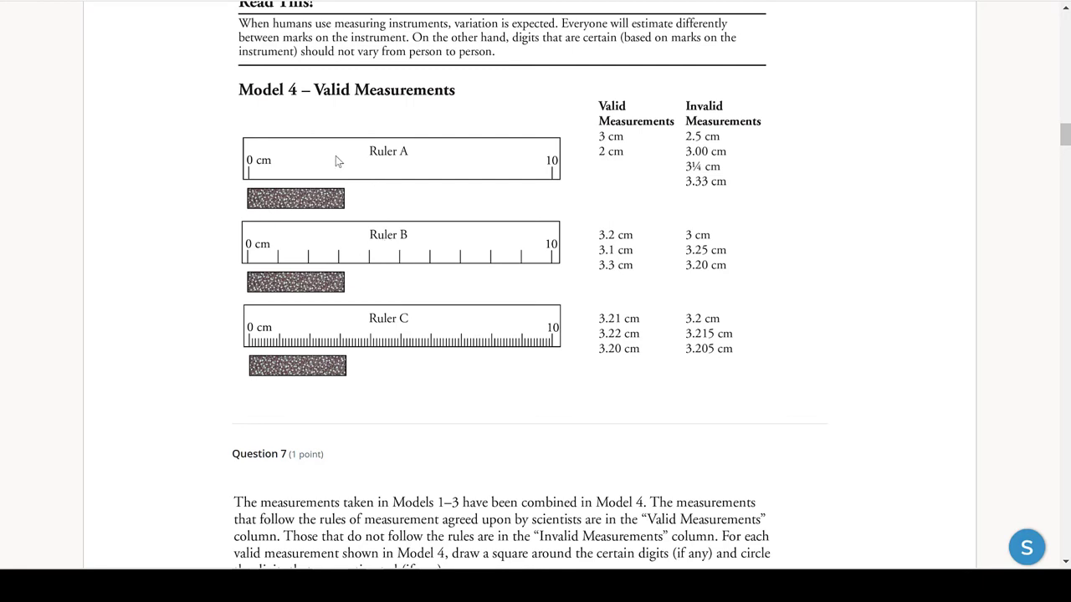
pyautogui.moveTo(383, 170)
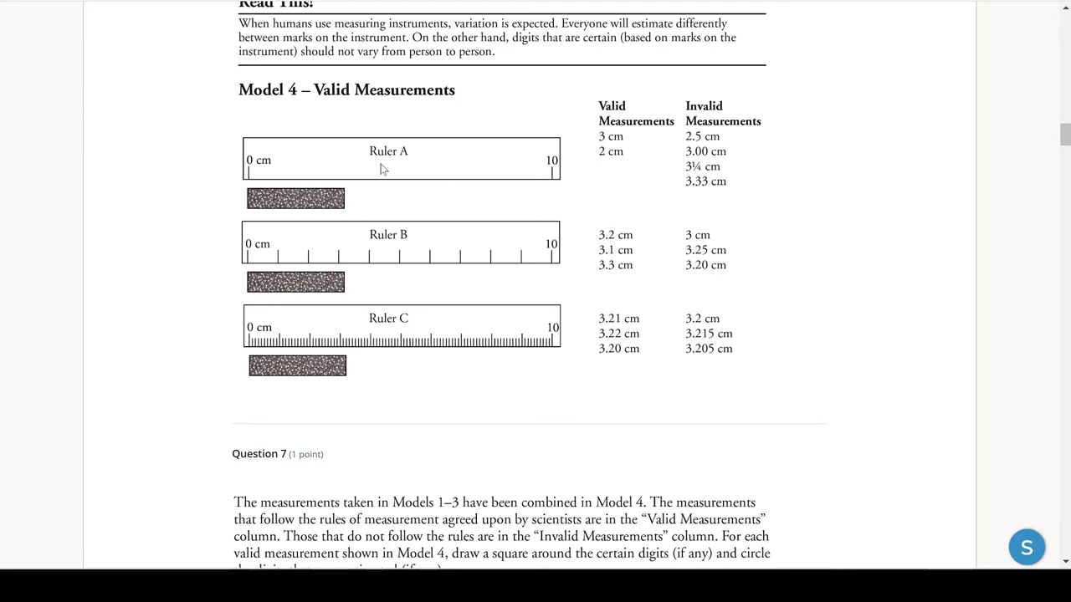
pyautogui.moveTo(316, 174)
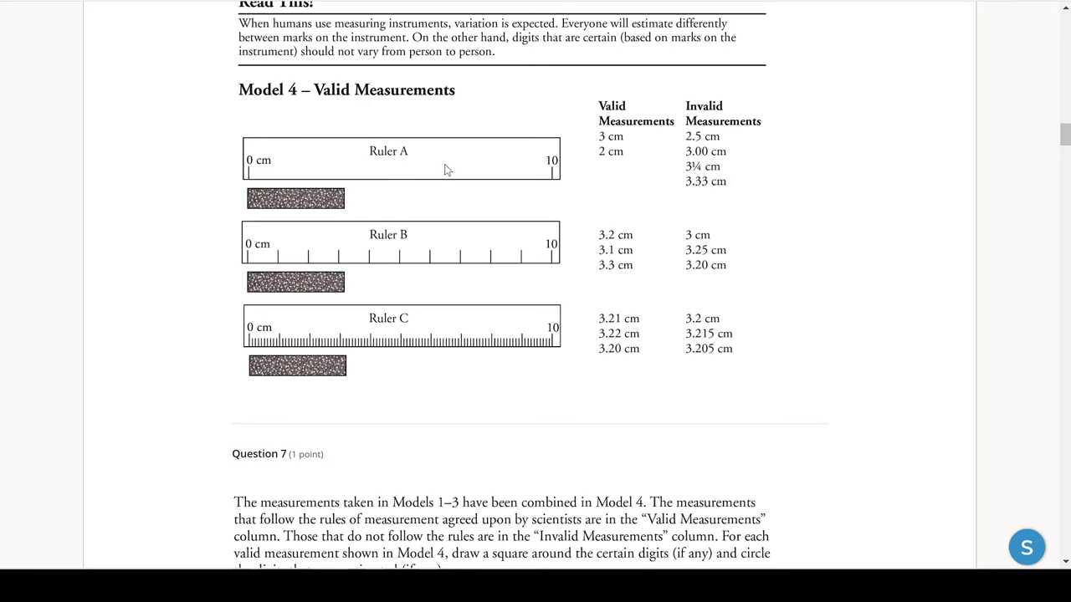
# Step: Scroll past the Significant Zeros balance models to Question 22's graduated cylinders
pyautogui.scroll(-3)
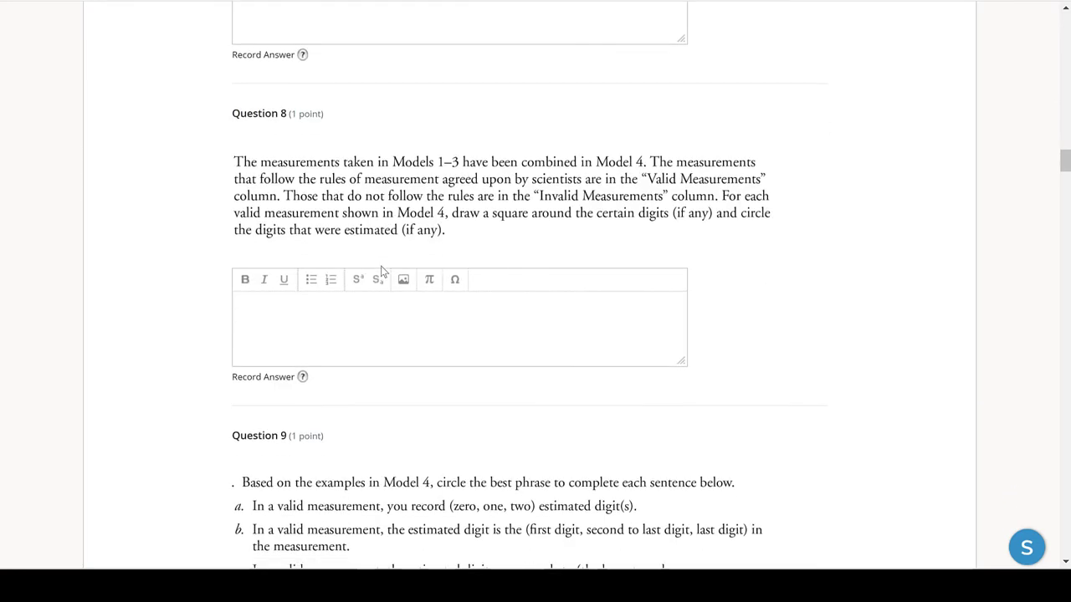
pyautogui.scroll(-3)
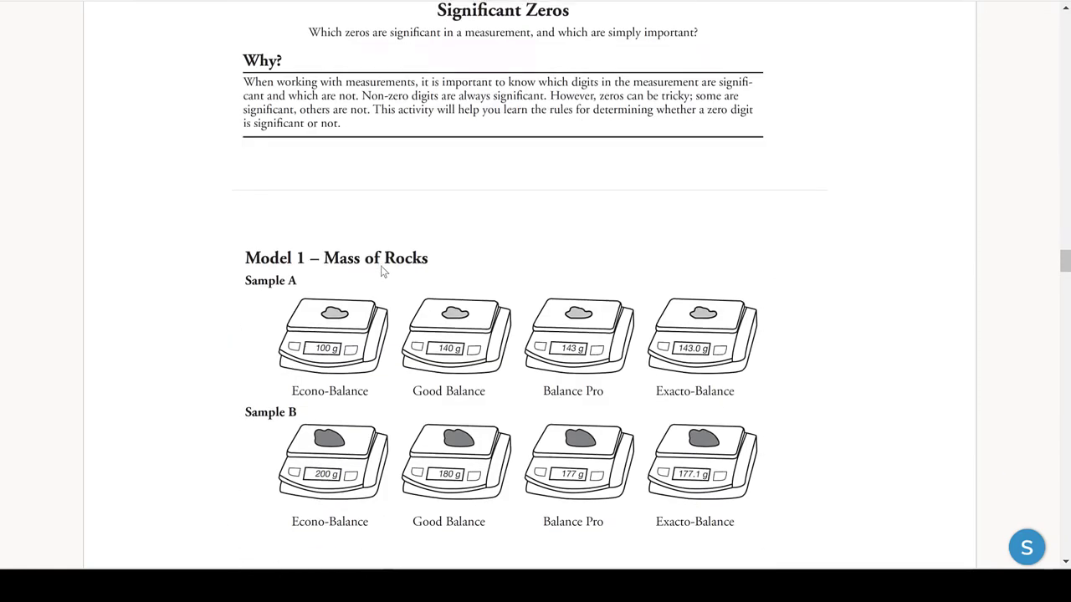
pyautogui.scroll(-3)
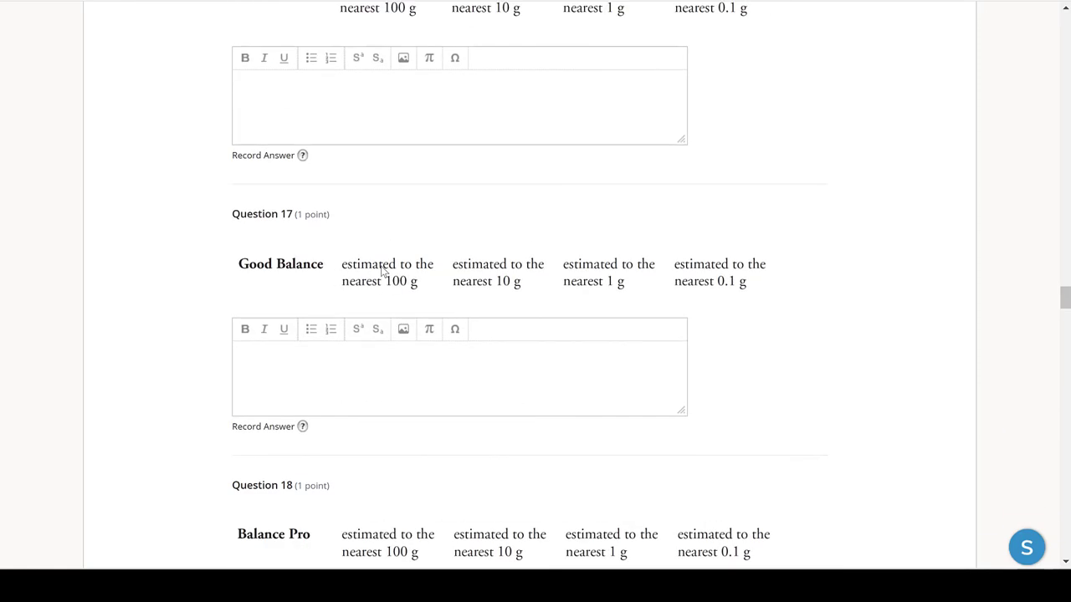
pyautogui.scroll(-3)
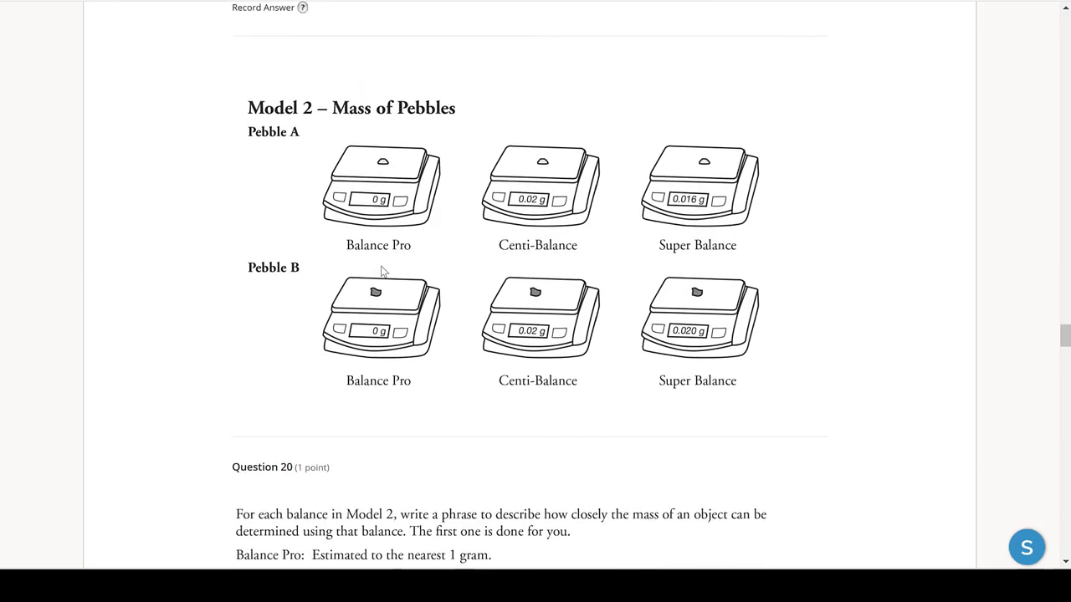
pyautogui.scroll(-3)
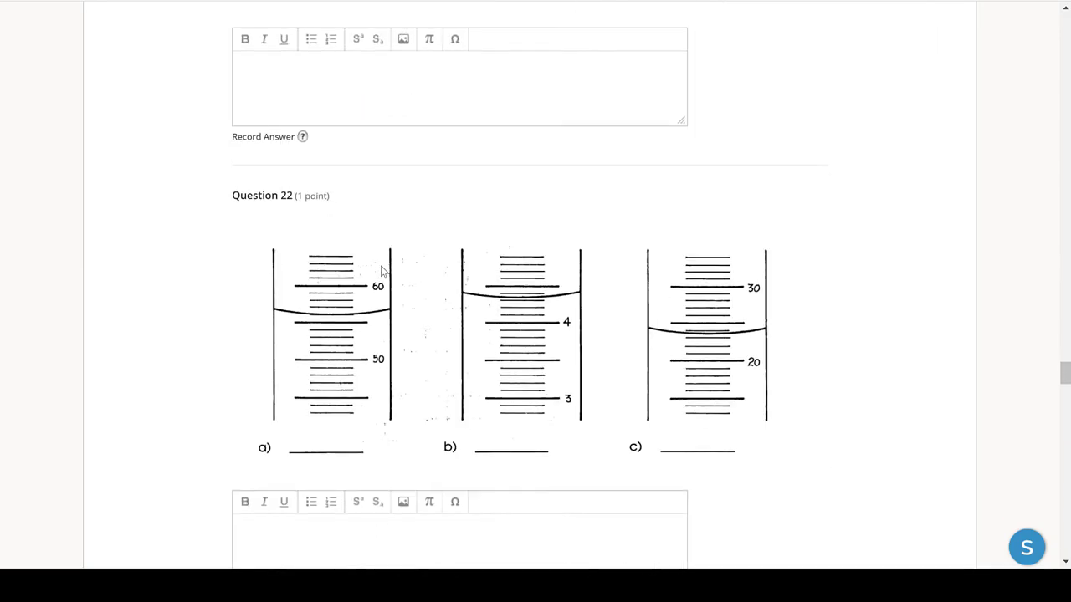
pyautogui.scroll(-3)
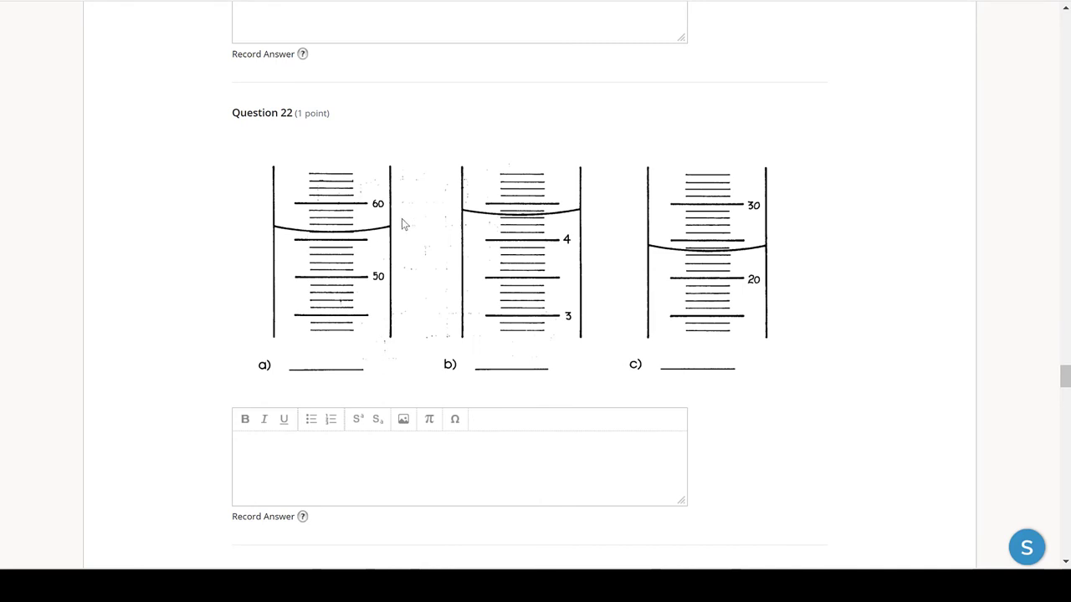
pyautogui.moveTo(335, 237)
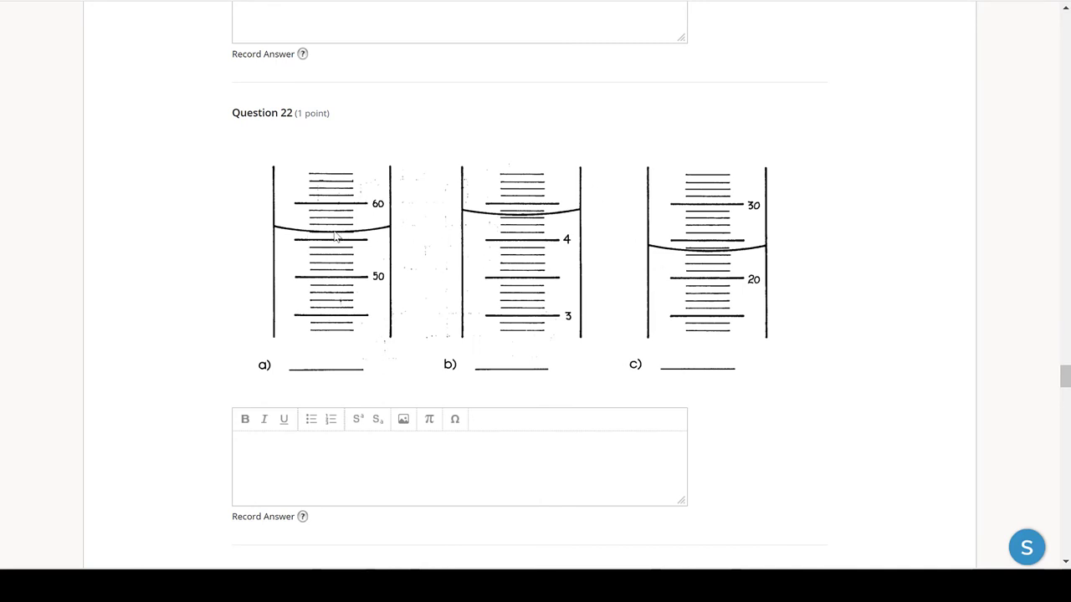
pyautogui.moveTo(328, 238)
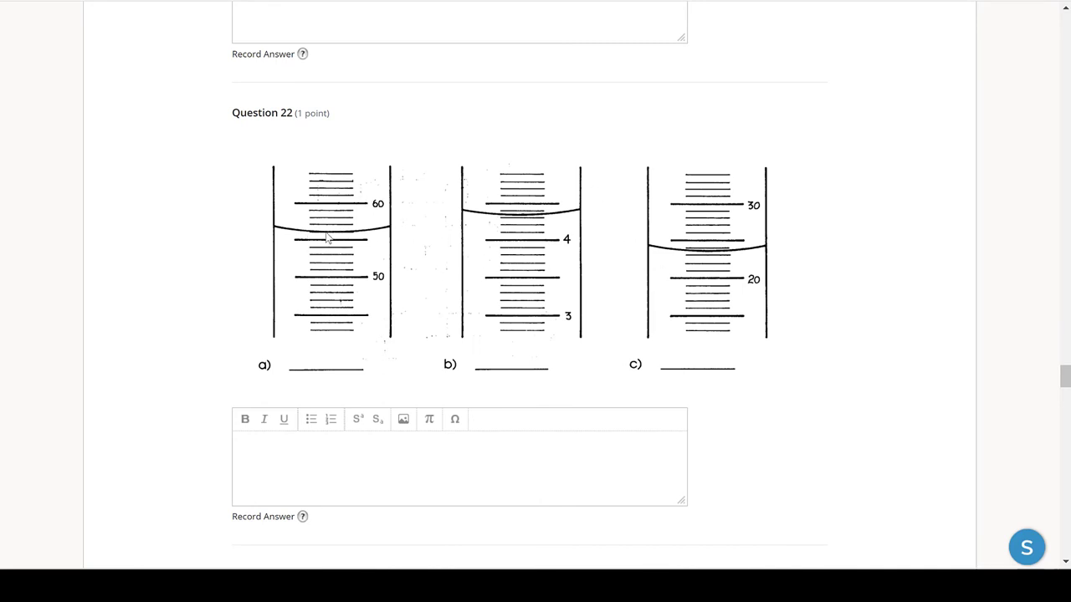
pyautogui.moveTo(299, 237)
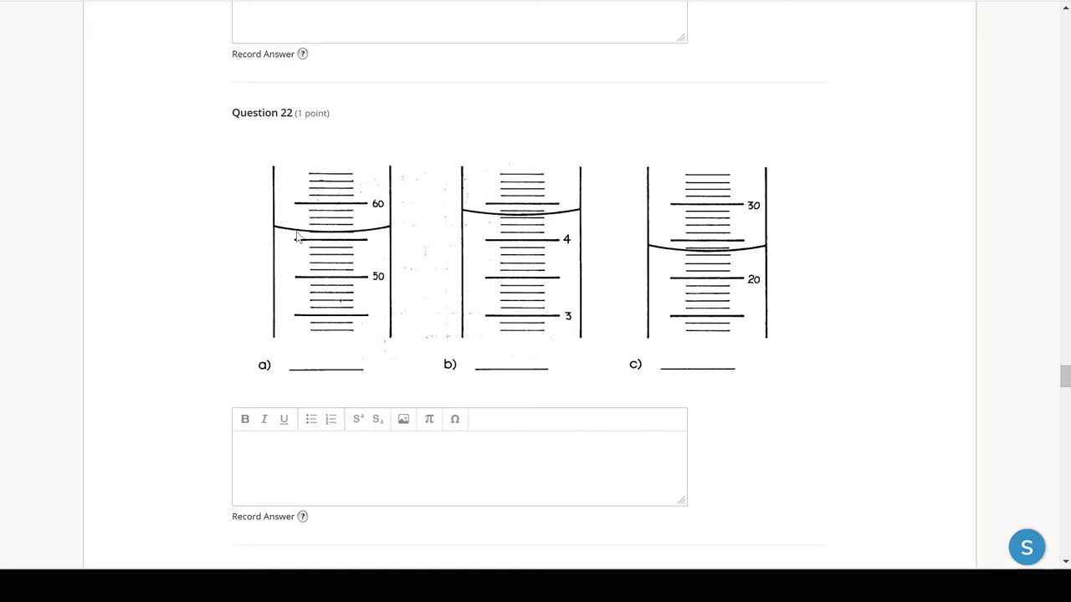
pyautogui.moveTo(339, 237)
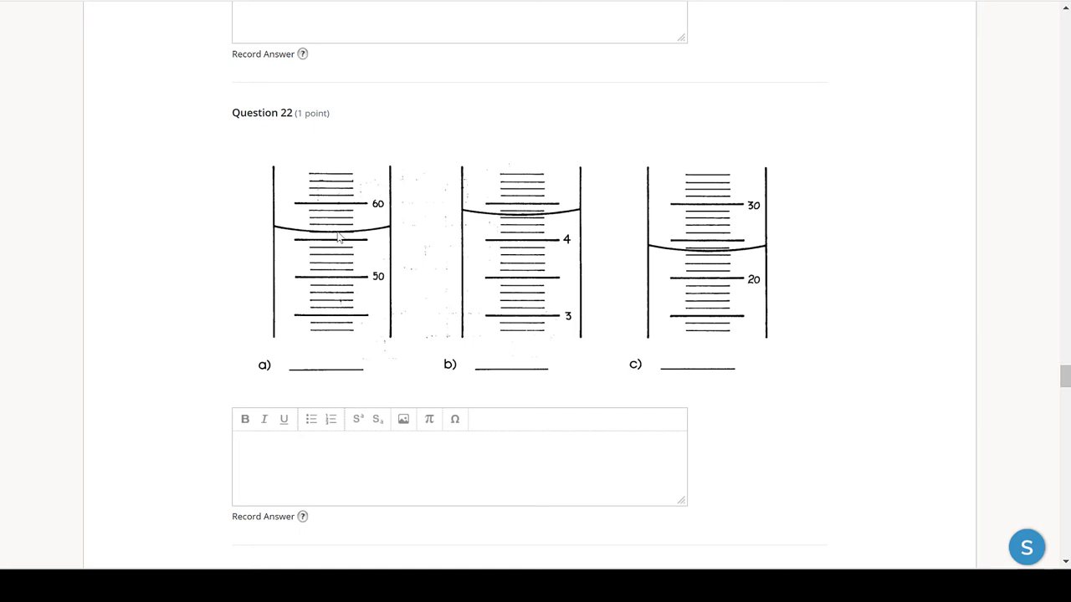
pyautogui.moveTo(543, 216)
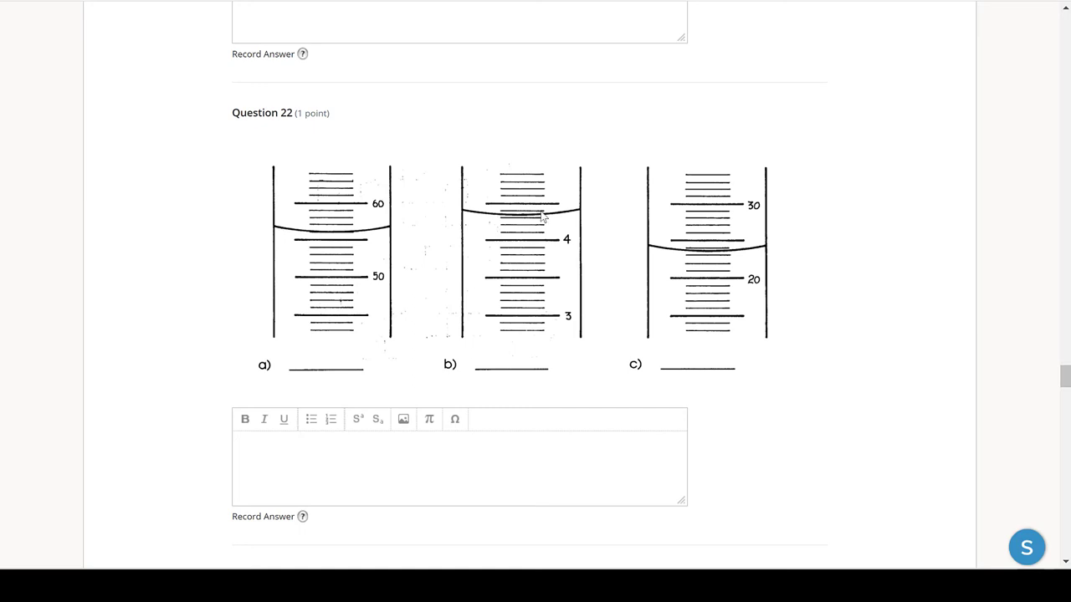
pyautogui.moveTo(527, 222)
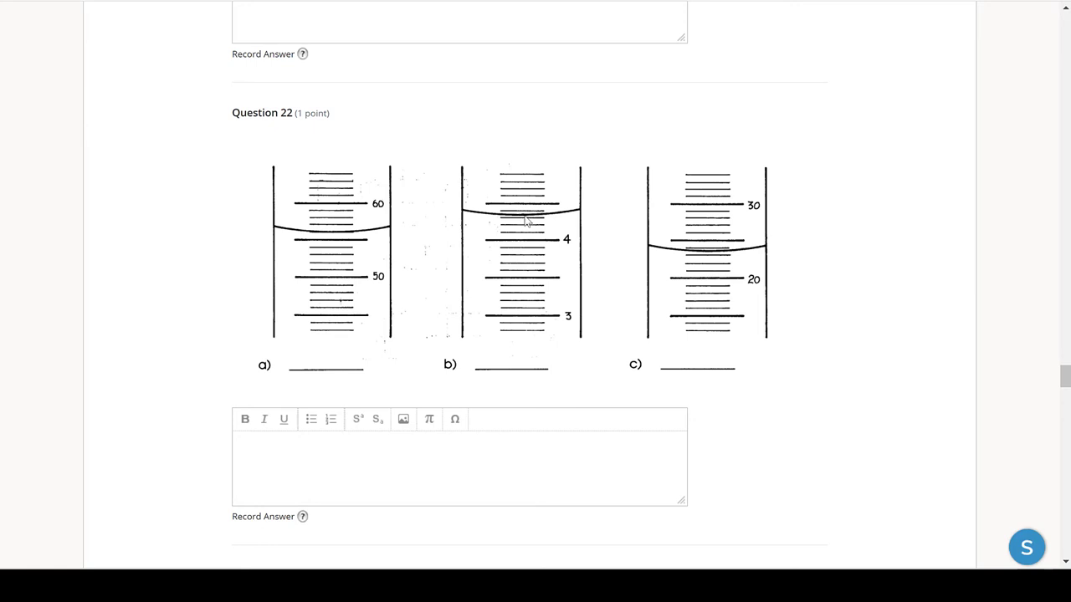
pyautogui.moveTo(539, 362)
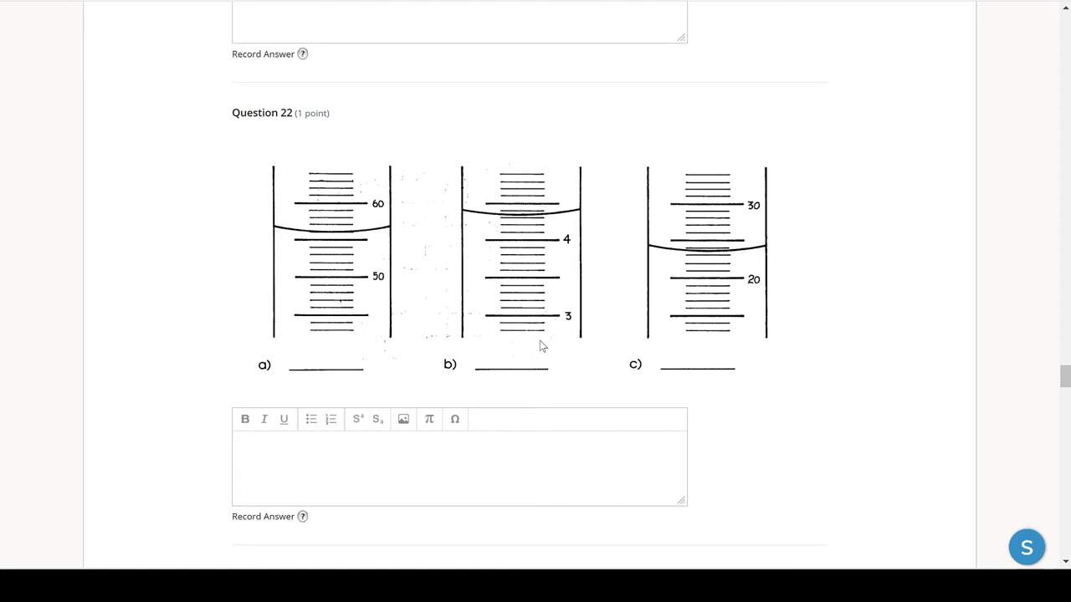
# Step: Scroll past the thermometer question to the Question 26 ruler diagram and beyond
pyautogui.scroll(-3)
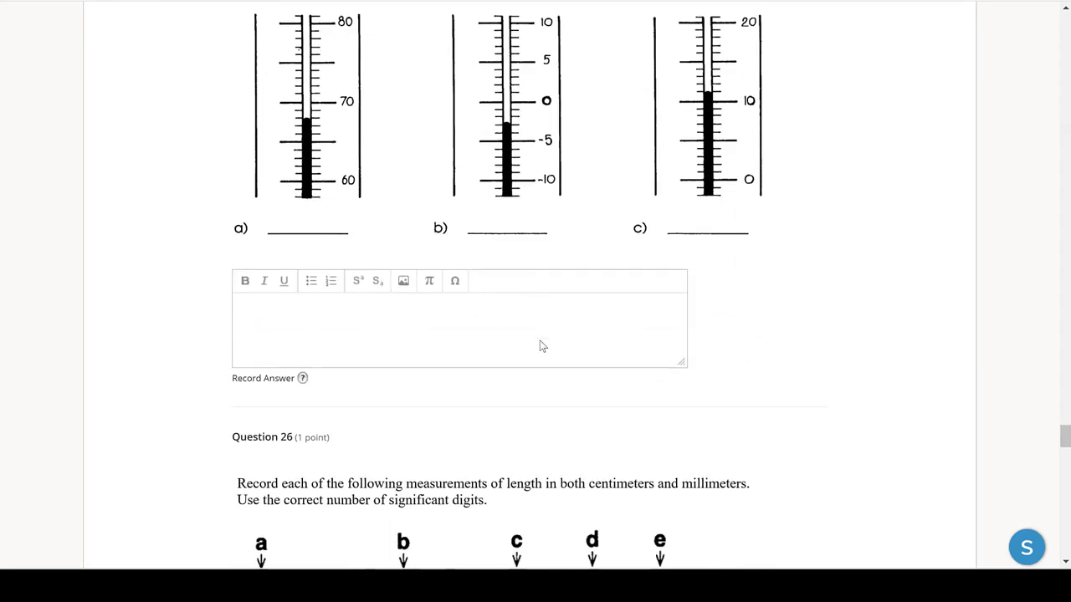
pyautogui.moveTo(350, 136)
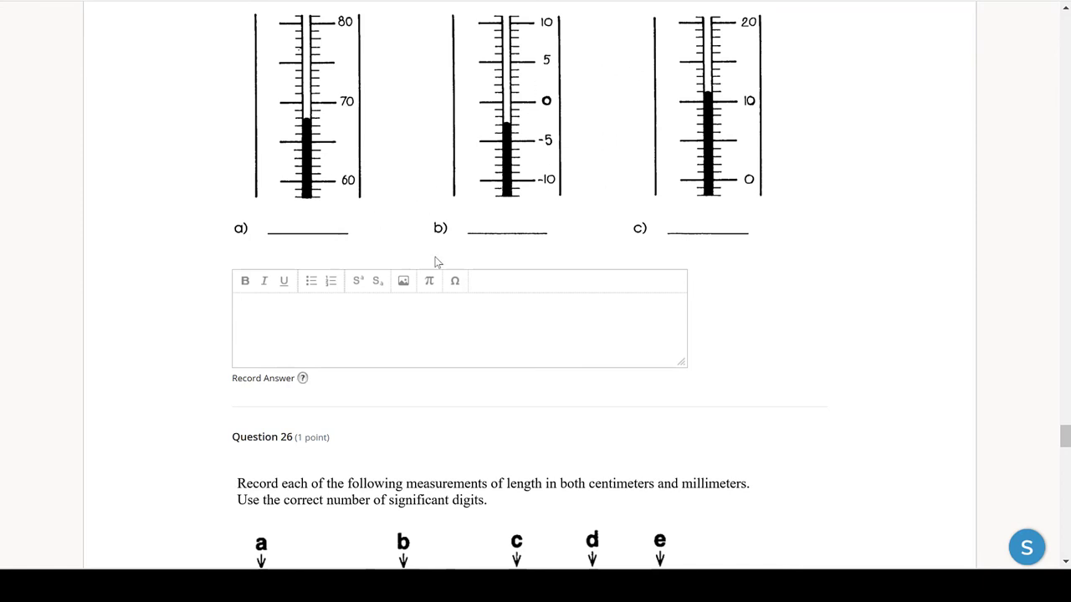
pyautogui.moveTo(506, 121)
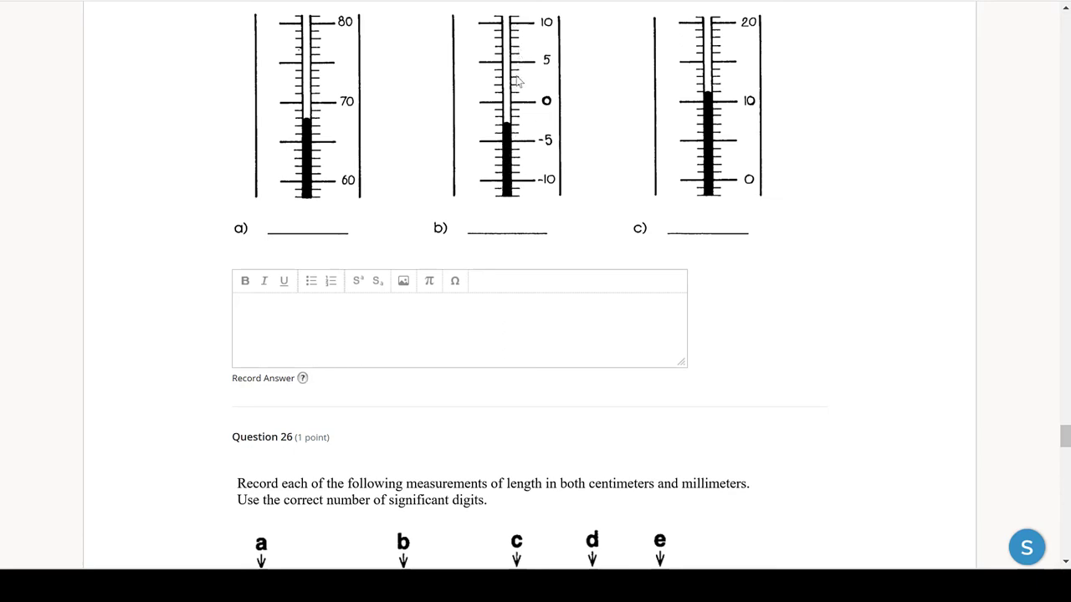
pyautogui.scroll(-3)
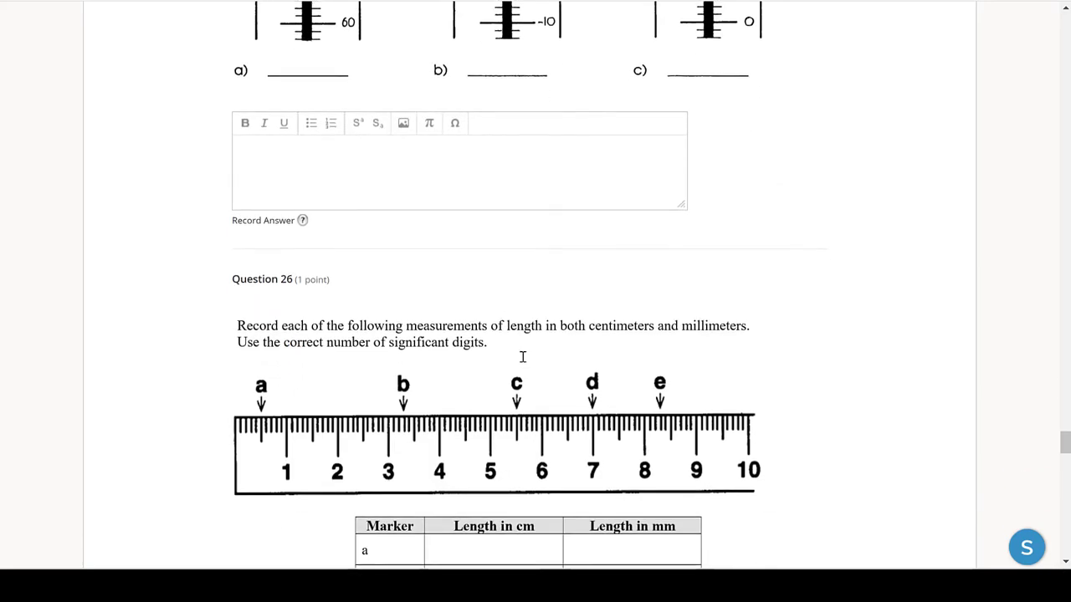
pyautogui.scroll(-3)
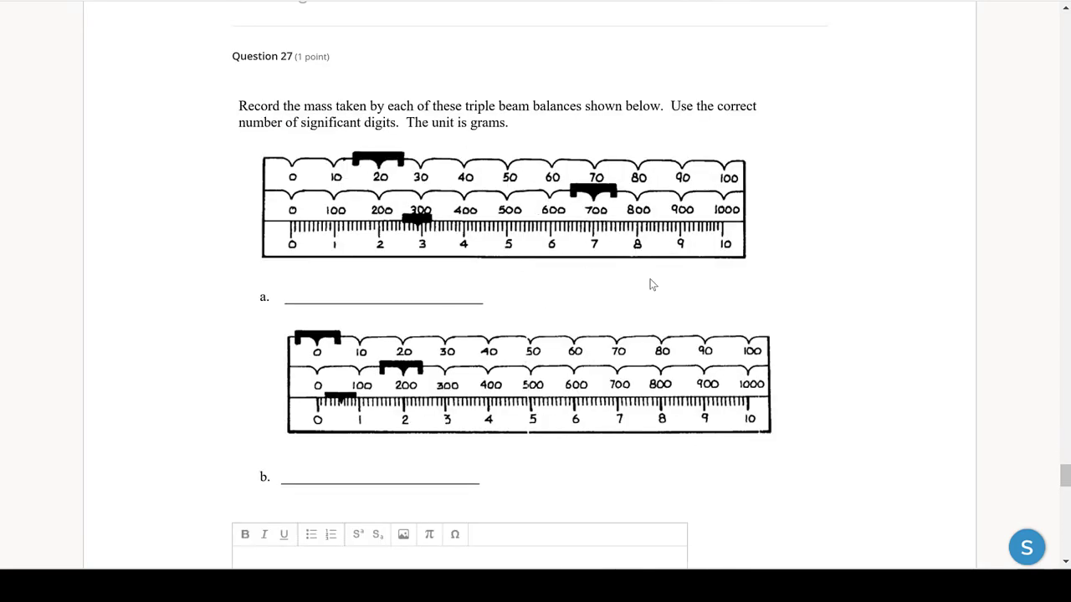
pyautogui.moveTo(607, 215)
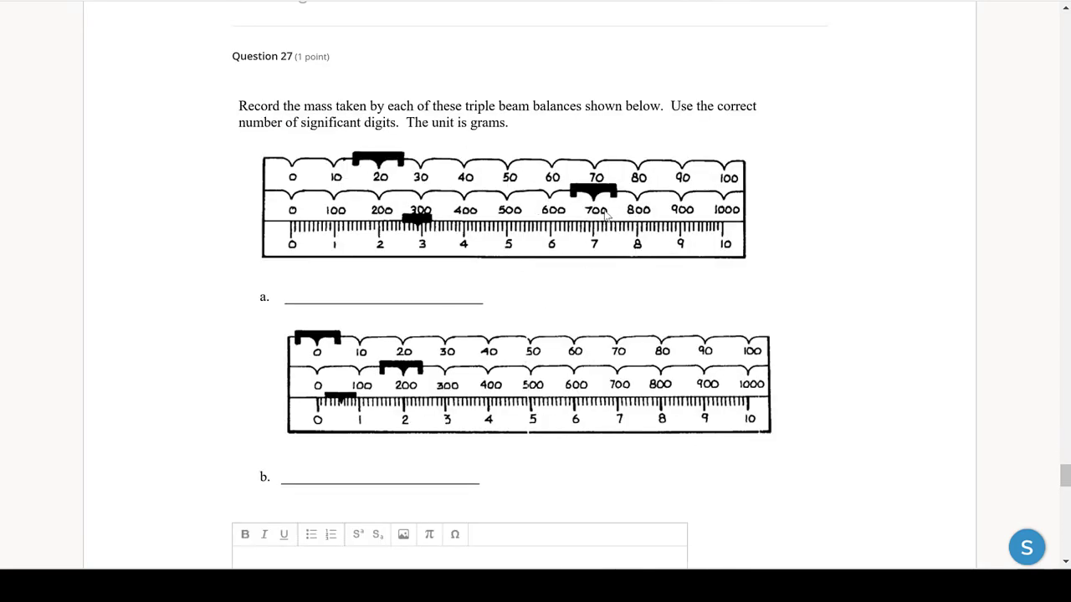
pyautogui.moveTo(398, 215)
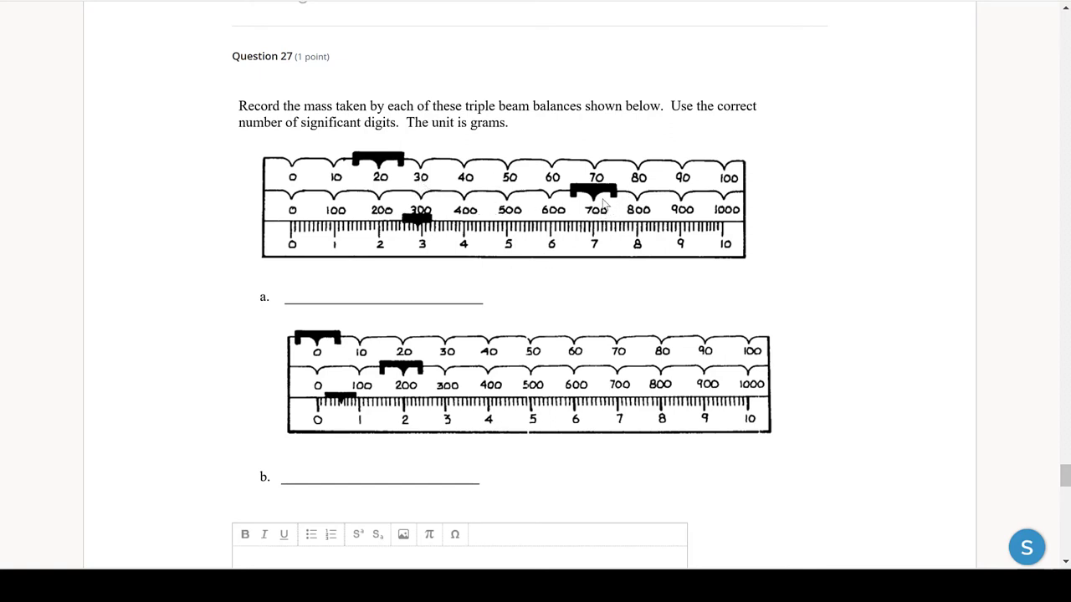
pyautogui.moveTo(402, 124)
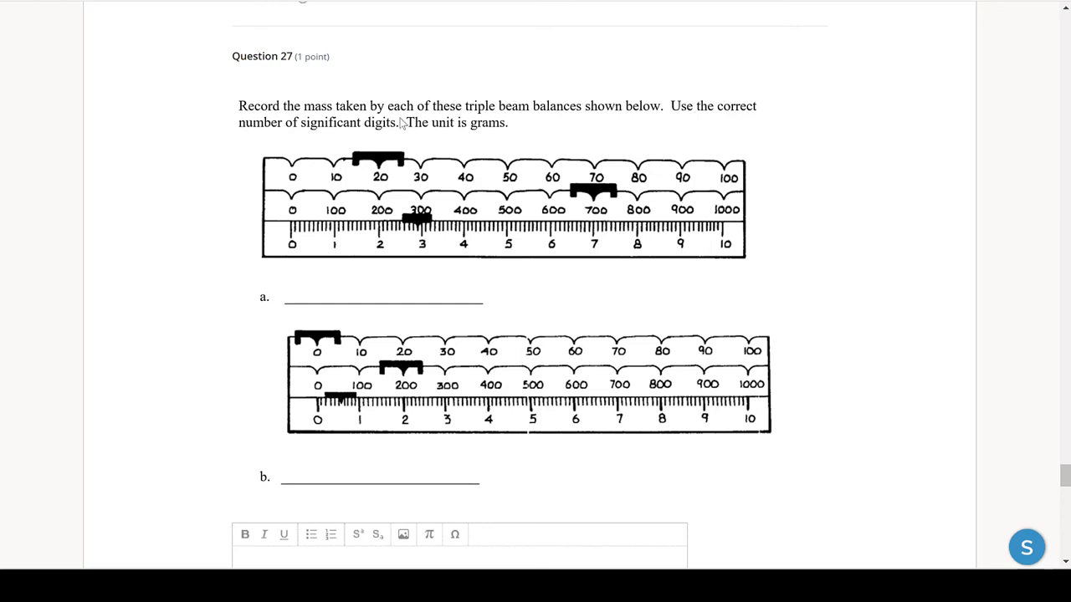
pyautogui.moveTo(367, 268)
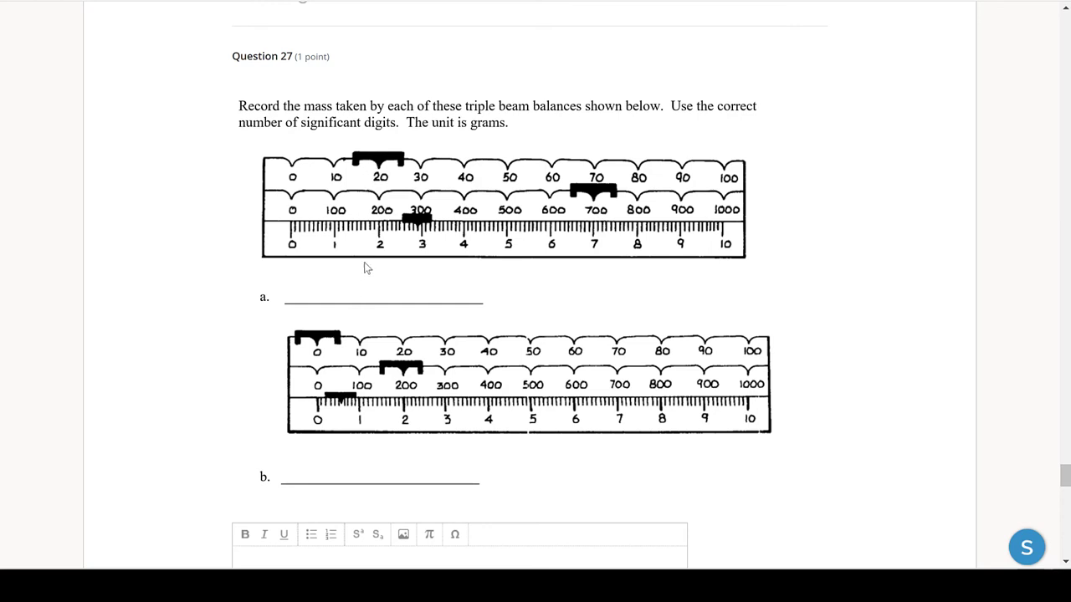
pyautogui.moveTo(411, 249)
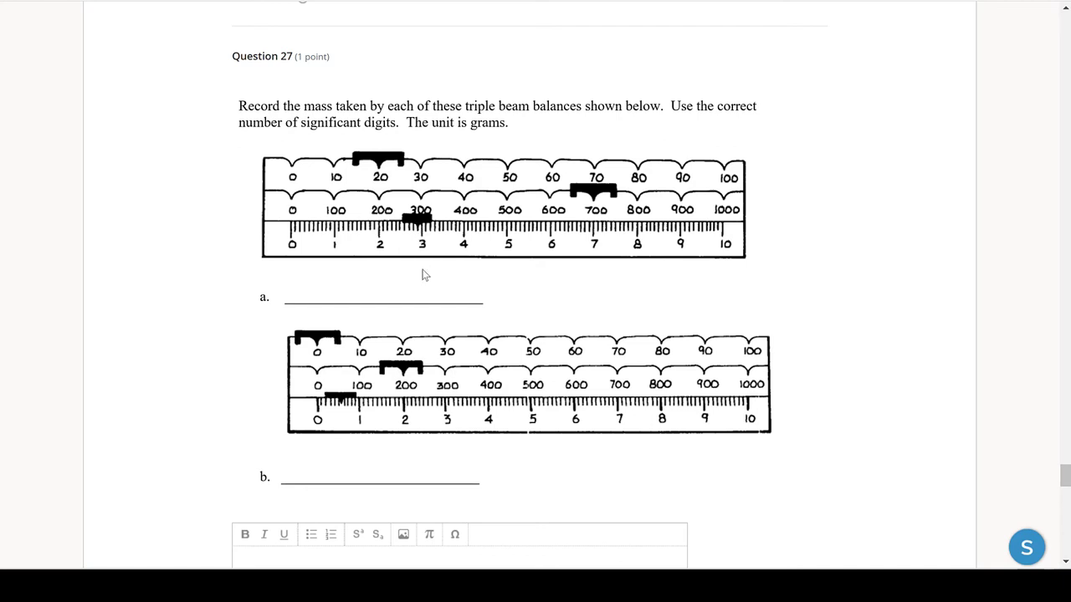
pyautogui.moveTo(418, 358)
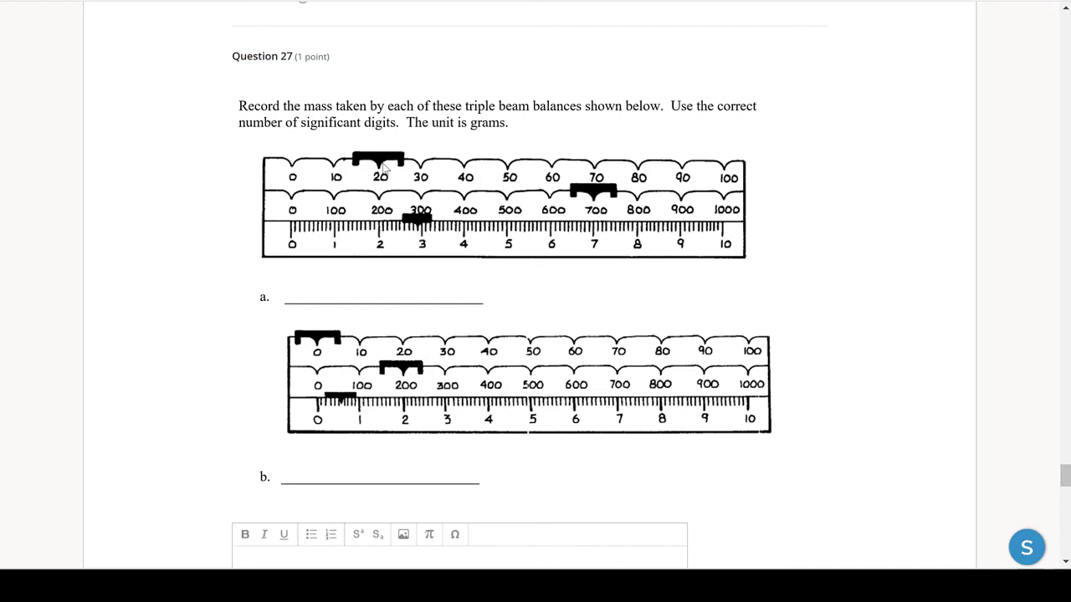
pyautogui.moveTo(601, 240)
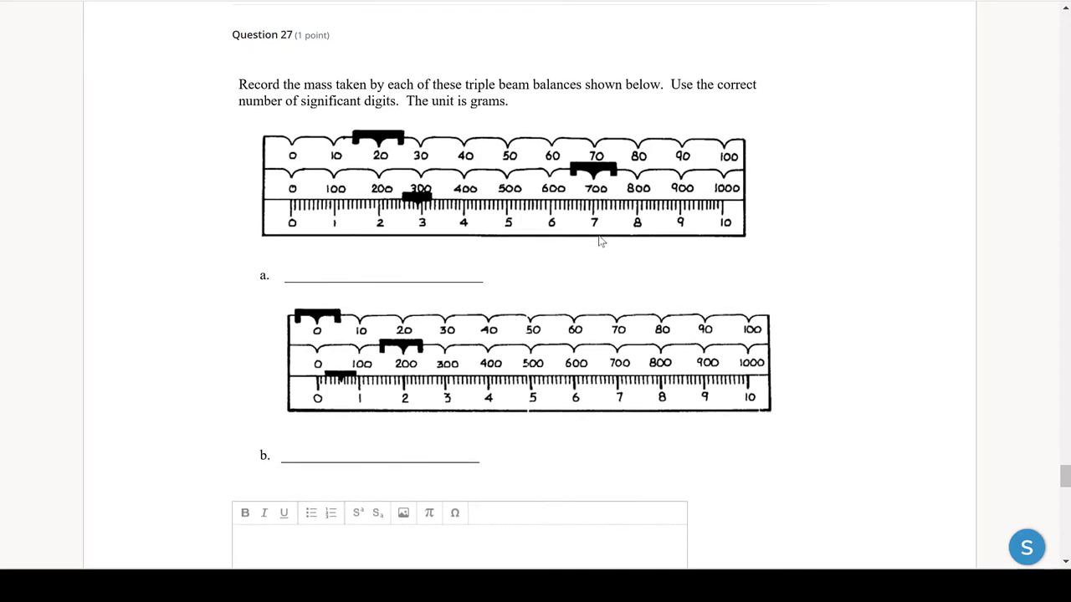
pyautogui.scroll(-3)
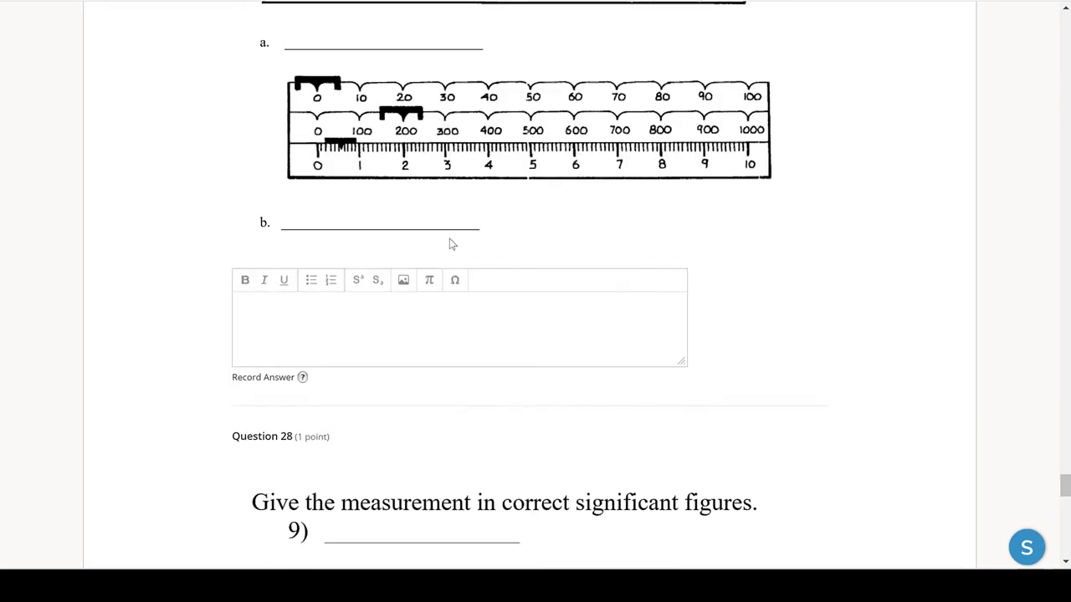
pyautogui.scroll(-3)
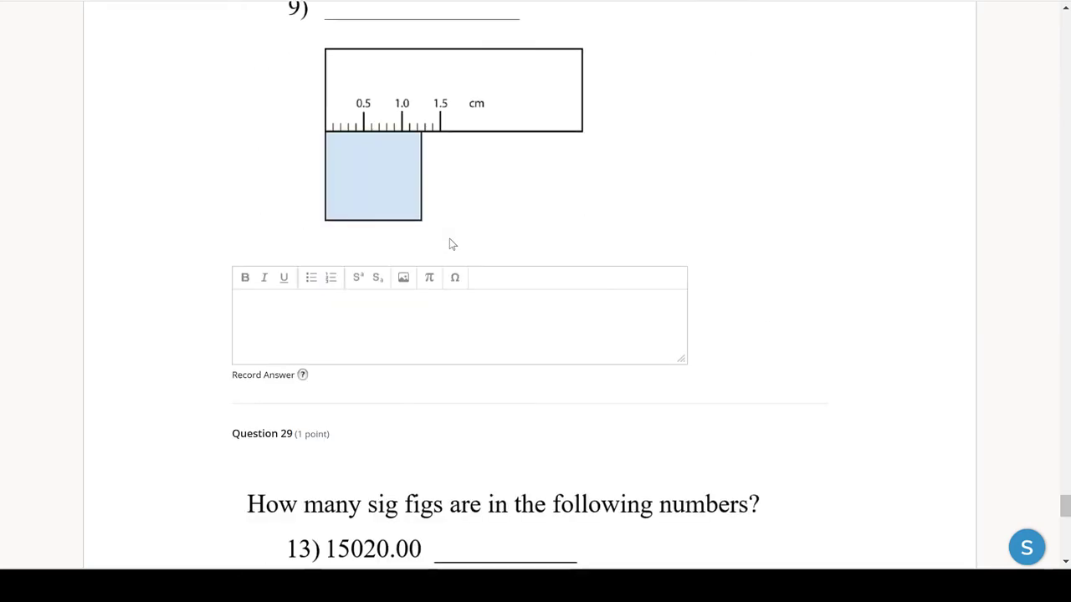
pyautogui.scroll(-3)
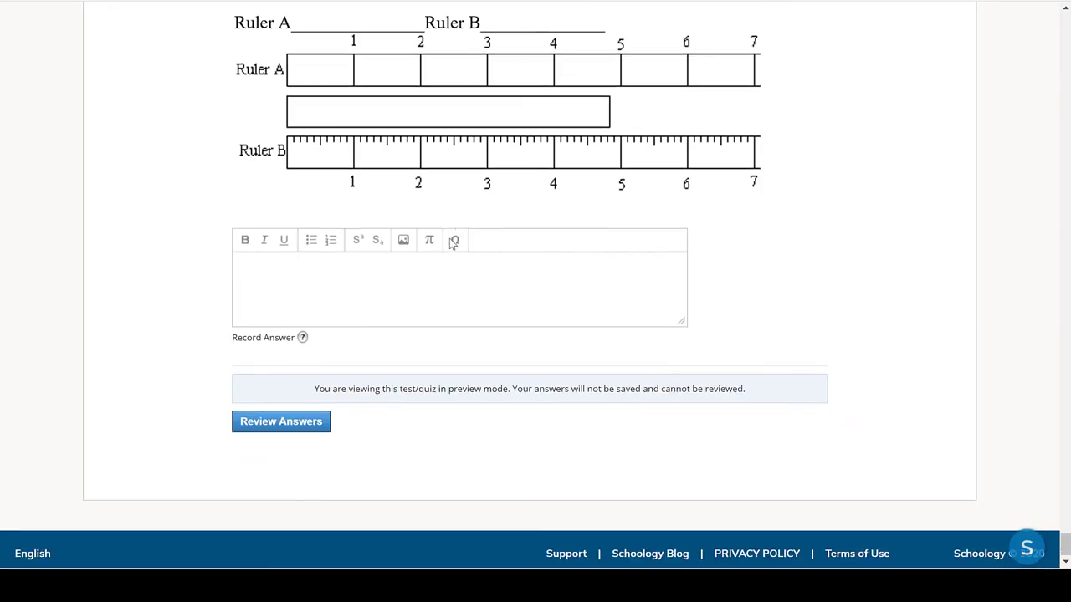
pyautogui.scroll(-3)
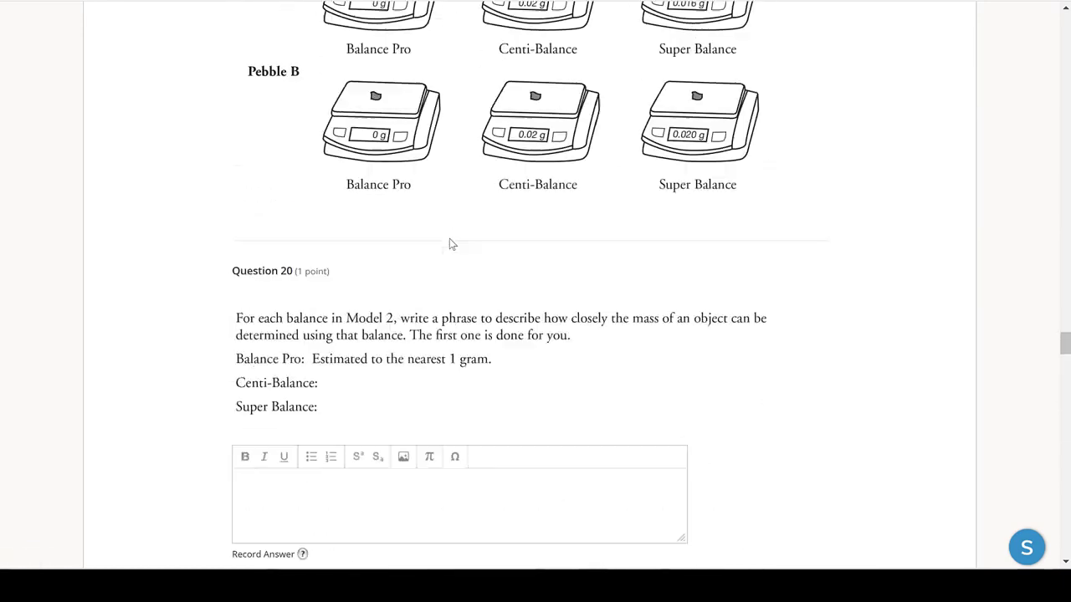
pyautogui.scroll(-3)
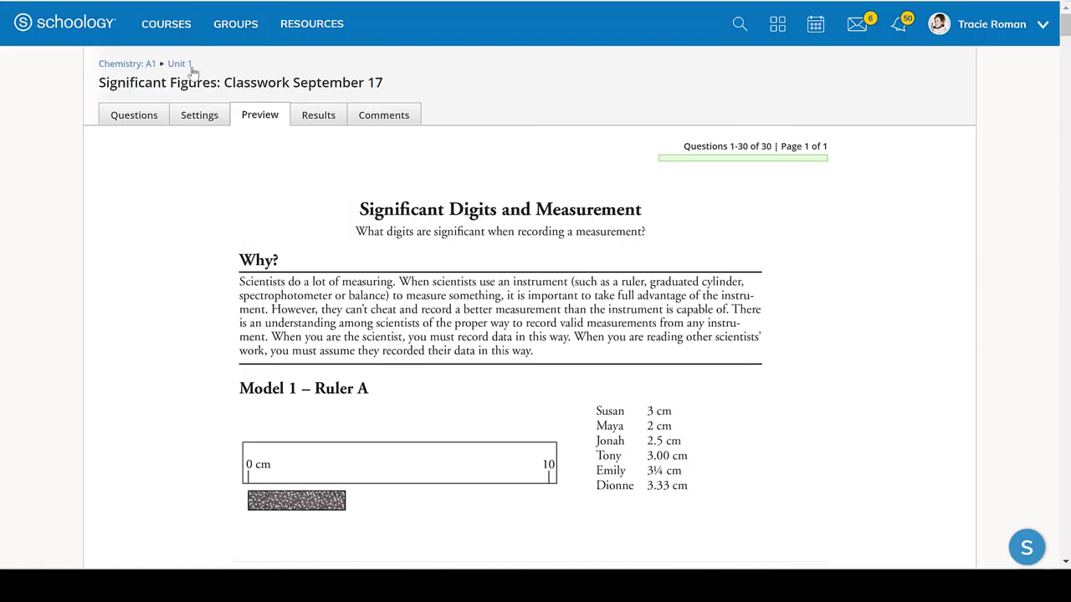
# Step: Leave the preview for Unit 1, expand Topic 5: Scientific Notation, and open its Quizlet item
pyautogui.click(180, 64)
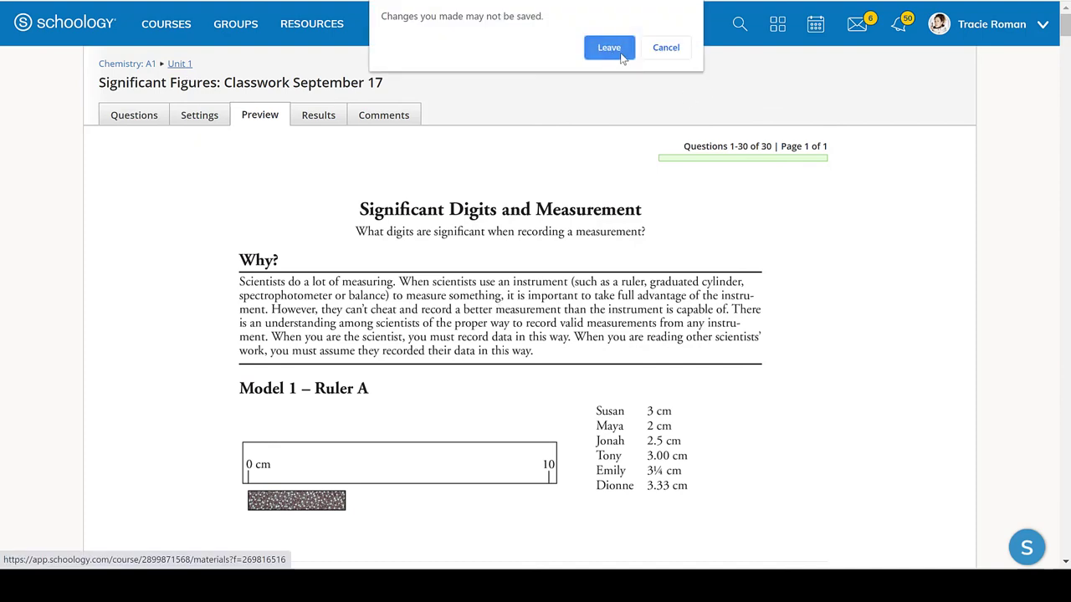
pyautogui.click(609, 47)
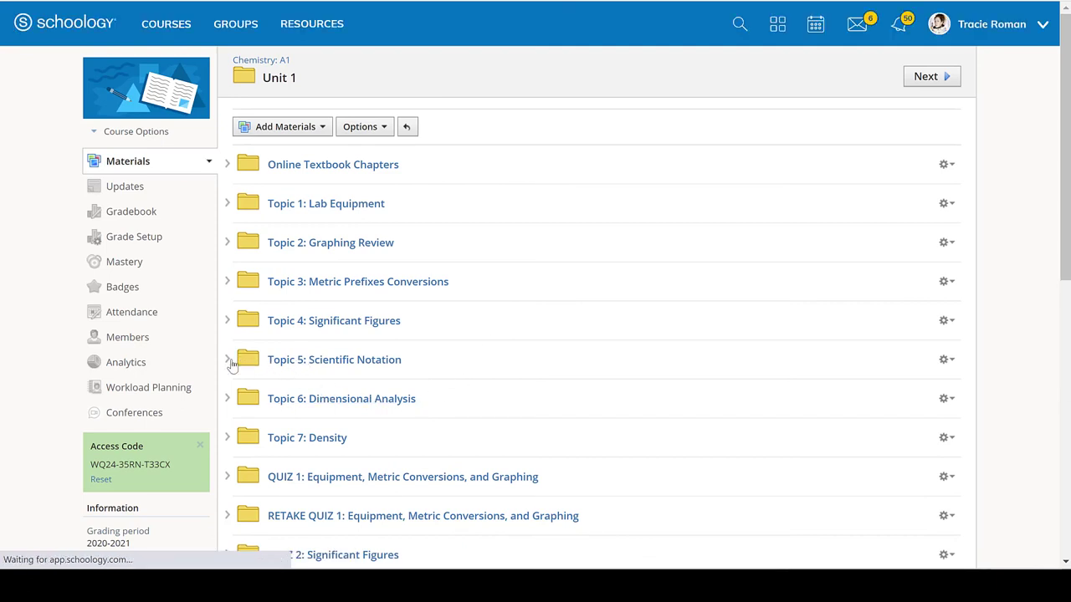
pyautogui.click(228, 359)
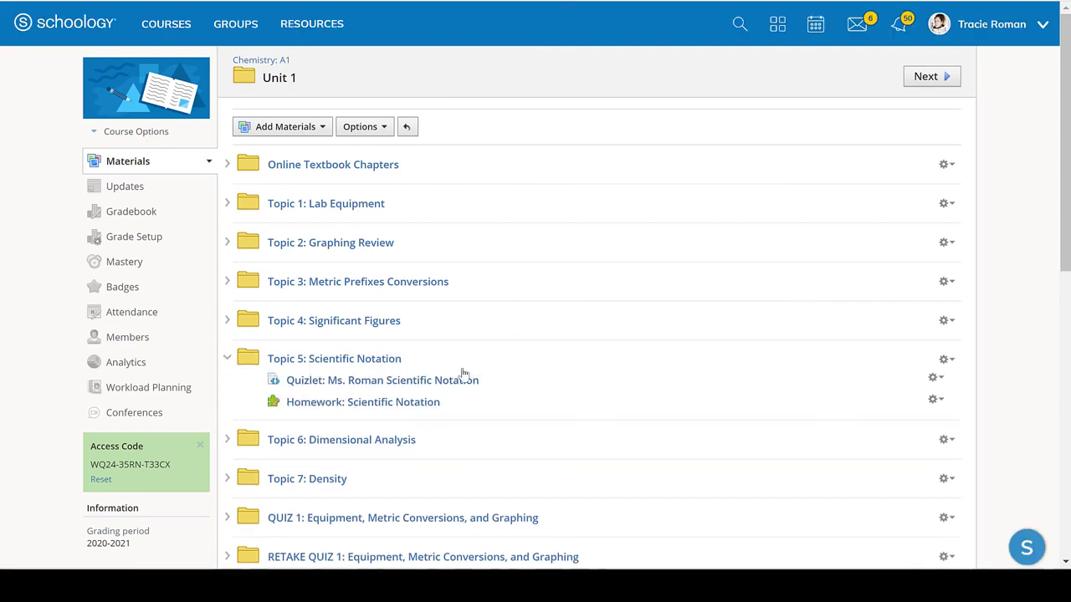
pyautogui.click(381, 380)
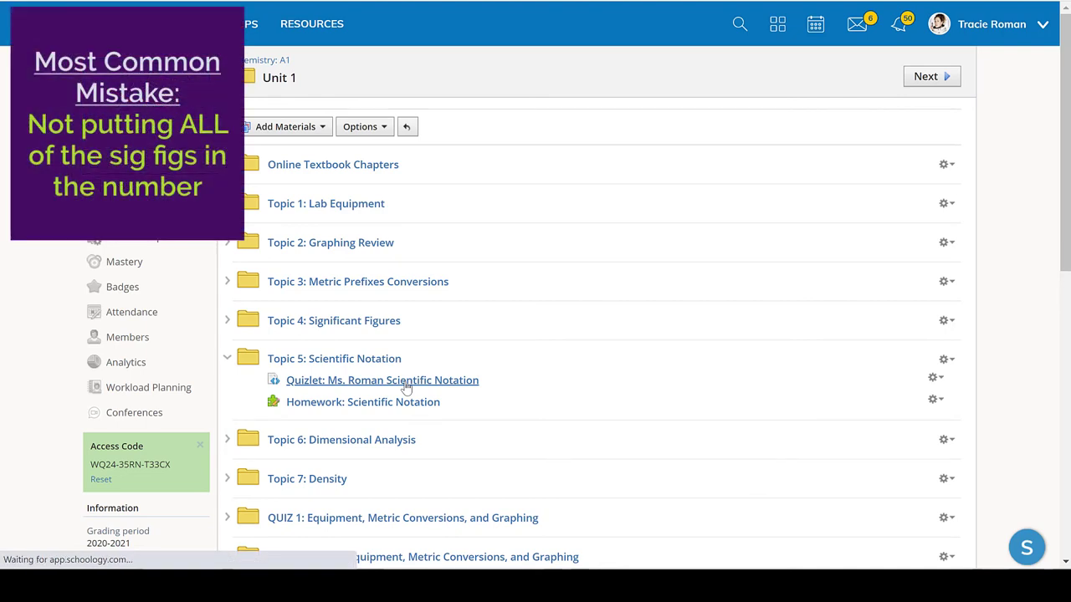
# Step: Load the embedded flashcards and flip the first card: 5,720,000,000 = 5.72 × 10^9
pyautogui.click(382, 380)
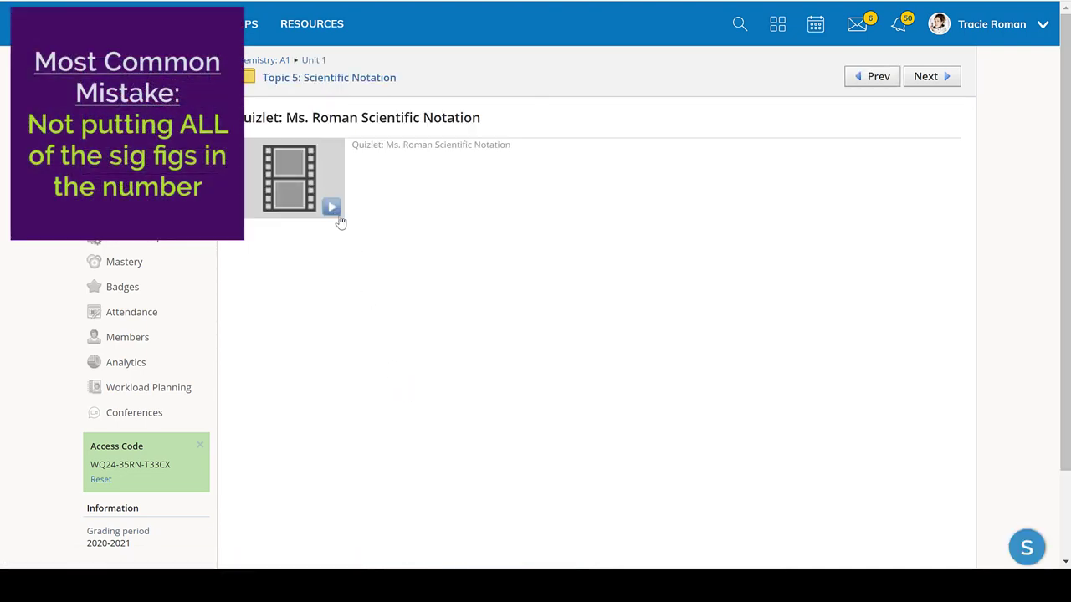
pyautogui.click(332, 207)
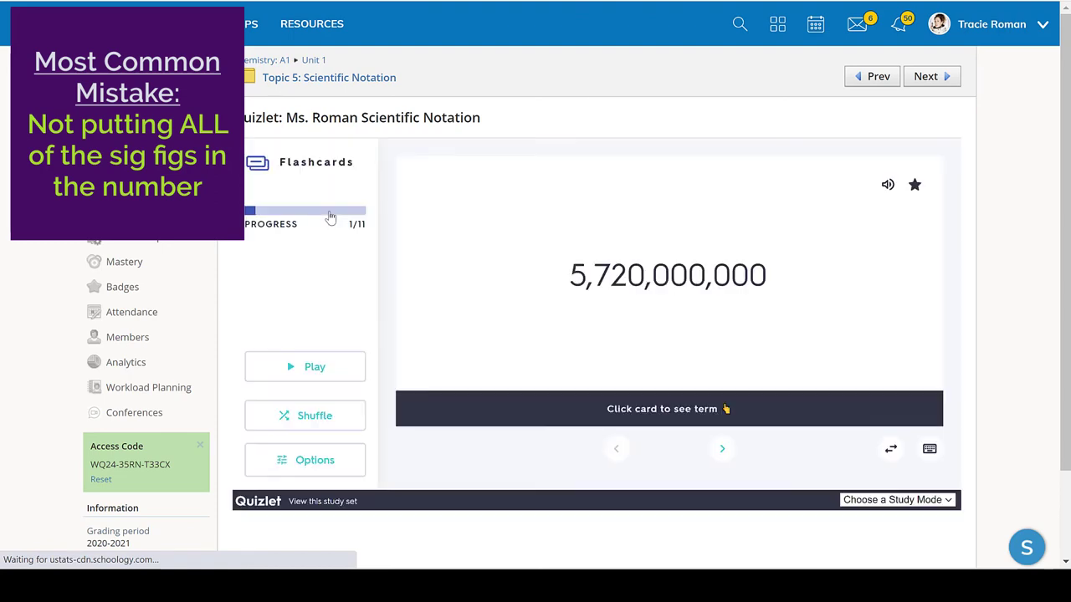
pyautogui.moveTo(599, 355)
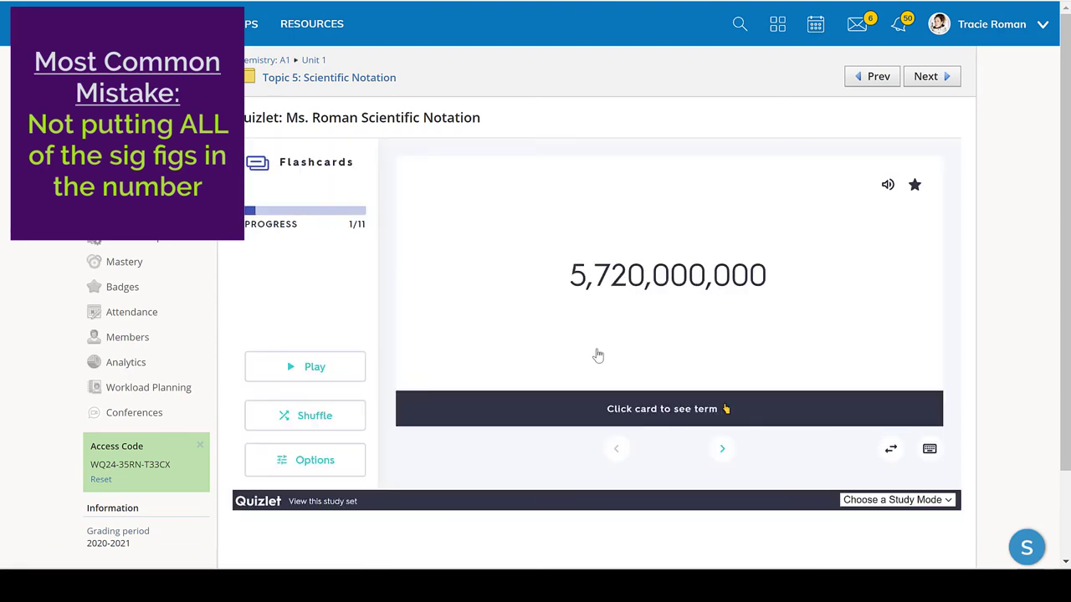
pyautogui.moveTo(694, 416)
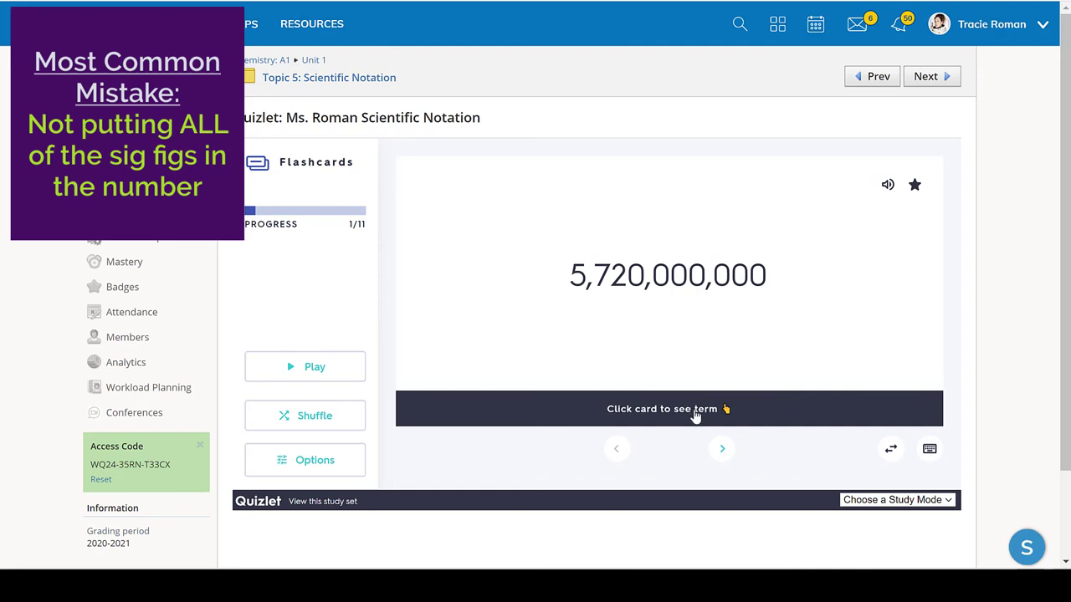
pyautogui.moveTo(771, 287)
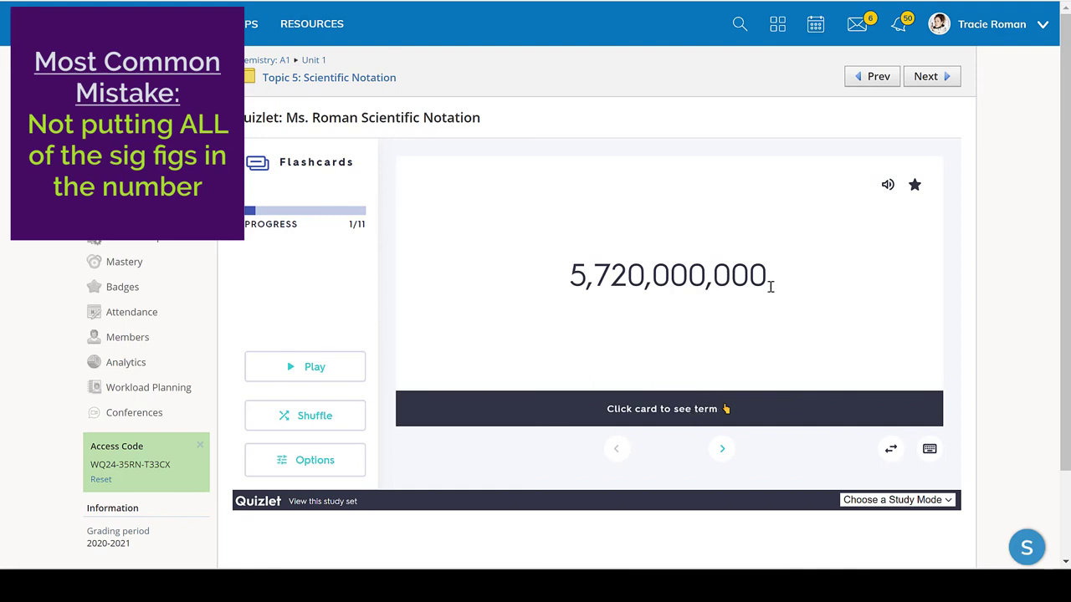
pyautogui.click(668, 293)
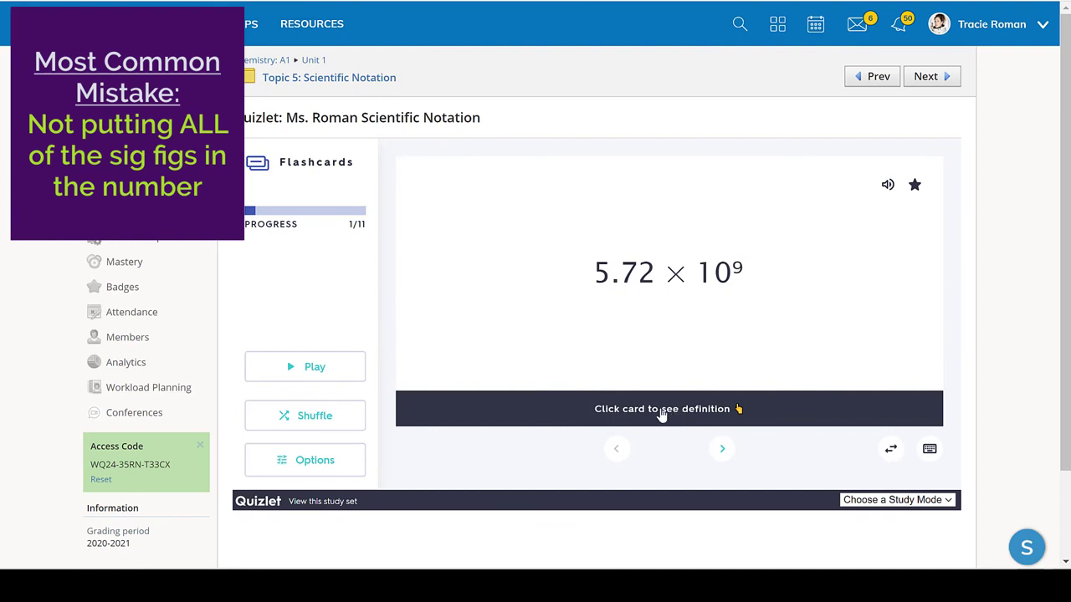
pyautogui.moveTo(608, 258)
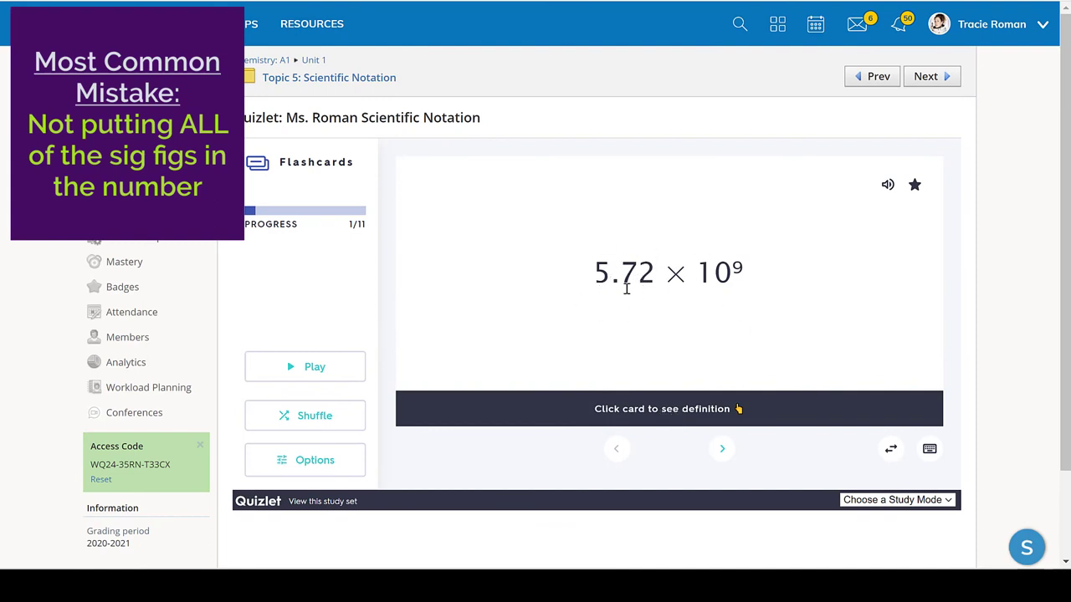
pyautogui.moveTo(620, 259)
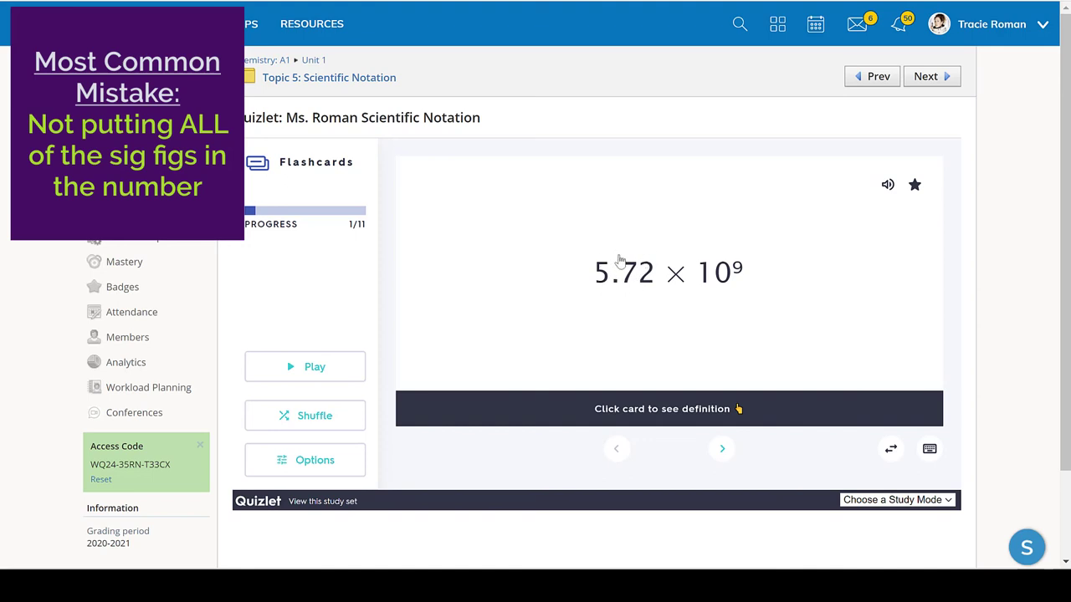
pyautogui.moveTo(686, 413)
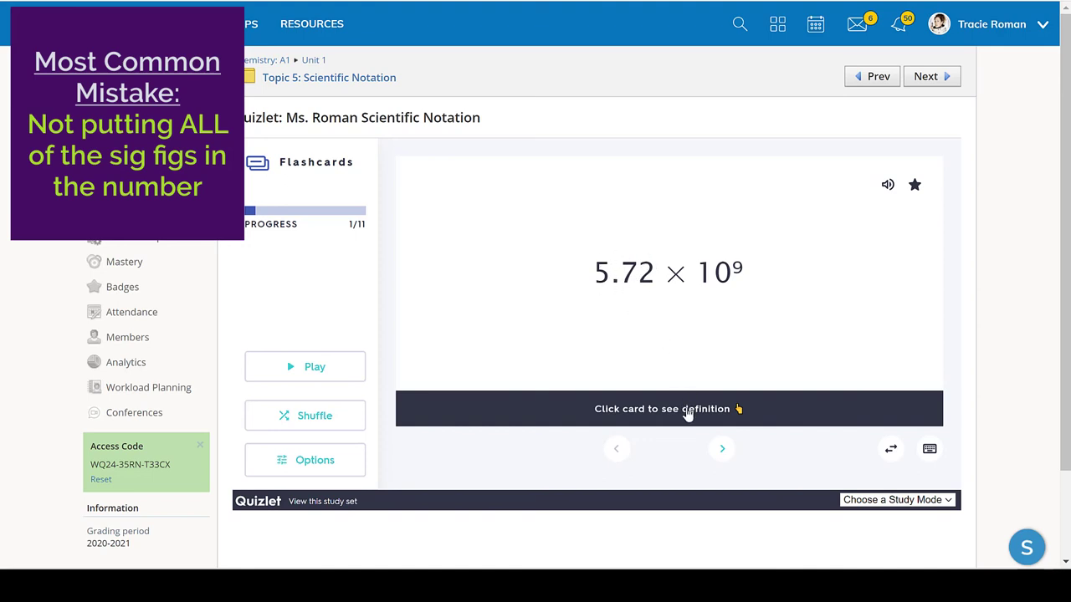
pyautogui.click(668, 276)
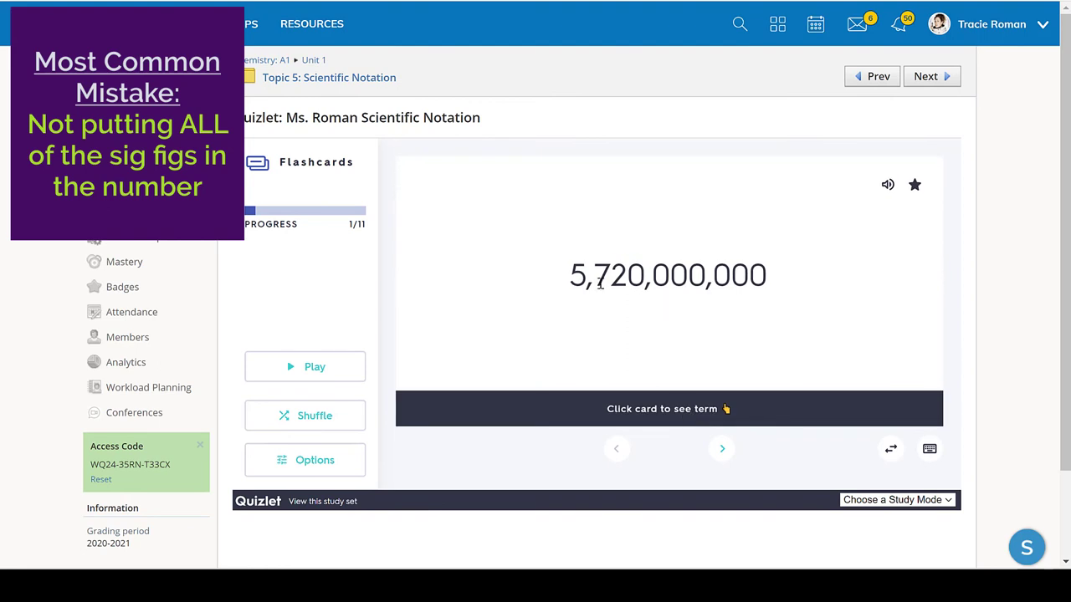
pyautogui.moveTo(642, 275)
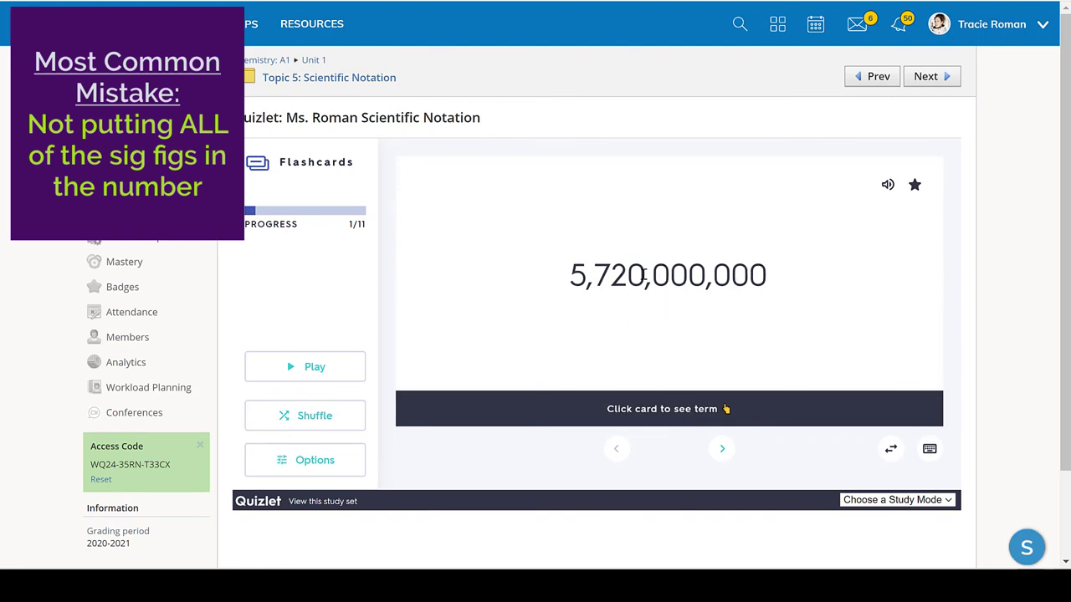
pyautogui.moveTo(667, 410)
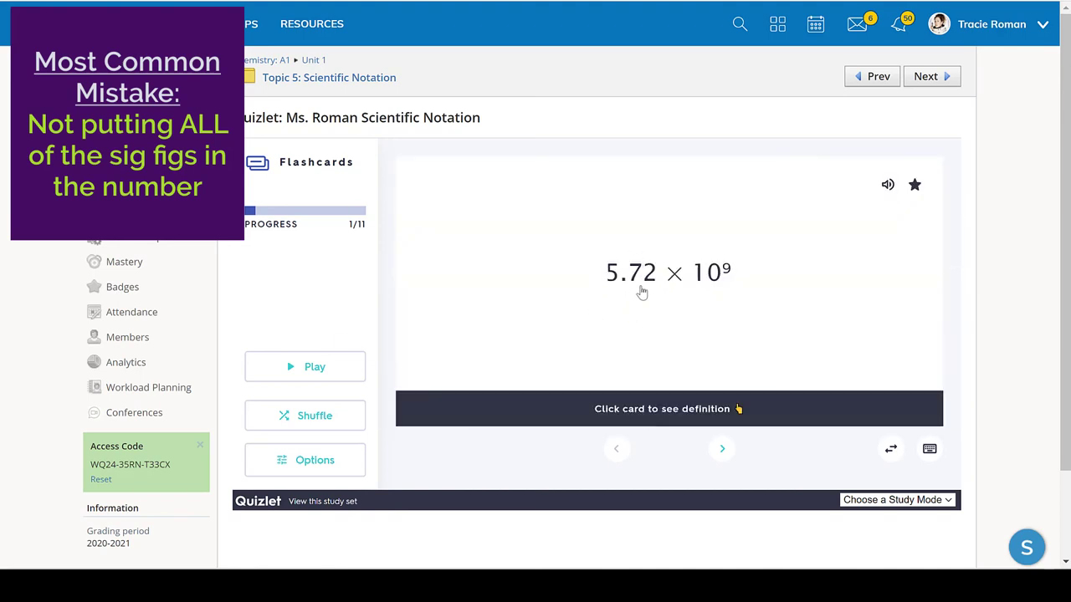
pyautogui.click(721, 449)
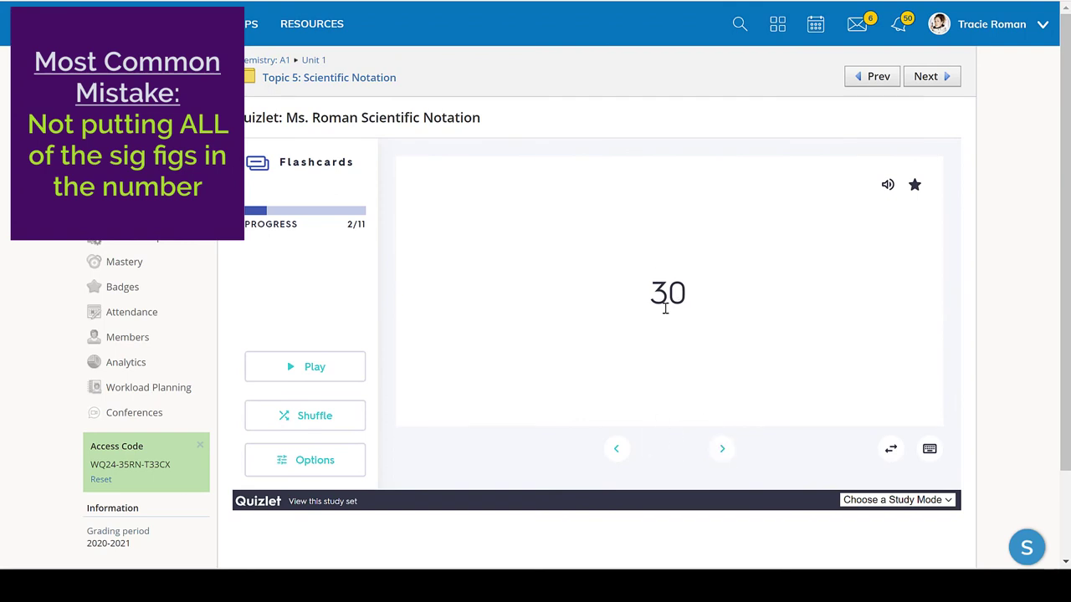
pyautogui.moveTo(661, 278)
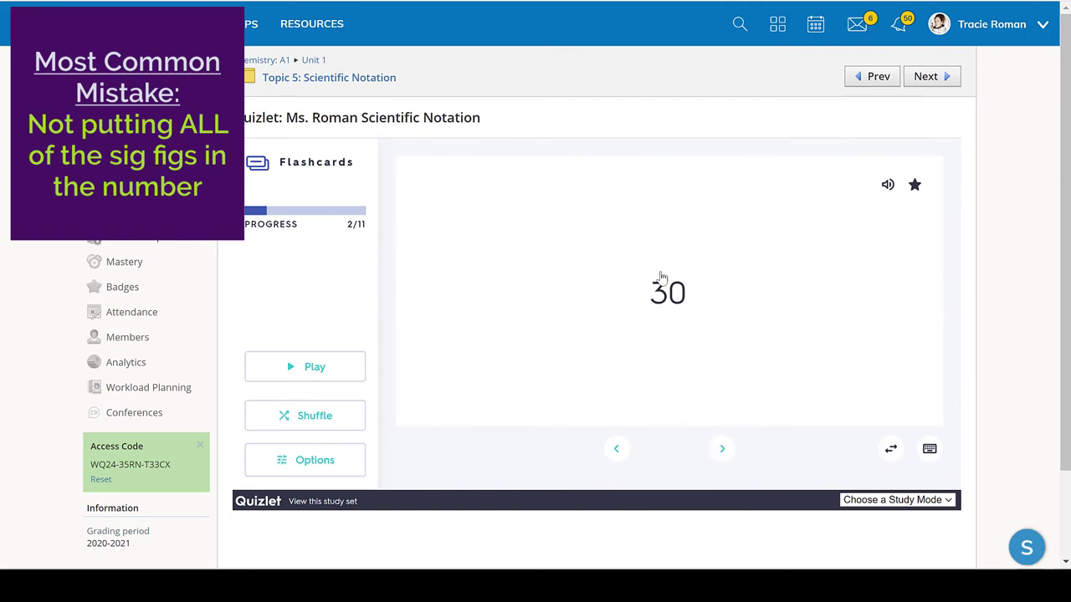
# Step: Flip the second card to 3 × 10^1 and work through the next few cards
pyautogui.click(667, 290)
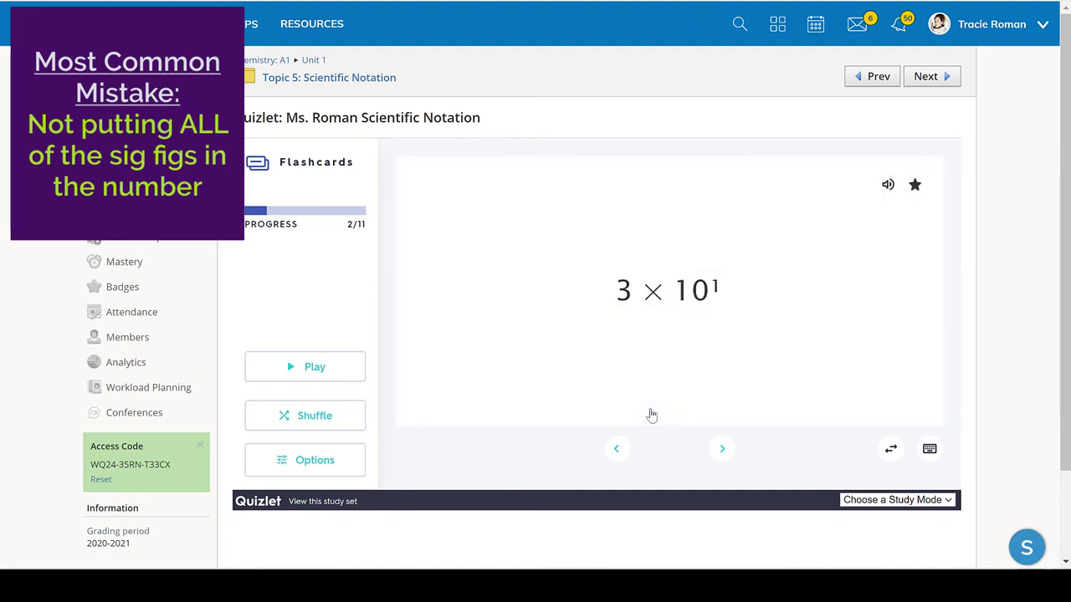
pyautogui.moveTo(634, 265)
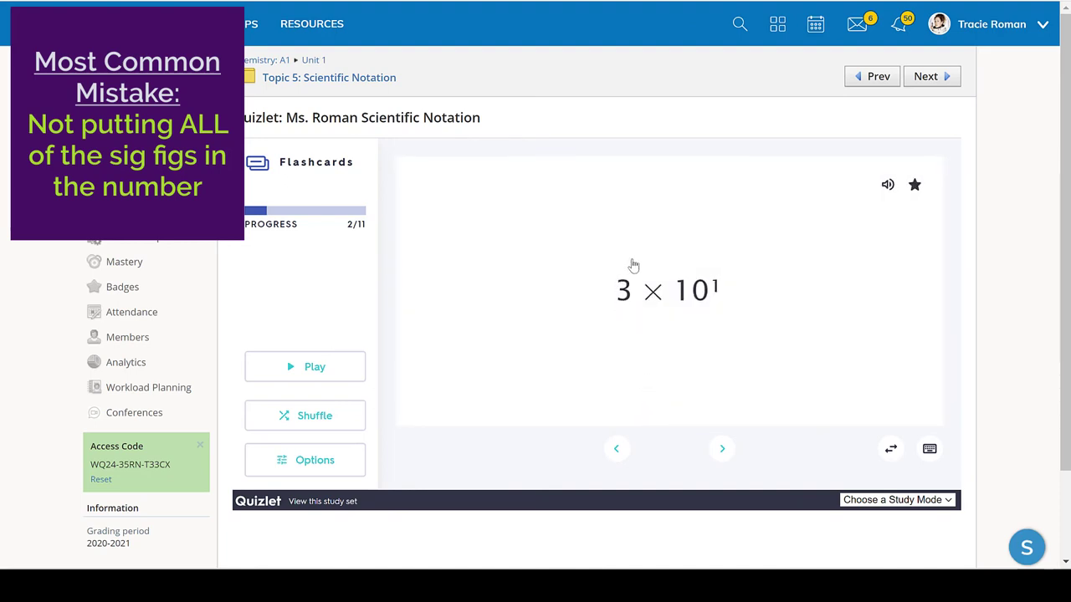
pyautogui.moveTo(627, 330)
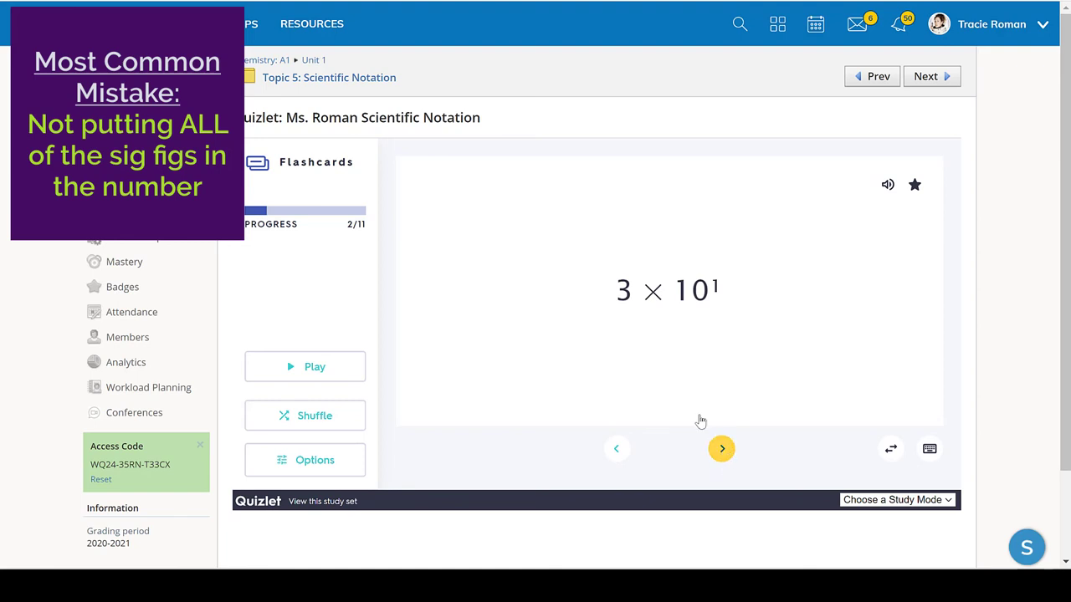
pyautogui.click(721, 448)
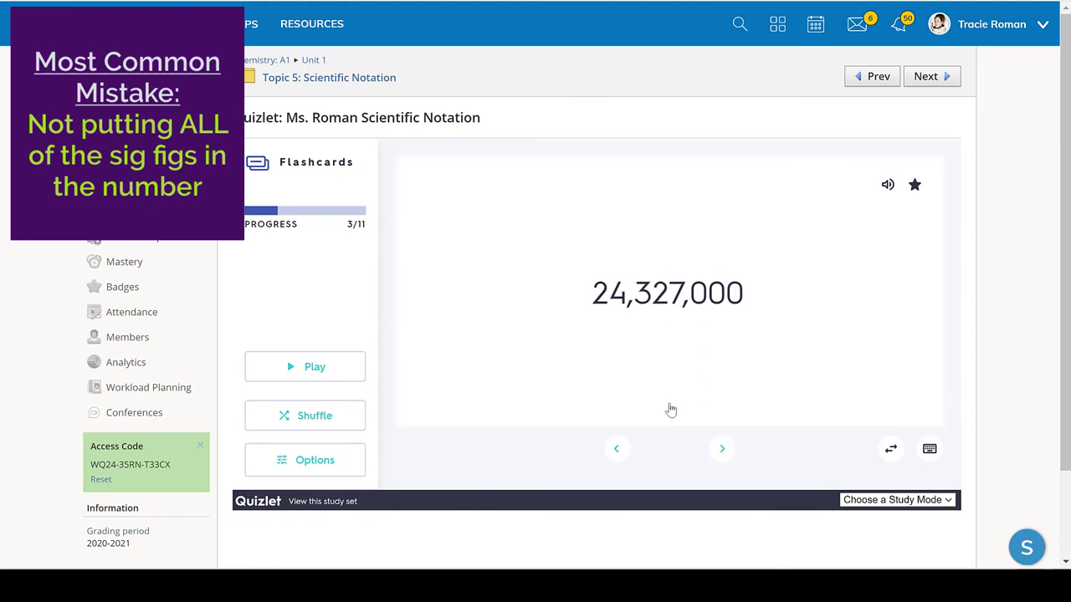
pyautogui.click(669, 290)
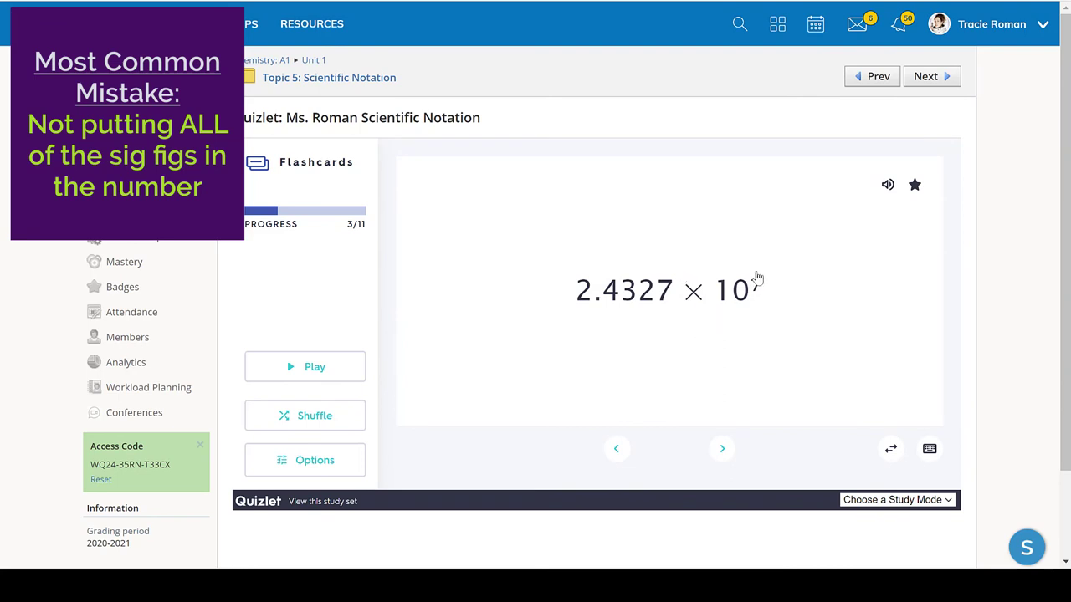
pyautogui.moveTo(707, 432)
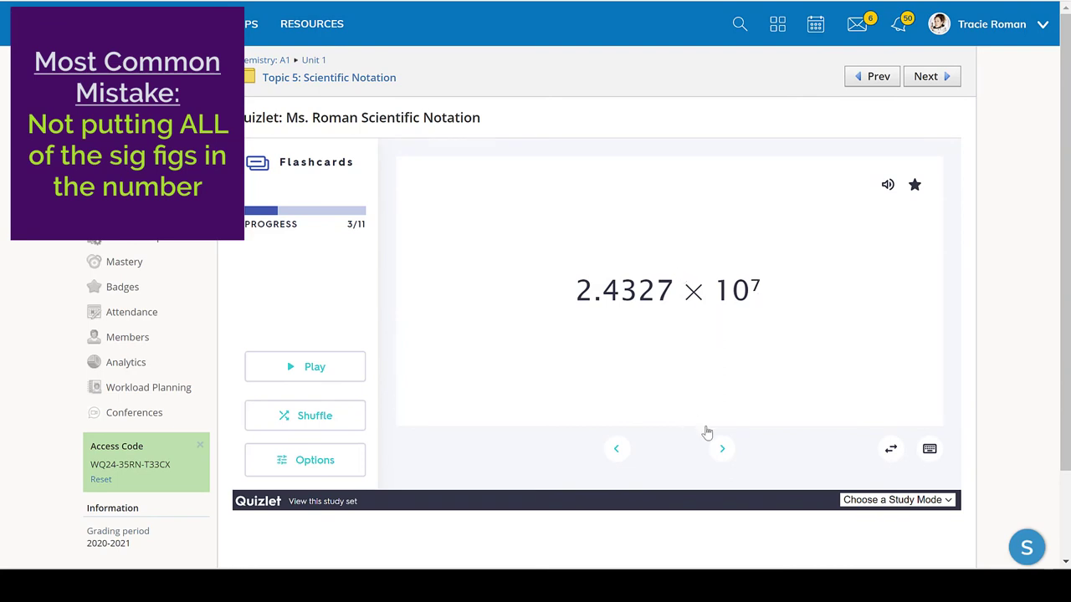
pyautogui.click(721, 449)
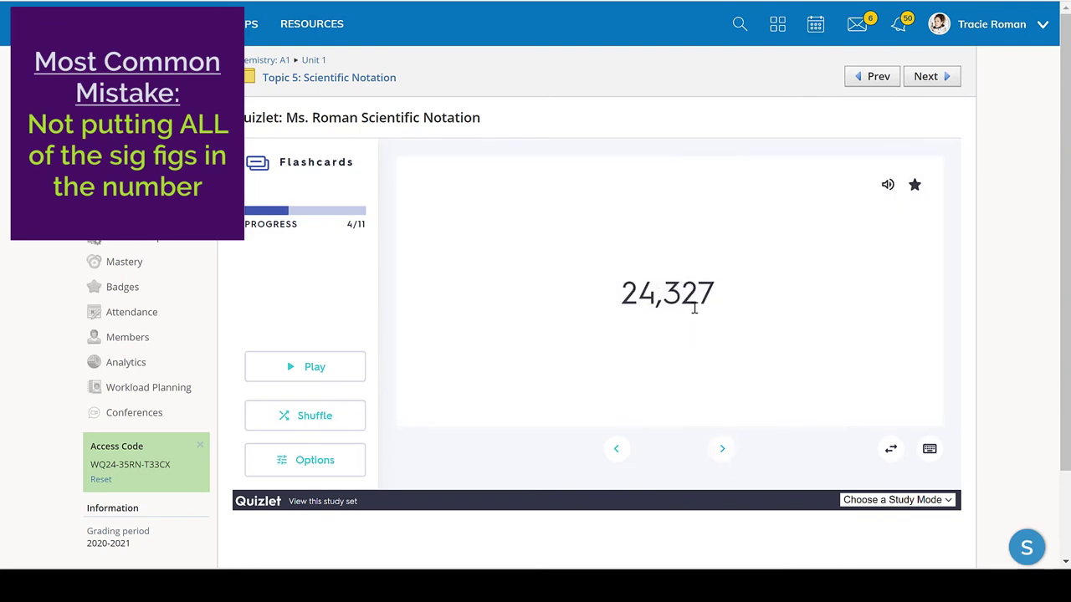
pyautogui.click(667, 293)
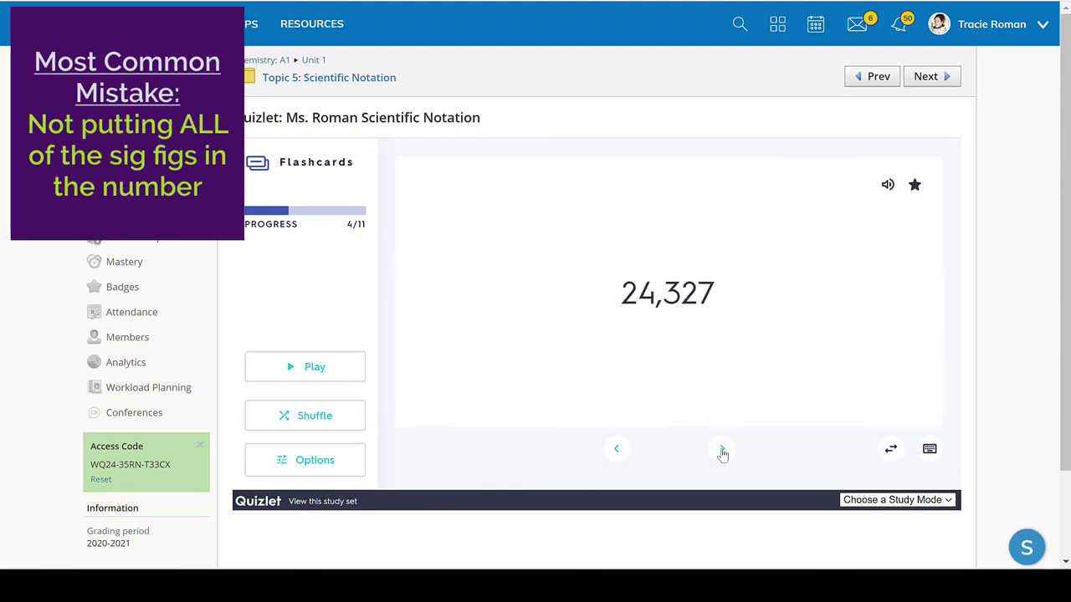
pyautogui.click(722, 449)
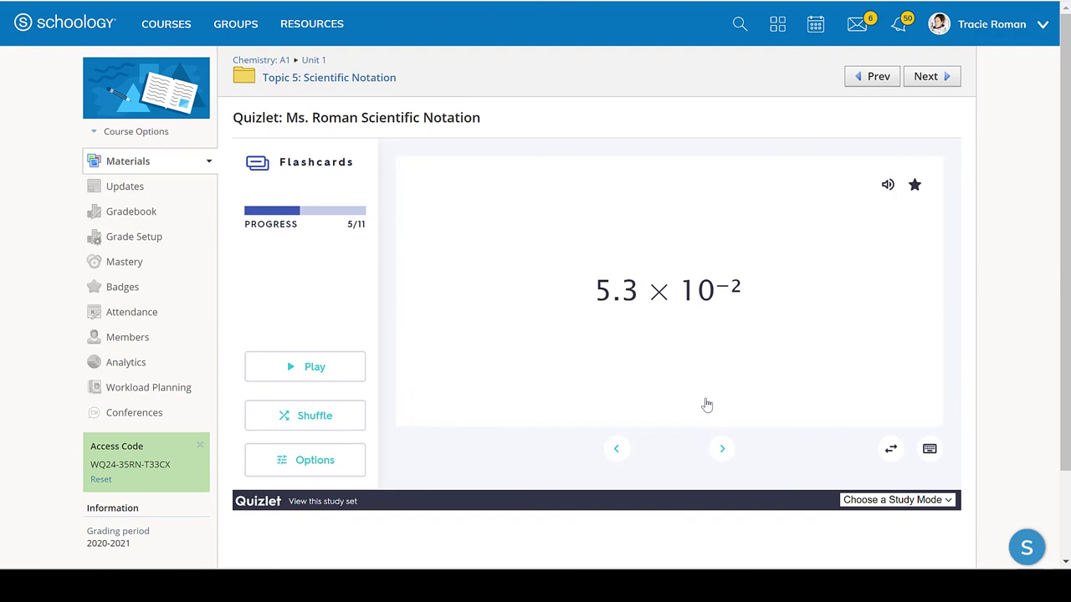
# Step: Keep flipping and advancing through the remaining cards to the final one defining the base
pyautogui.click(722, 450)
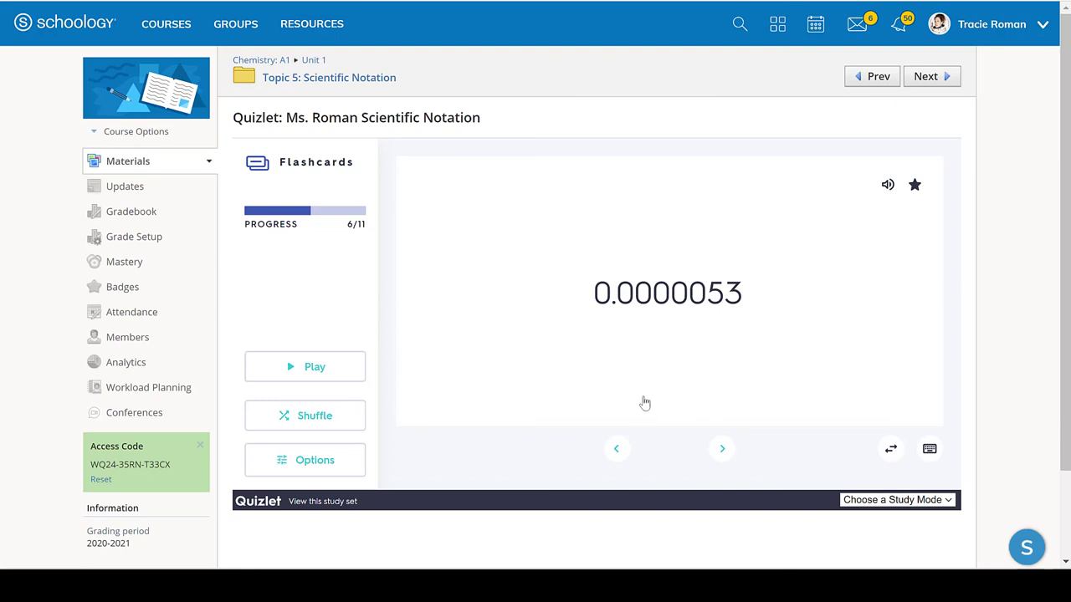
pyautogui.moveTo(678, 418)
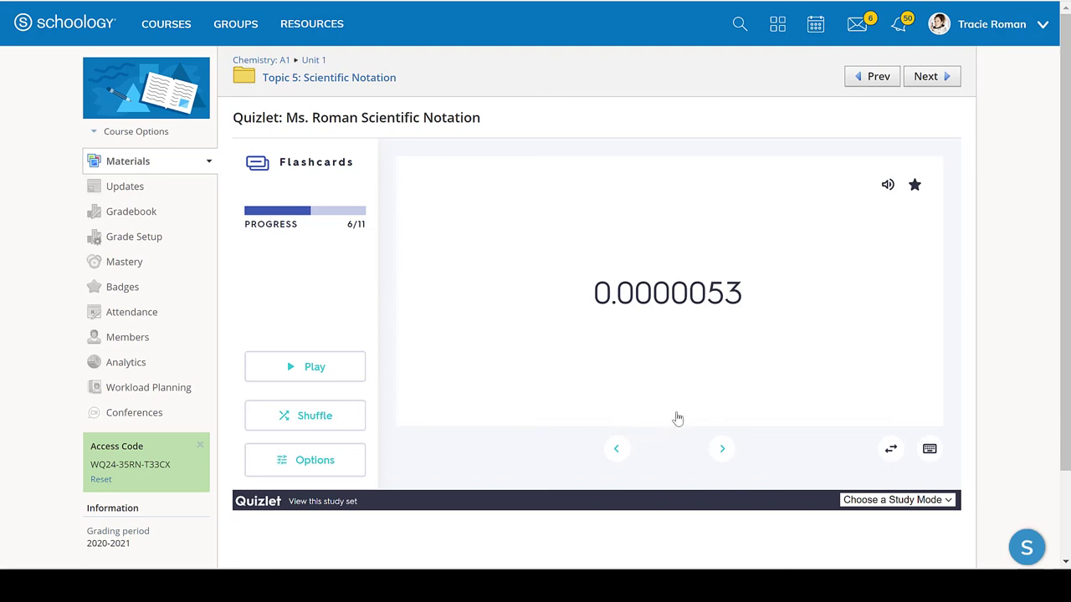
pyautogui.click(668, 293)
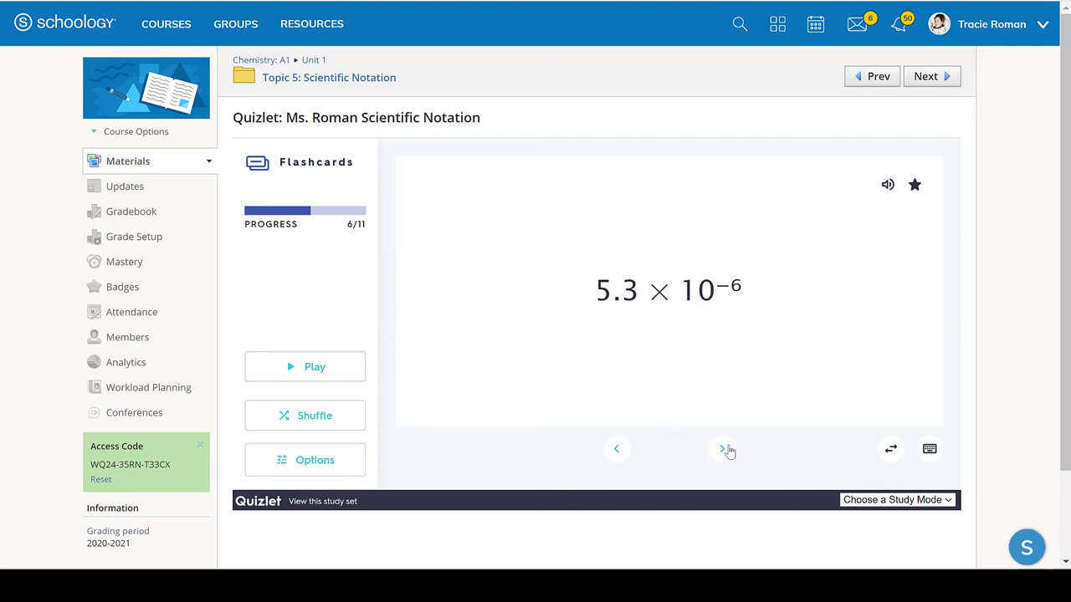
pyautogui.click(722, 449)
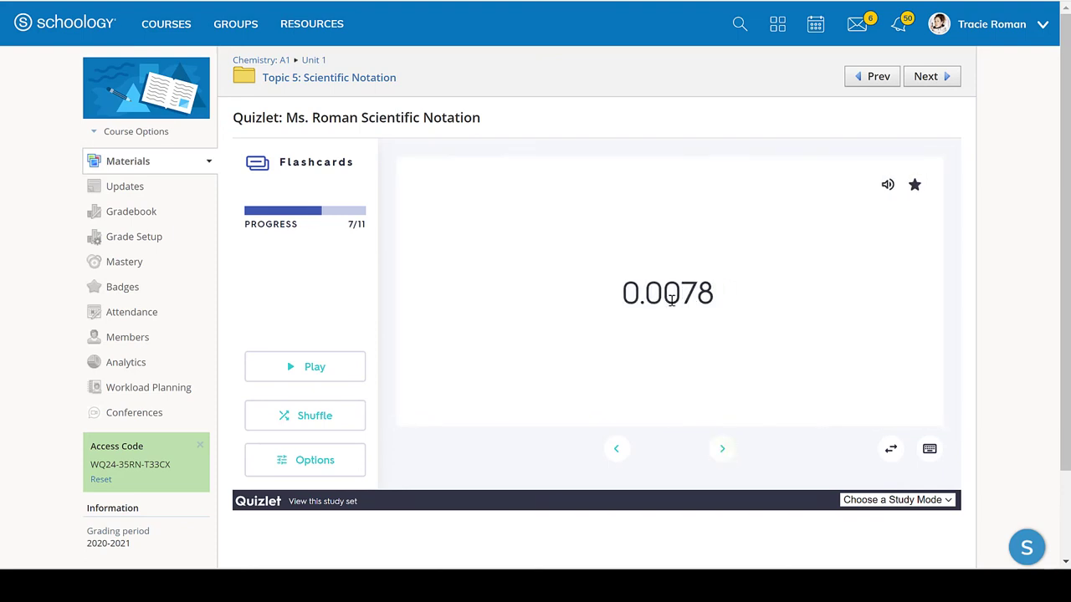
pyautogui.click(667, 293)
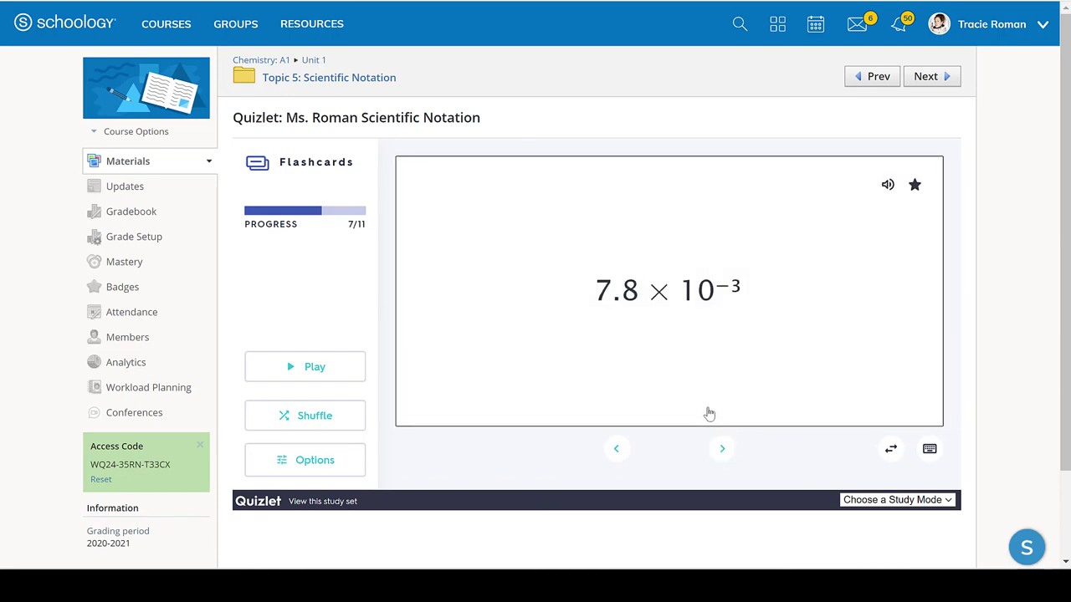
pyautogui.click(721, 449)
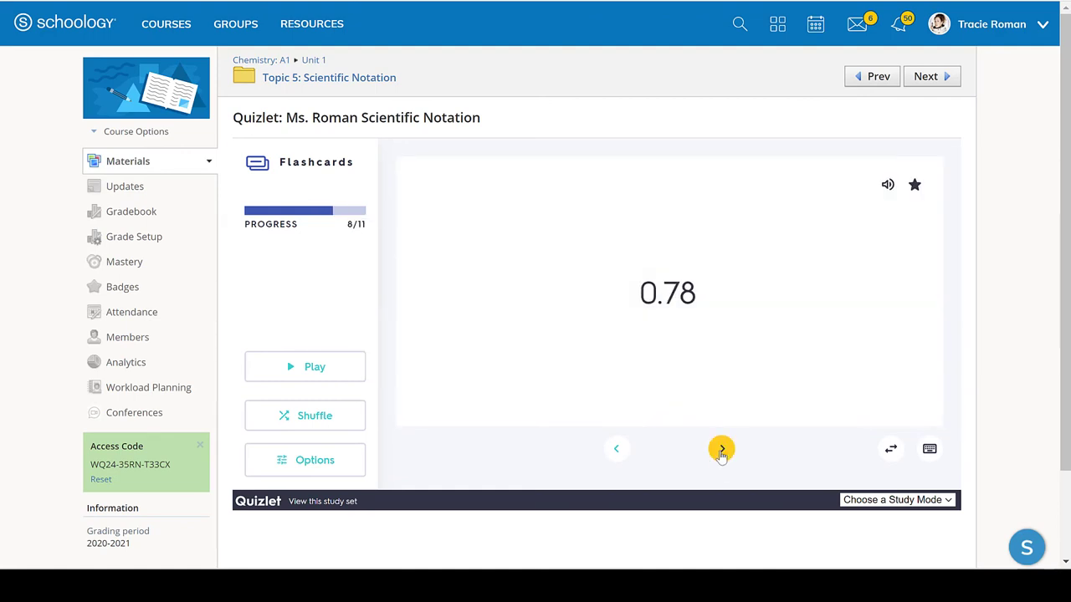
pyautogui.click(721, 448)
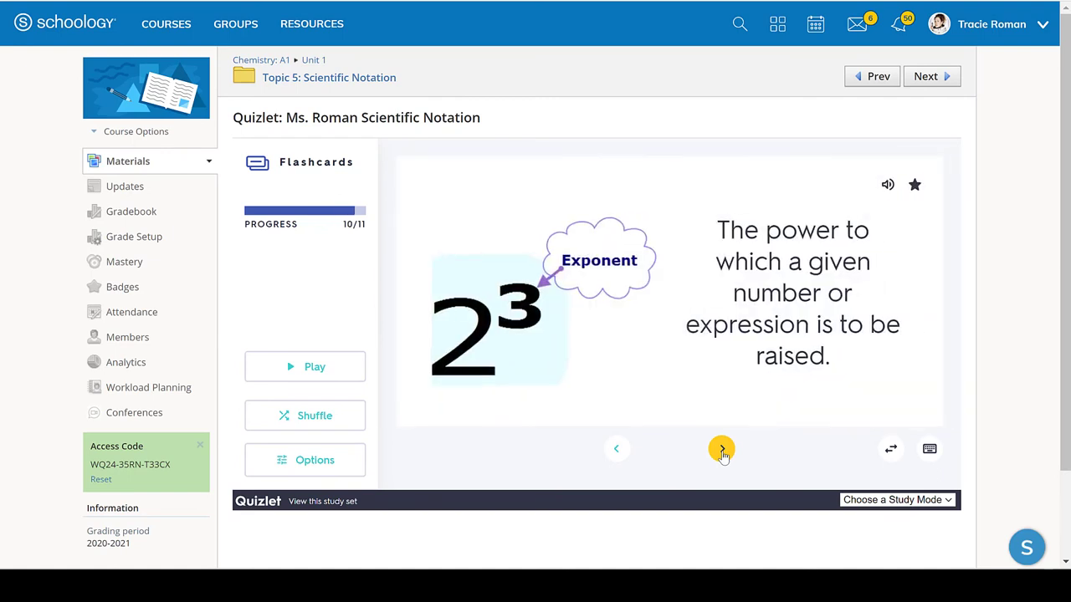
pyautogui.click(722, 449)
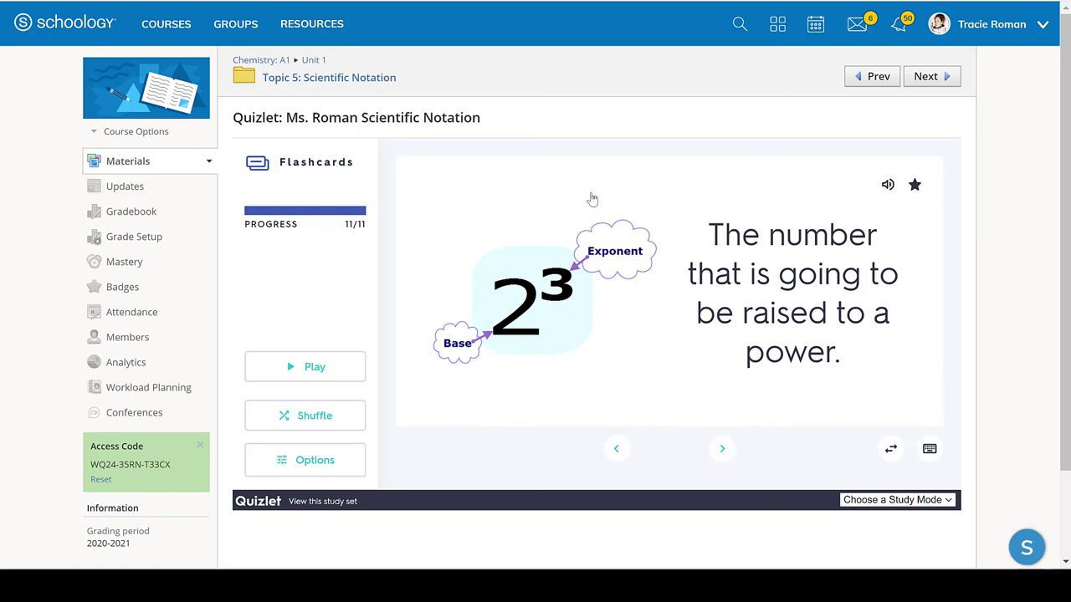
pyautogui.moveTo(655, 232)
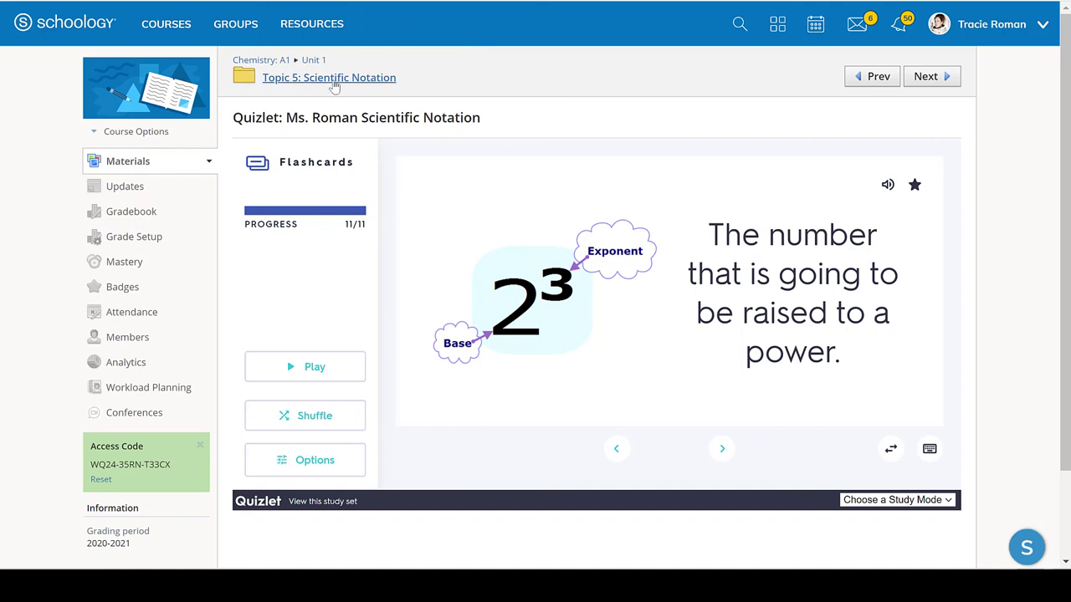
# Step: Open Homework: Scientific Notation from the Topic 5 folder in student preview
pyautogui.click(329, 77)
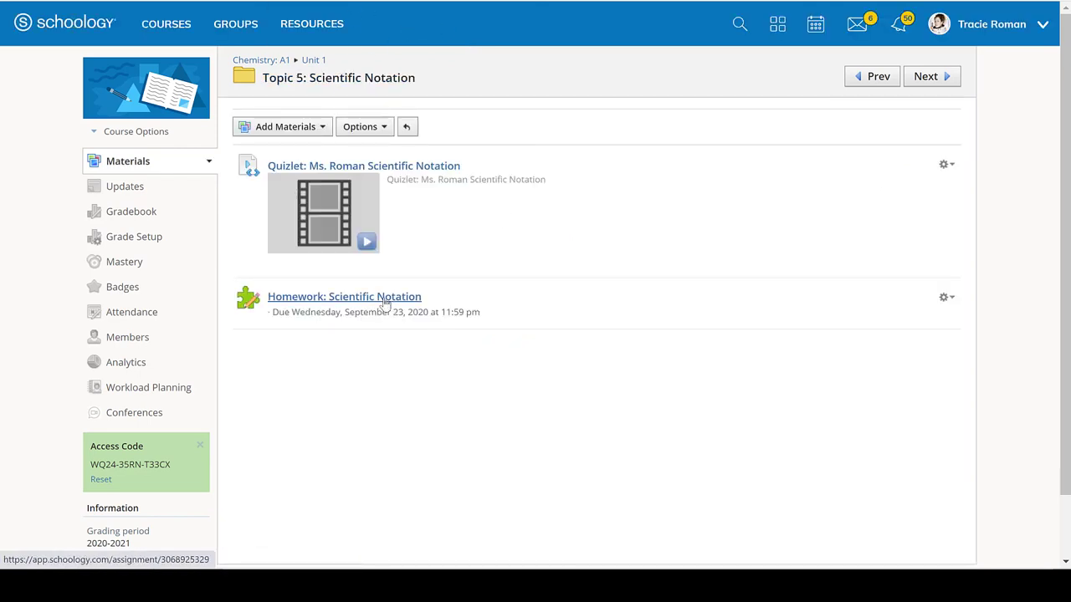
pyautogui.click(344, 296)
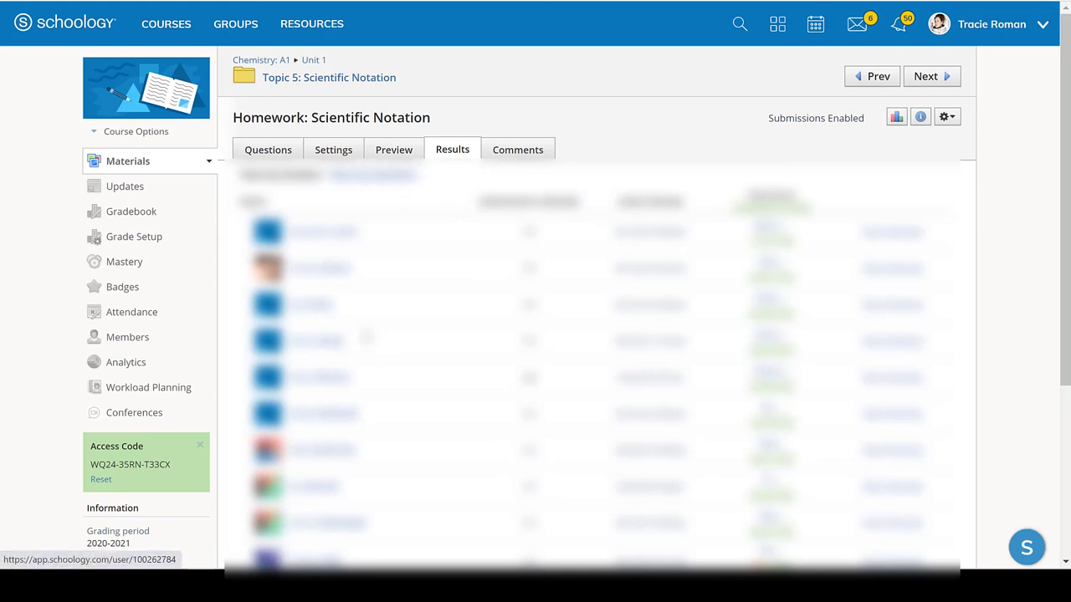
pyautogui.click(393, 150)
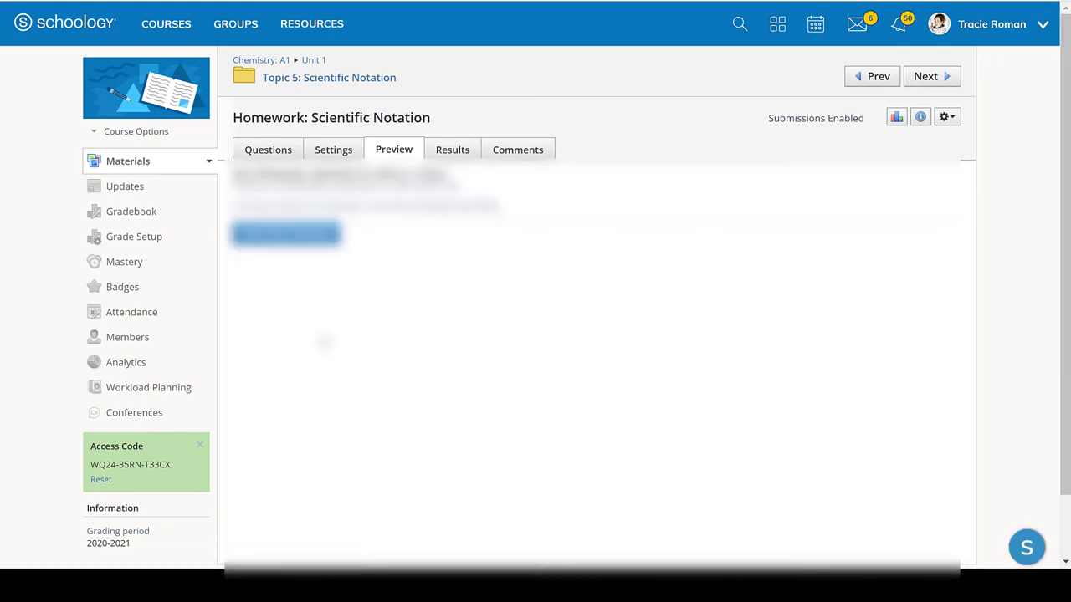
pyautogui.click(285, 233)
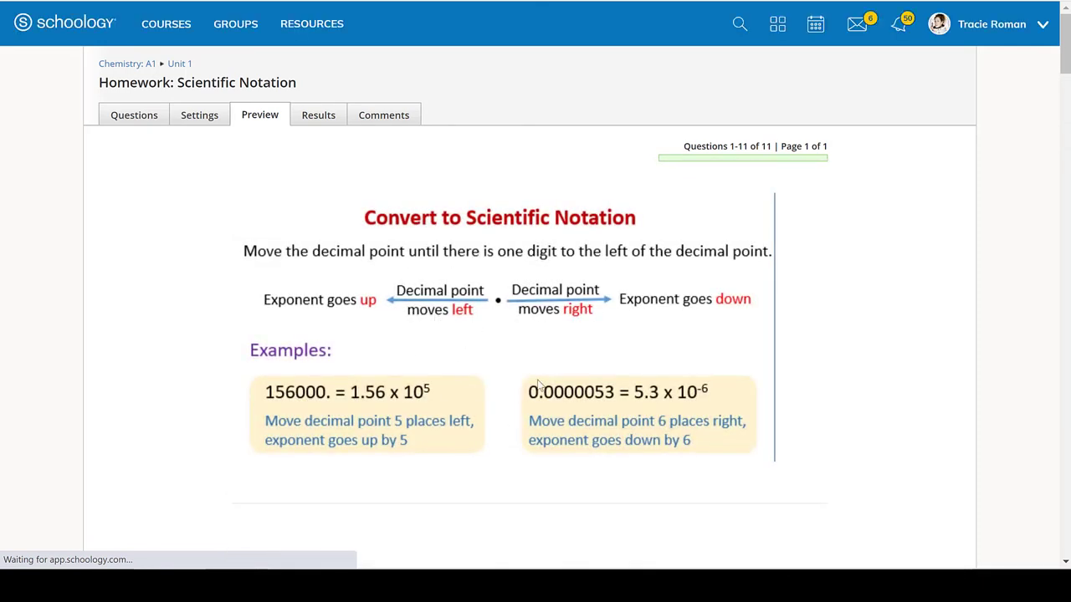
# Step: Scroll through the homework notes and 11 conversion questions, then back up
pyautogui.scroll(-3)
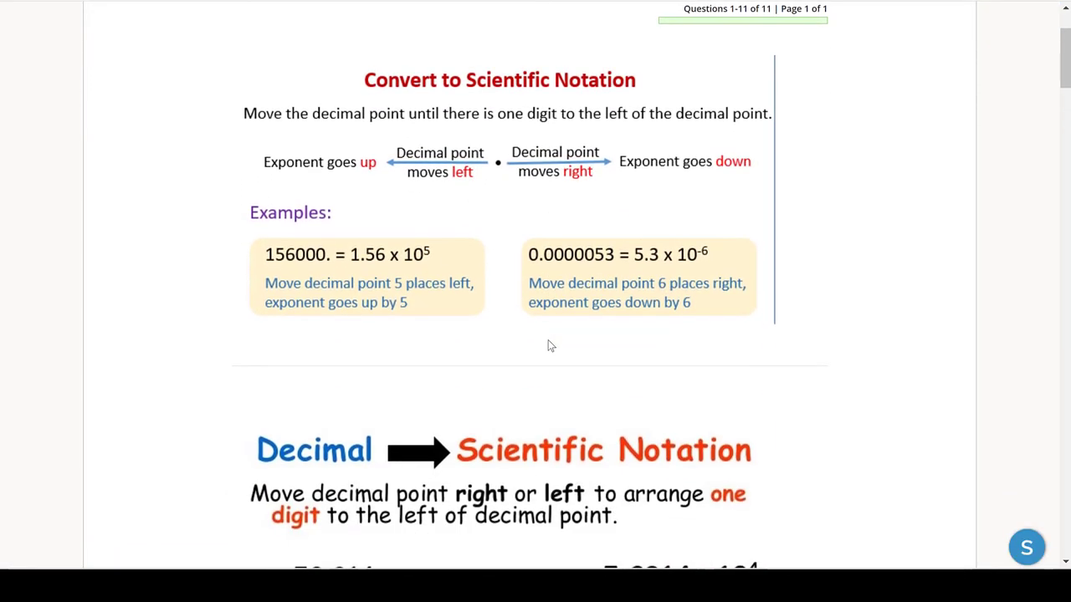
pyautogui.scroll(-3)
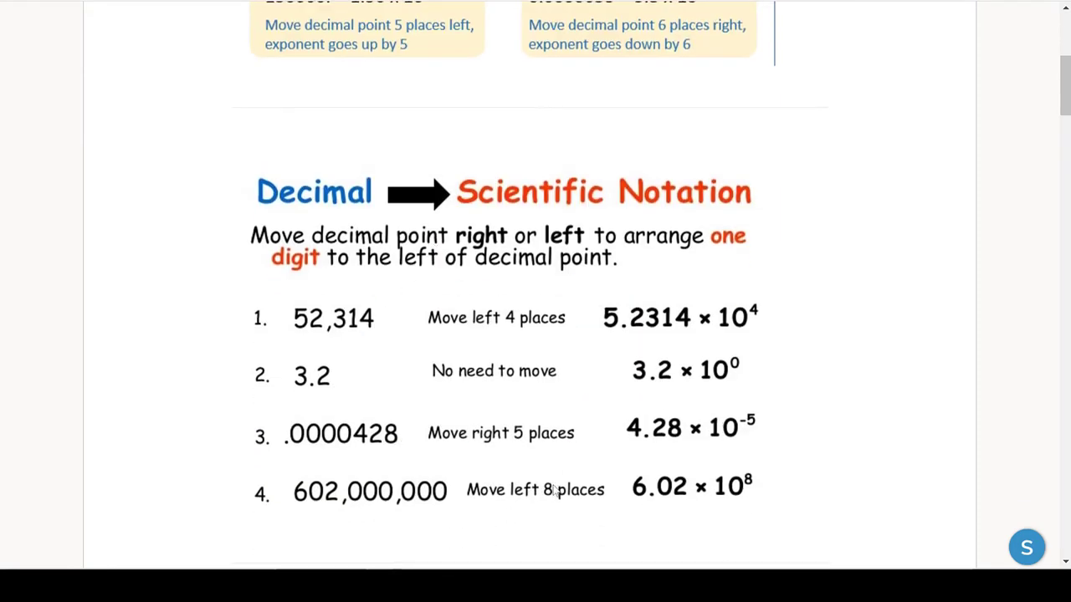
pyautogui.scroll(-3)
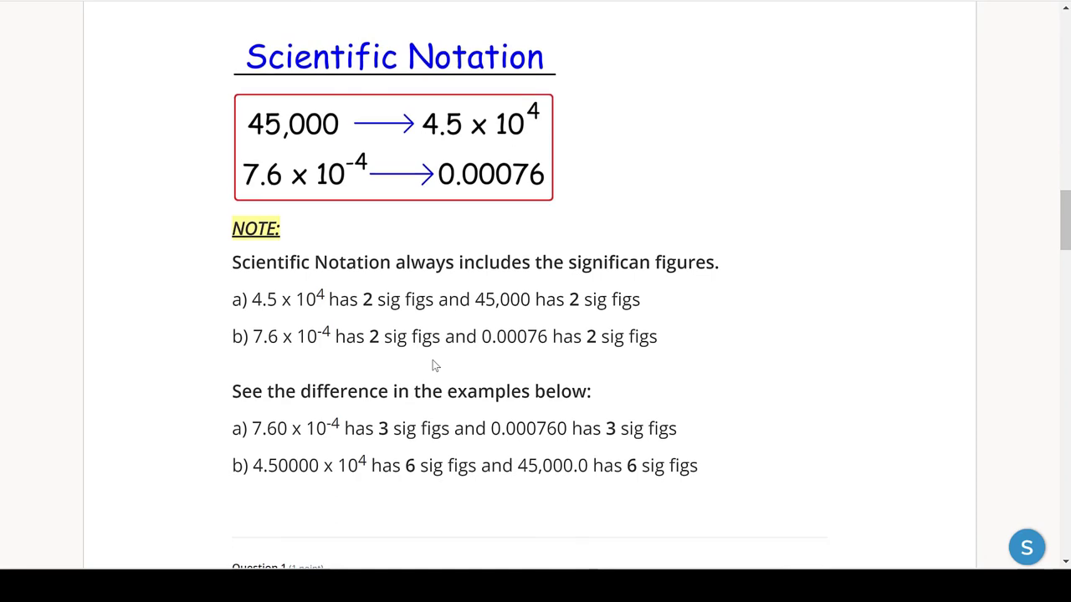
pyautogui.scroll(-3)
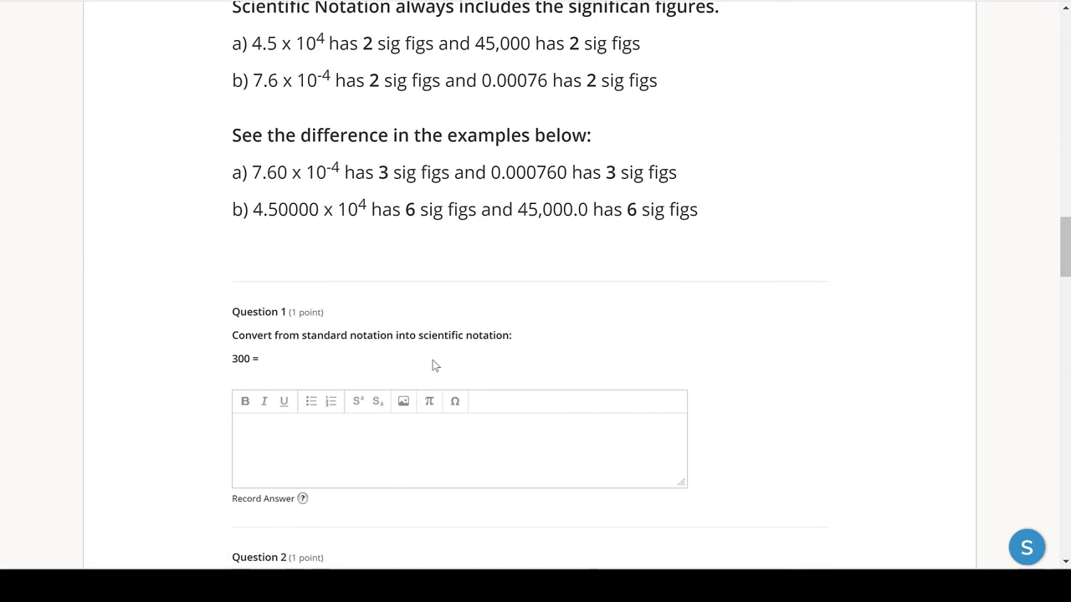
pyautogui.scroll(-3)
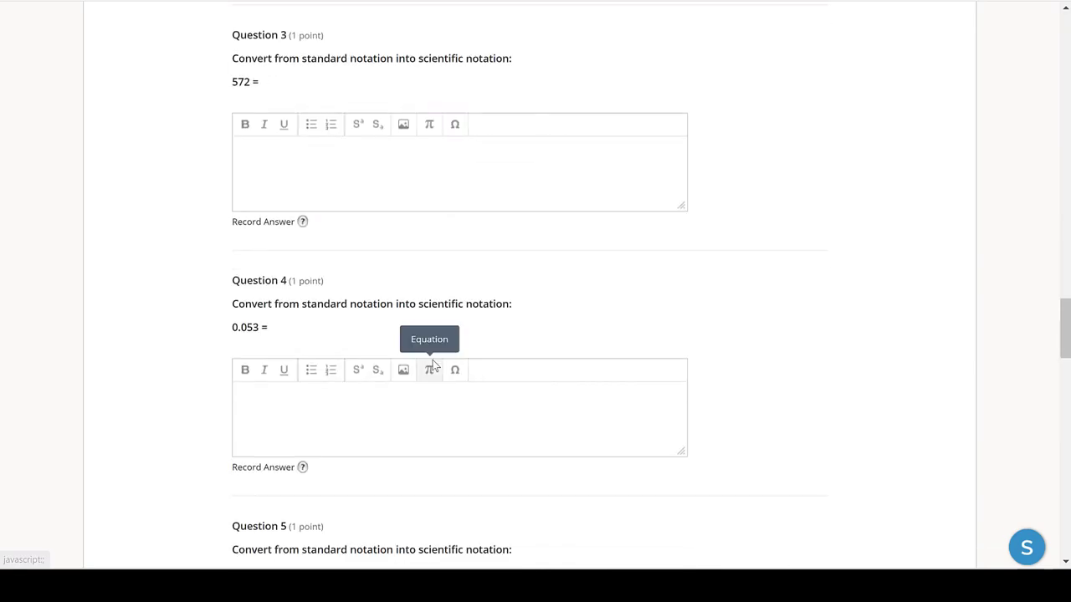
pyautogui.scroll(-3)
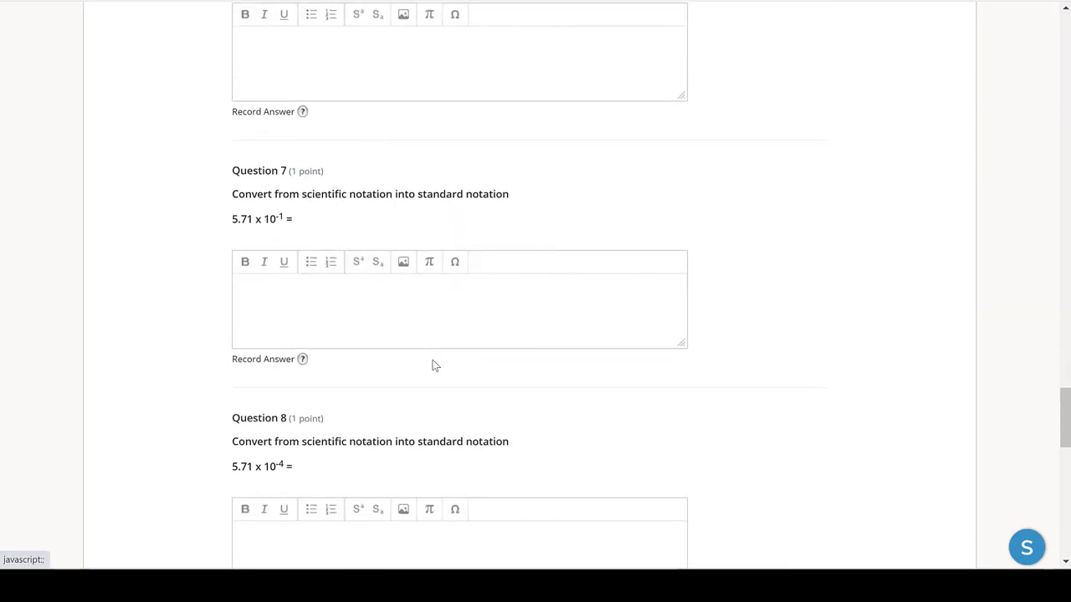
pyautogui.scroll(-3)
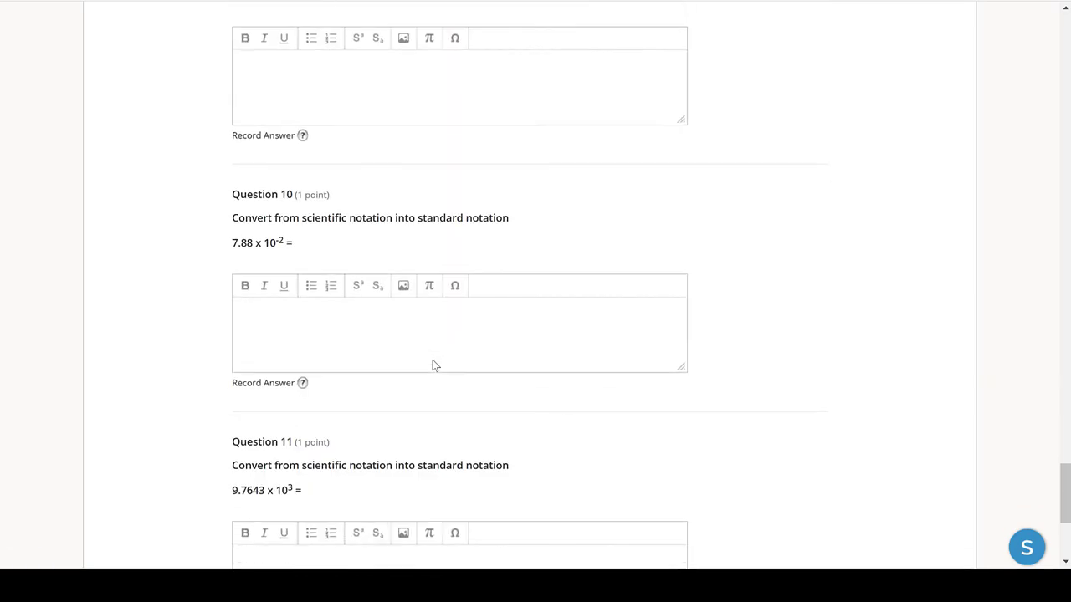
pyautogui.scroll(3)
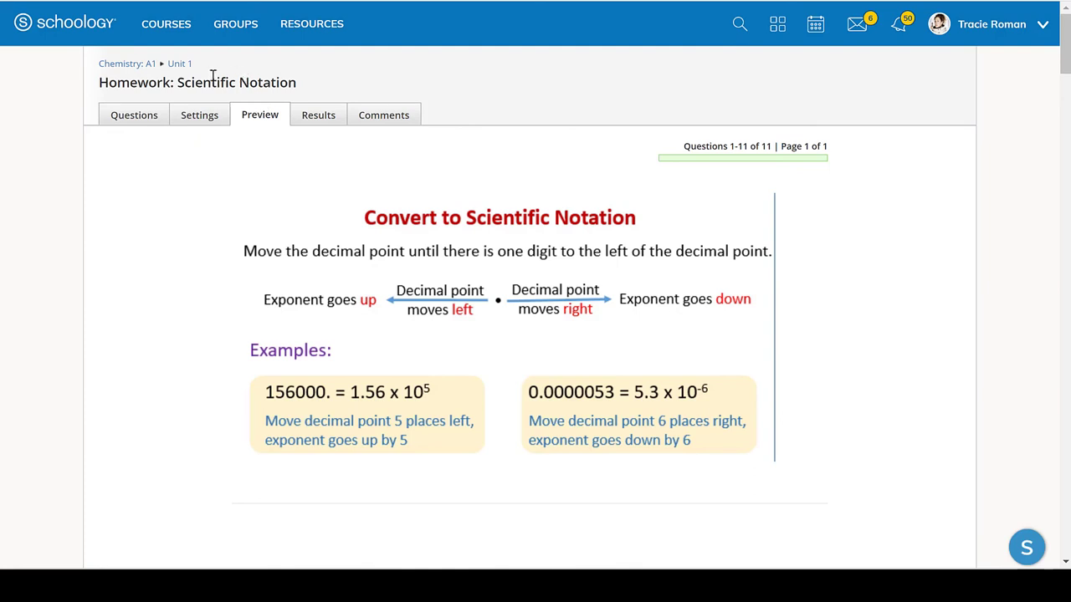
pyautogui.moveTo(194, 76)
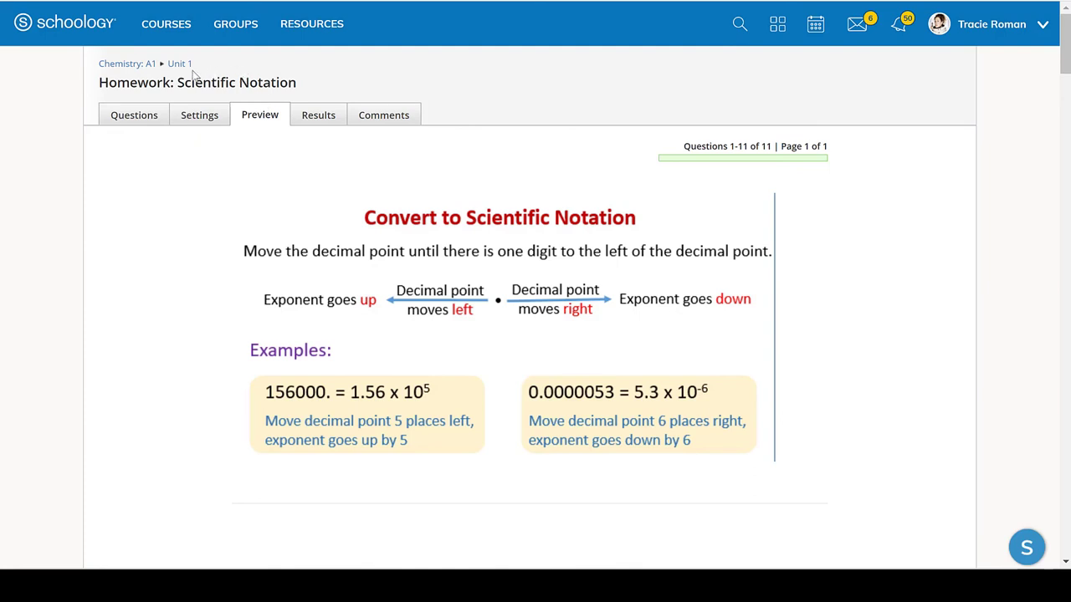
pyautogui.moveTo(180, 64)
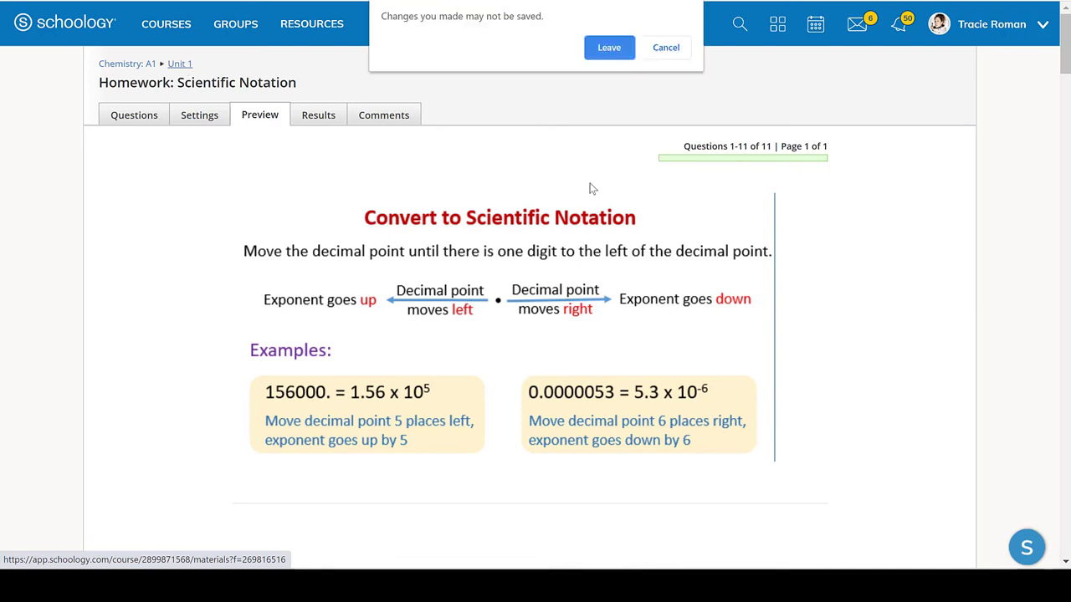
# Step: Confirm leaving, then open Topic 6's 'Common mistakes for dimensional analysis' discussion
pyautogui.click(609, 47)
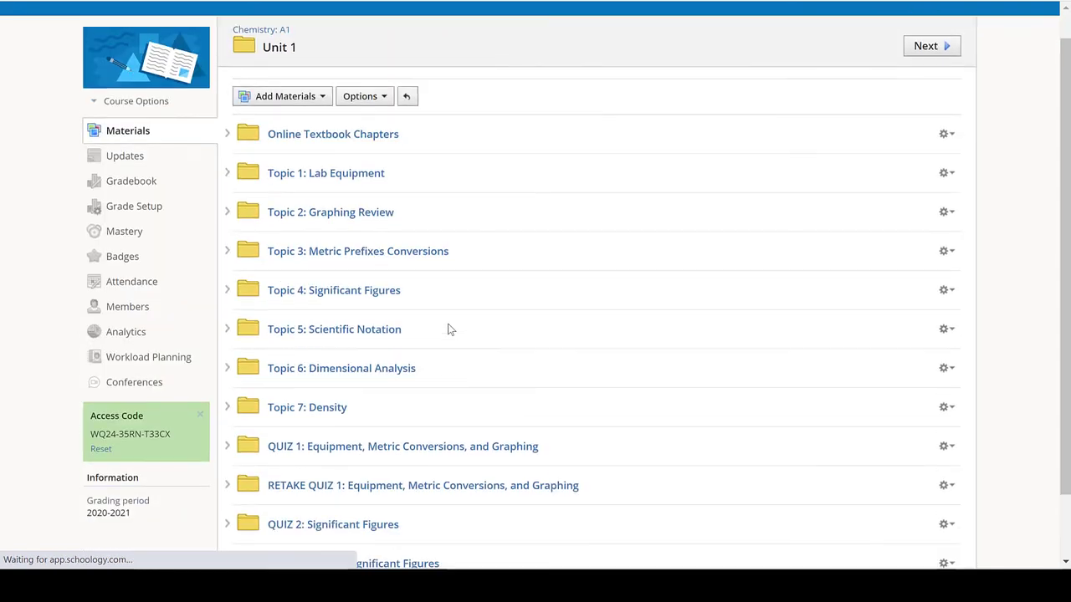
pyautogui.scroll(-3)
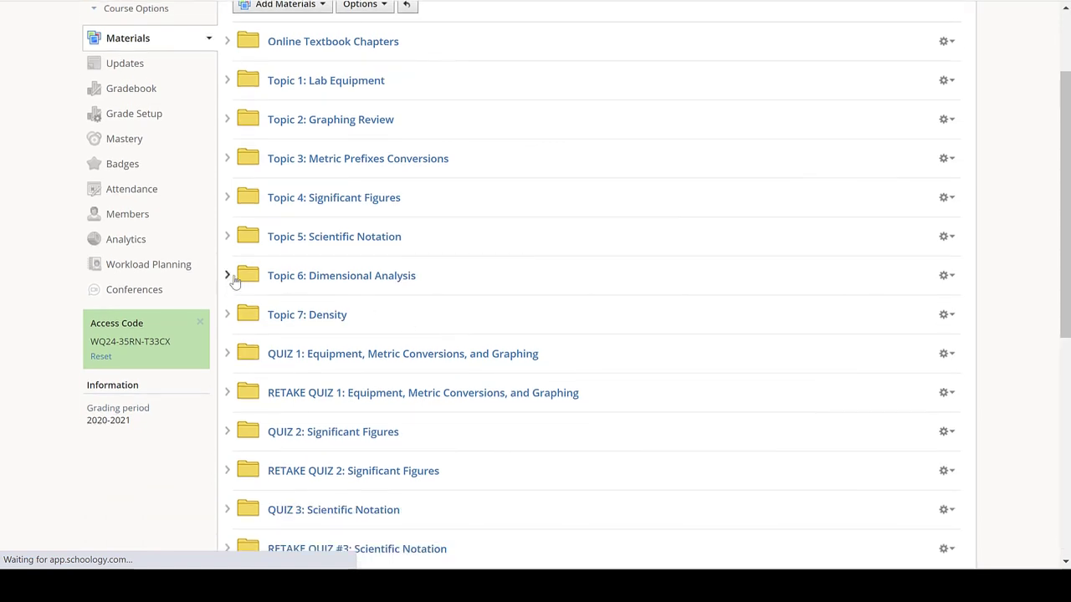
pyautogui.click(227, 275)
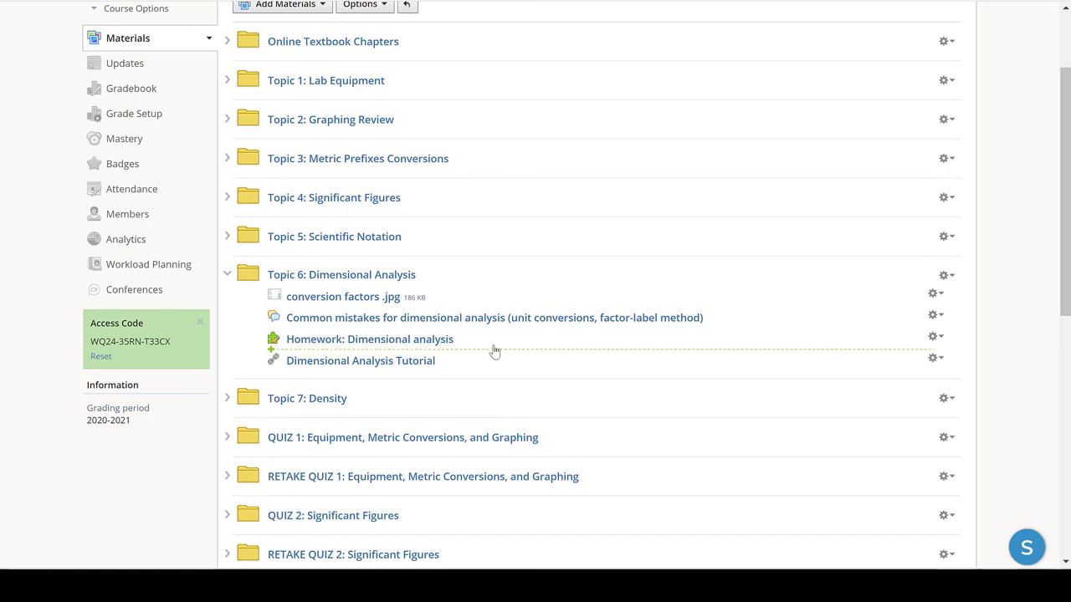
pyautogui.click(494, 317)
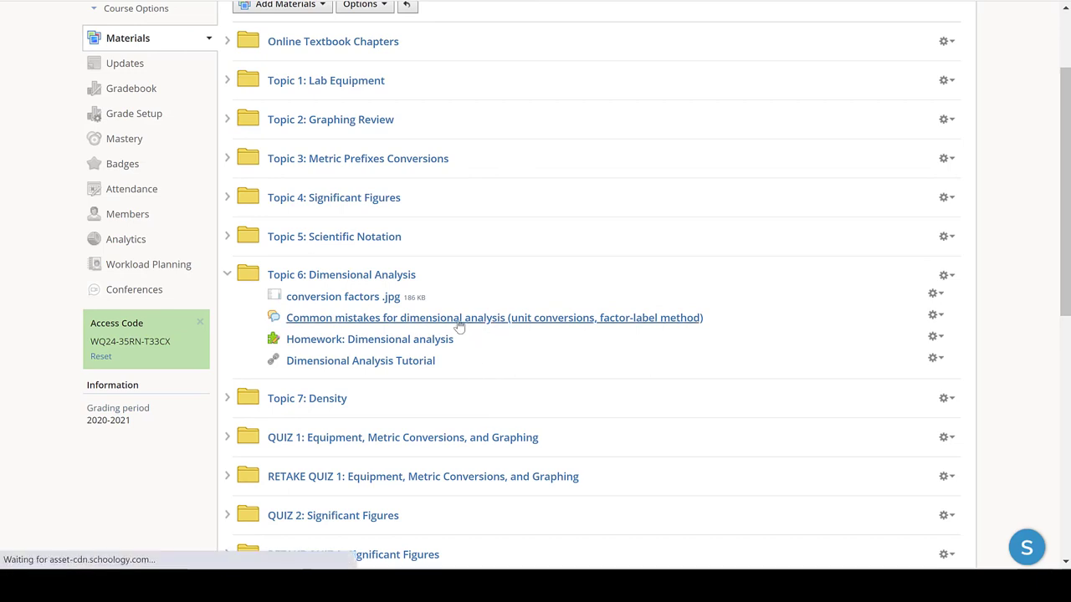
pyautogui.click(494, 318)
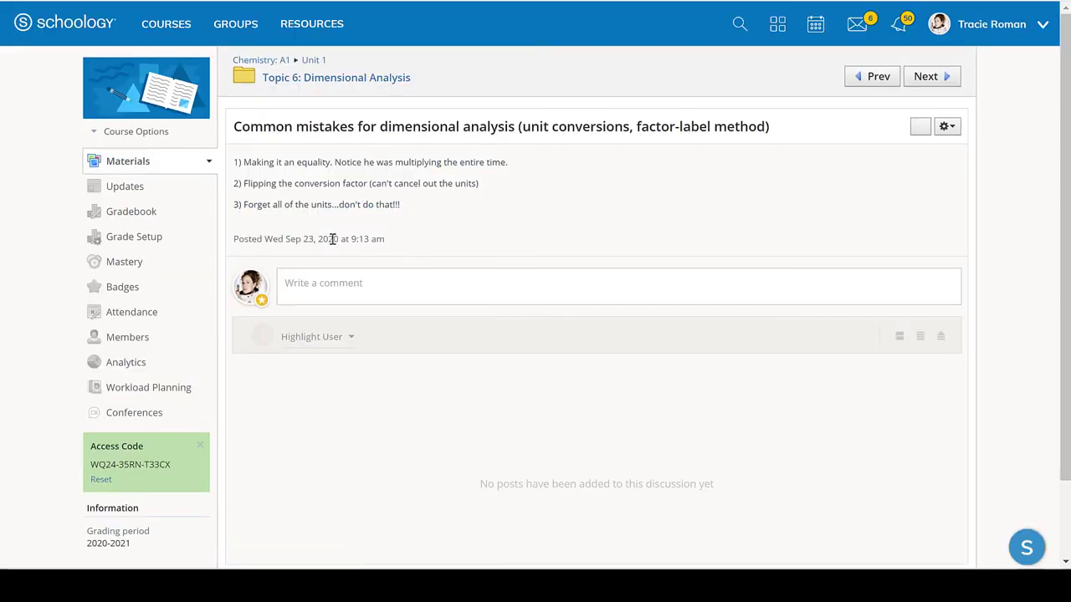
pyautogui.moveTo(310, 290)
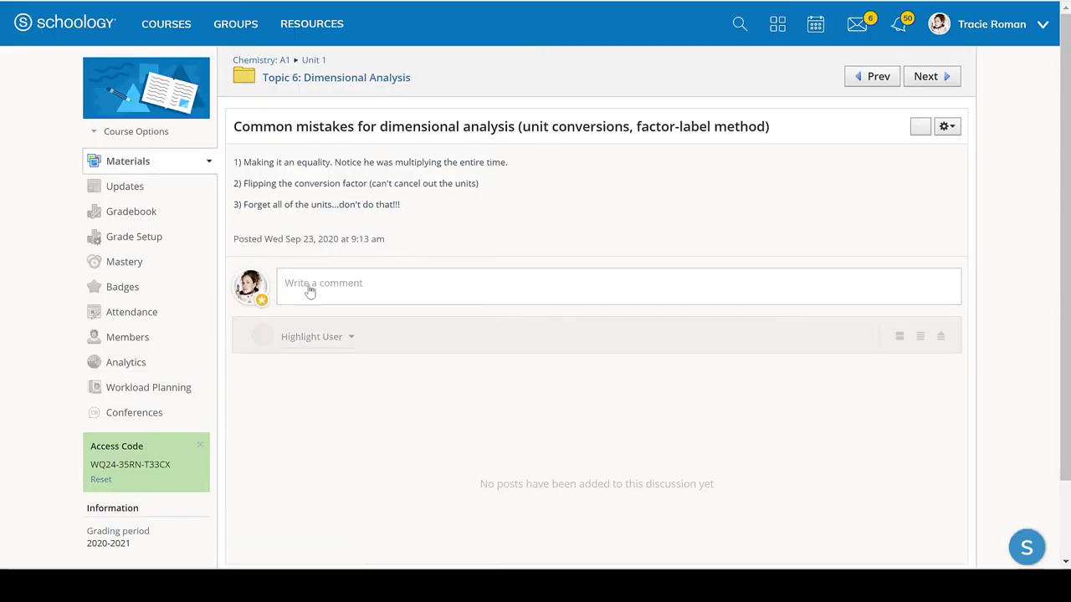
pyautogui.moveTo(416, 134)
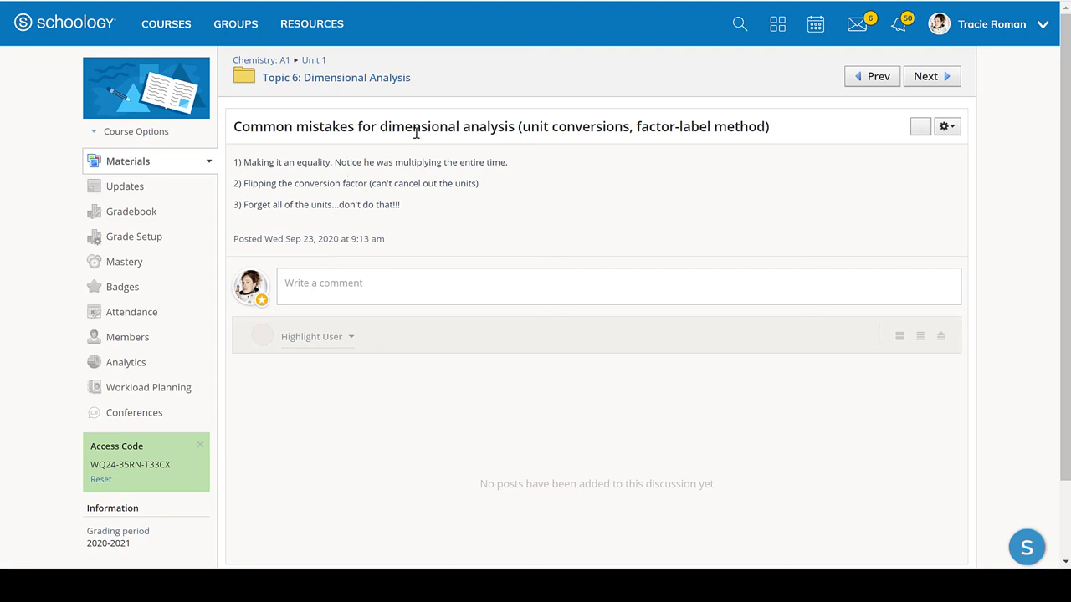
pyautogui.moveTo(365, 92)
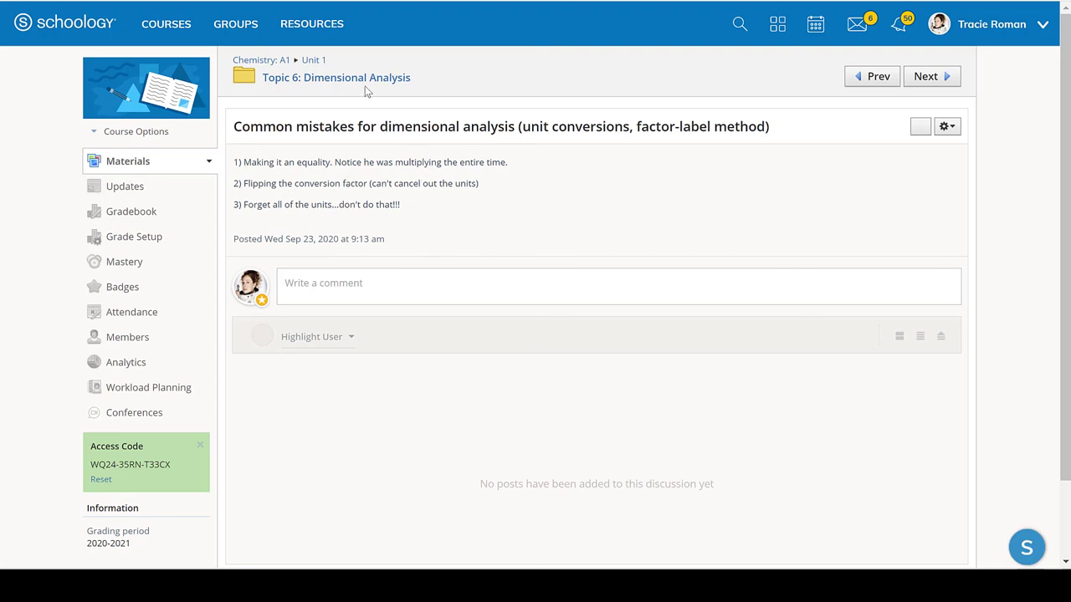
pyautogui.moveTo(335, 77)
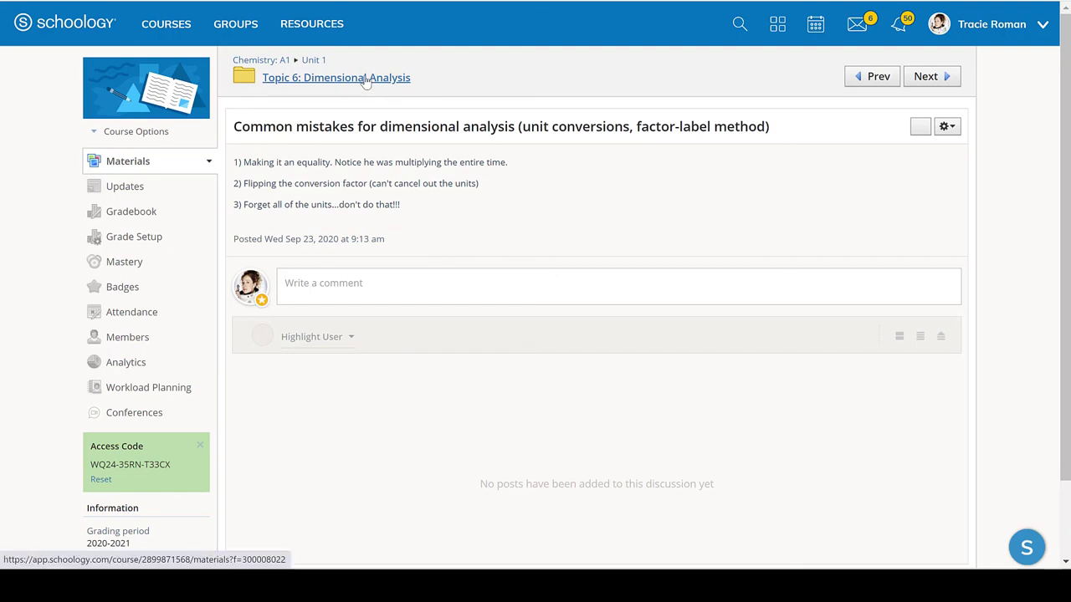
# Step: Return to the Topic 6 folder and open Homework: Dimensional analysis
pyautogui.click(335, 77)
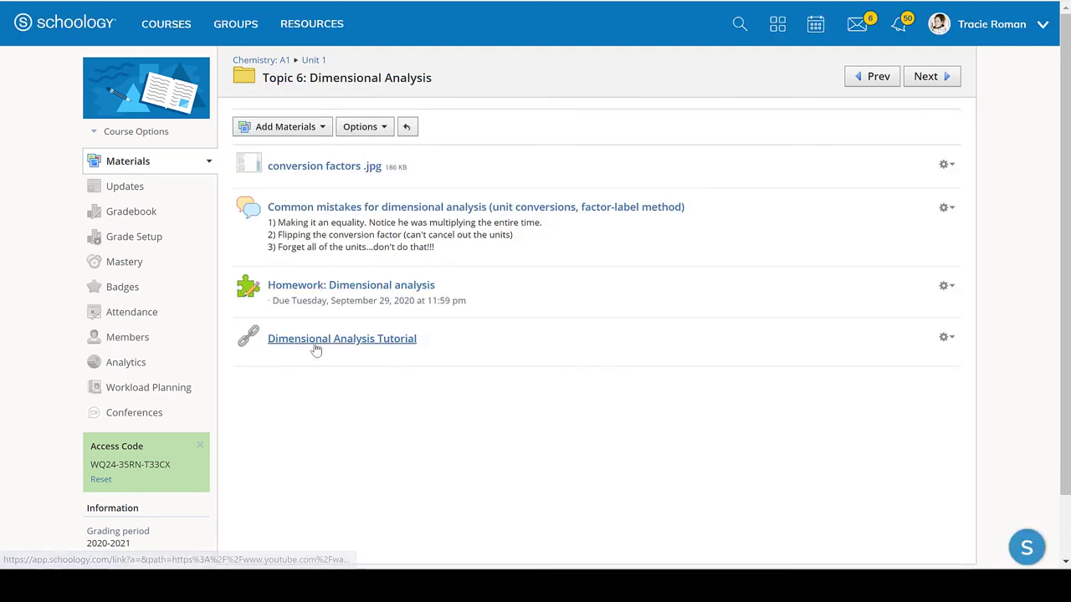
pyautogui.moveTo(364, 333)
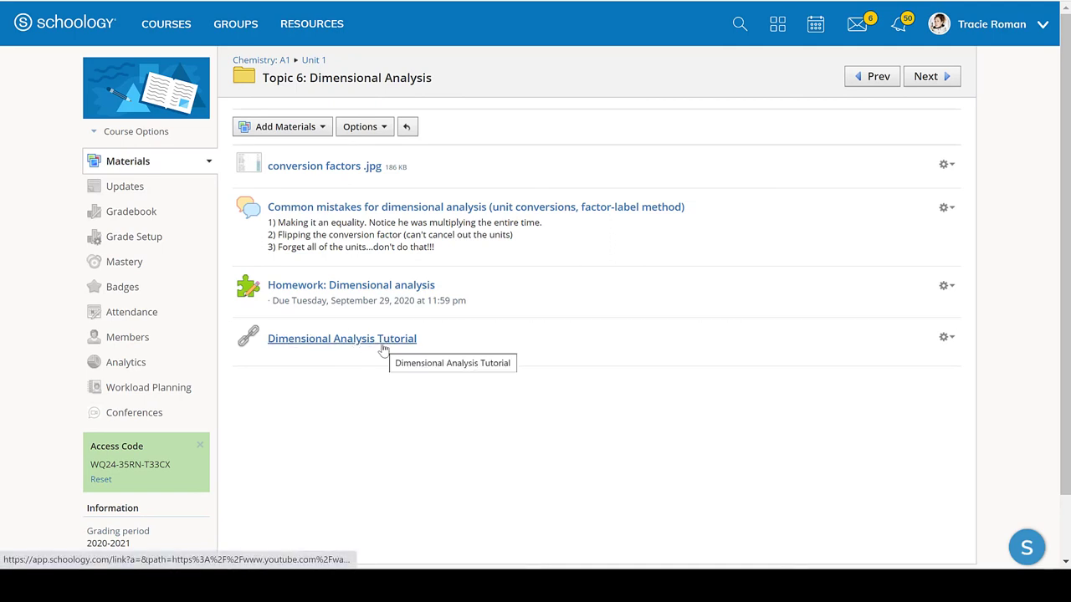
pyautogui.click(341, 338)
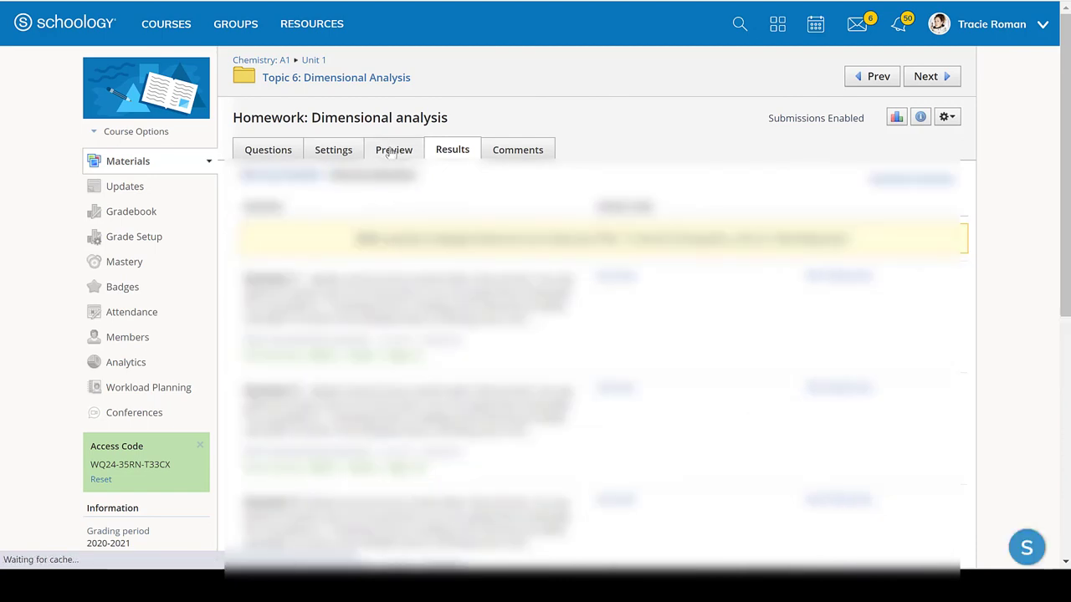
# Step: Preview the Dimensional analysis homework, scroll through its worked examples, then head back to Unit 1
pyautogui.click(393, 150)
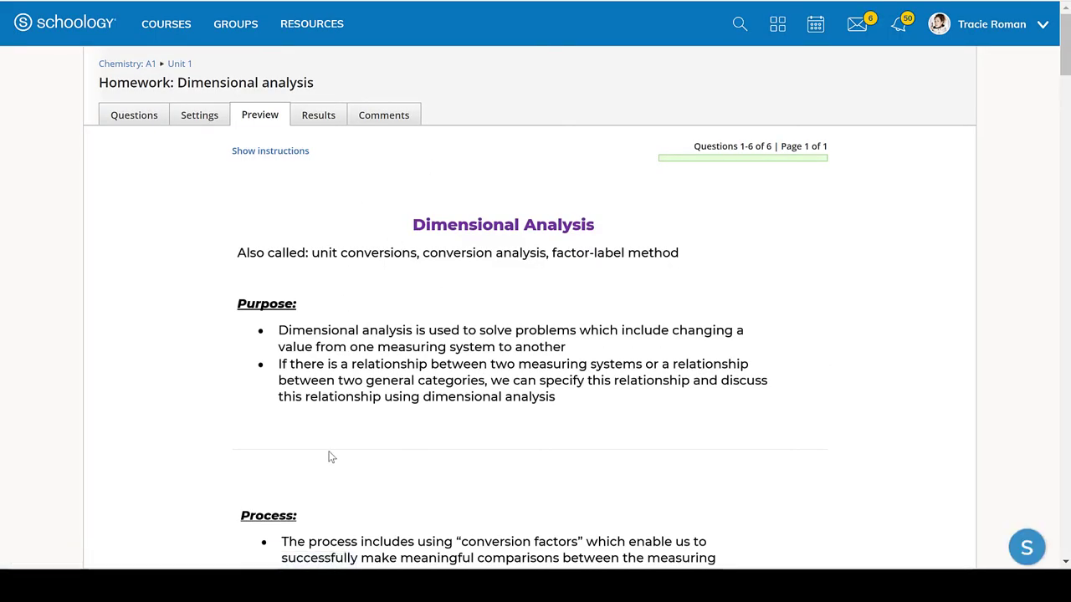
pyautogui.scroll(-3)
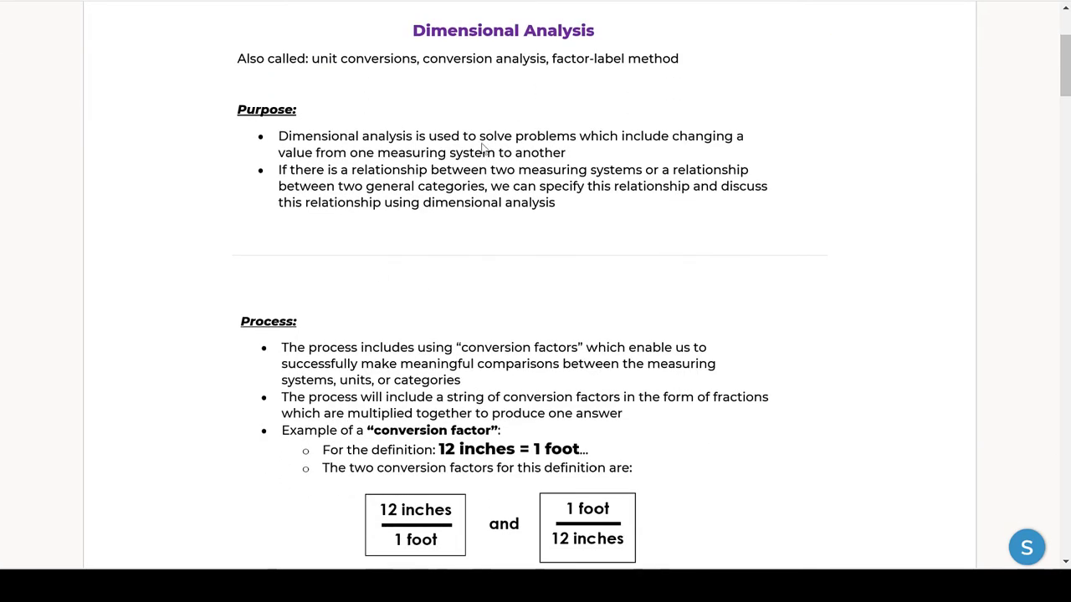
pyautogui.scroll(-3)
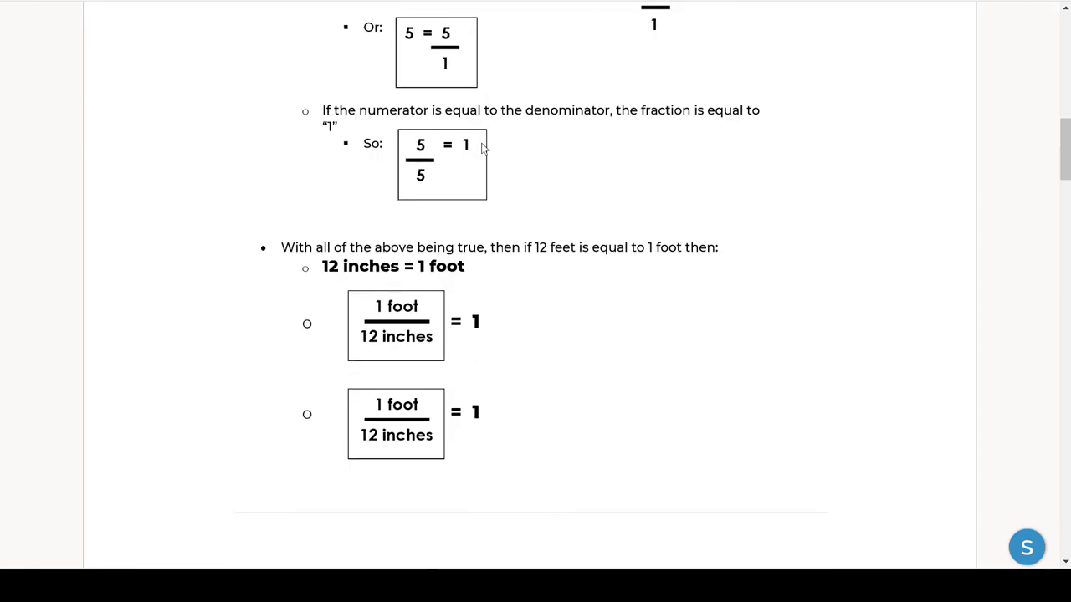
pyautogui.scroll(-3)
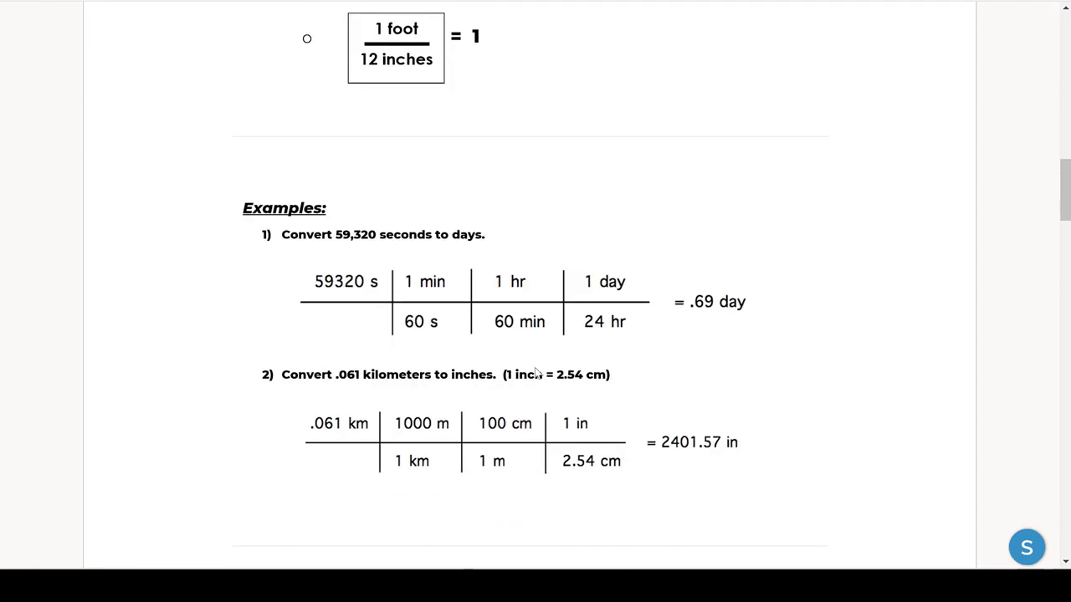
pyautogui.scroll(-3)
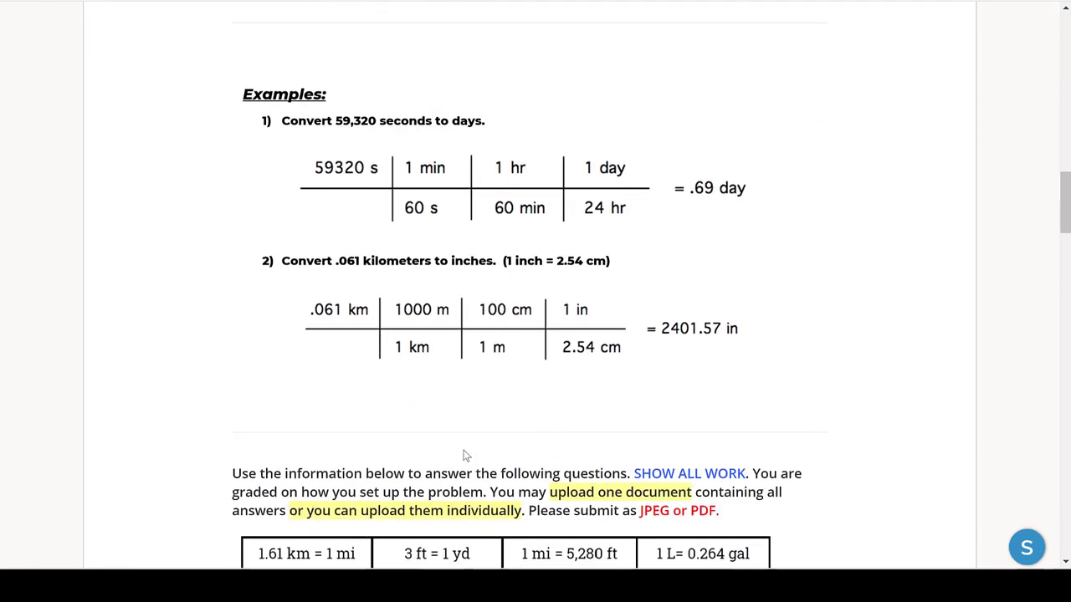
pyautogui.scroll(-3)
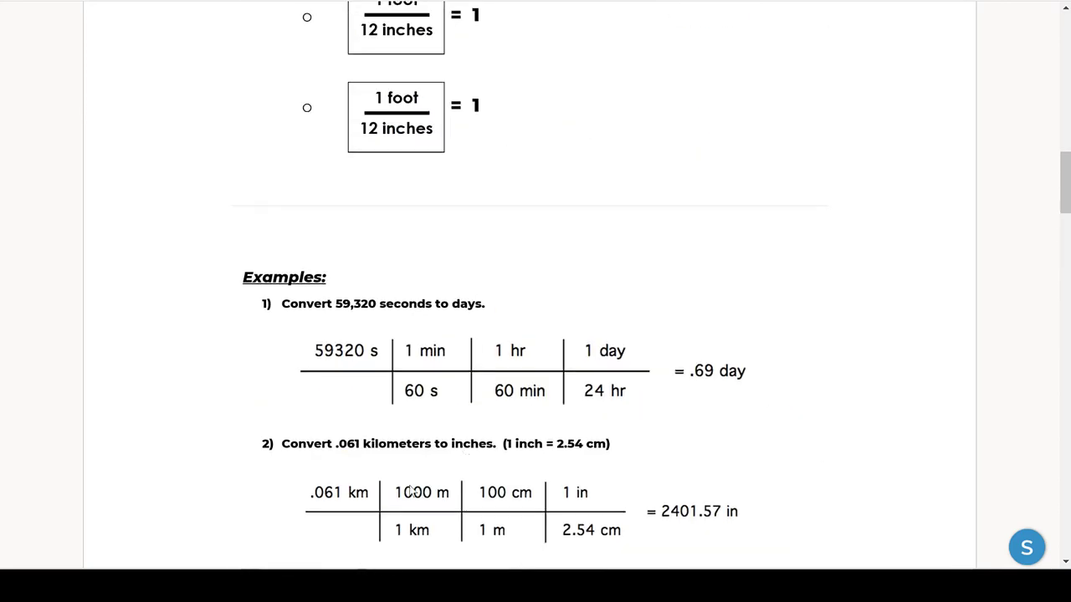
pyautogui.scroll(-3)
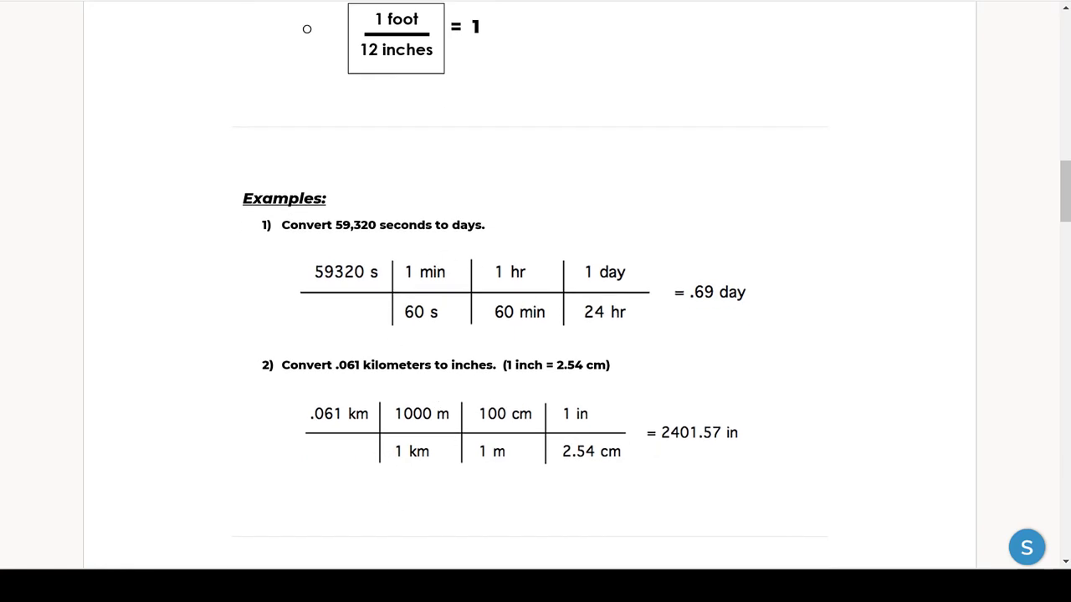
pyautogui.moveTo(489, 389)
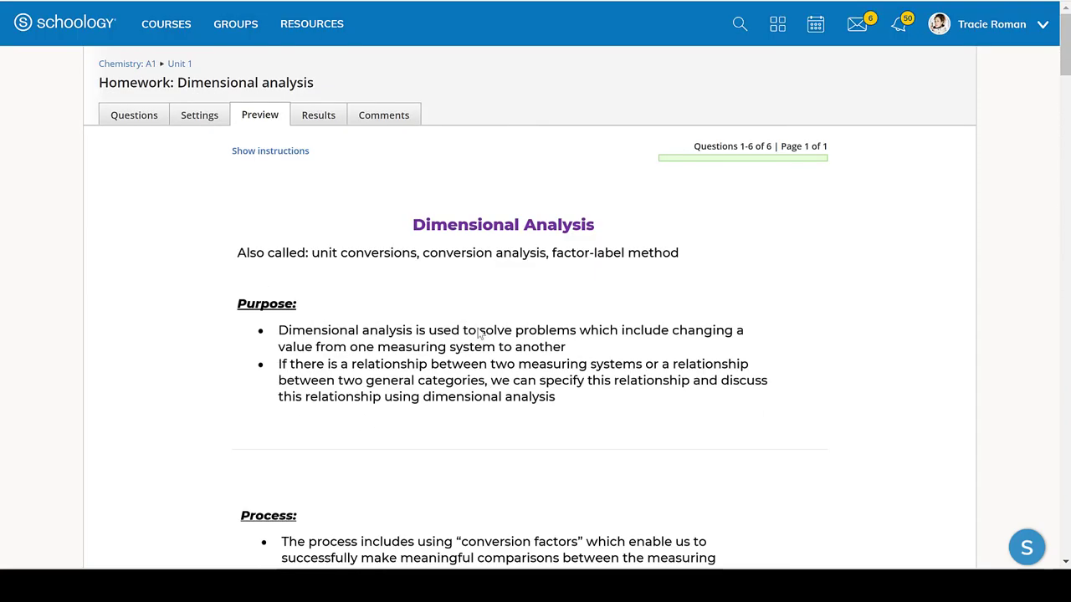
pyautogui.click(179, 63)
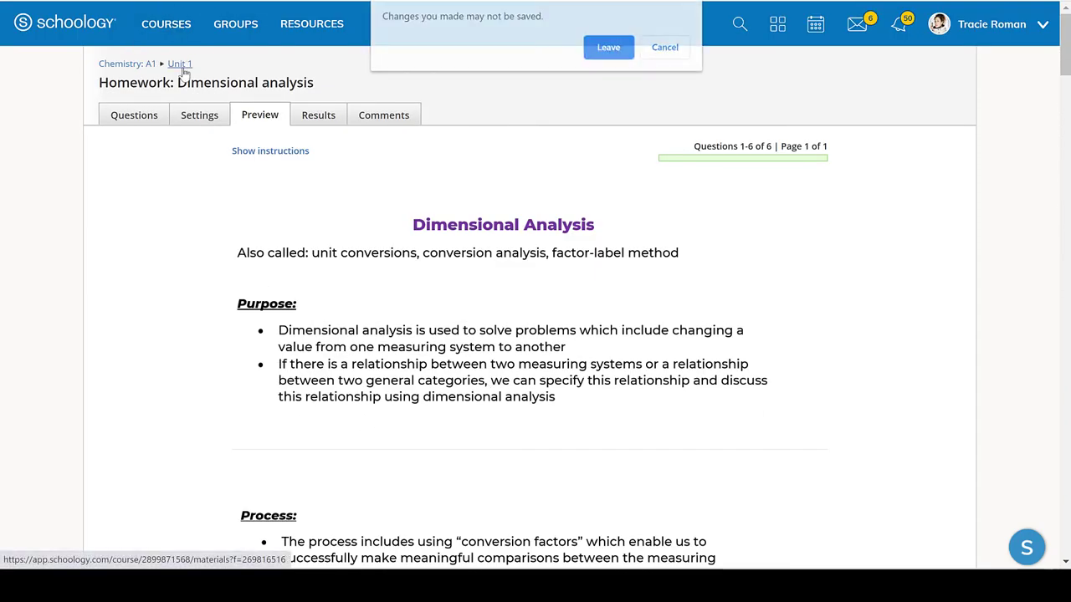
# Step: Leave the homework page and open Density Class Notes in the Topic 7: Density folder
pyautogui.click(608, 46)
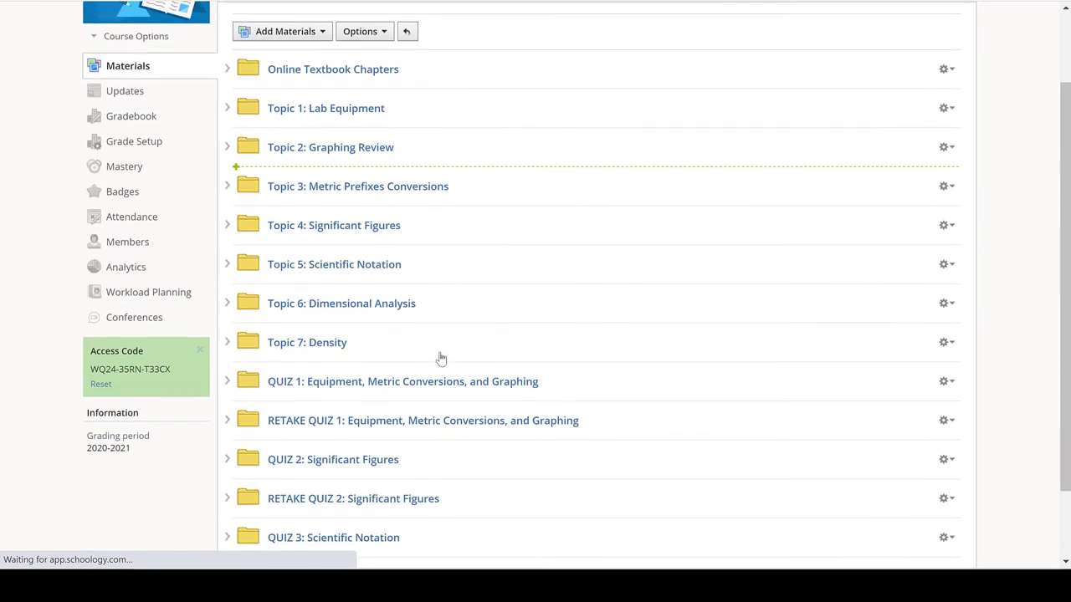
pyautogui.click(227, 341)
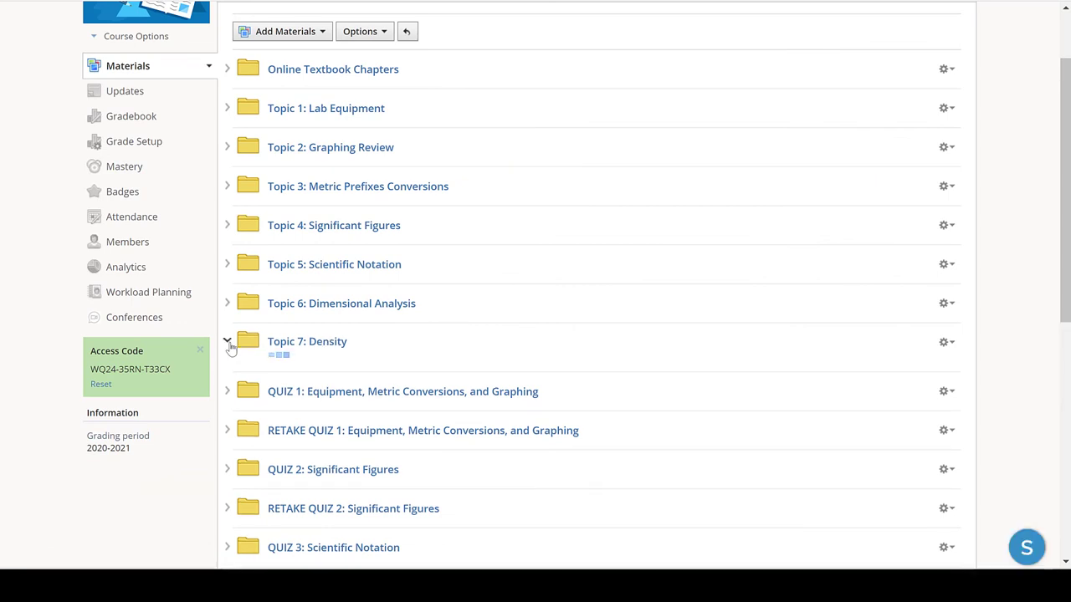
pyautogui.click(227, 342)
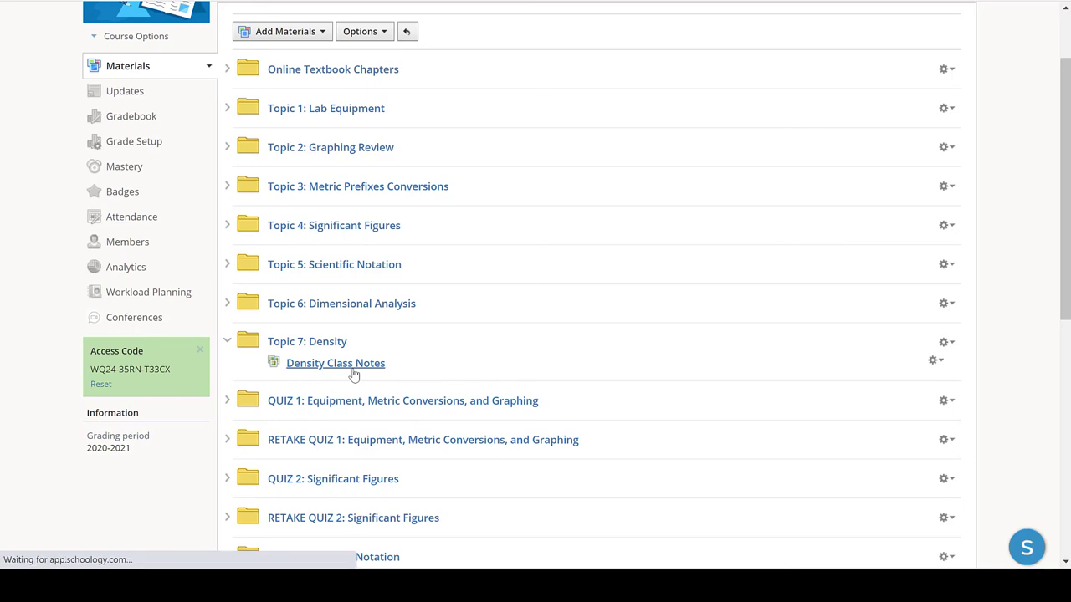
pyautogui.click(336, 362)
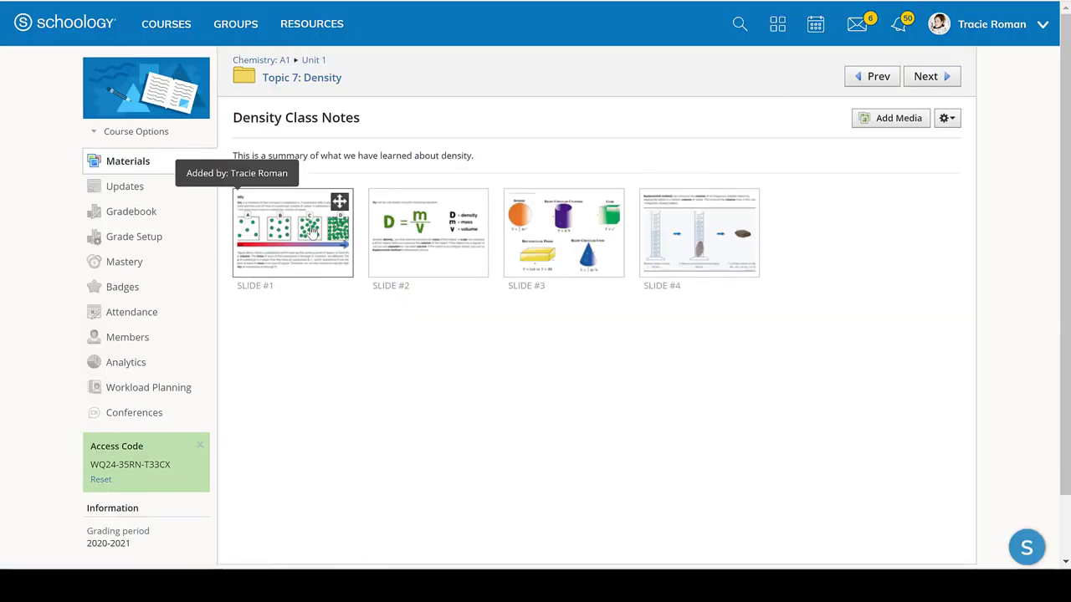
# Step: Enlarge the first density slide, then advance to slide 2 showing D = m/V
pyautogui.click(293, 233)
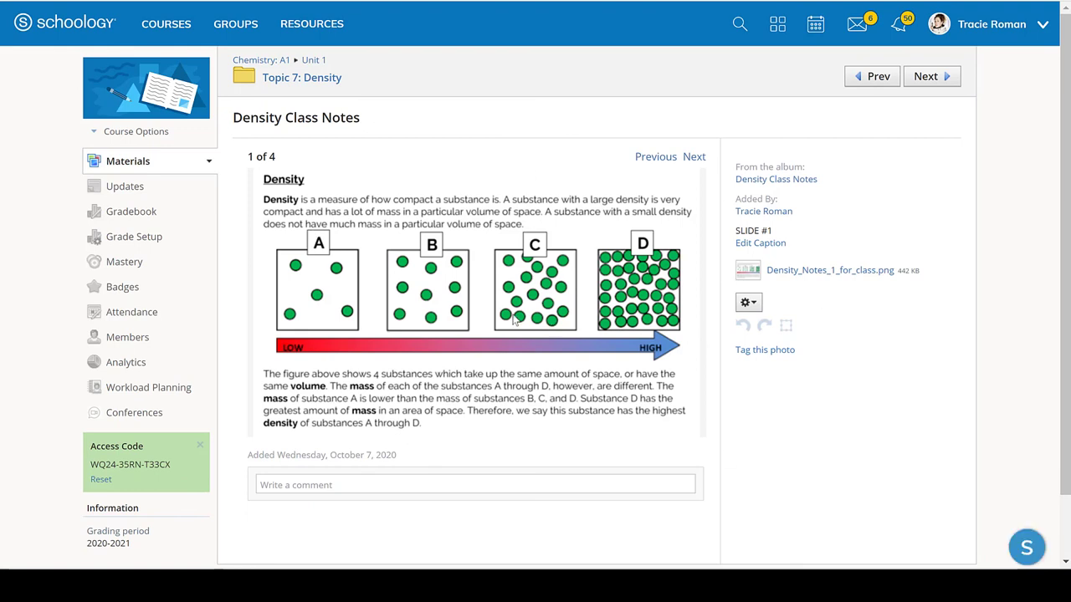
pyautogui.moveTo(520, 358)
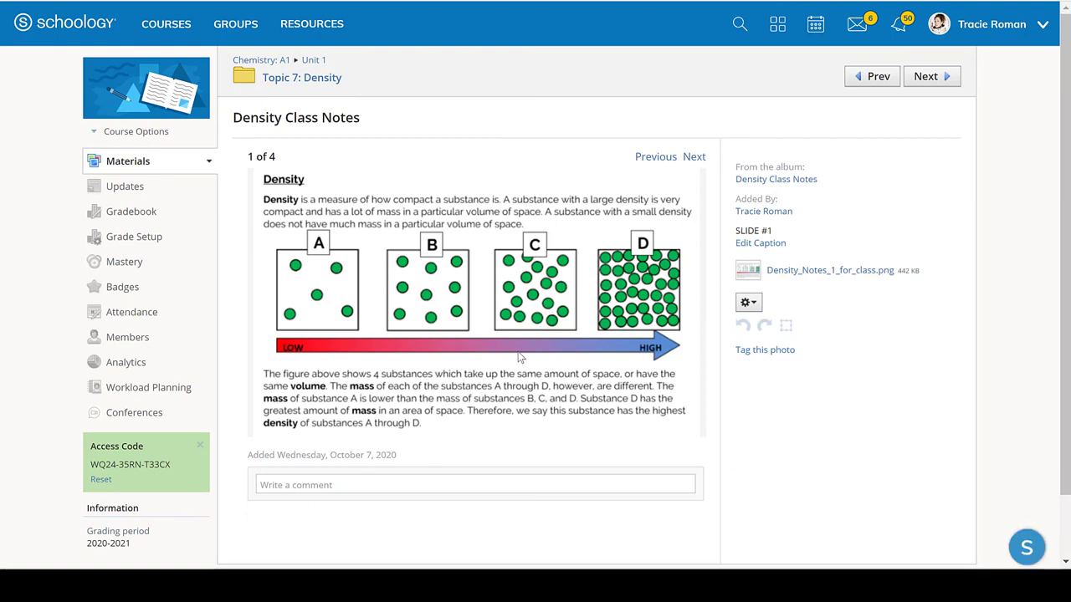
pyautogui.moveTo(632, 339)
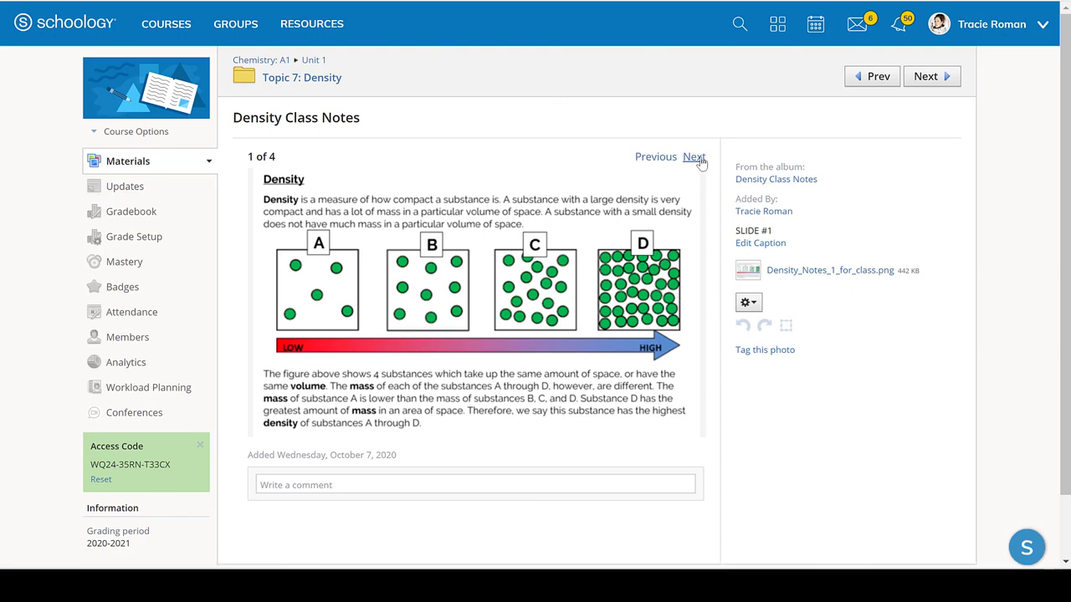
pyautogui.click(694, 156)
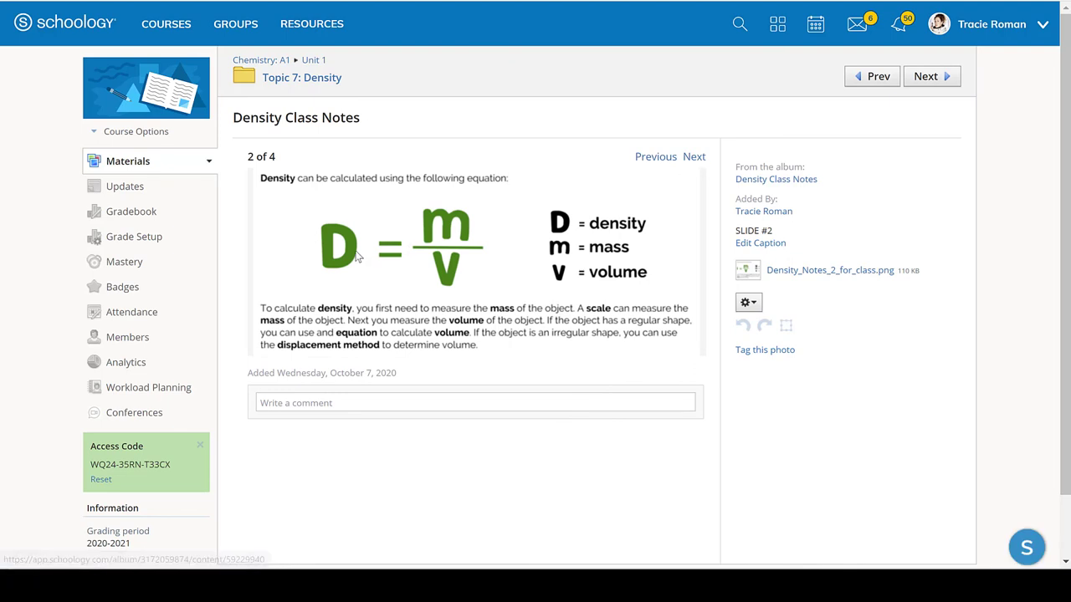
pyautogui.moveTo(423, 245)
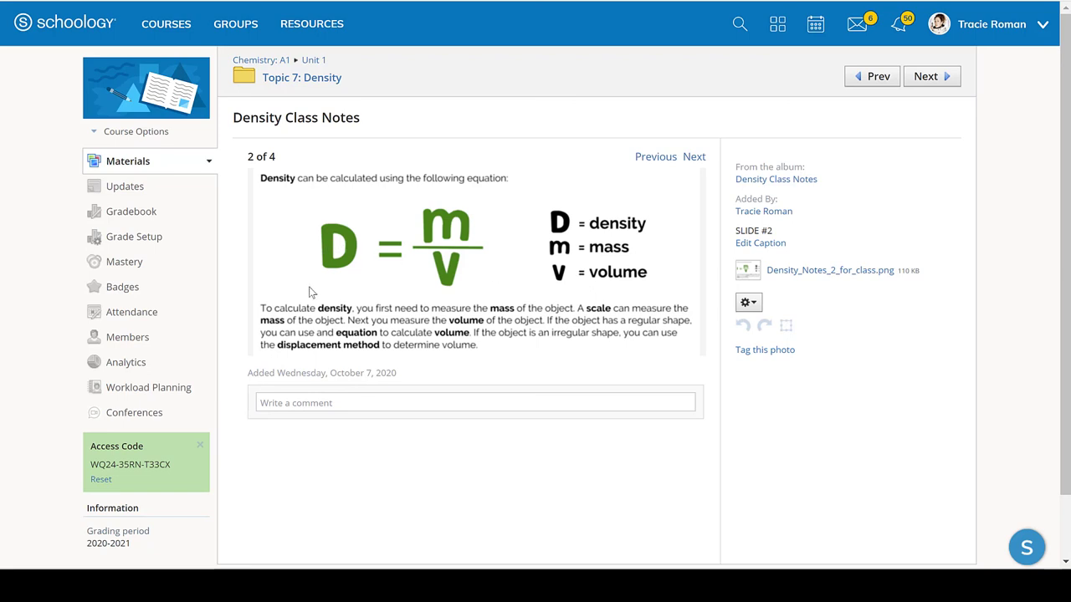
pyautogui.moveTo(332, 277)
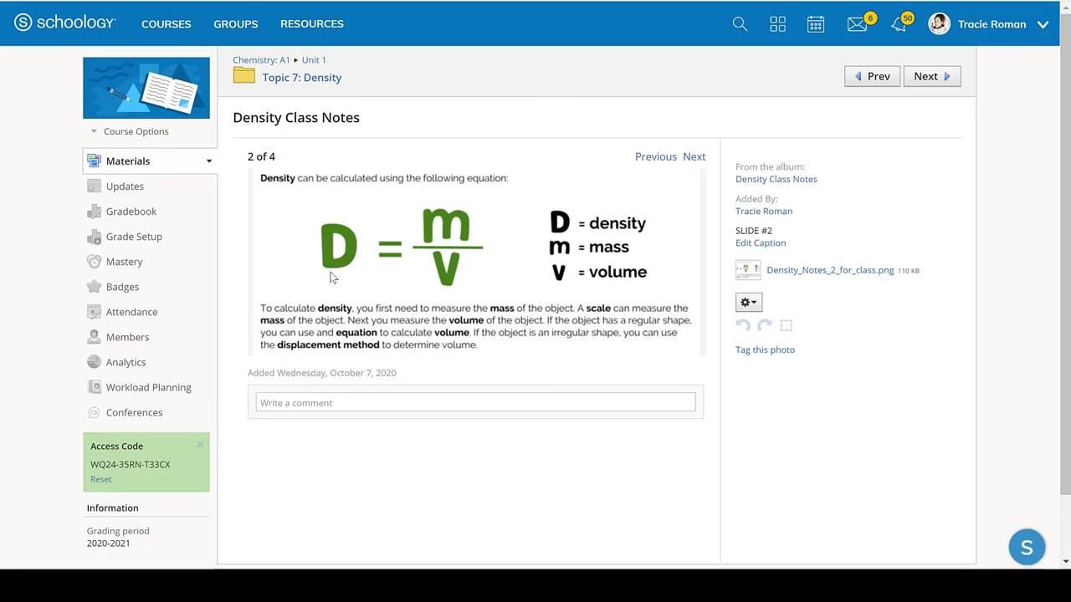
pyautogui.moveTo(372, 240)
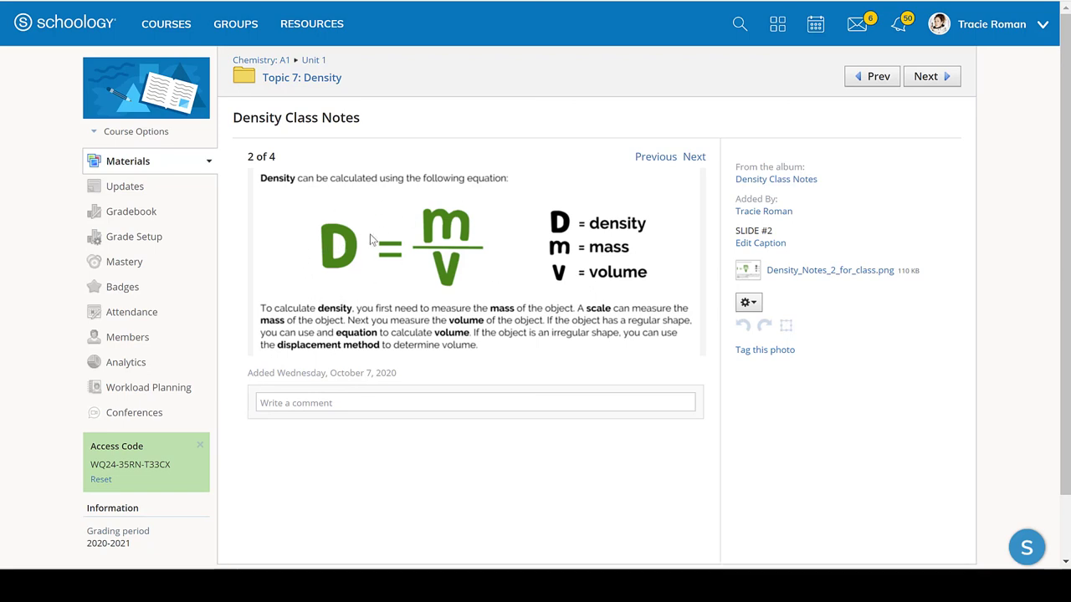
pyautogui.moveTo(512, 80)
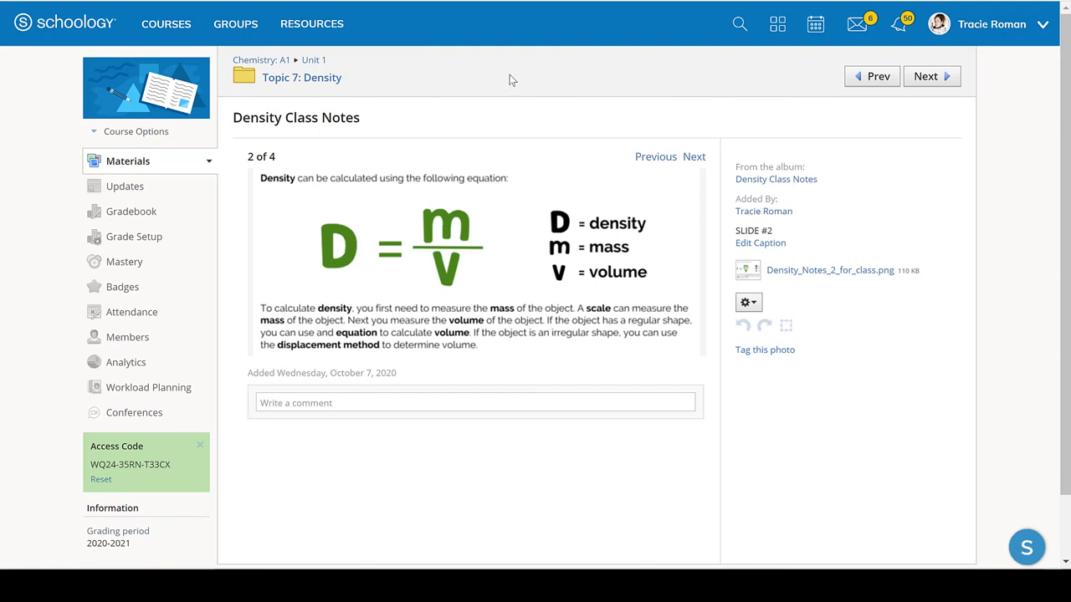
pyautogui.moveTo(457, 226)
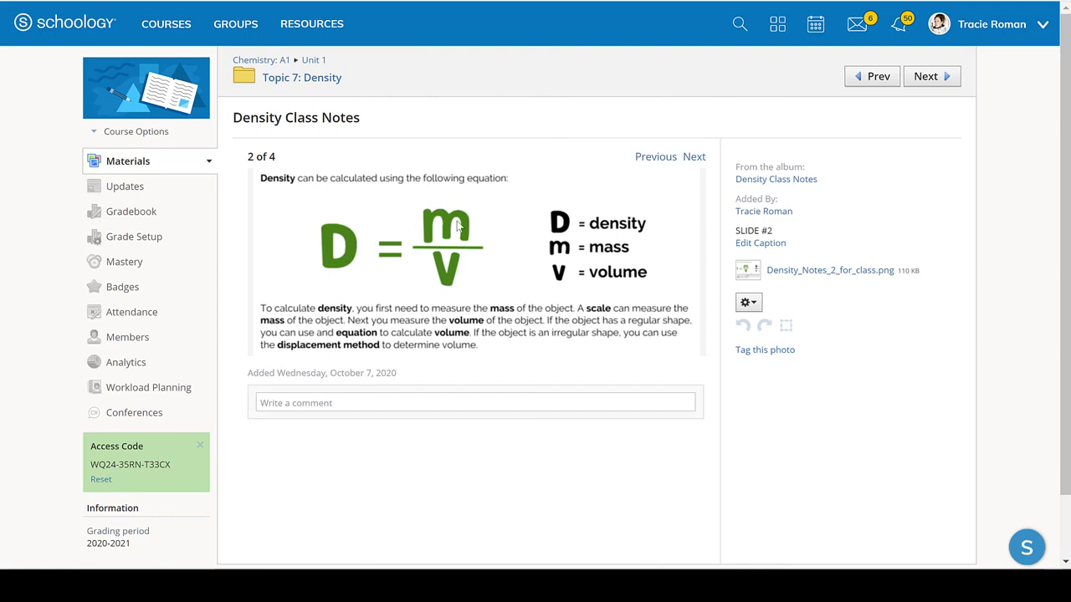
pyautogui.moveTo(515, 303)
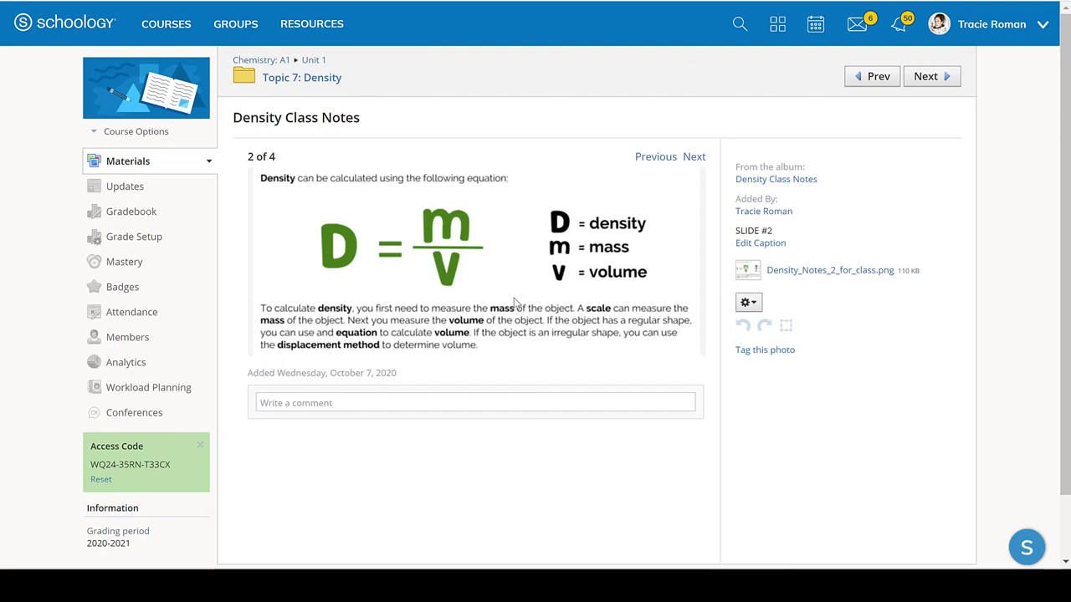
pyautogui.moveTo(694, 156)
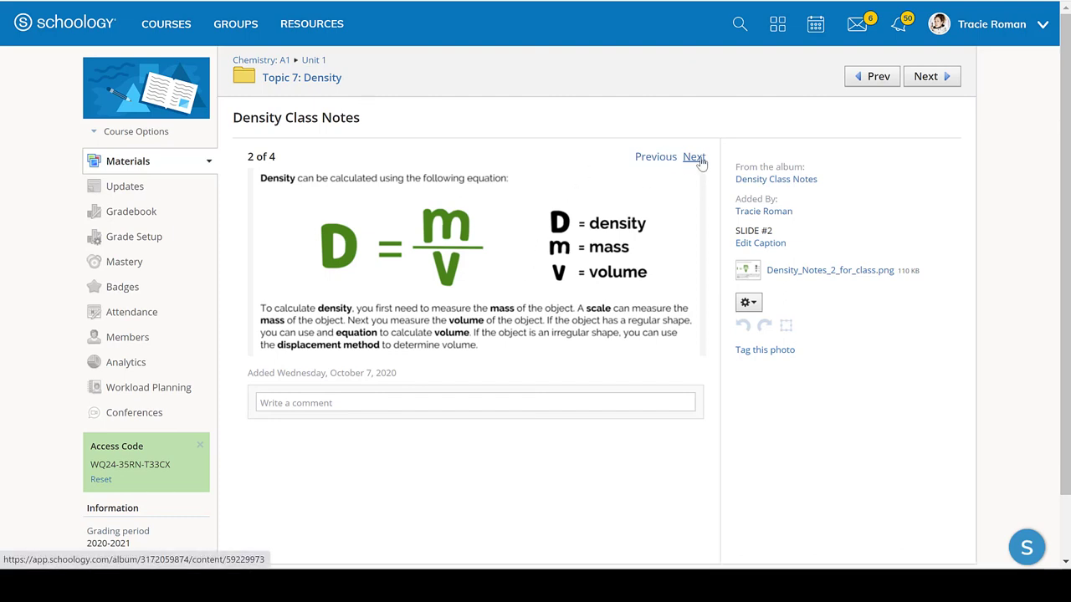
# Step: Advance through slide 3 (volume equations) to slide 4, the displacement method example
pyautogui.click(695, 157)
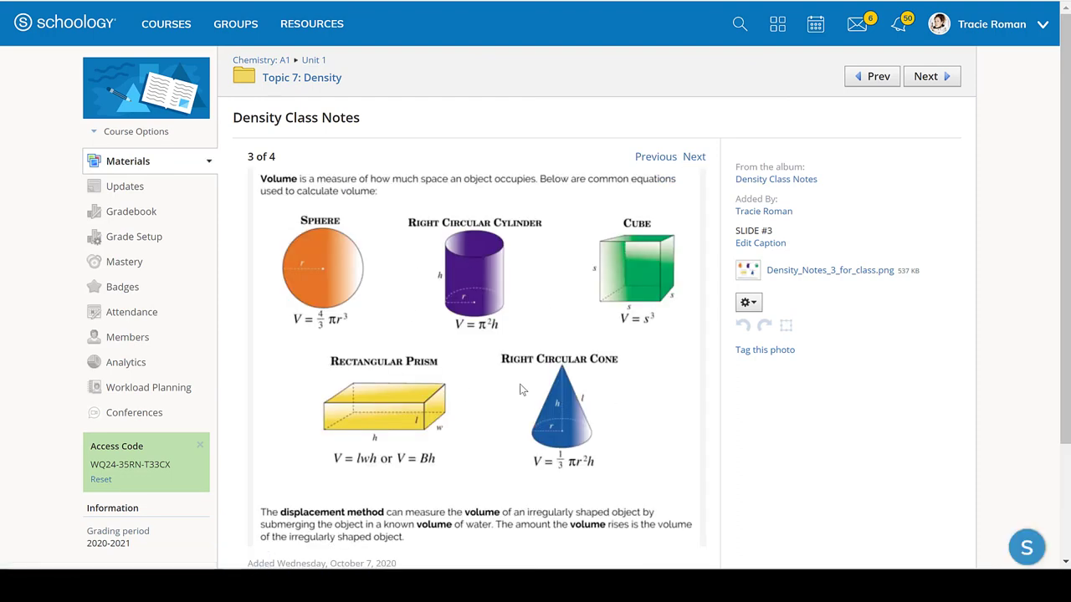
pyautogui.moveTo(549, 187)
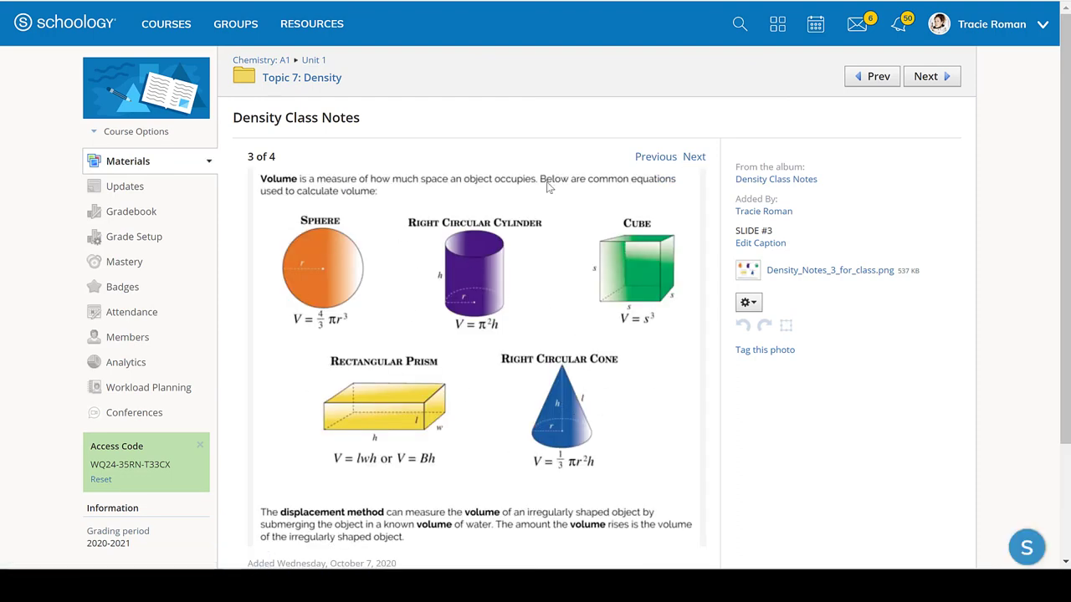
pyautogui.moveTo(329, 290)
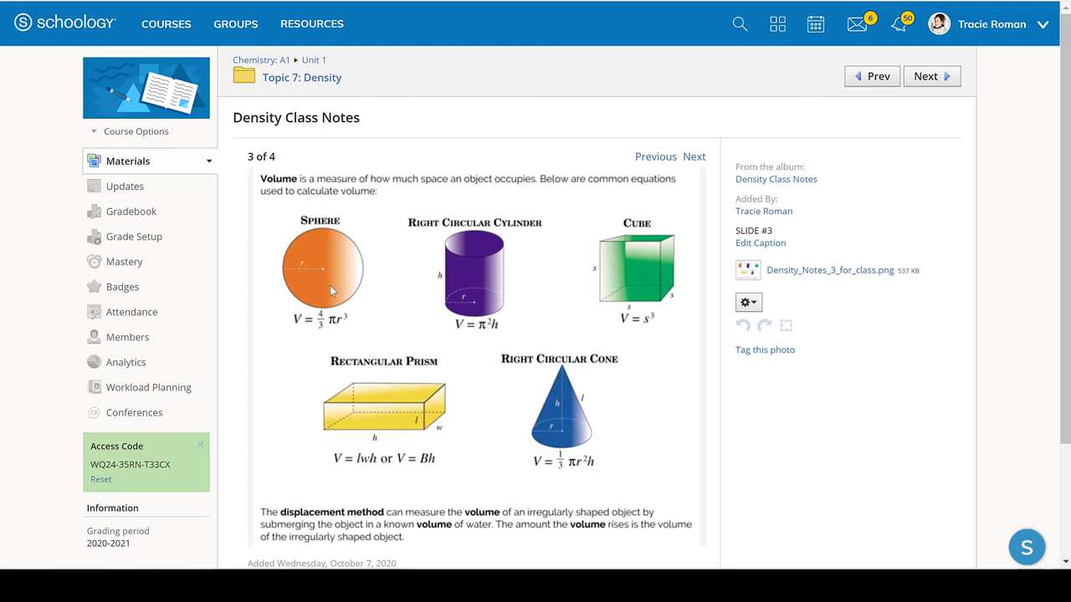
pyautogui.moveTo(451, 289)
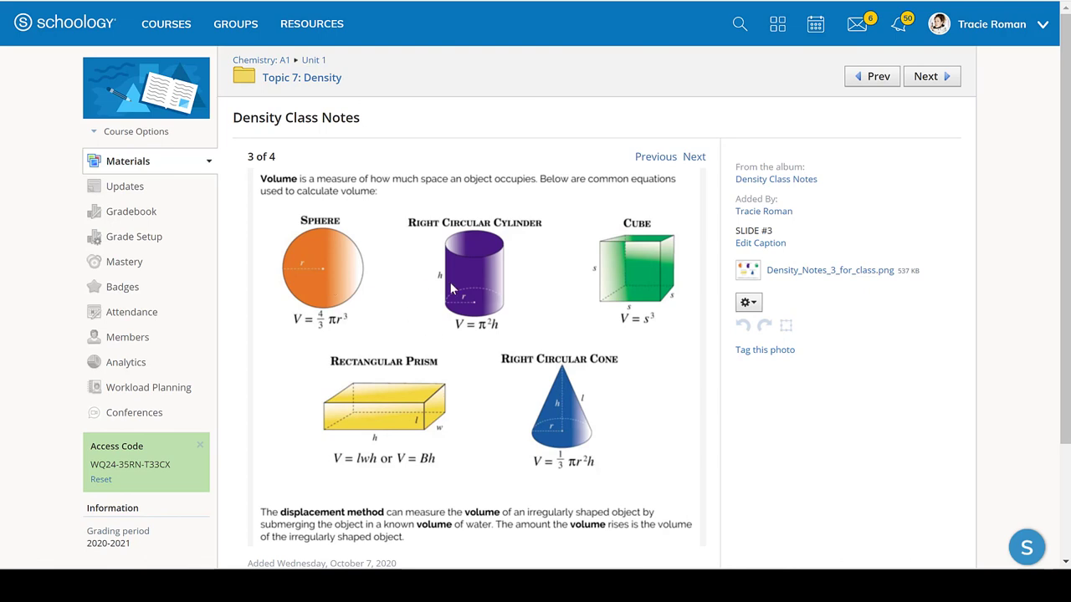
pyautogui.moveTo(697, 157)
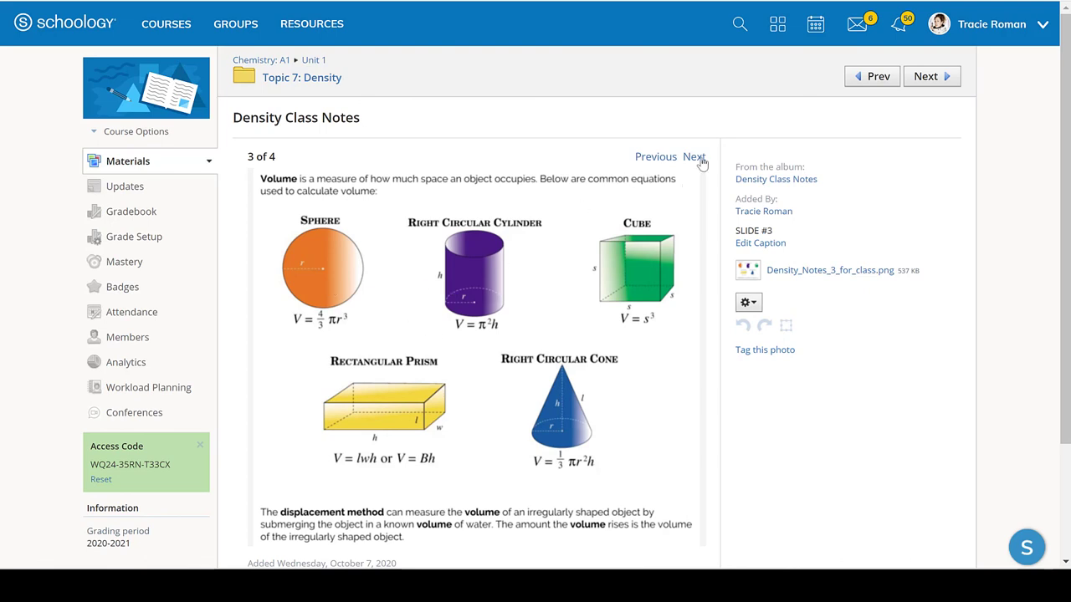
pyautogui.click(694, 157)
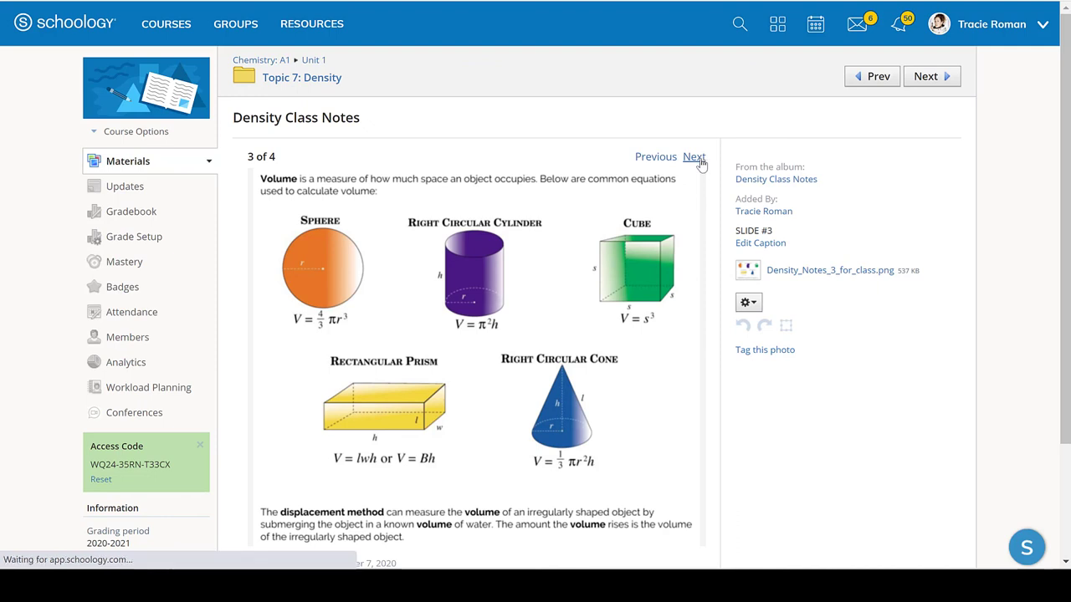
pyautogui.click(693, 156)
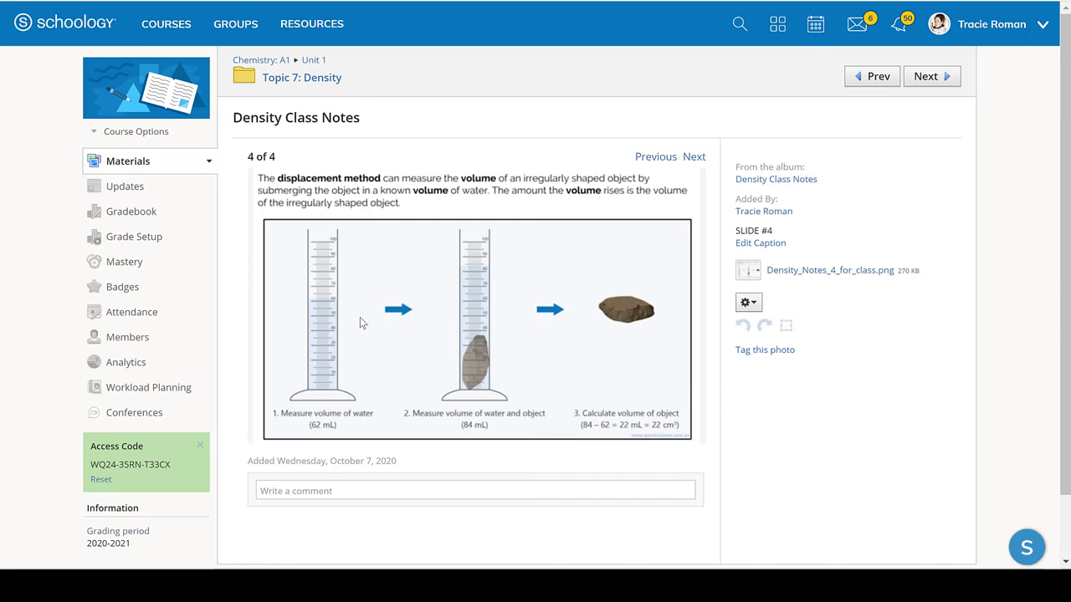
pyautogui.moveTo(342, 338)
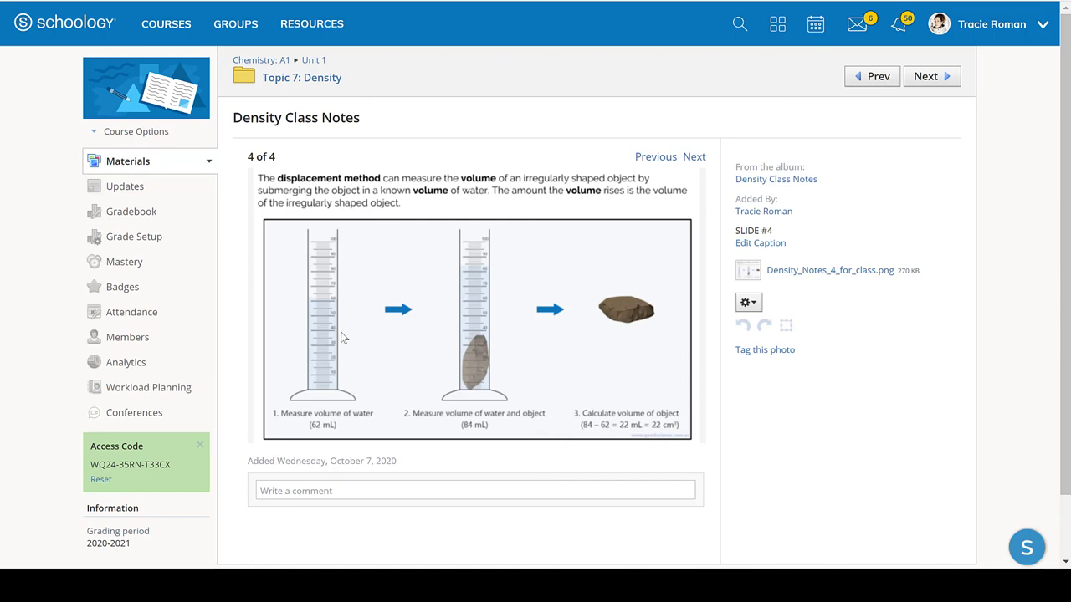
pyautogui.moveTo(484, 171)
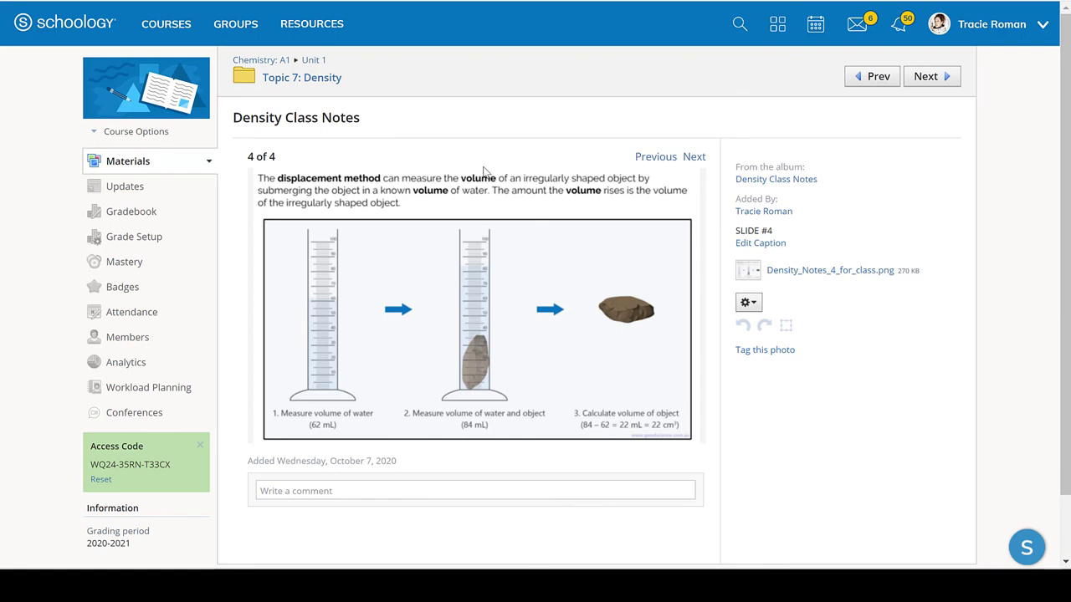
pyautogui.moveTo(351, 304)
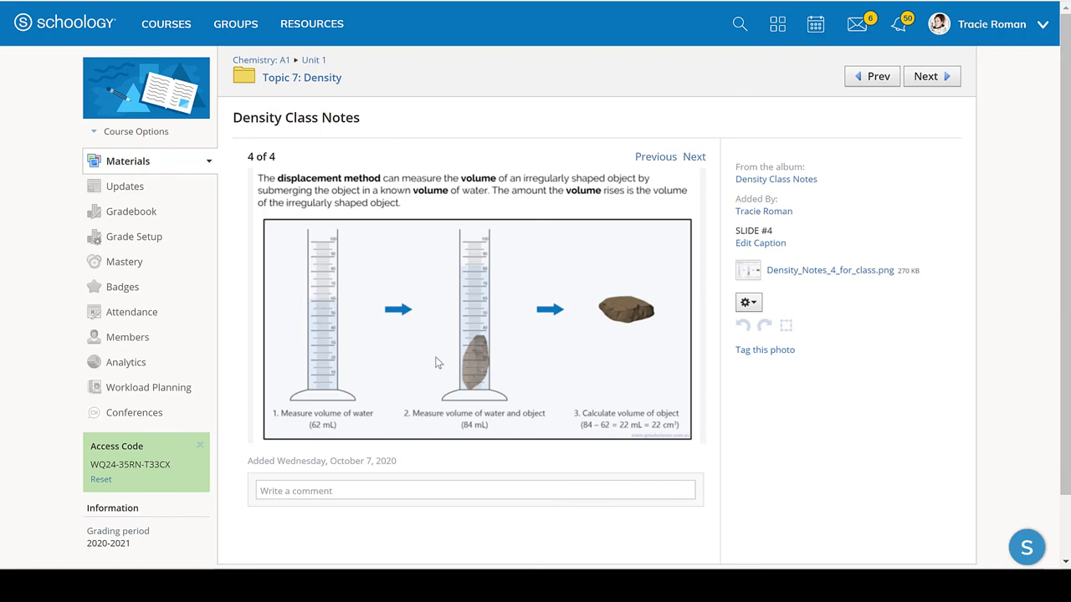
pyautogui.moveTo(330, 312)
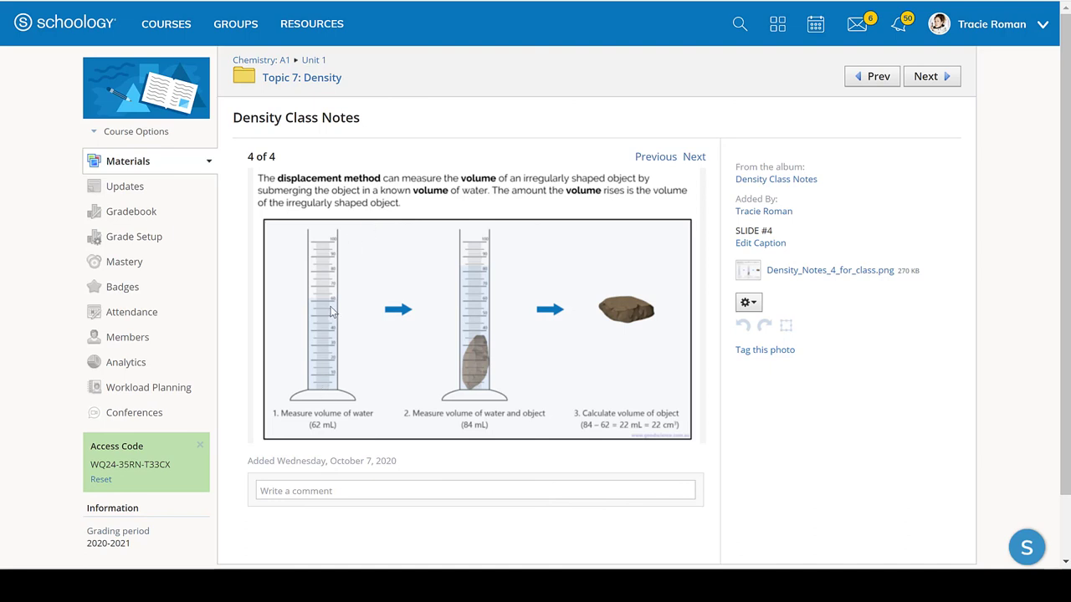
pyautogui.moveTo(328, 371)
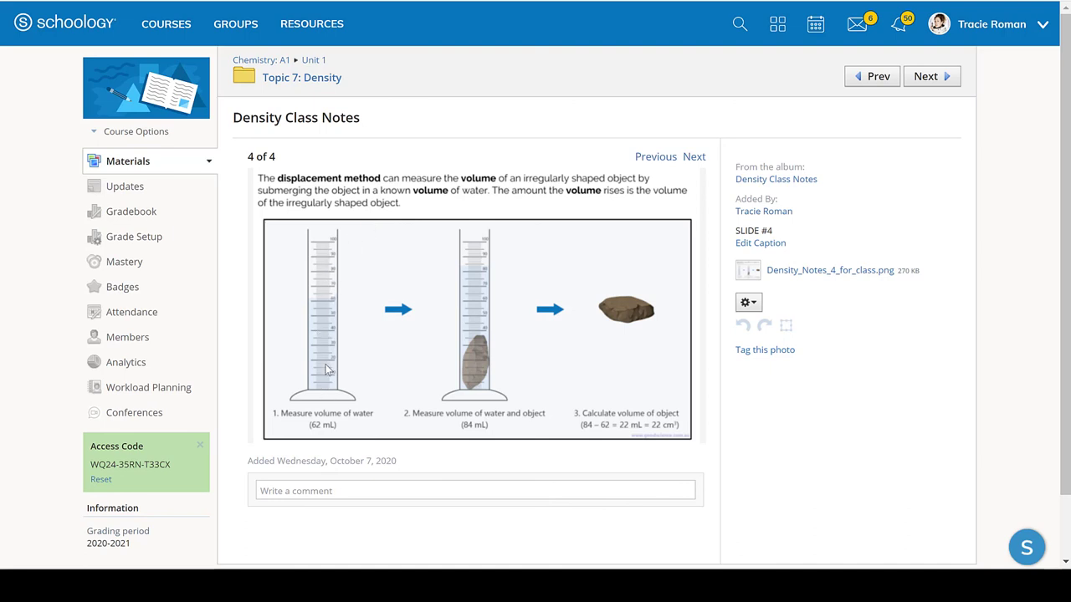
pyautogui.moveTo(464, 320)
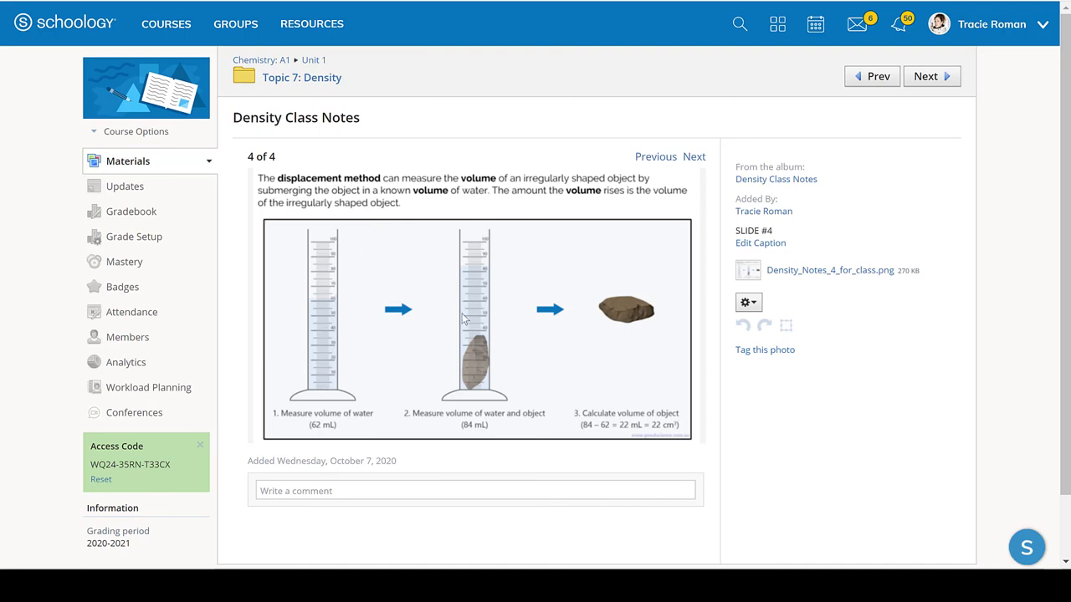
pyautogui.moveTo(471, 287)
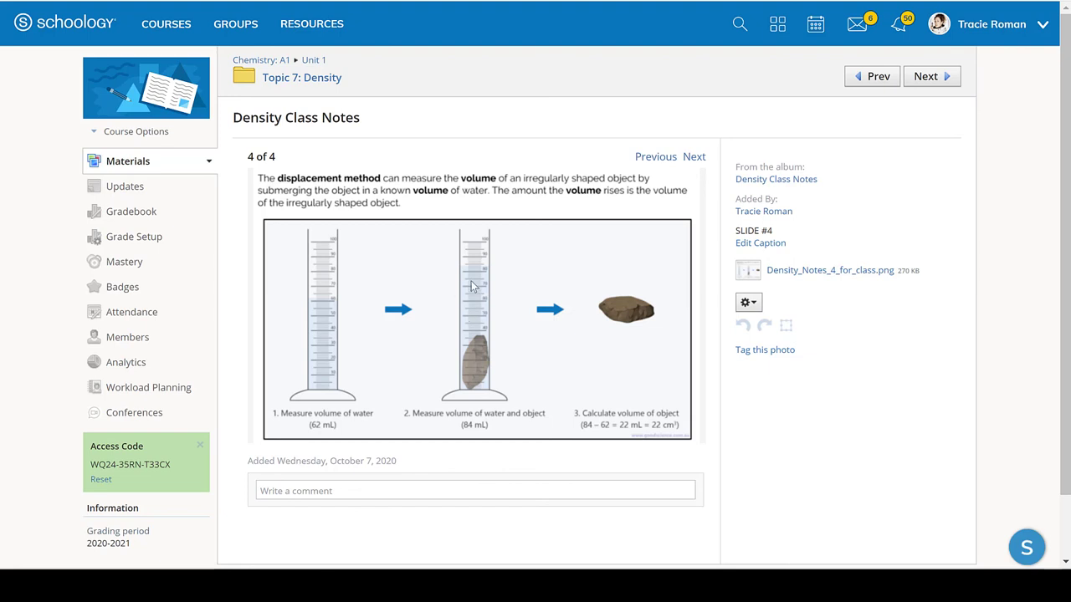
pyautogui.moveTo(486, 259)
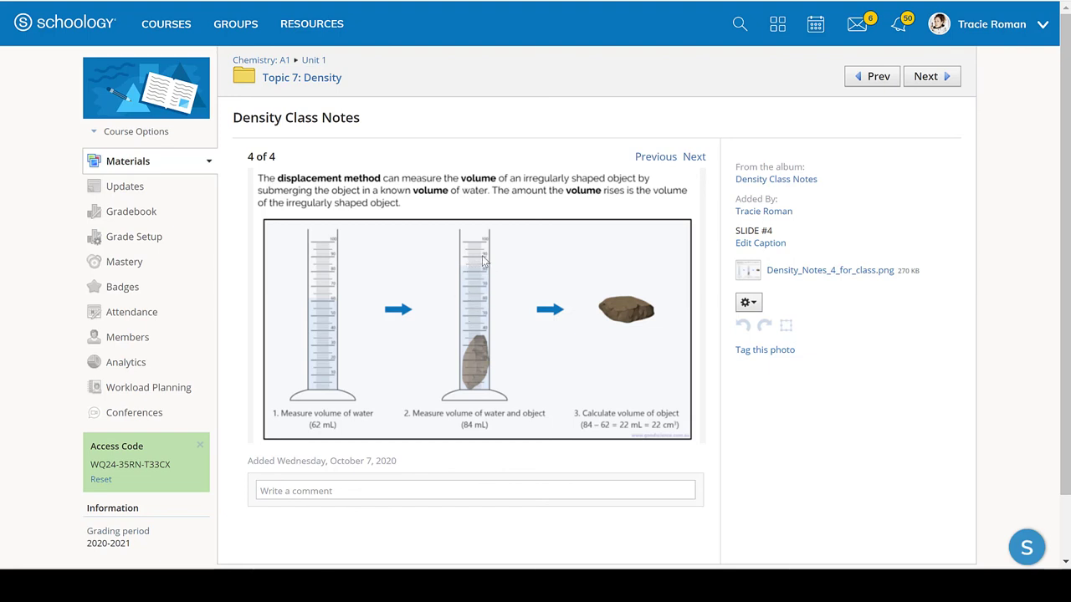
pyautogui.moveTo(454, 413)
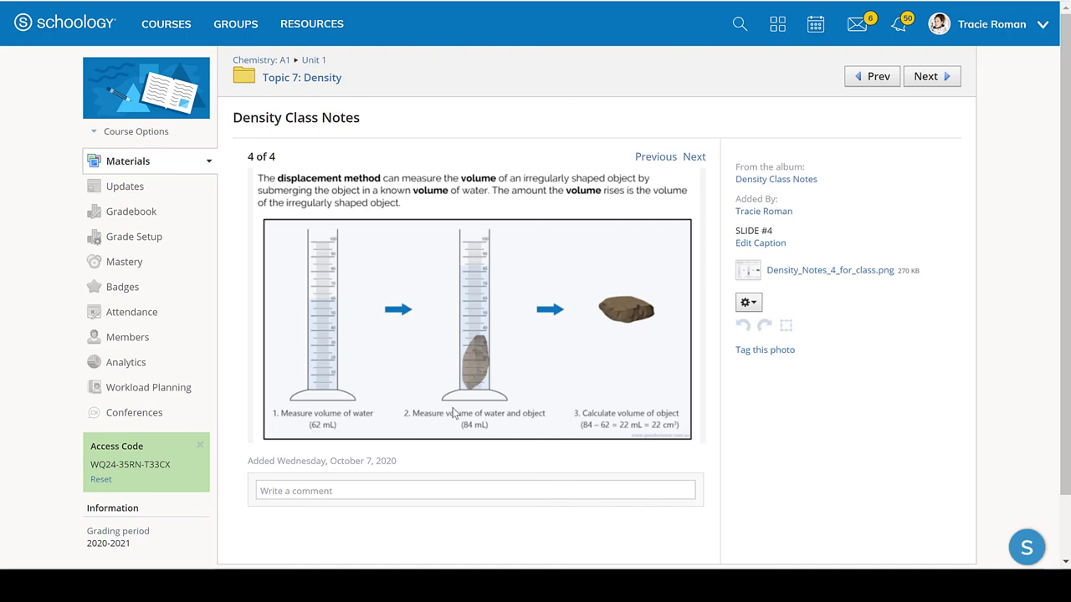
pyautogui.moveTo(490, 389)
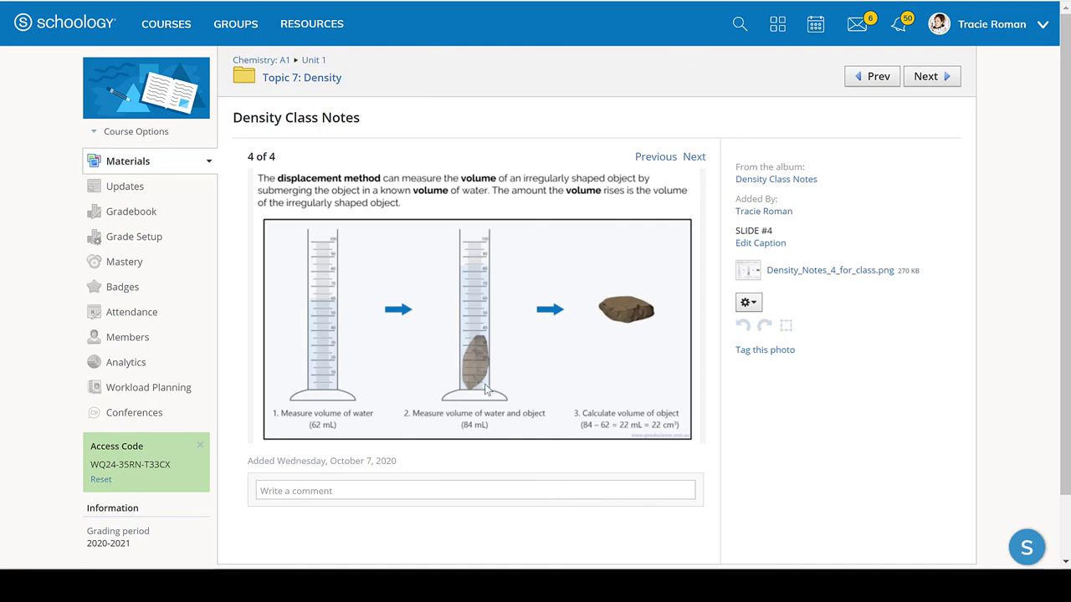
pyautogui.moveTo(478, 351)
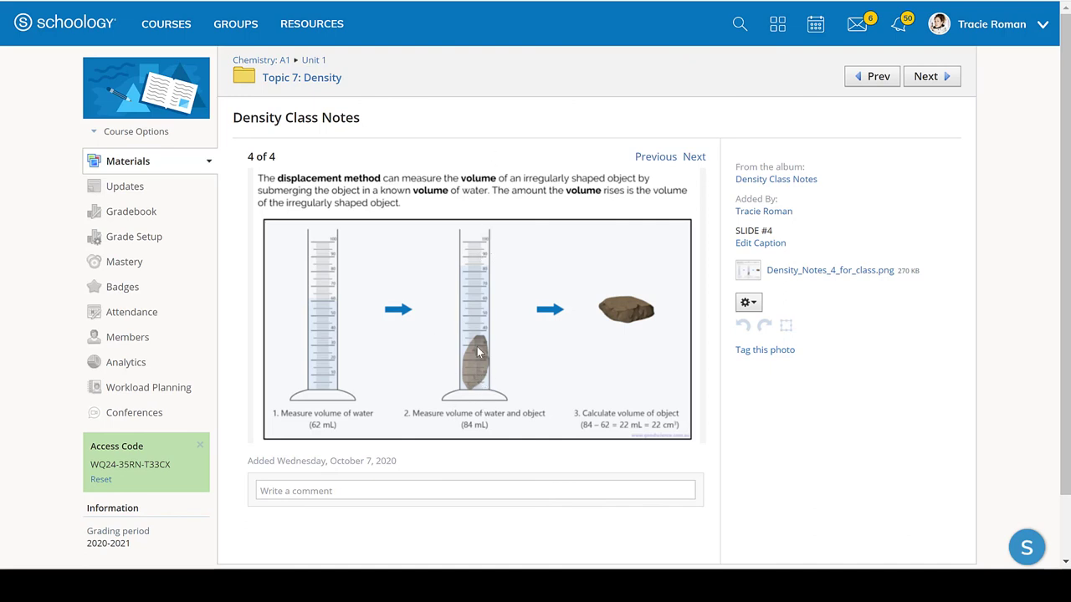
pyautogui.moveTo(517, 336)
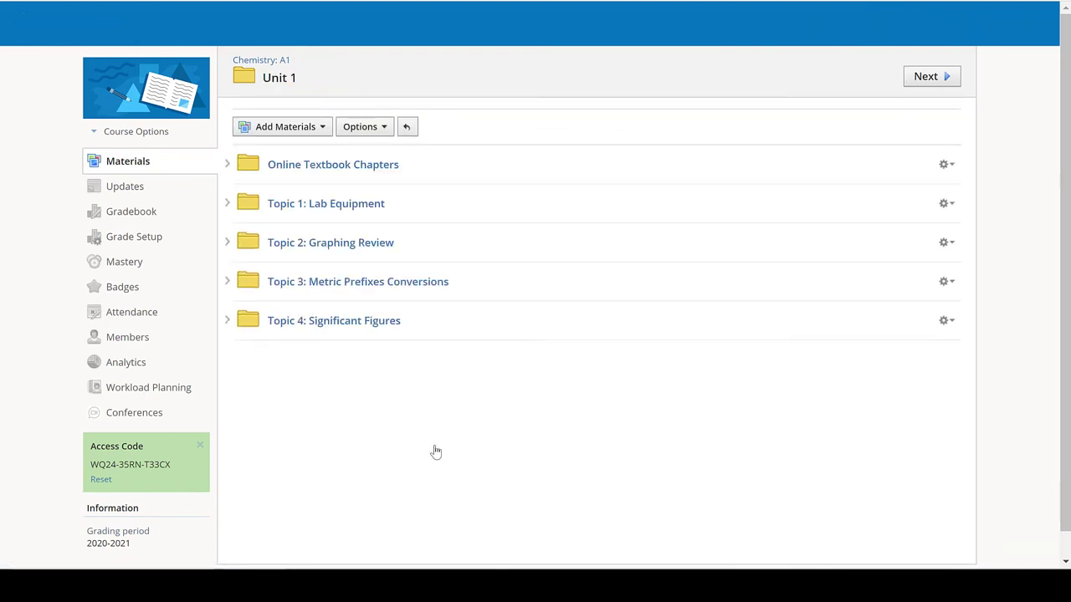
# Step: Scroll to the bottom of the Unit 1 materials and open Unit 1 Study Guide.pdf
pyautogui.scroll(-3)
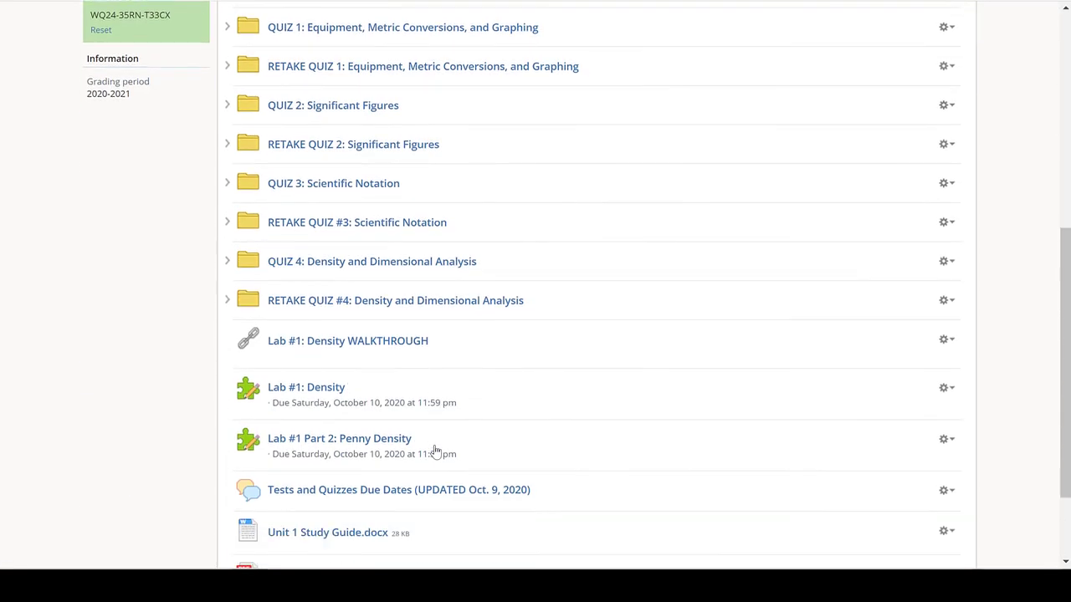
pyautogui.scroll(-3)
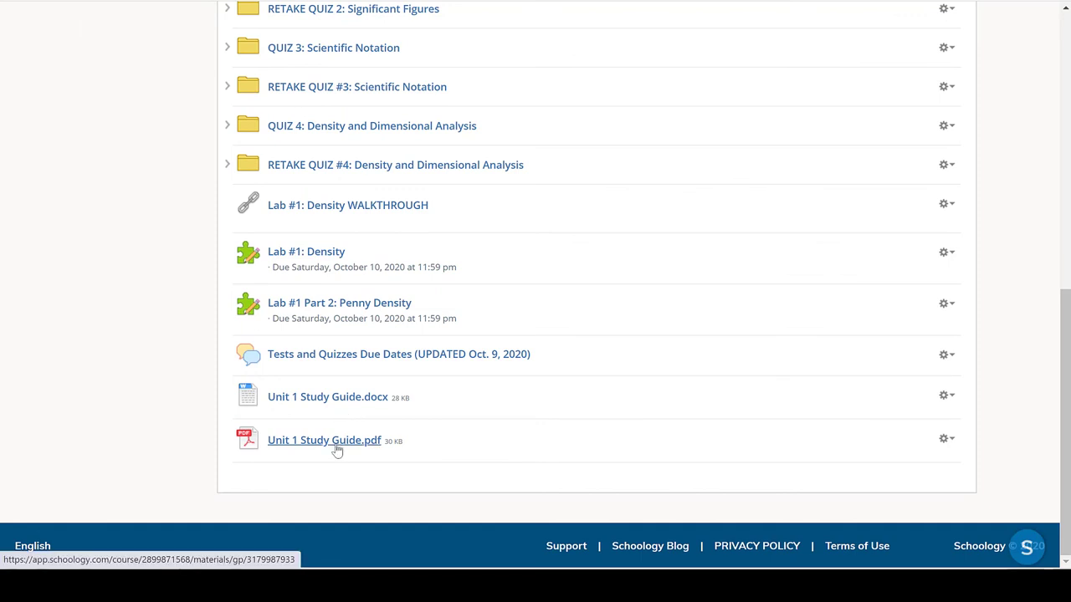
pyautogui.click(324, 440)
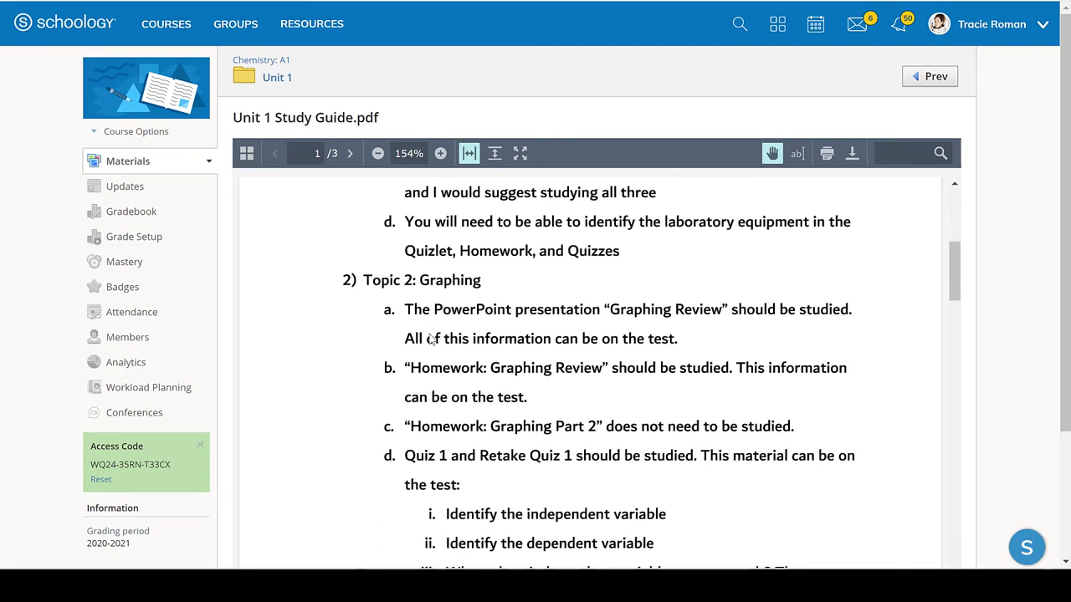
pyautogui.click(350, 153)
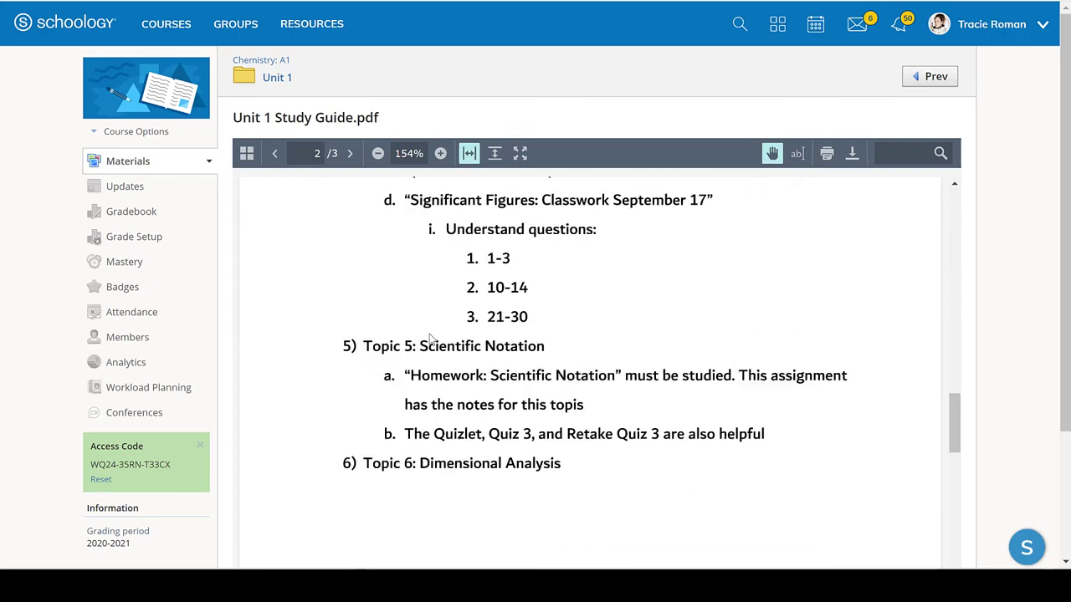
pyautogui.click(350, 153)
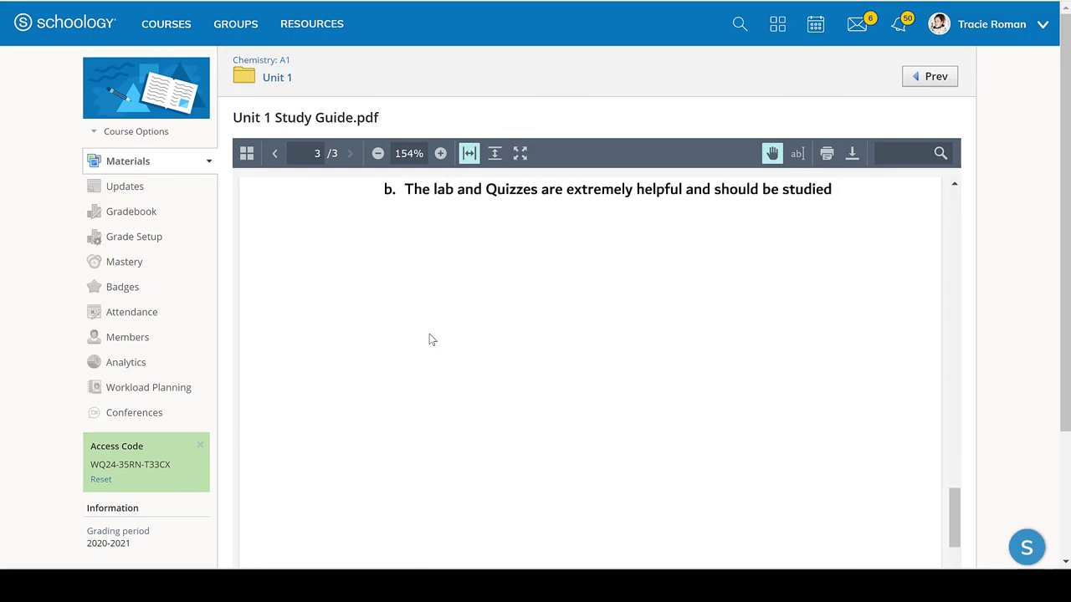
pyautogui.click(274, 154)
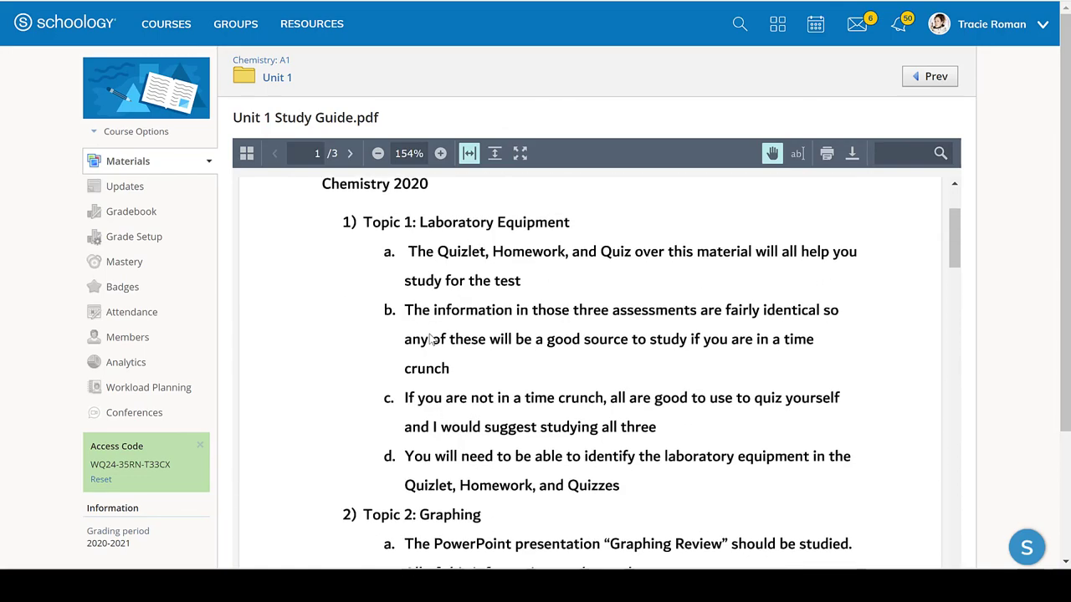
pyautogui.scroll(-3)
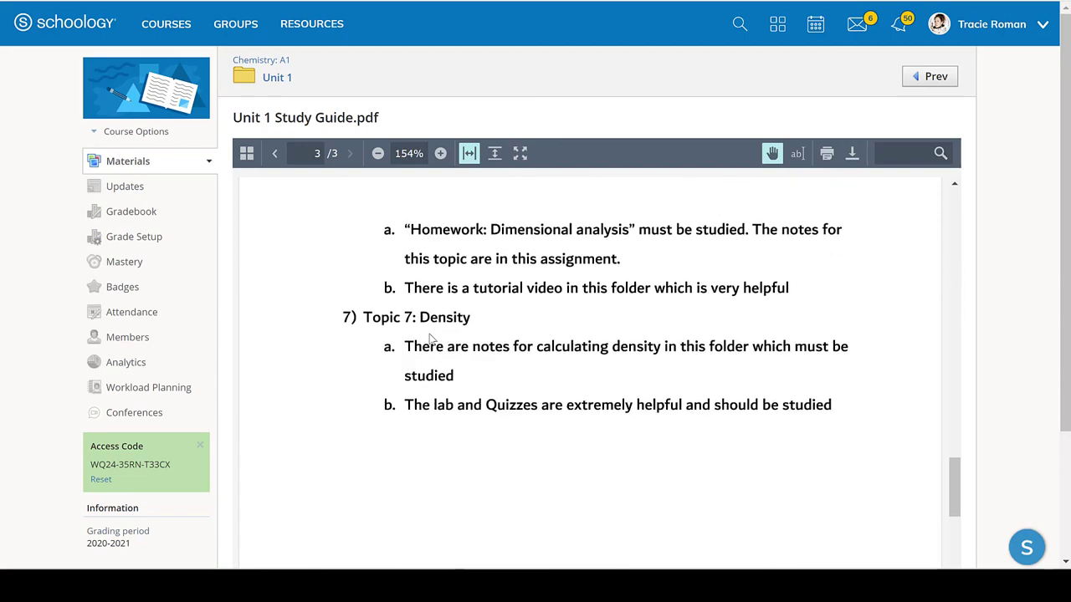
pyautogui.click(275, 153)
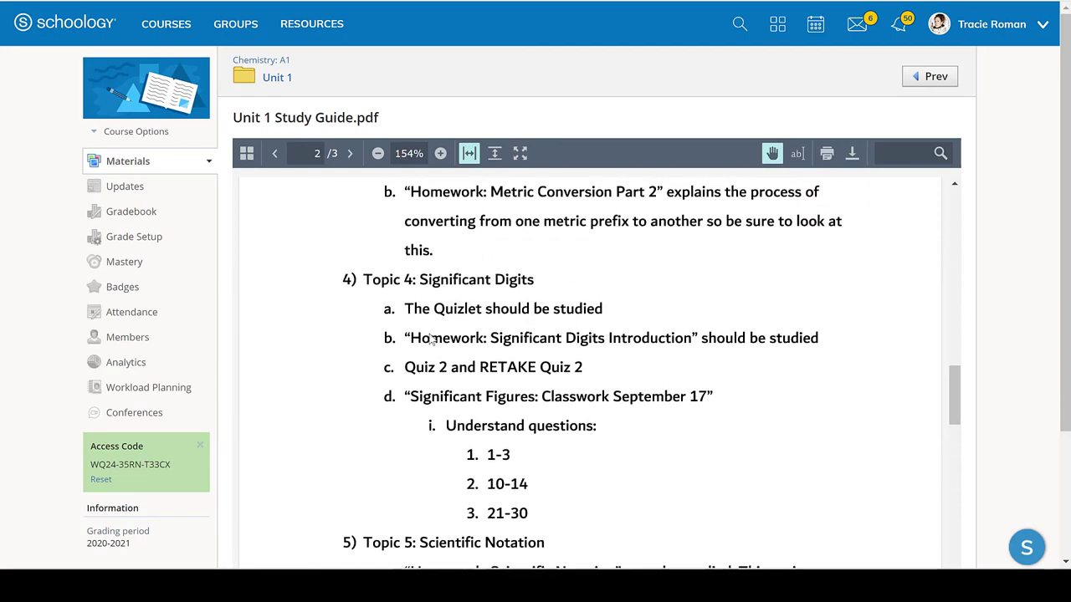
pyautogui.click(274, 153)
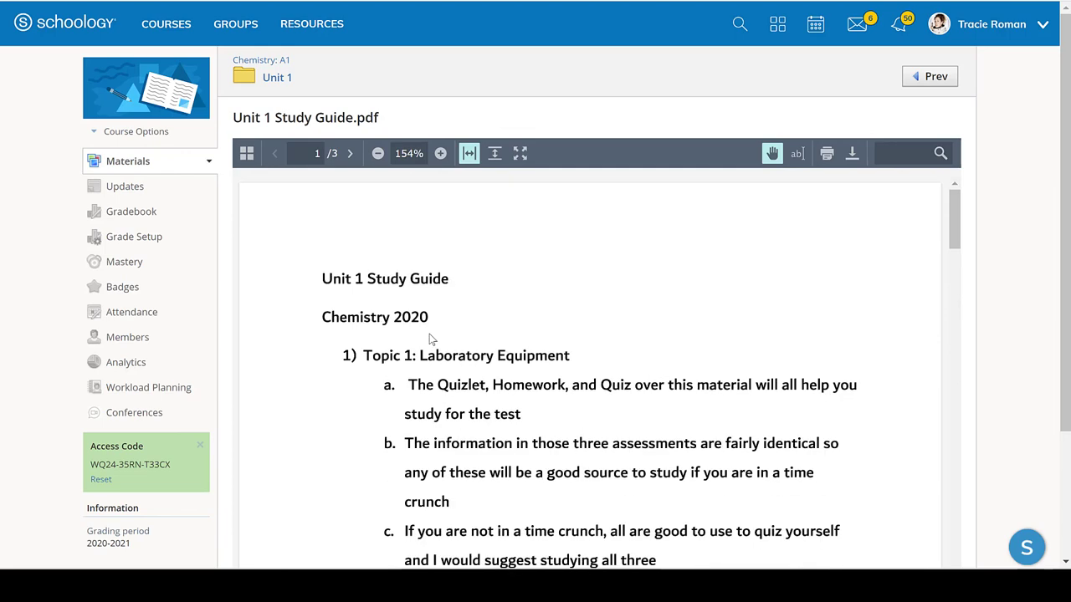